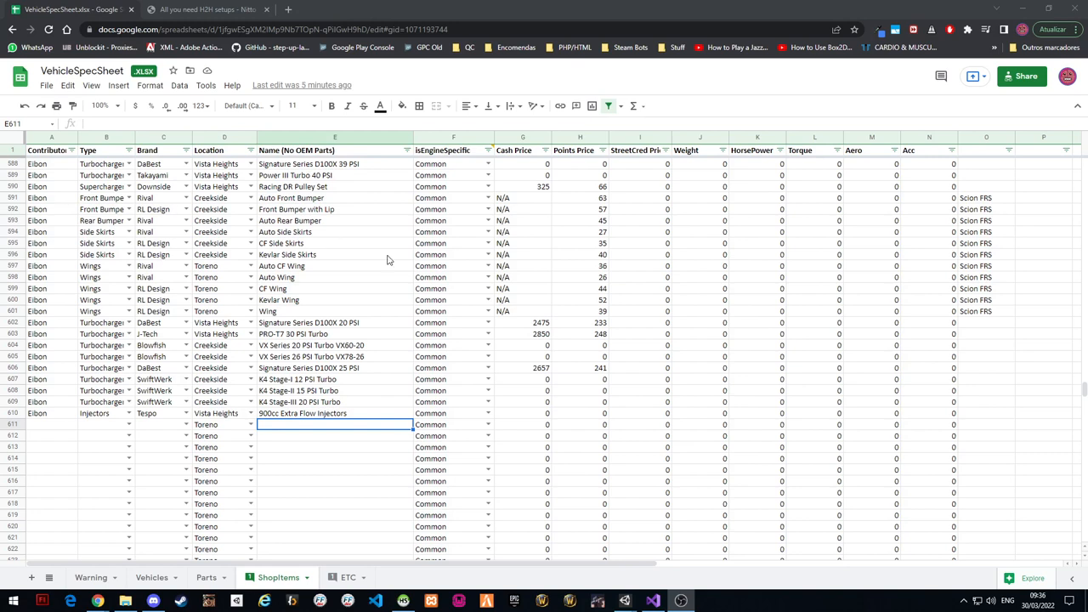
mouse_move(449, 317)
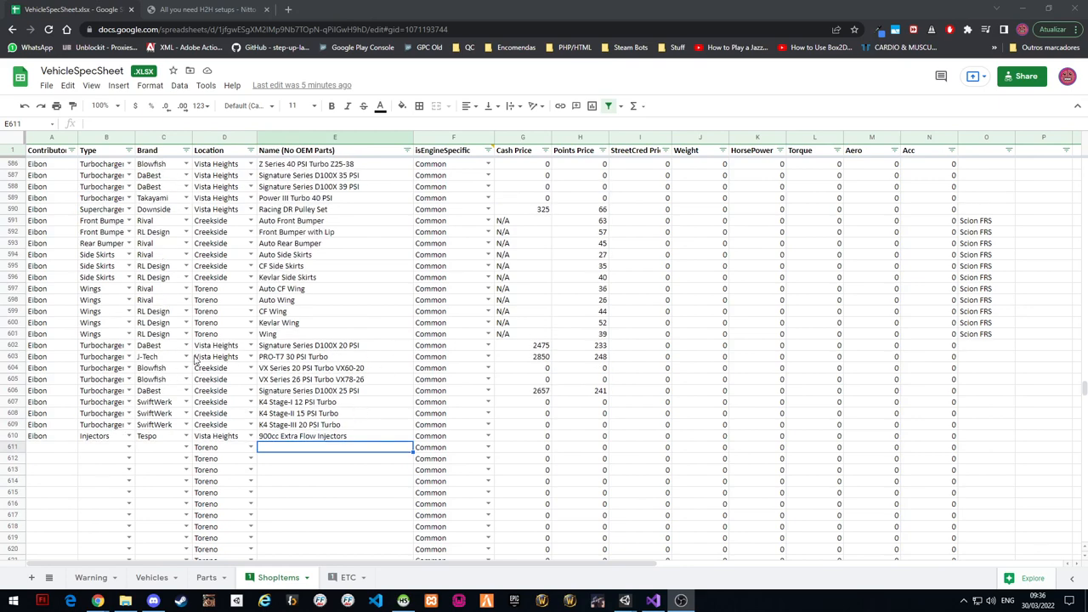
mouse_move(466, 370)
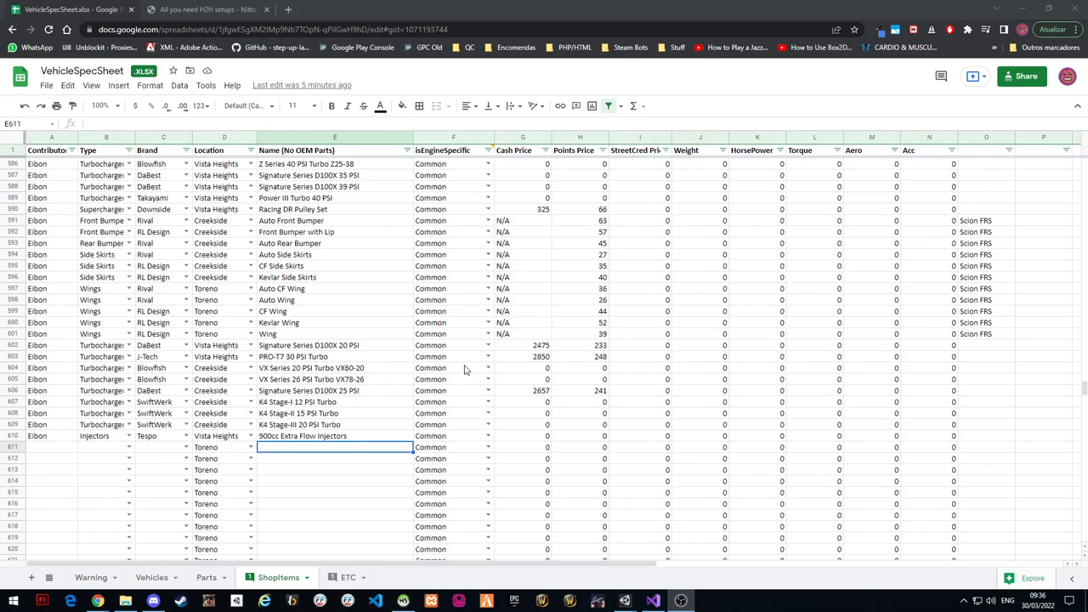
Move from the shop items list via the Warning tab to the Vehicles sheet and select a cell in the vehicle table
scroll("down", 3)
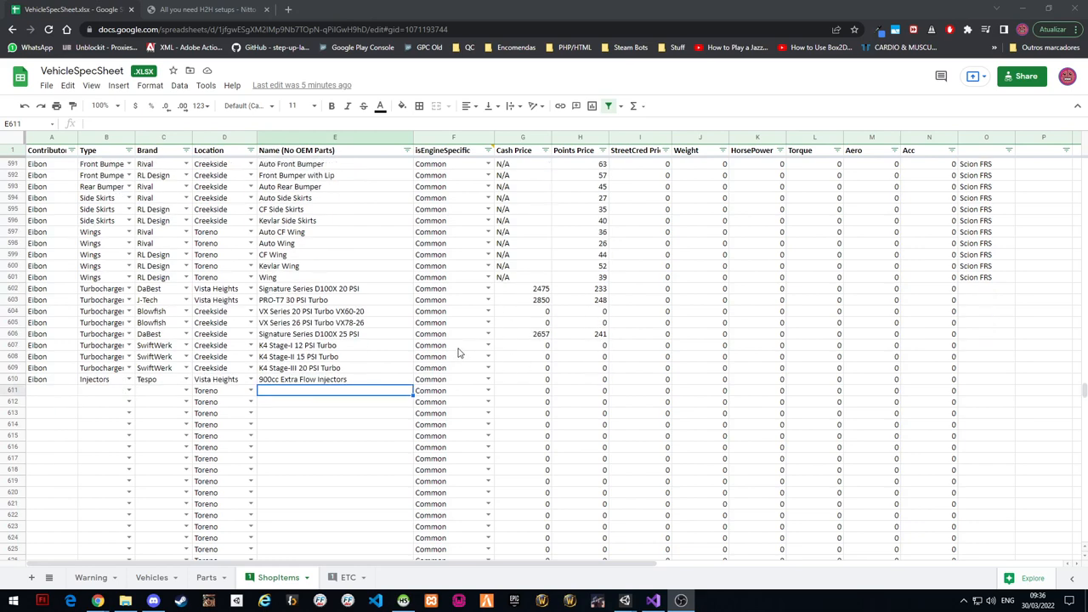
mouse_move(355, 350)
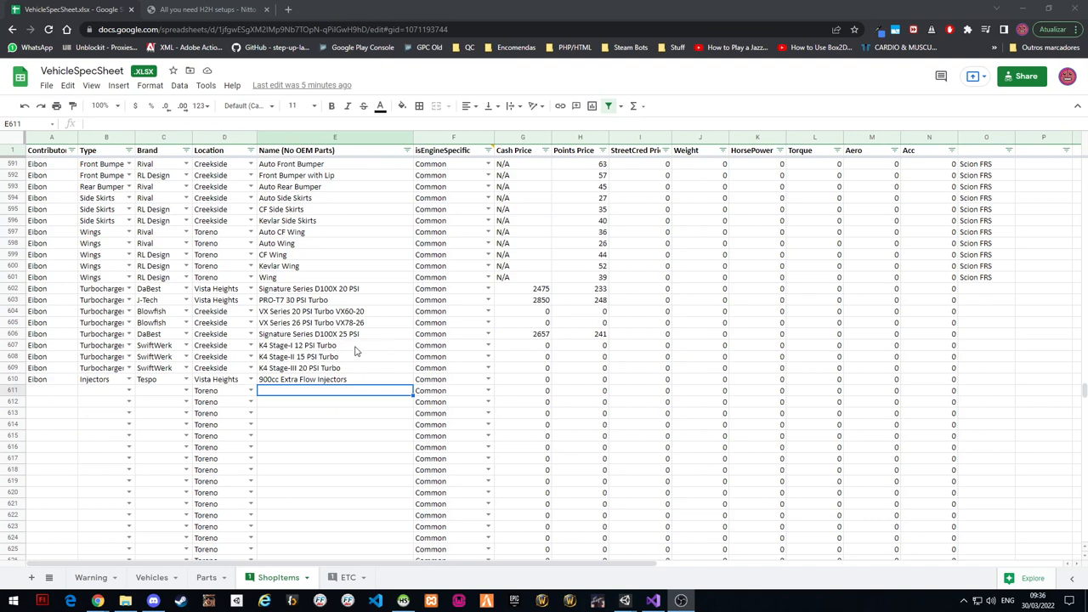
mouse_move(388, 343)
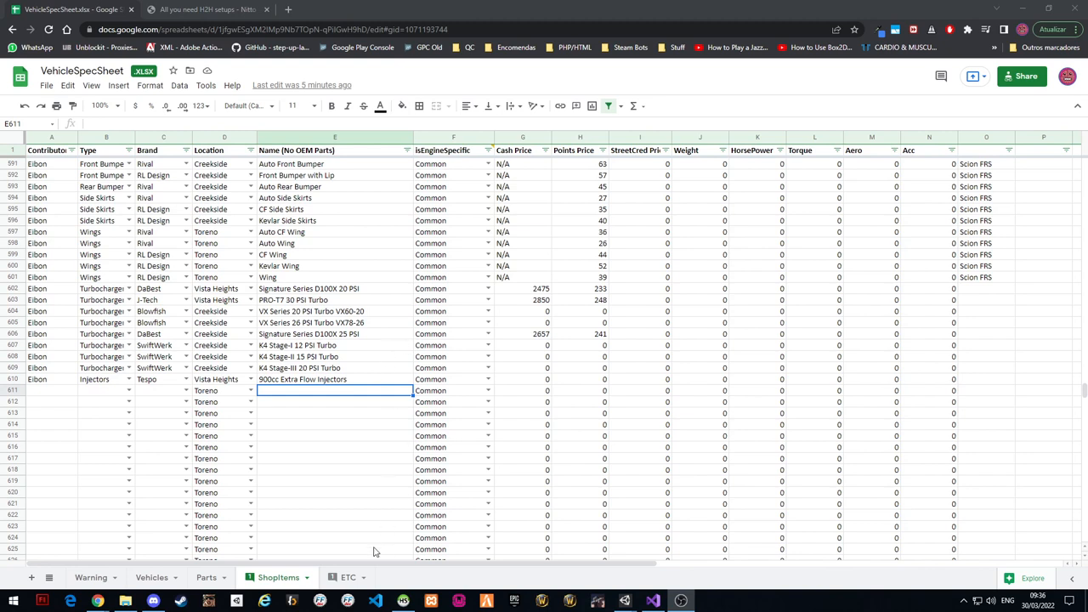
mouse_move(265, 420)
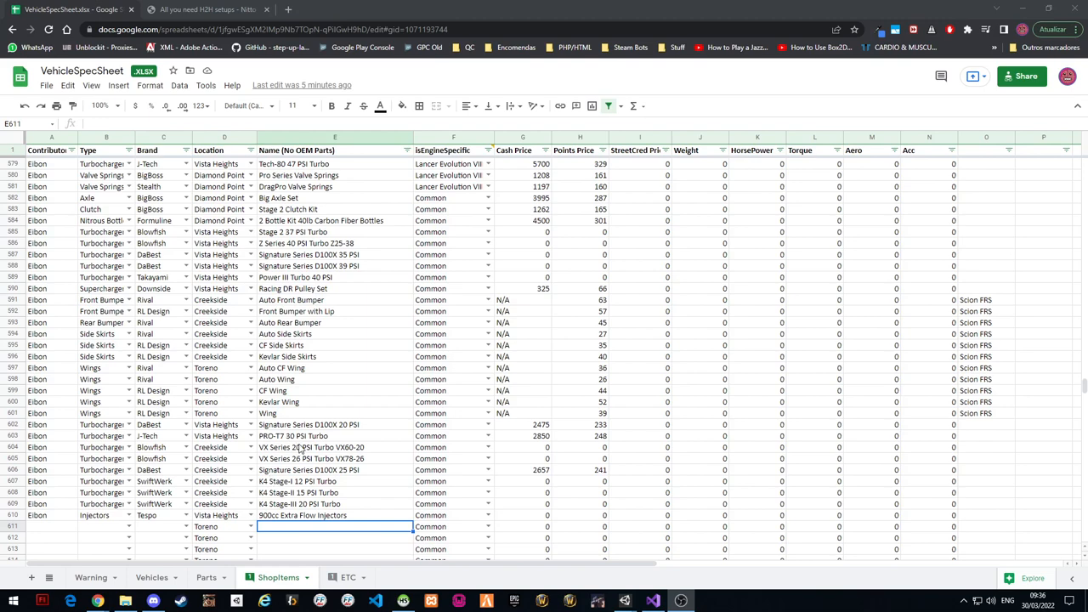
mouse_move(299, 367)
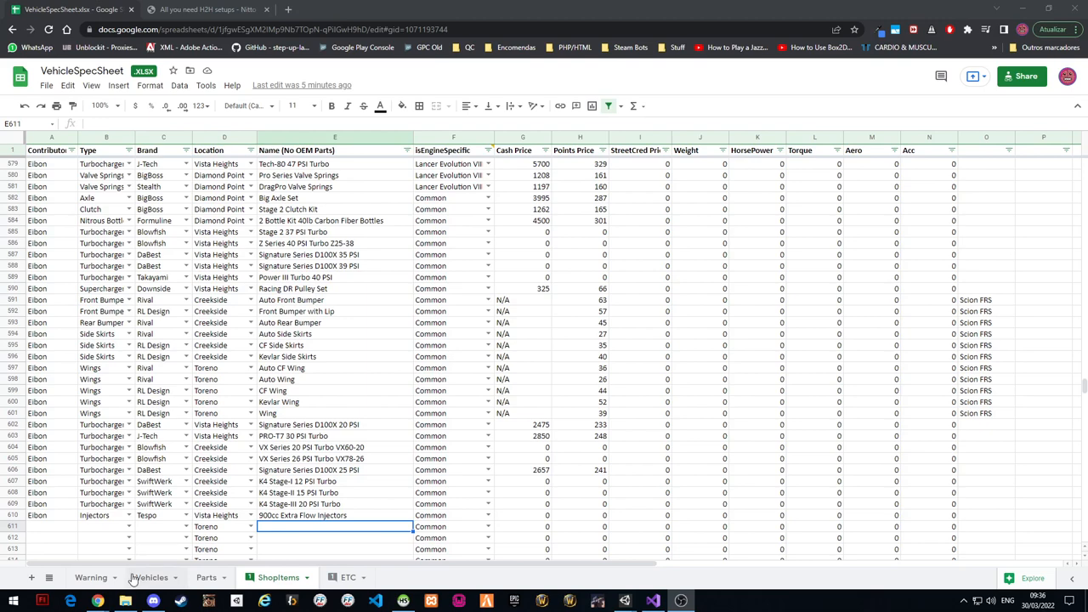
left_click(92, 578)
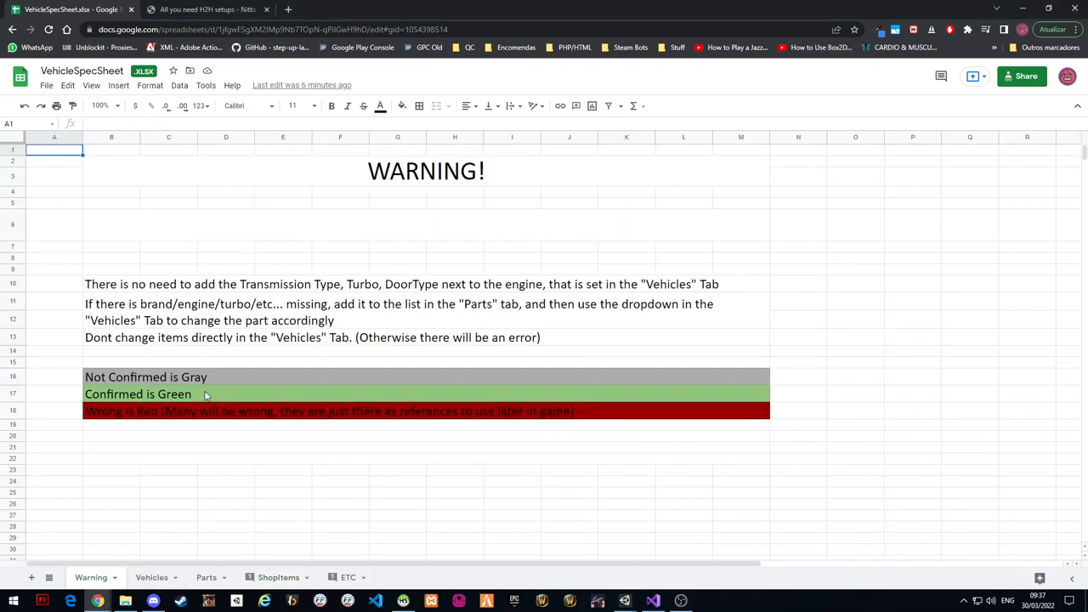
mouse_move(151, 578)
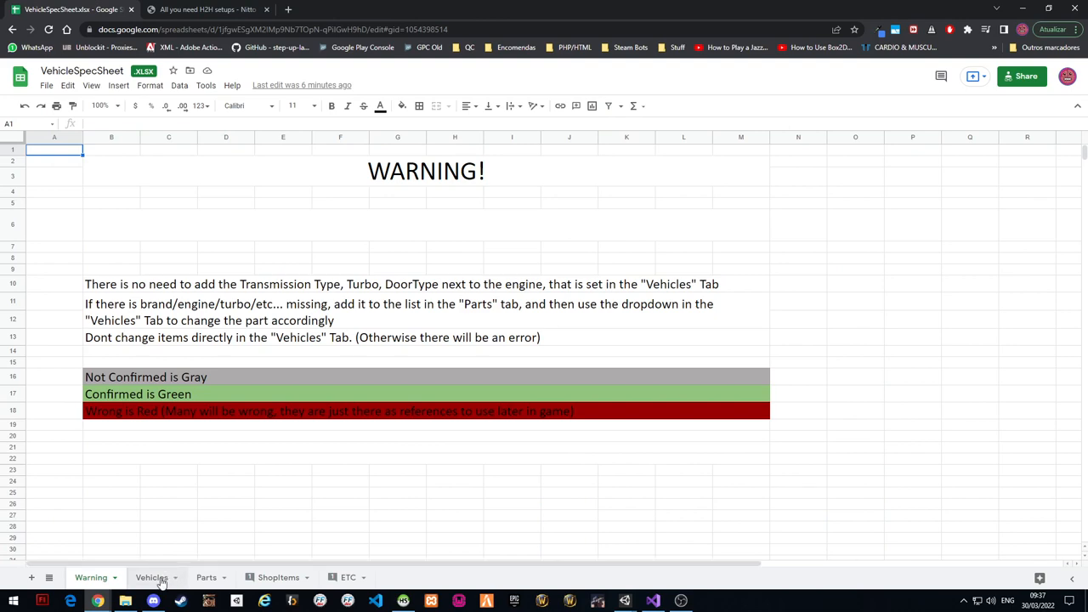
left_click(152, 578)
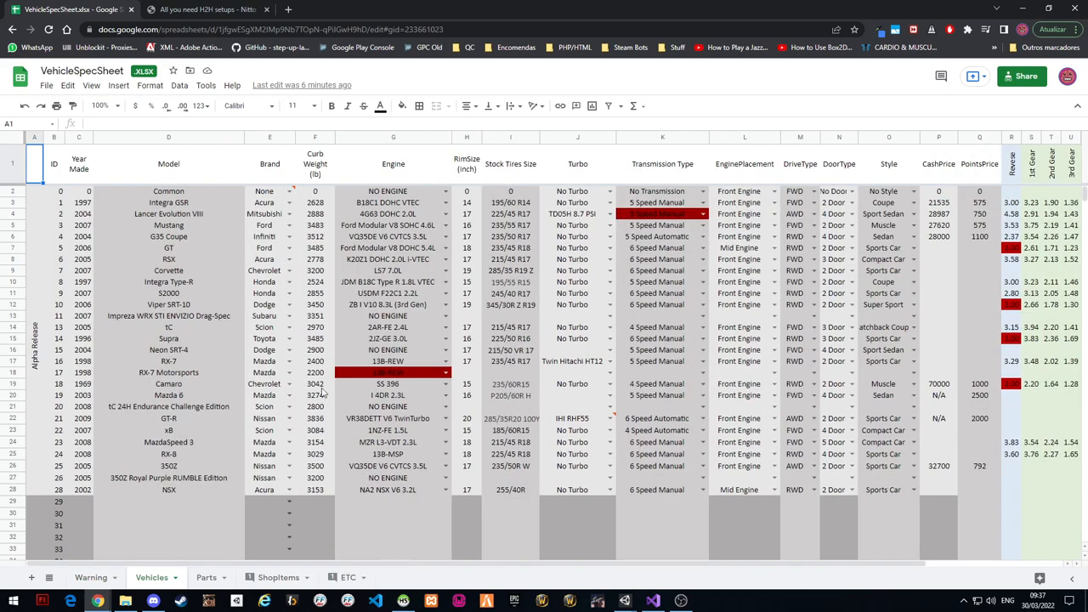
mouse_move(238, 477)
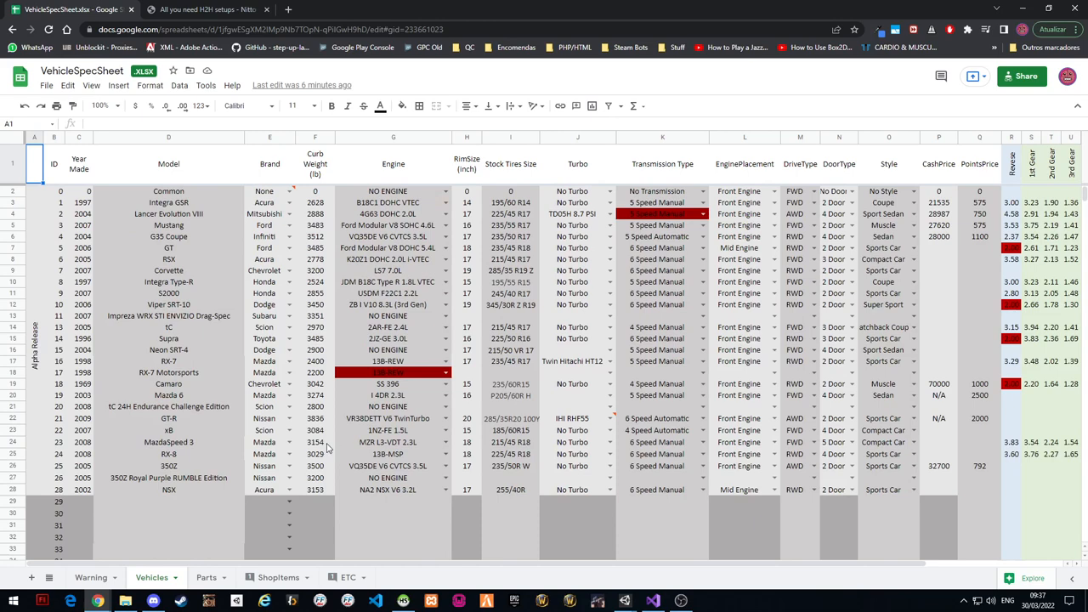
scroll("down", 3)
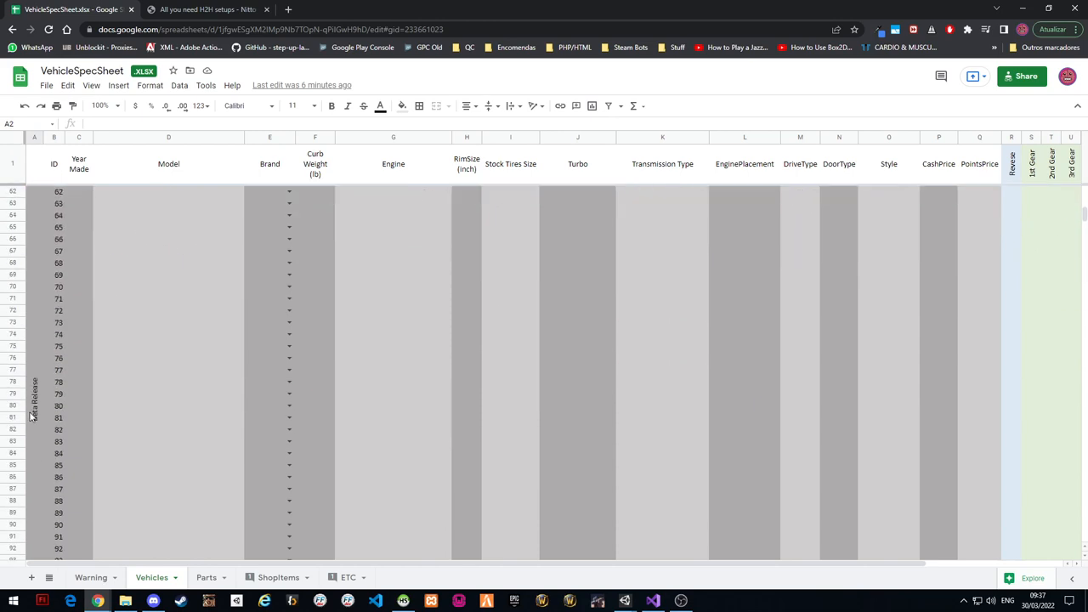
scroll("up", 3)
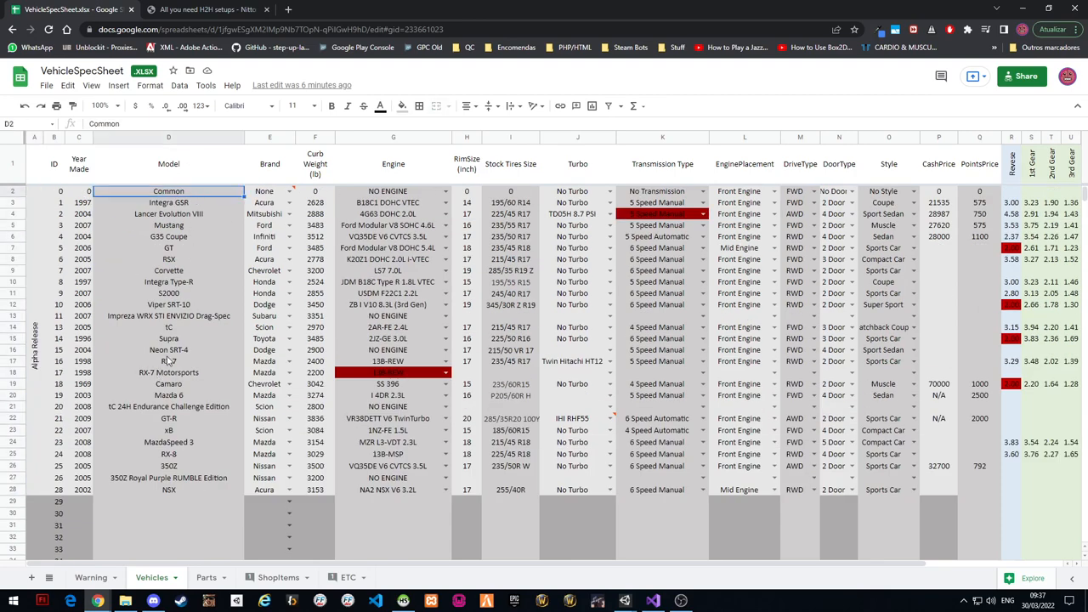
left_click(510, 500)
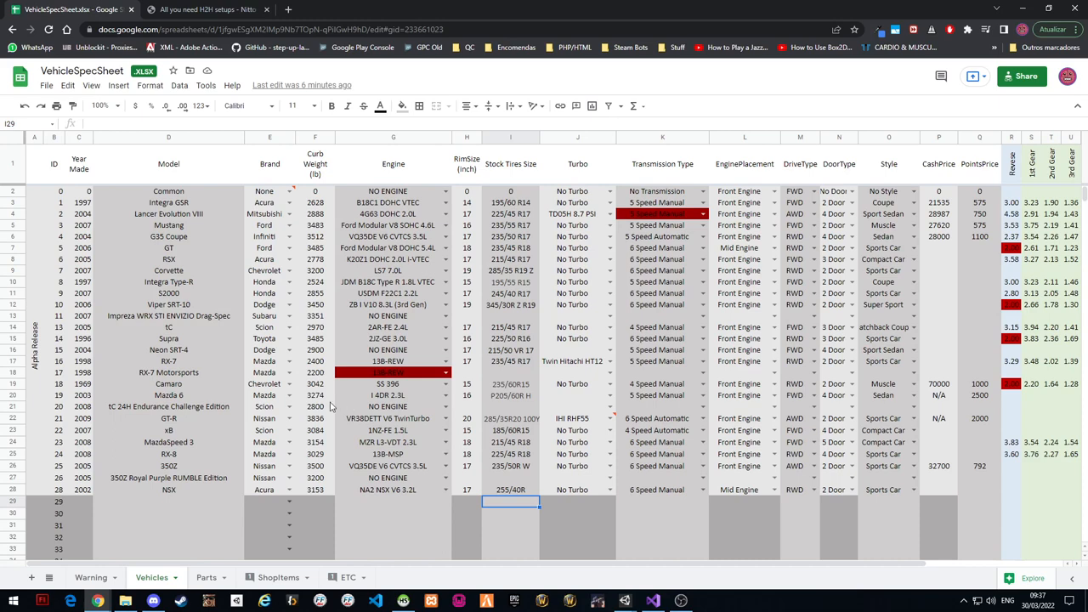
mouse_move(548, 390)
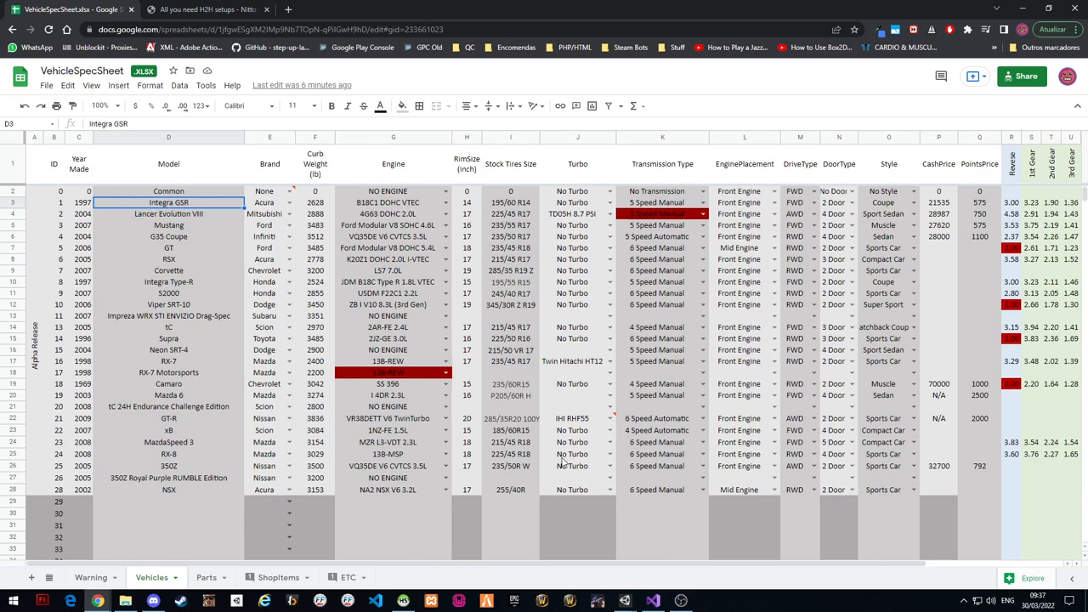
mouse_move(289, 11)
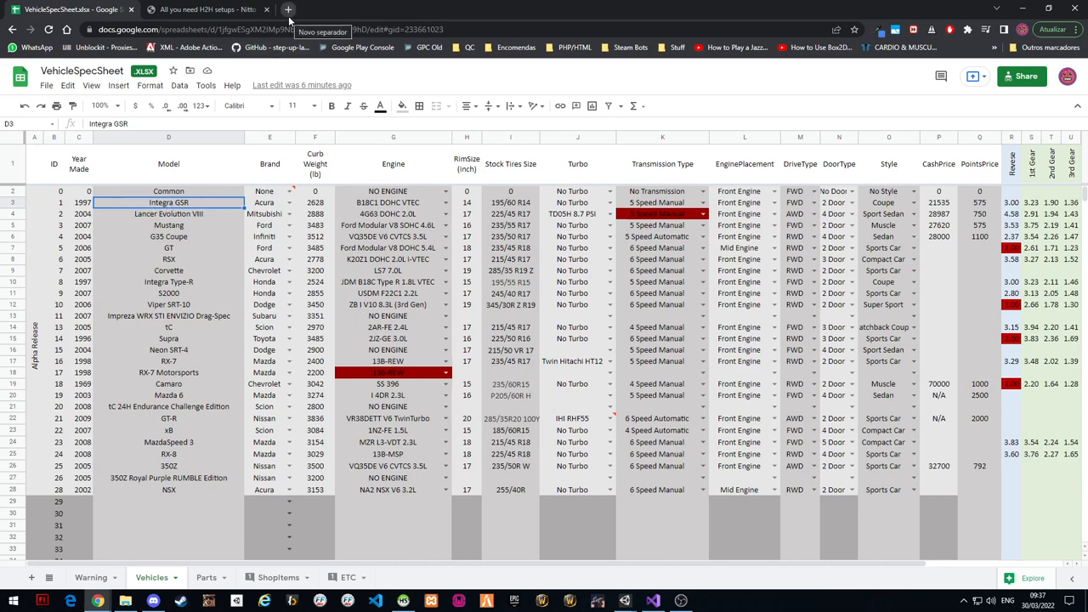
In a new tab, search DuckDuckGo for 'nitto 1320 legends vehicles' using the suggestion
left_click(78, 203)
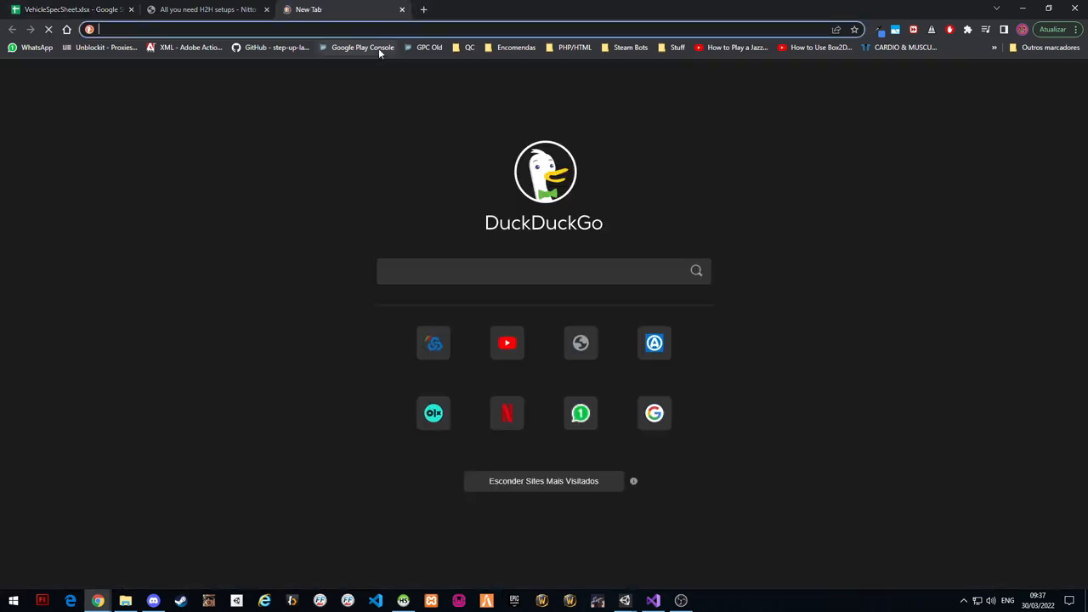
mouse_move(360, 48)
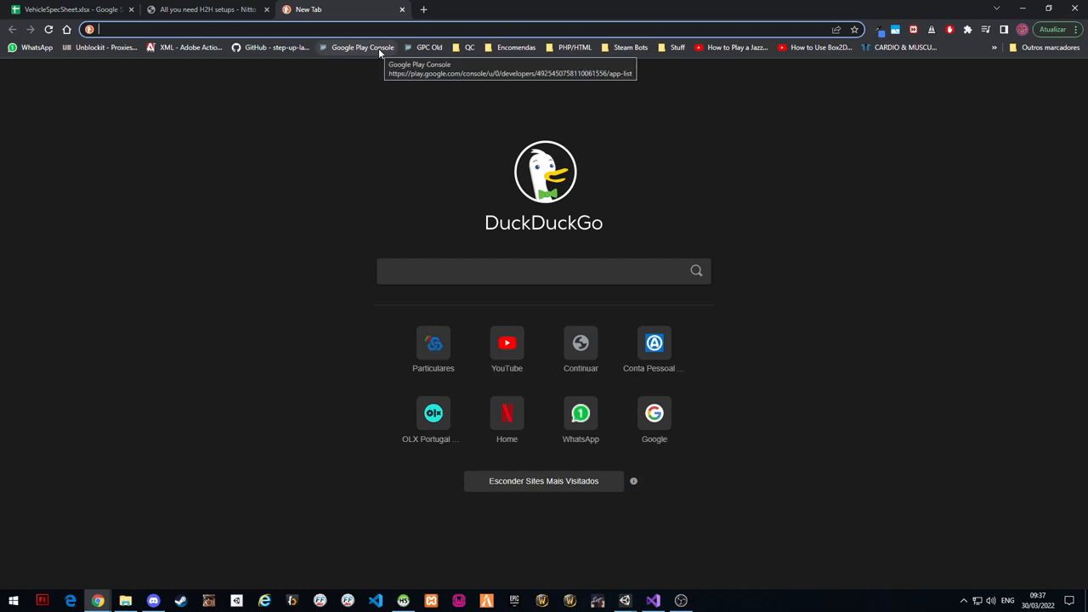
type("nitto")
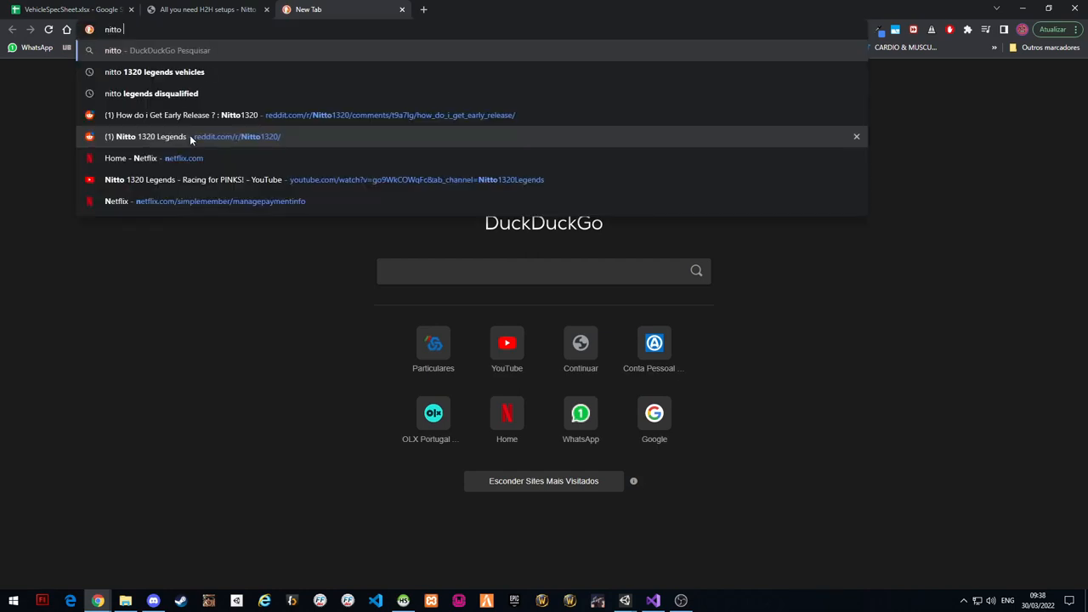
type("1320")
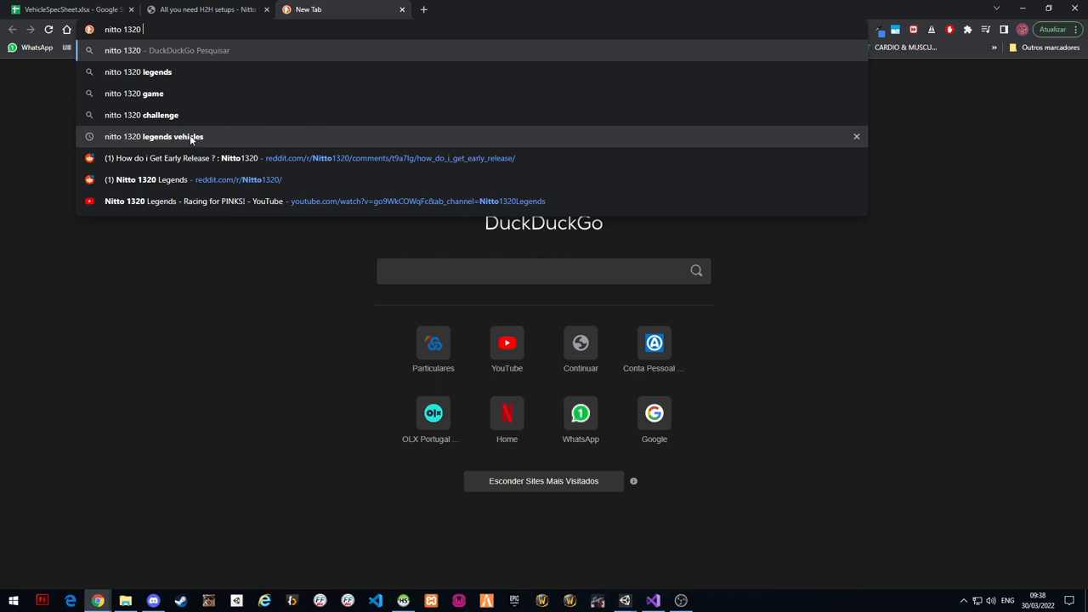
left_click(153, 136)
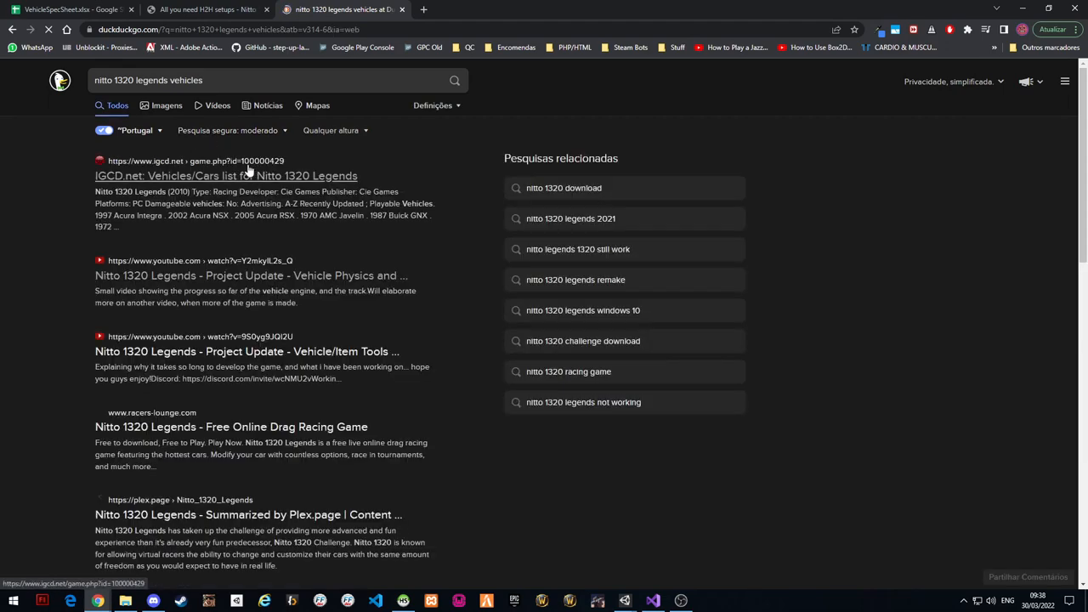
Open the IGCD Nitto 1320 Legends vehicle list and browse the Playable Vehicles grid
left_click(226, 175)
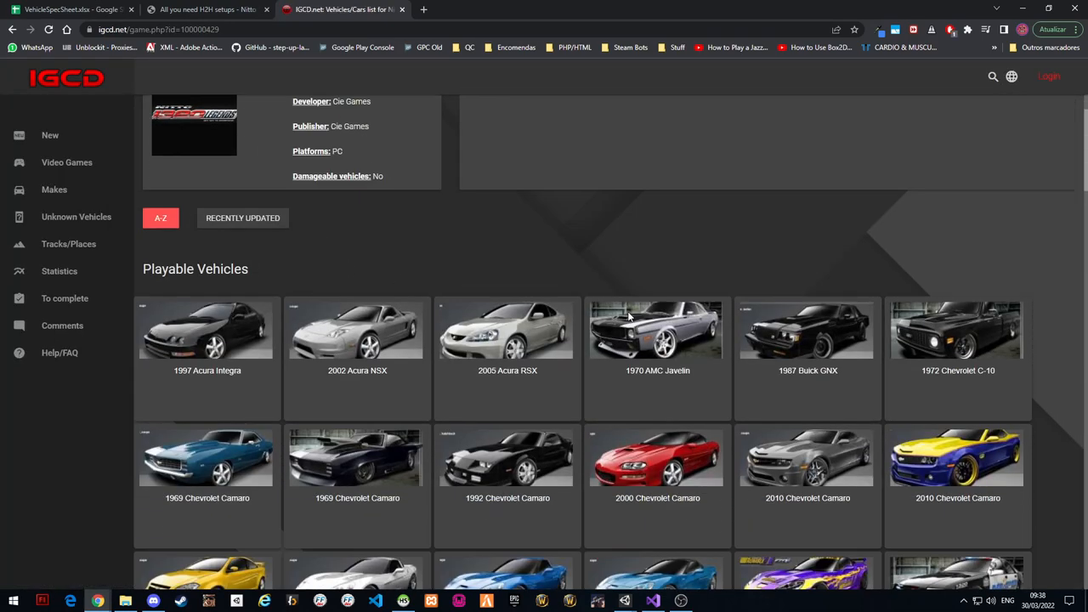
scroll("down", 3)
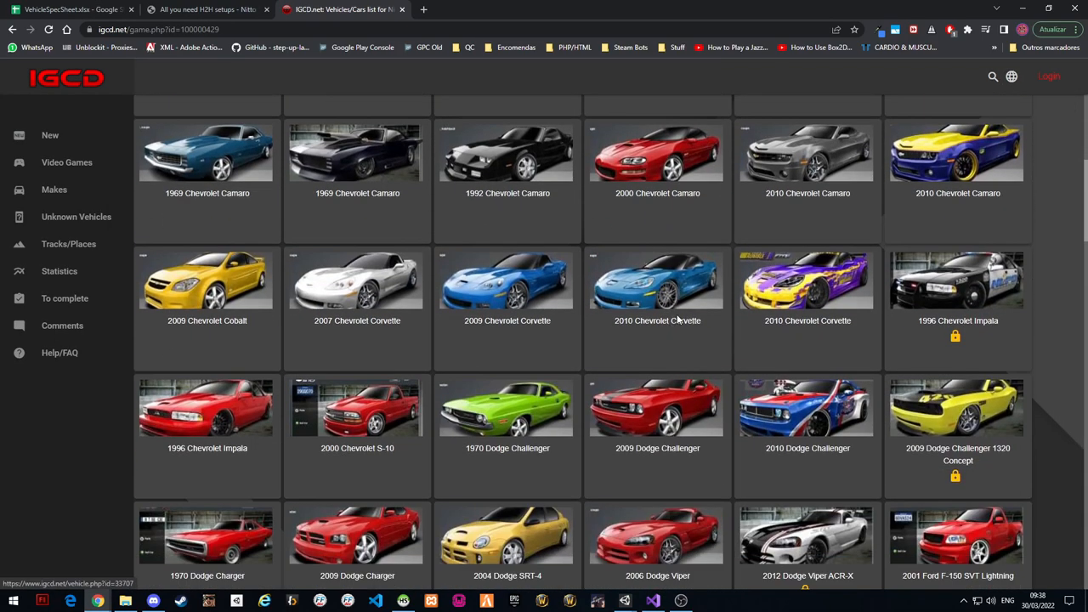
scroll("down", 3)
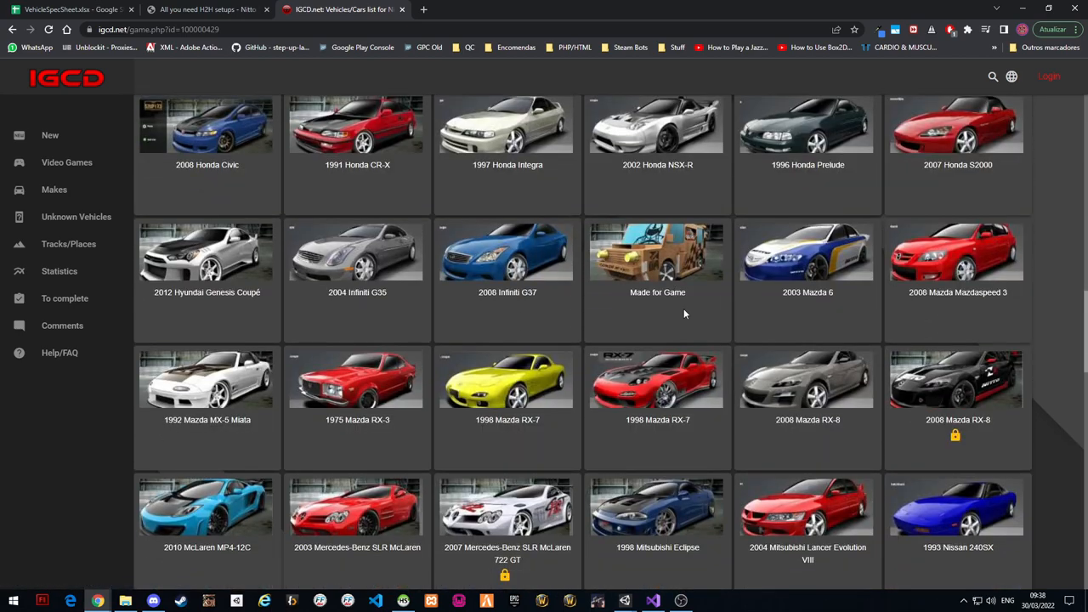
scroll("down", 3)
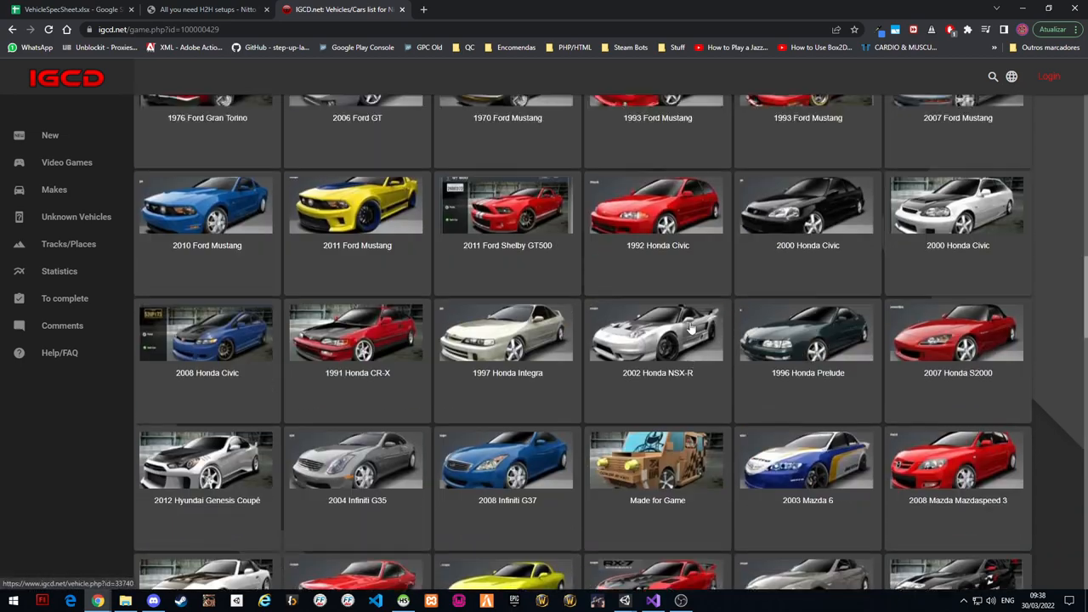
scroll("up", 3)
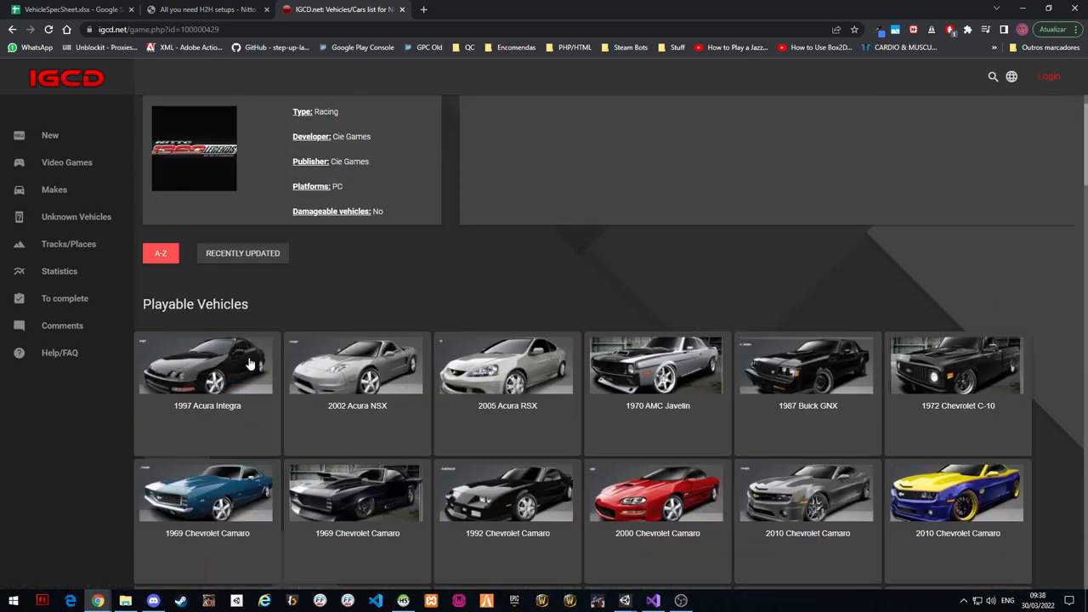
Open the 1997 Acura Integra page and select the year 1997 and the word Integra in its title
left_click(207, 365)
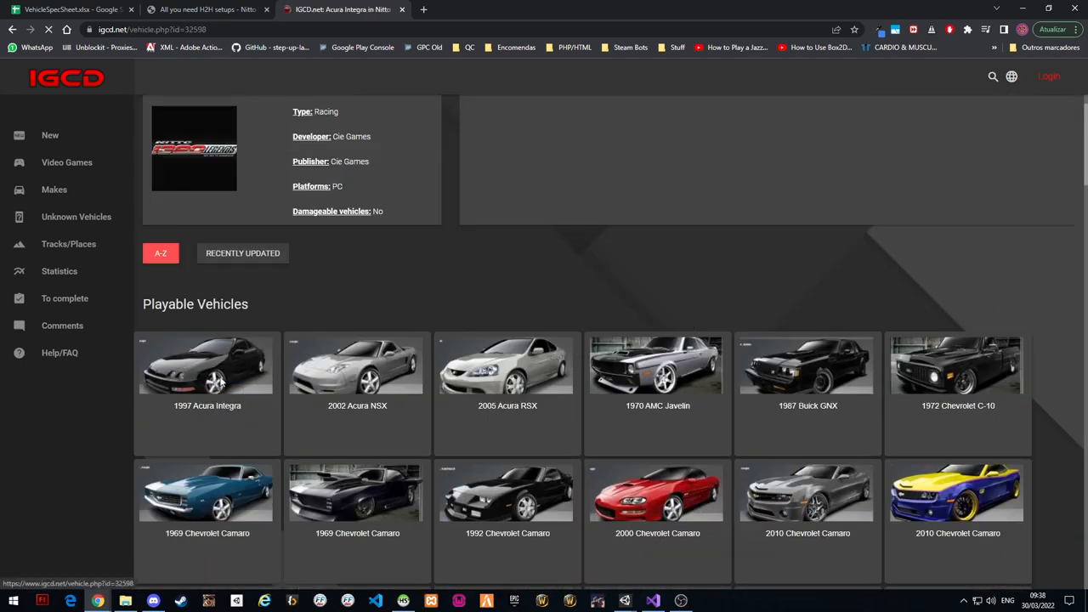
left_click(207, 365)
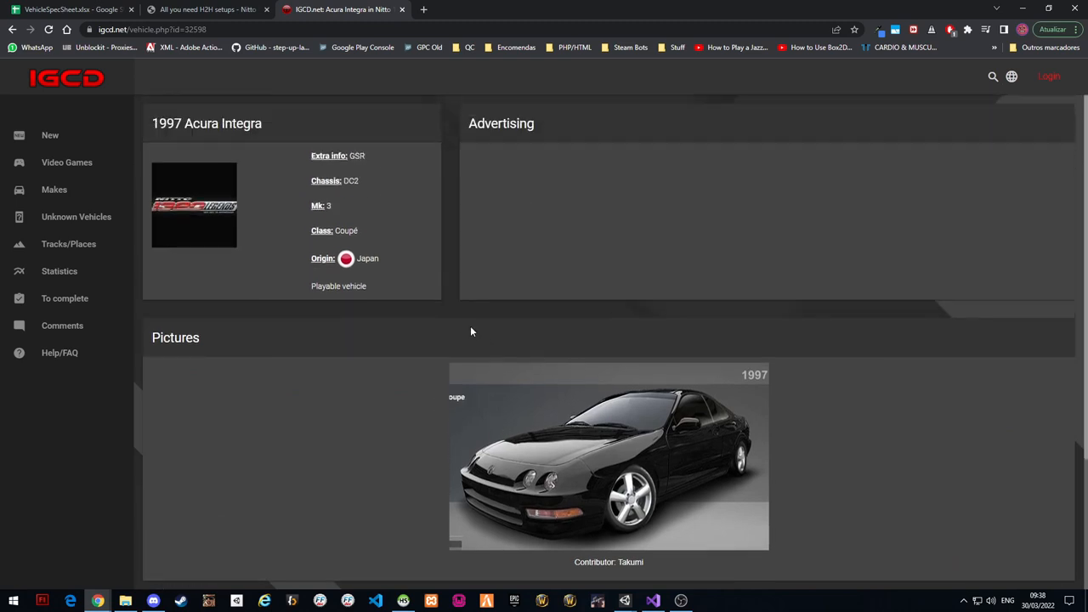
triple_click(208, 123)
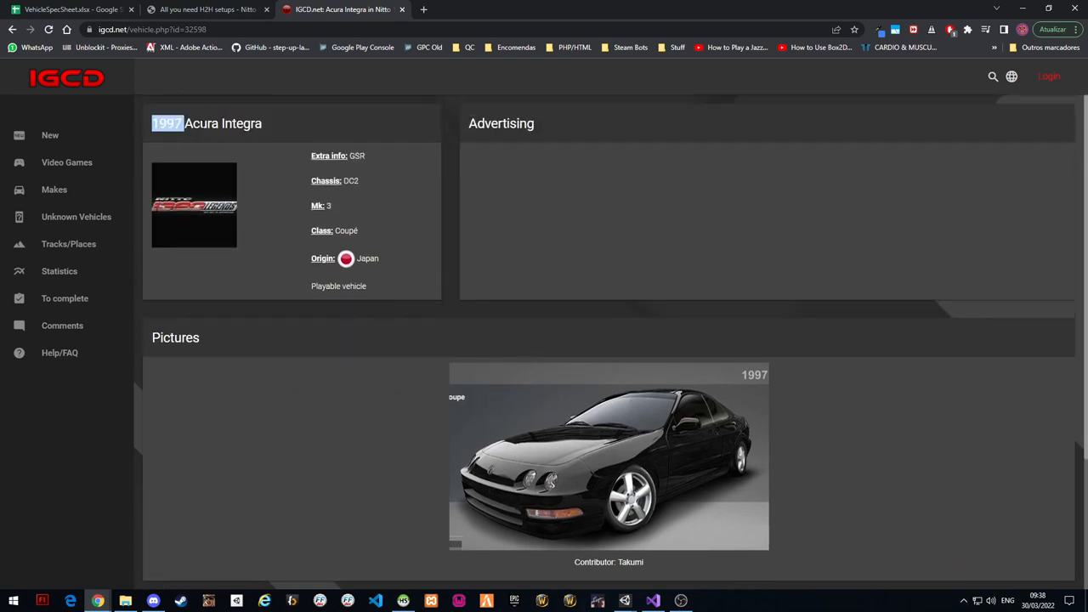
double_click(200, 122)
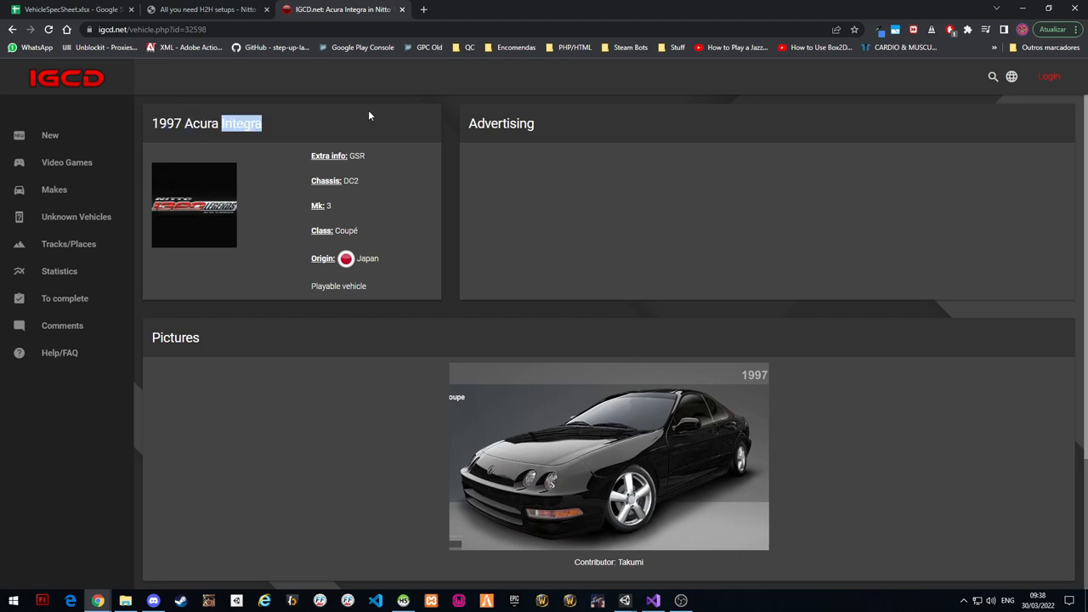
mouse_move(433, 112)
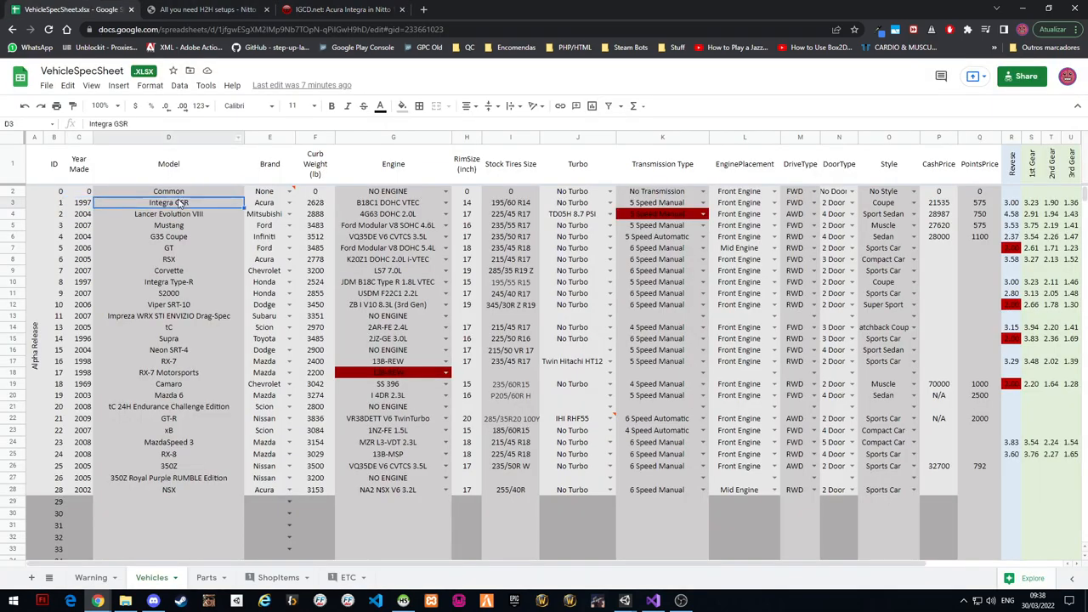
left_click(78, 203)
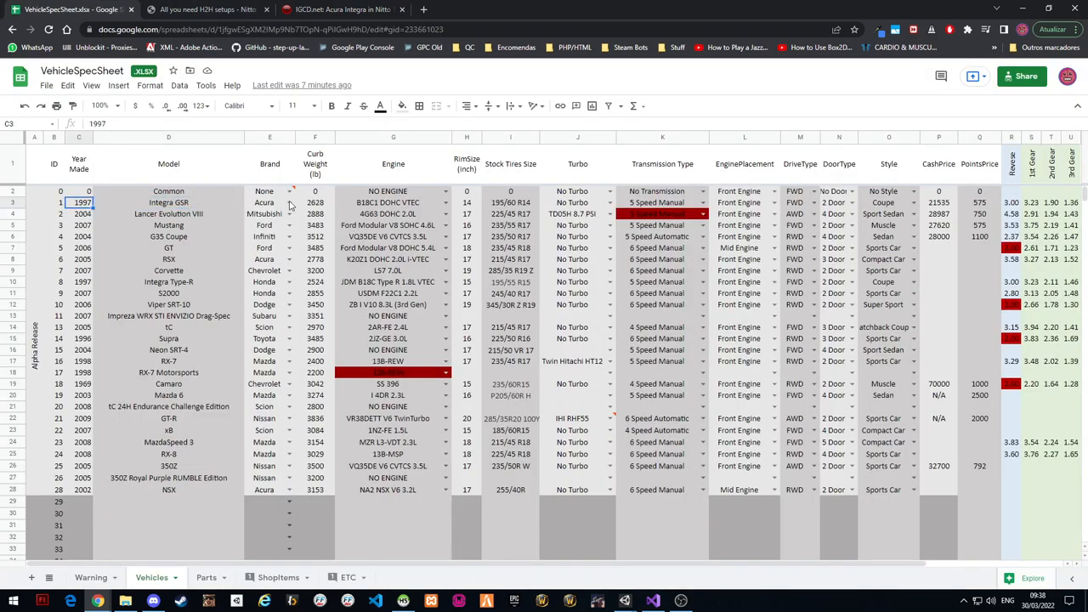
left_click(290, 202)
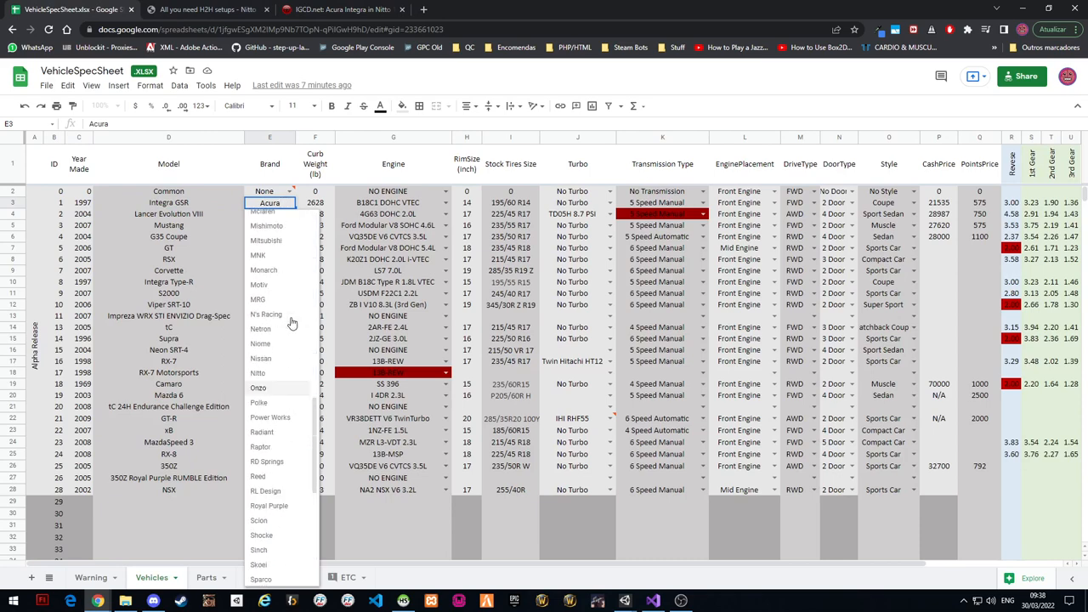
scroll("up", 3)
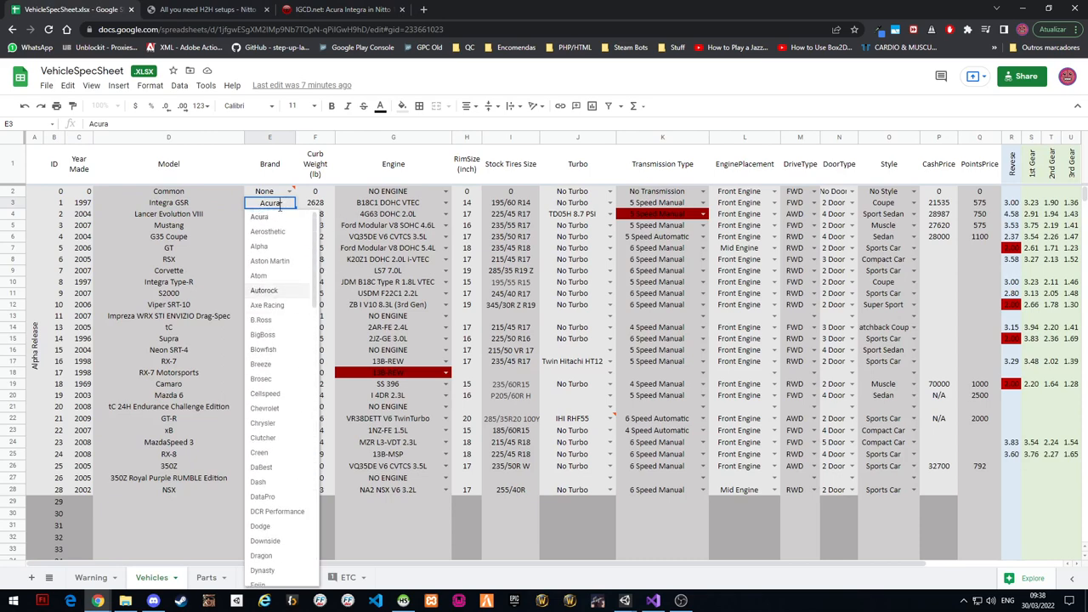
left_click(270, 202)
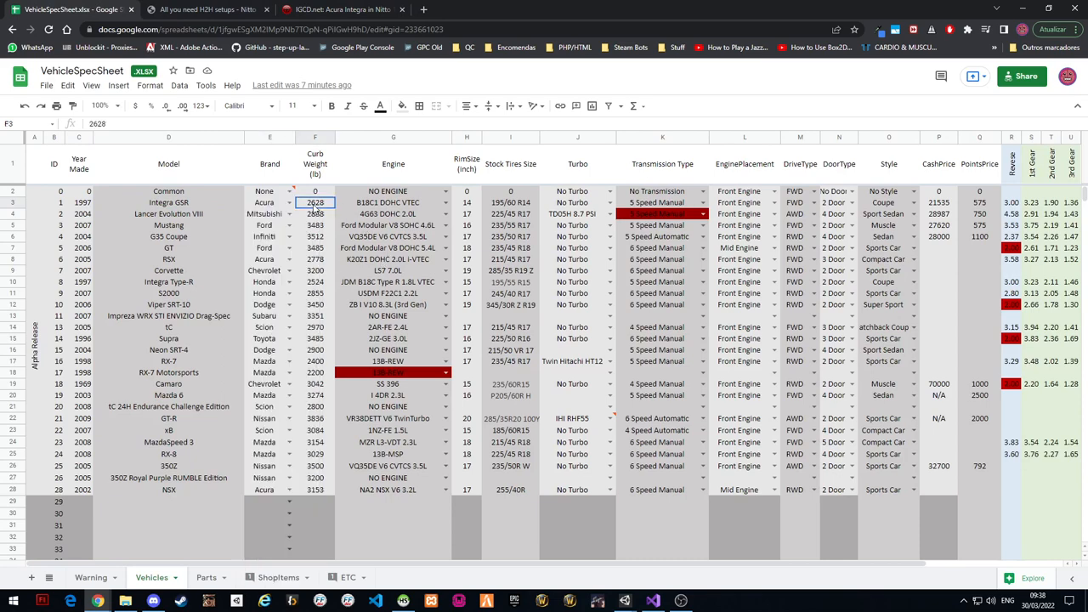
left_click(268, 203)
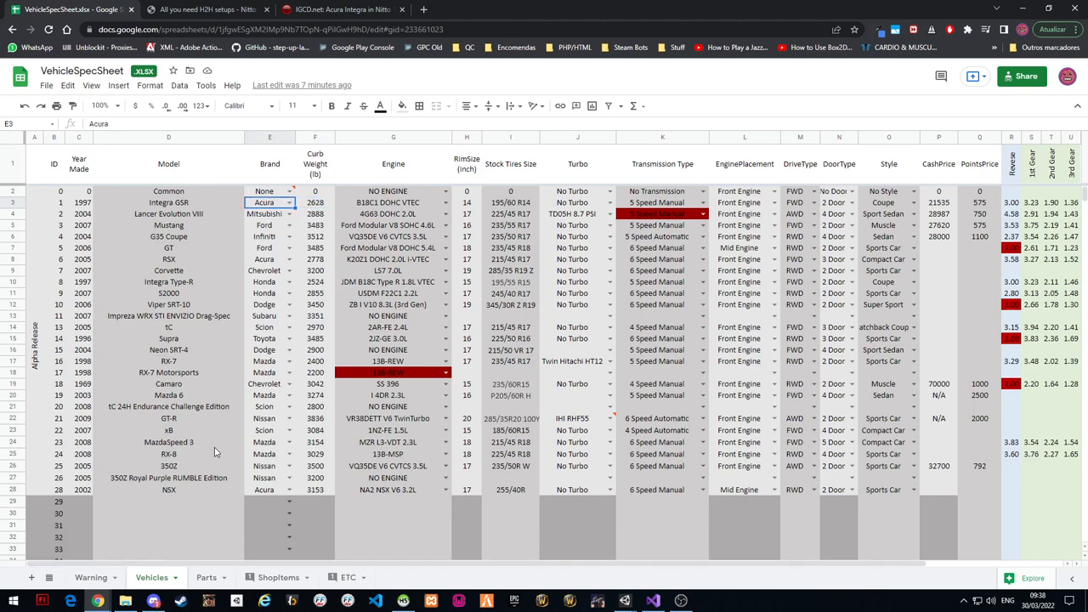
left_click(54, 203)
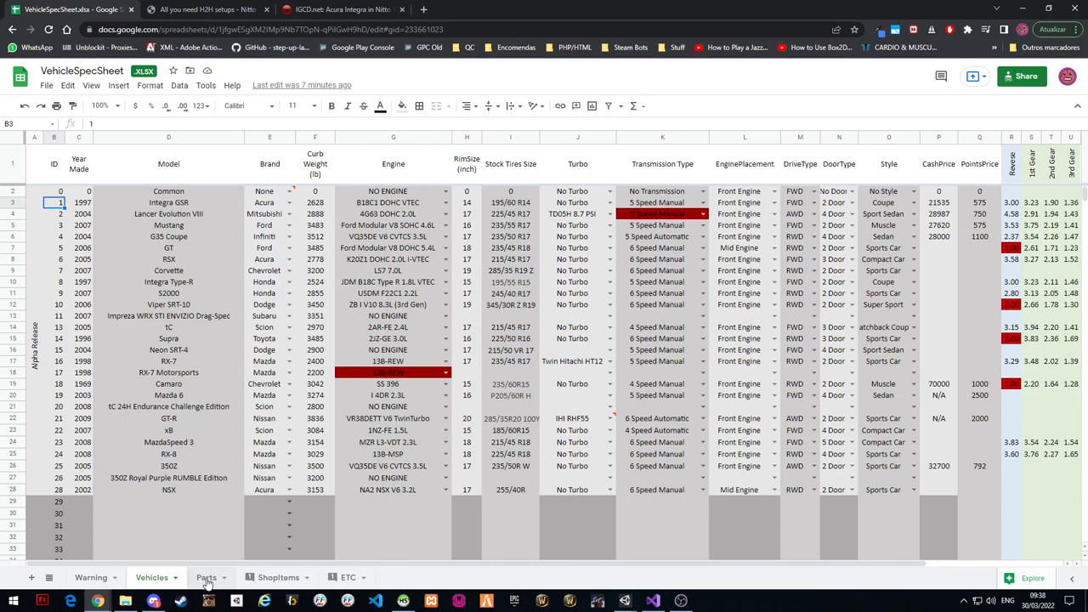
Add Acura as entry 99 at the bottom of the Parts brand list, then return to the Vehicles sheet
left_click(207, 578)
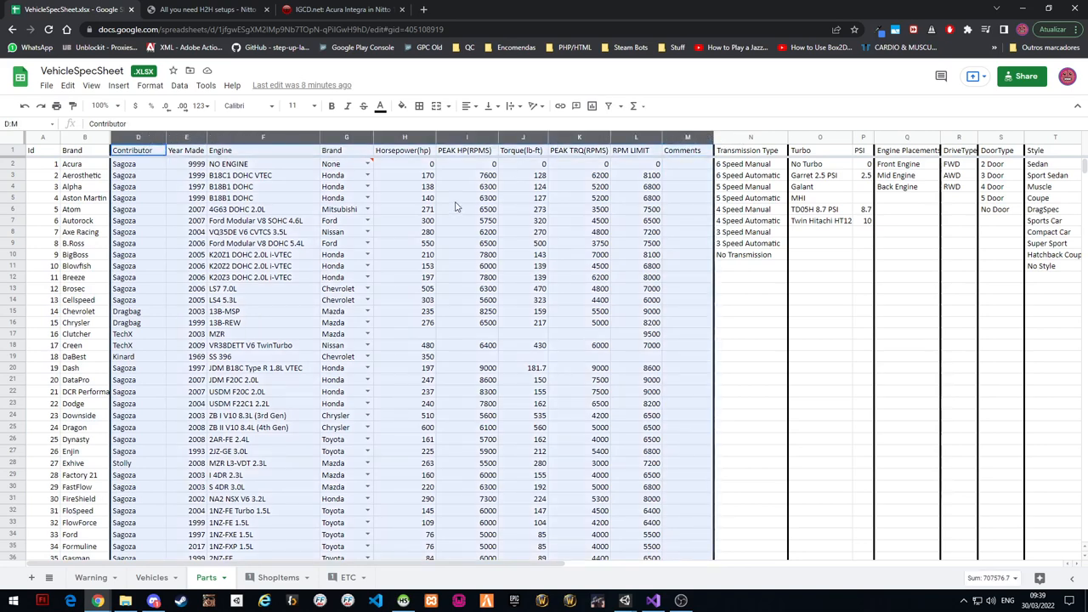
scroll("right", 3)
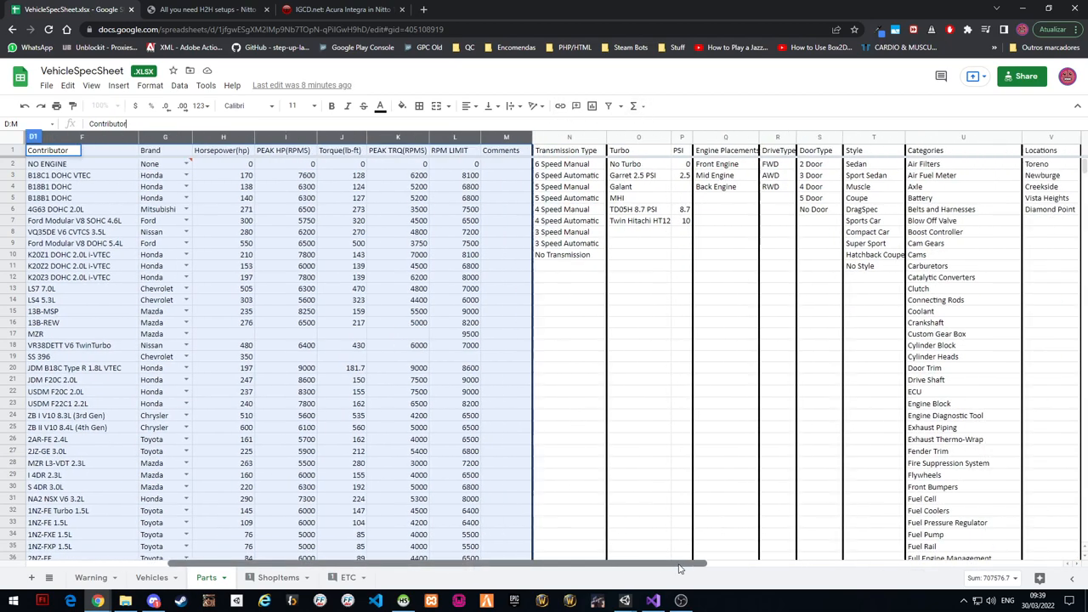
scroll("right", 3)
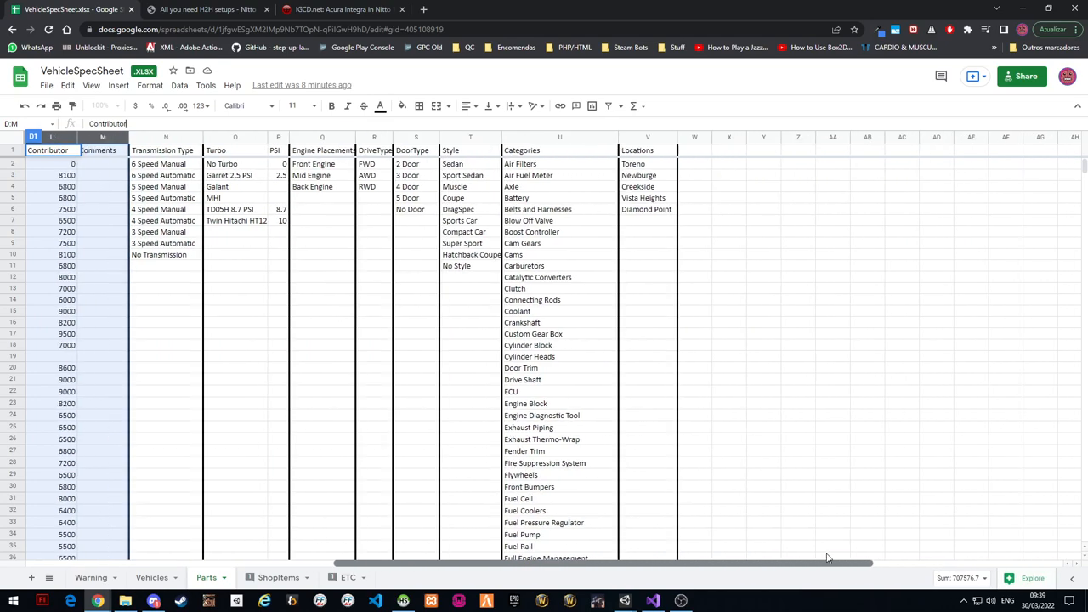
scroll("left", 3)
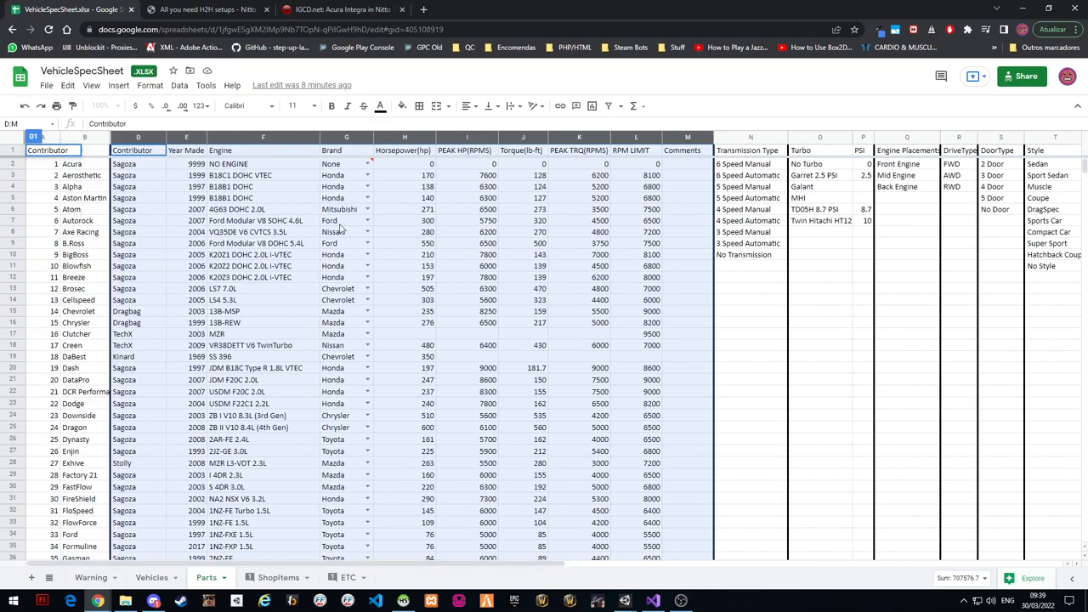
left_click(819, 345)
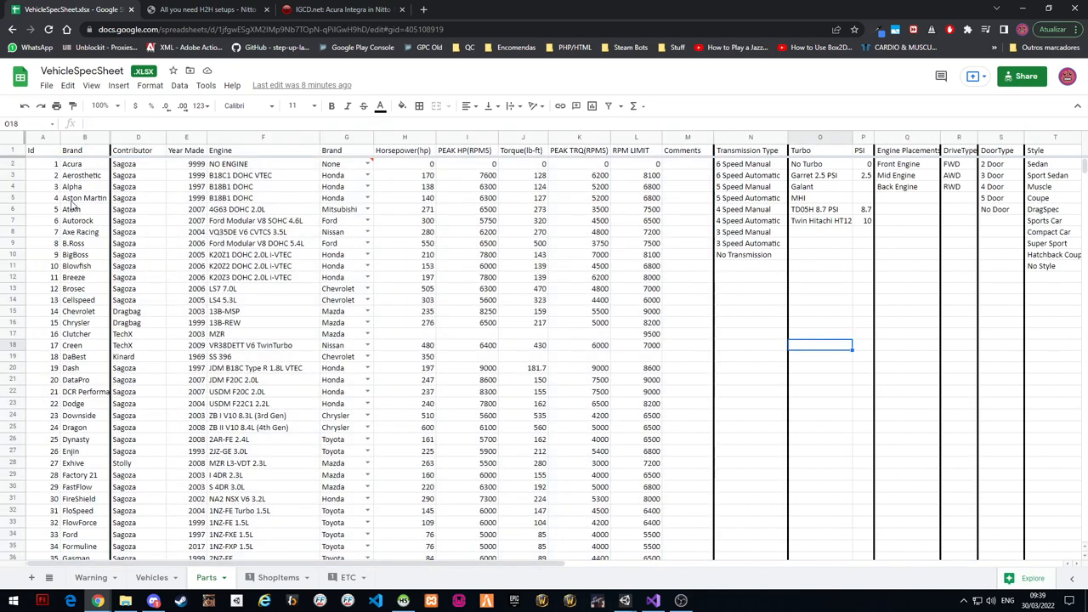
scroll("down", 3)
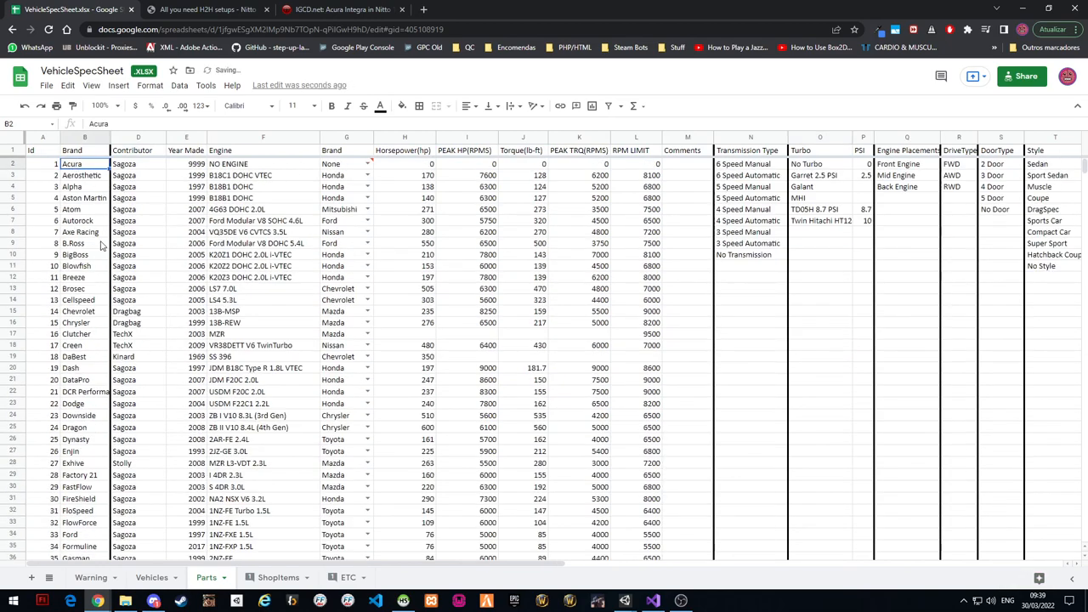
scroll("down", 3)
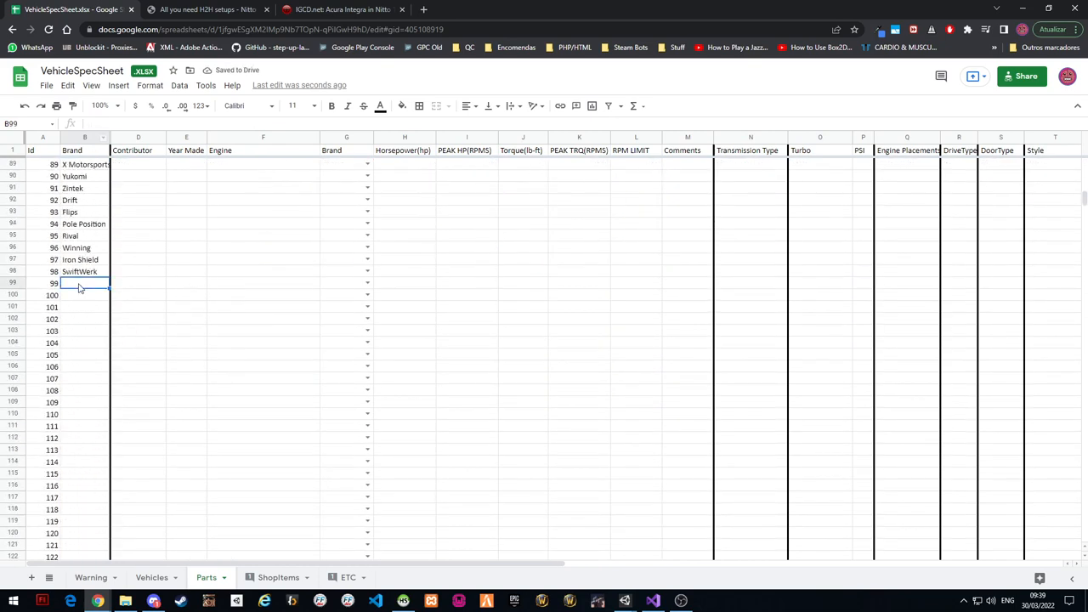
type("Acura")
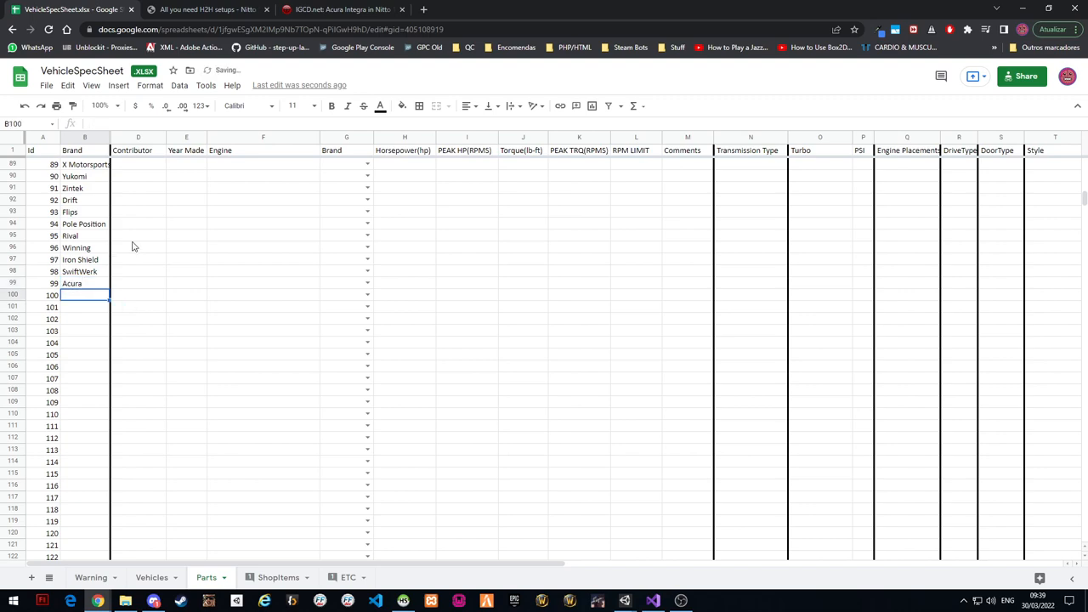
left_click(151, 578)
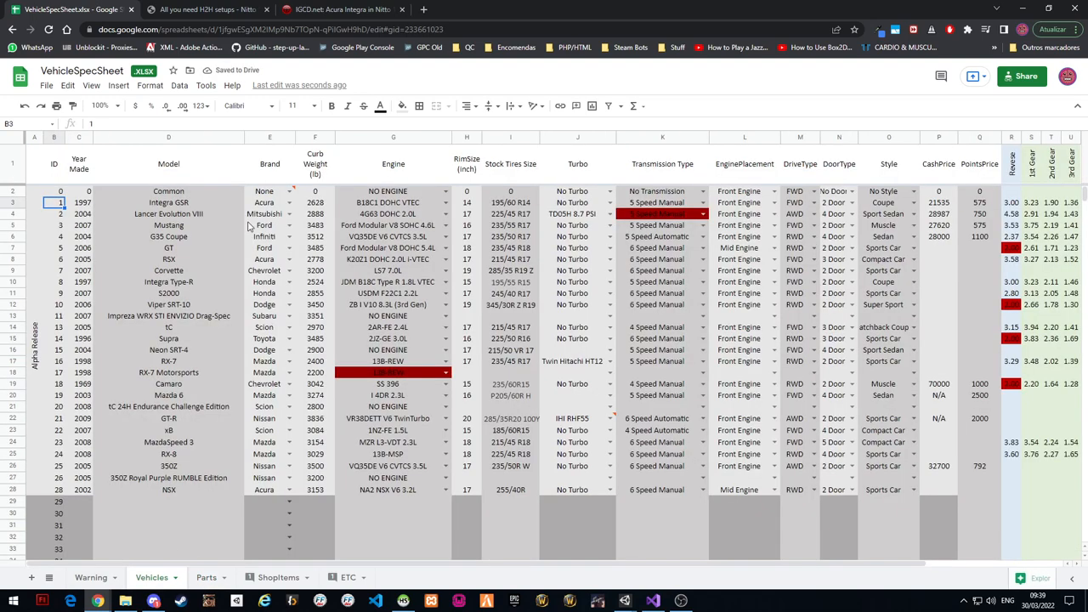
Check the Integra GSR's Brand dropdown, review the Parts brand list end, and go back to Vehicles
left_click(289, 202)
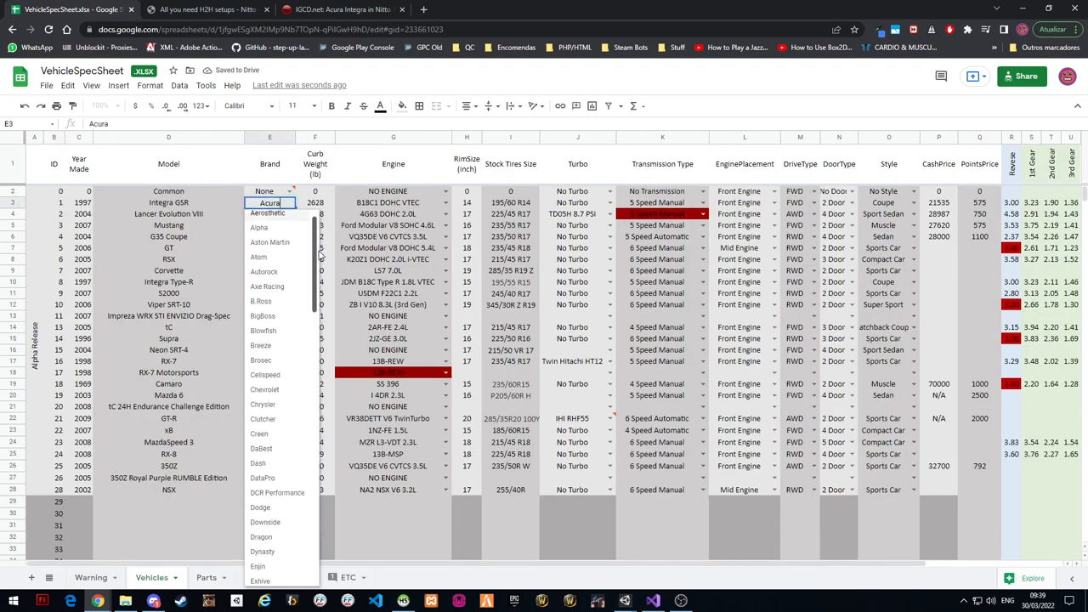
scroll("down", 3)
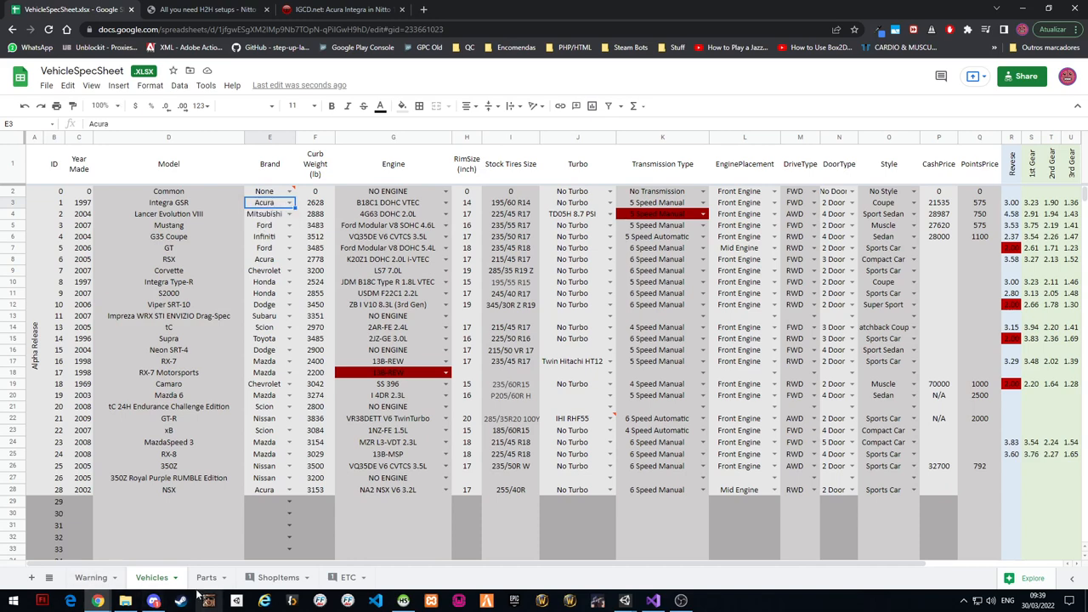
left_click(206, 578)
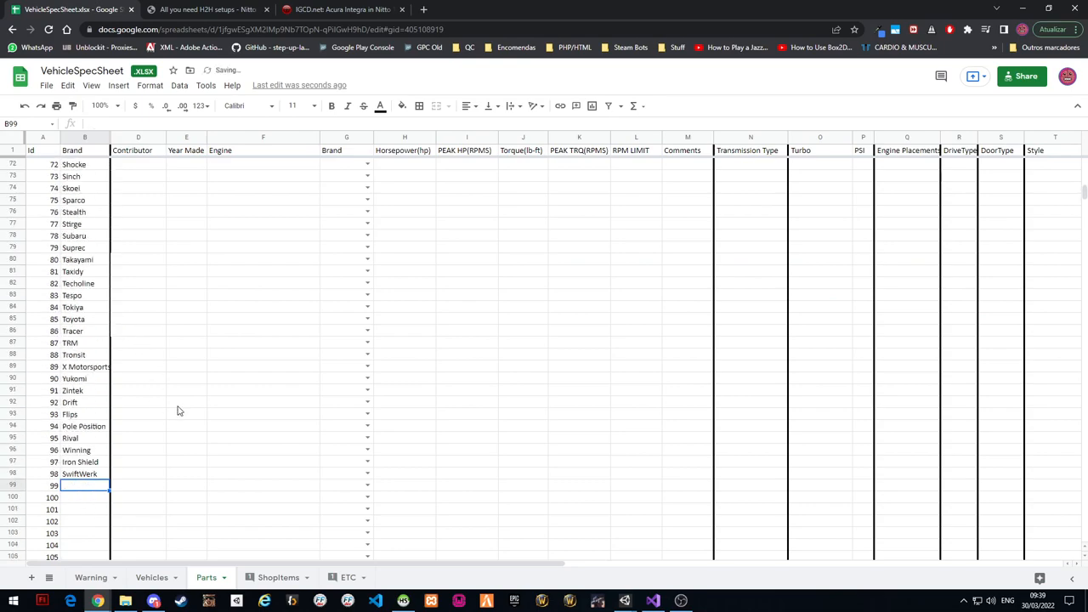
scroll("up", 3)
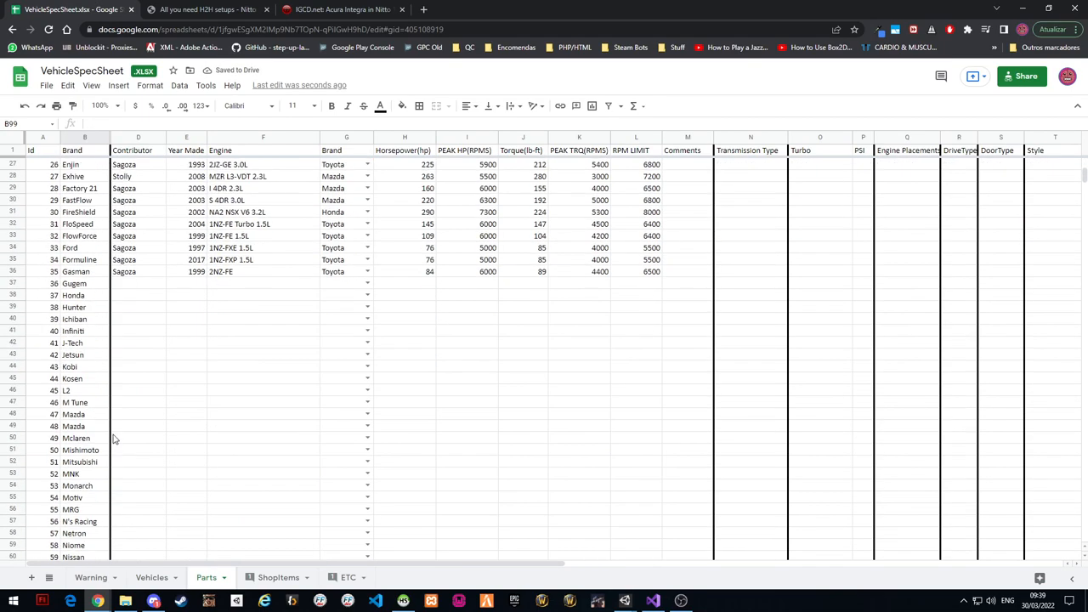
scroll("down", 3)
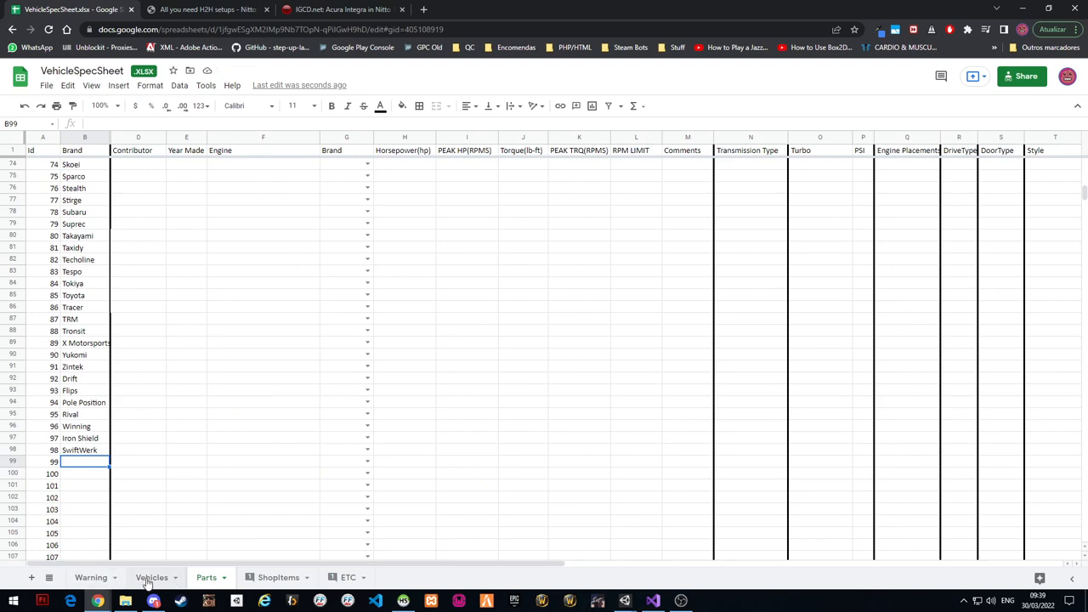
left_click(152, 578)
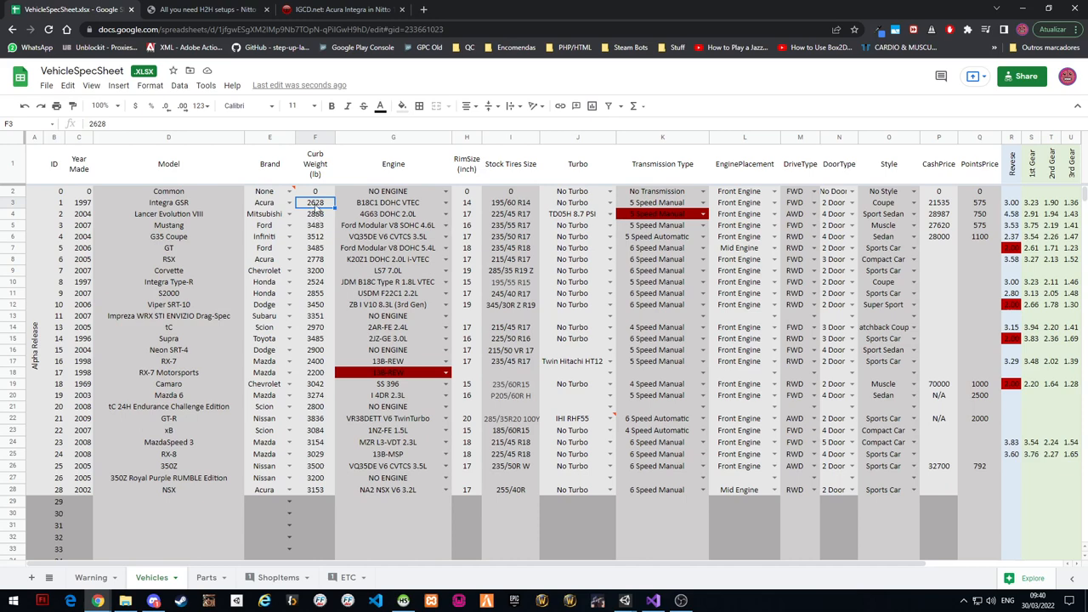
mouse_move(425, 78)
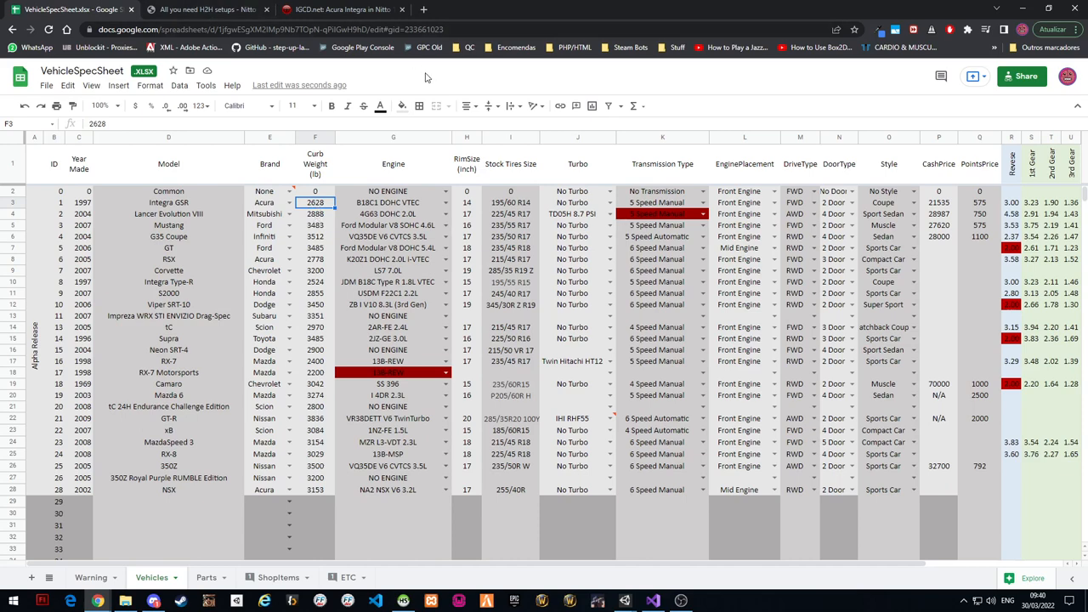
mouse_move(276, 155)
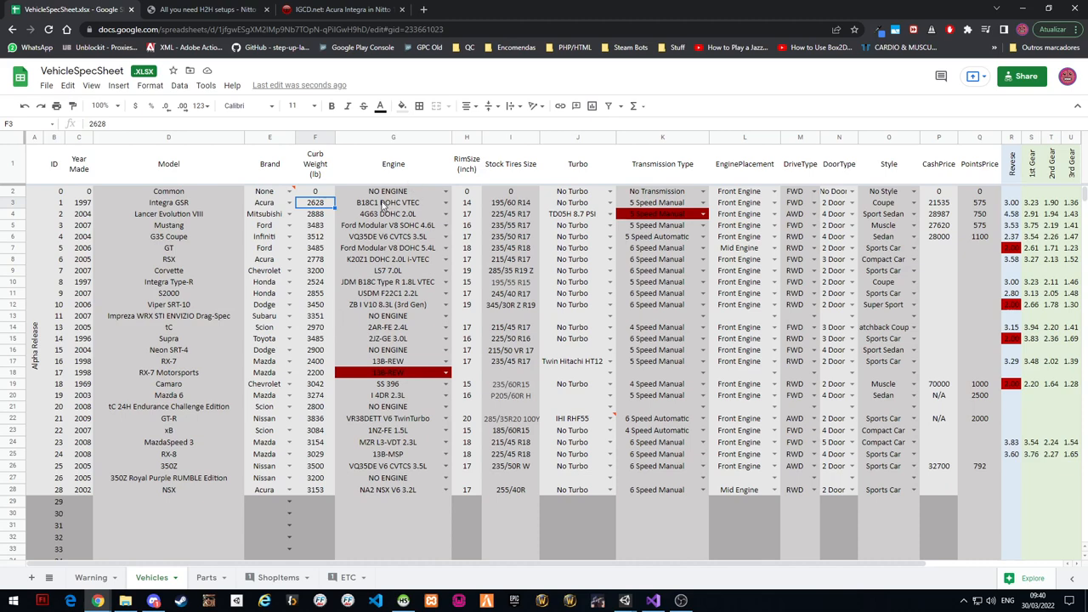
Check the Integra GSR's Engine dropdown, then switch to the Parts sheet's engine list
left_click(446, 202)
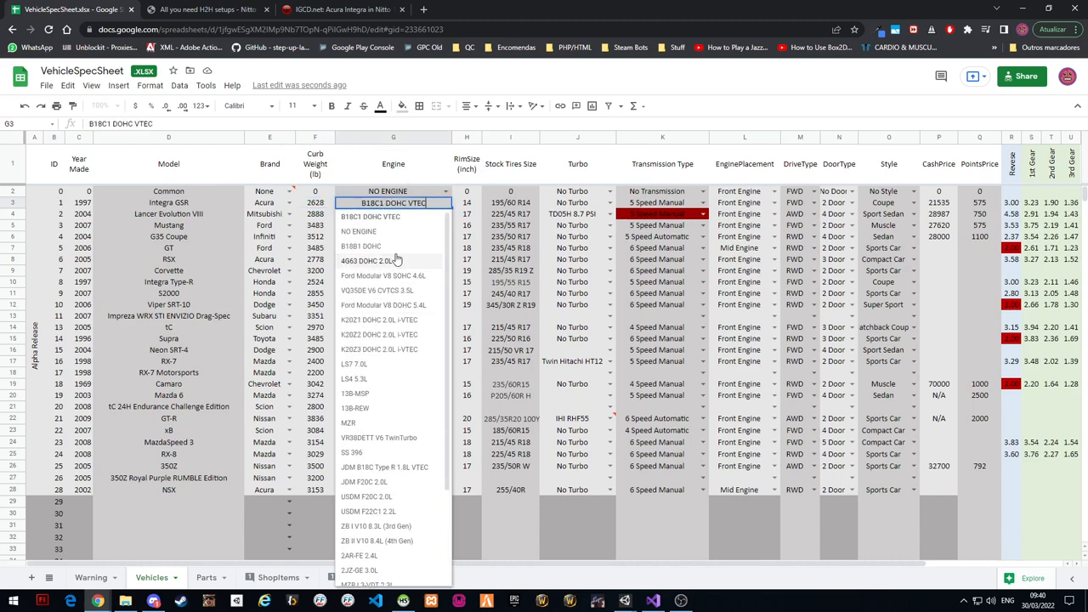
left_click(357, 231)
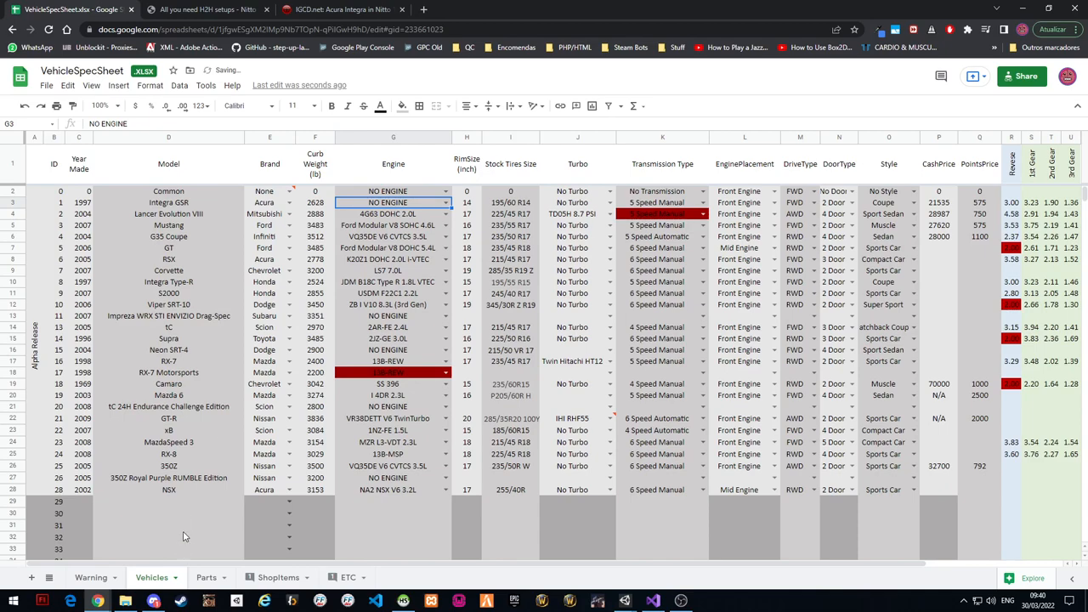
left_click(207, 578)
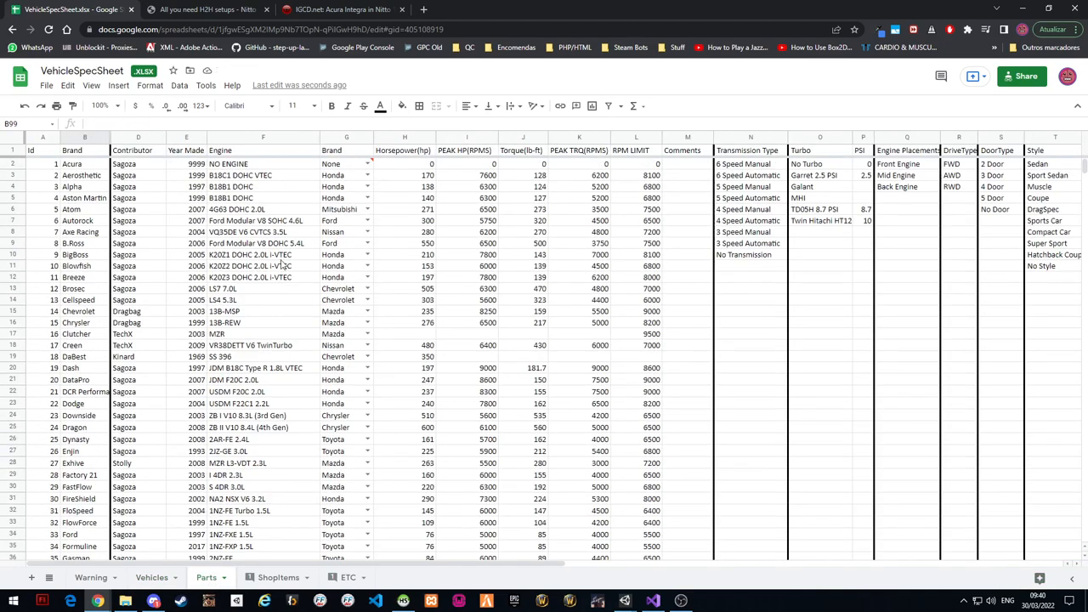
scroll("down", 3)
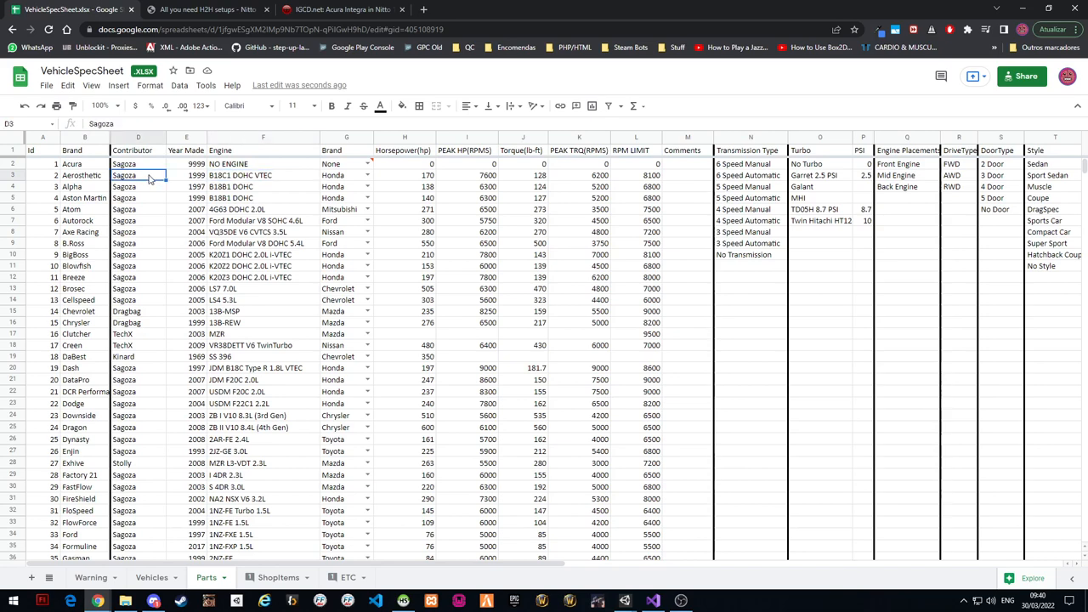
Review the B18C1 DOHC VTEC and B18B1 DOHC engine rows and their years in the Parts list
left_click(187, 185)
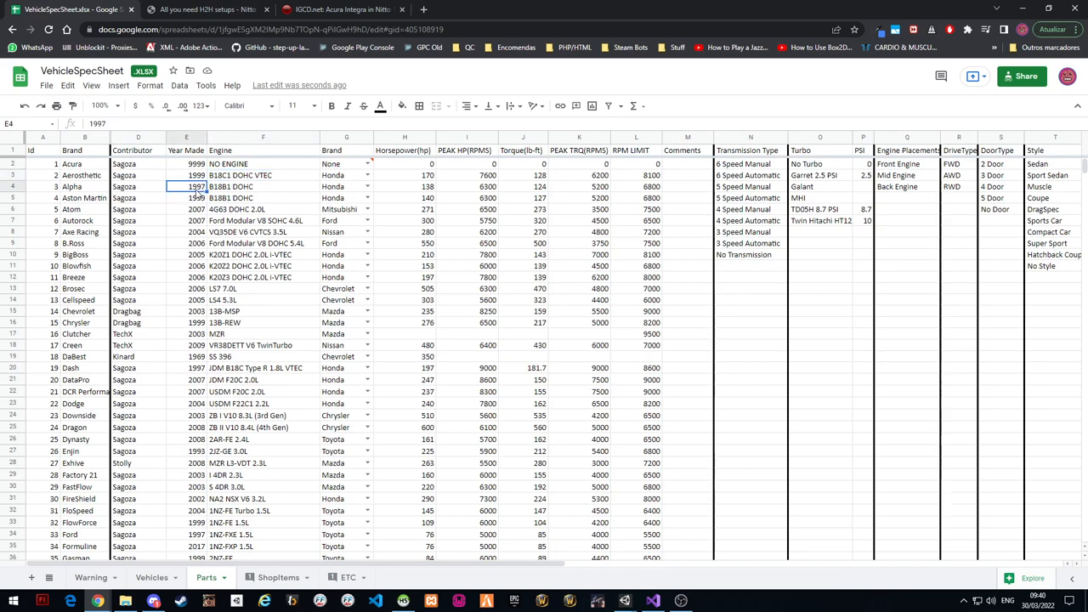
left_click(261, 186)
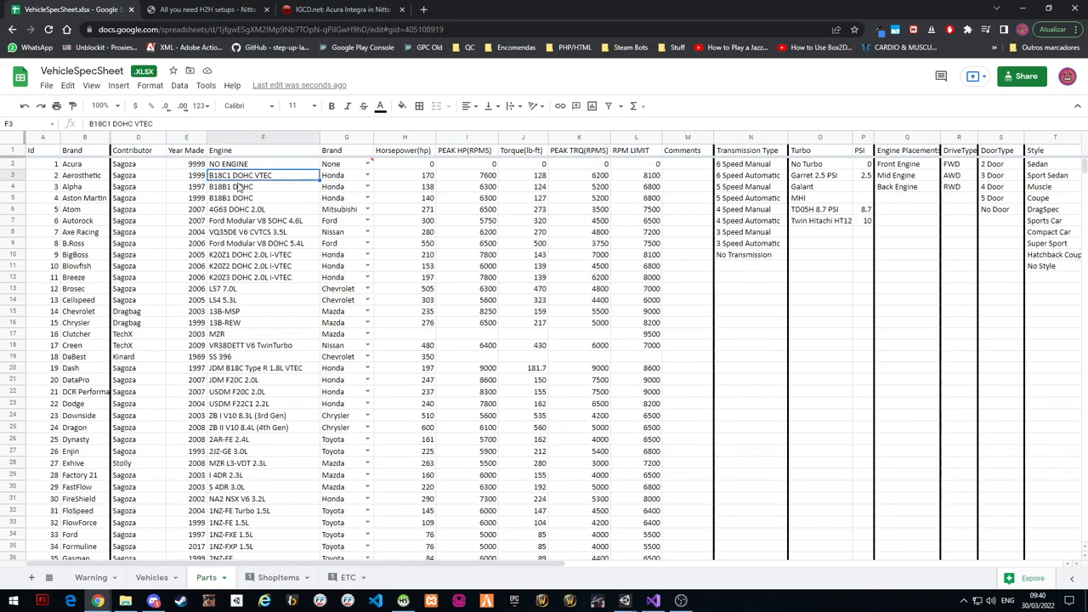
left_click(187, 185)
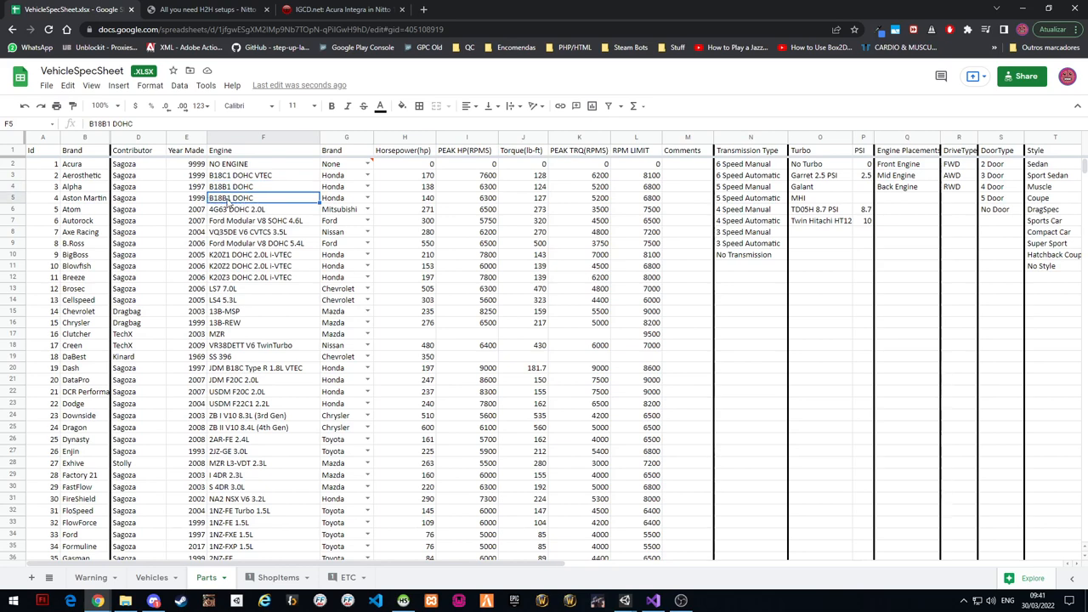
left_click(187, 185)
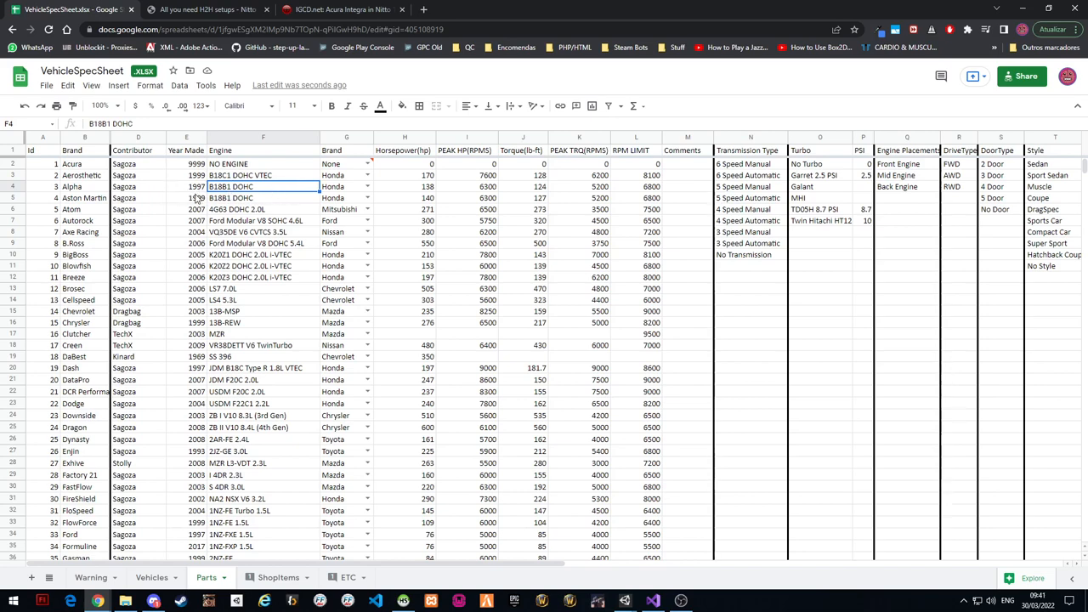
Enter 1997 as the year of the new B18B1 DOHC engine row in the Parts sheet
scroll("down", 3)
type("Sagoza")
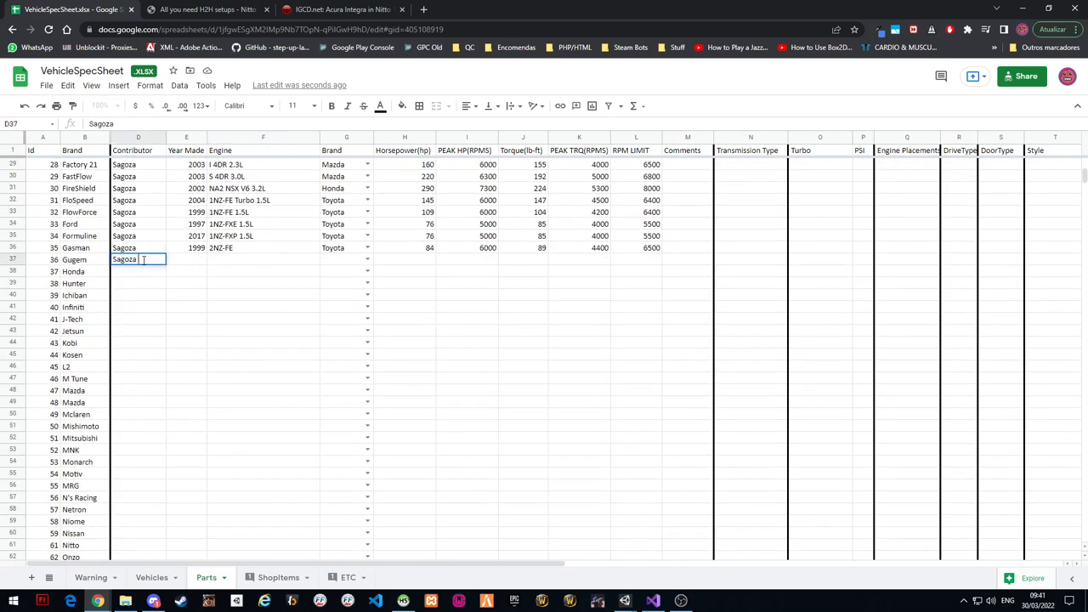
type("1997")
left_click(264, 259)
type("B18C")
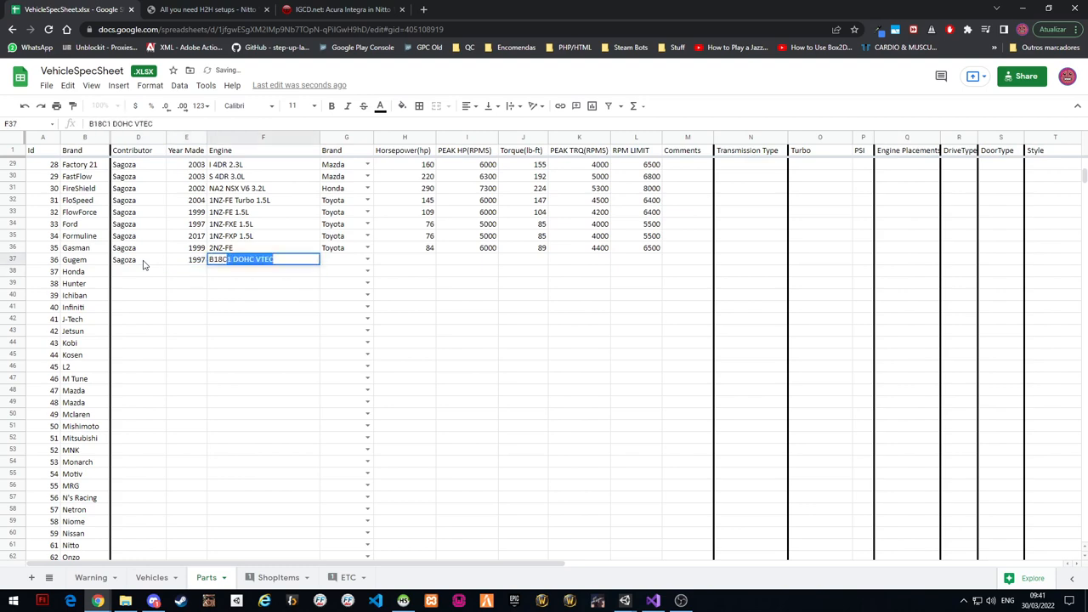
scroll("up", 3)
type("B1 DOH")
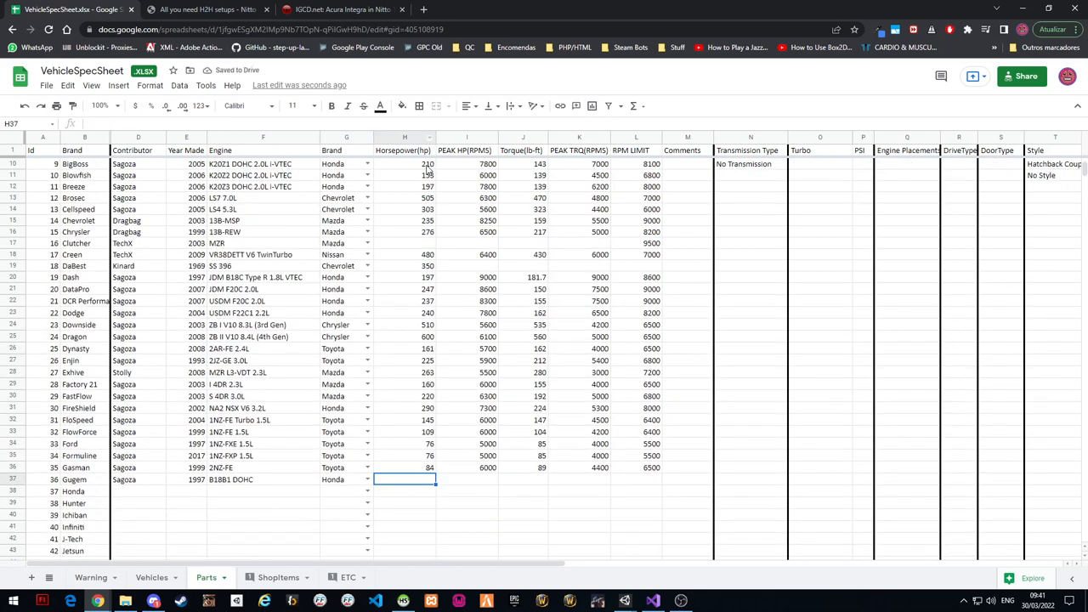
mouse_move(475, 174)
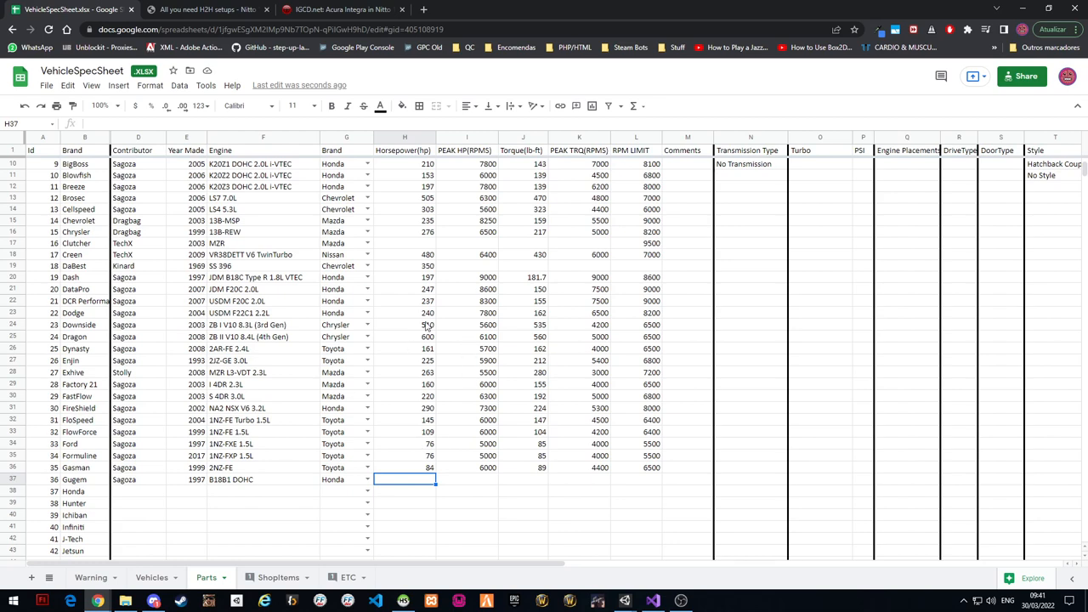
mouse_move(384, 302)
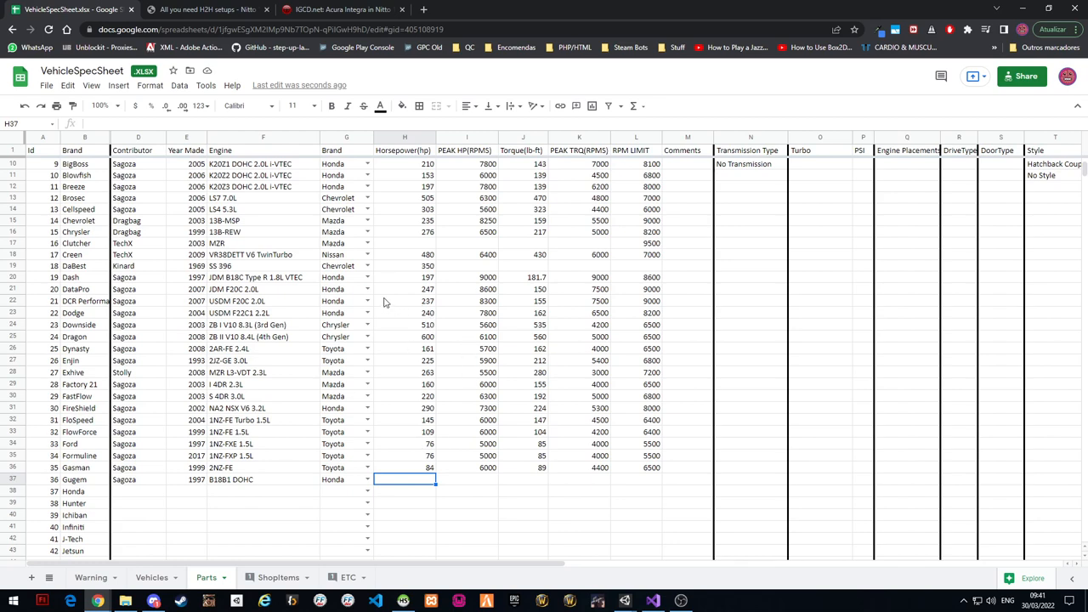
mouse_move(323, 306)
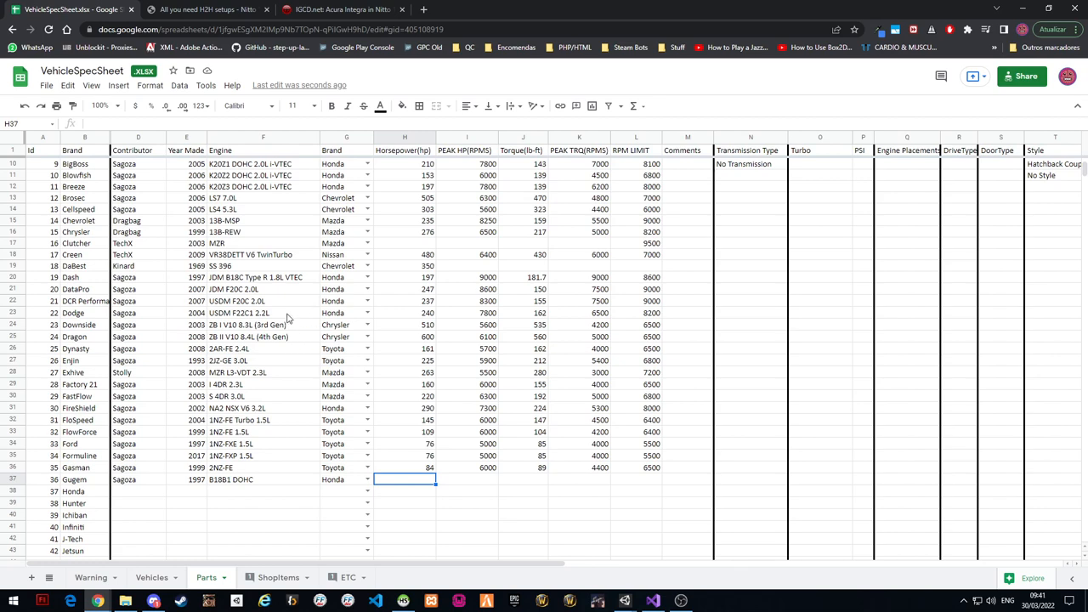
mouse_move(319, 340)
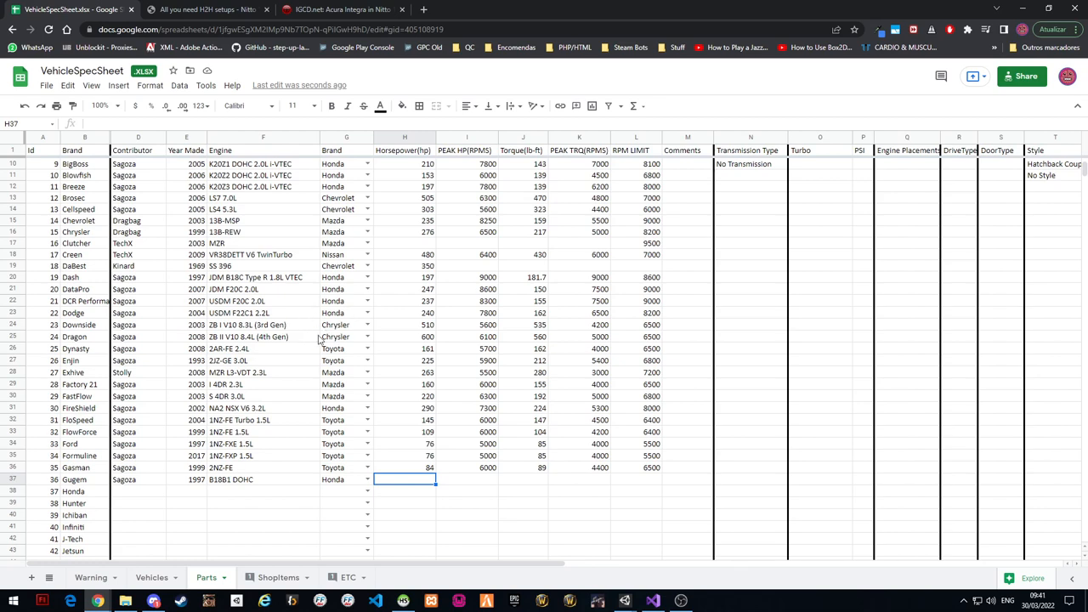
mouse_move(484, 530)
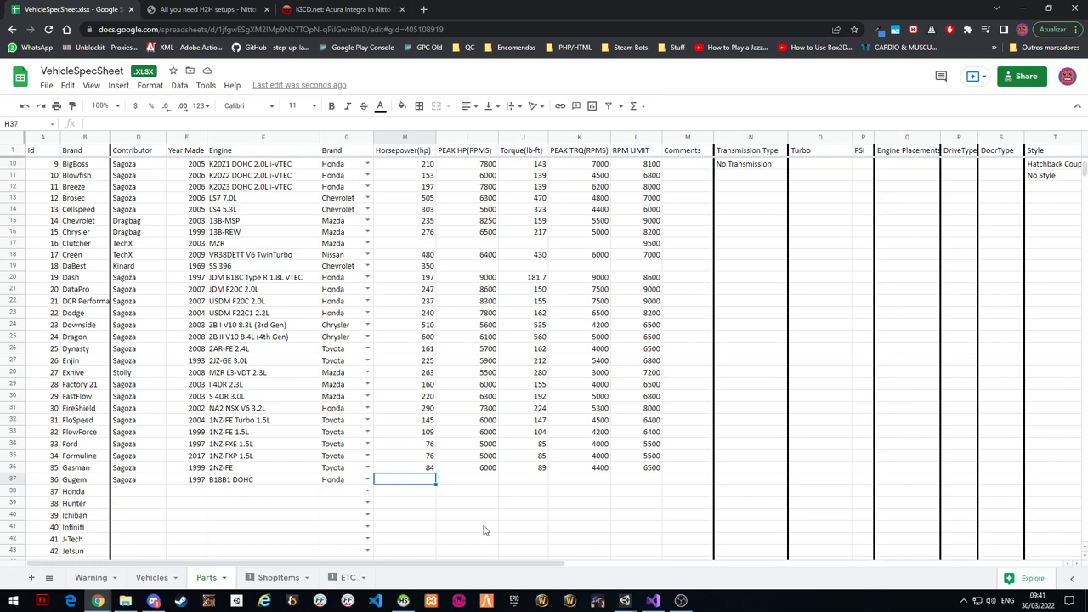
mouse_move(493, 501)
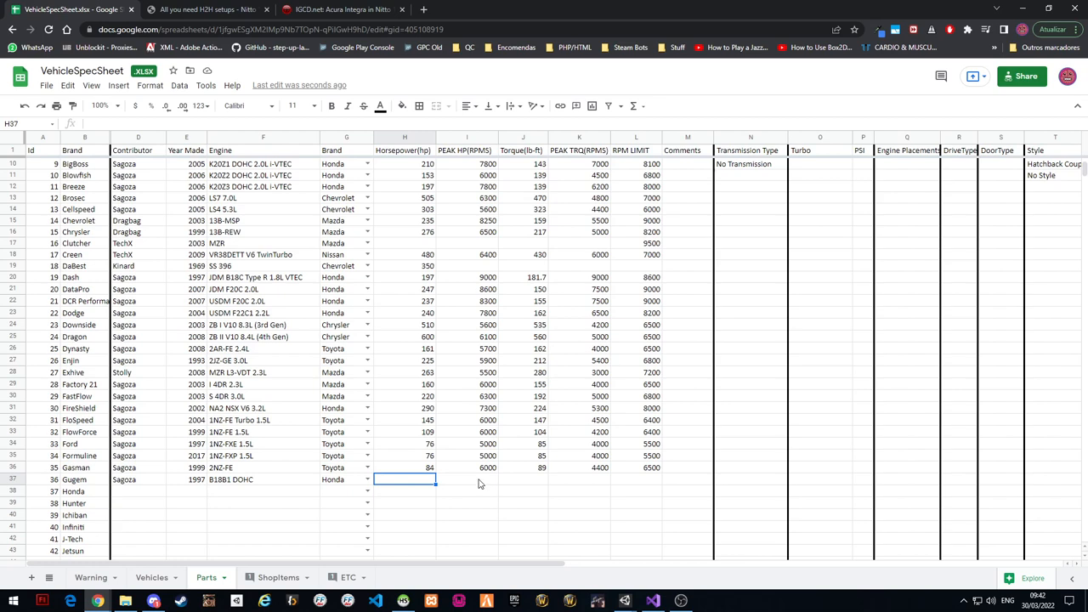
mouse_move(490, 486)
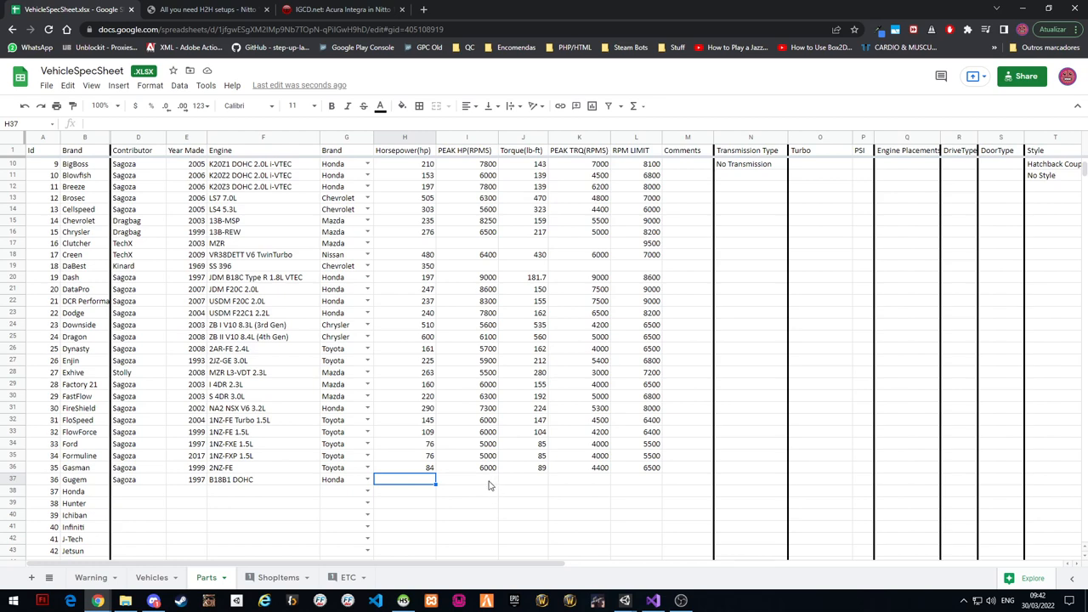
mouse_move(525, 586)
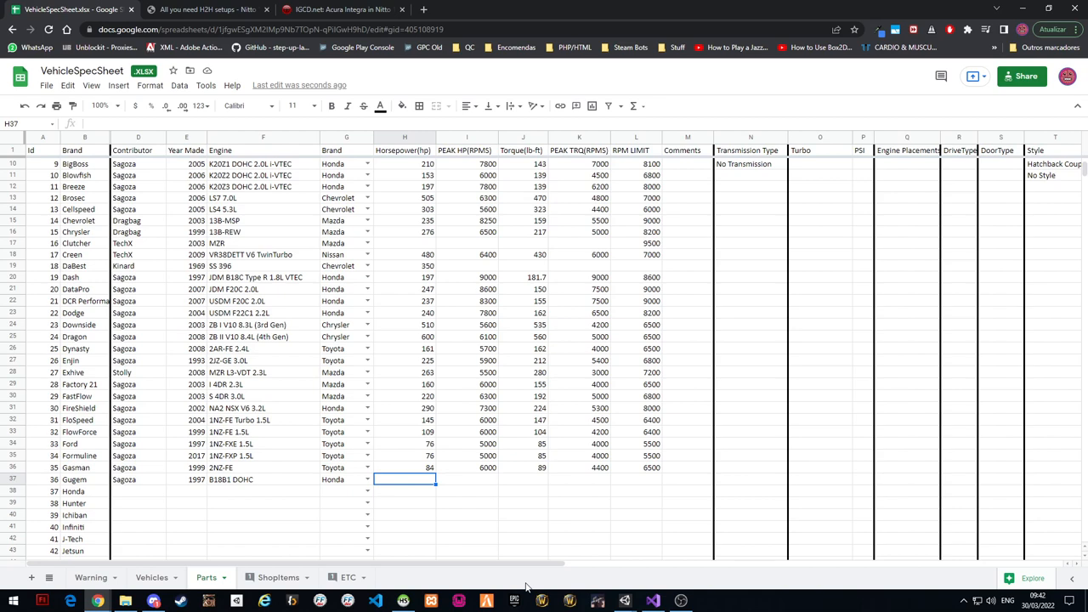
mouse_move(479, 576)
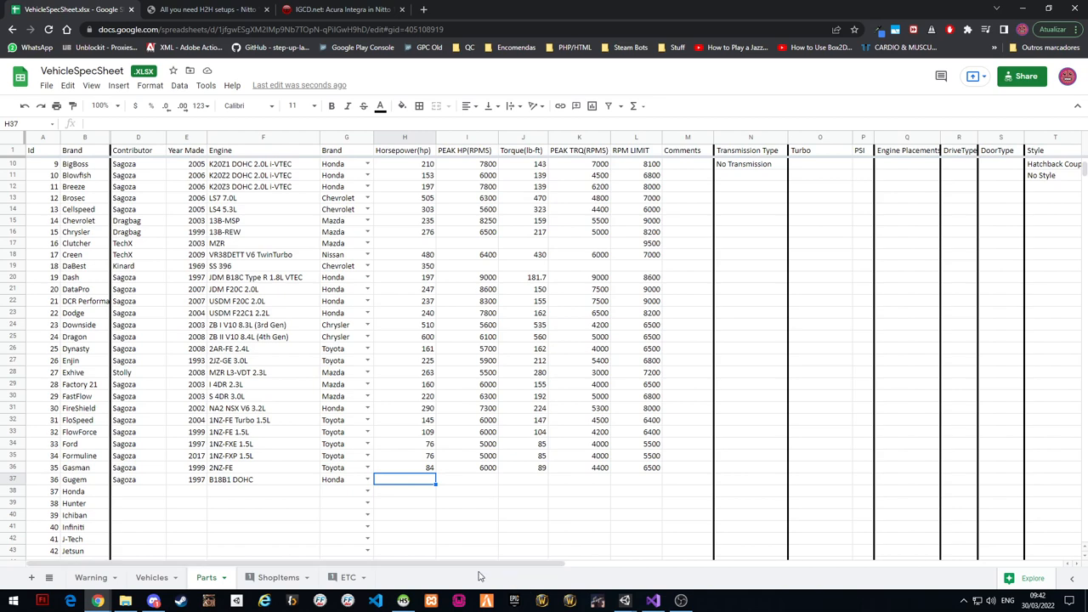
mouse_move(466, 479)
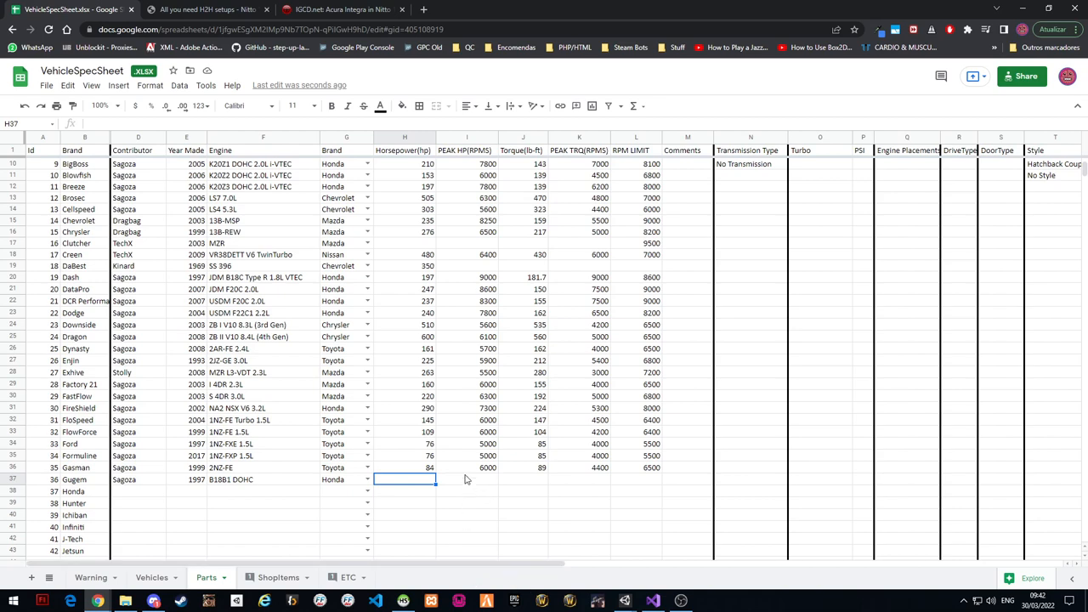
mouse_move(479, 479)
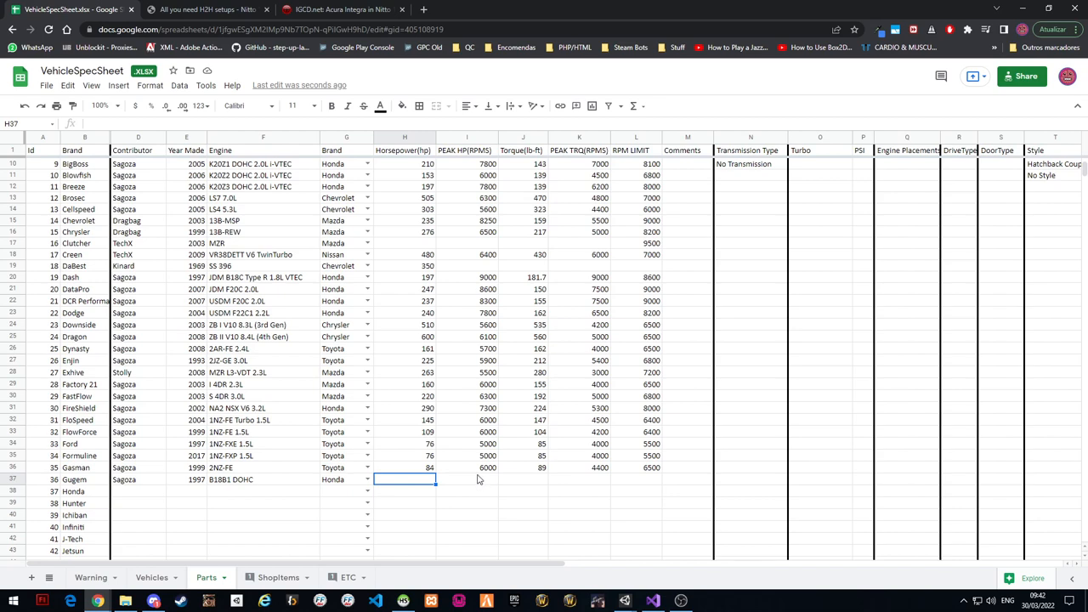
mouse_move(465, 416)
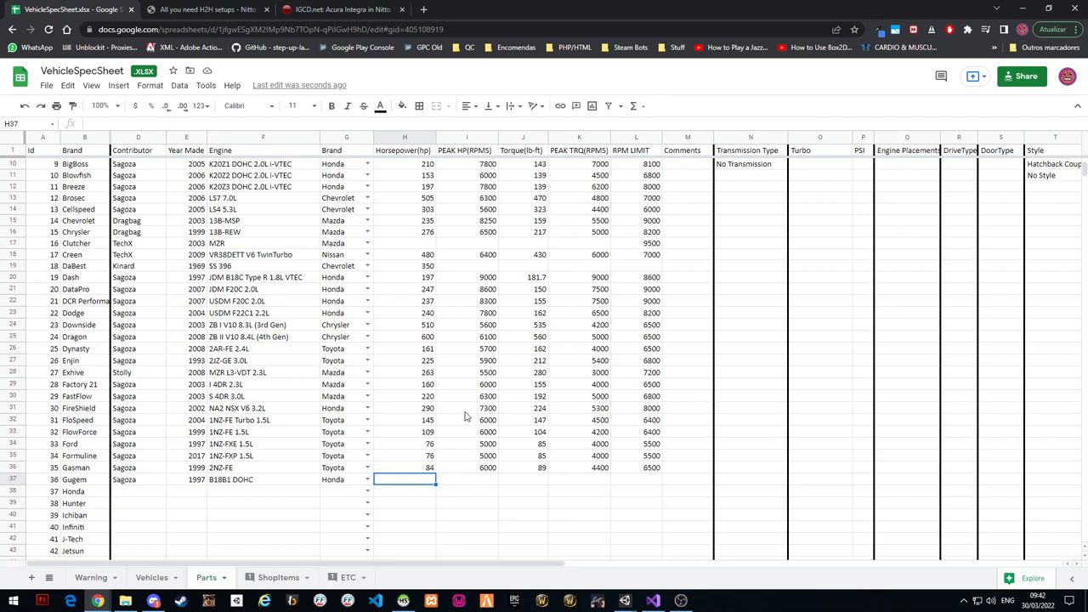
mouse_move(248, 488)
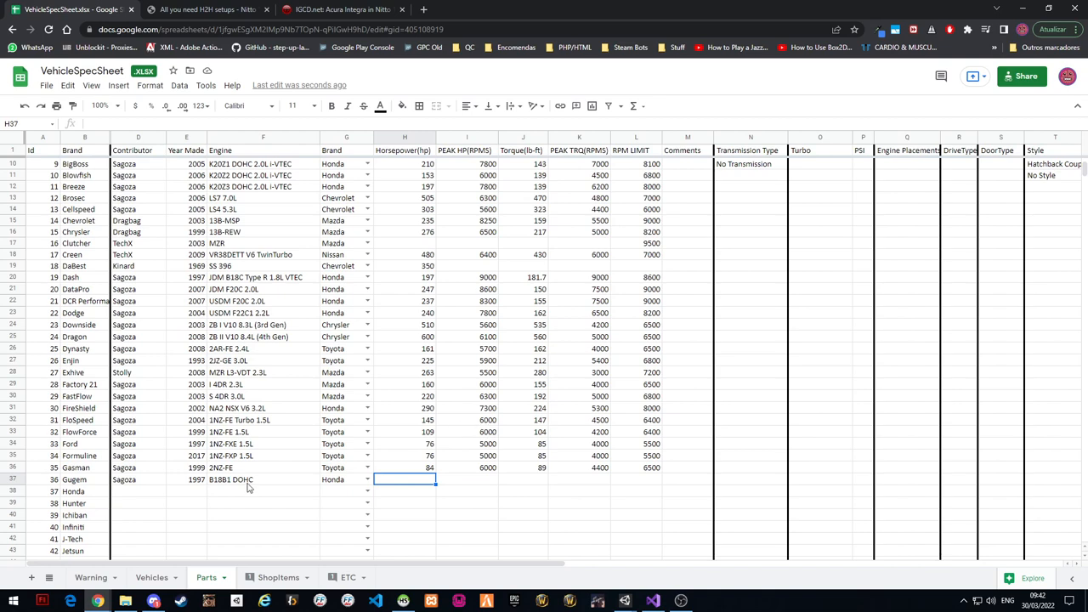
In a new tab, search DuckDuckGo for 'b18b1 engine' and open the WikiMotors Honda B18C page
left_click(558, 10)
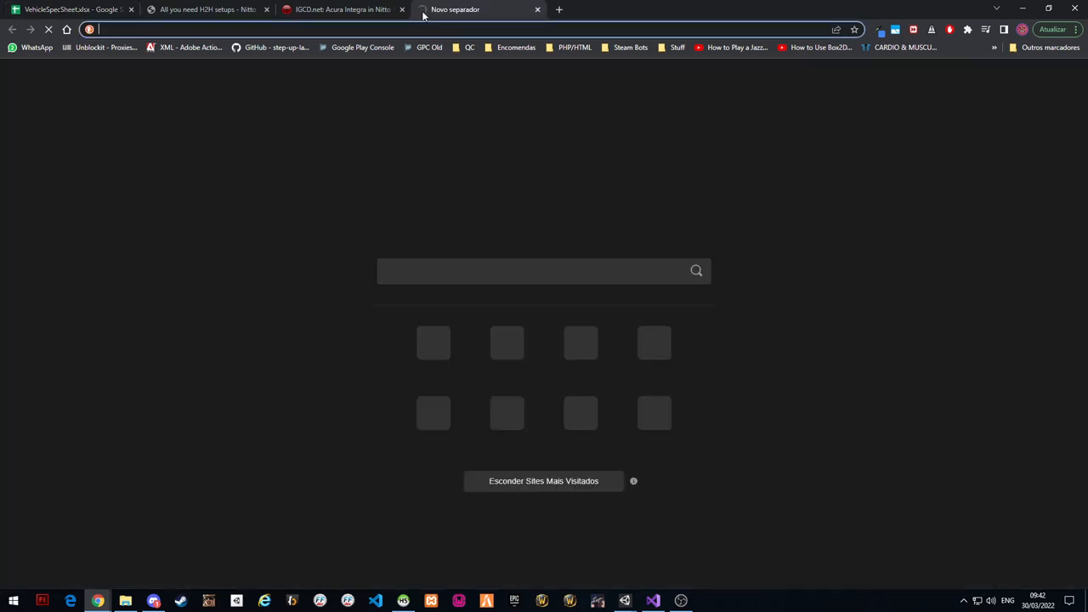
type("B18B1 E")
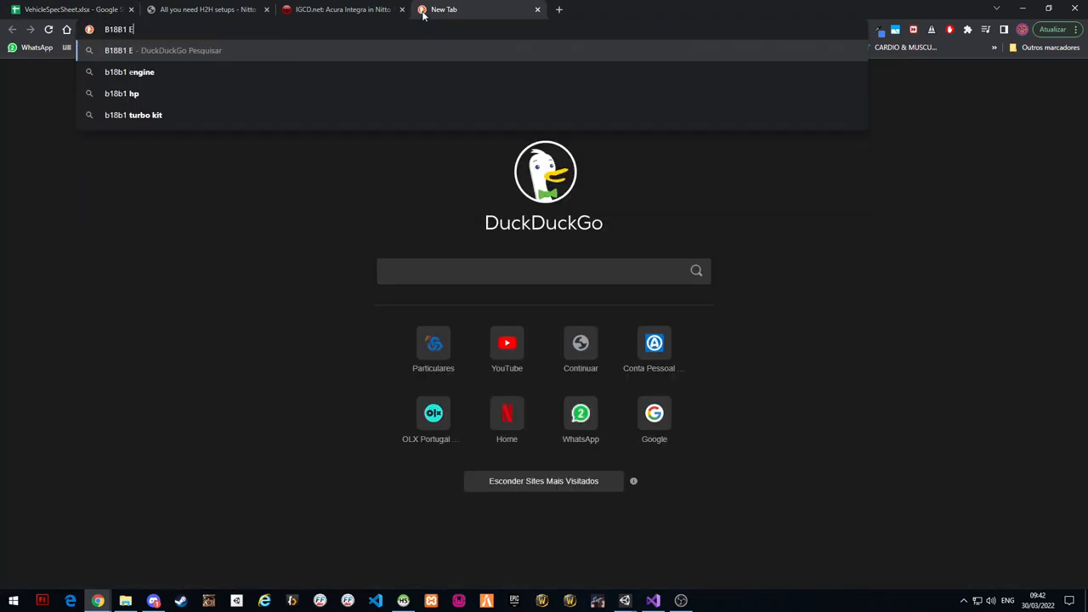
left_click(130, 72)
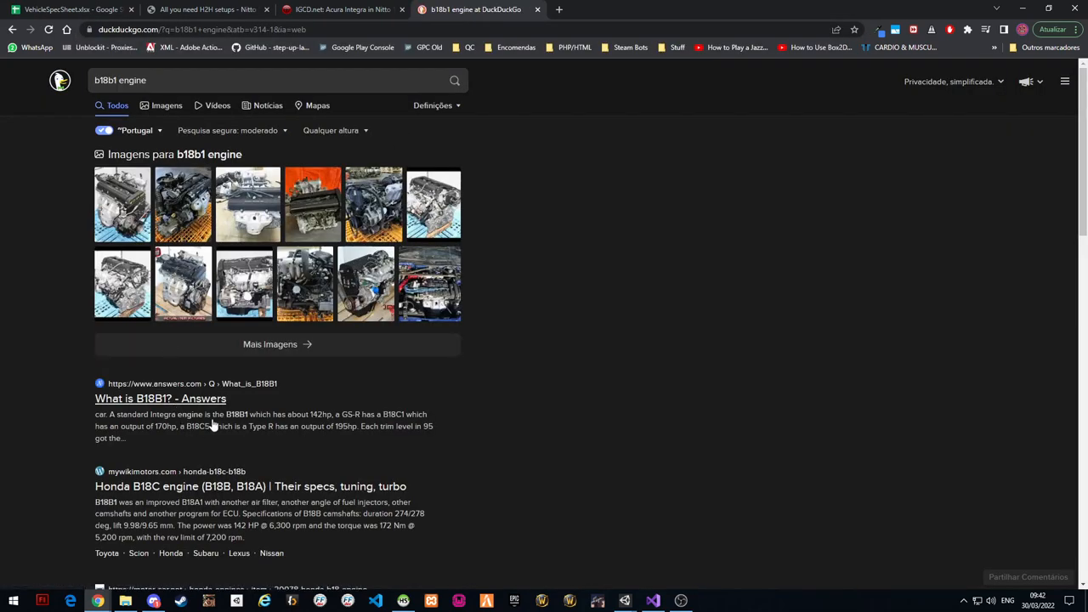
scroll("down", 3)
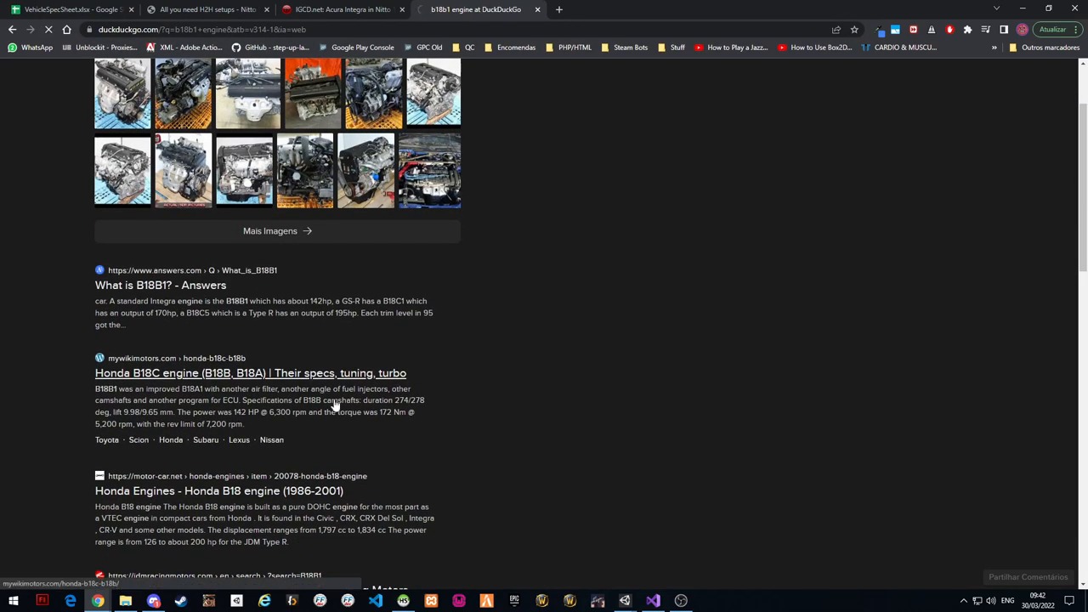
left_click(250, 374)
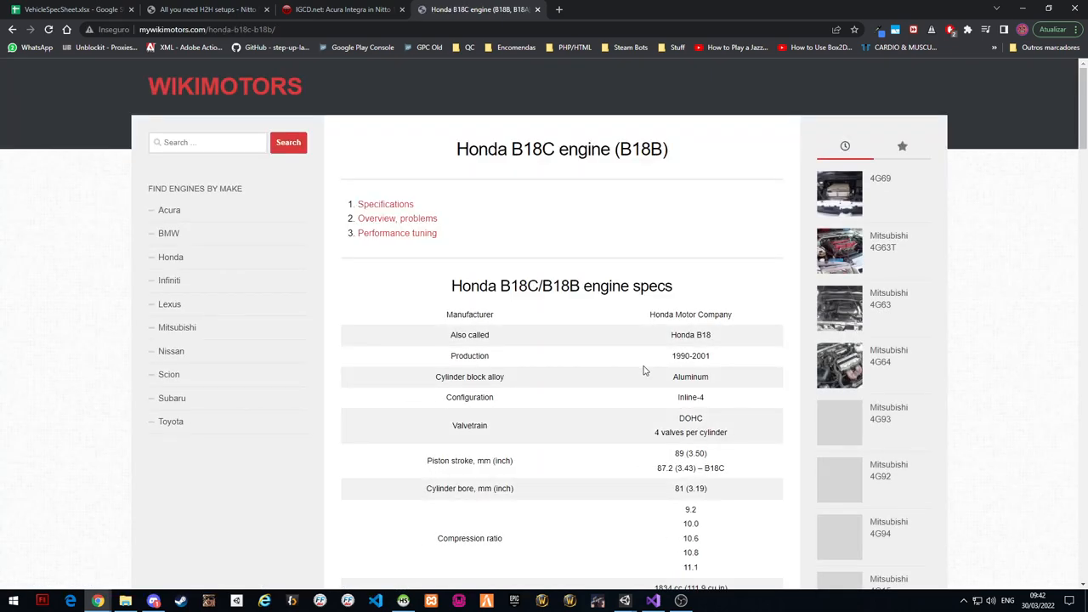
Review the B18C/B18B power output figures, then switch to the archived Nitto setup forum tab
scroll("down", 3)
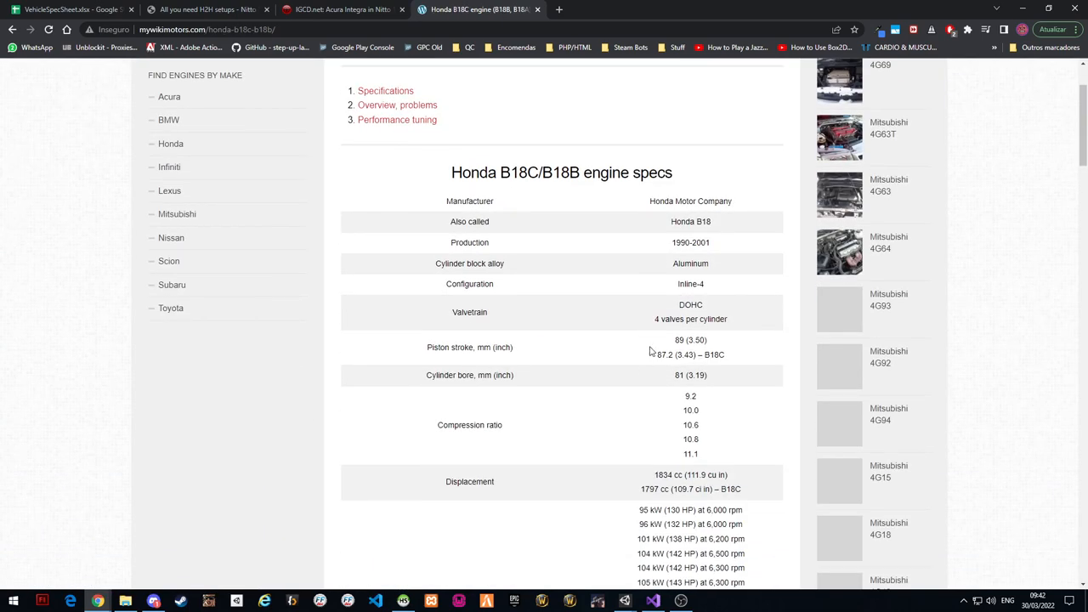
scroll("down", 3)
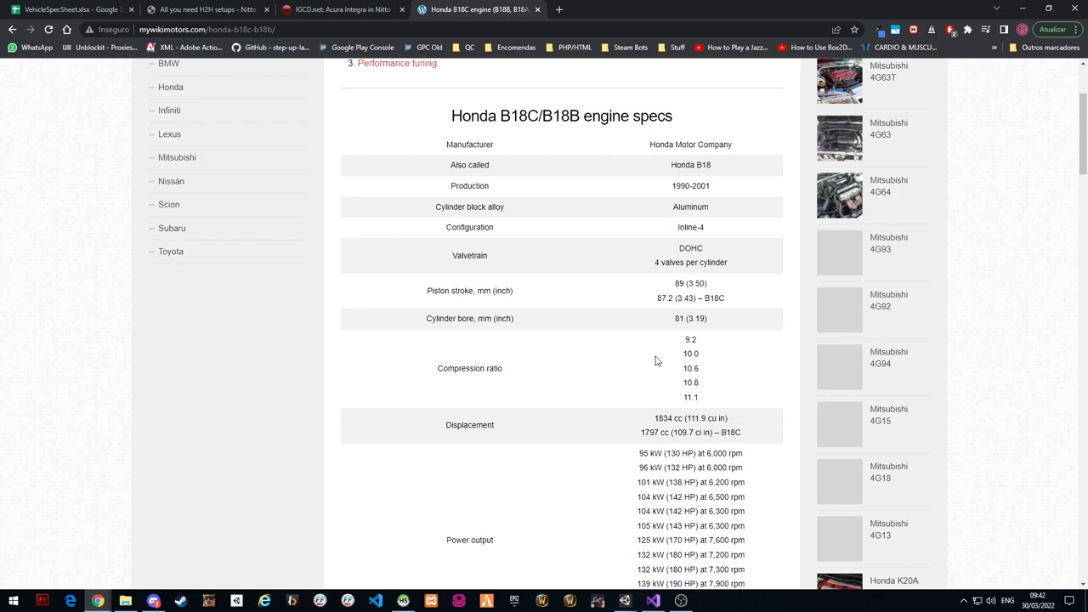
scroll("up", 3)
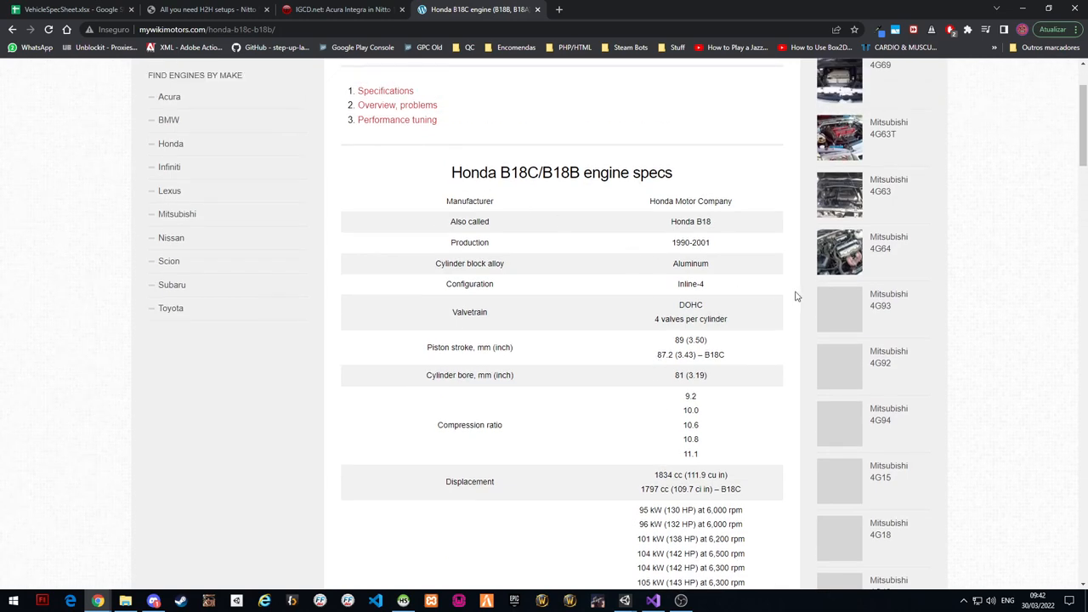
mouse_move(673, 245)
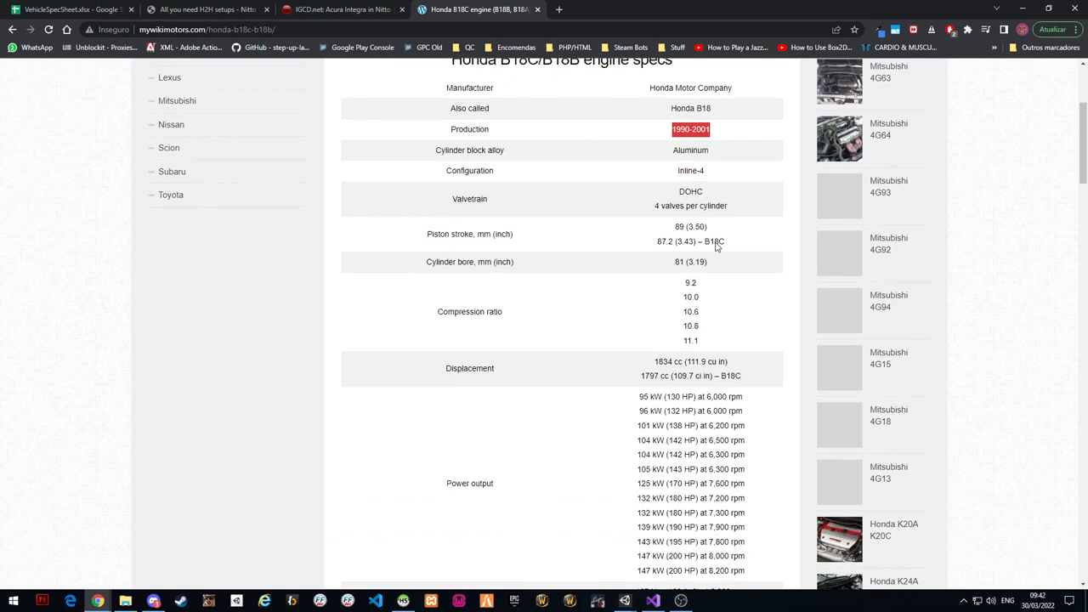
scroll("down", 3)
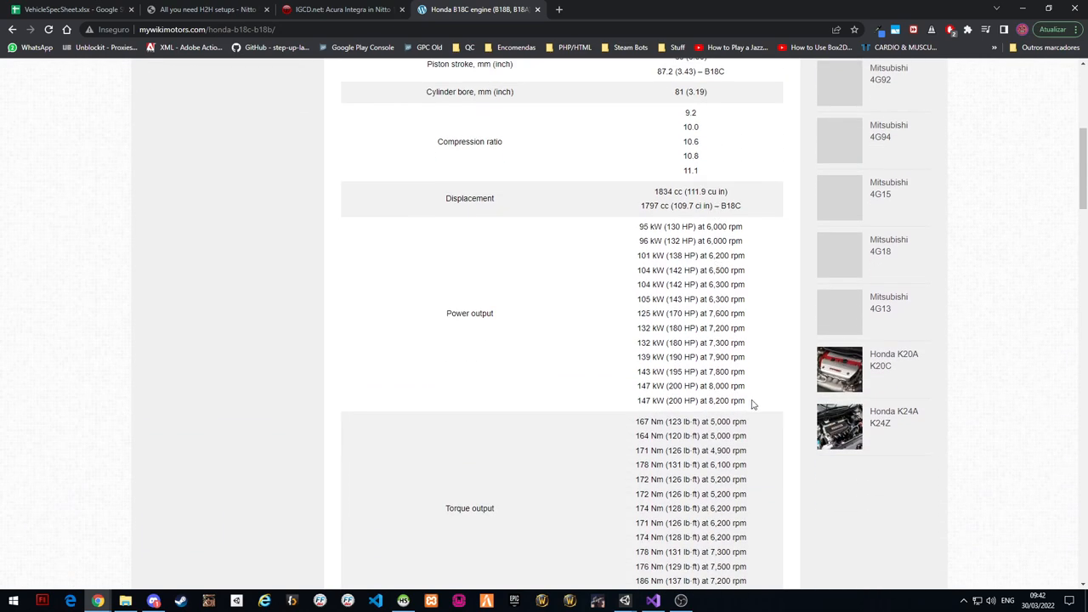
scroll("up", 3)
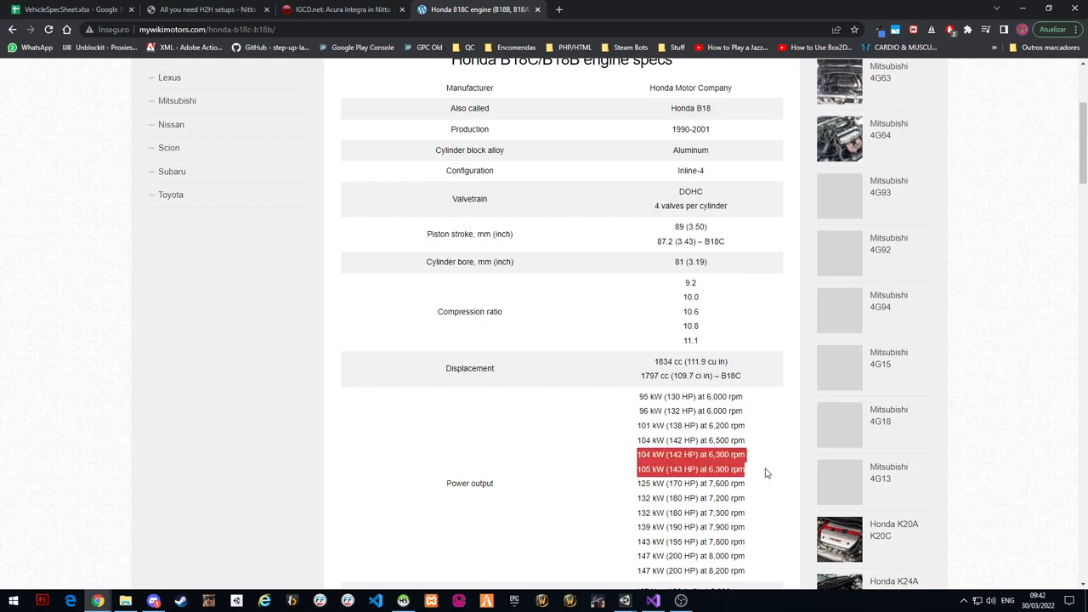
left_click(690, 454)
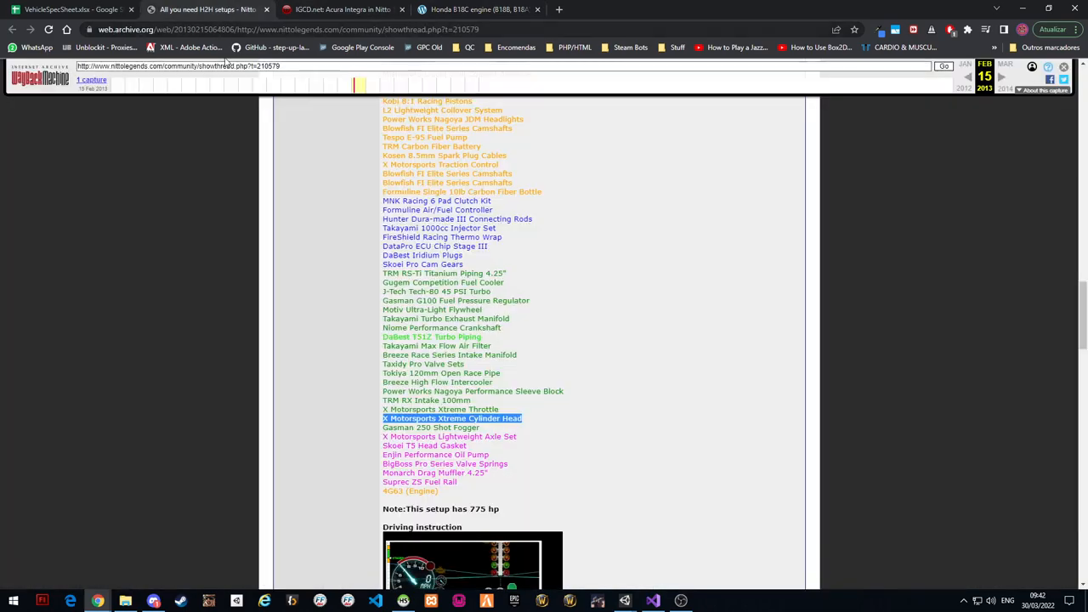
left_click(72, 11)
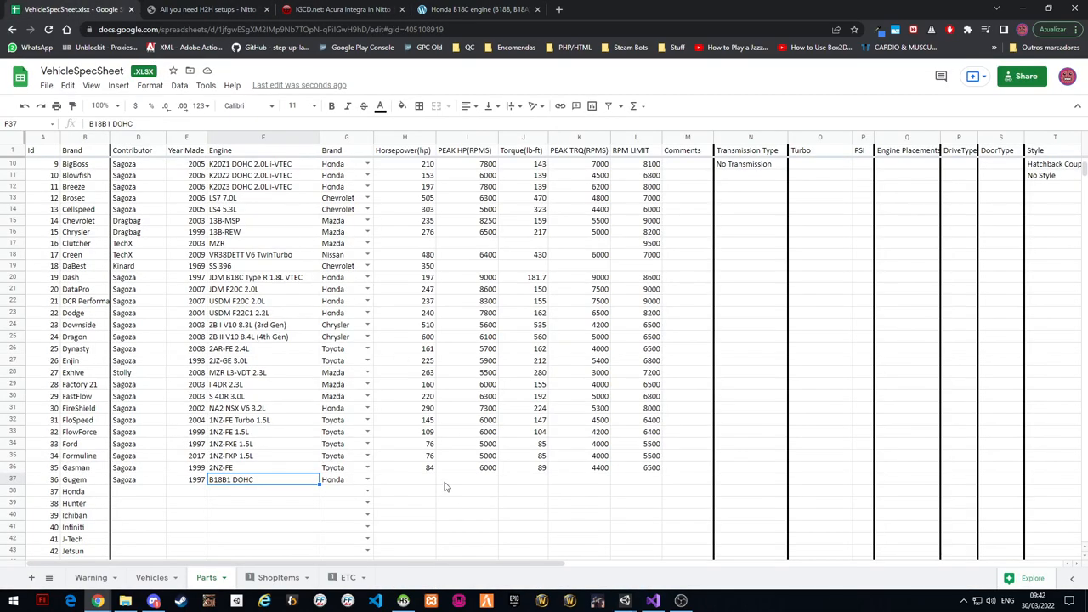
scroll("up", 3)
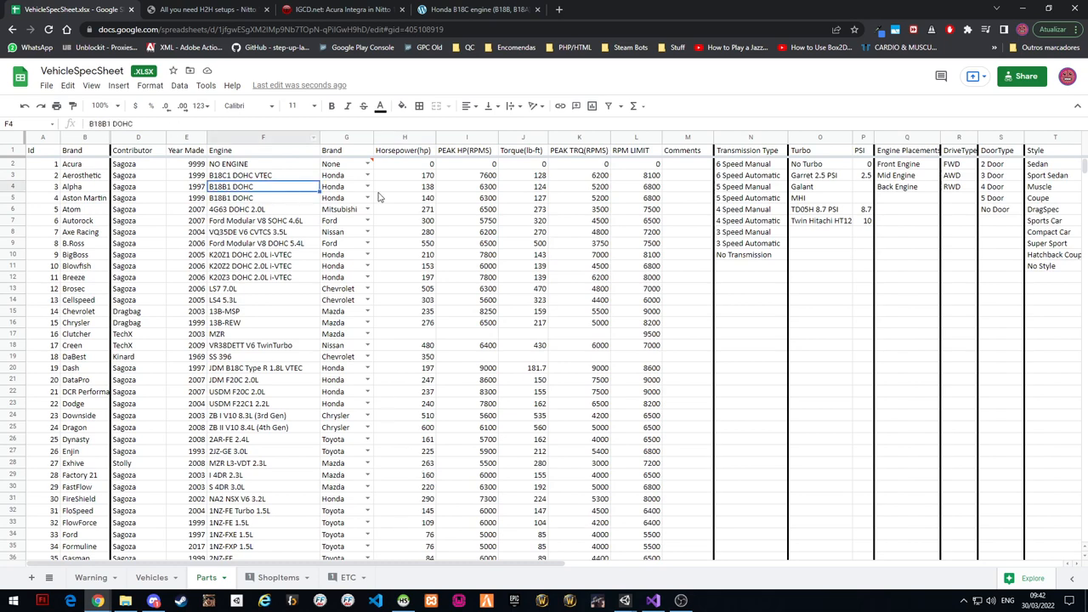
left_click(405, 185)
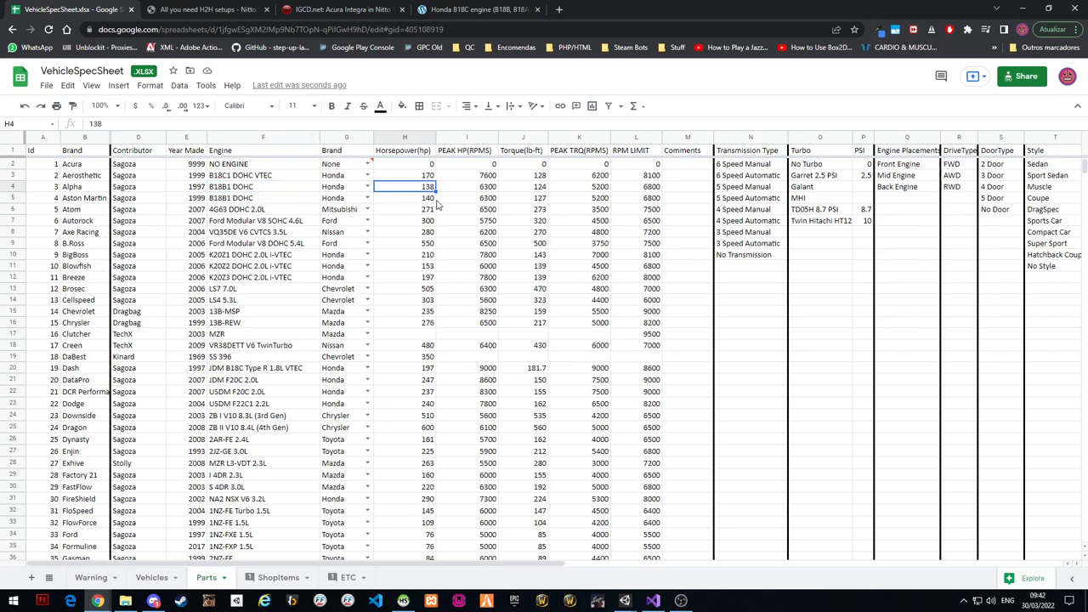
left_click(466, 185)
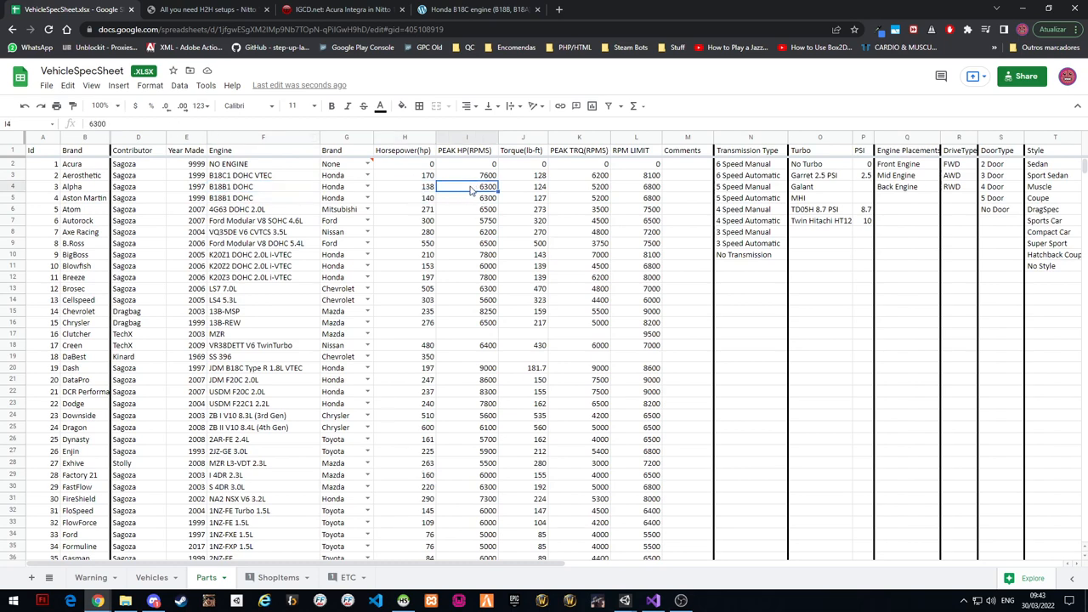
left_click(476, 10)
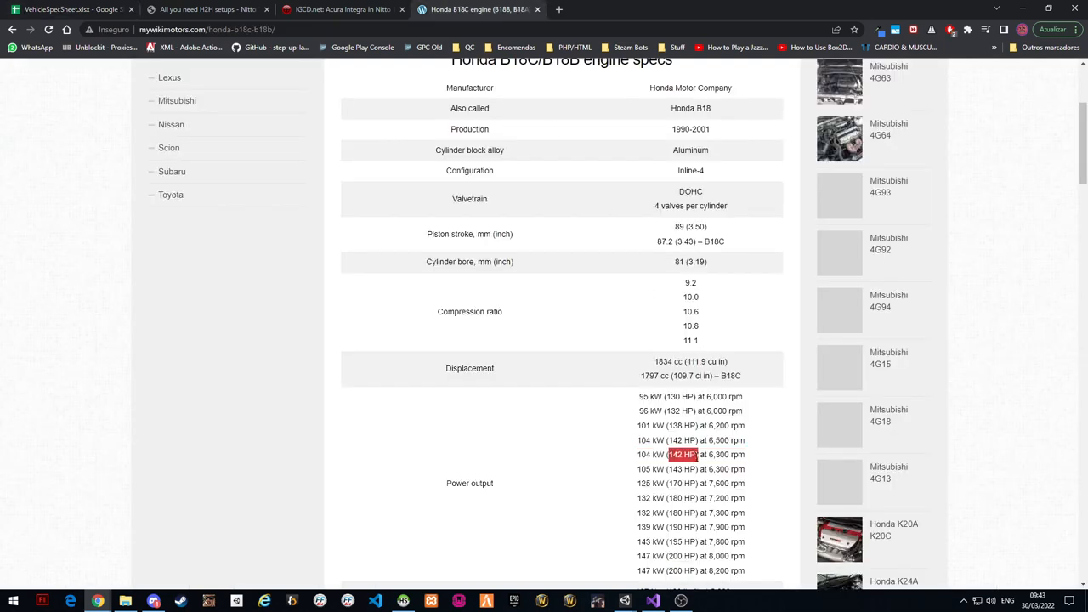
mouse_move(180, 136)
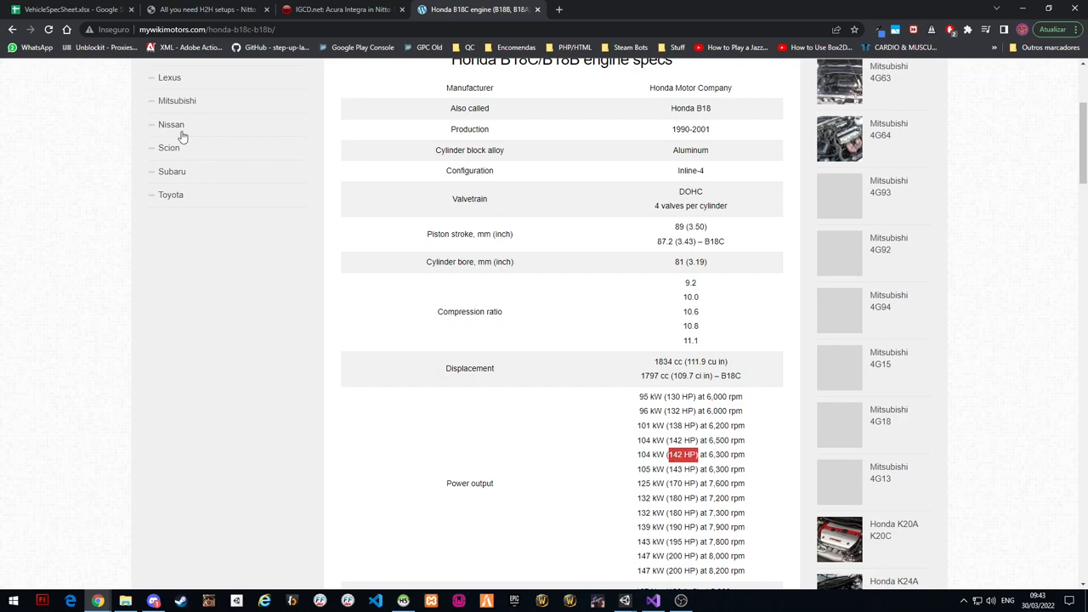
left_click(68, 10)
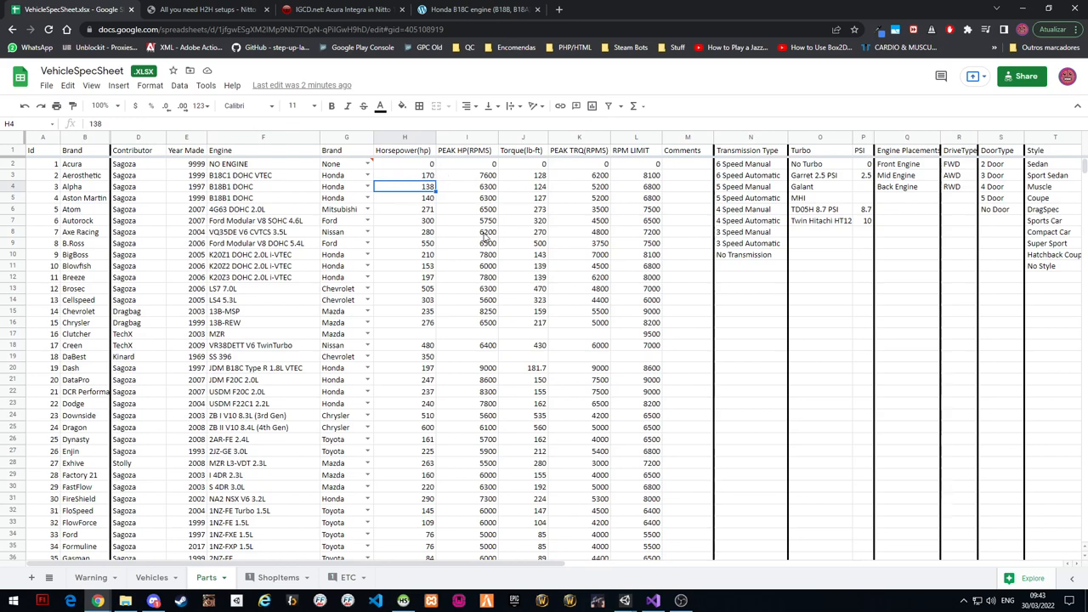
mouse_move(464, 195)
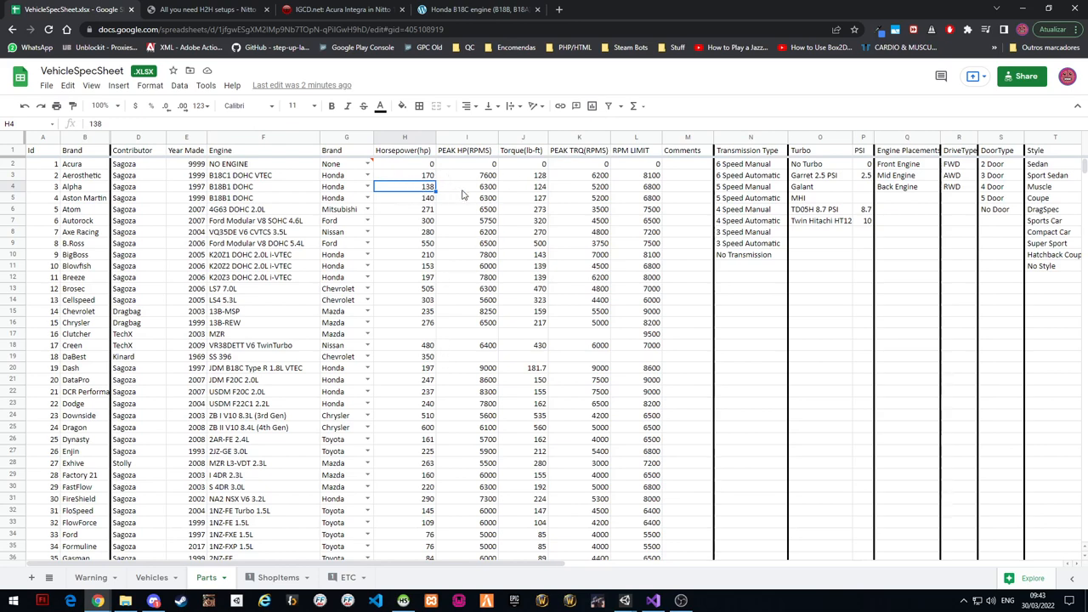
left_click(476, 10)
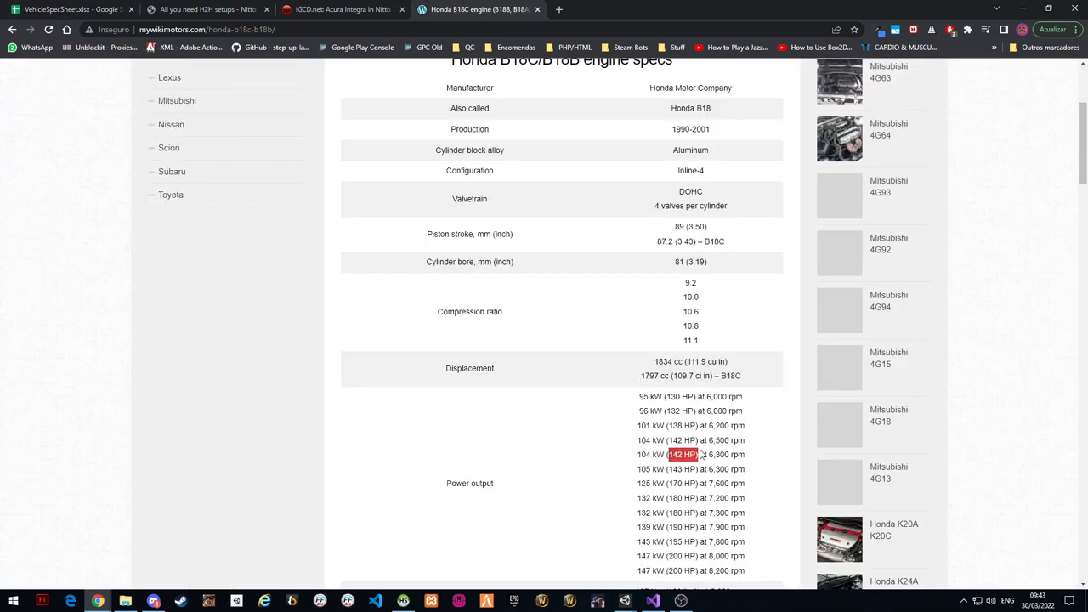
double_click(718, 454)
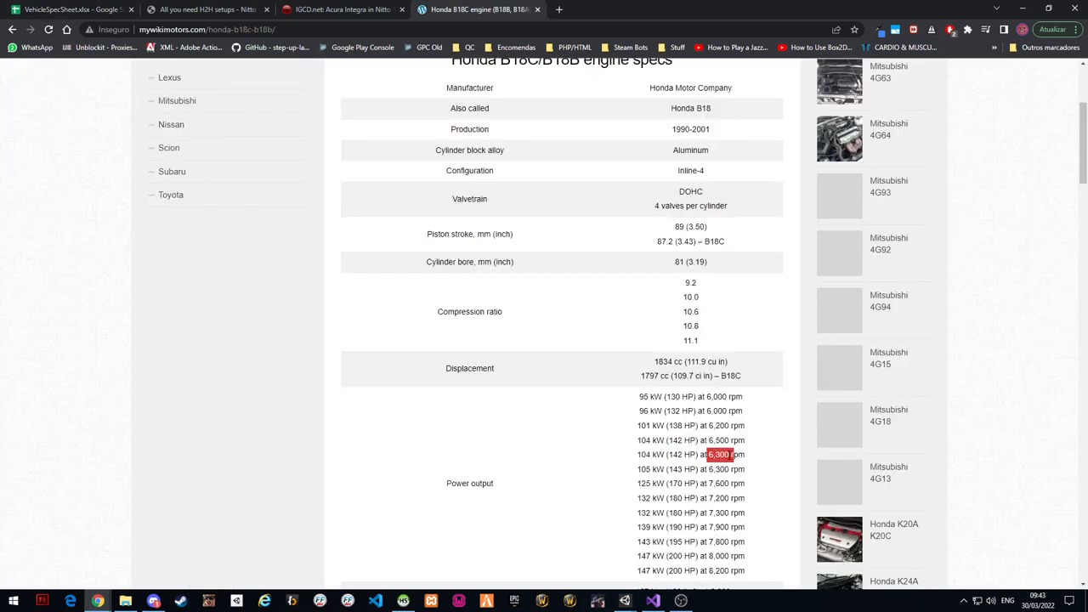
scroll("down", 3)
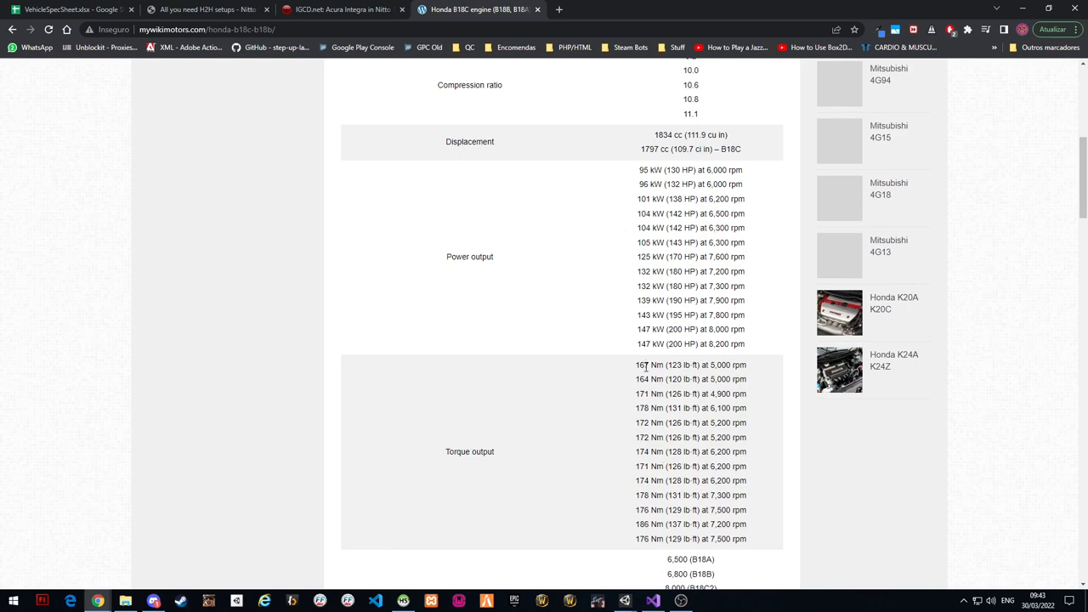
mouse_move(645, 407)
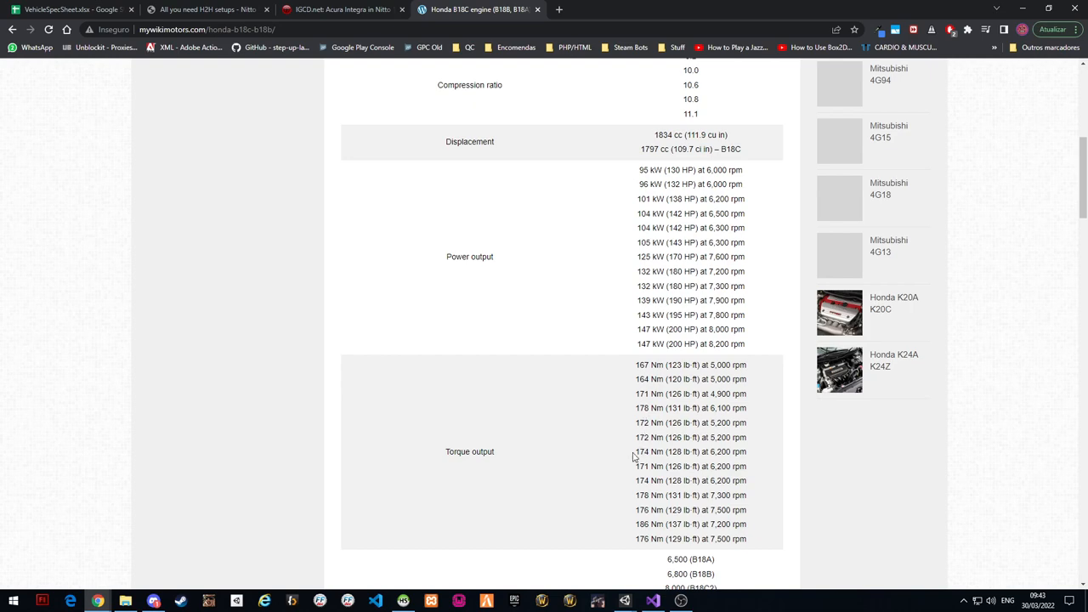
double_click(690, 452)
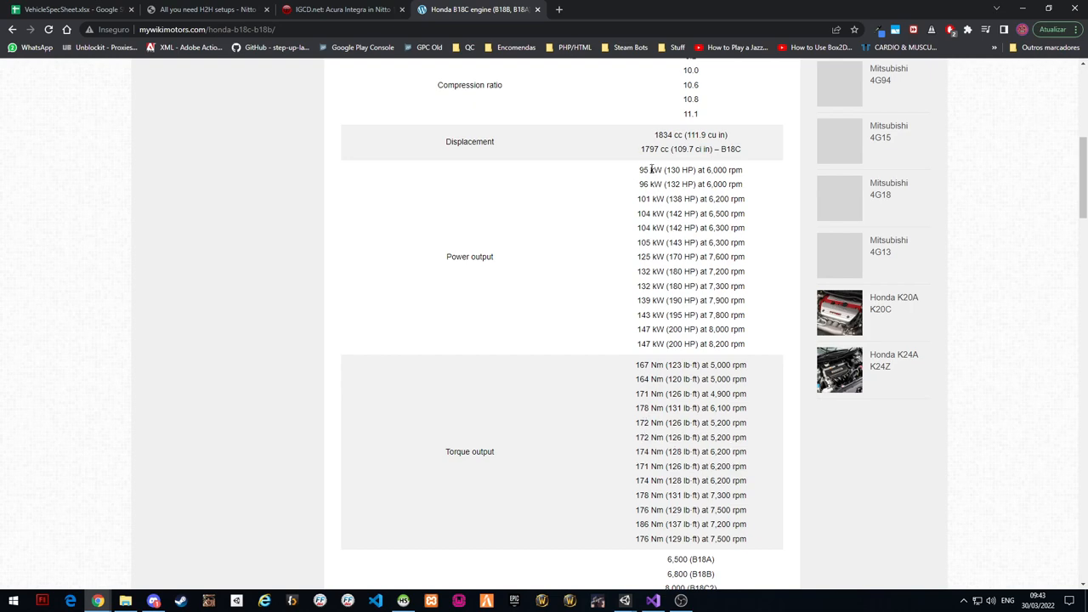
mouse_move(645, 255)
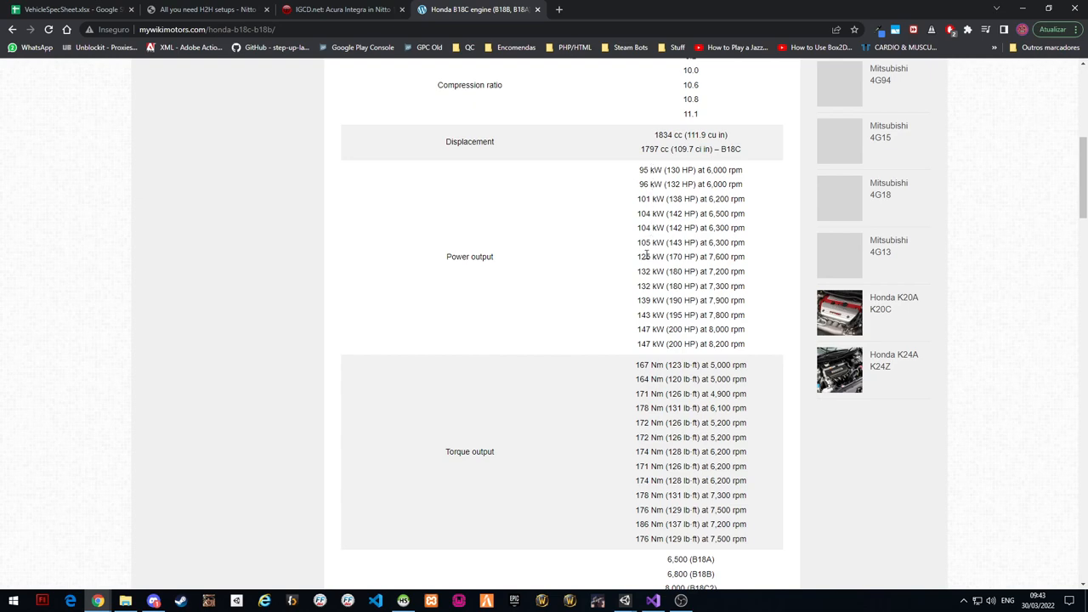
mouse_move(659, 272)
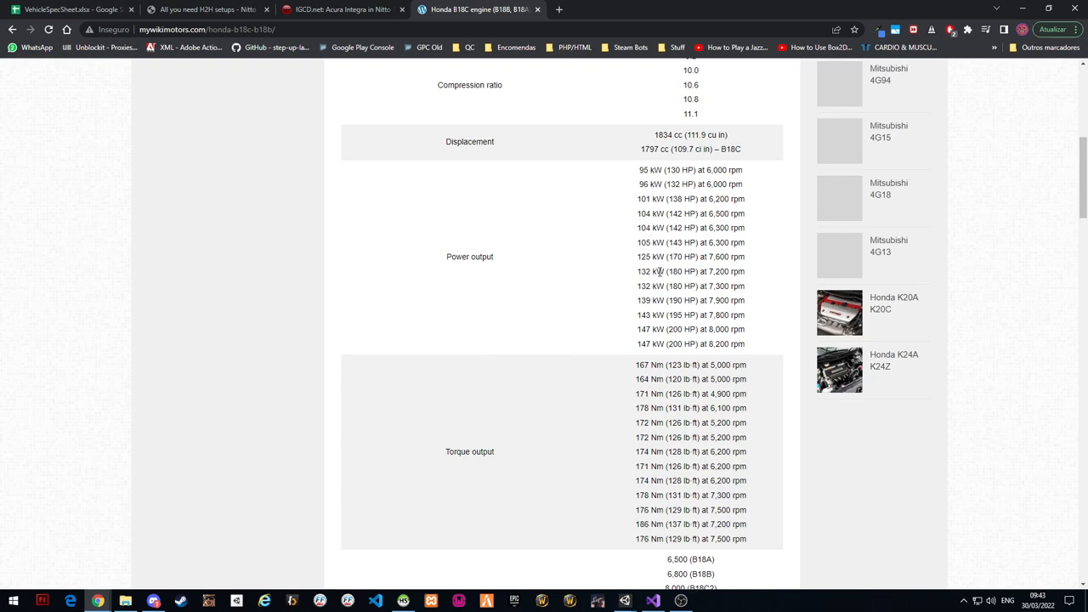
double_click(682, 272)
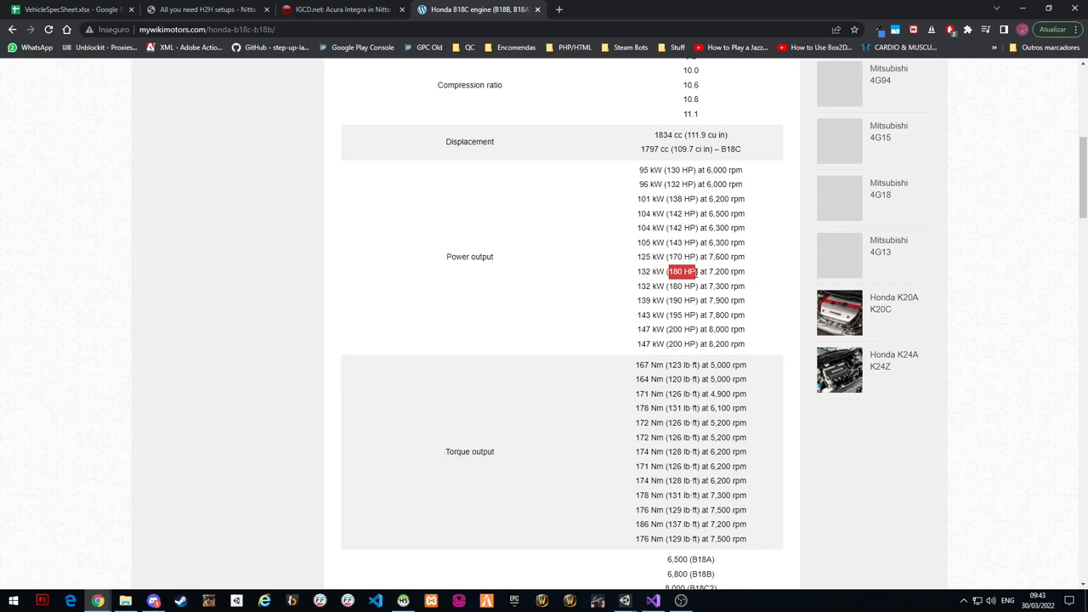
scroll("up", 3)
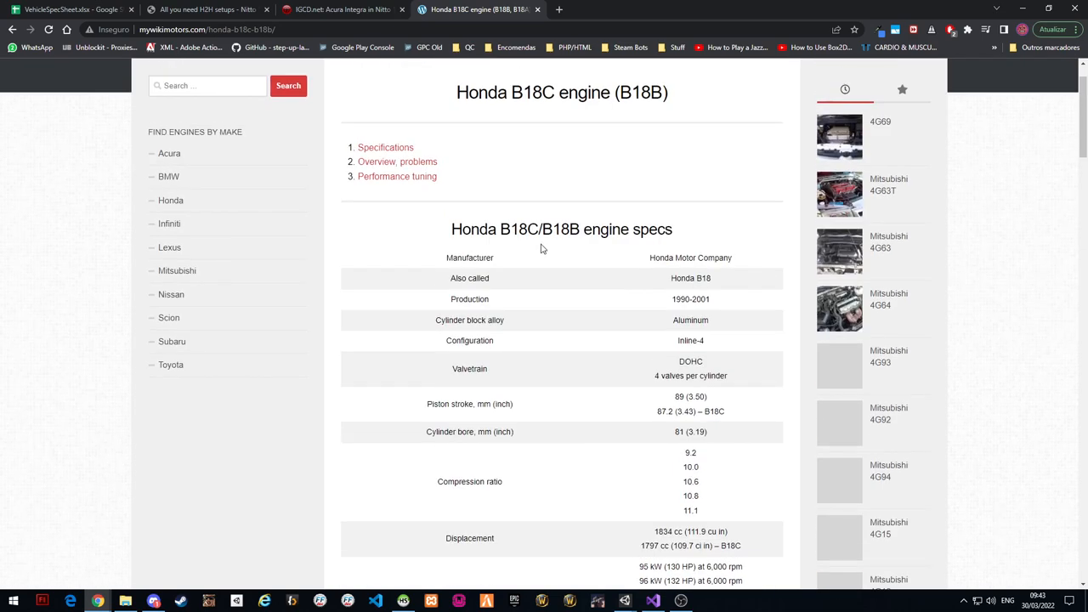
scroll("down", 3)
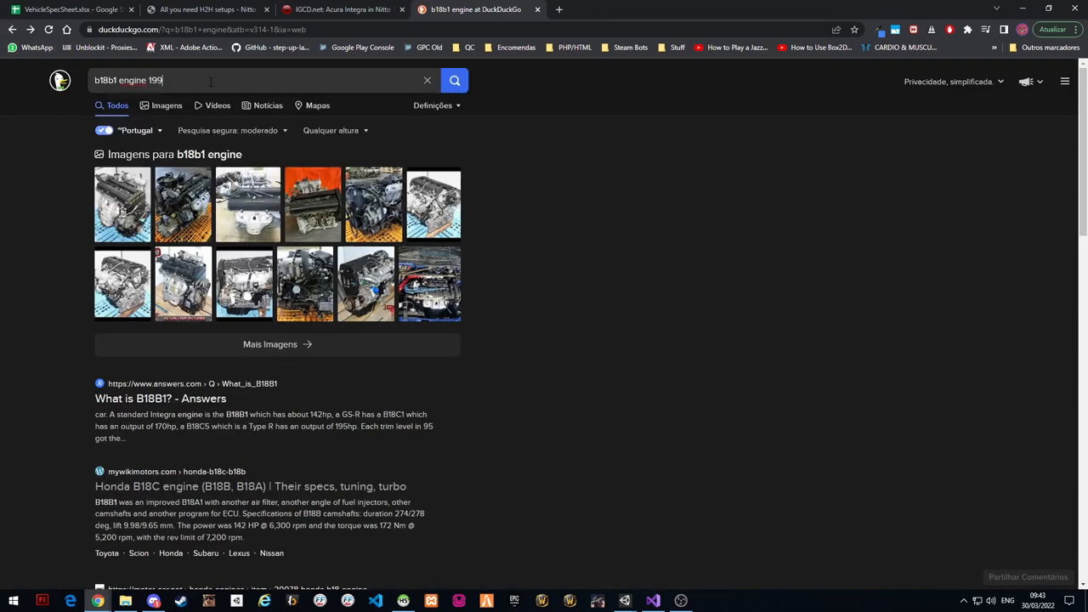
Run the DuckDuckGo search for 'b18b1 engine 1997' and browse the results
key("Return")
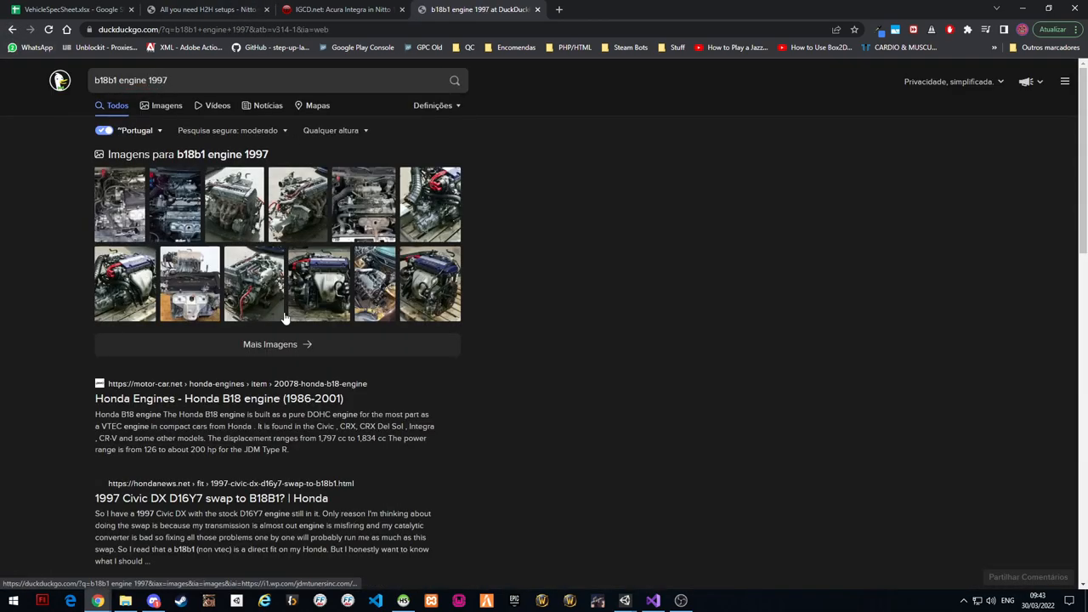
scroll("down", 3)
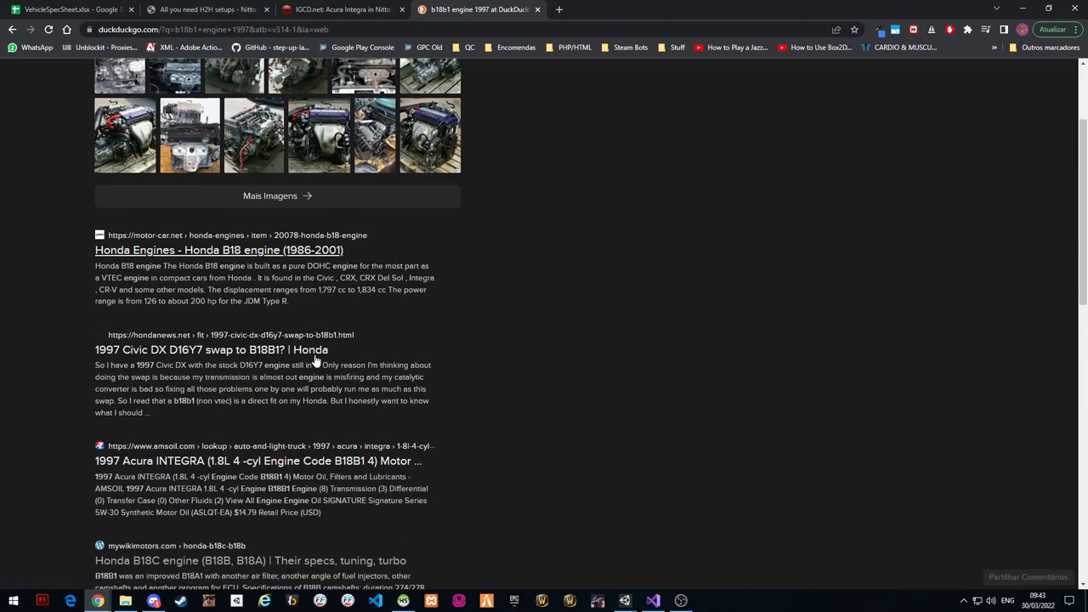
scroll("down", 3)
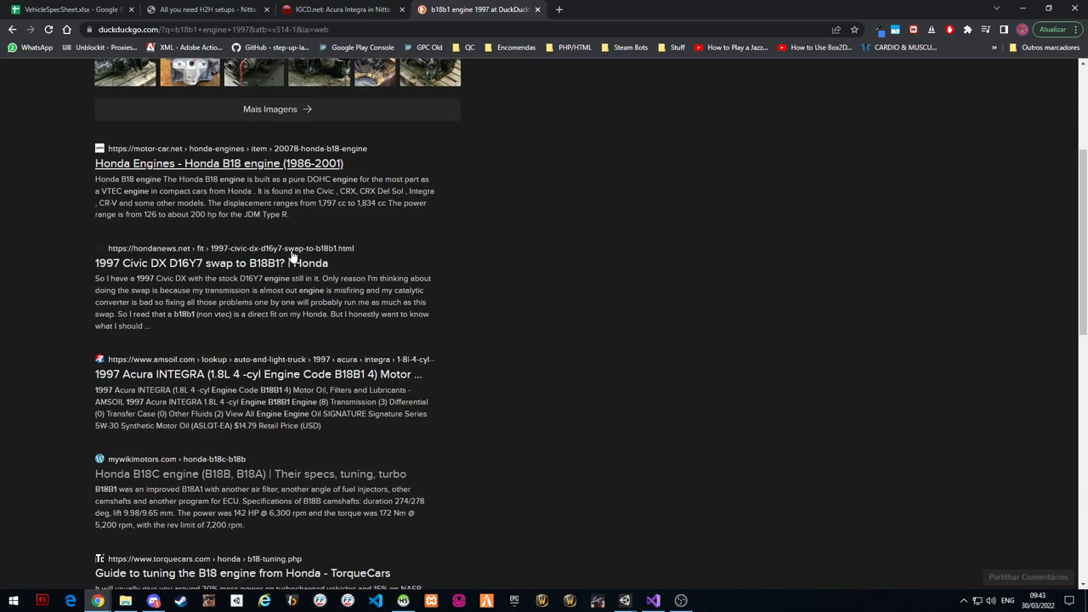
scroll("down", 3)
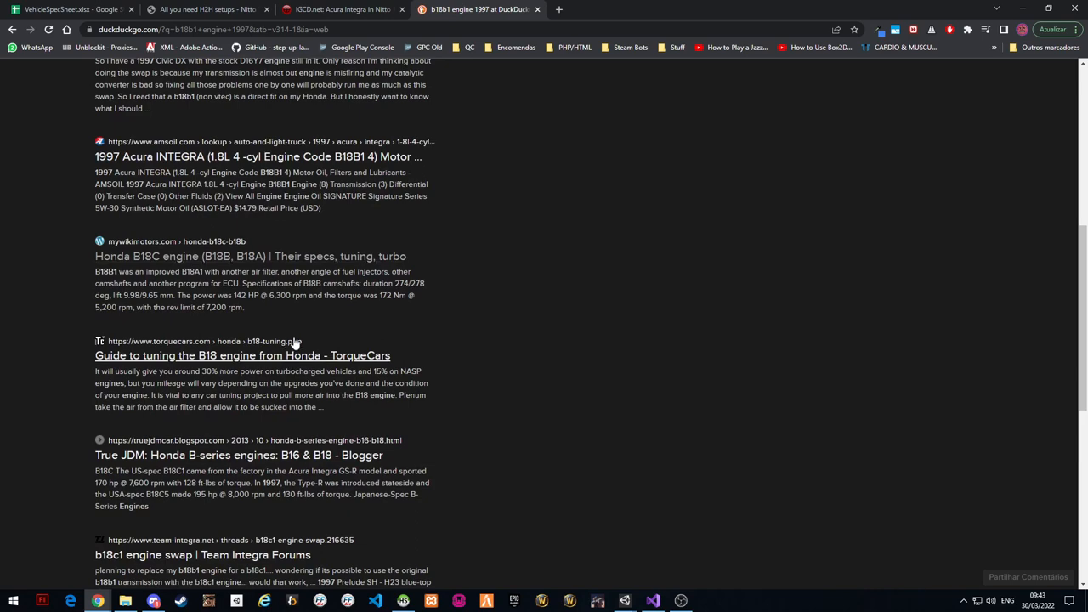
mouse_move(298, 281)
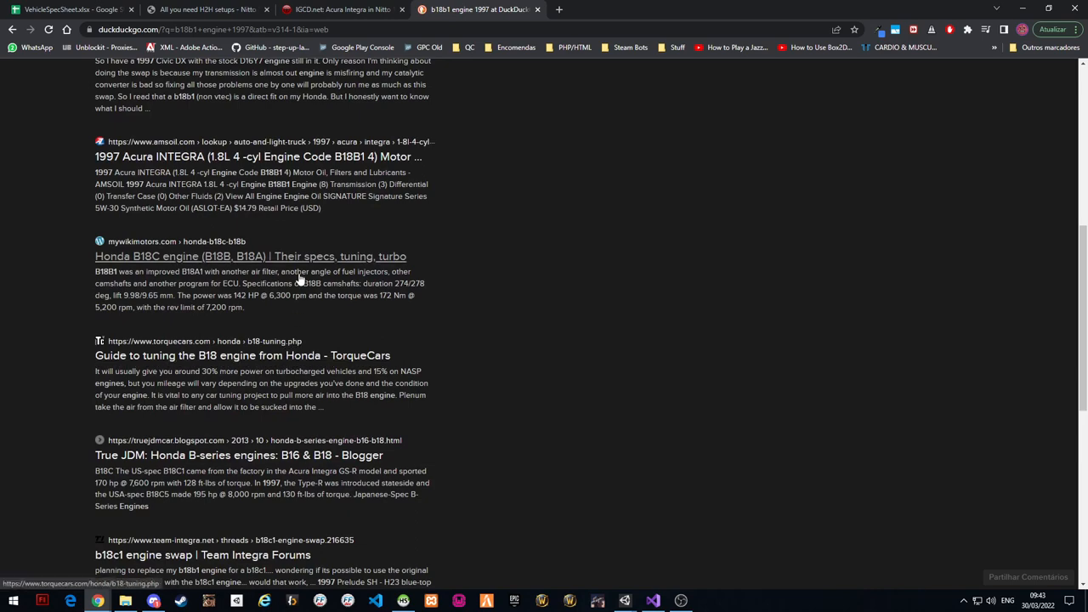
Open the WikiMotors Honda B18C engine result and move down to its specs
left_click(249, 255)
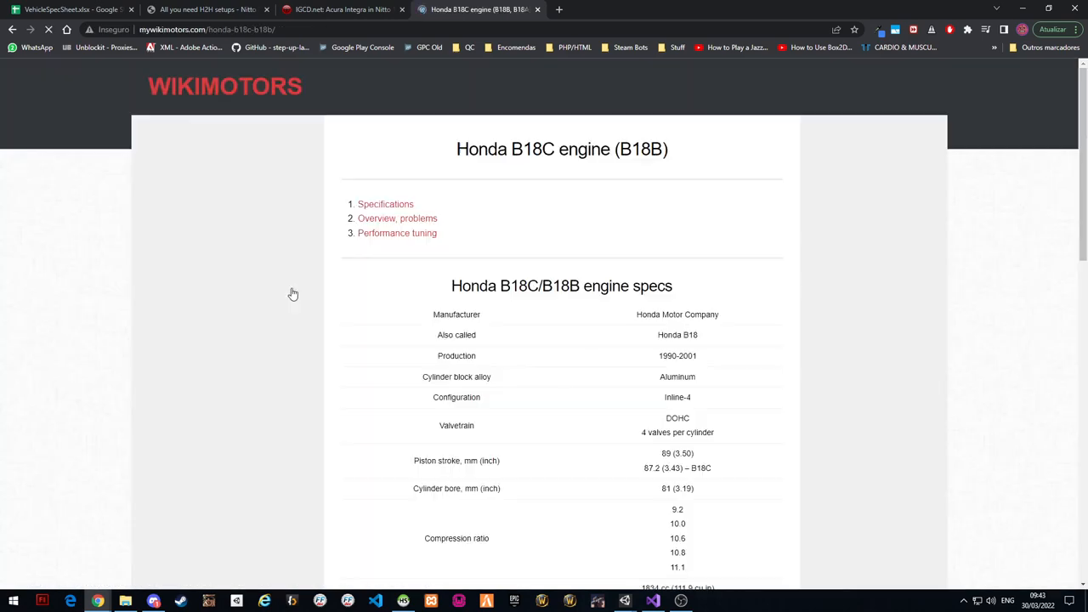
scroll("down", 3)
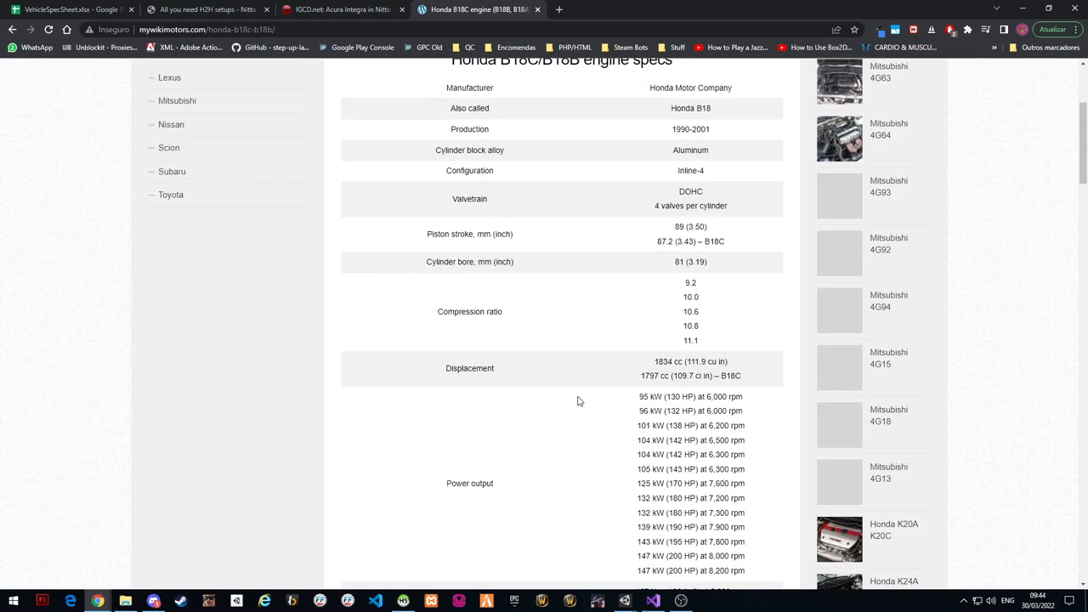
scroll("down", 3)
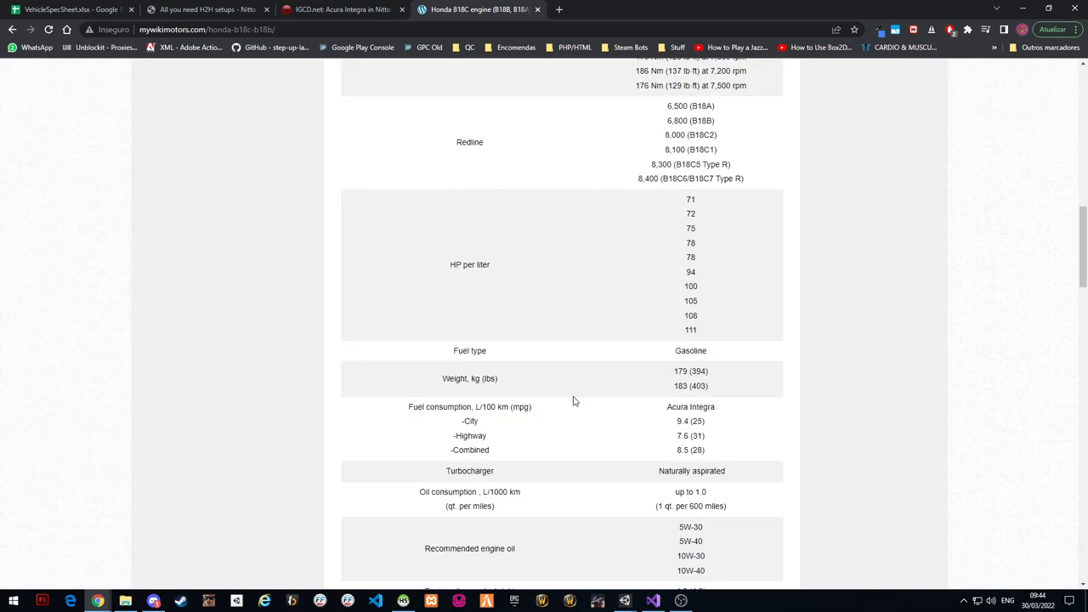
scroll("down", 3)
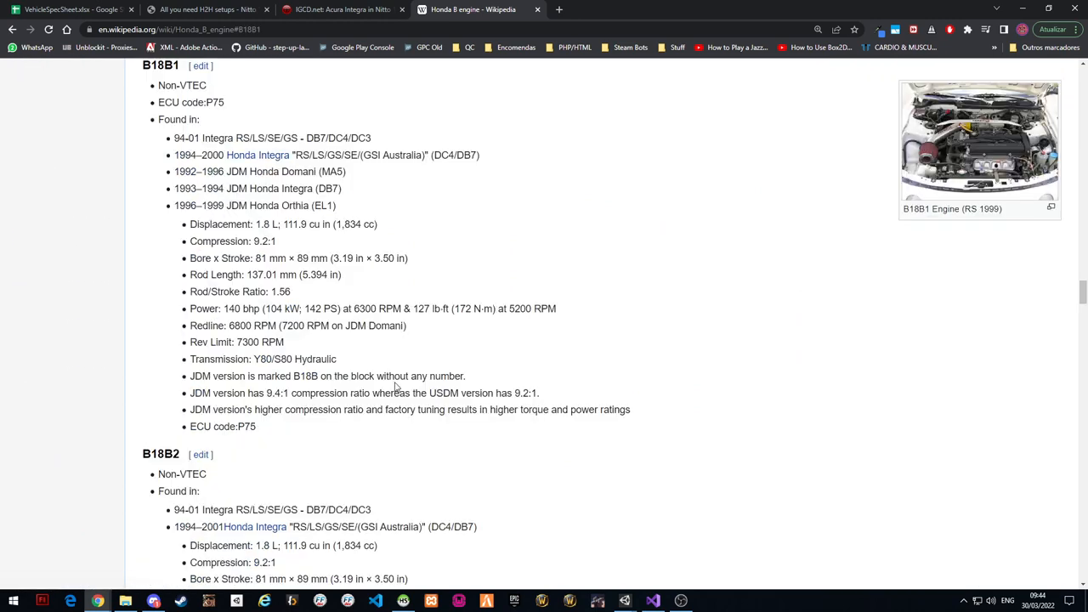
mouse_move(330, 225)
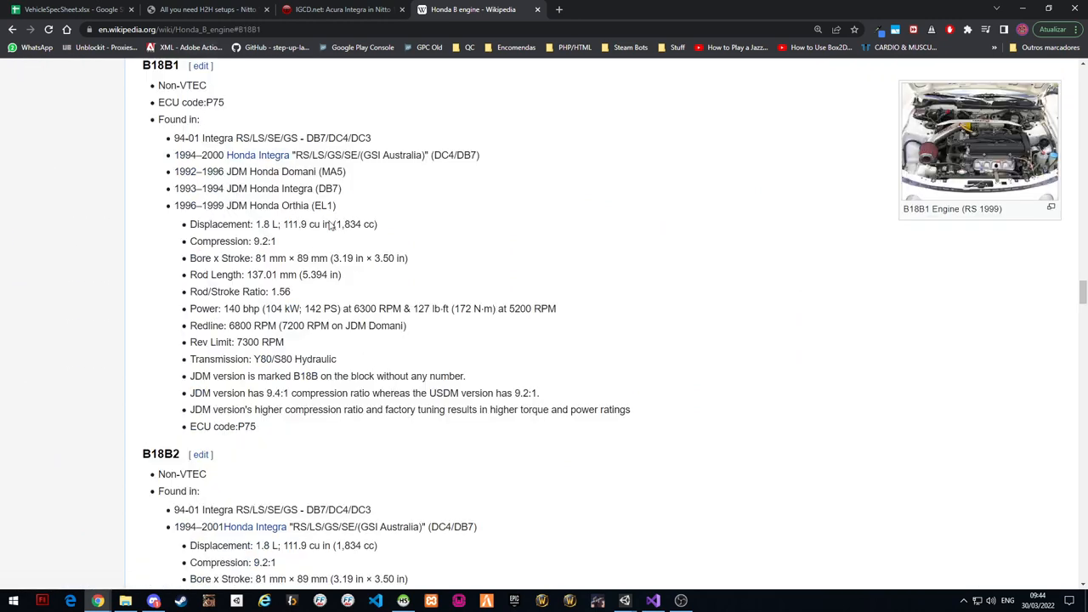
mouse_move(204, 218)
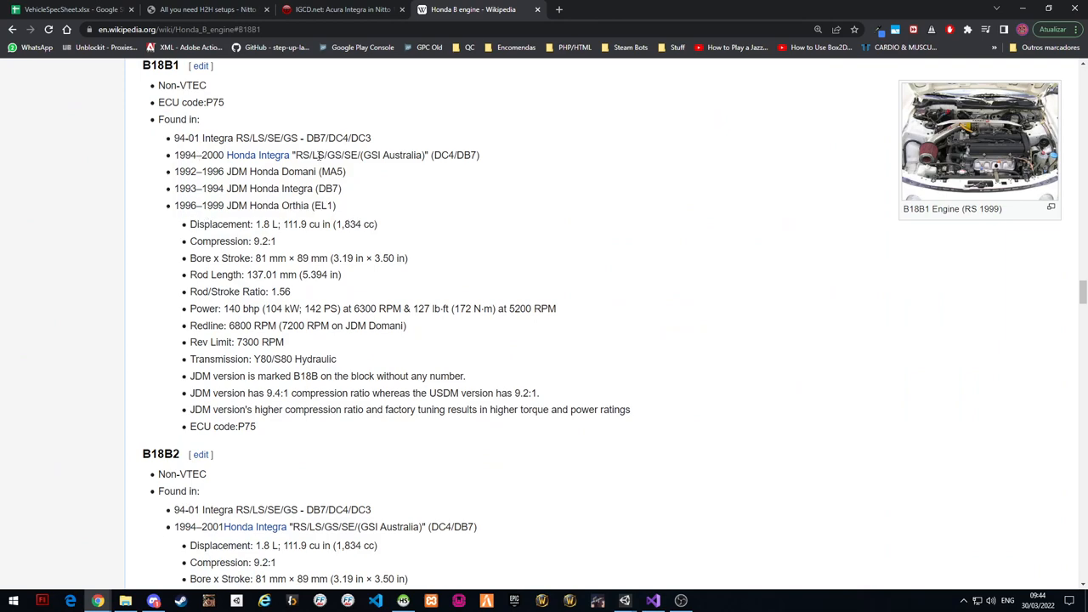
Read the B18B1's 140 bhp figure on Wikipedia and check the Alpha row's horsepower in the sheet
left_click(71, 10)
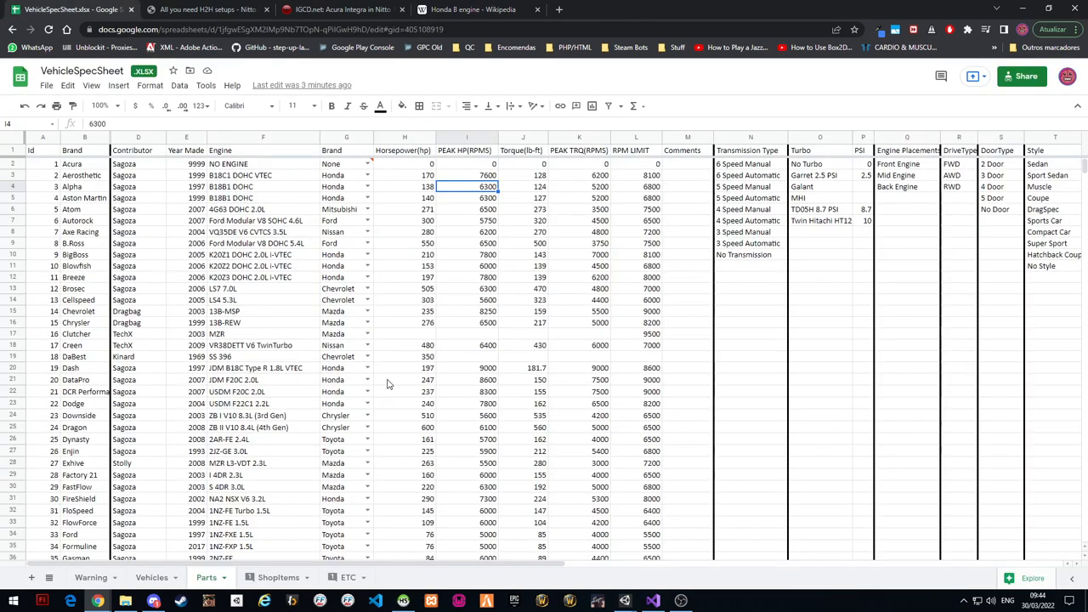
left_click(472, 10)
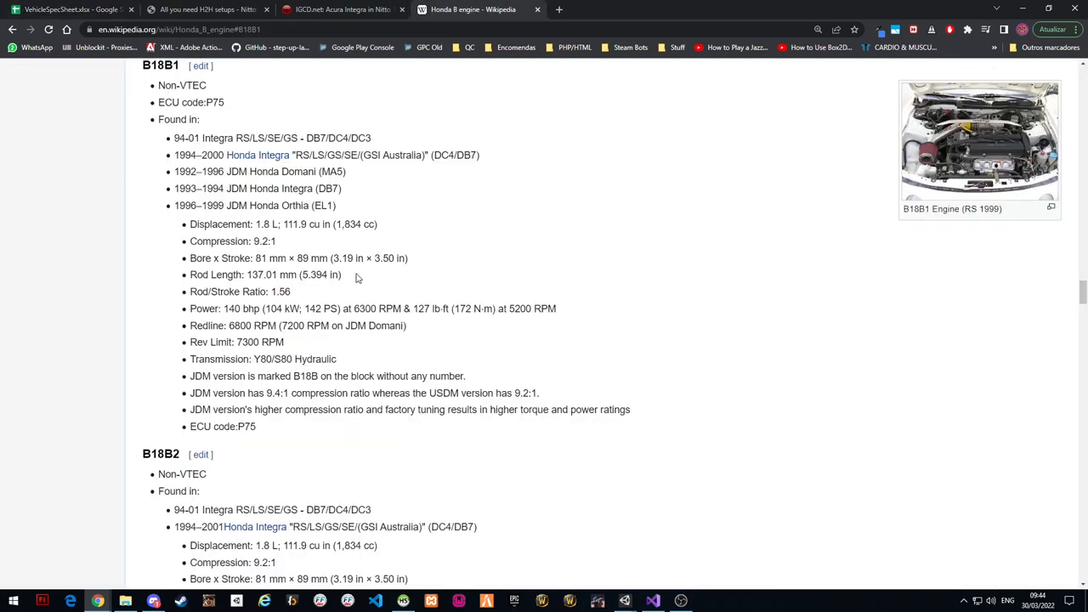
mouse_move(179, 119)
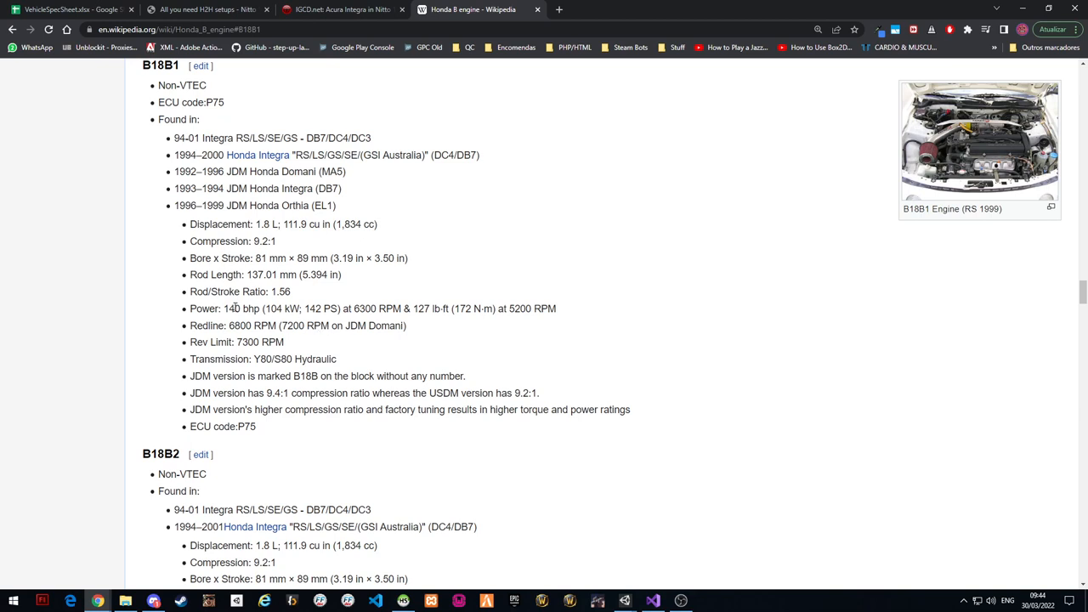
double_click(231, 309)
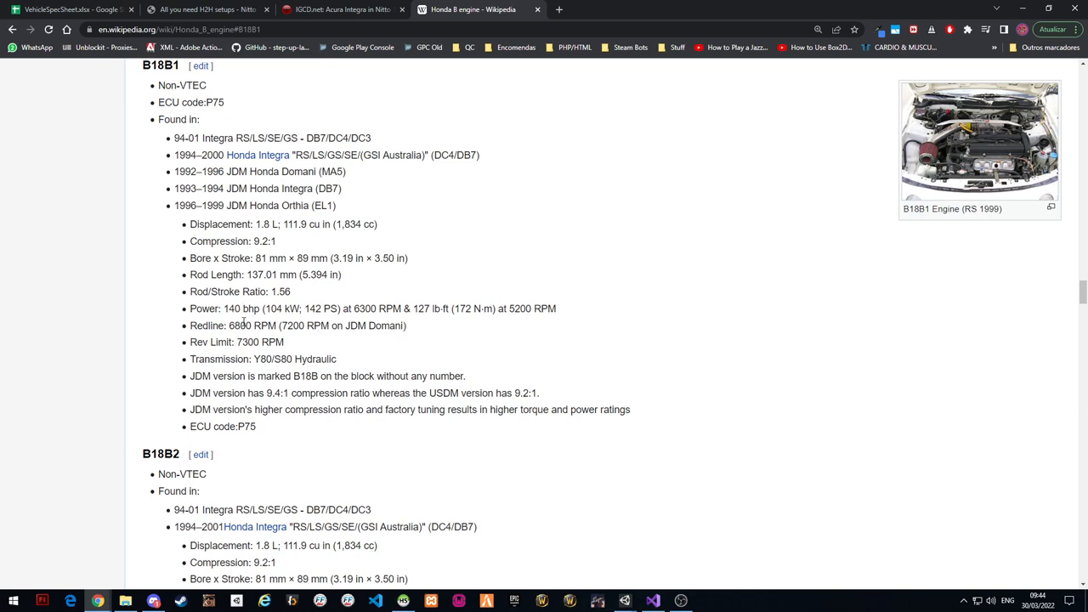
mouse_move(258, 155)
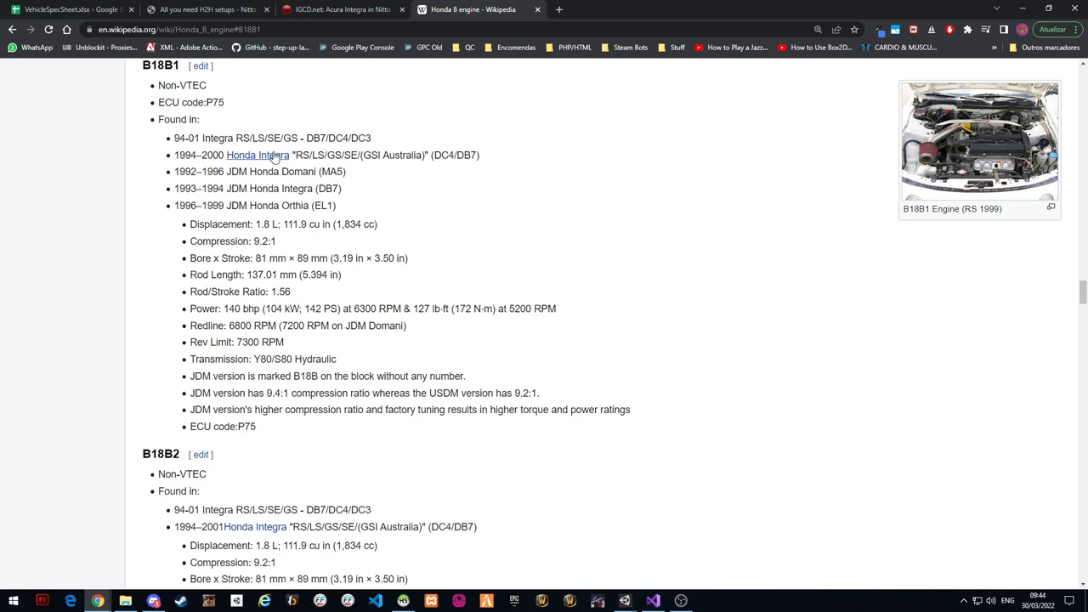
mouse_move(258, 155)
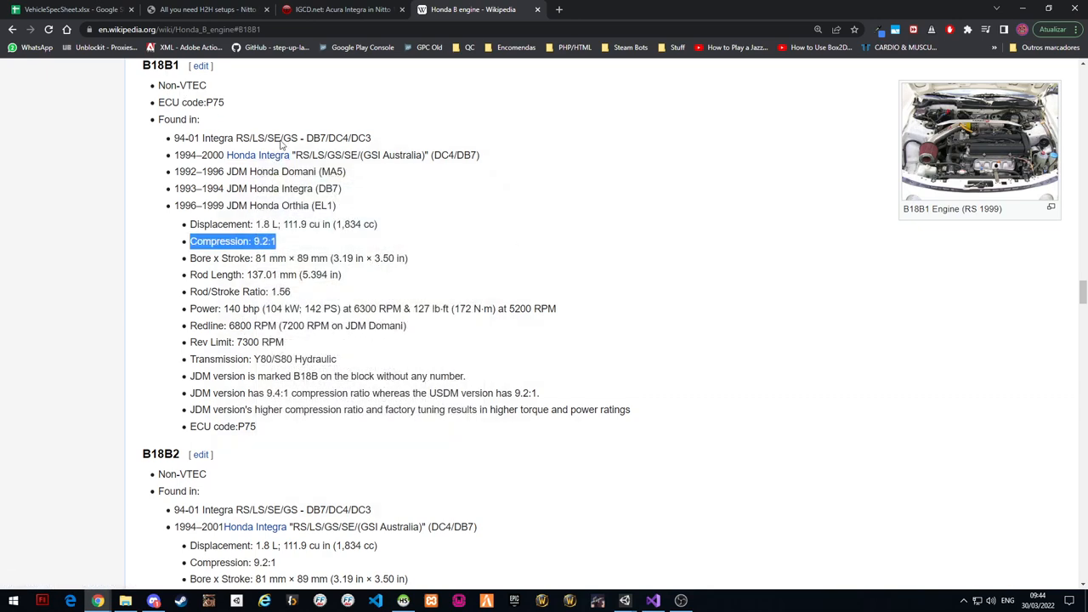
left_click(435, 245)
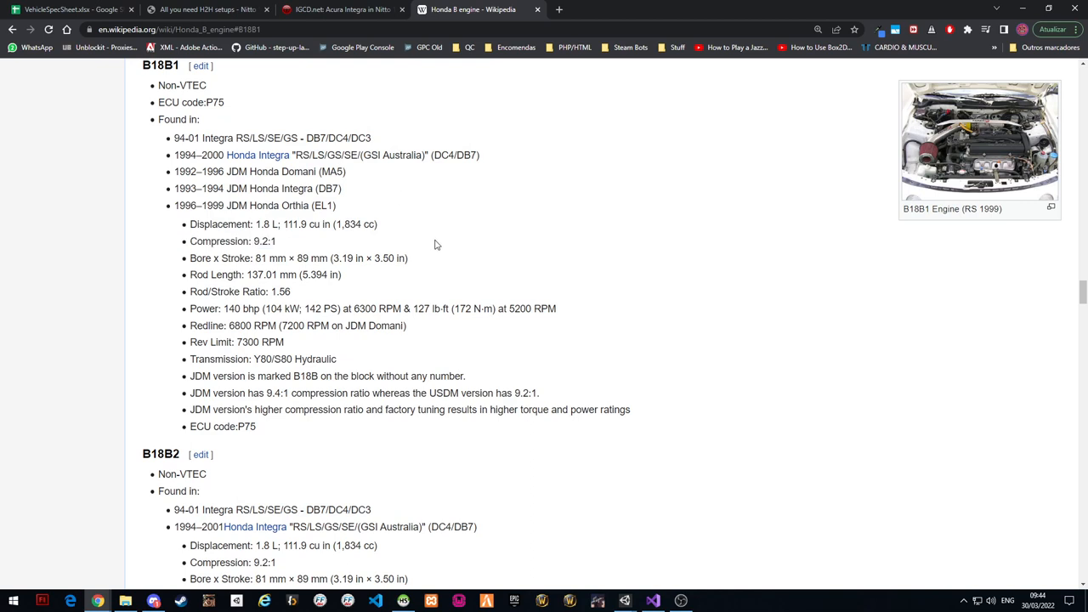
double_click(231, 309)
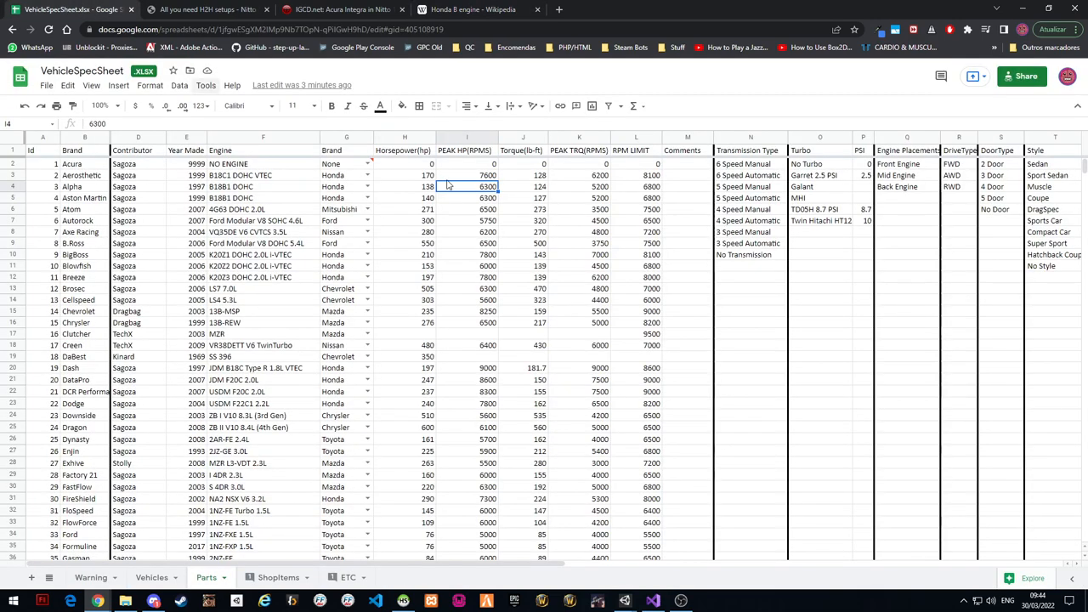
left_click(405, 186)
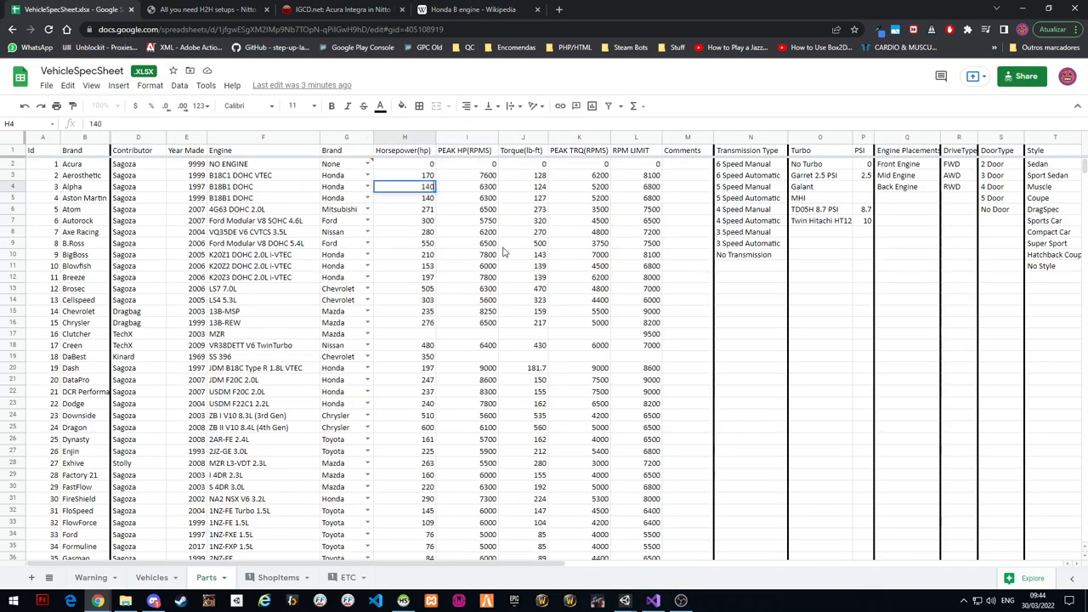
Read the remaining B18B1 power-line figures (6300 RPM) on Wikipedia and return to the spreadsheet
left_click(473, 10)
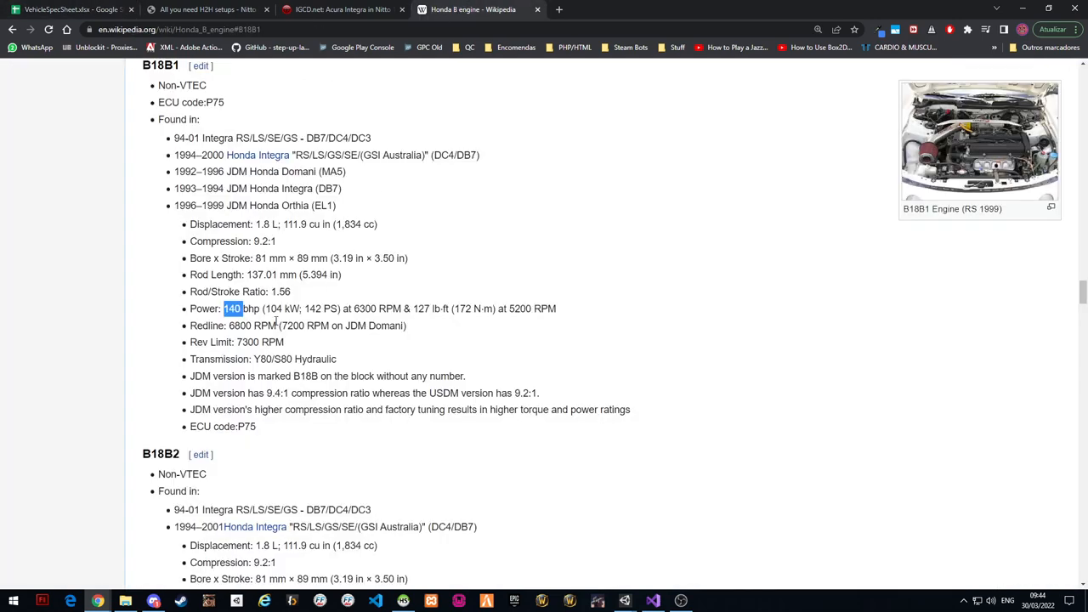
mouse_move(501, 320)
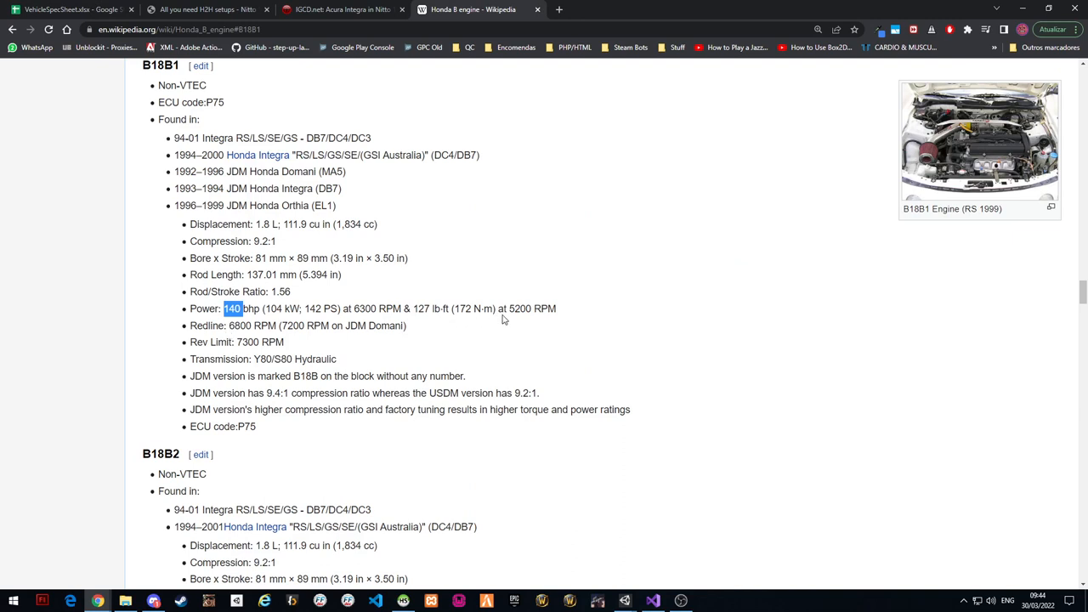
double_click(520, 310)
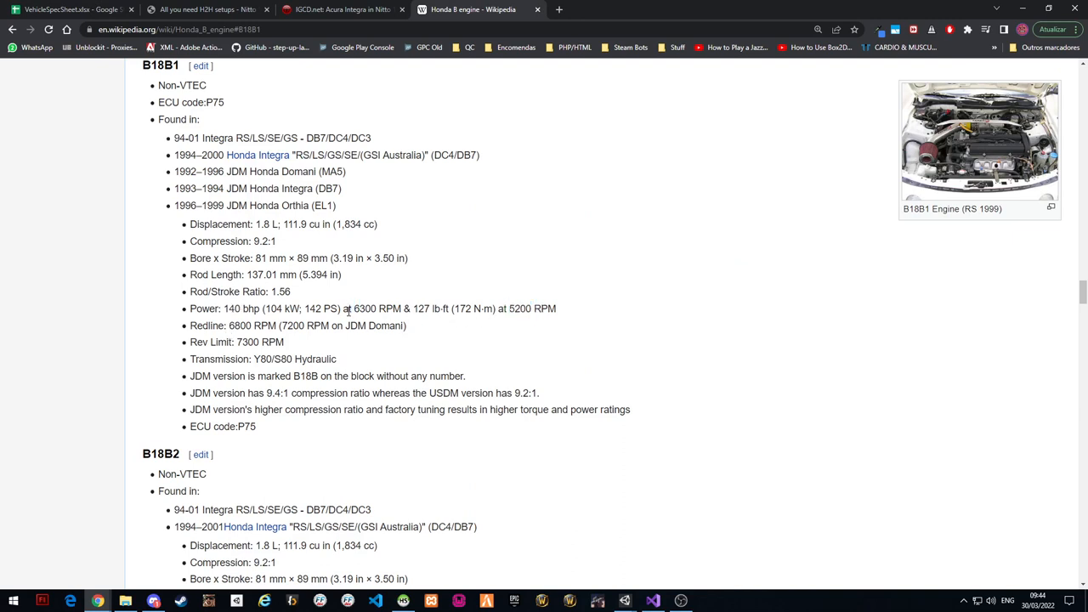
double_click(422, 309)
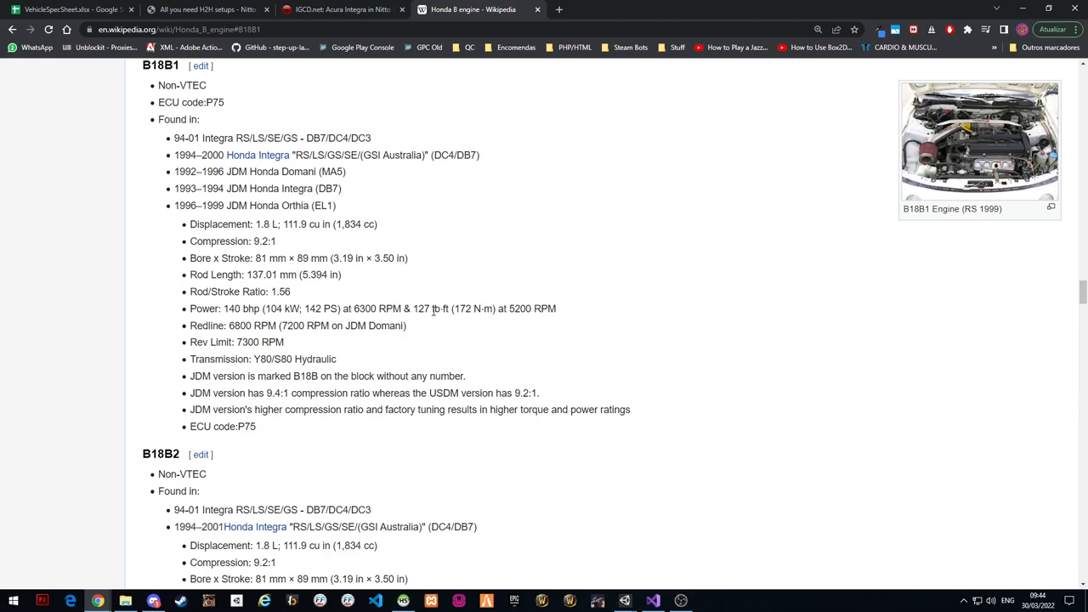
left_click(68, 10)
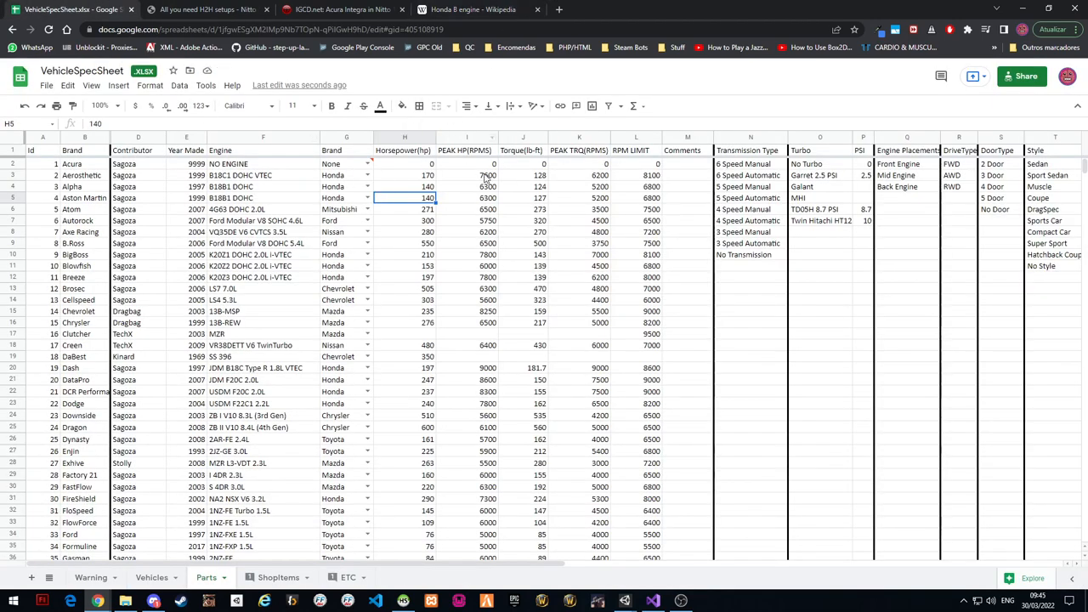
left_click(404, 150)
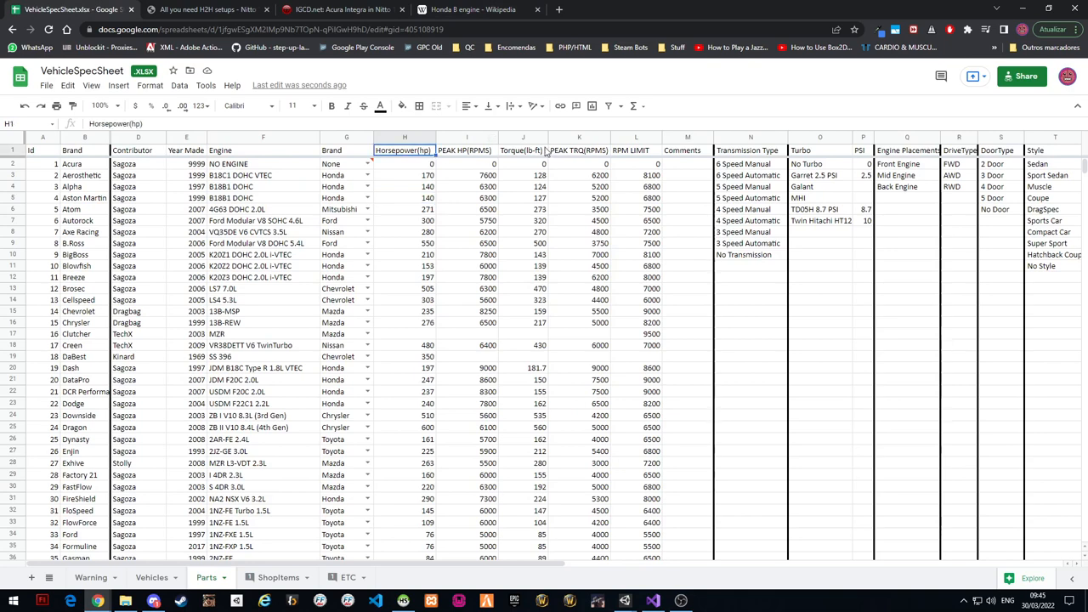
left_click(521, 150)
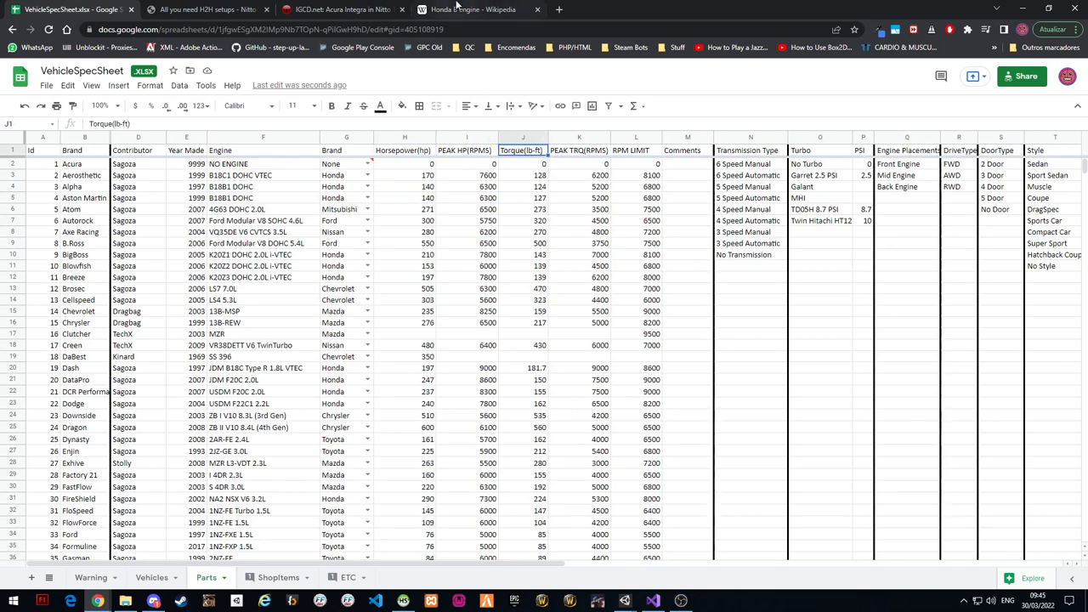
left_click(472, 10)
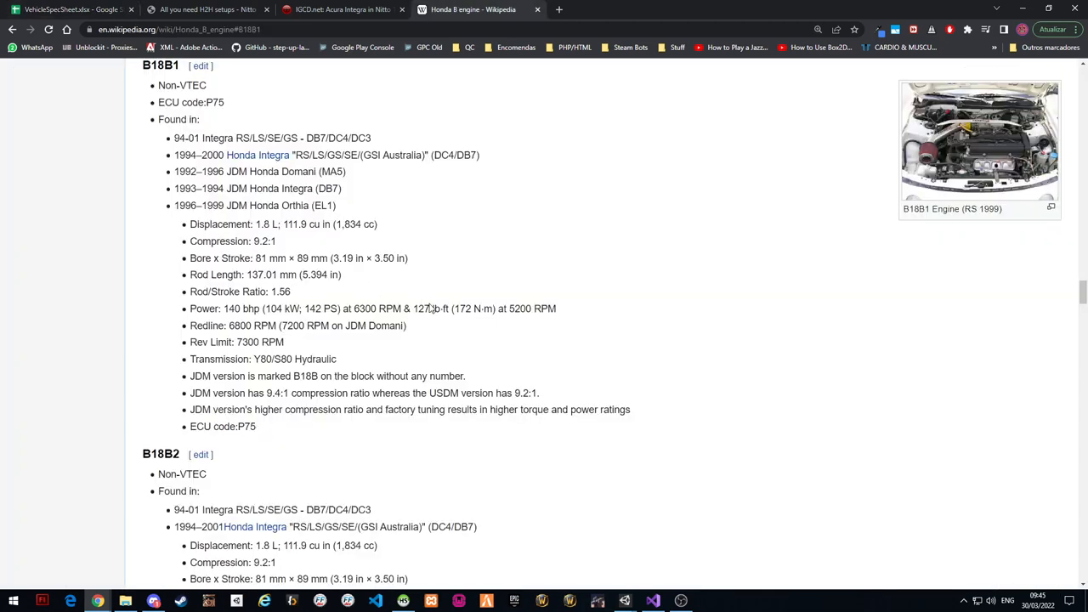
double_click(421, 310)
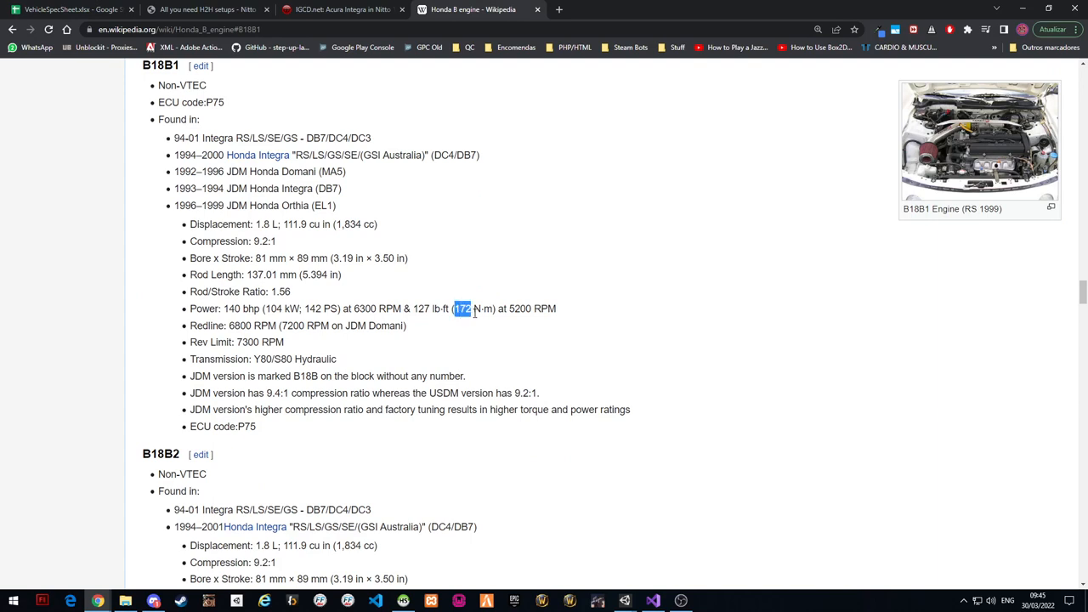
left_click_drag(452, 309, 497, 309)
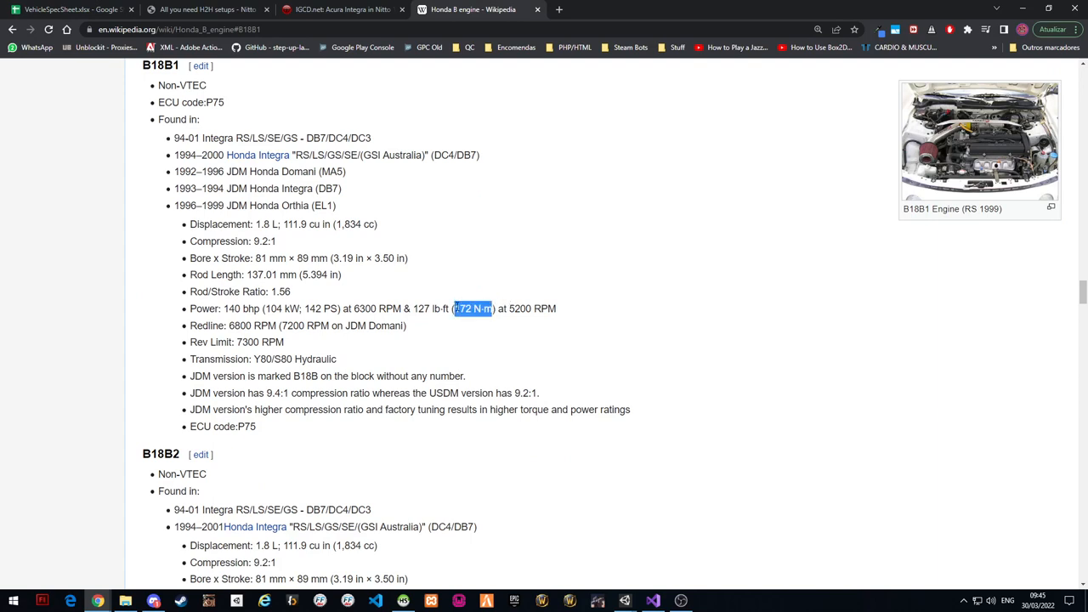
left_click(456, 333)
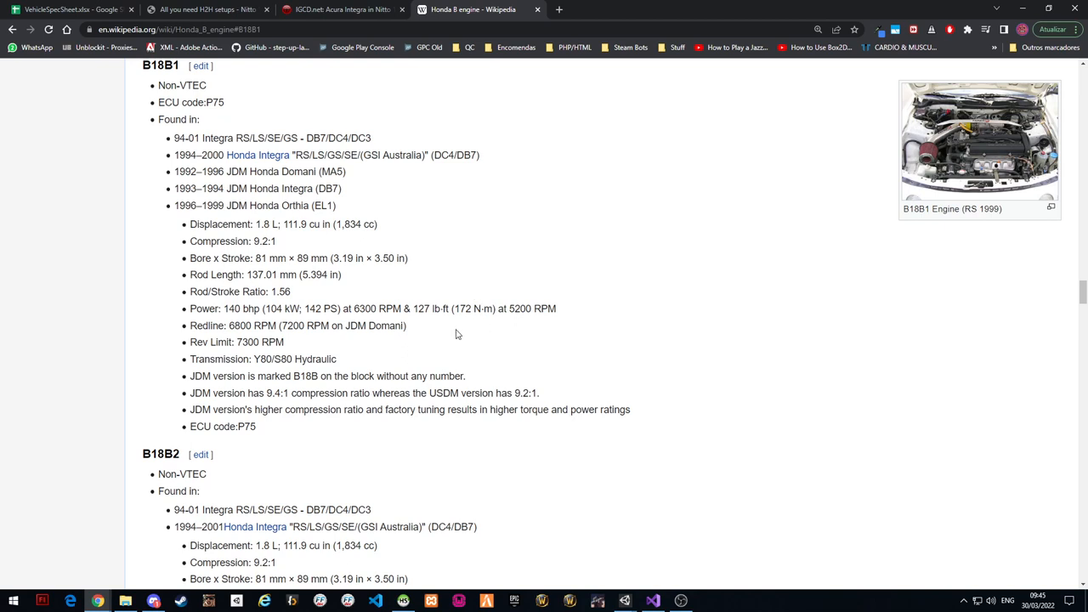
mouse_move(469, 311)
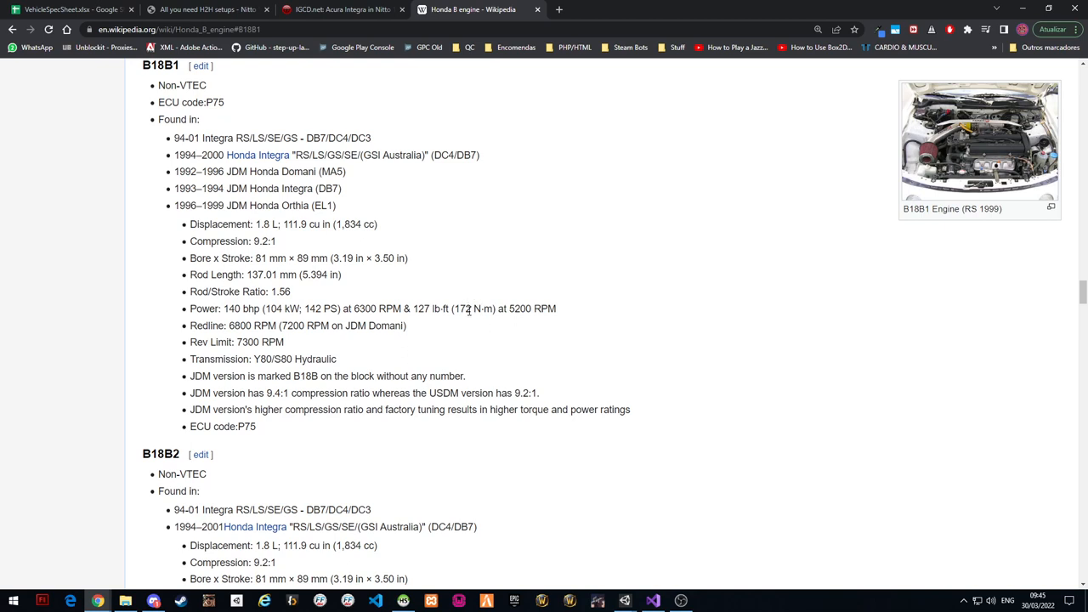
mouse_move(470, 309)
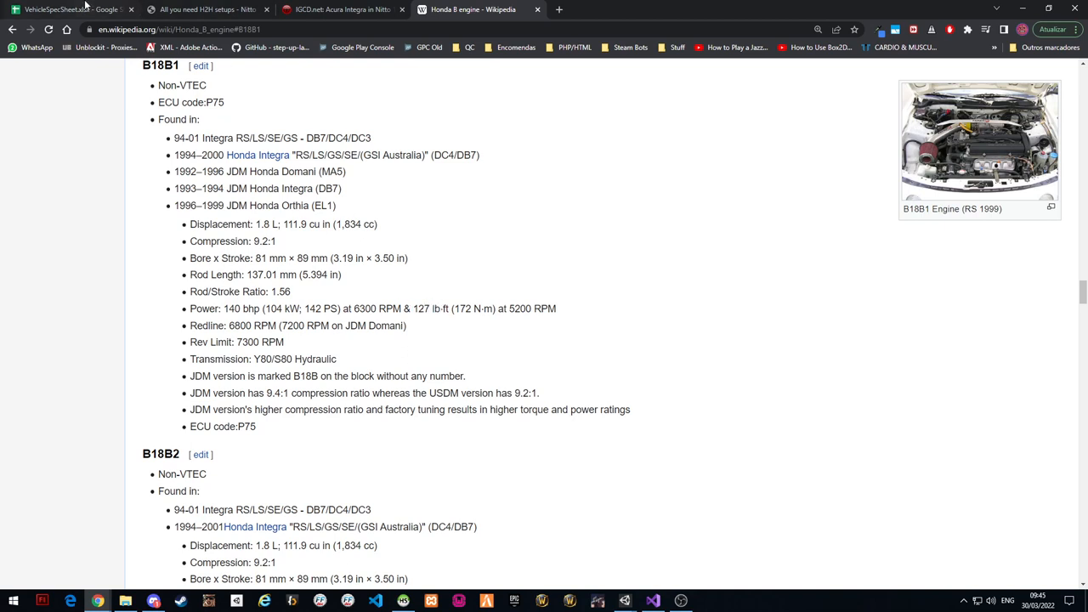
mouse_move(340, 312)
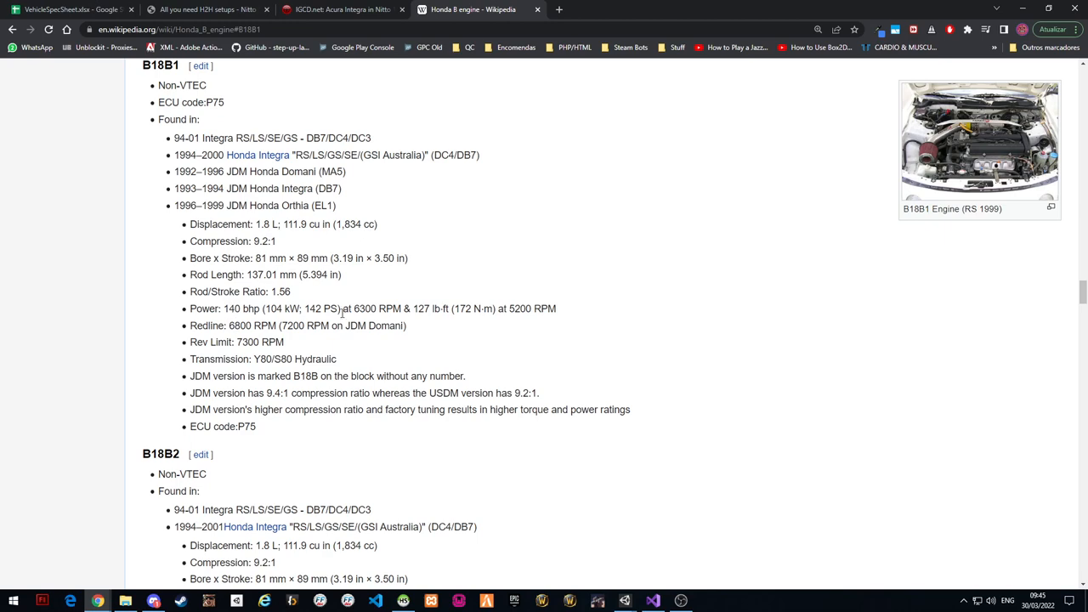
left_click(71, 10)
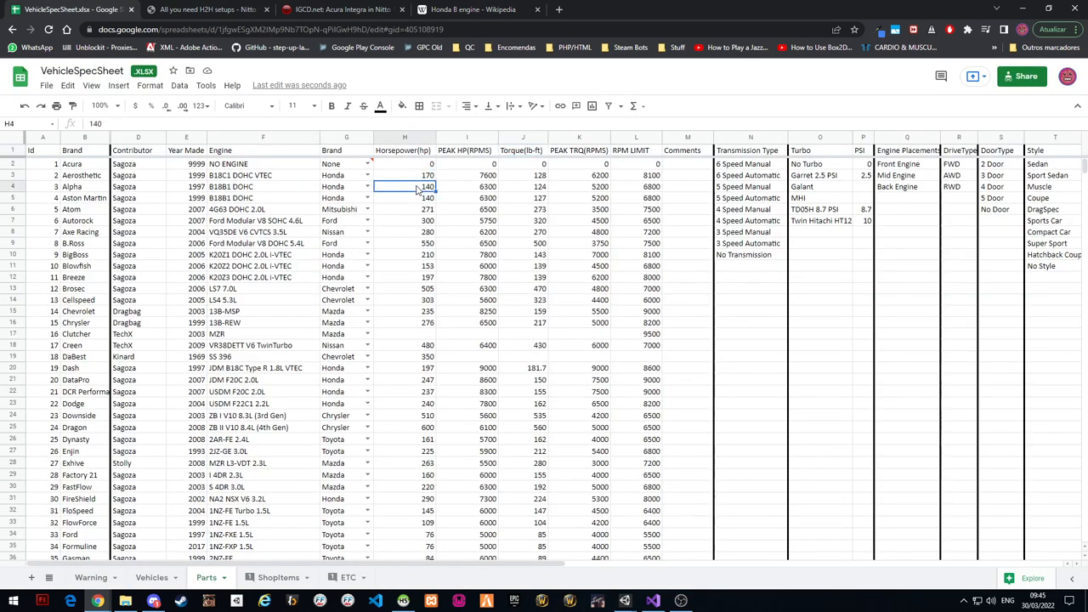
left_click(522, 185)
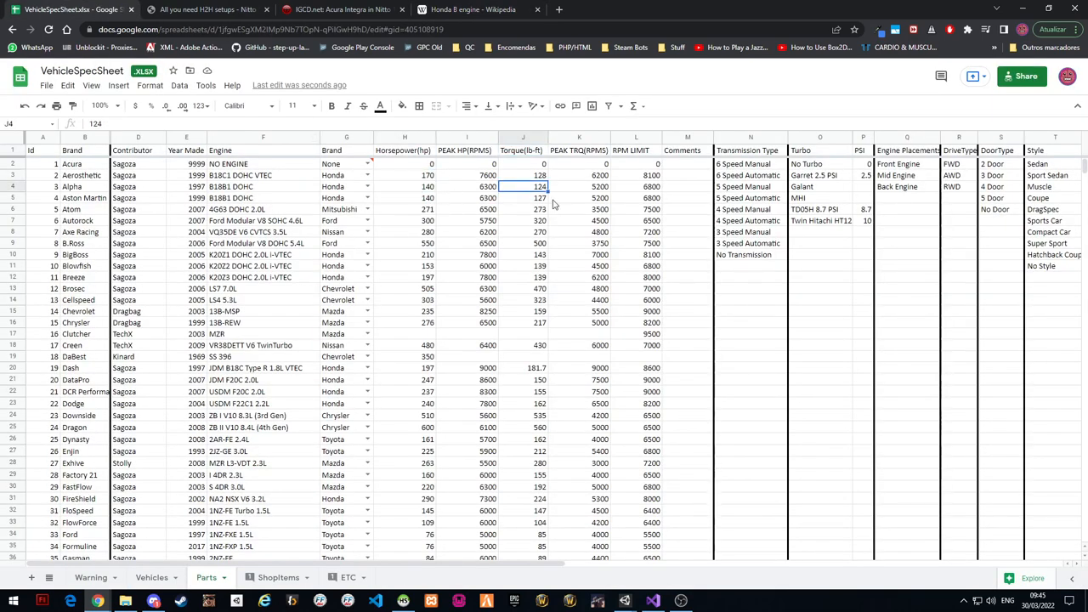
left_click(466, 185)
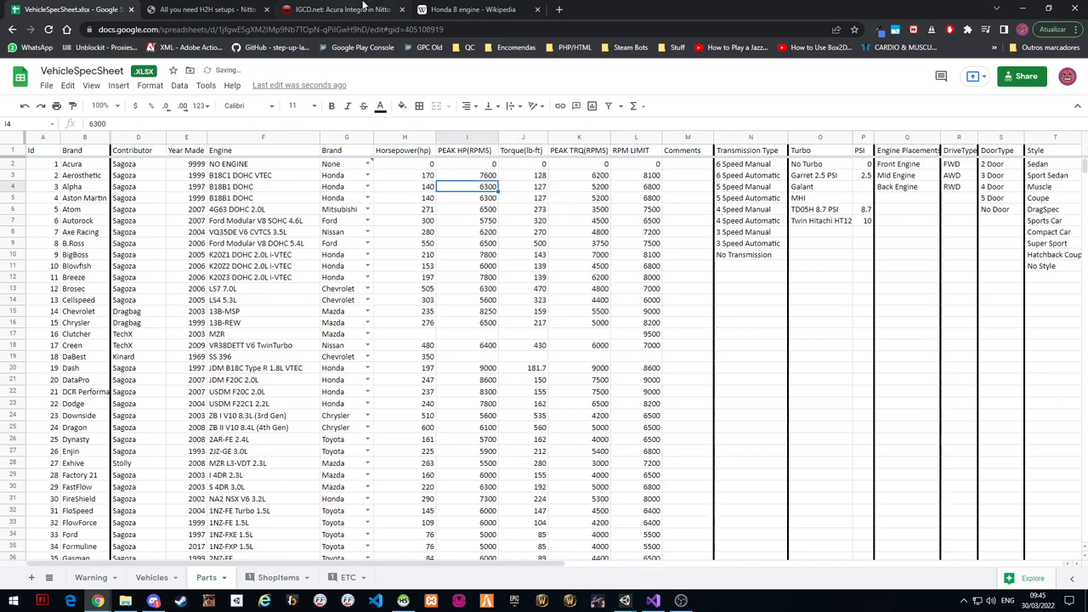
left_click(473, 10)
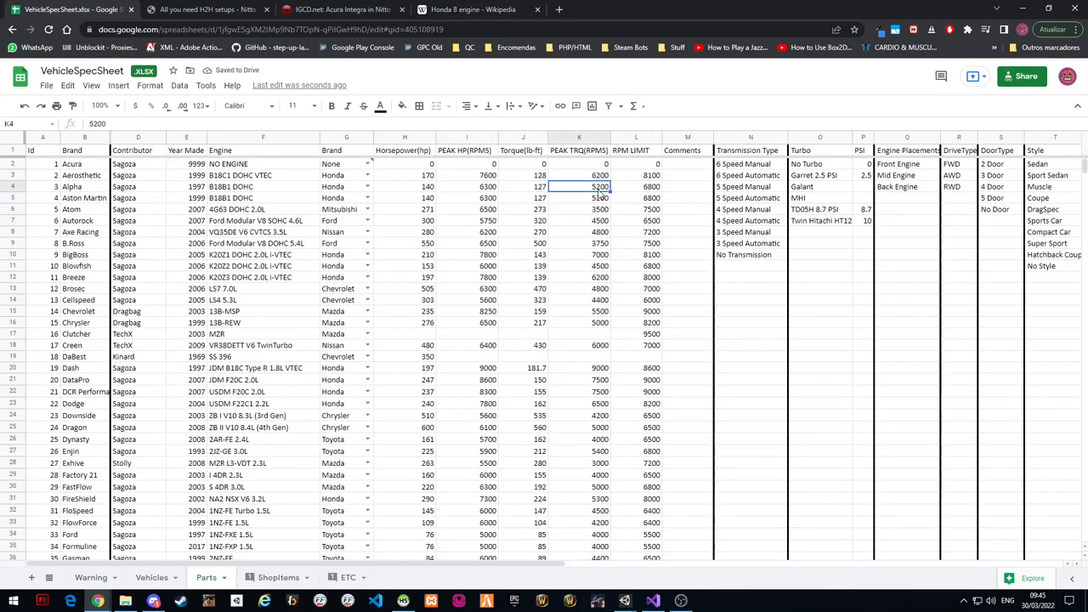
left_click(472, 10)
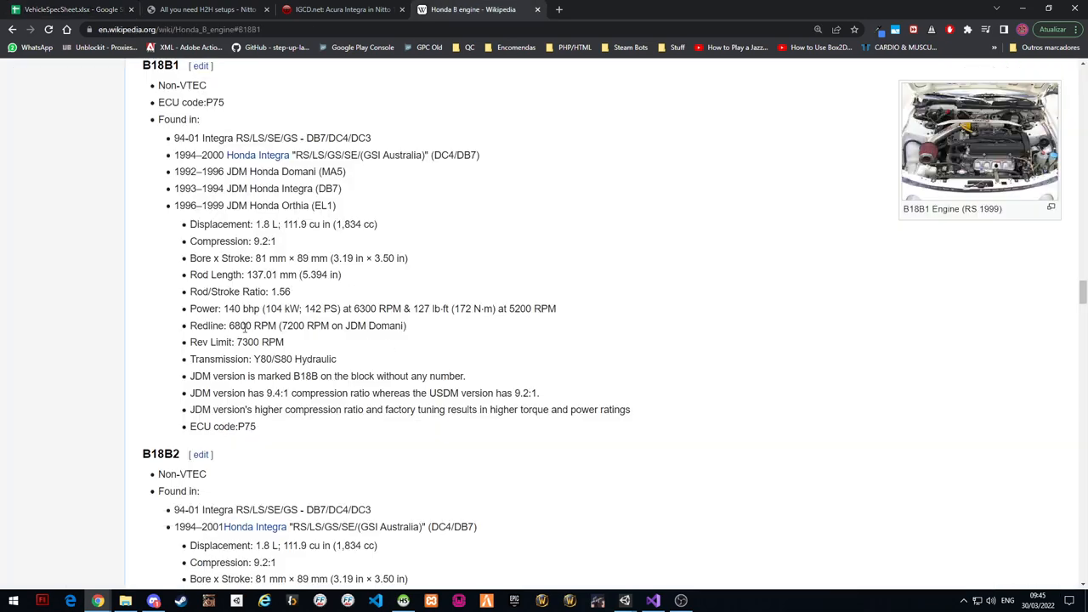
left_click(72, 11)
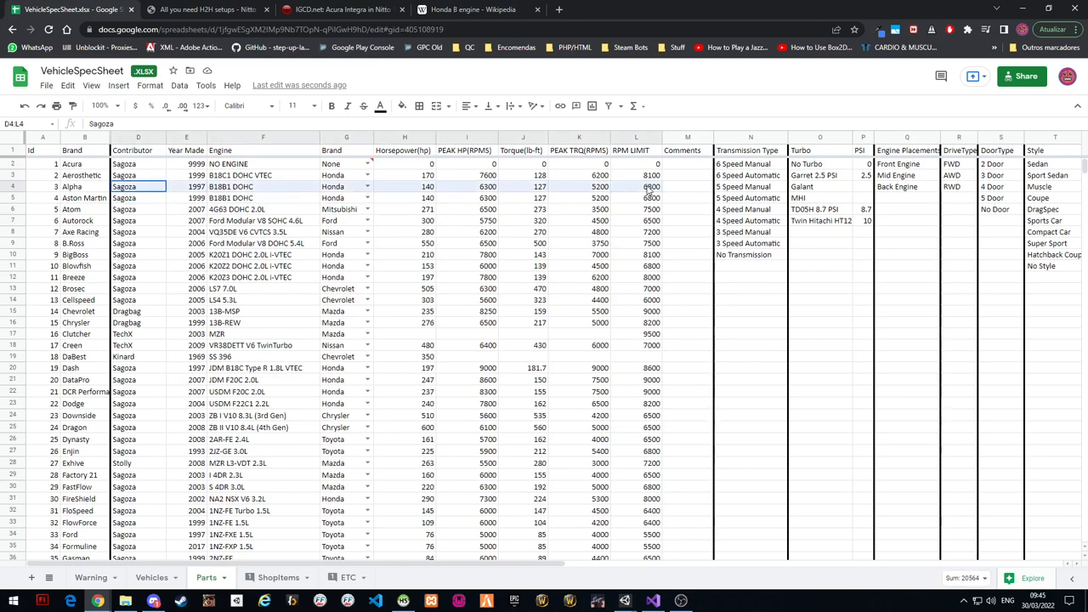
Scroll the engine list and switch to the Vehicles sheet
scroll("down", 3)
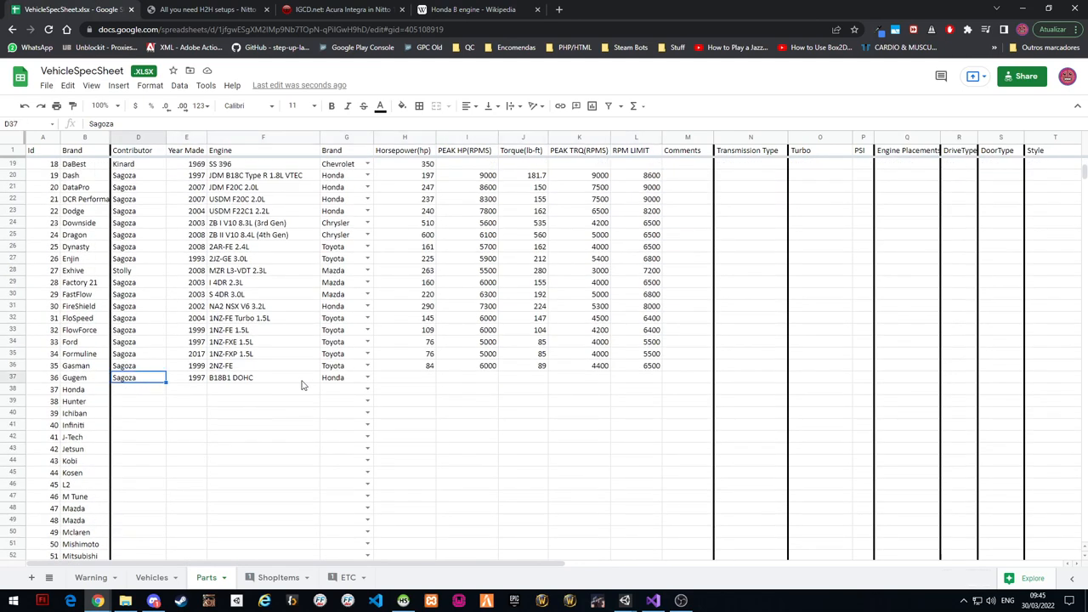
scroll("up", 3)
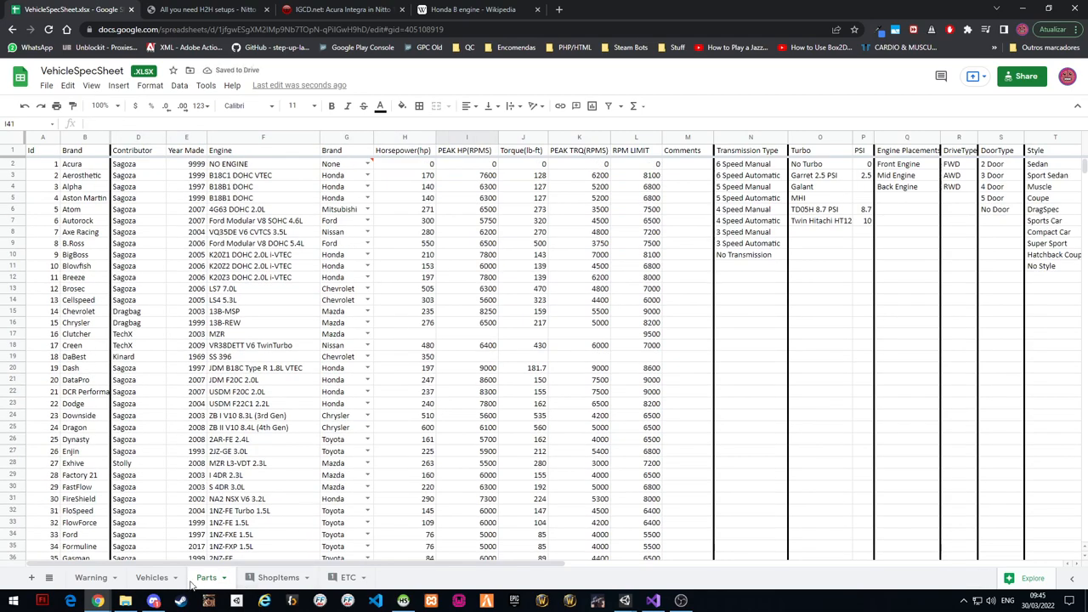
left_click(151, 577)
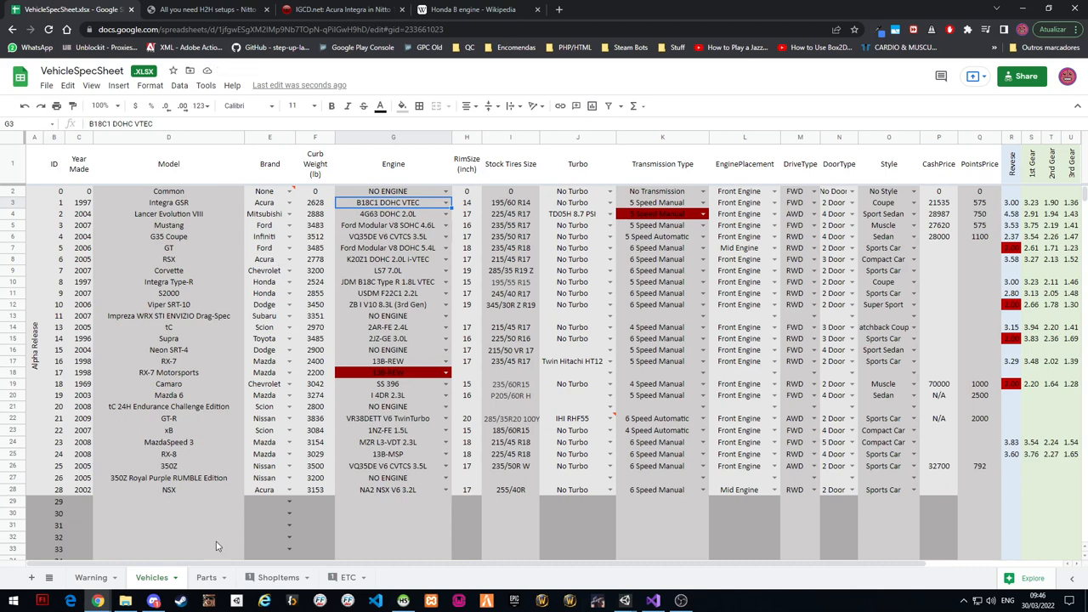
mouse_move(401, 602)
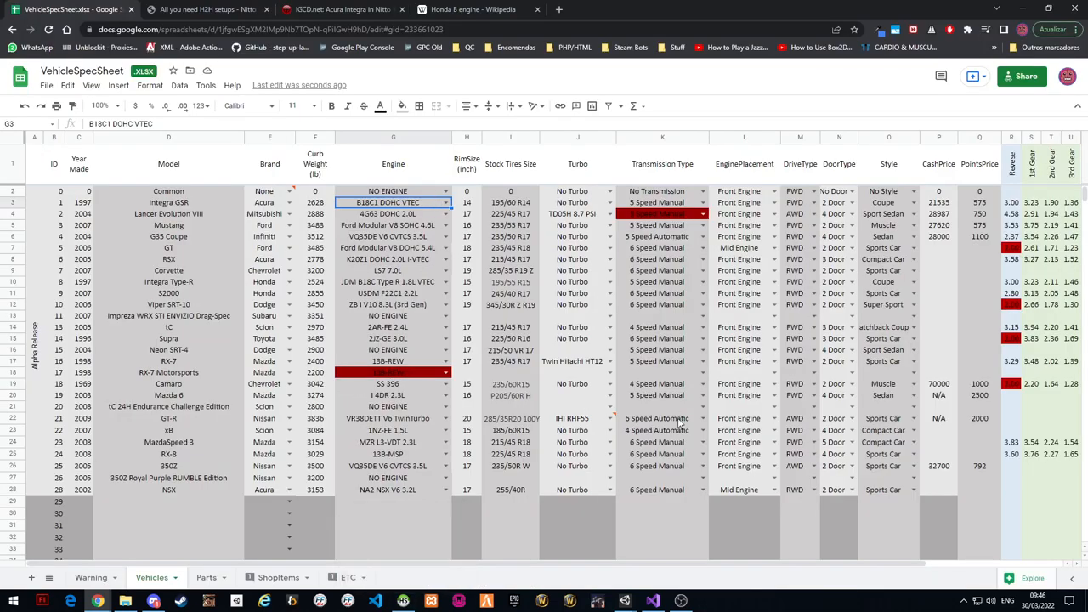
mouse_move(551, 399)
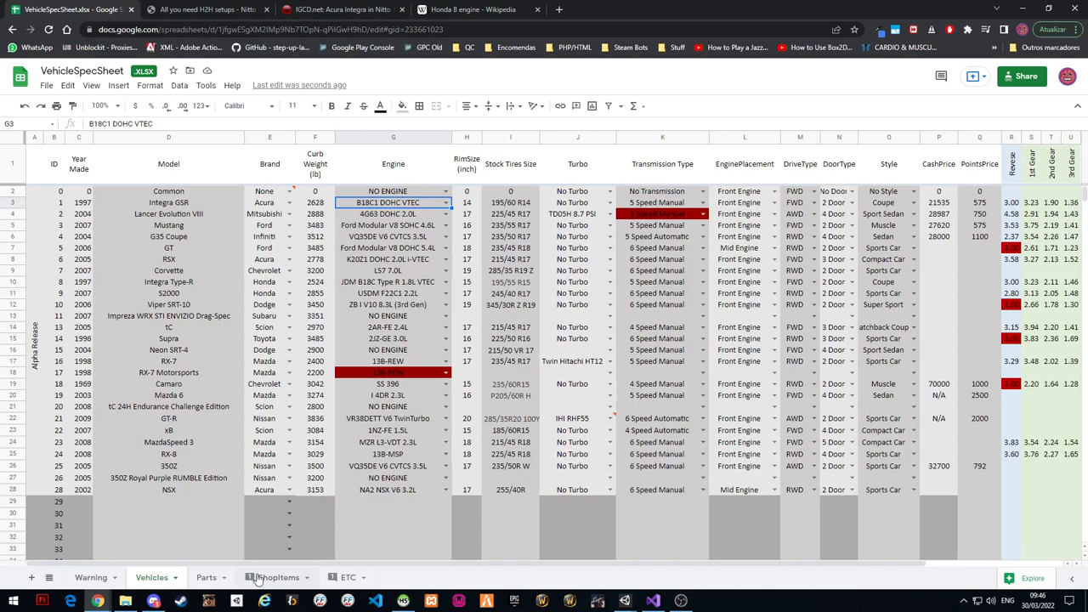
Open the Shopitems sheet, then review the archived Nitto forum's Xtreme Cylinder Head entry
left_click(279, 578)
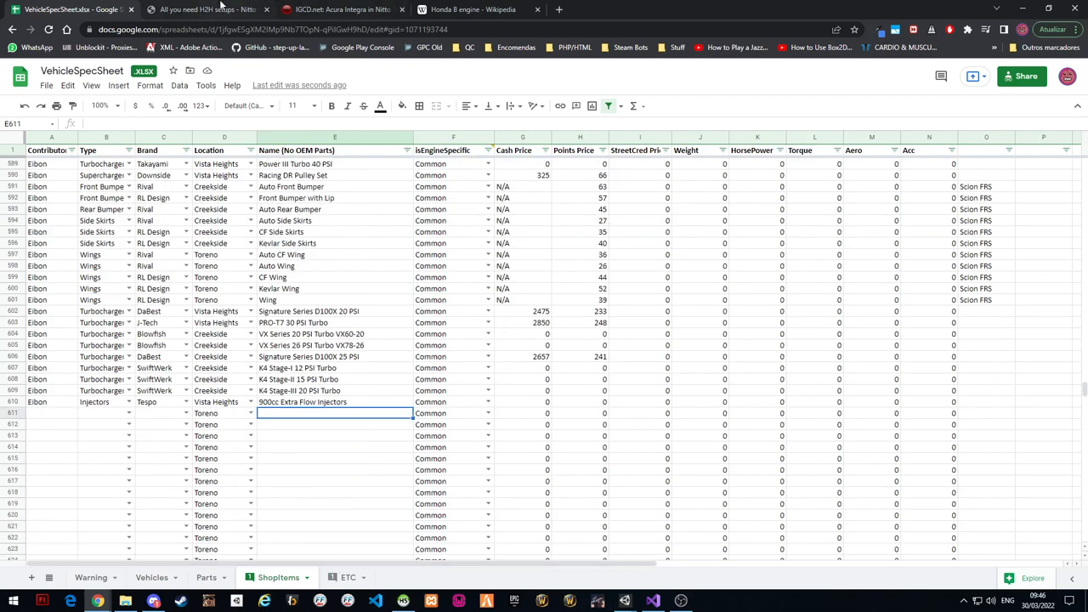
left_click(204, 11)
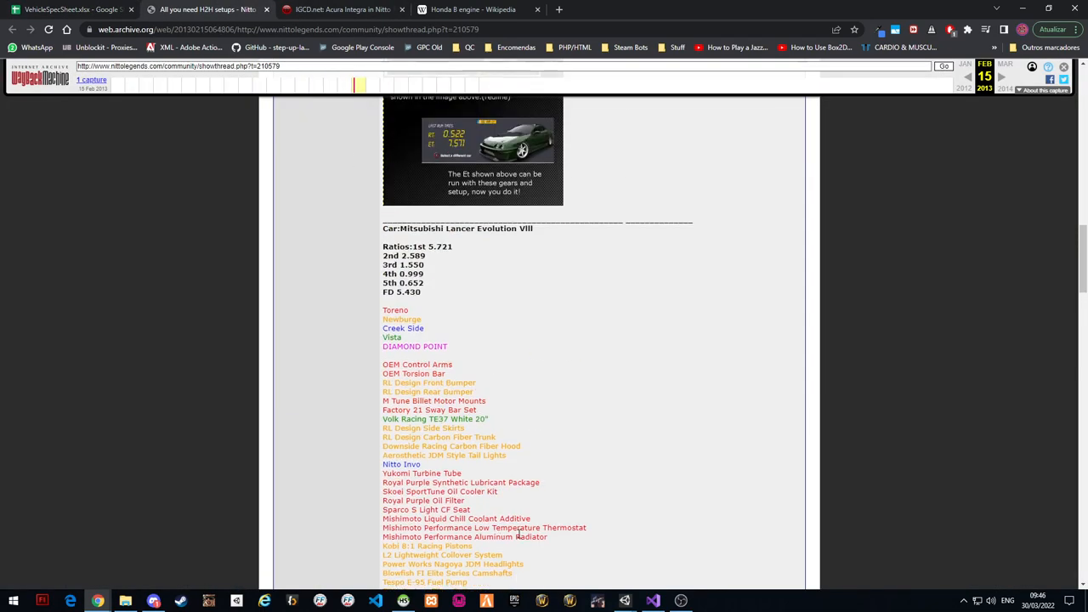
scroll("up", 3)
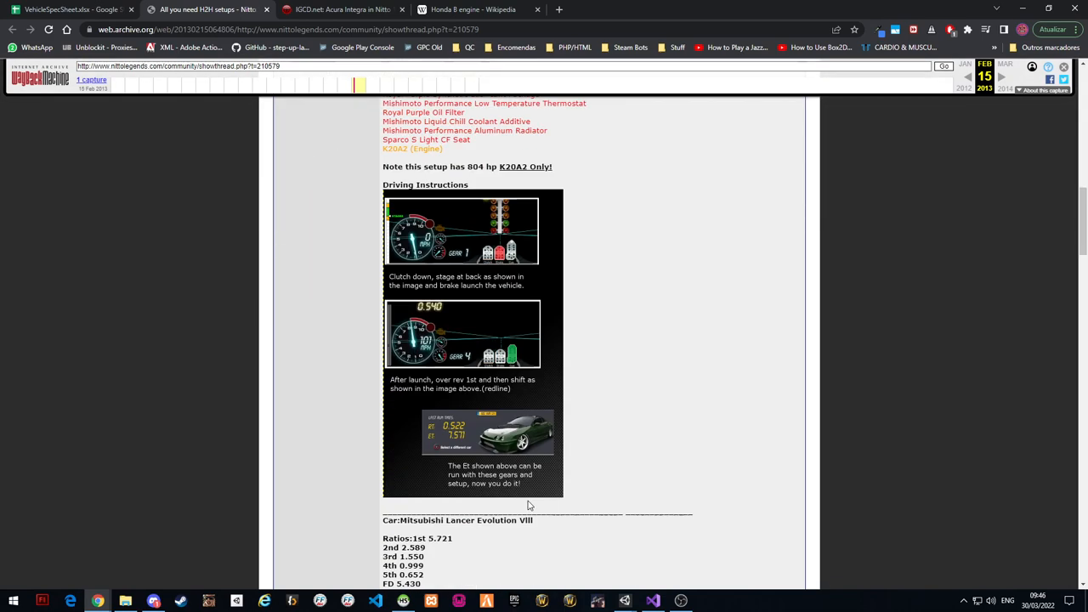
scroll("up", 3)
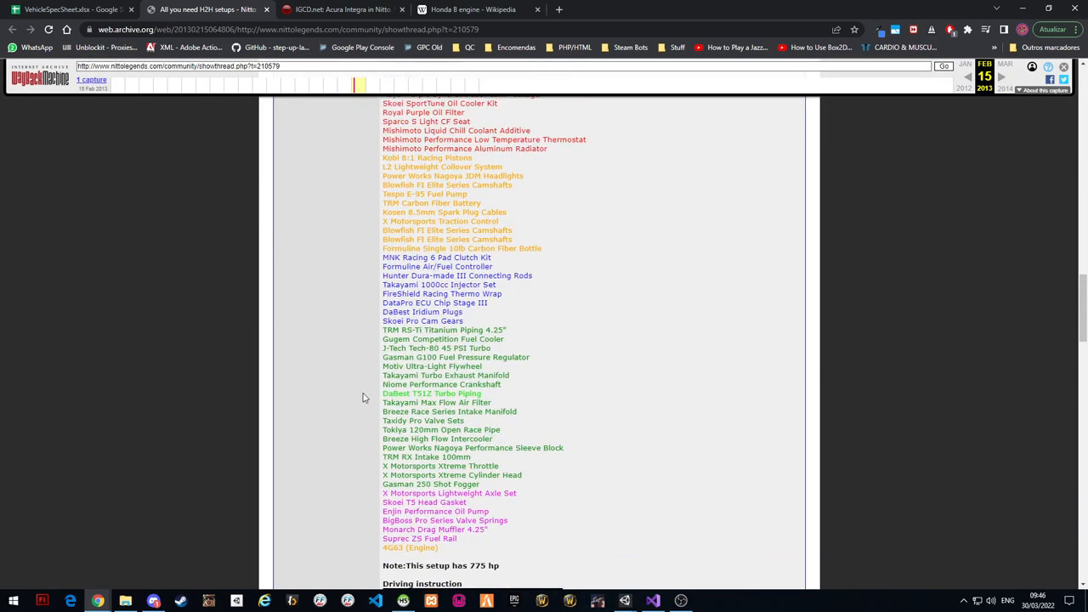
double_click(452, 474)
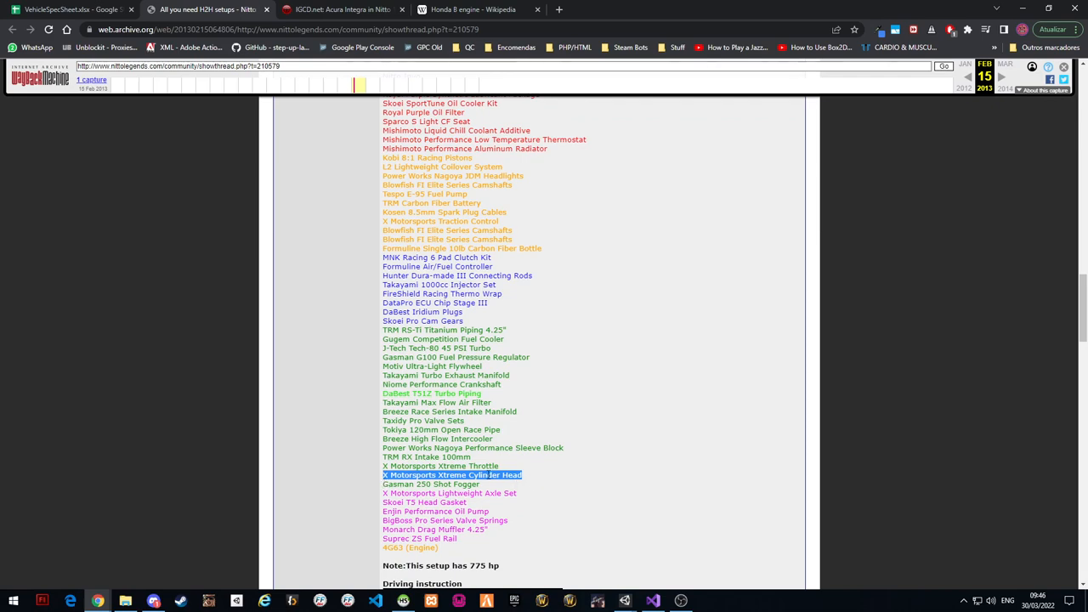
Read through the K20 setup parts list and return to the VehicleSpecSheet spreadsheet
scroll("up", 3)
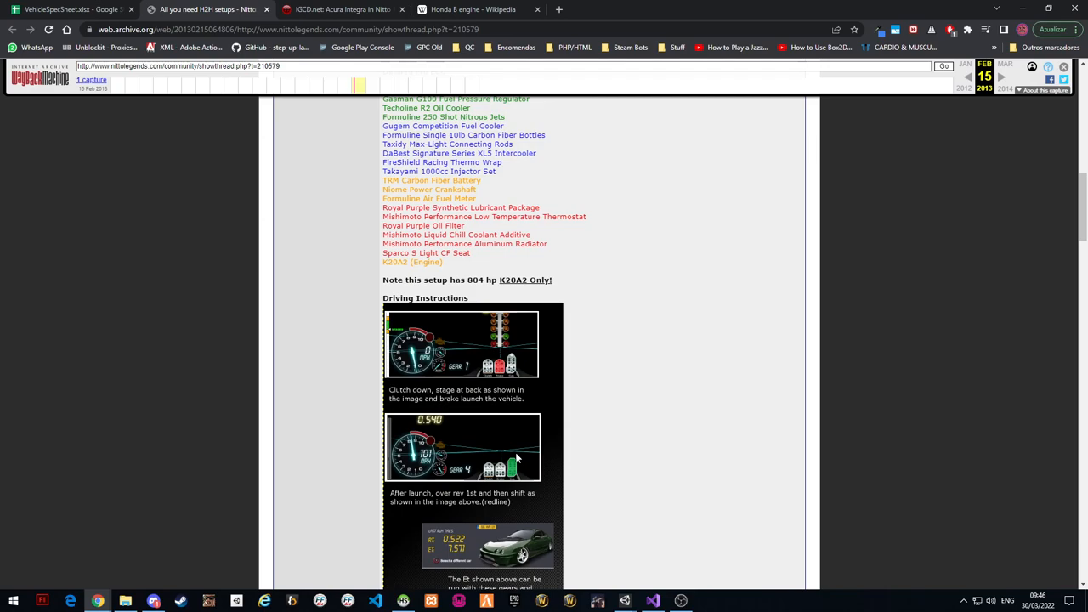
scroll("up", 3)
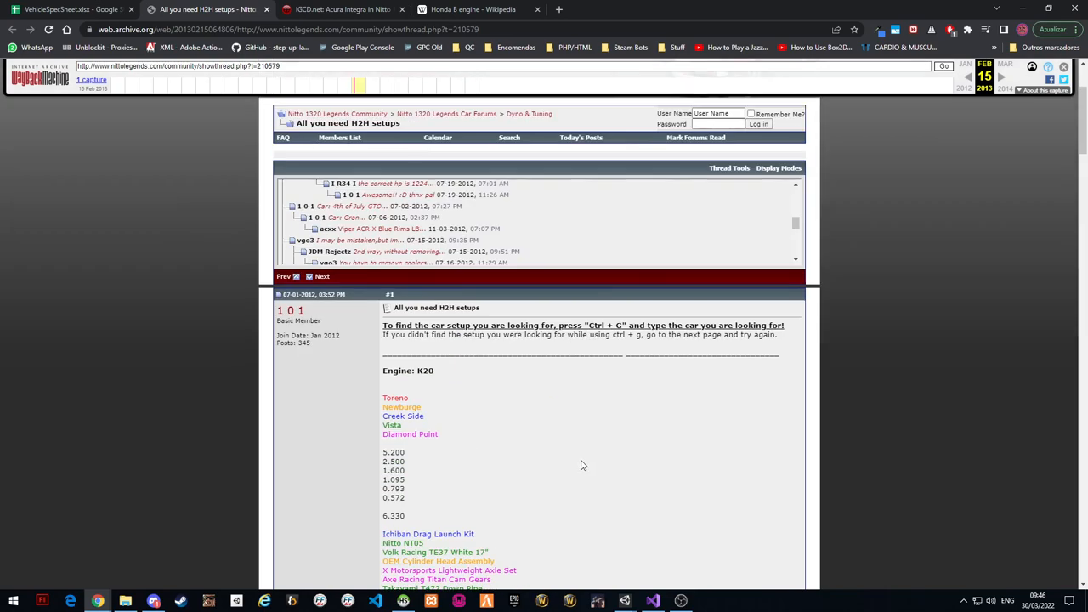
scroll("up", 3)
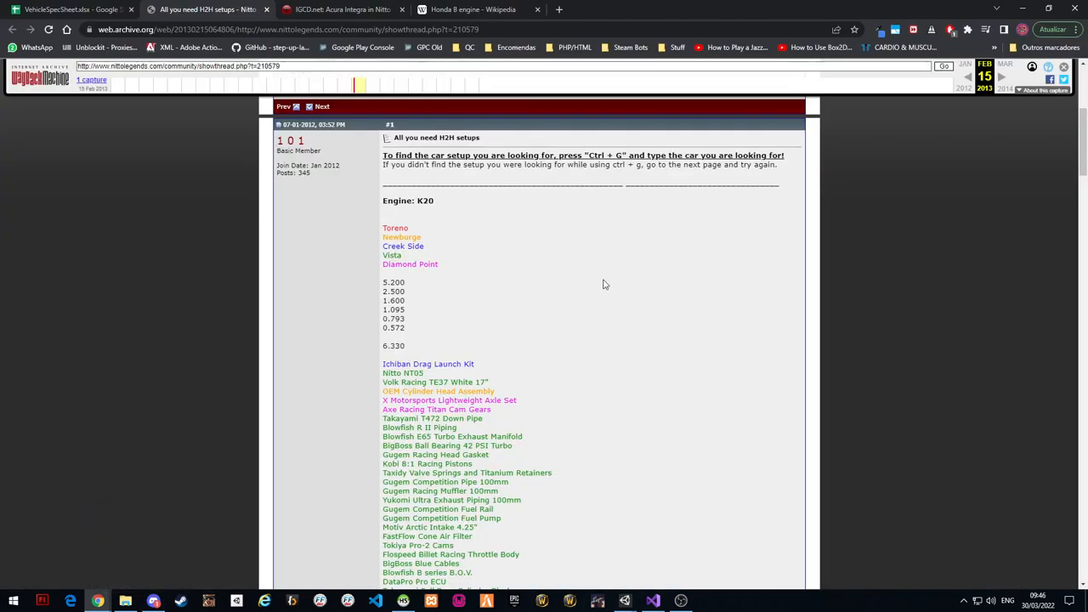
scroll("down", 3)
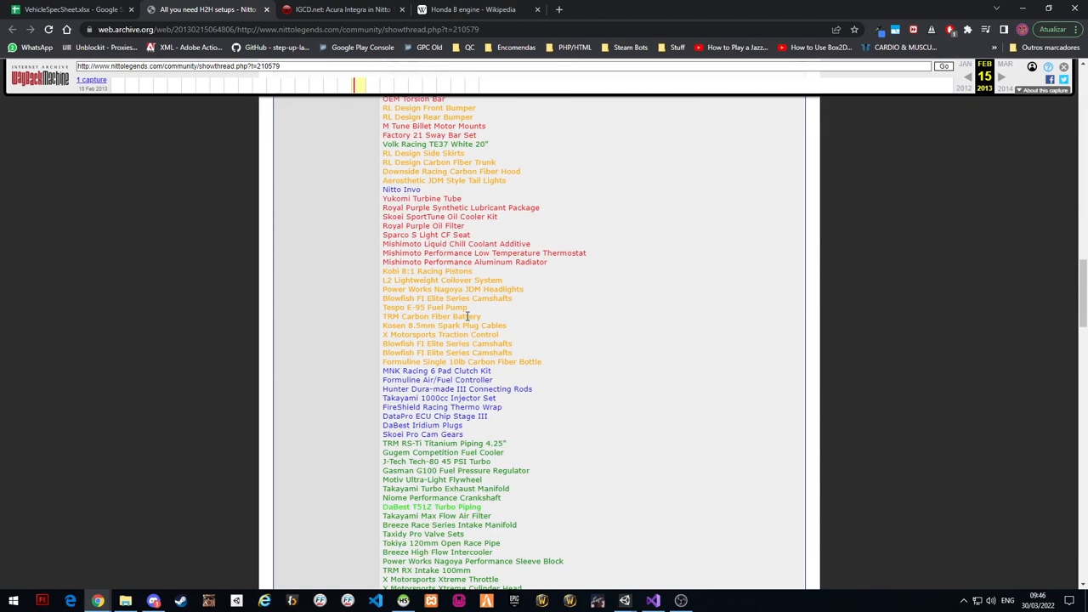
scroll("down", 3)
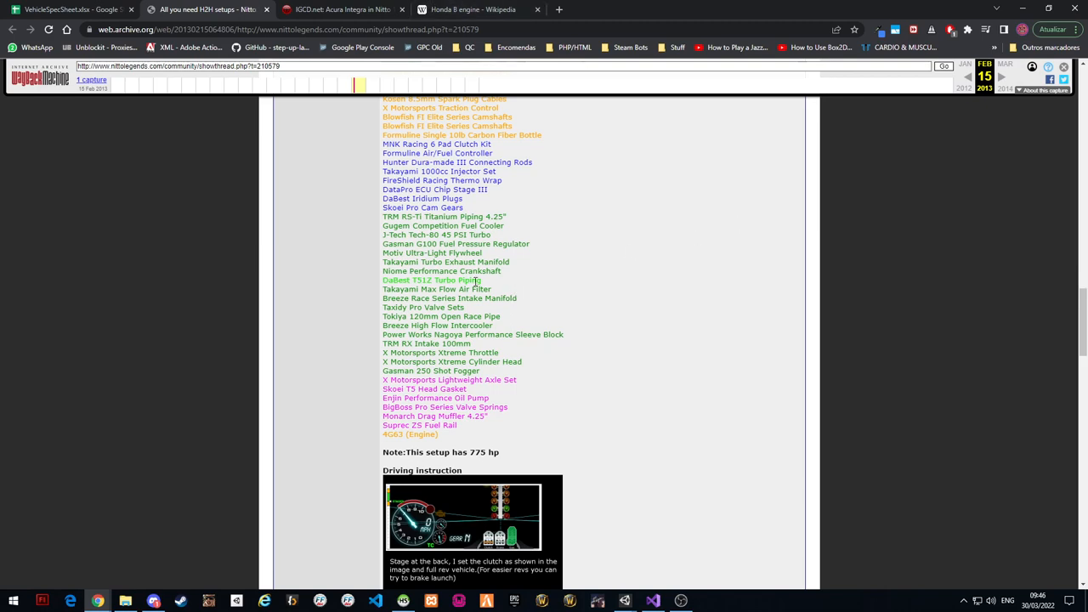
scroll("down", 3)
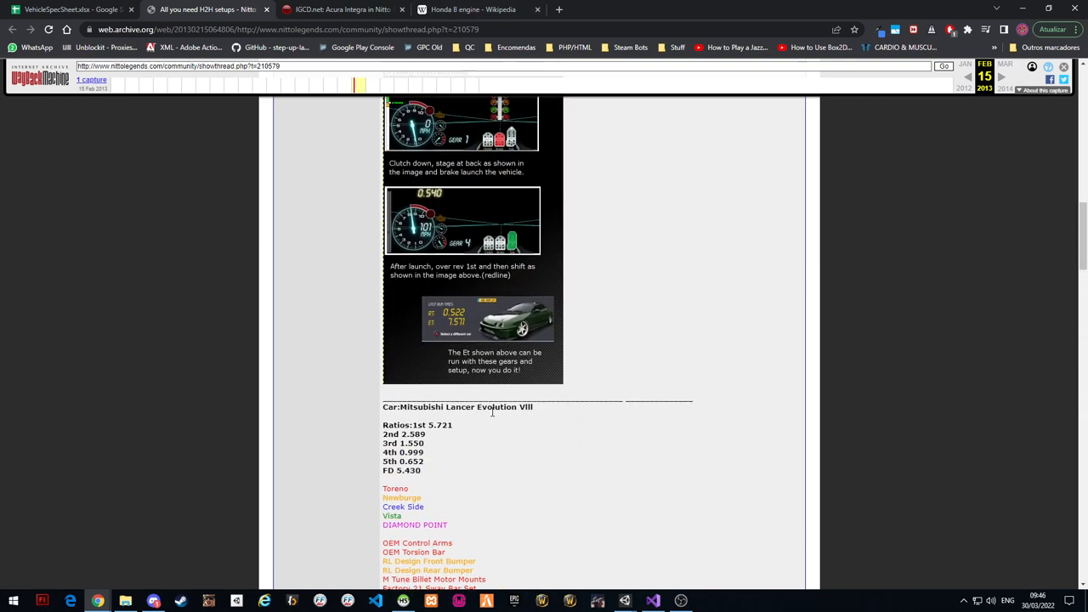
scroll("up", 3)
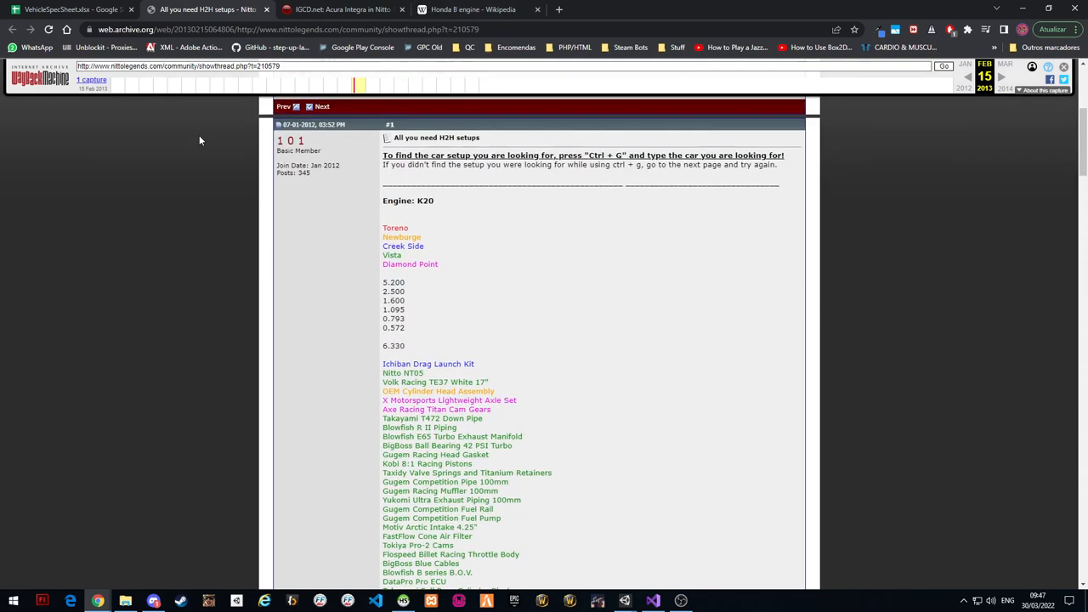
mouse_move(400, 360)
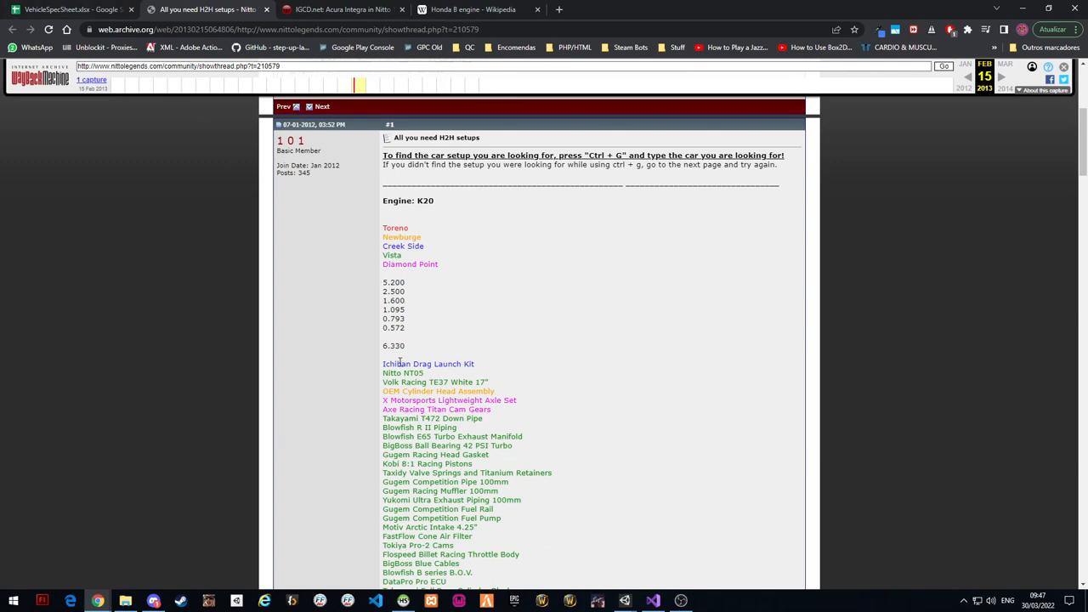
left_click(71, 10)
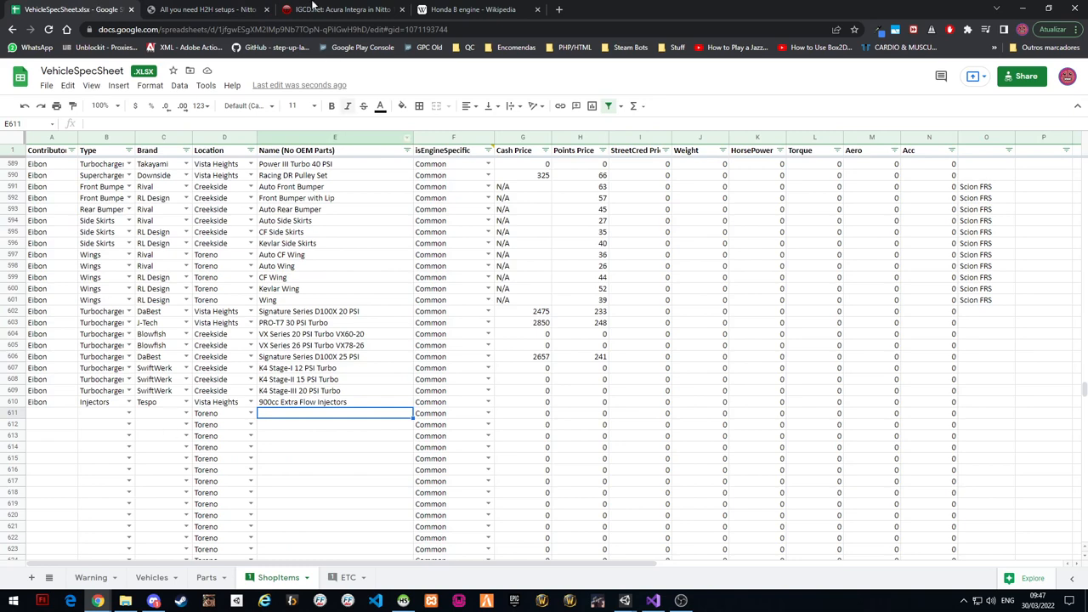
Cross-check the forum list and start entering Drag Launch Kit as row 611's part name
left_click(207, 11)
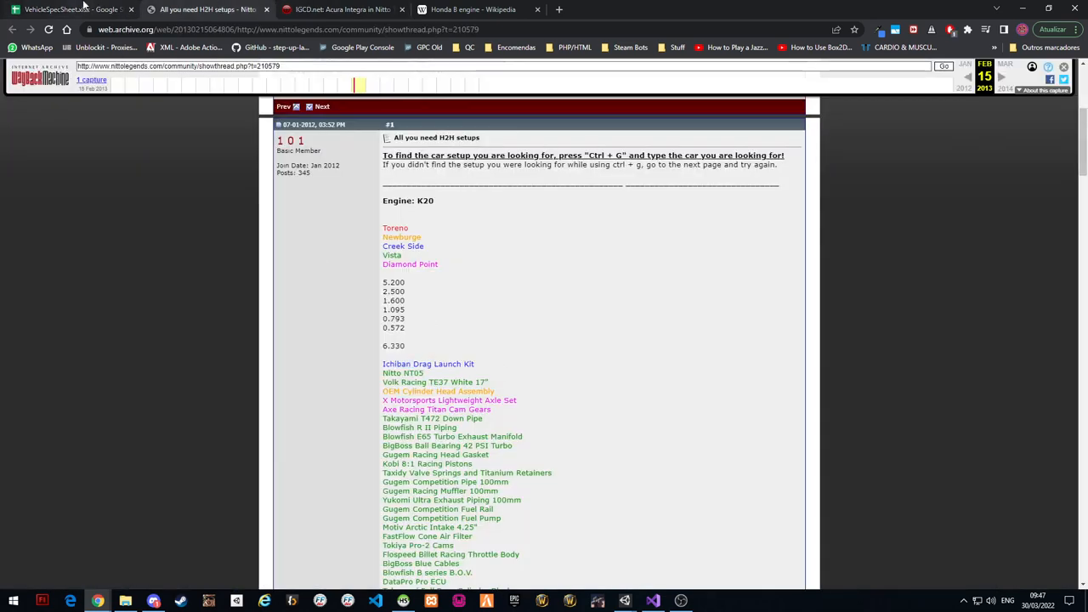
left_click(64, 10)
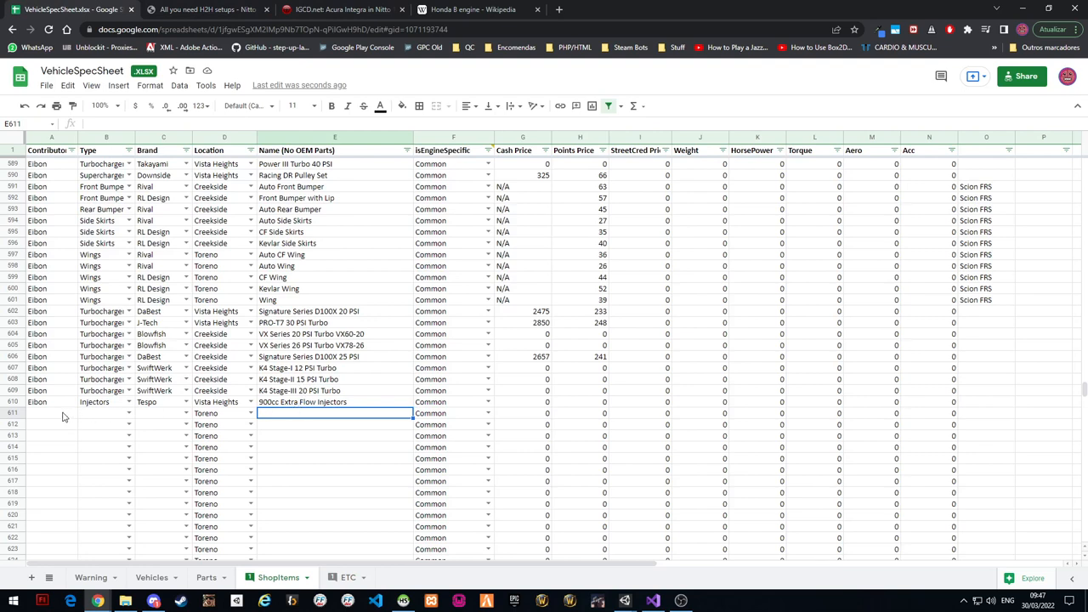
left_click(105, 413)
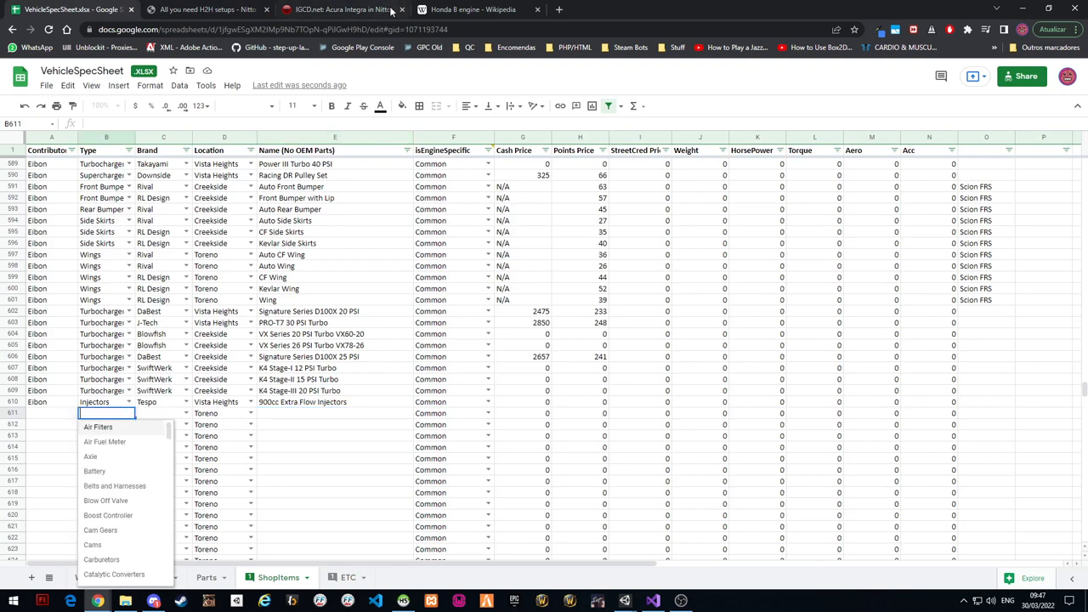
left_click(204, 11)
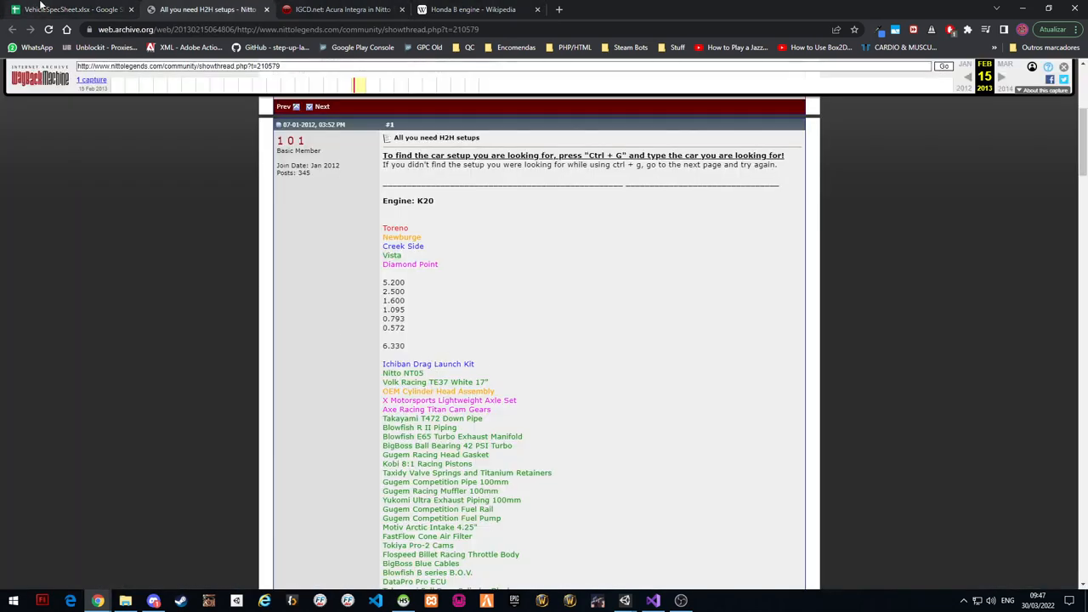
left_click(68, 10)
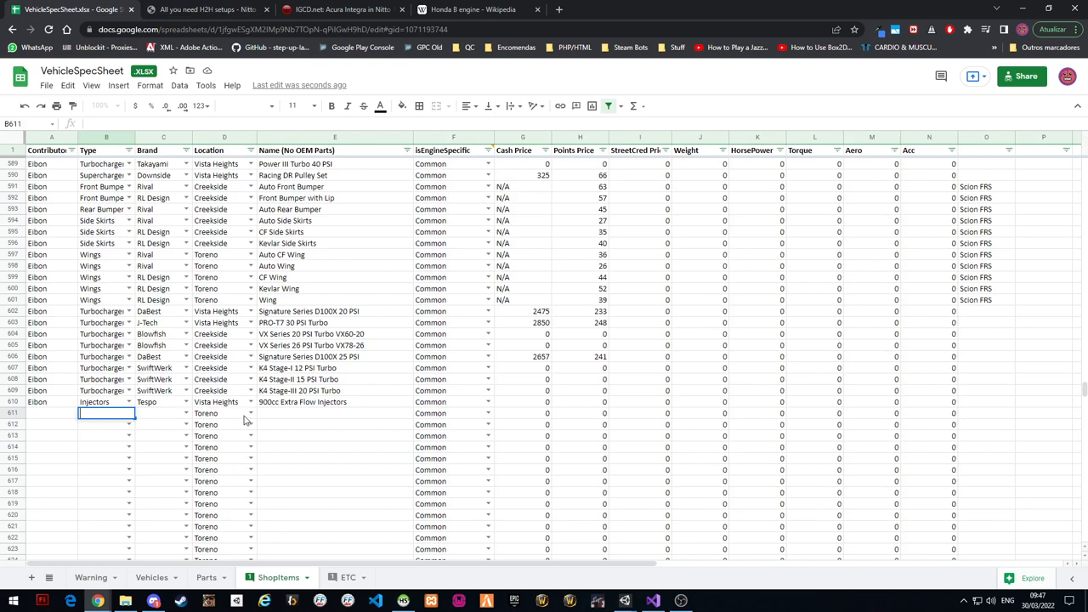
type("Drag Launch Kit")
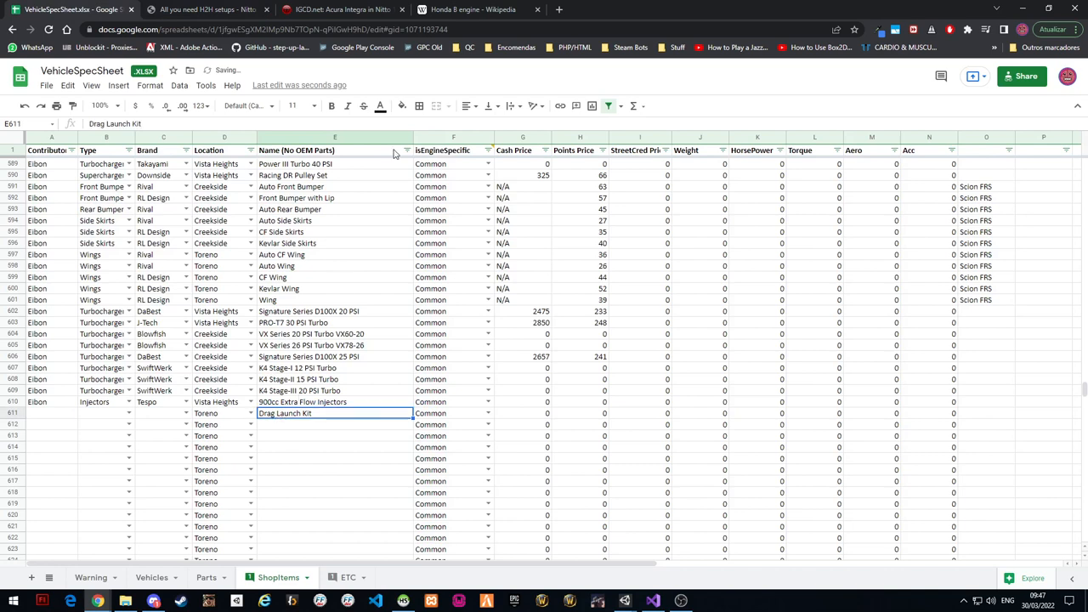
Search the Name column filter for Drag Launch Kit among existing part names
left_click(406, 150)
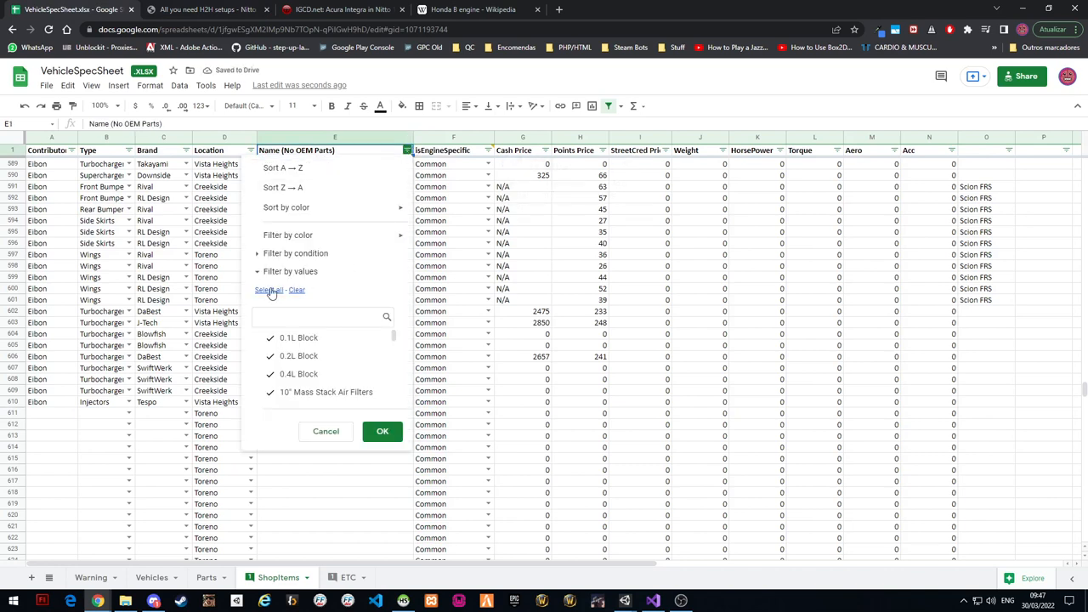
scroll("down", 3)
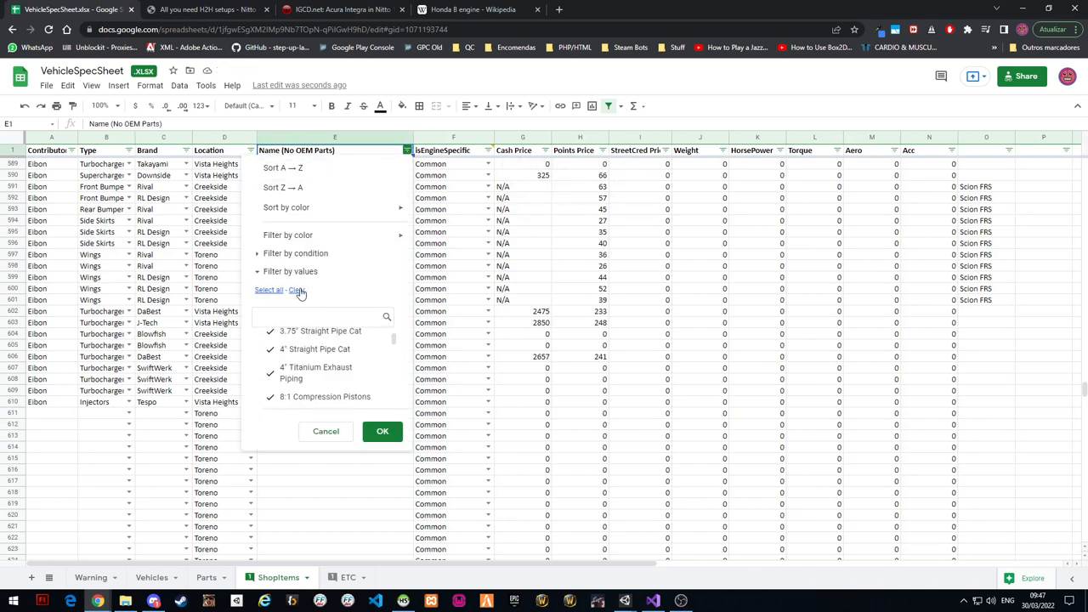
type("Drag")
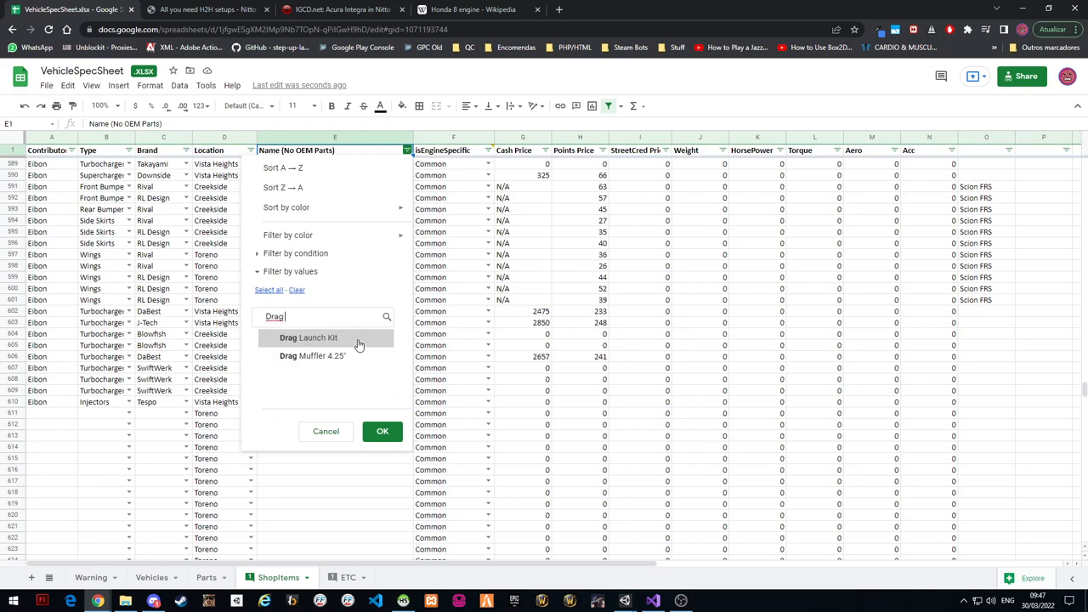
left_click(381, 432)
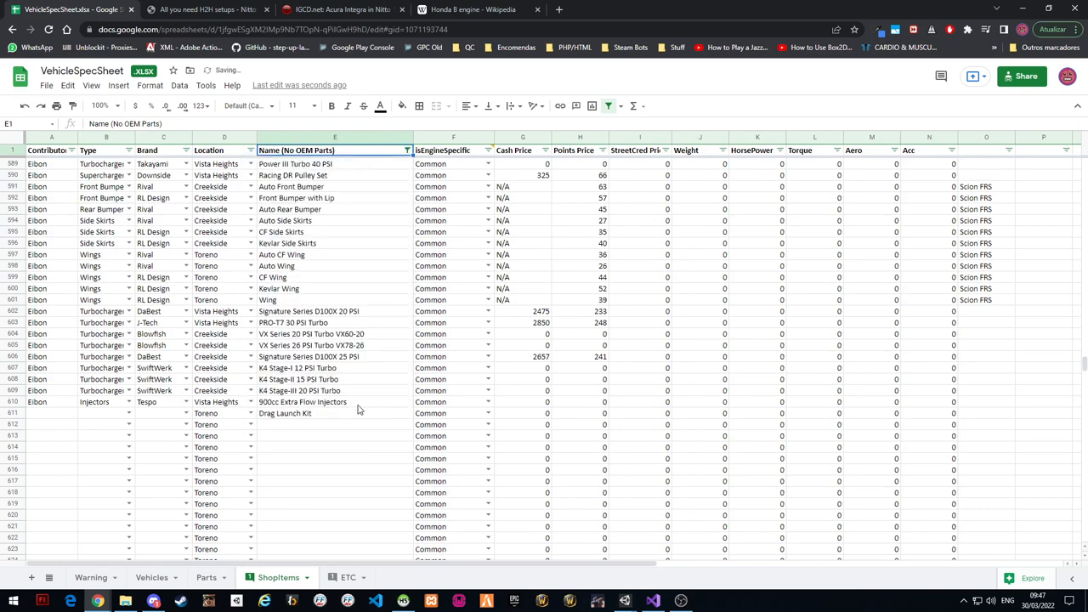
left_click(408, 150)
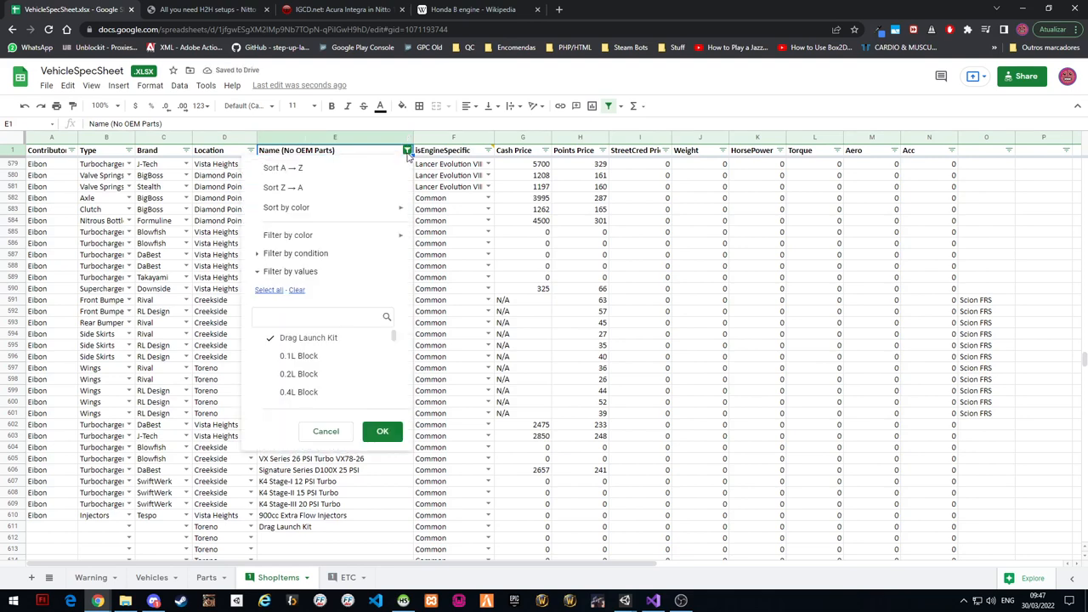
left_click(381, 432)
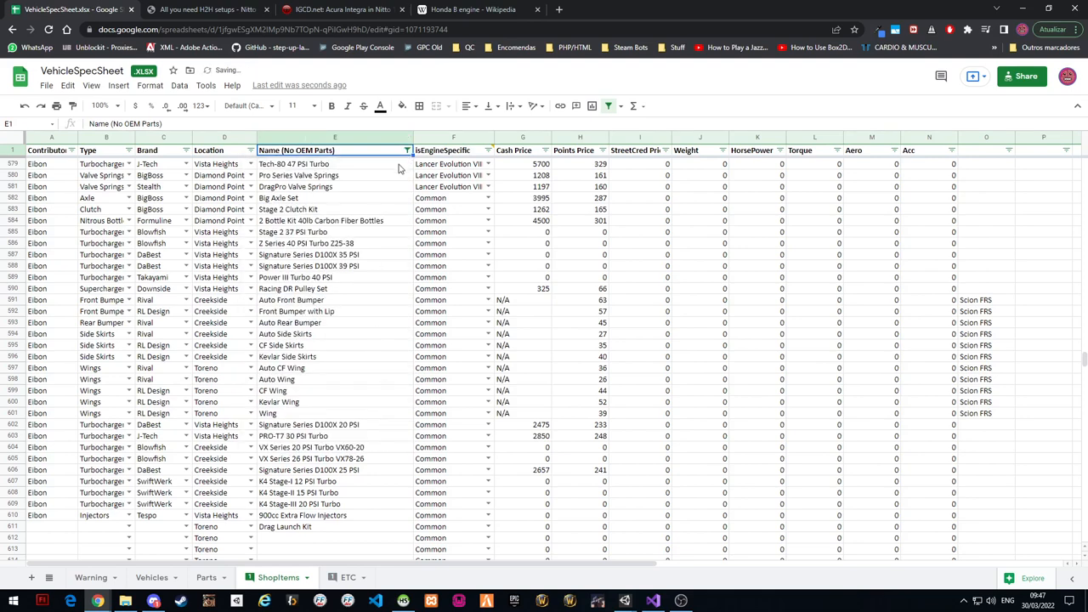
left_click(408, 150)
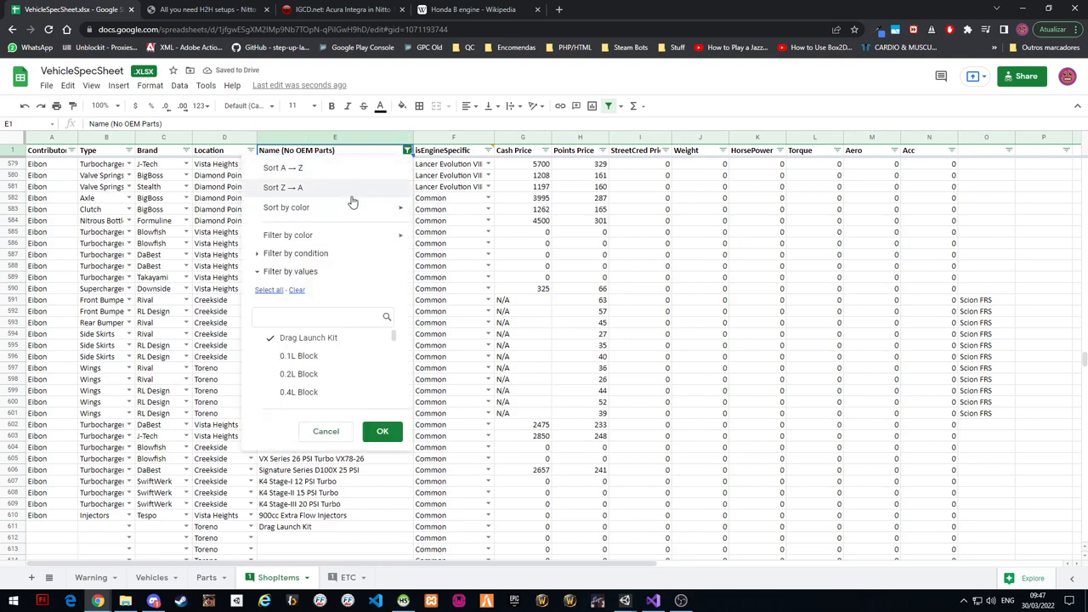
mouse_move(303, 254)
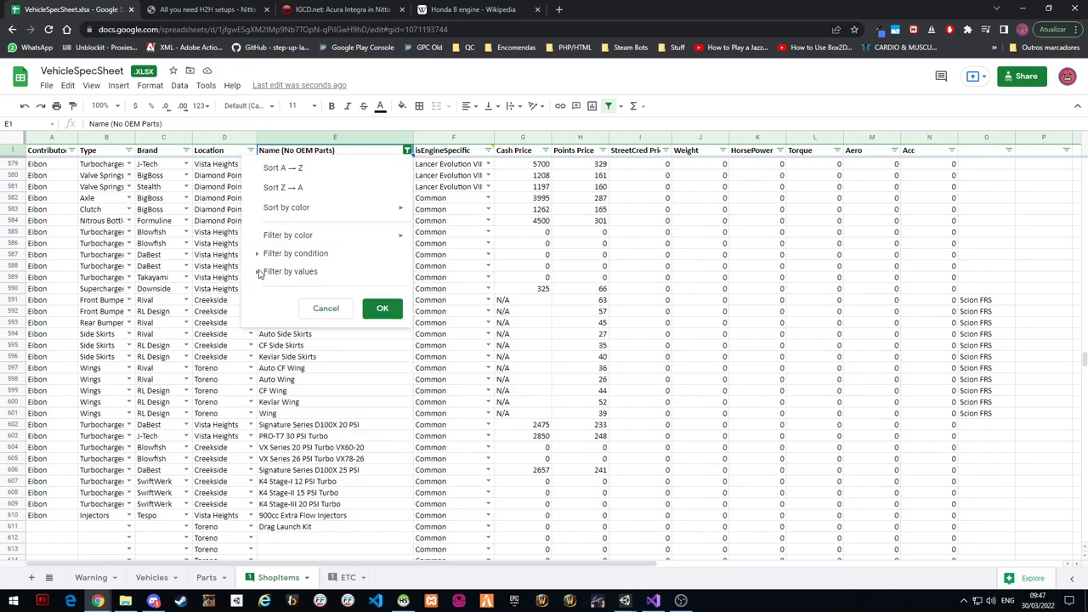
left_click(296, 252)
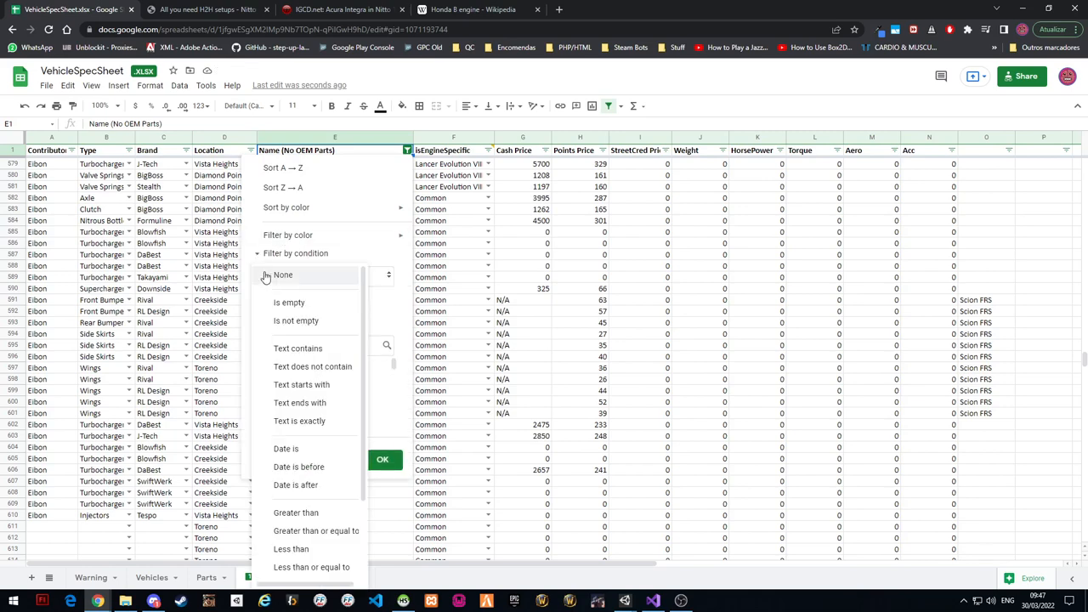
left_click(382, 459)
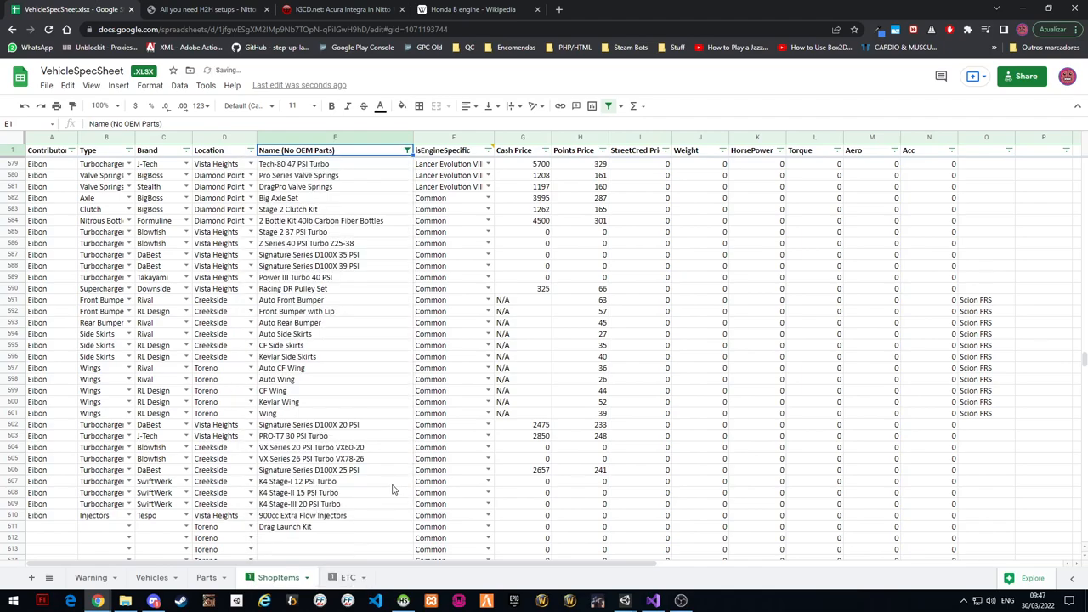
Clear the Name filter check and scroll to the Integra GSR rows with Drag Launch Kit
scroll("up", 3)
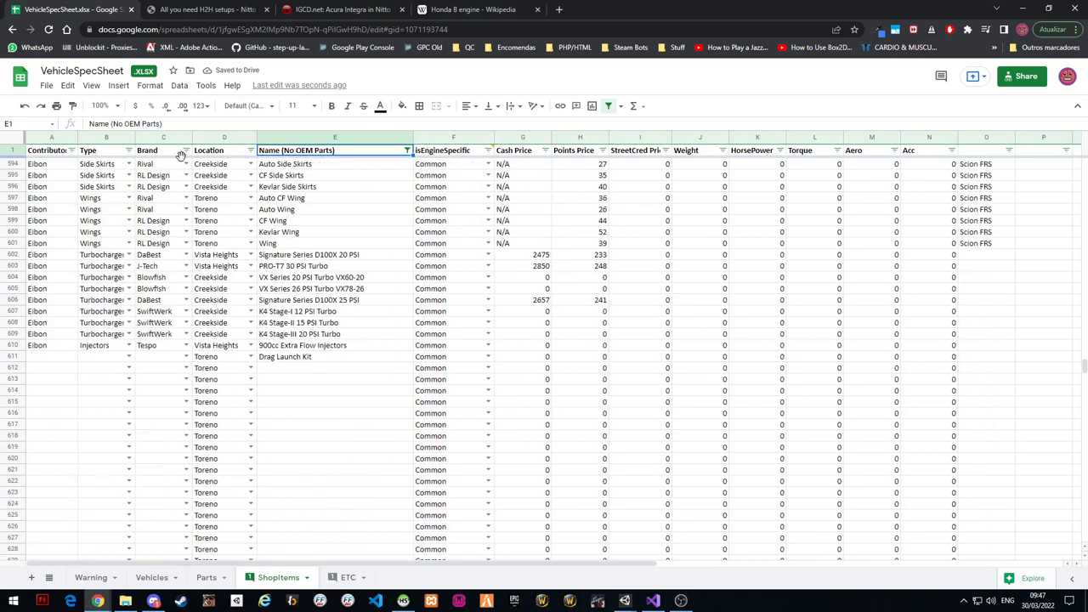
left_click(181, 149)
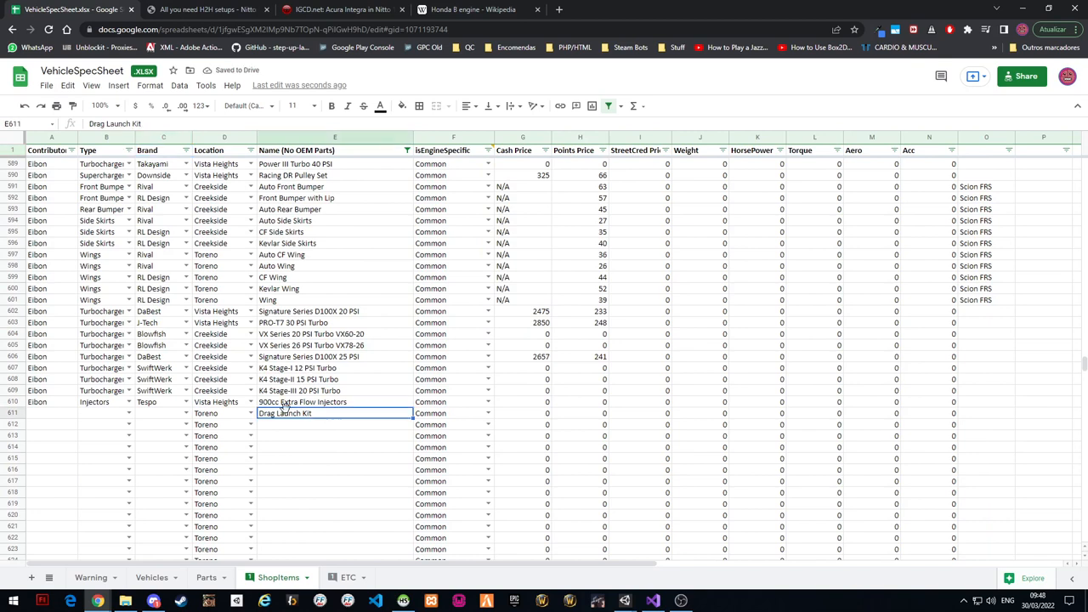
mouse_move(337, 427)
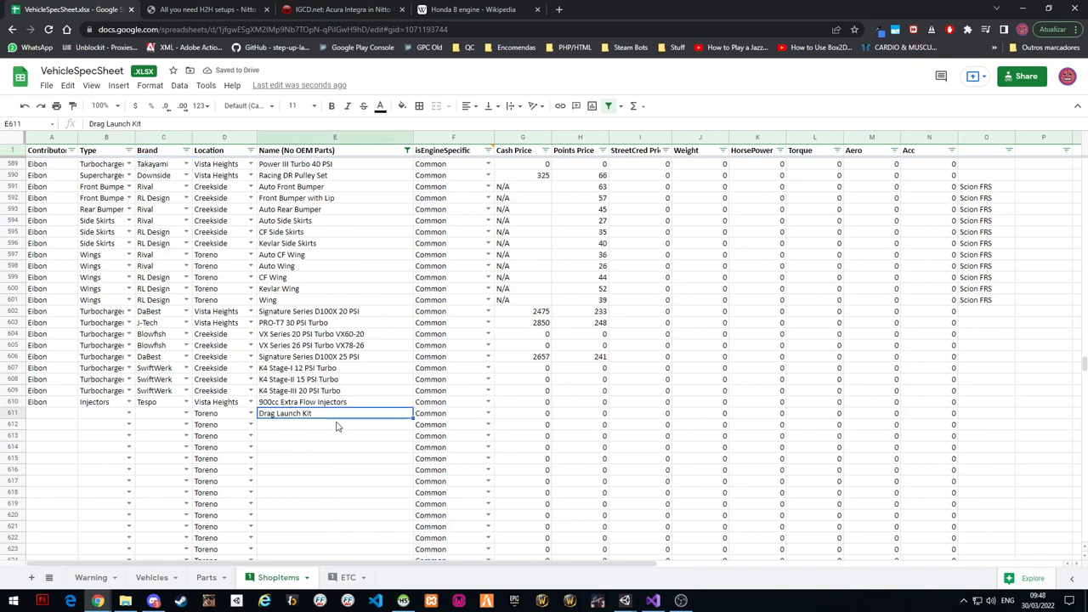
left_click(408, 150)
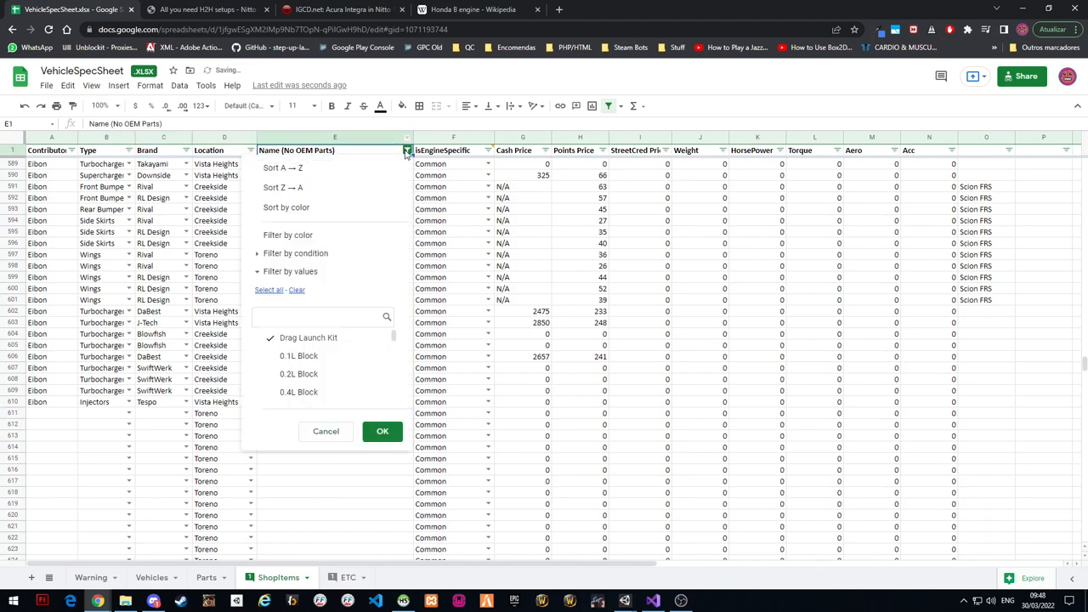
mouse_move(289, 207)
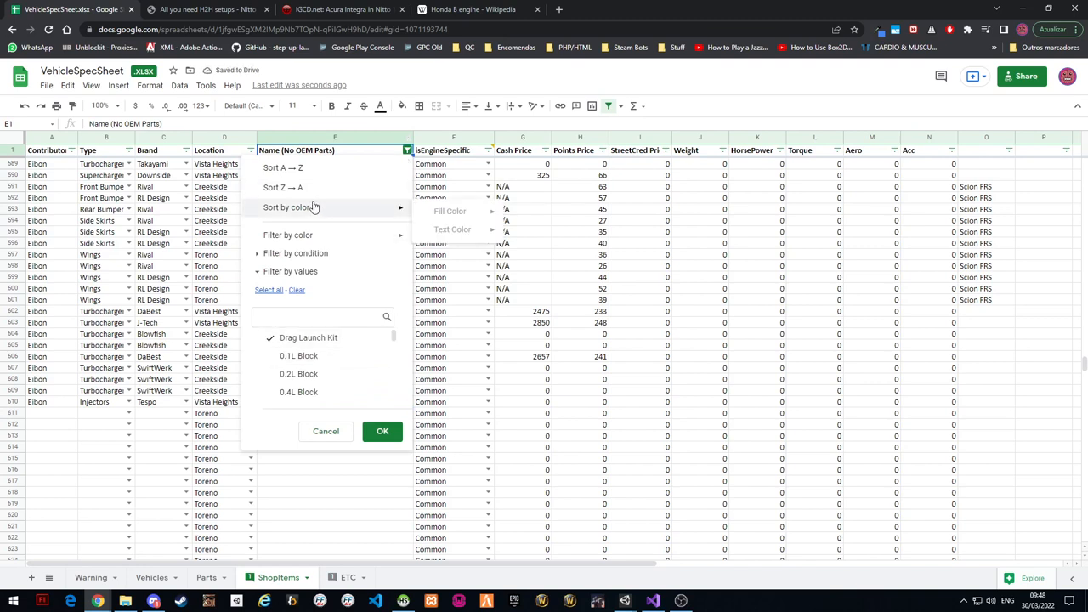
mouse_move(364, 391)
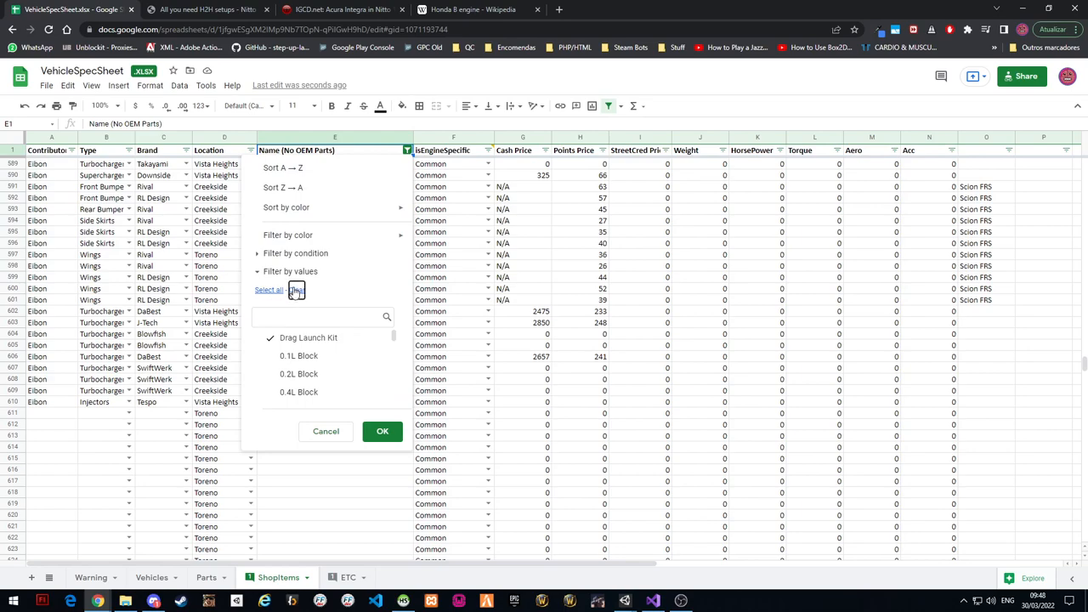
left_click(382, 431)
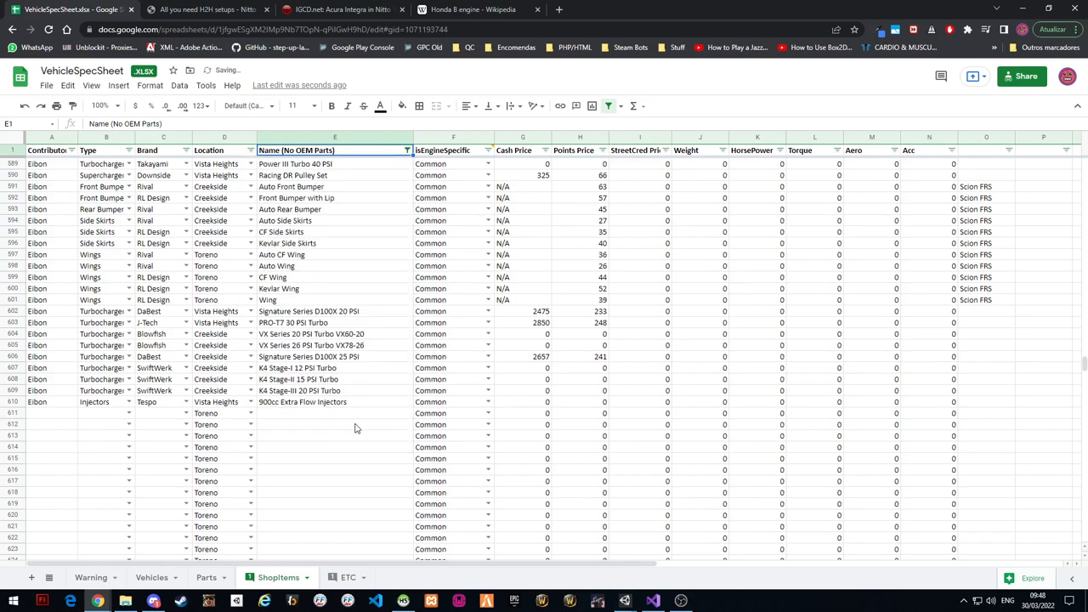
left_click(408, 149)
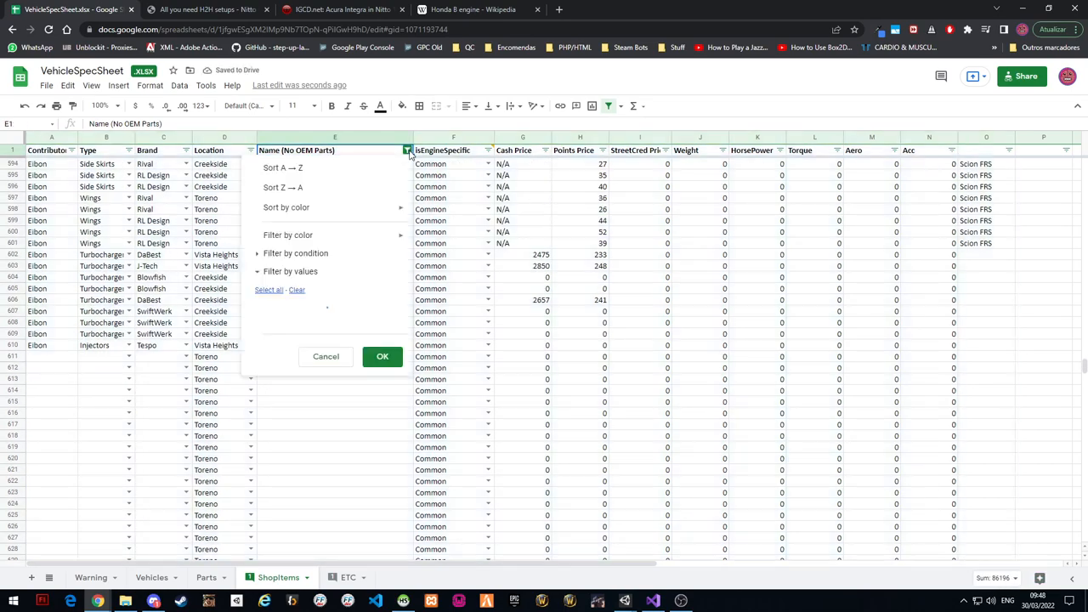
left_click(381, 357)
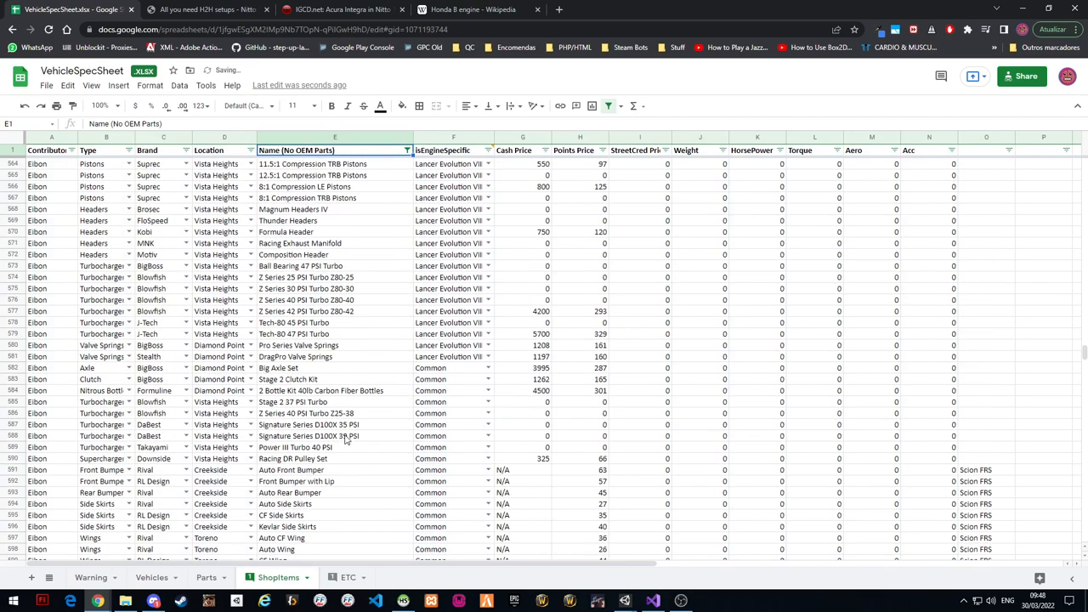
scroll("up", 3)
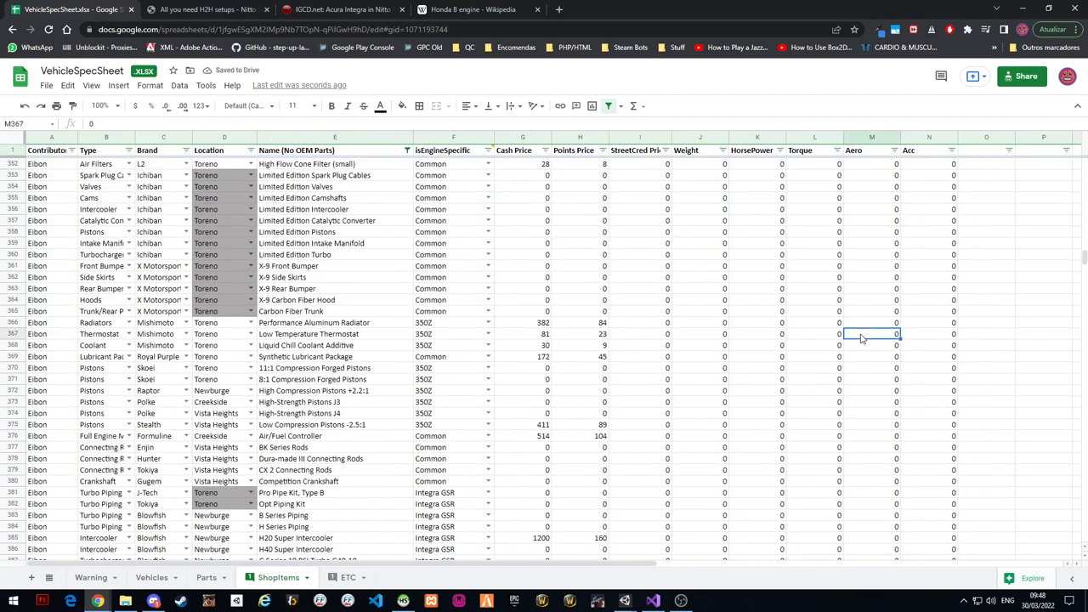
scroll("up", 3)
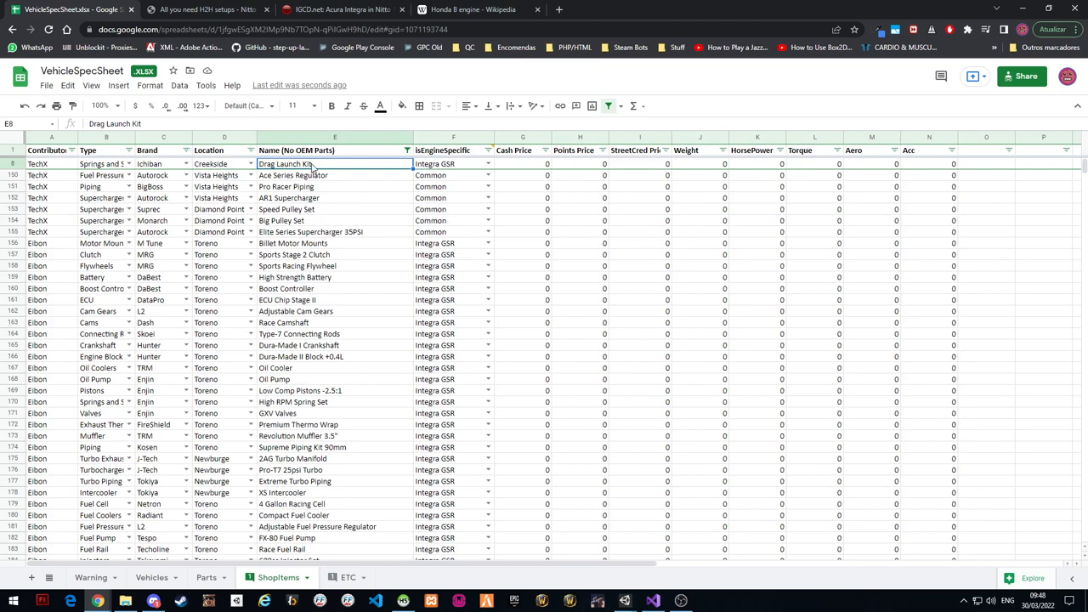
Review the Name filter and first row's Type dropdown, leaving the parts list unchanged
left_click(406, 149)
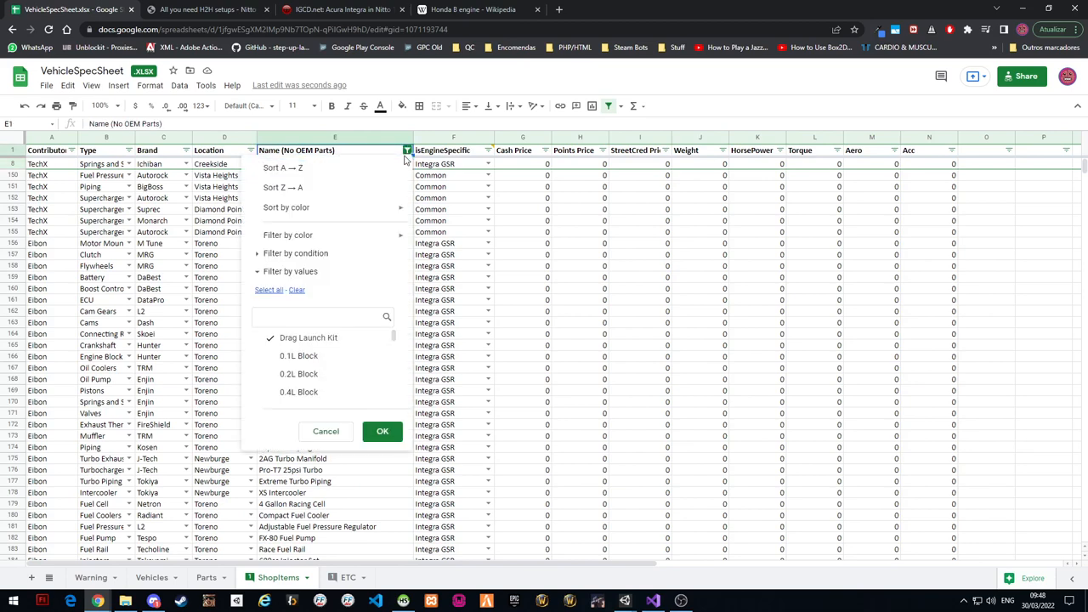
left_click(383, 431)
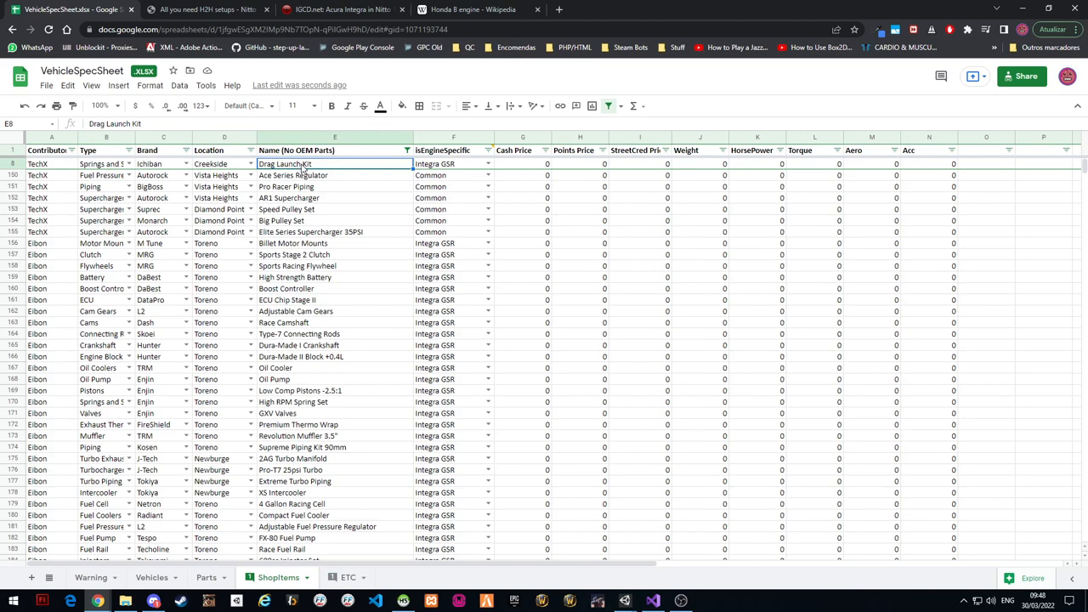
left_click(163, 163)
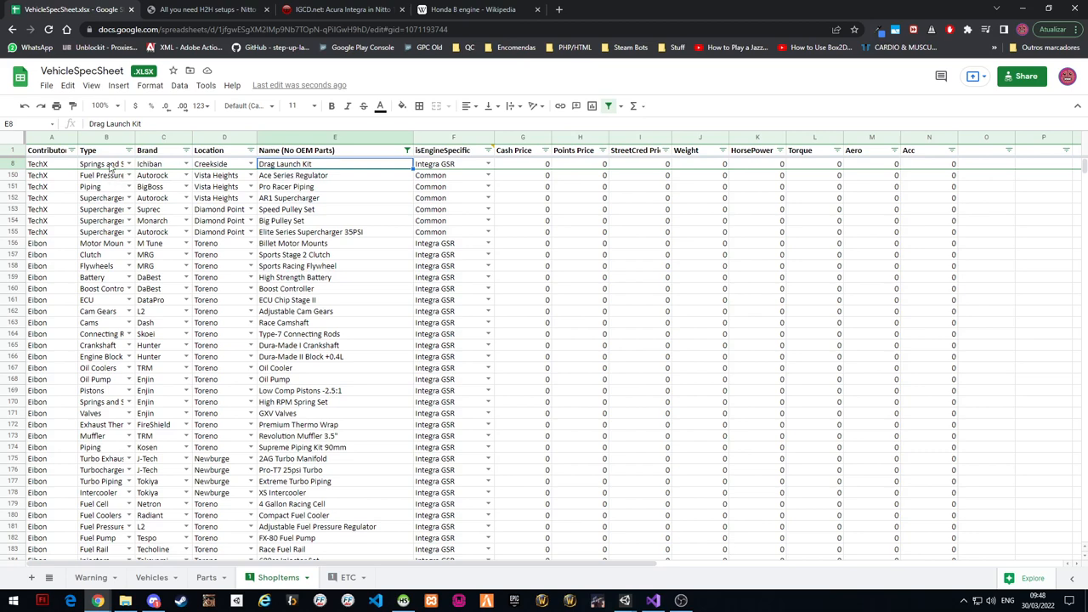
left_click(129, 163)
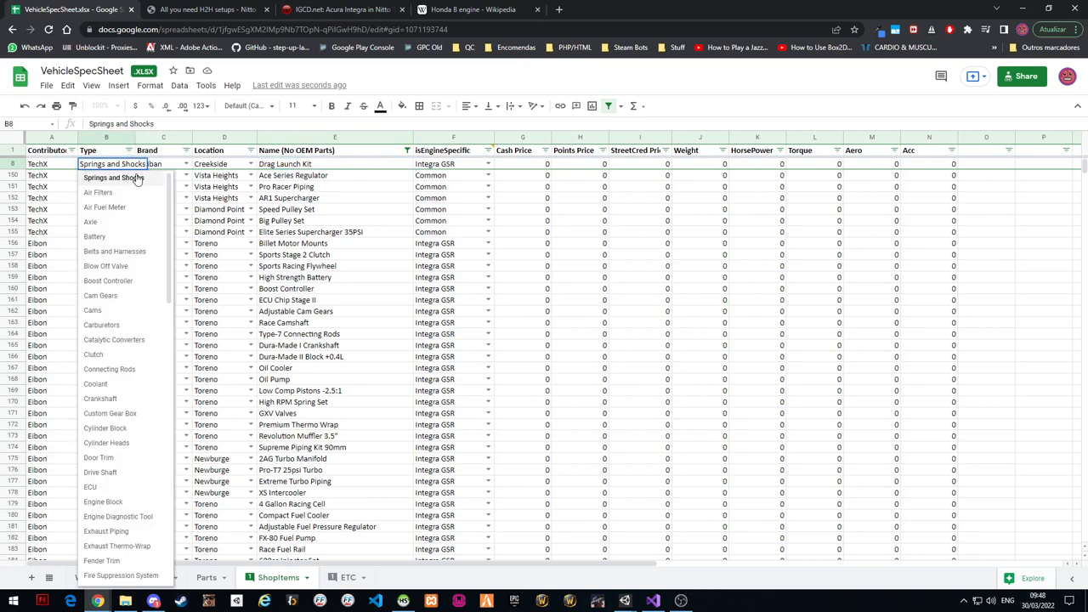
left_click(333, 163)
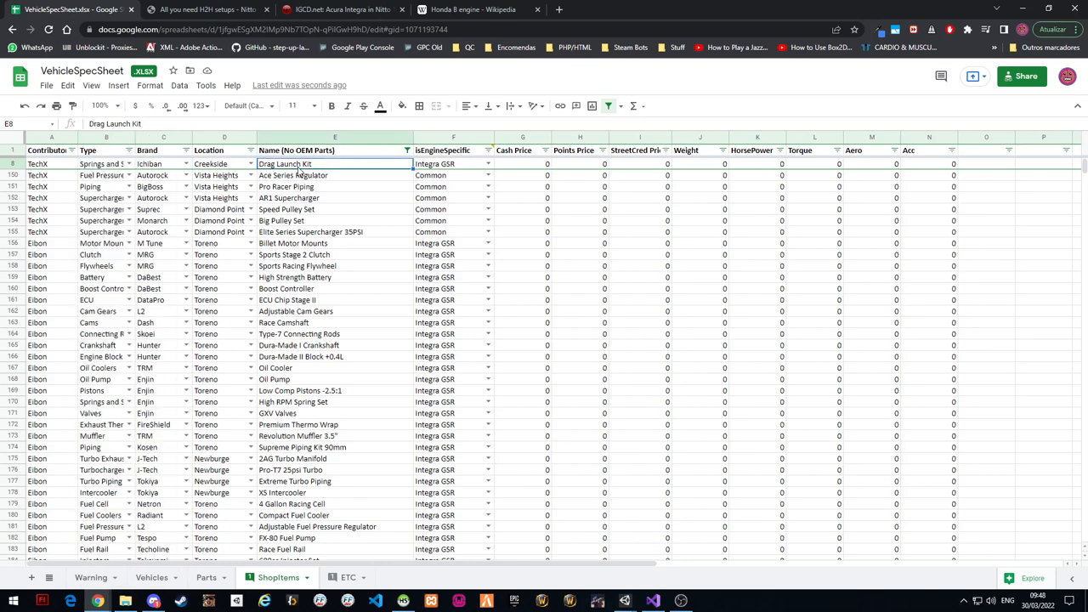
mouse_move(157, 191)
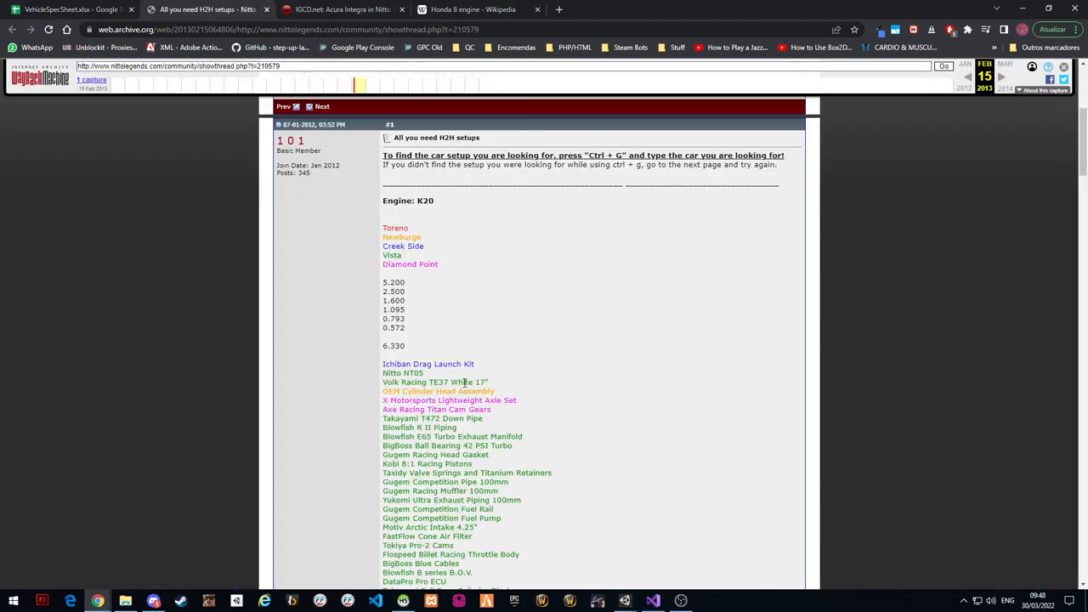
Recheck Ichiban Drag Launch Kit in the forum post, then scroll to the end of Shopitems
double_click(428, 363)
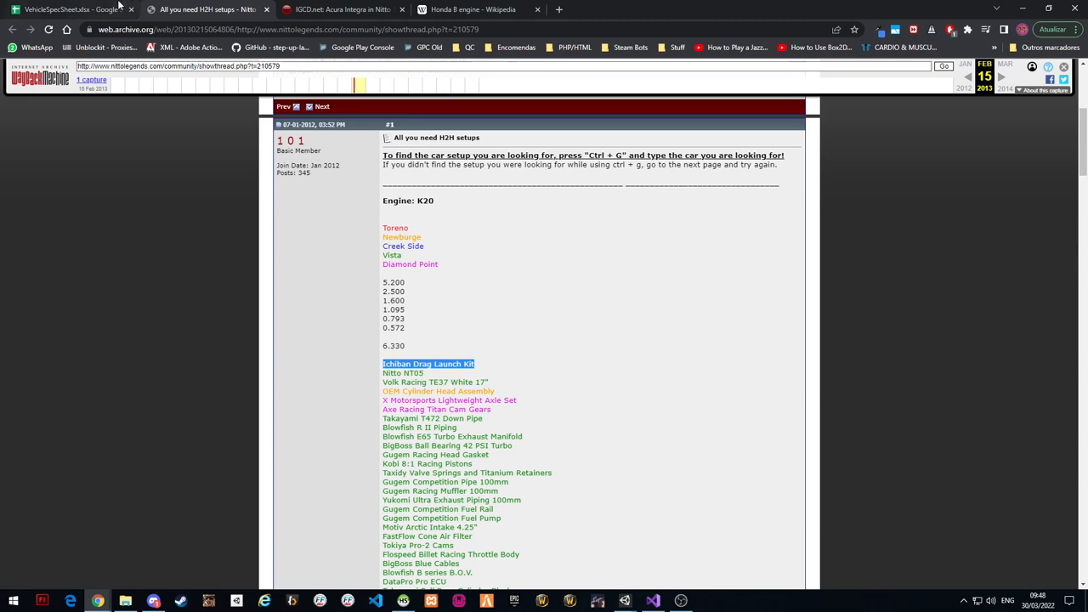
left_click(68, 10)
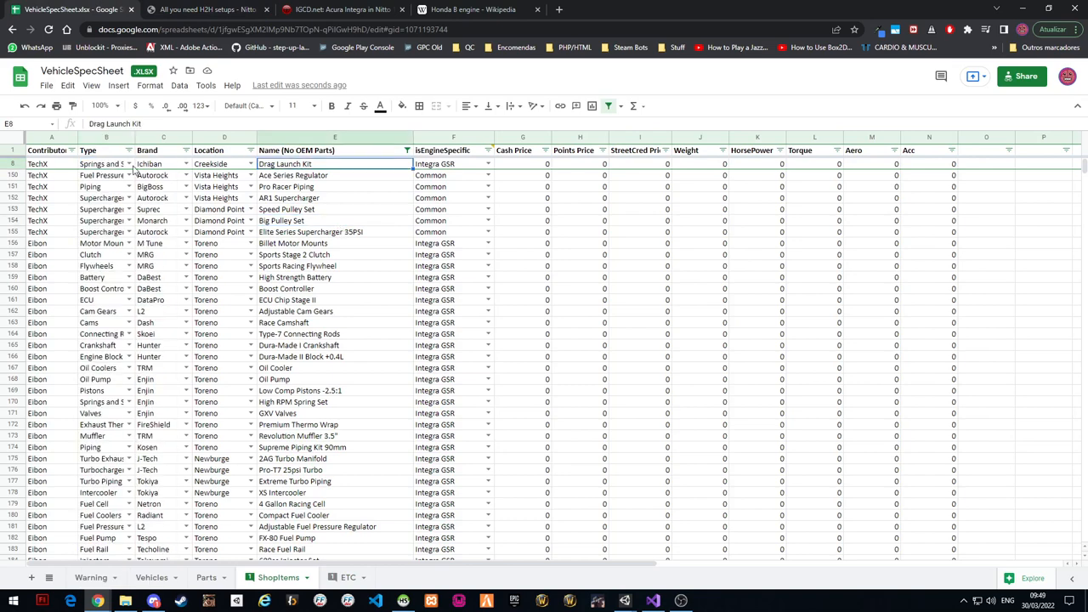
mouse_move(224, 214)
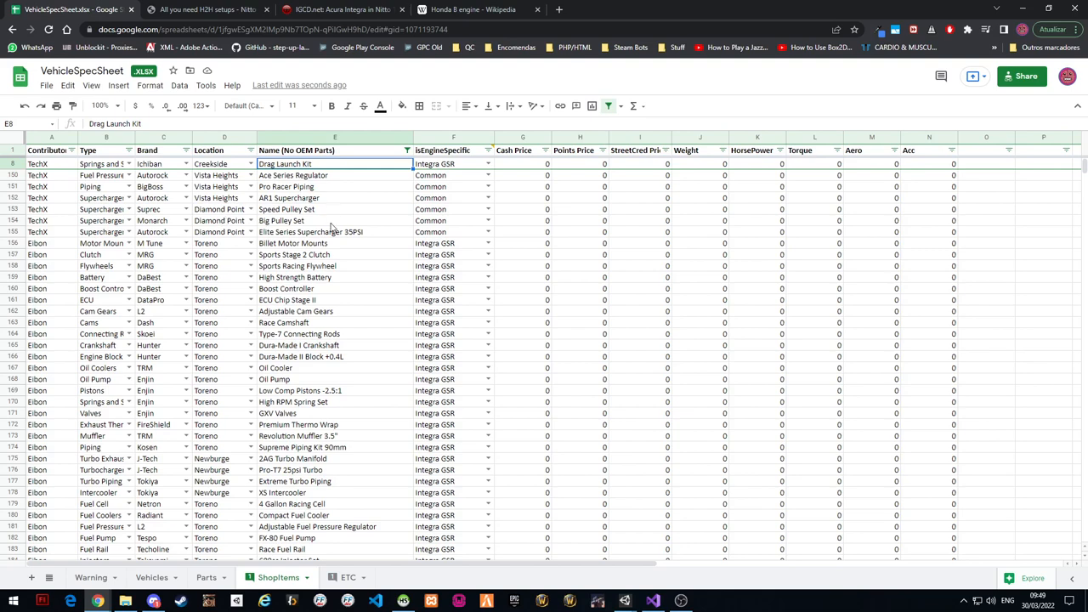
mouse_move(340, 265)
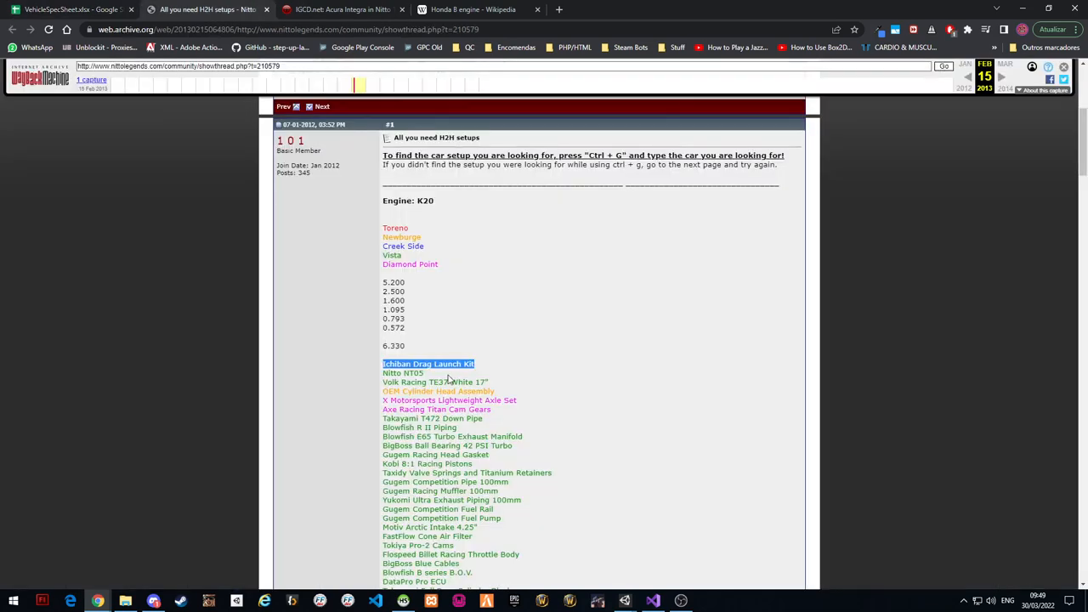
scroll("down", 3)
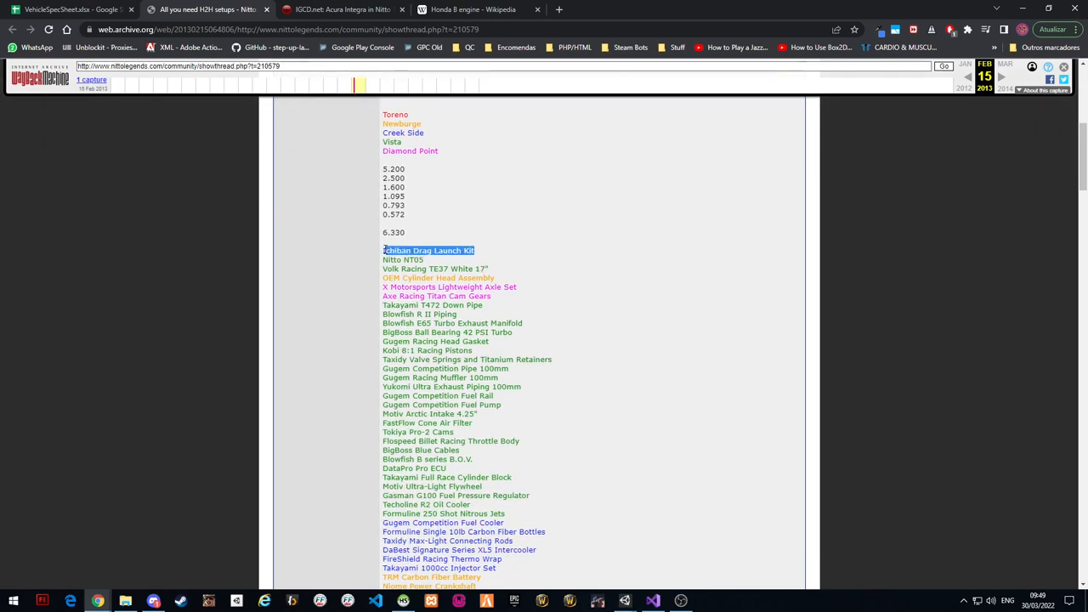
scroll("down", 3)
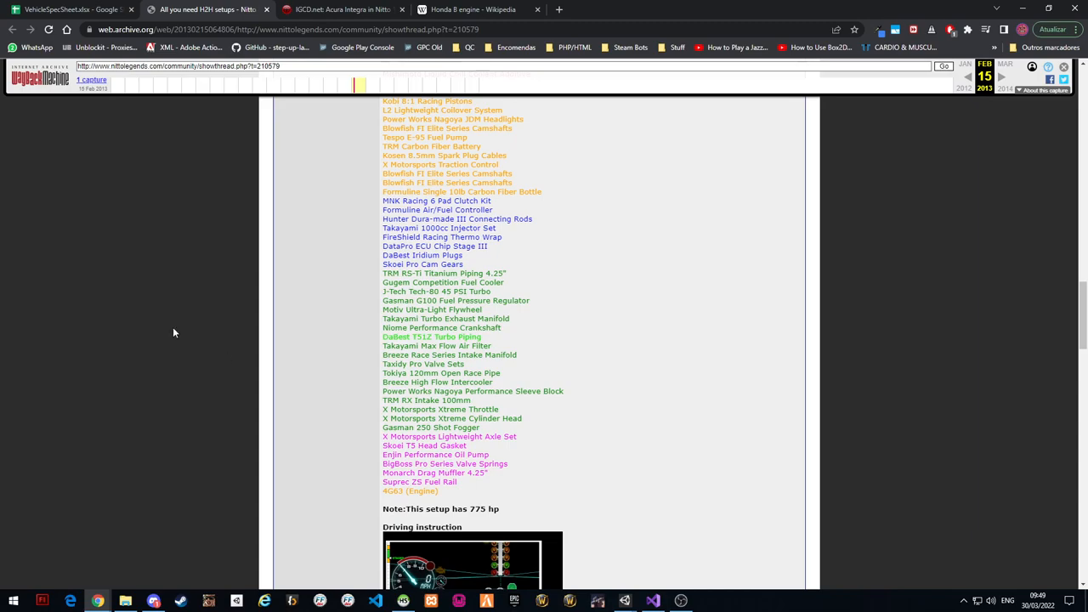
left_click(64, 10)
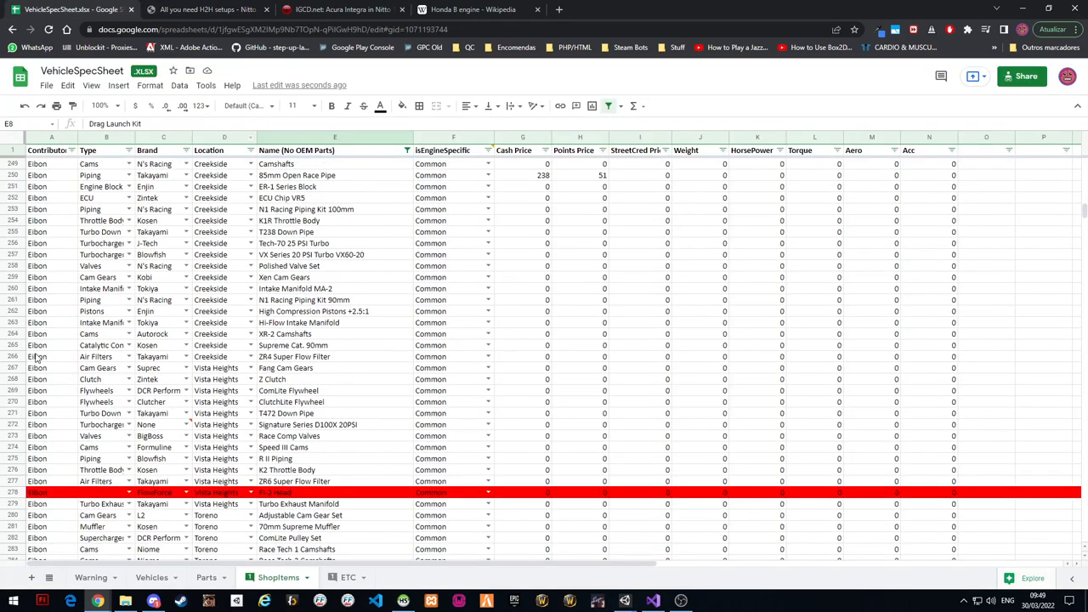
scroll("down", 3)
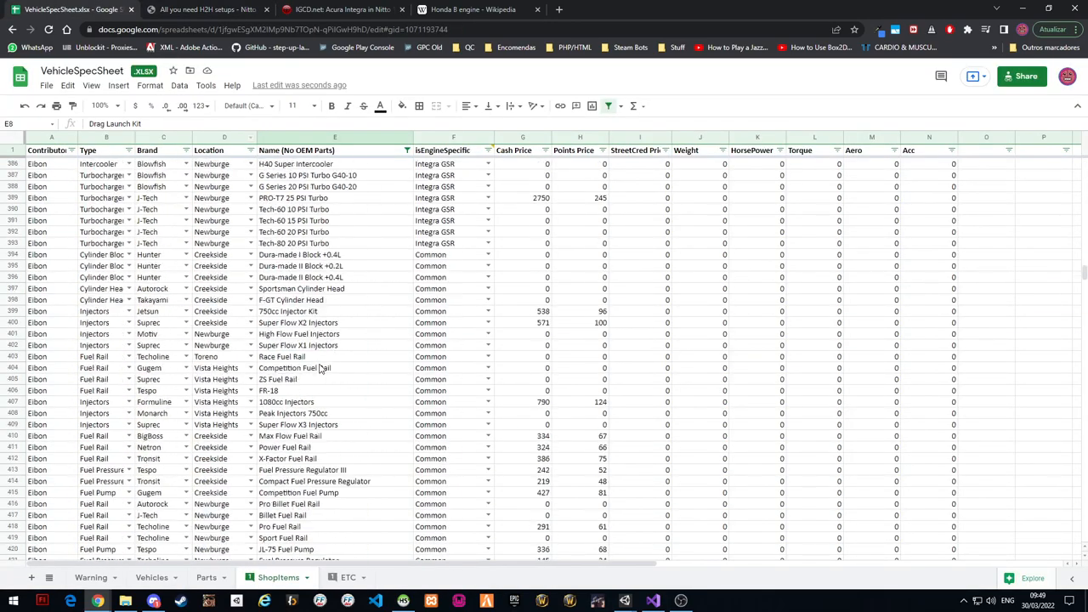
scroll("down", 3)
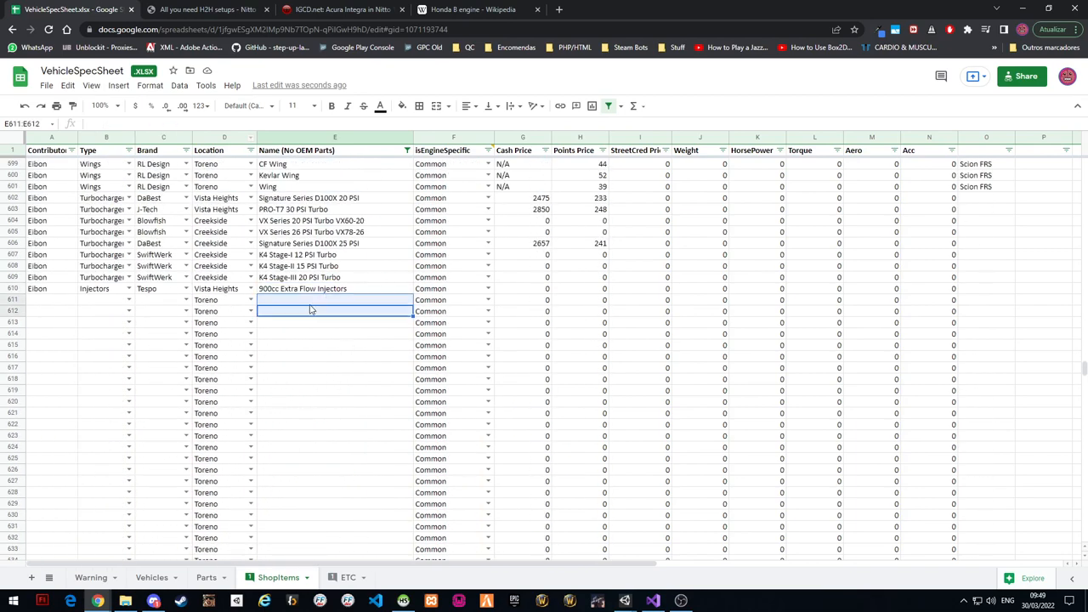
Enter X Motorsports Xtreme Cylinder Head as the part name in row 611
left_click(204, 10)
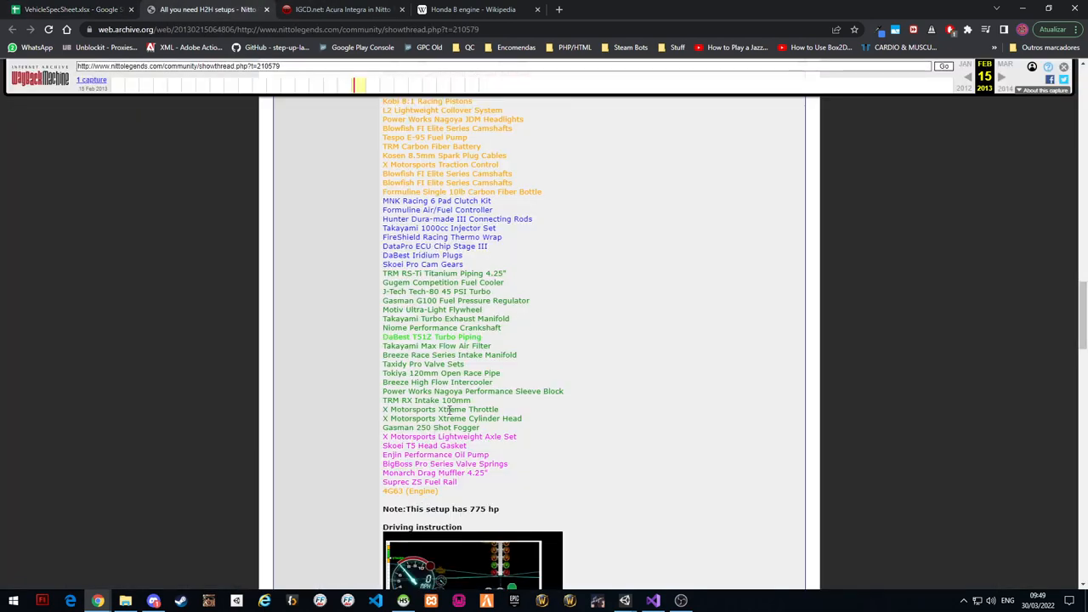
double_click(452, 418)
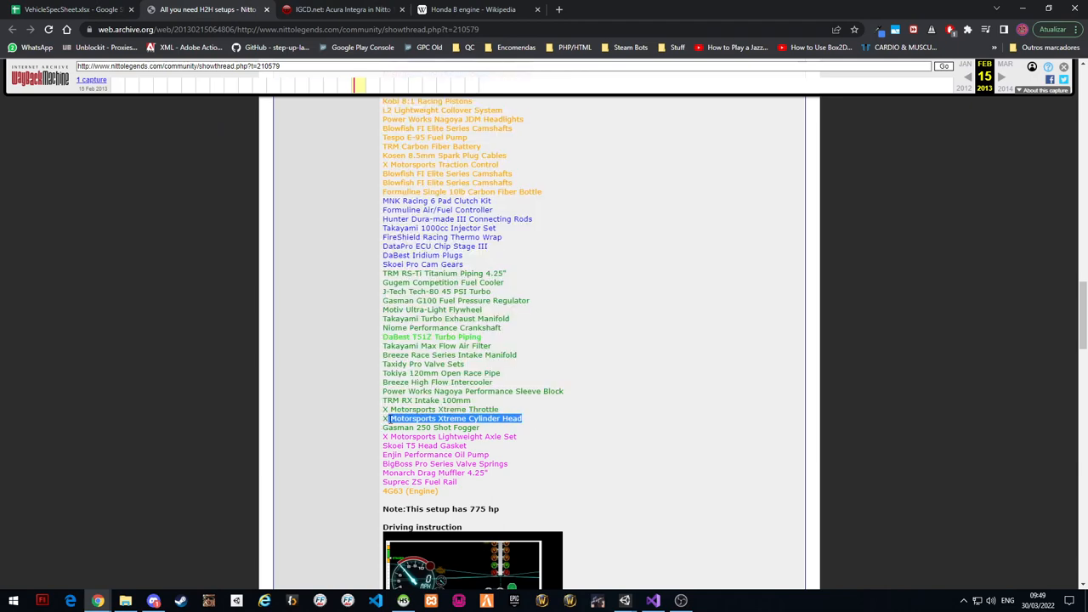
left_click(68, 10)
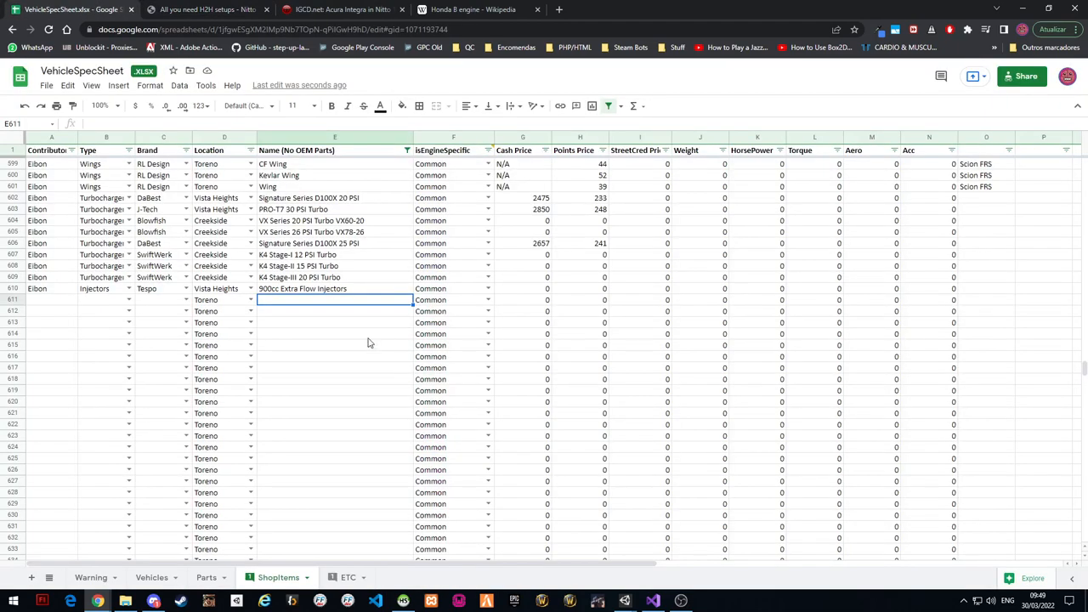
type("X Motorsports Xtreme Cylinder Head")
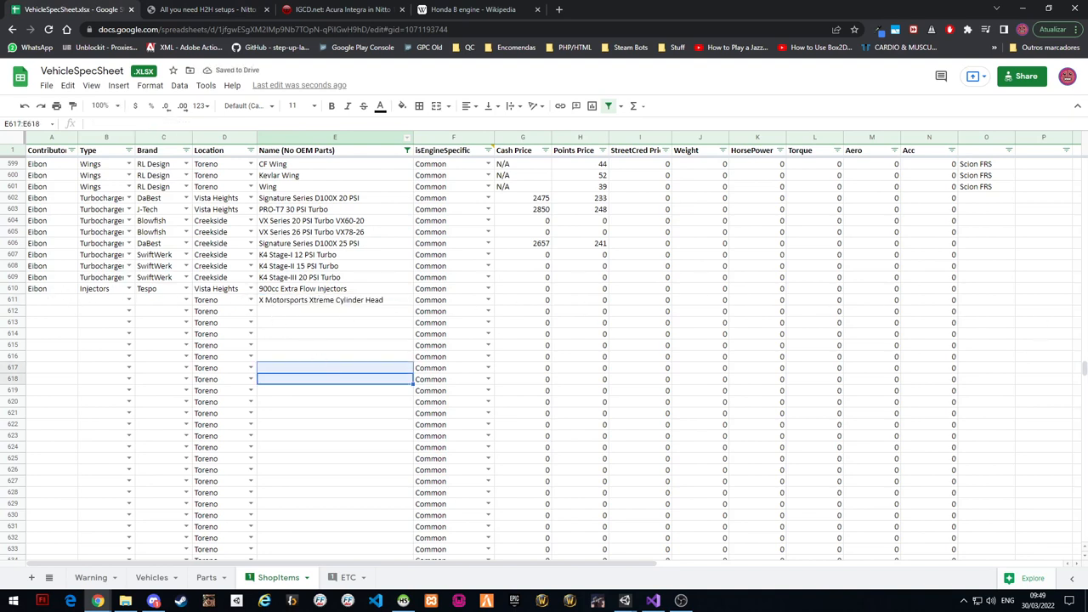
Scroll far below the list through row 800 and back up to the new entry
scroll("down", 3)
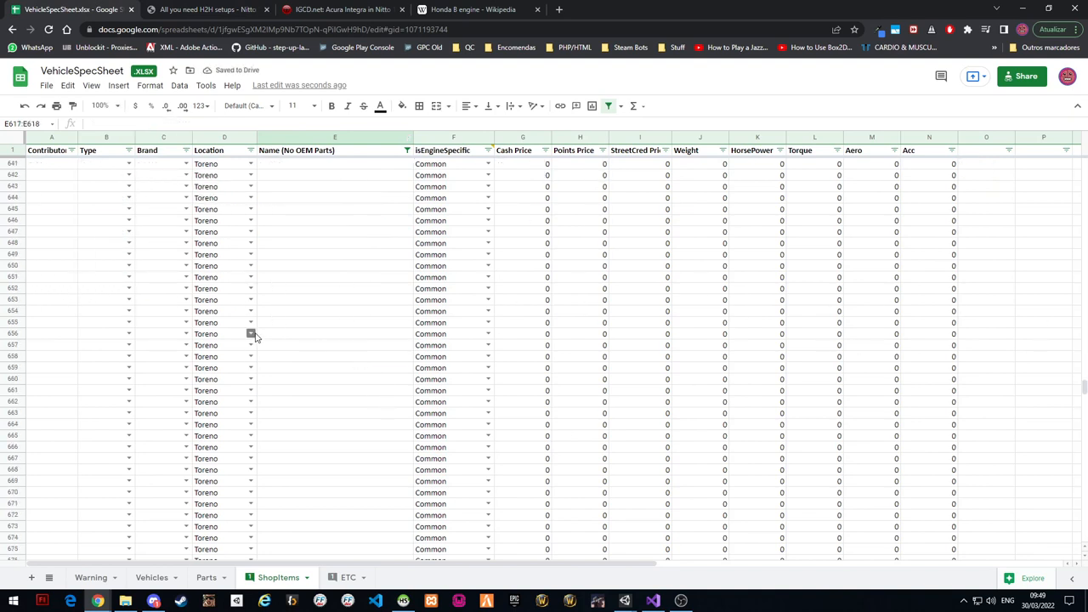
scroll("down", 3)
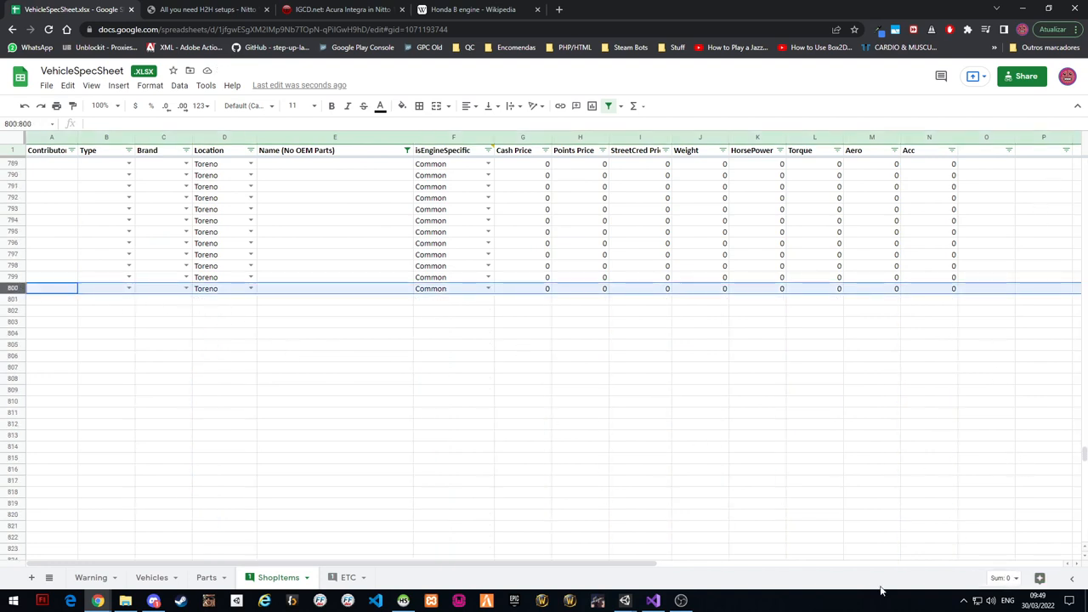
left_click(51, 289)
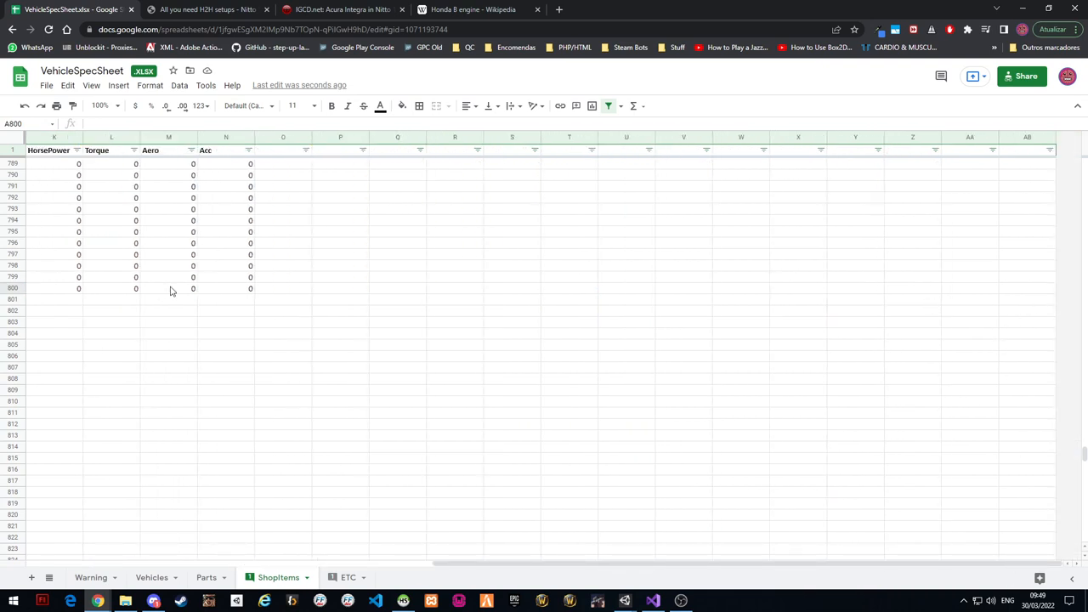
left_click(14, 289)
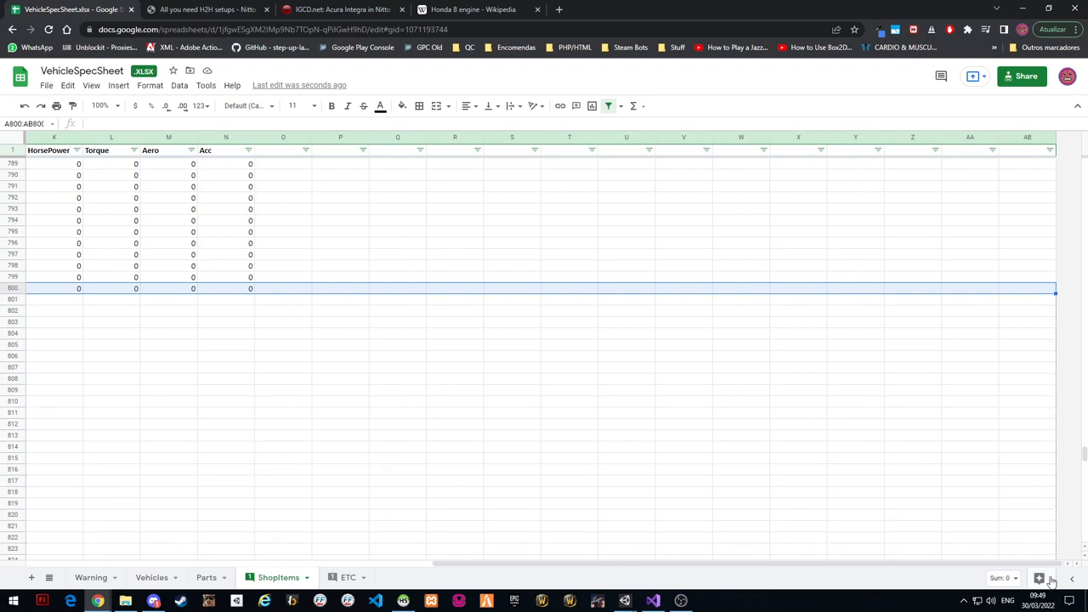
scroll("down", 3)
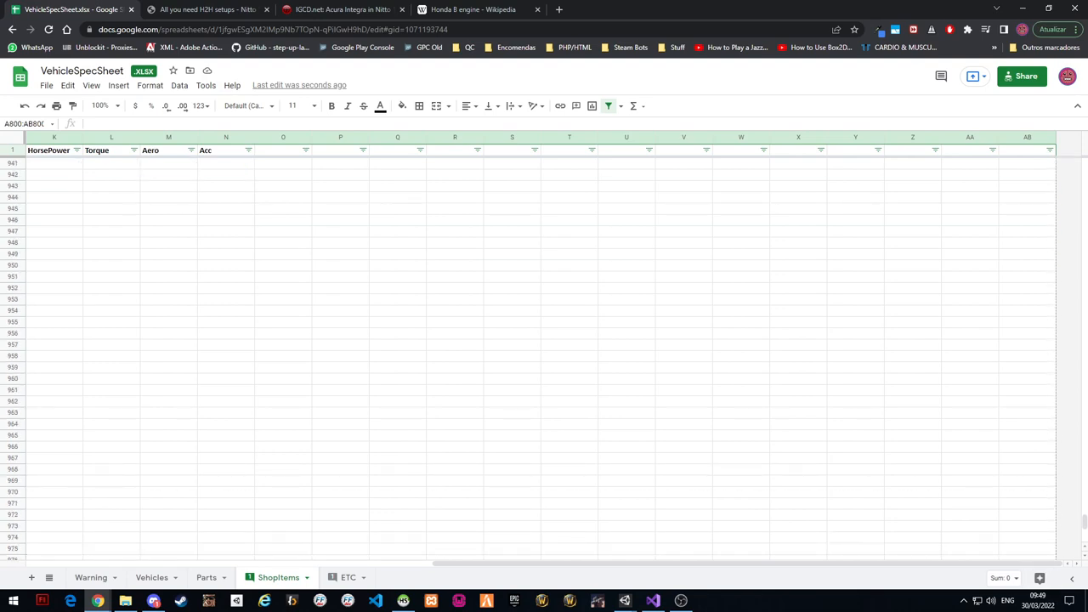
scroll("down", 3)
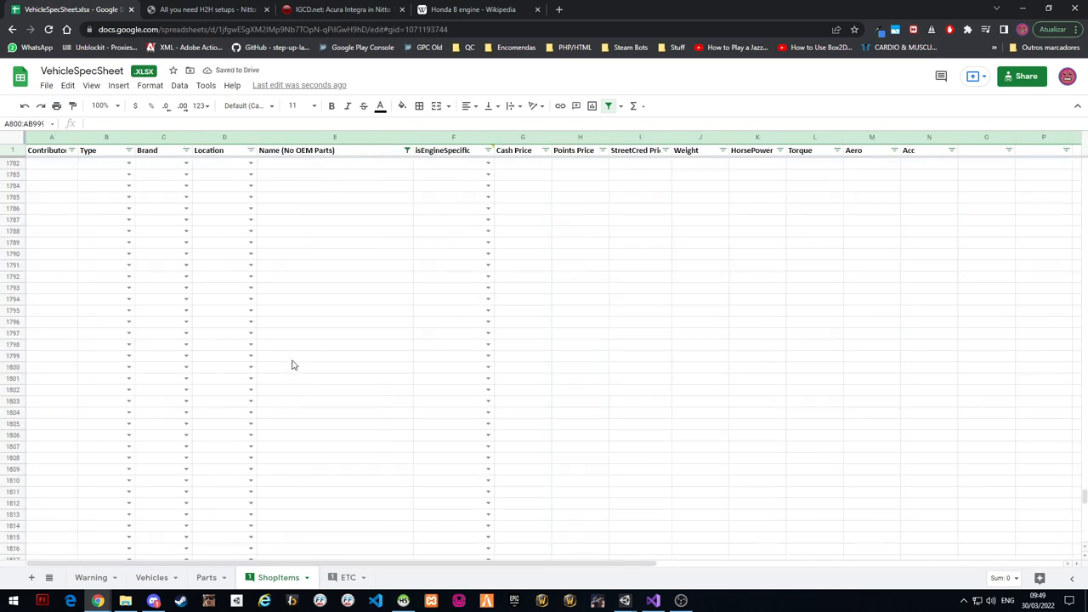
left_click(756, 323)
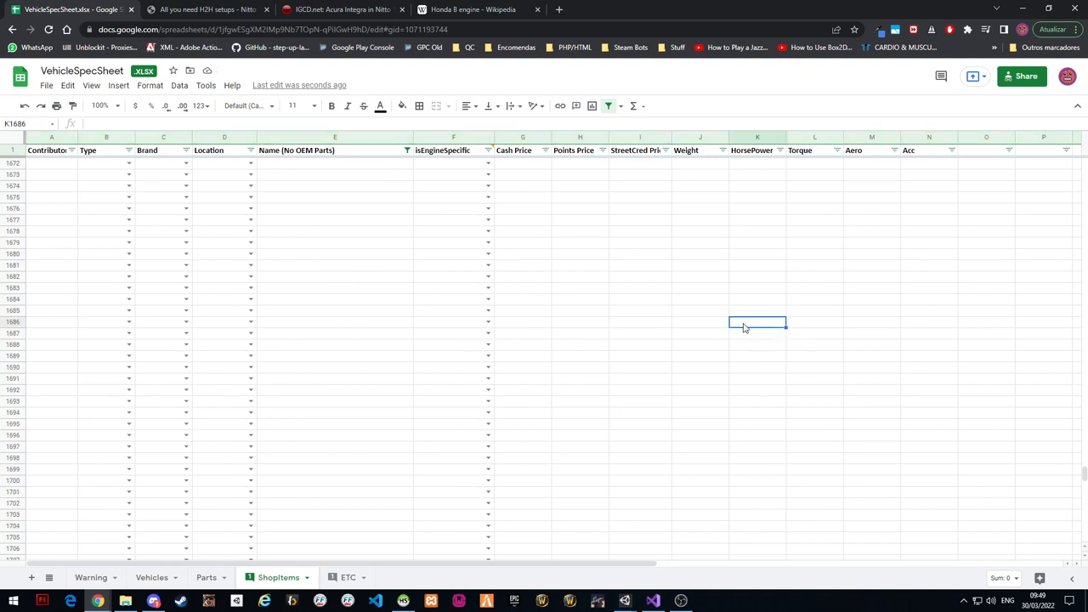
scroll("up", 3)
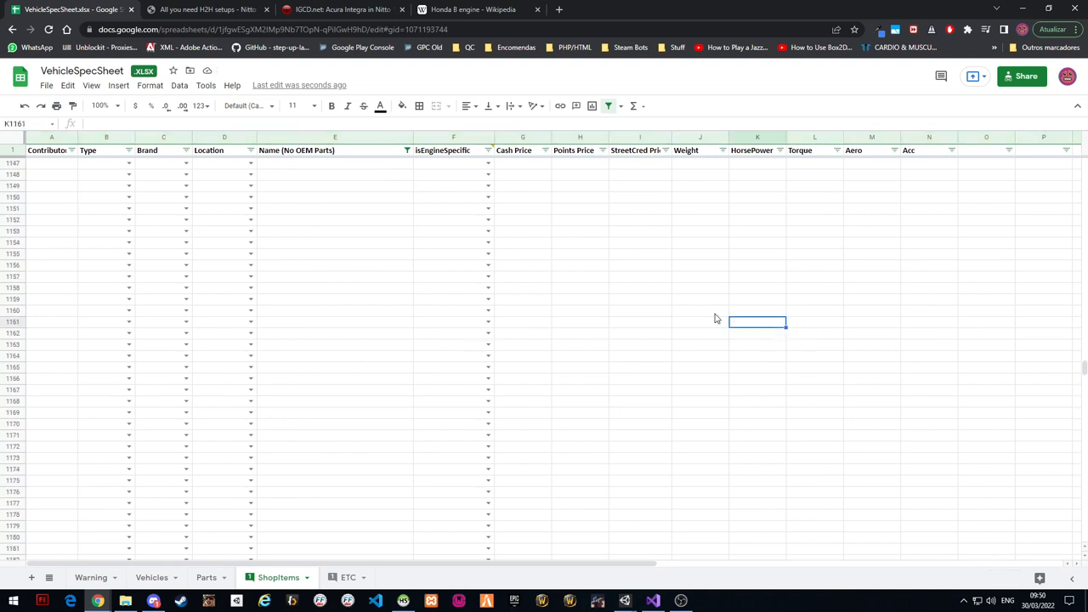
scroll("up", 3)
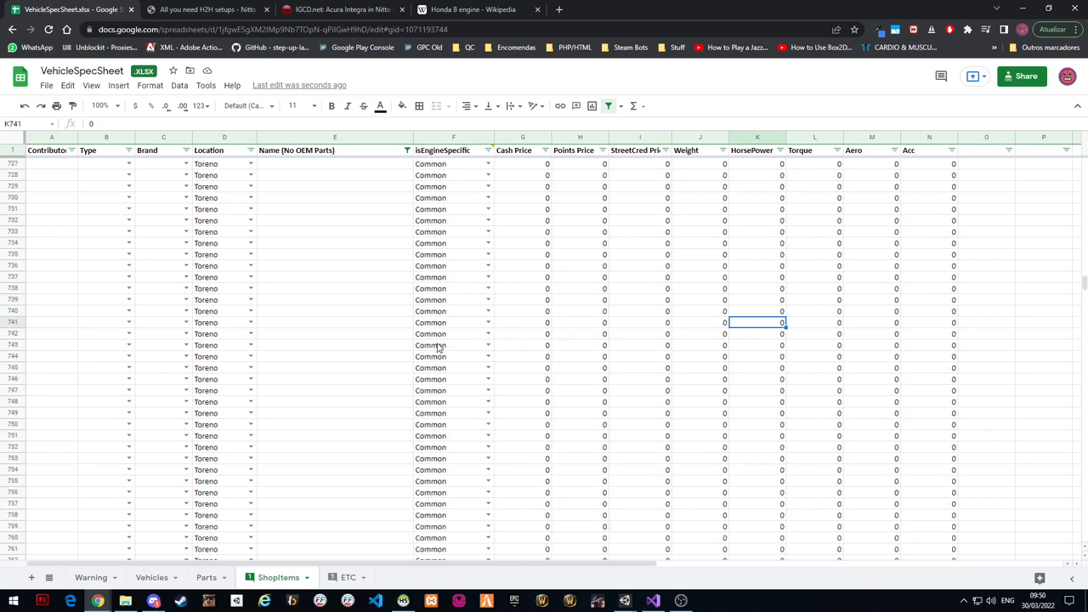
scroll("up", 3)
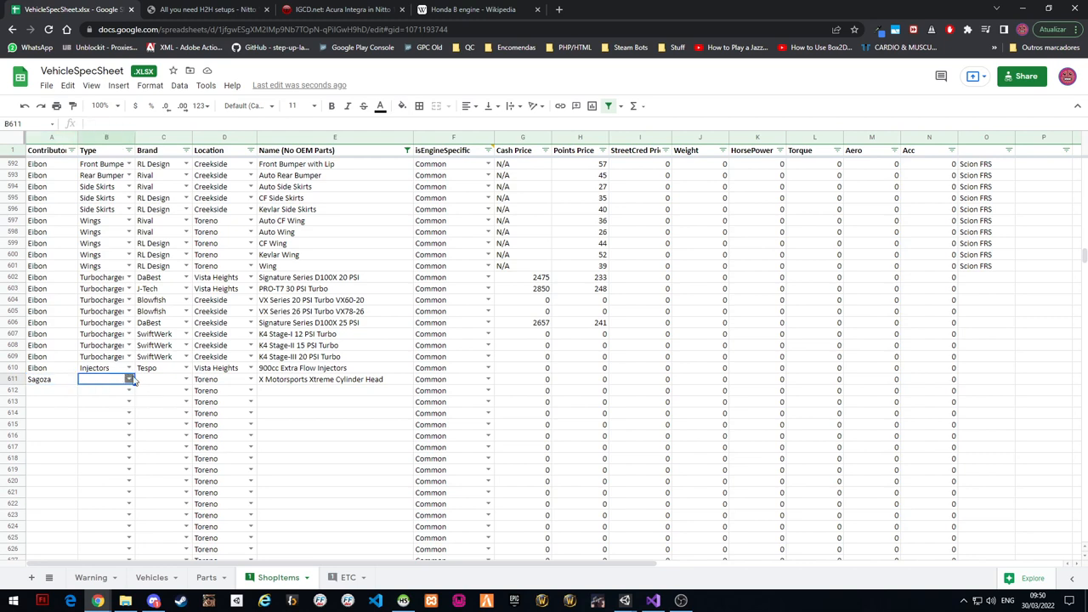
Set the new row's type to Cylinder Head, checking the forum page for reference
type("Cylinder Hea")
left_click(163, 379)
type("X Motorsports")
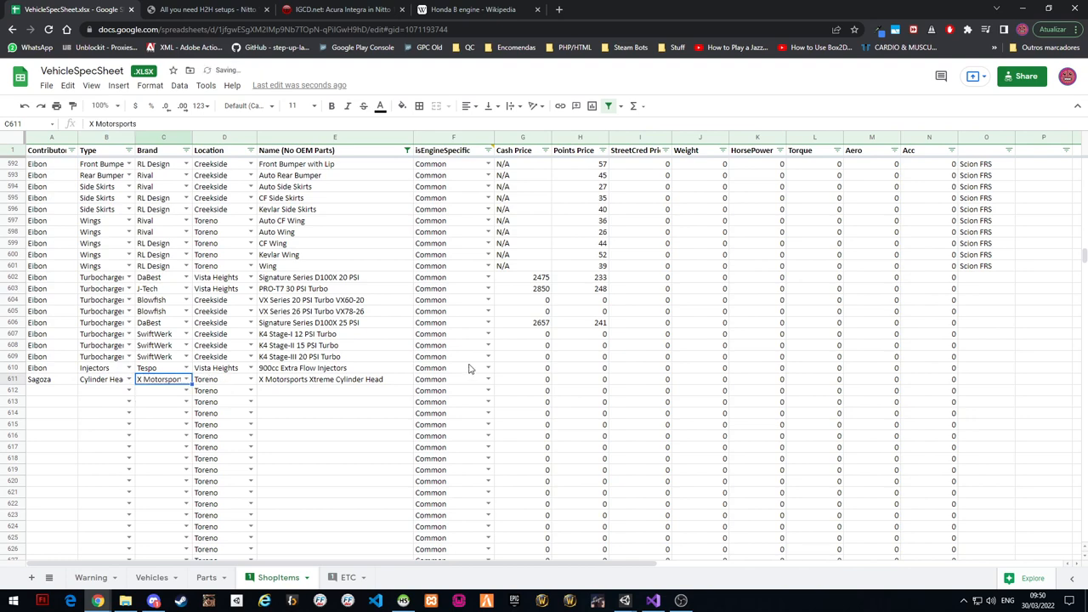
left_click(473, 10)
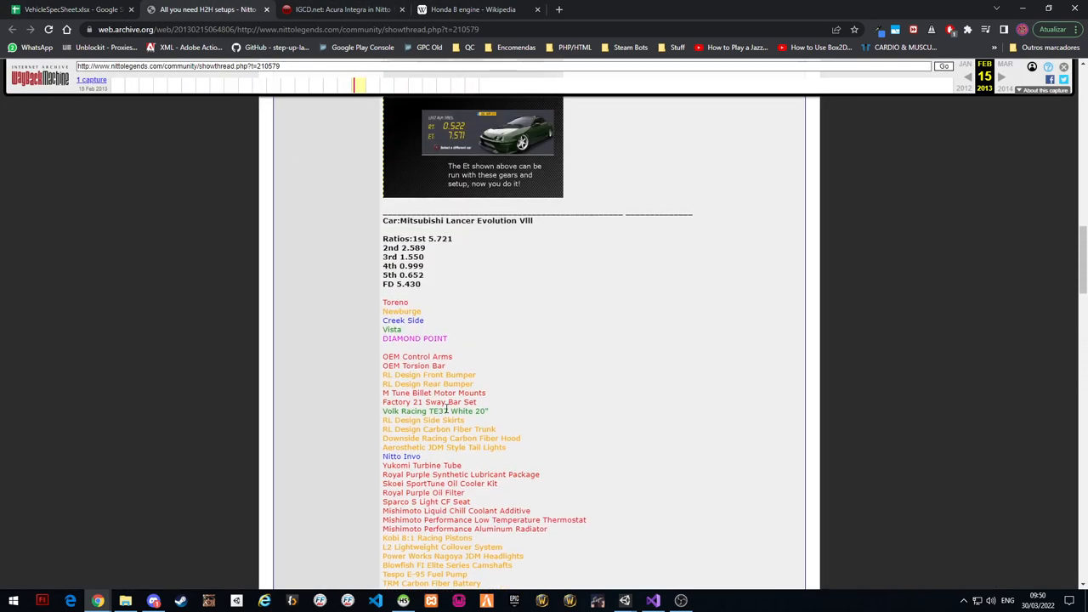
left_click(71, 10)
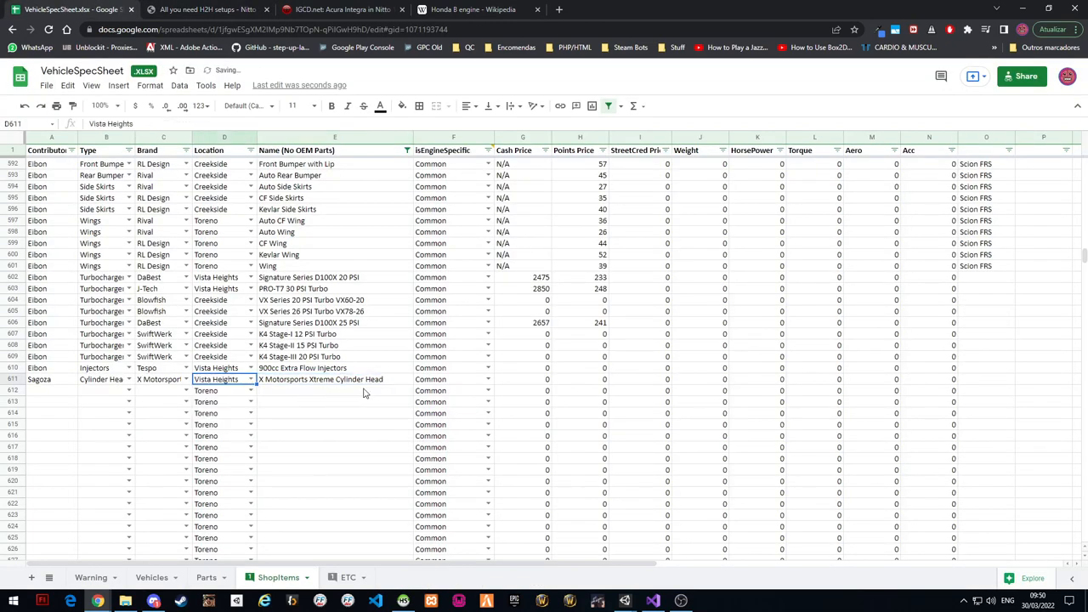
Edit row 611's name to Xtreme Cylinder Header and review its type, location and specificity cells
left_click(333, 379)
type("Xtreme")
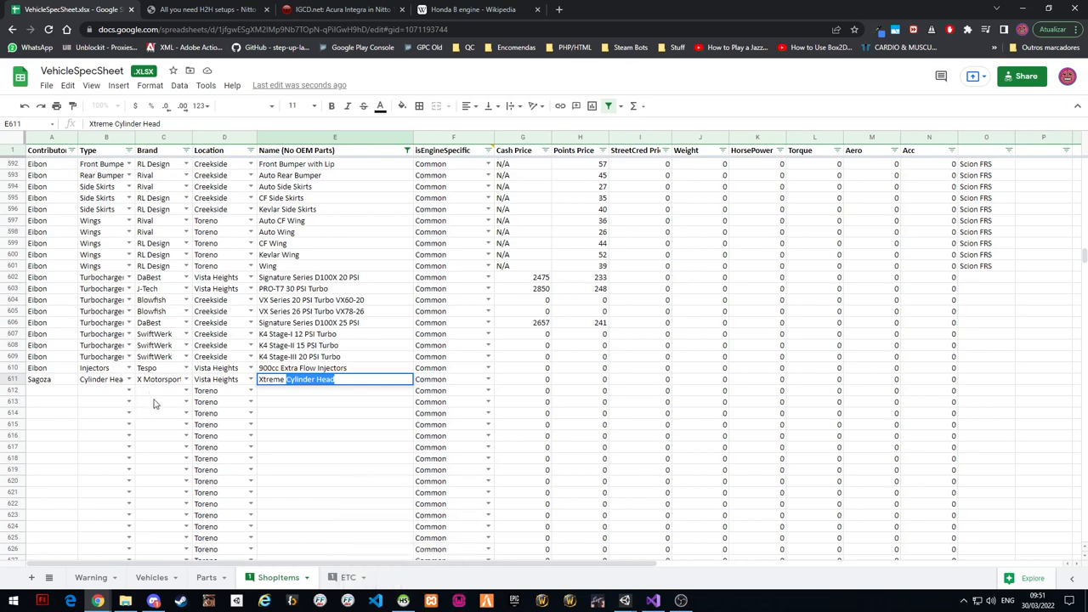
mouse_move(194, 425)
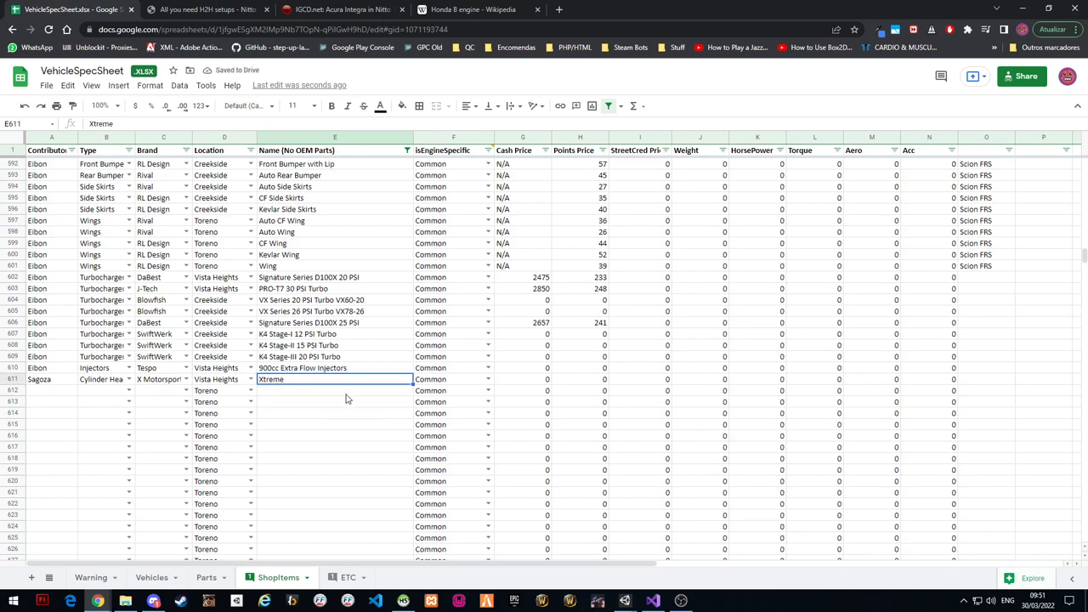
left_click(106, 379)
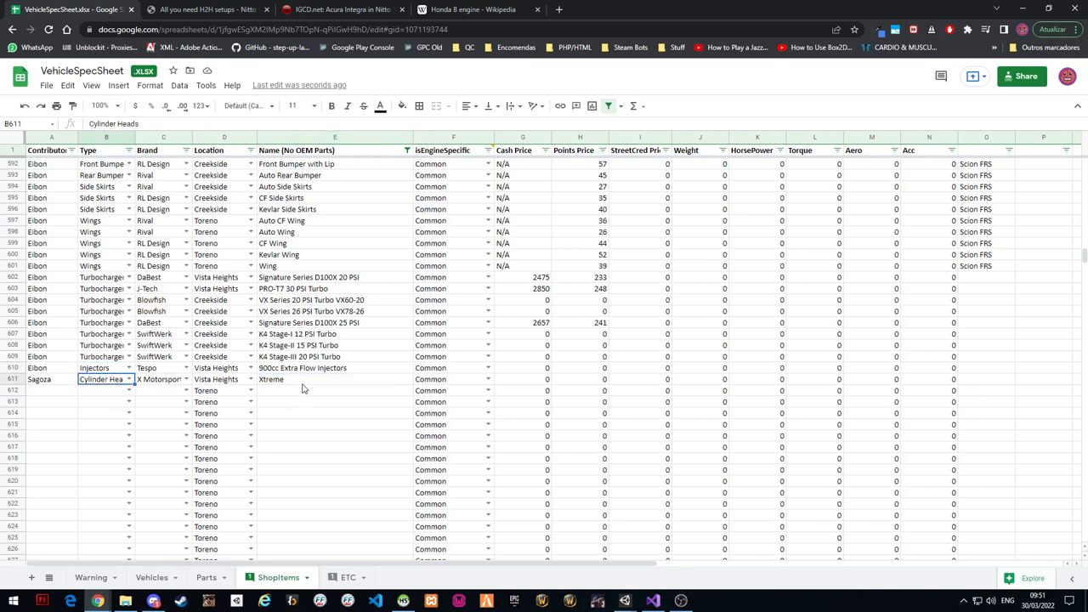
left_click(333, 379)
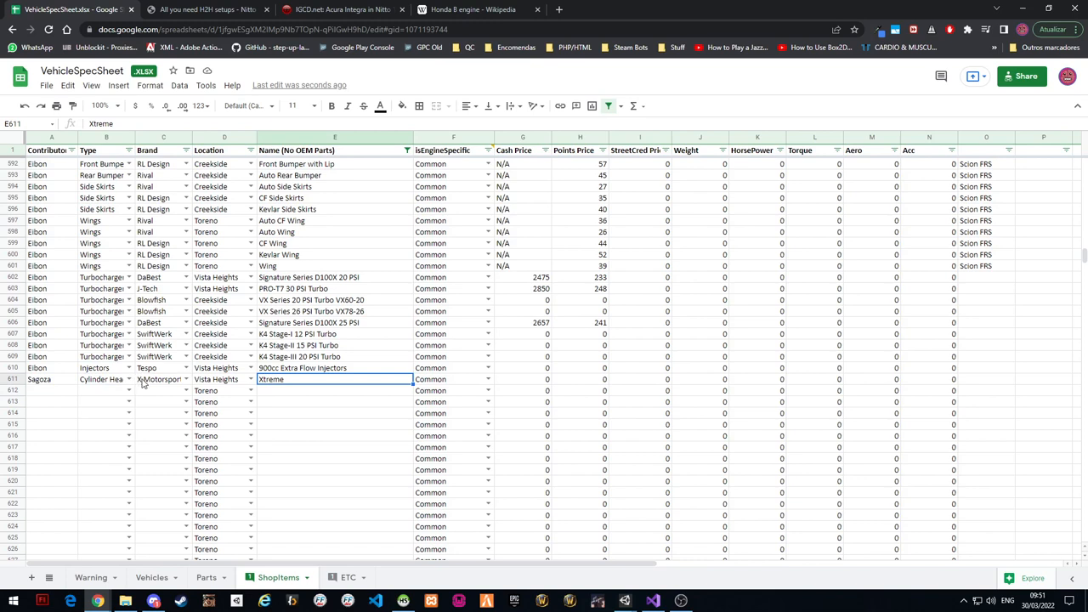
mouse_move(265, 415)
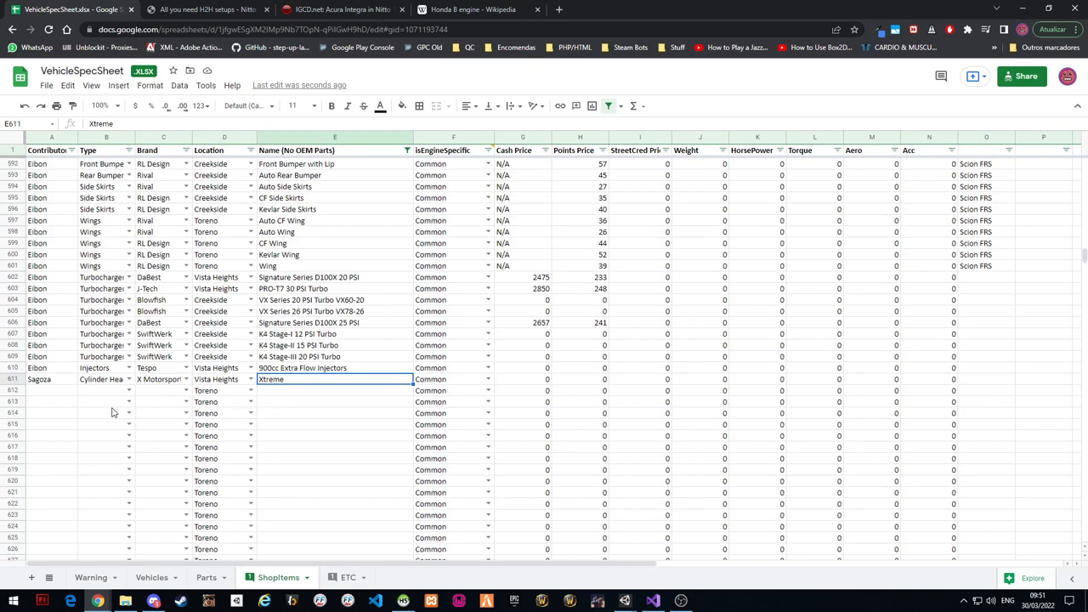
mouse_move(302, 388)
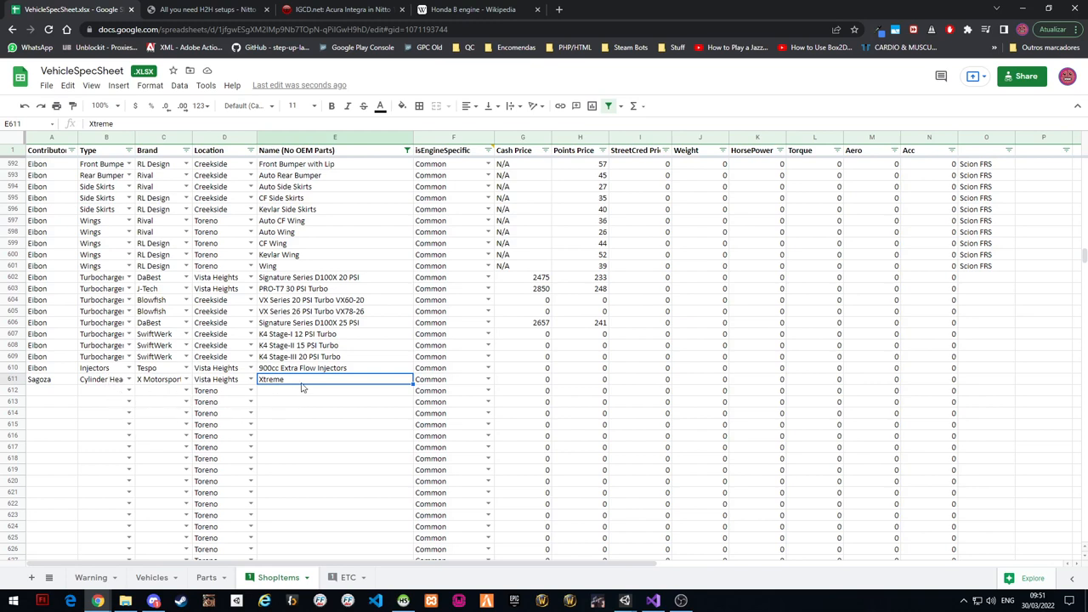
type("Cylinder Header")
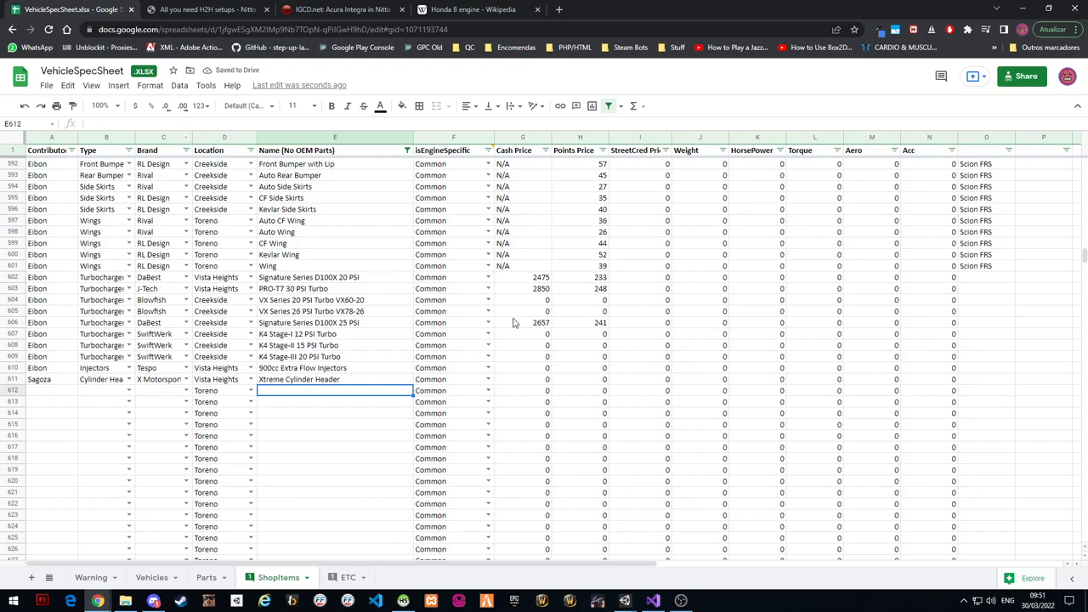
mouse_move(310, 386)
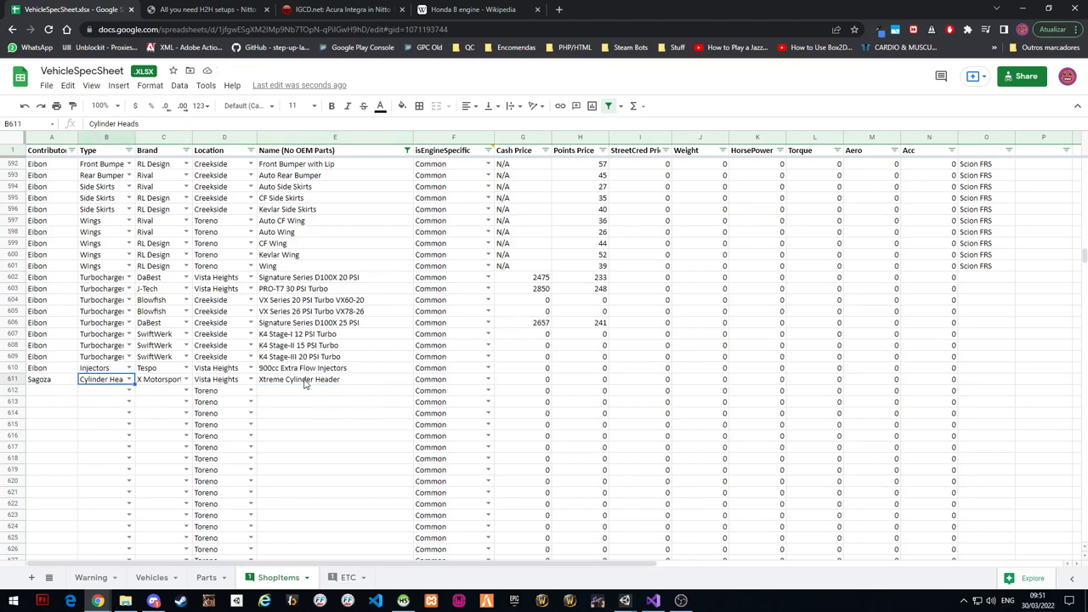
left_click(333, 379)
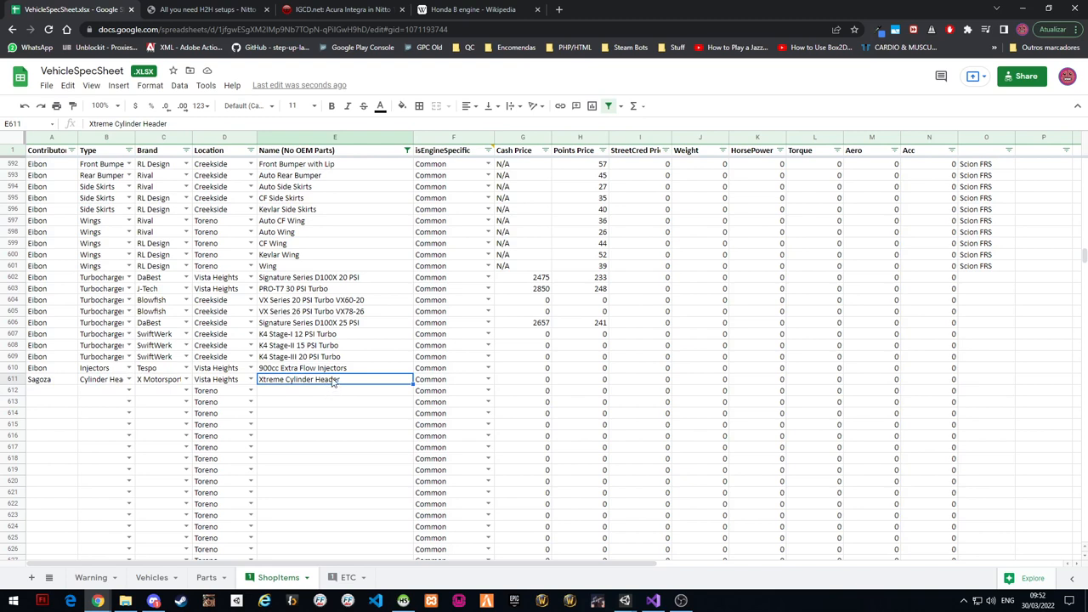
mouse_move(490, 392)
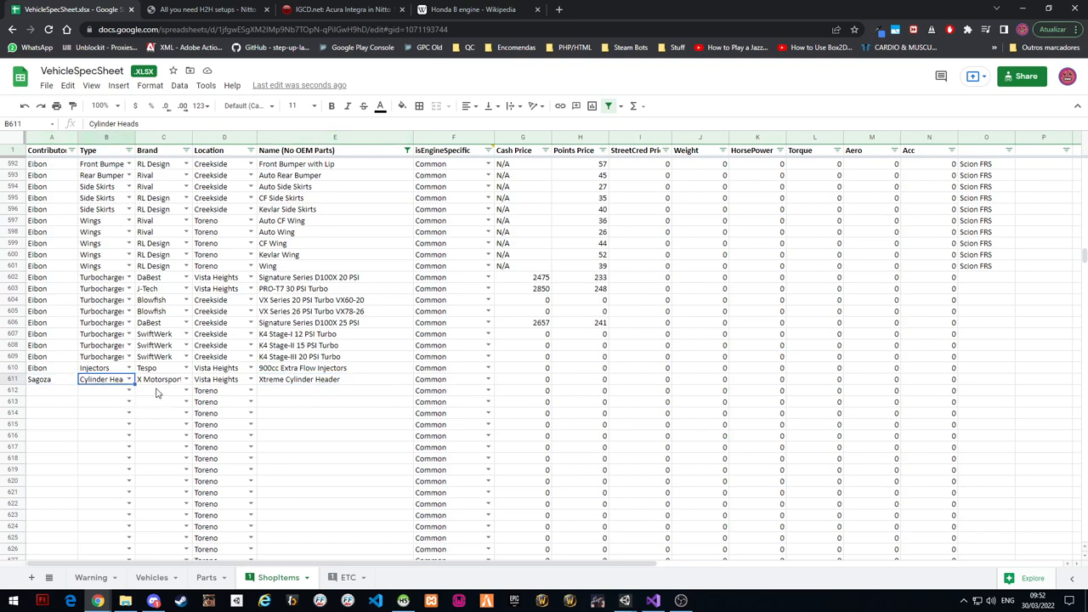
left_click(224, 379)
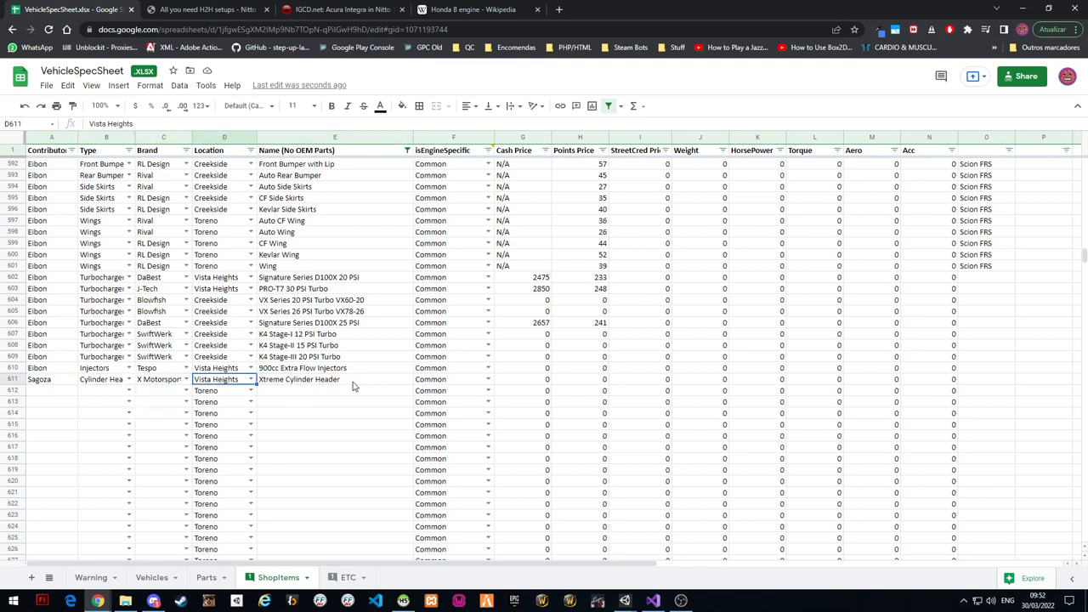
left_click(452, 379)
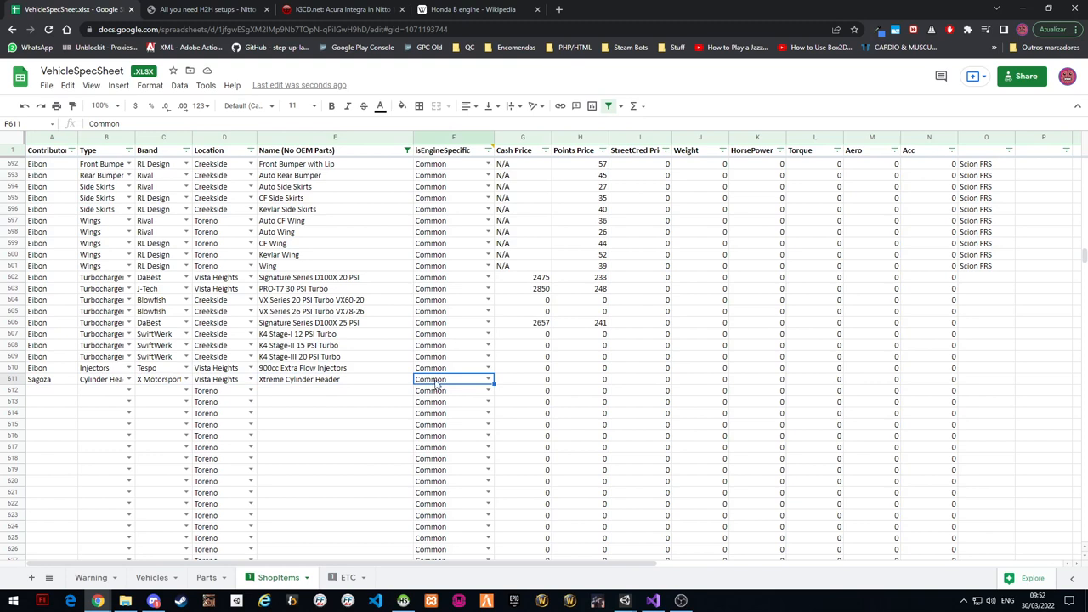
left_click(489, 379)
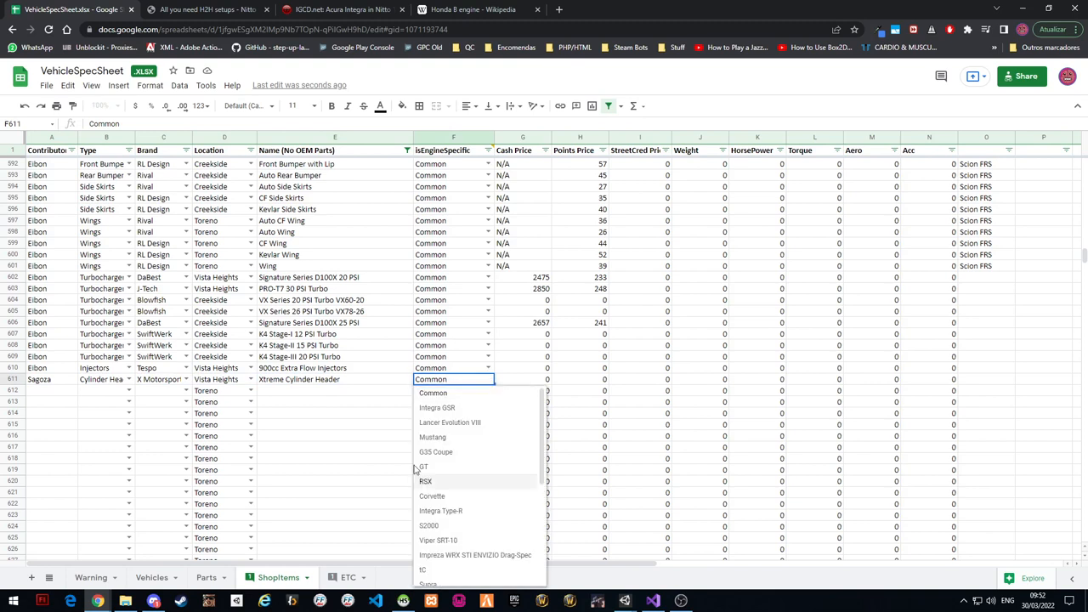
mouse_move(472, 439)
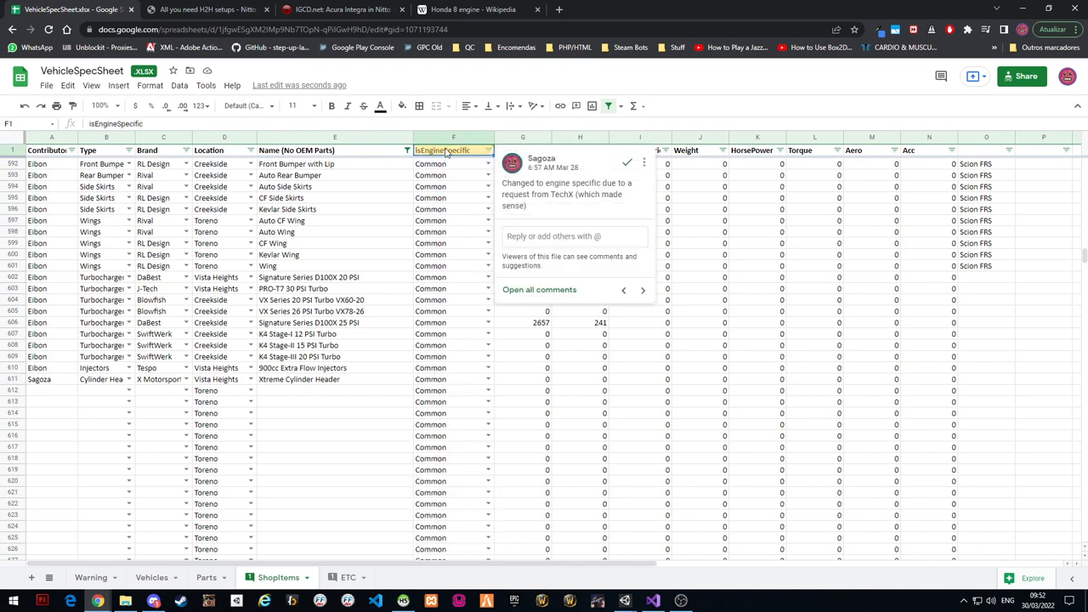
left_click(452, 379)
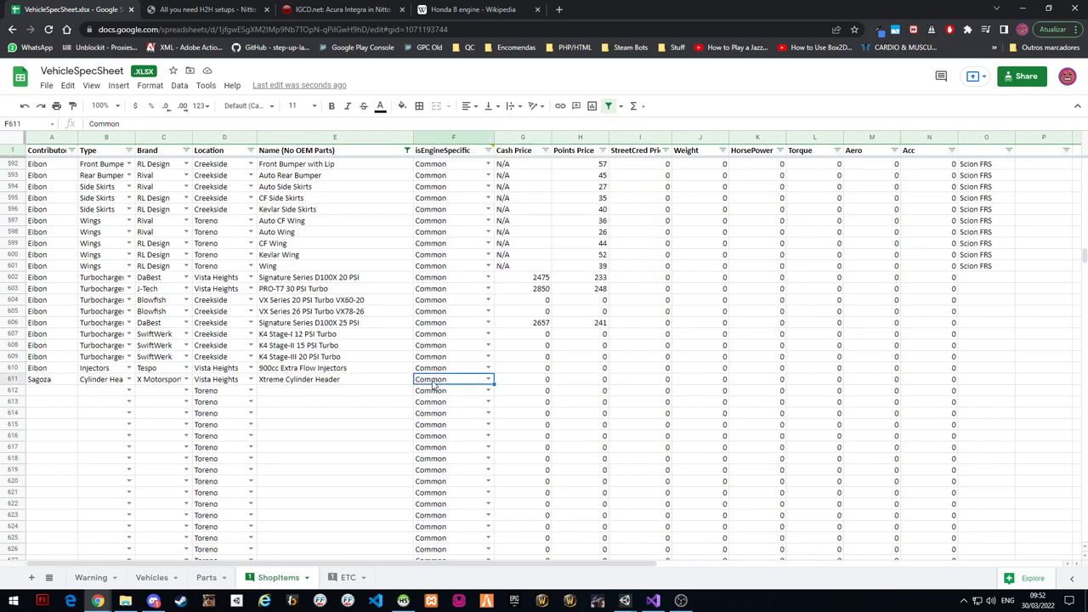
scroll("up", 3)
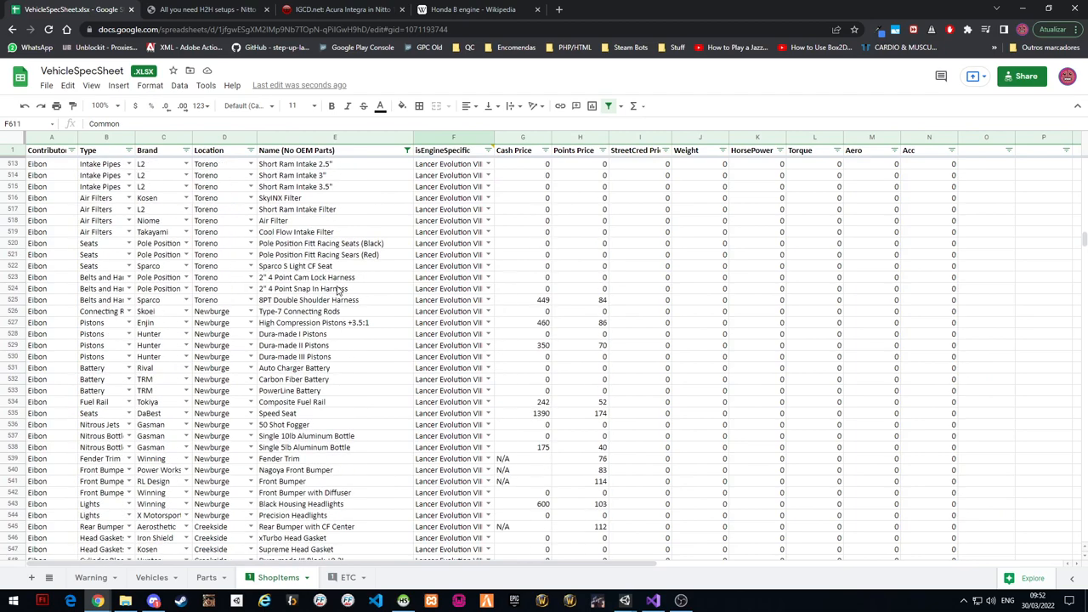
scroll("up", 3)
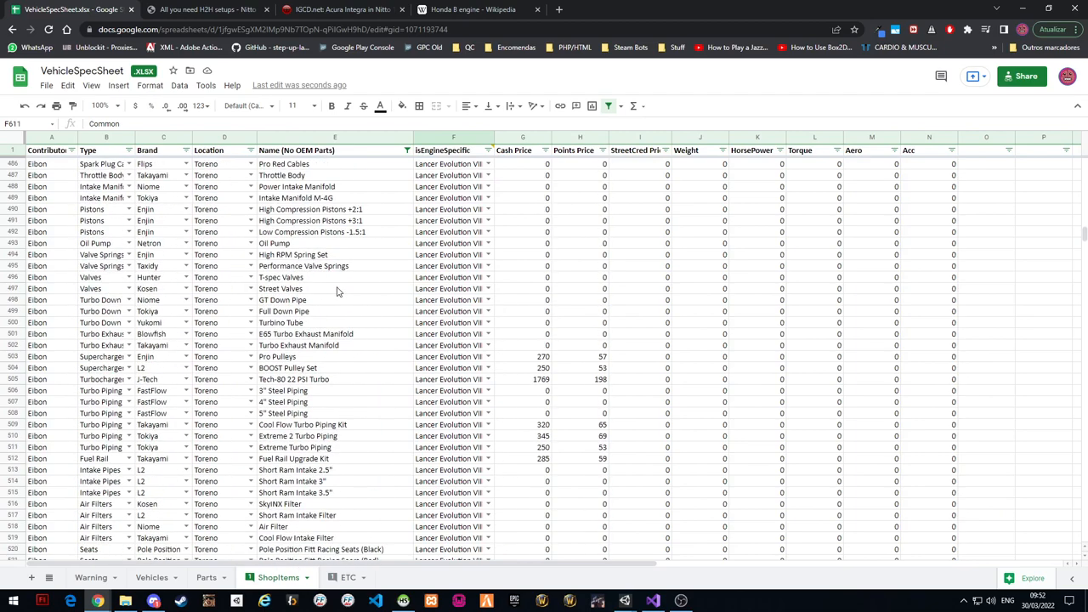
scroll("up", 3)
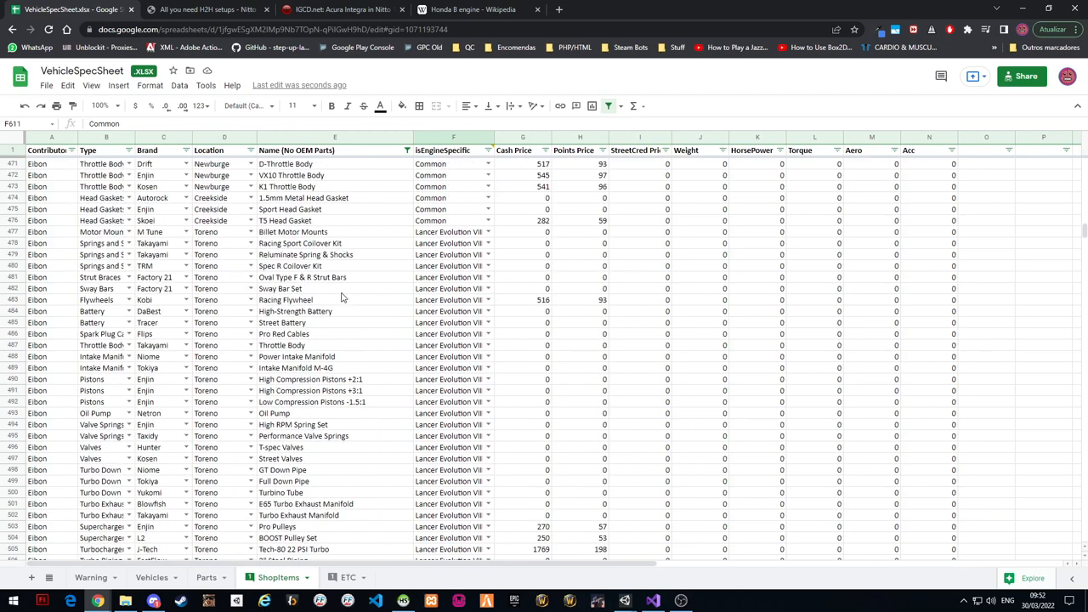
left_click(452, 231)
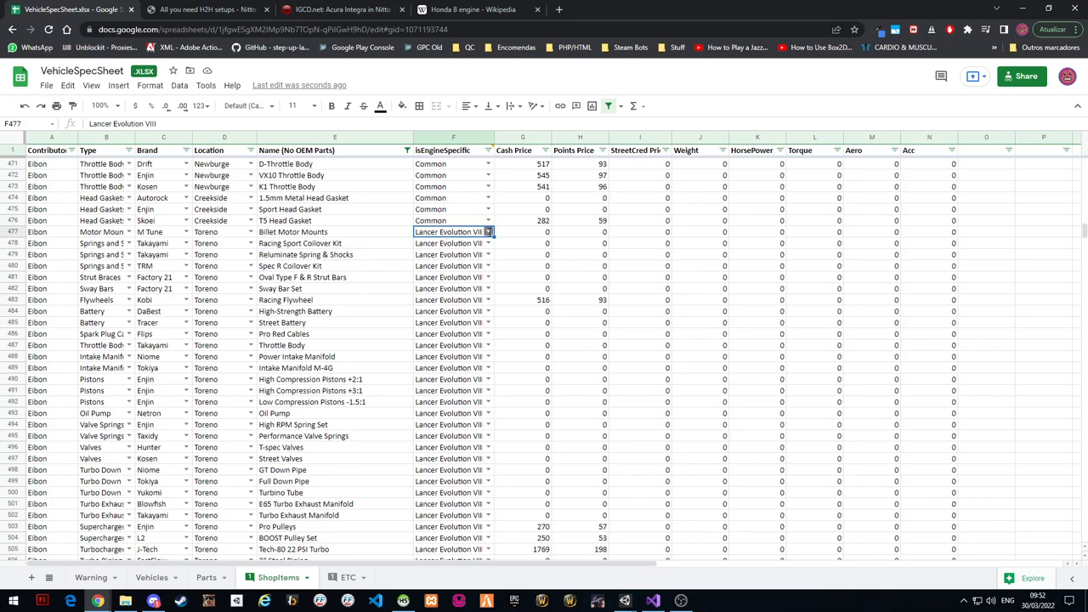
left_click(488, 231)
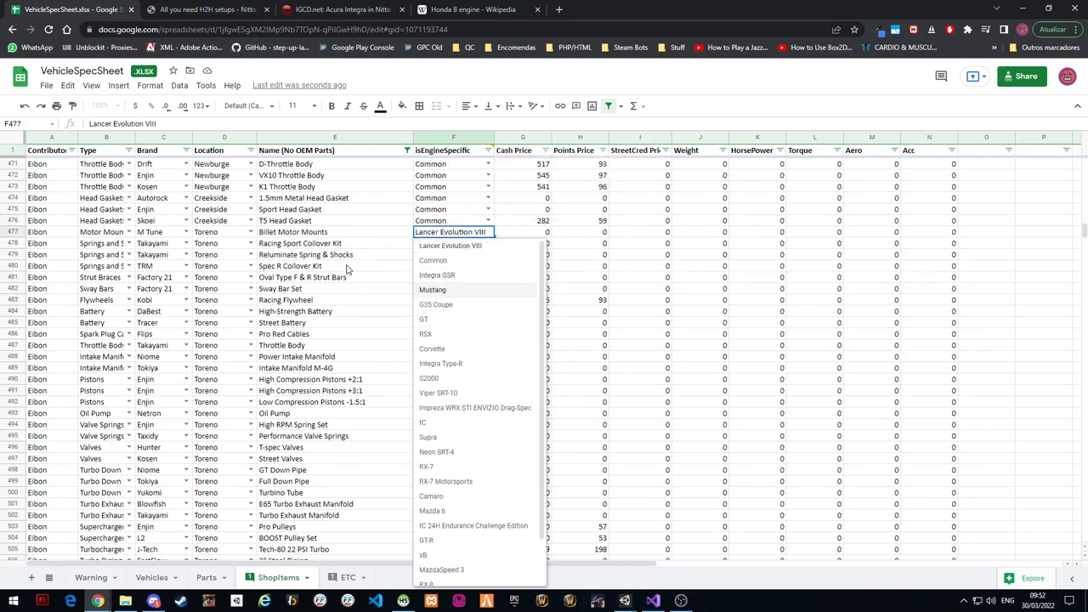
left_click(449, 244)
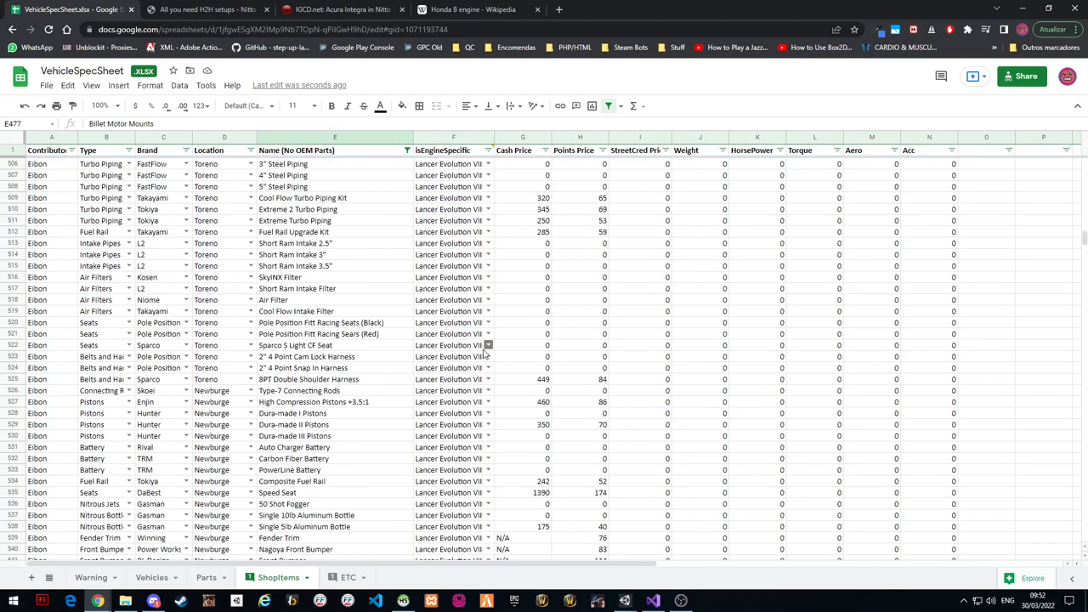
scroll("down", 3)
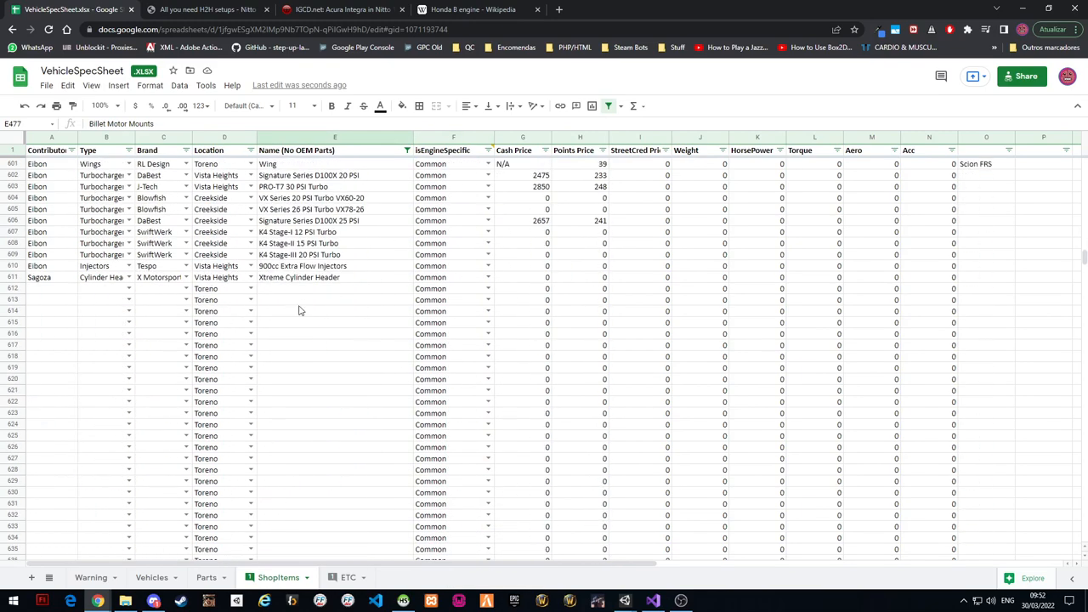
left_click(333, 277)
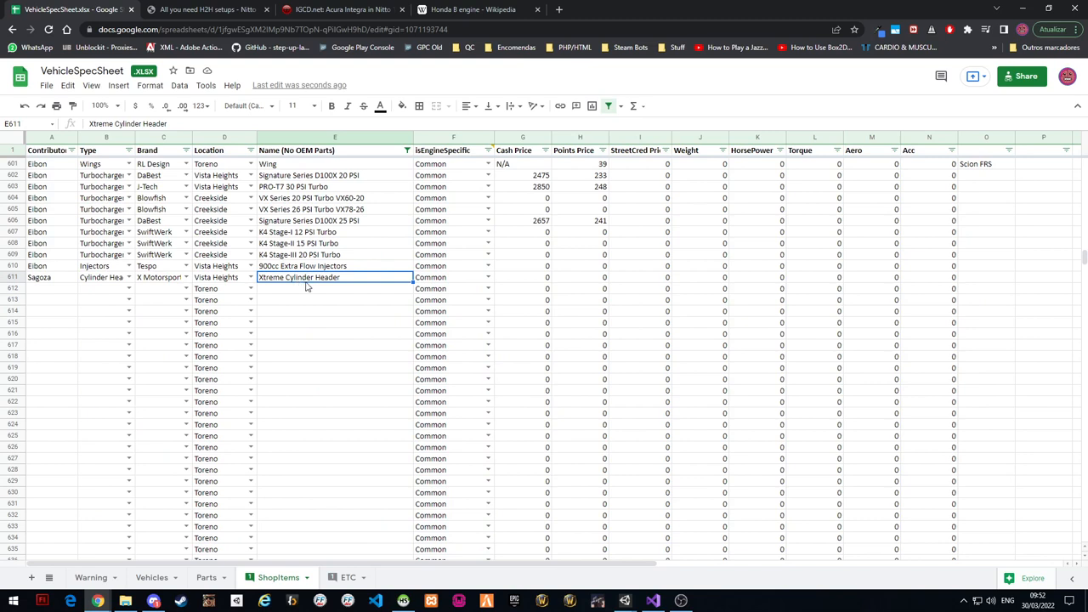
left_click(452, 277)
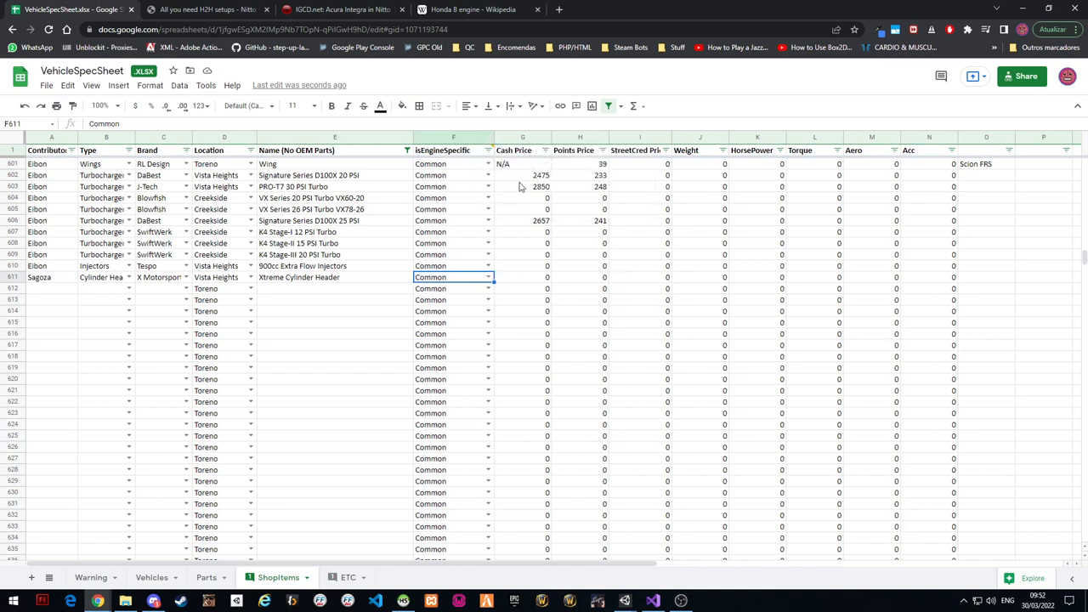
Review the Xtreme Cylinder Header row's name, specificity, cash price and horsepower cells
left_click(333, 277)
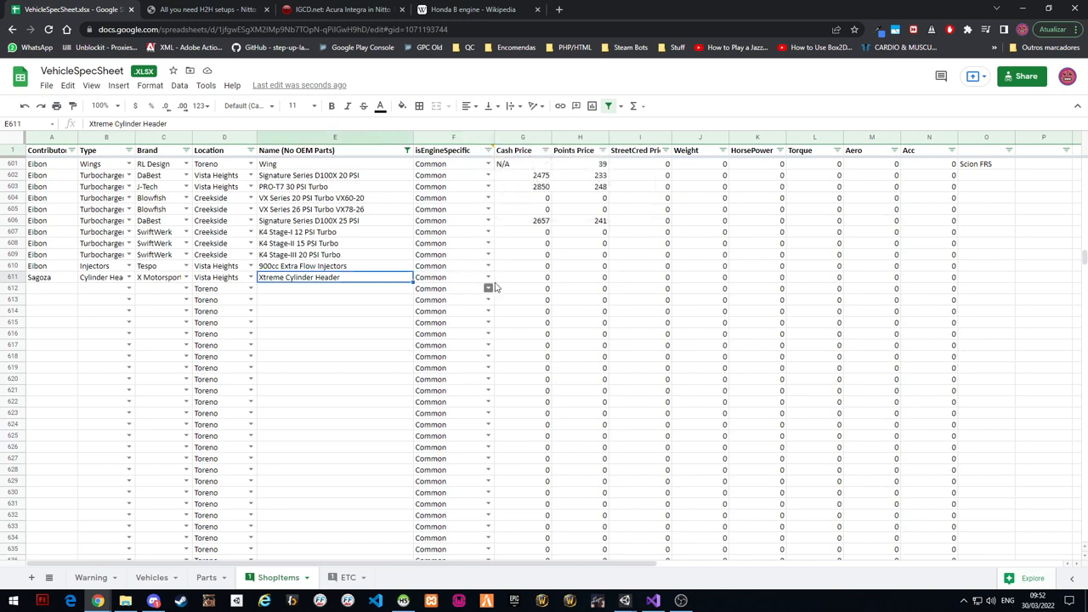
left_click(452, 277)
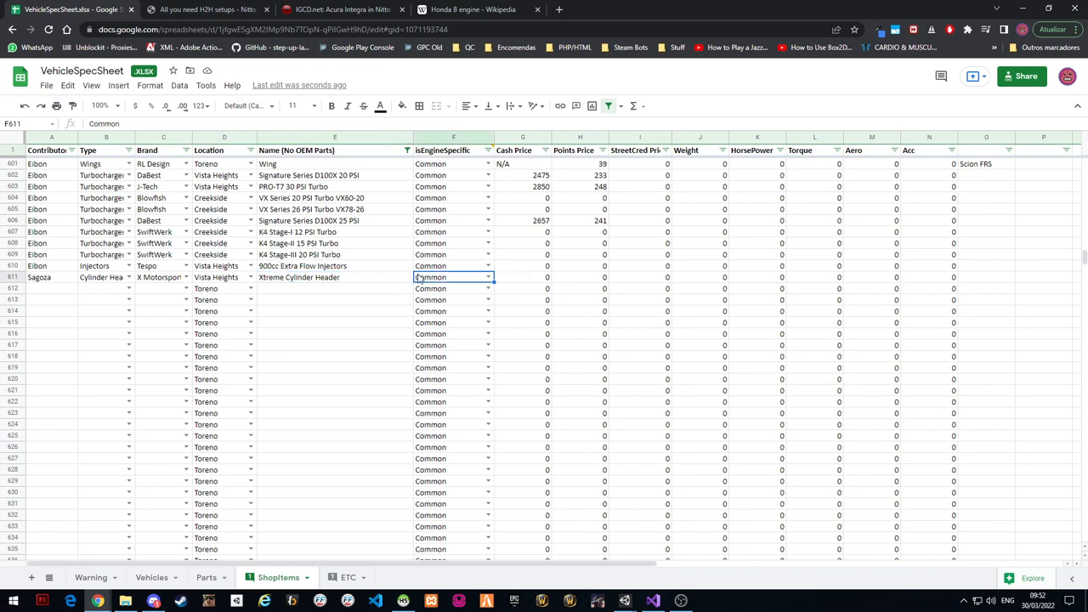
left_click(524, 277)
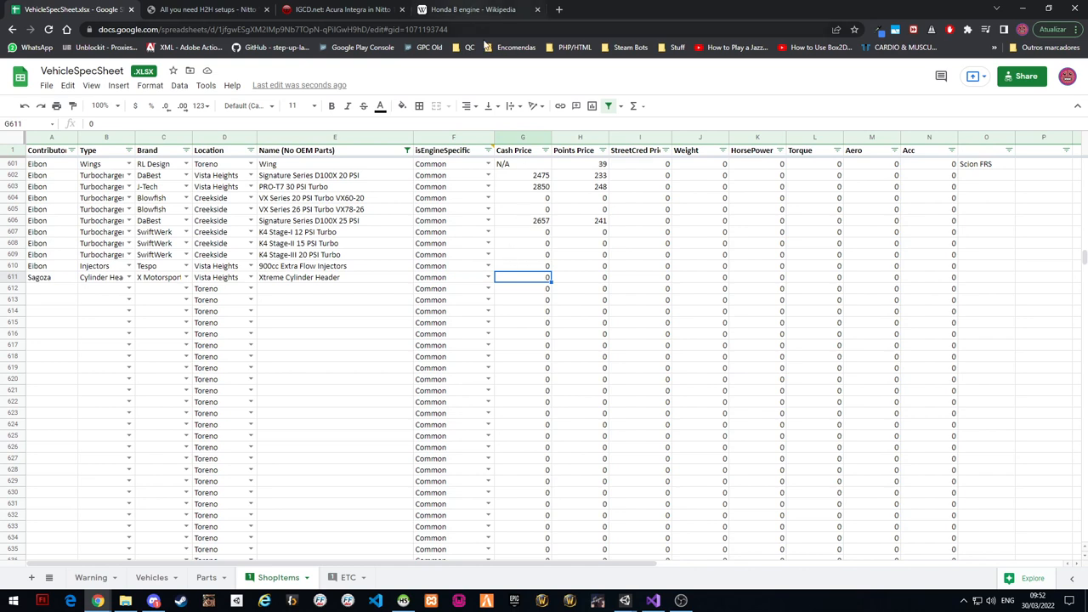
left_click(756, 277)
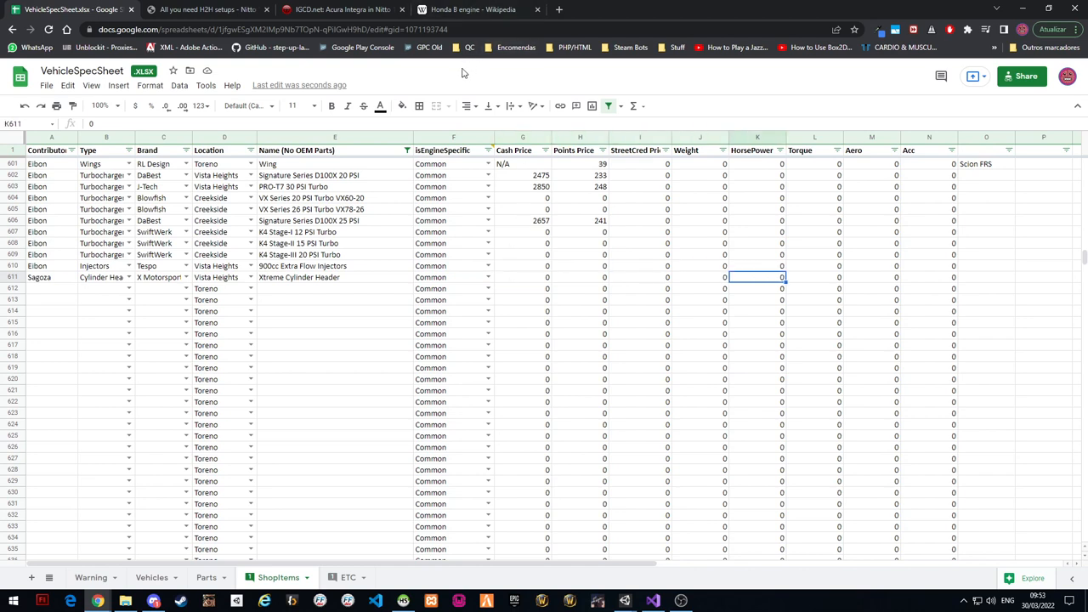
left_click(700, 276)
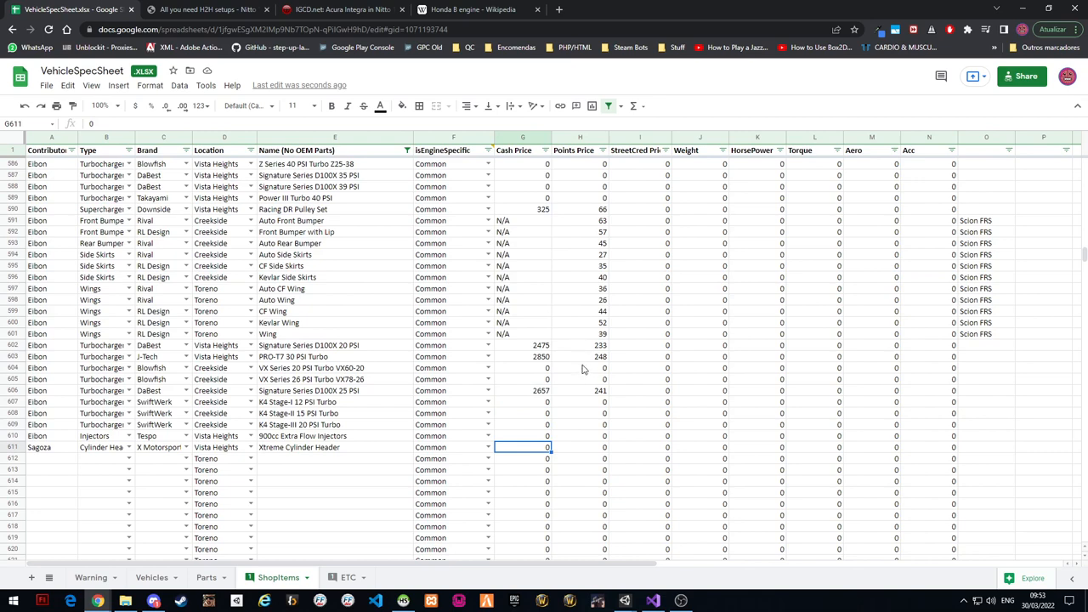
mouse_move(547, 384)
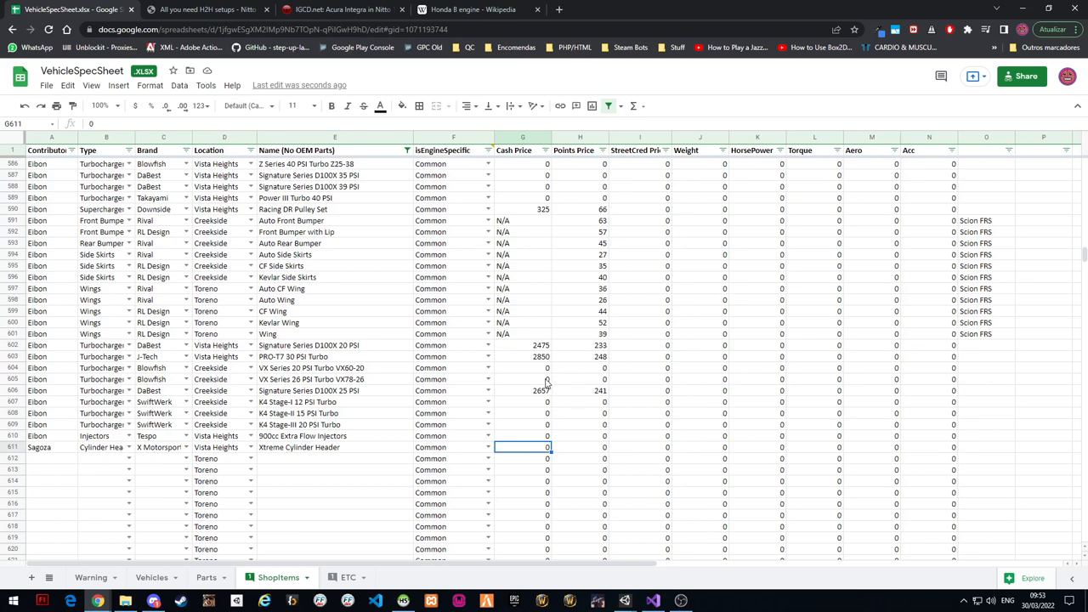
Enter 0 in the Xtreme Cylinder Header row's cash, points and street-cred price cells
scroll("up", 3)
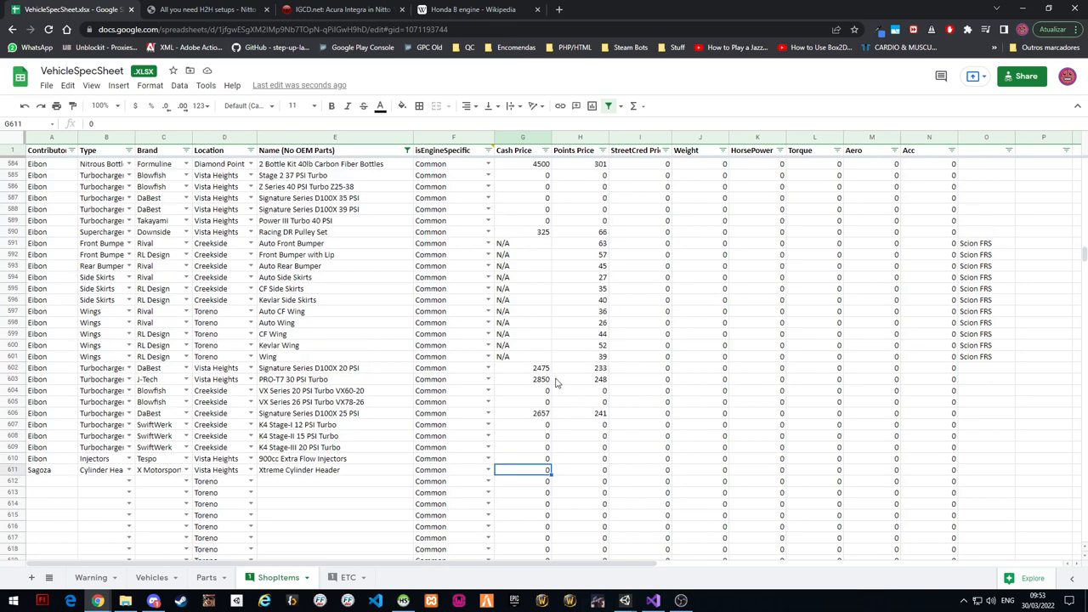
left_click(580, 469)
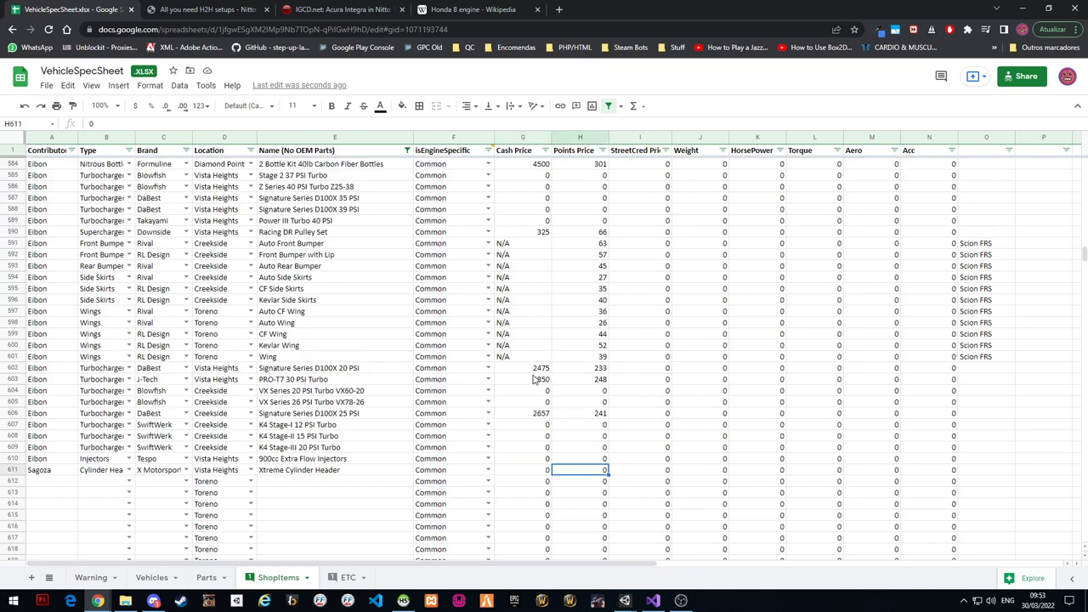
left_click(699, 469)
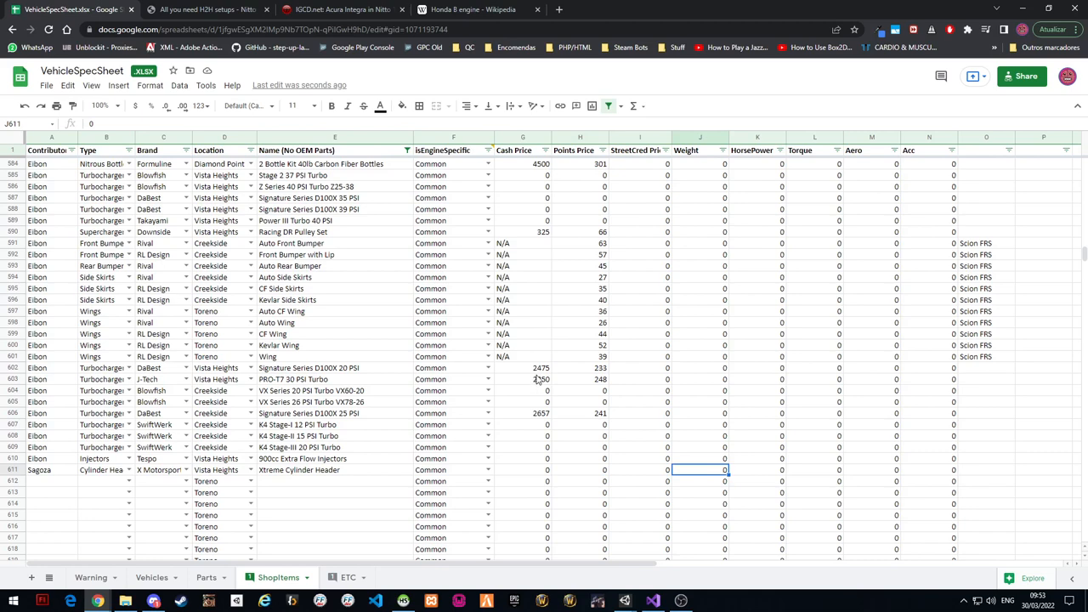
left_click(514, 469)
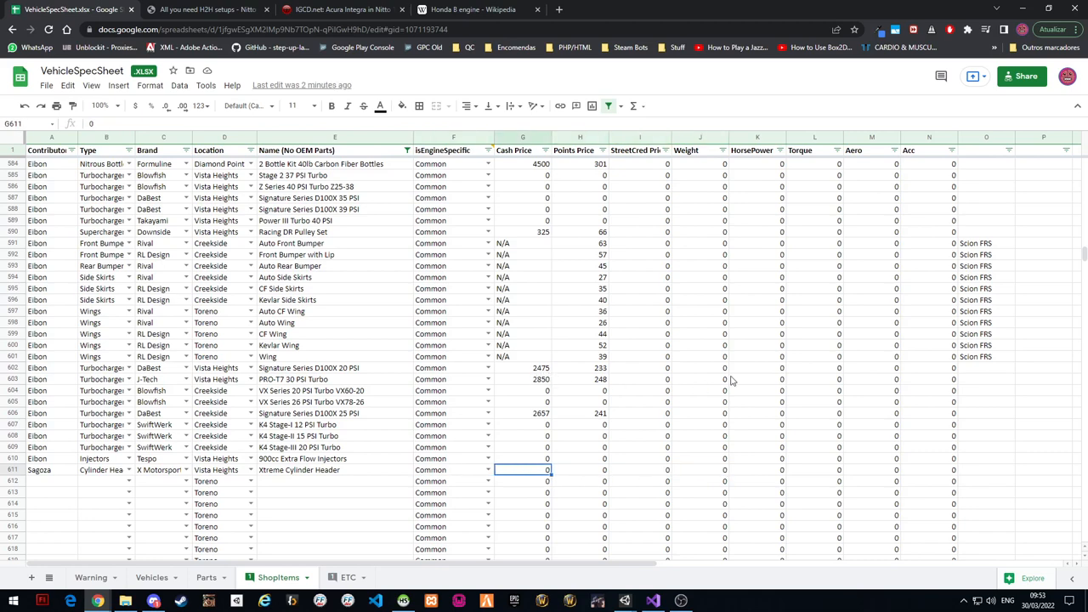
left_click(579, 470)
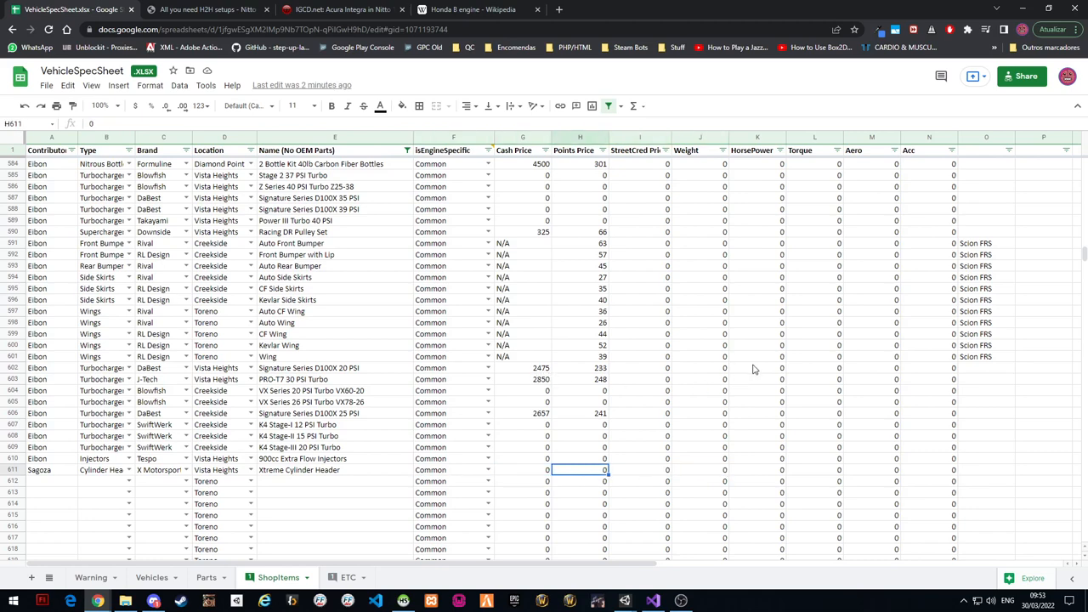
mouse_move(697, 324)
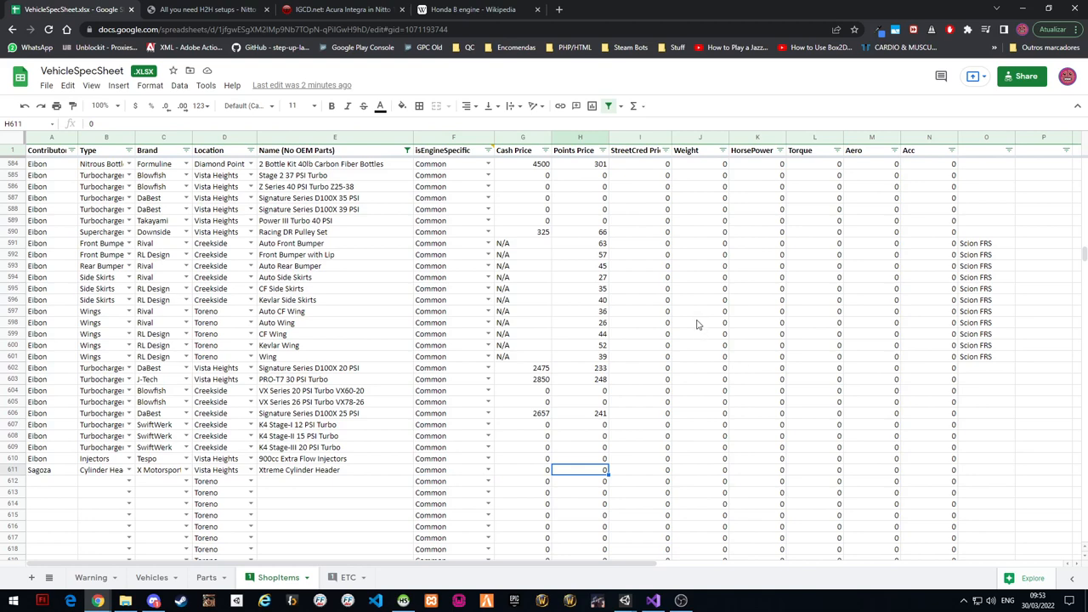
left_click(639, 469)
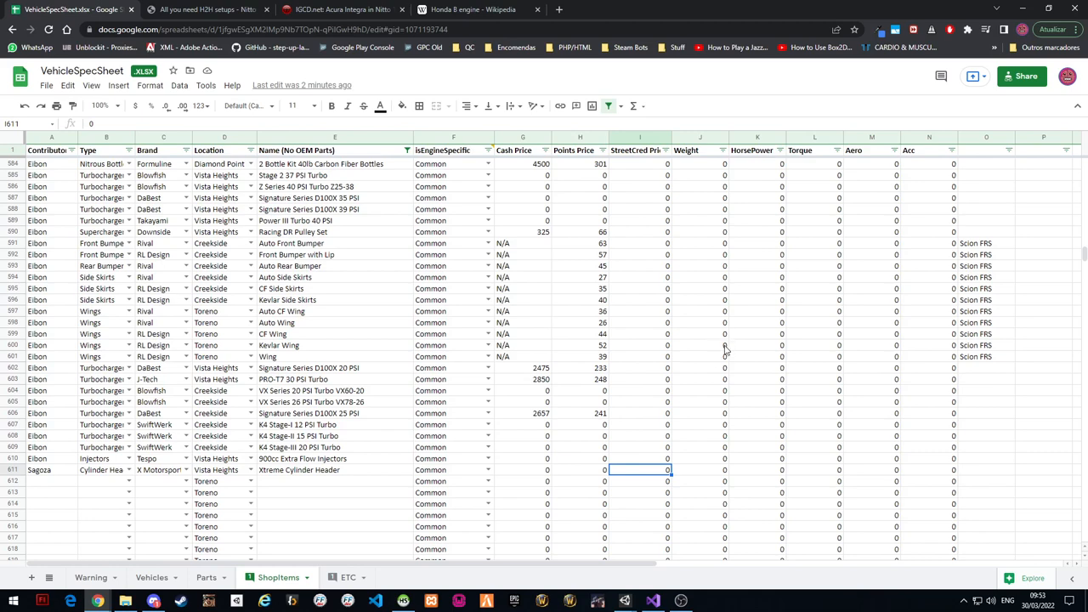
mouse_move(799, 380)
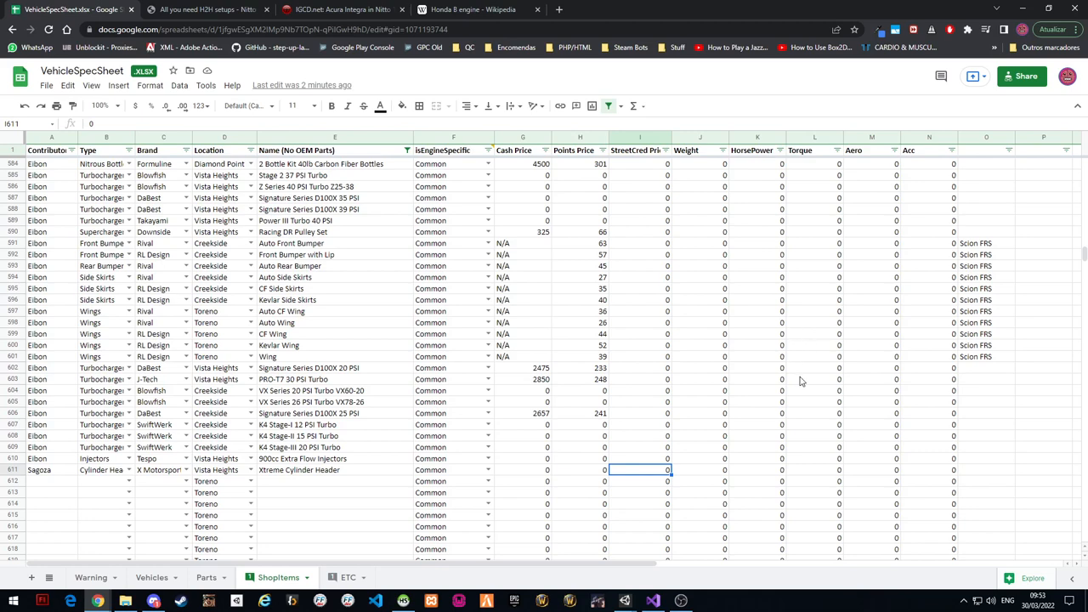
Enter 0 in the row's weight, horsepower, aero and acceleration cells
left_click(700, 469)
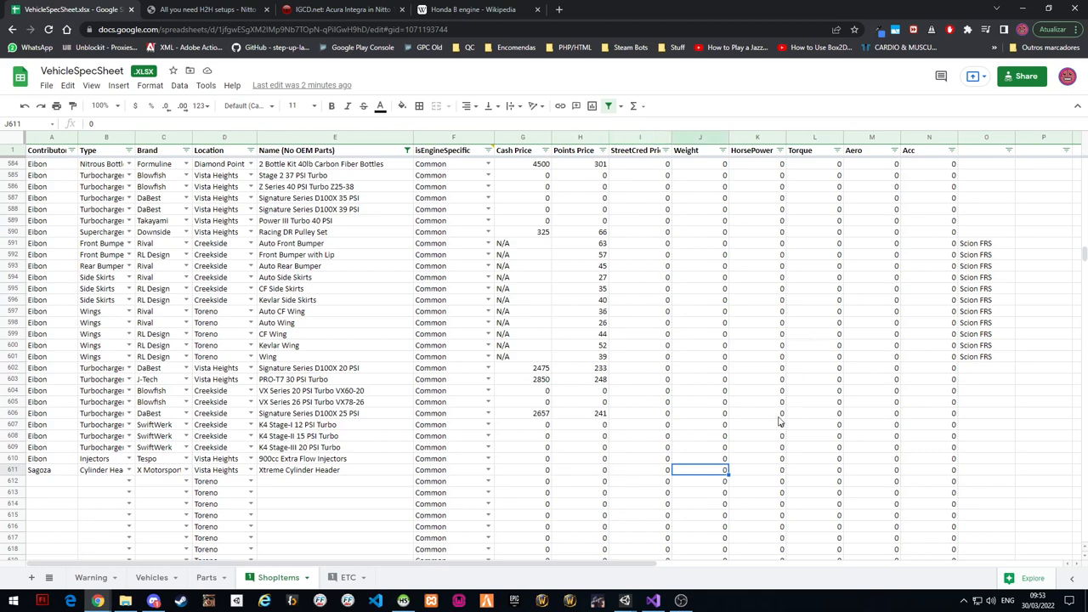
left_click(756, 469)
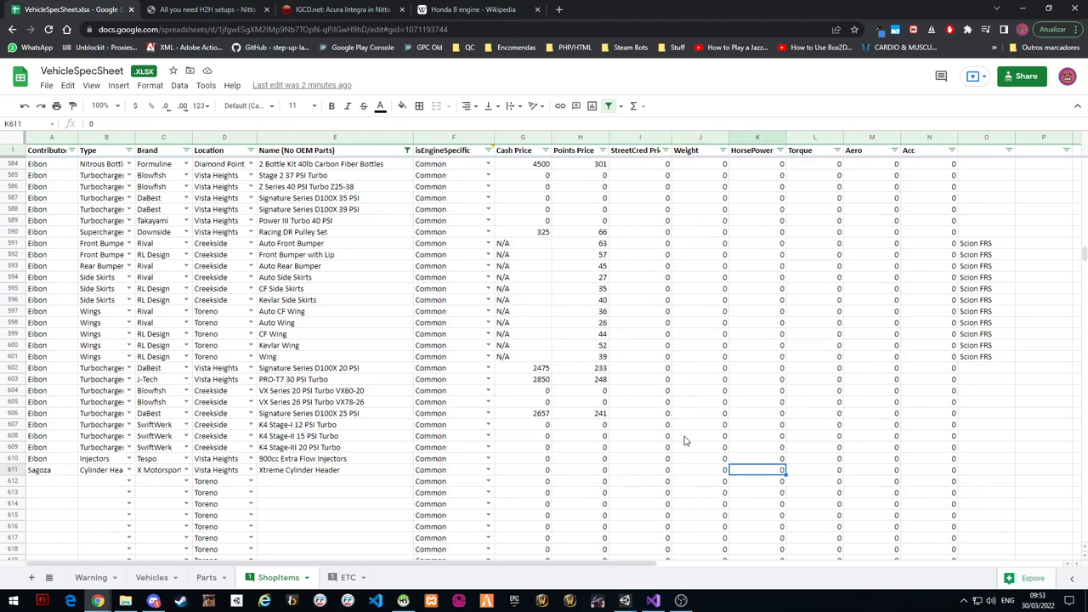
left_click(895, 469)
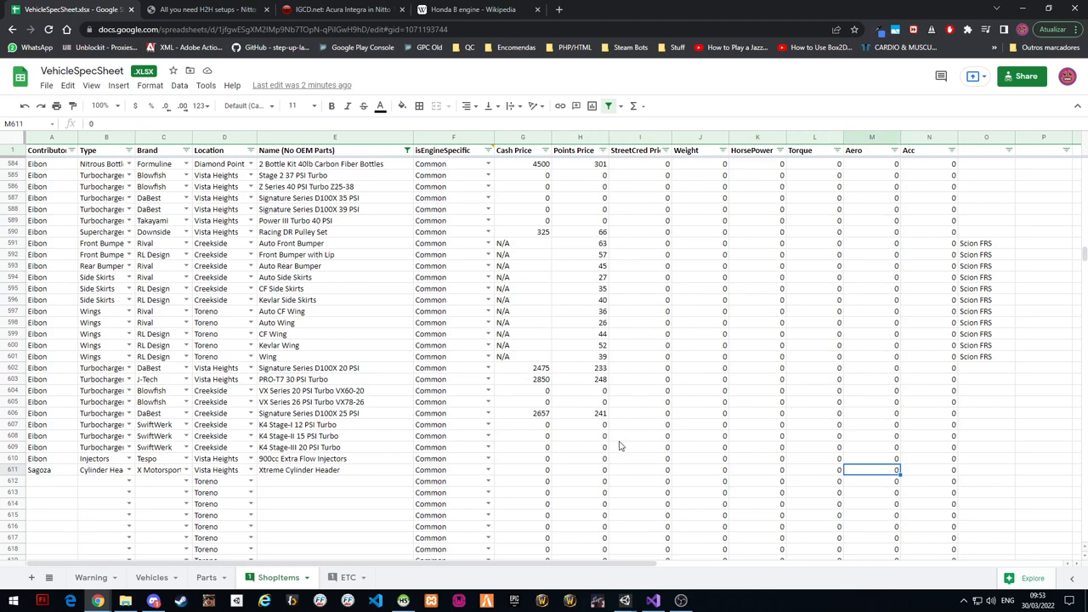
left_click(928, 469)
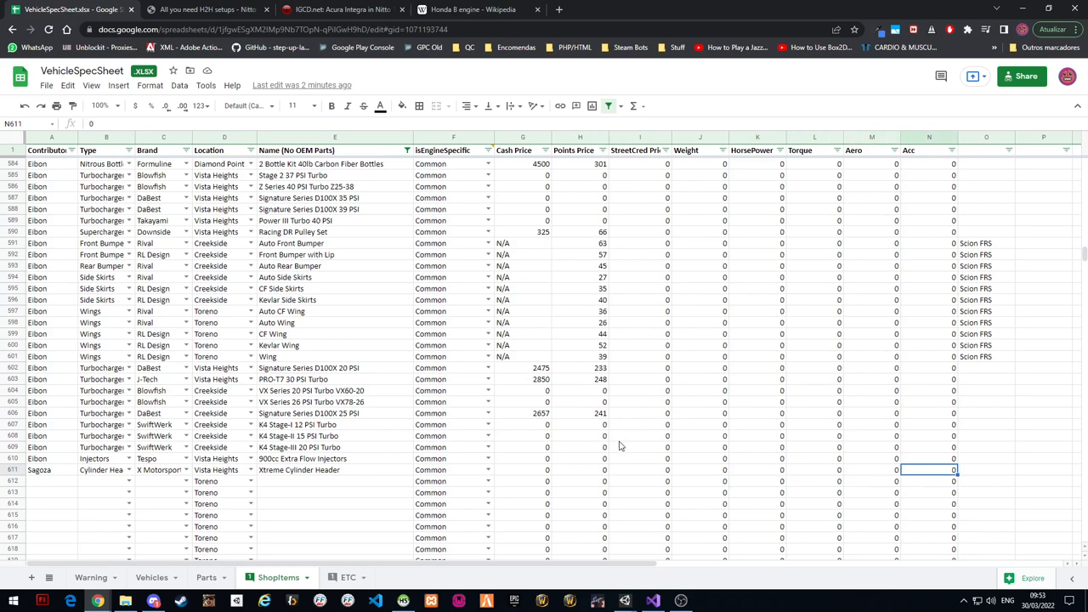
mouse_move(934, 505)
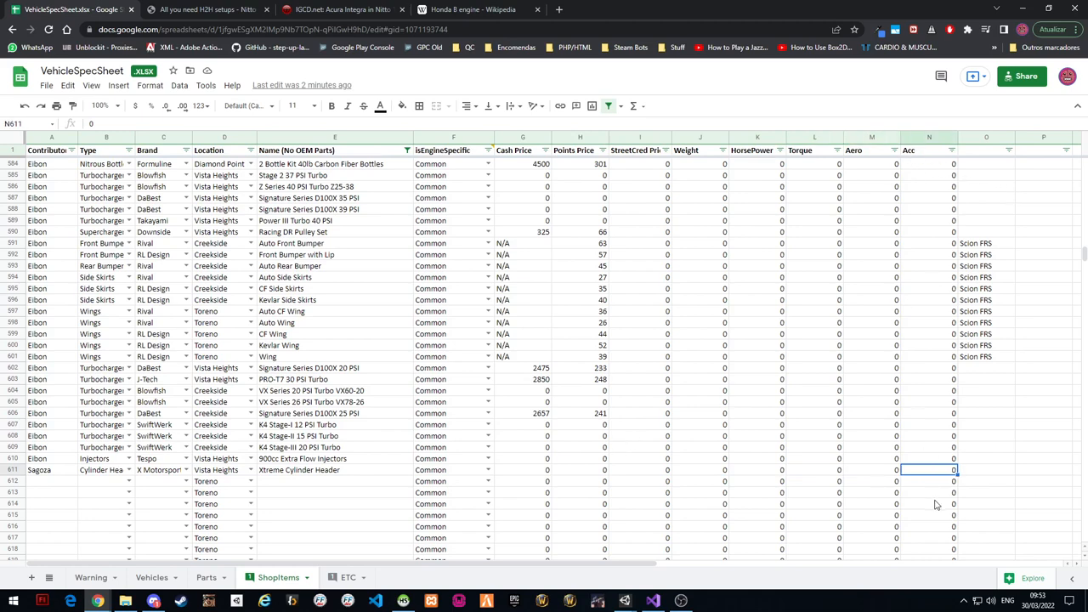
mouse_move(1023, 449)
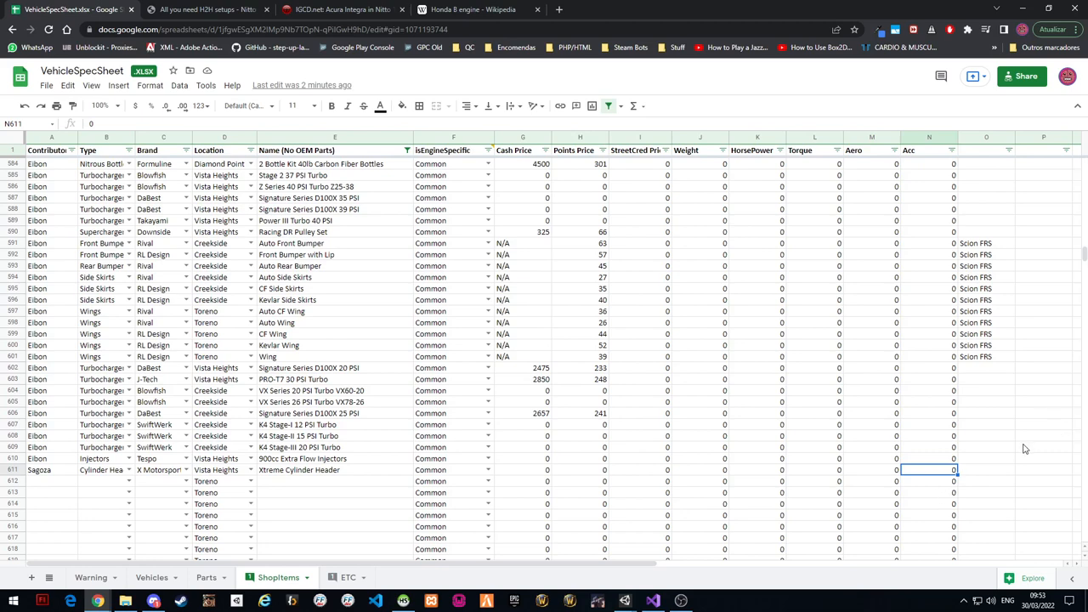
mouse_move(931, 149)
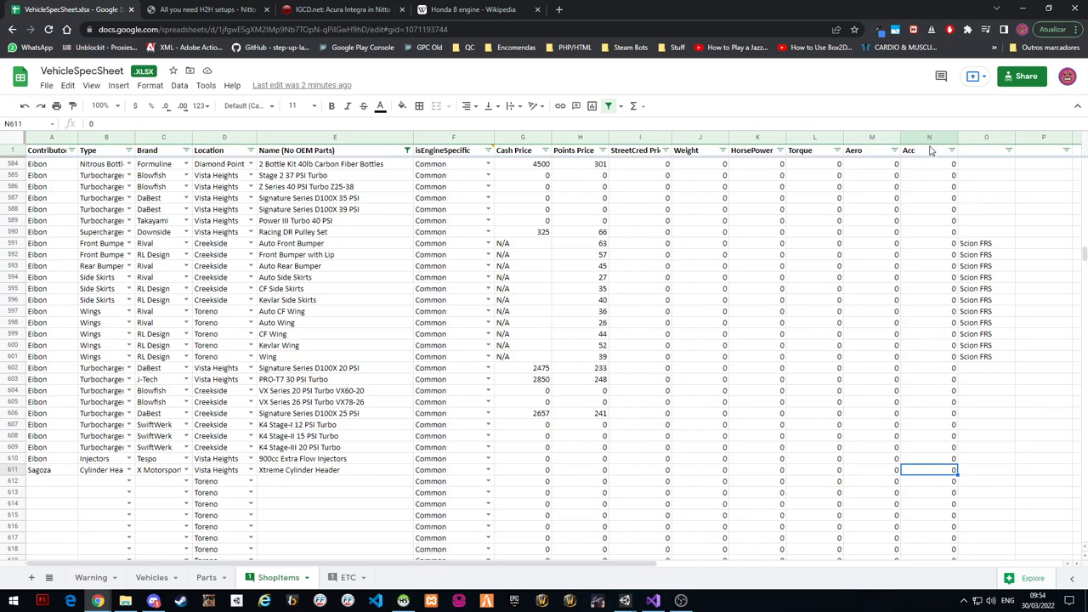
mouse_move(400, 414)
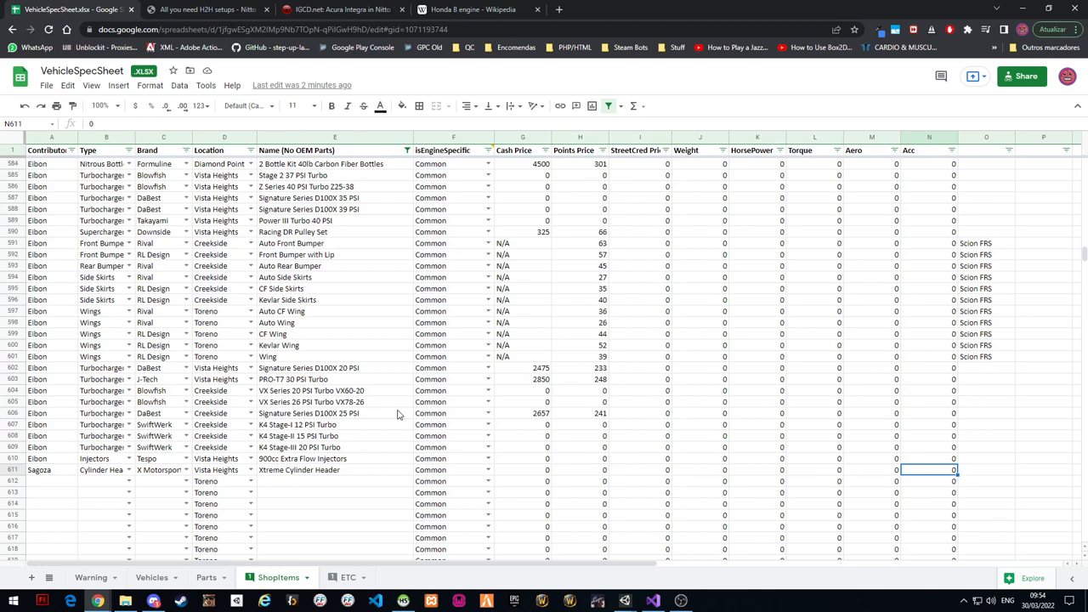
mouse_move(434, 448)
type("17")
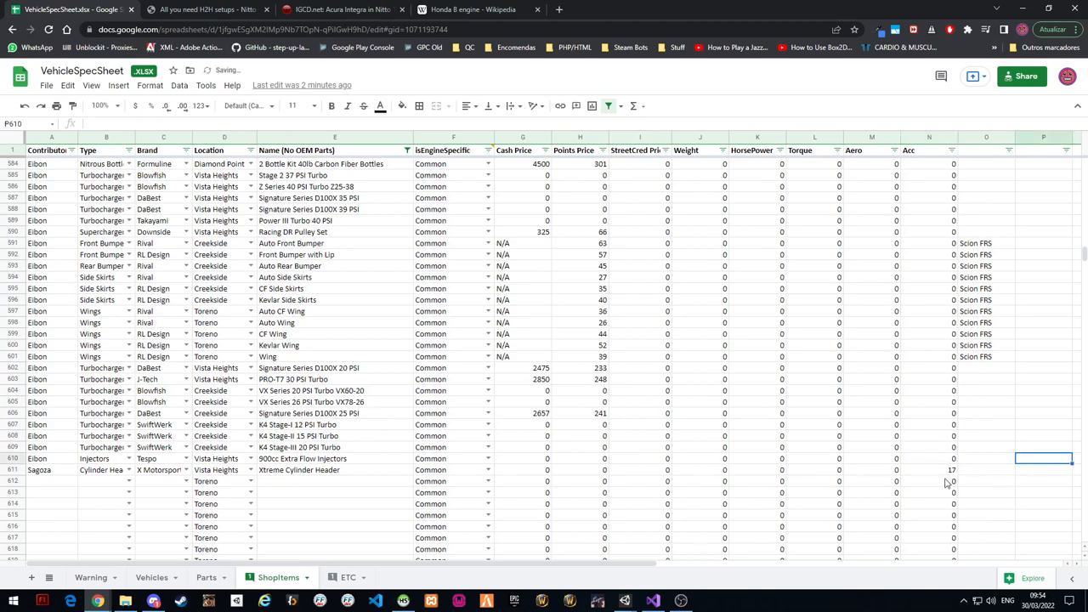
Review the Scion FRS comments and a bumper row's IsEngineSpecific value for reference
left_click(928, 469)
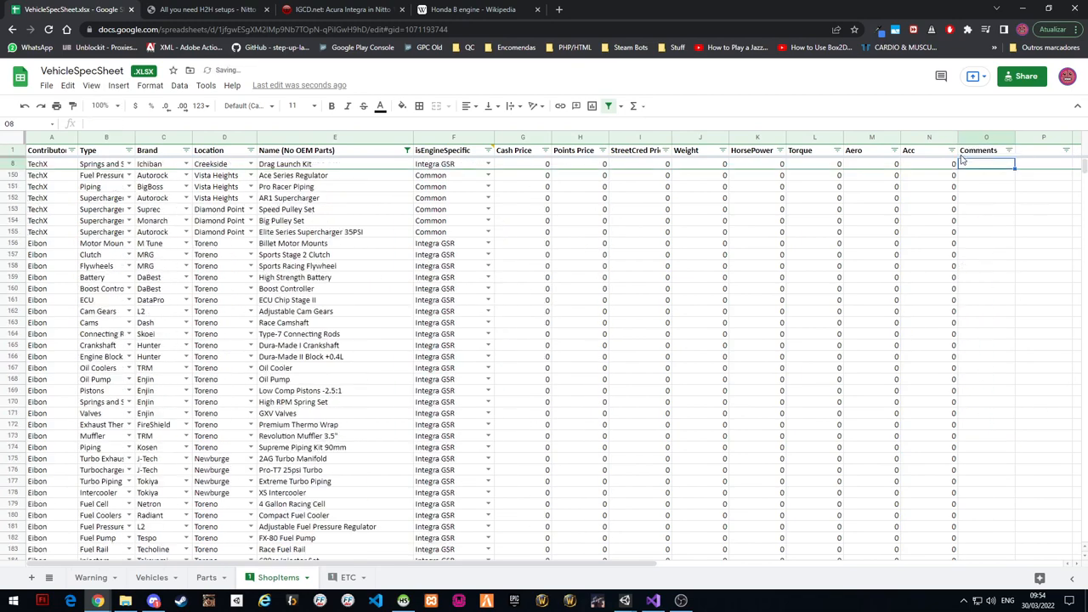
scroll("down", 3)
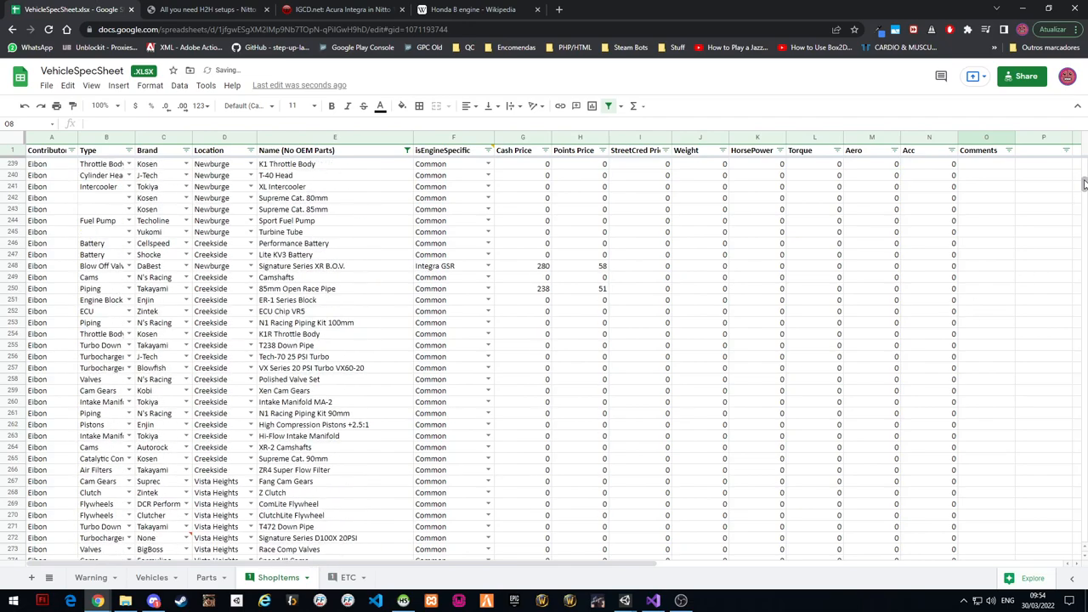
scroll("down", 3)
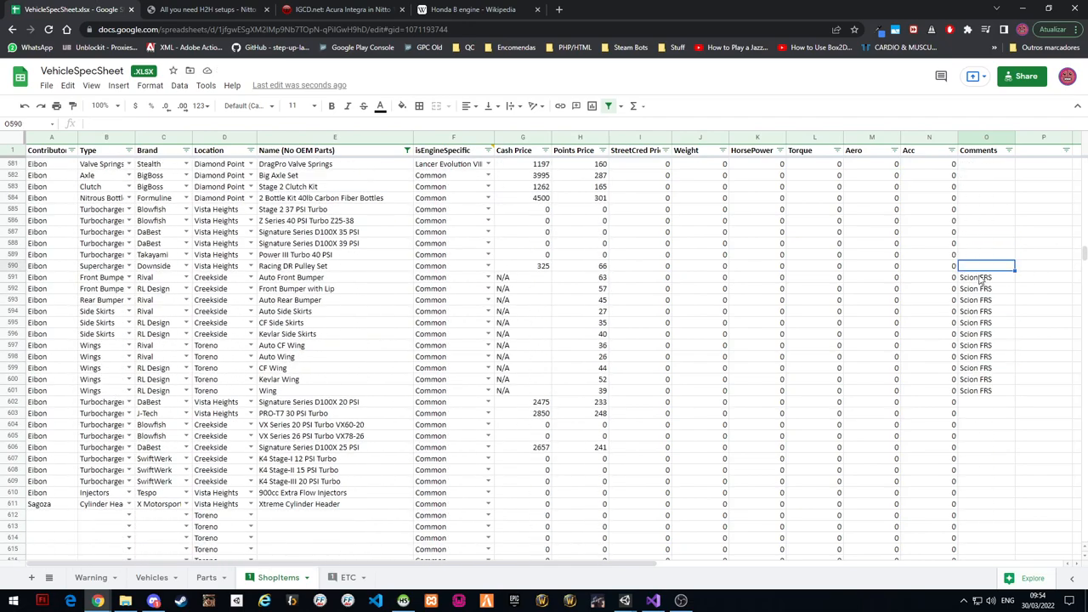
left_click(986, 277)
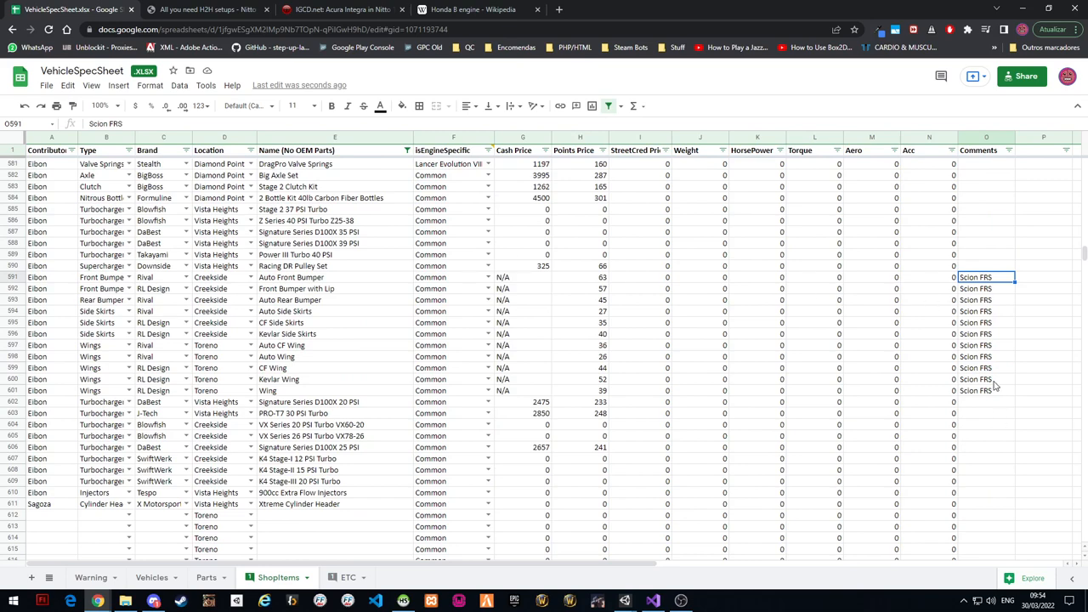
left_click_drag(986, 277, 986, 389)
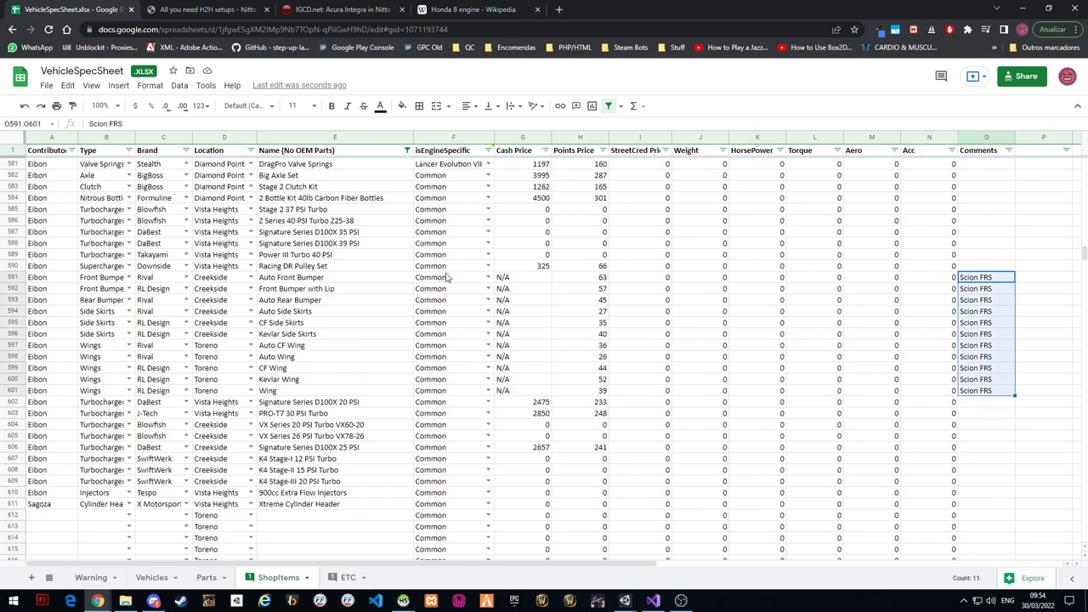
left_click(452, 277)
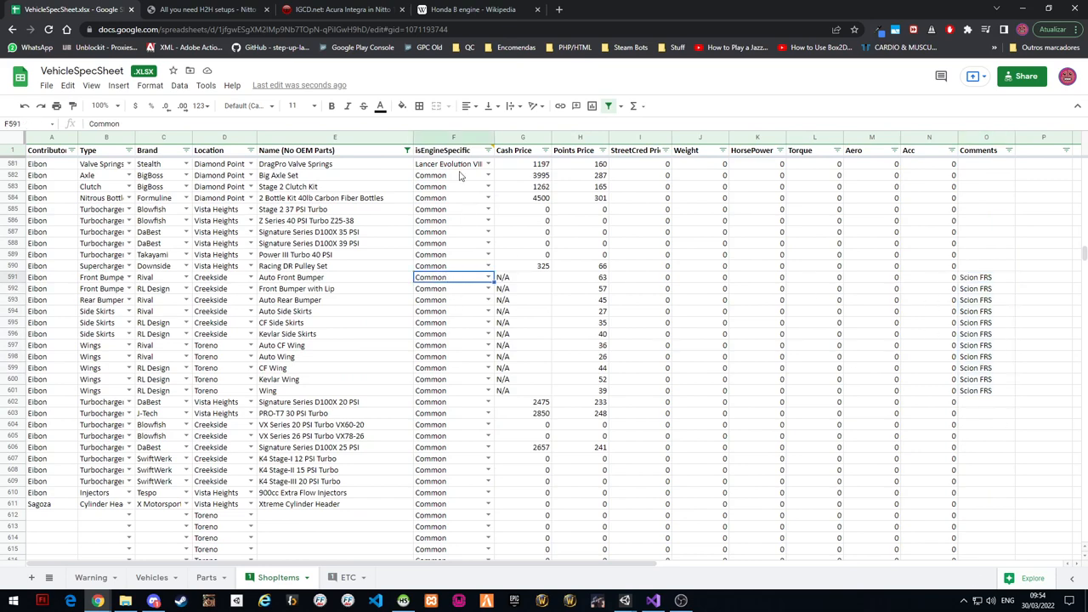
Set the Xtreme Cylinder Header row's comment to 'Ford Mustang'
scroll("down", 3)
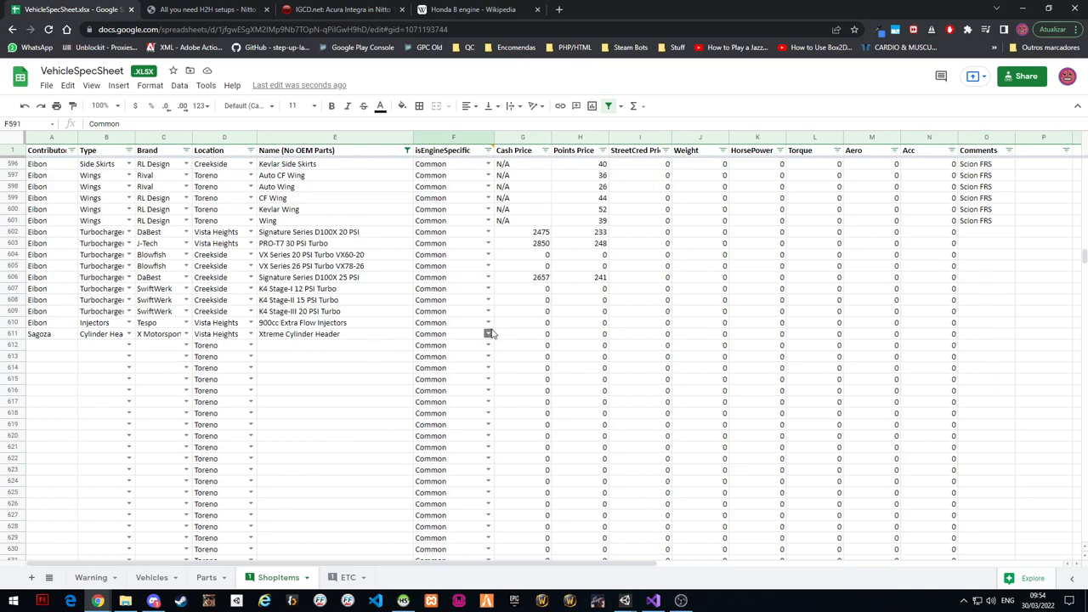
left_click(333, 333)
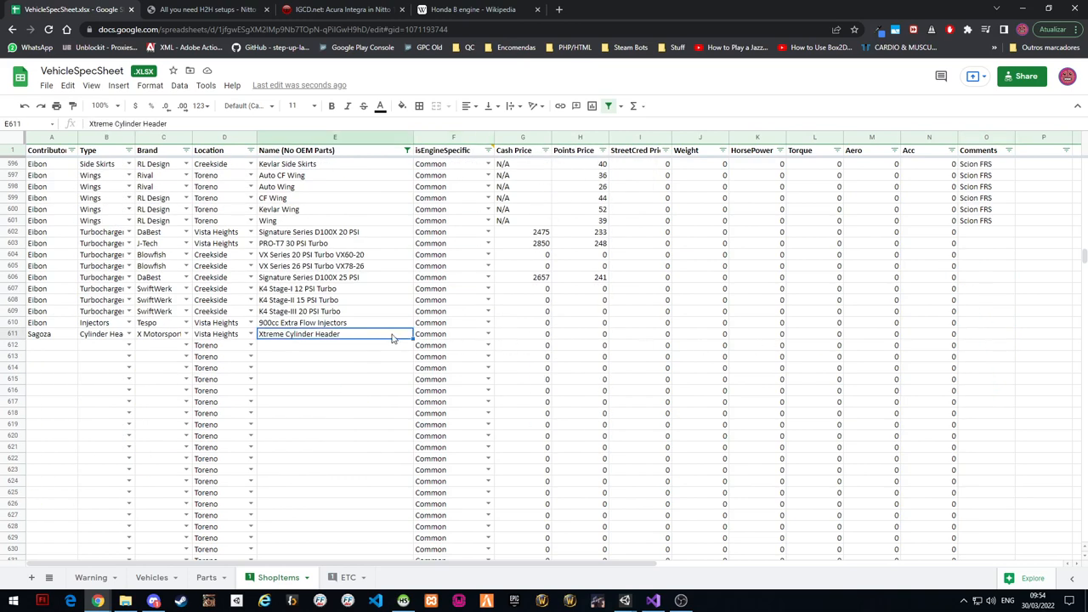
left_click(986, 333)
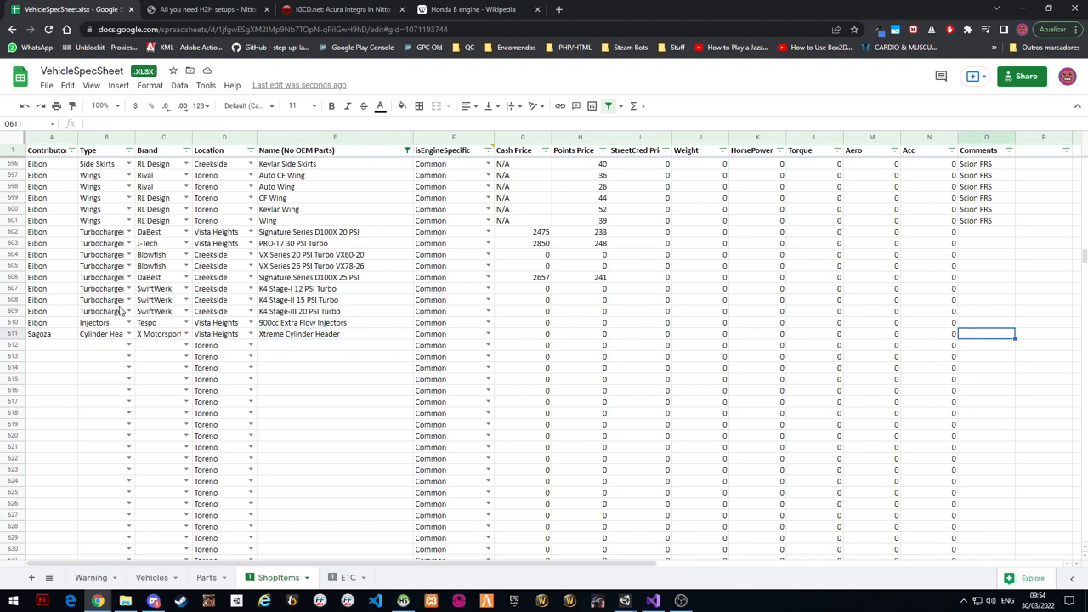
mouse_move(1010, 309)
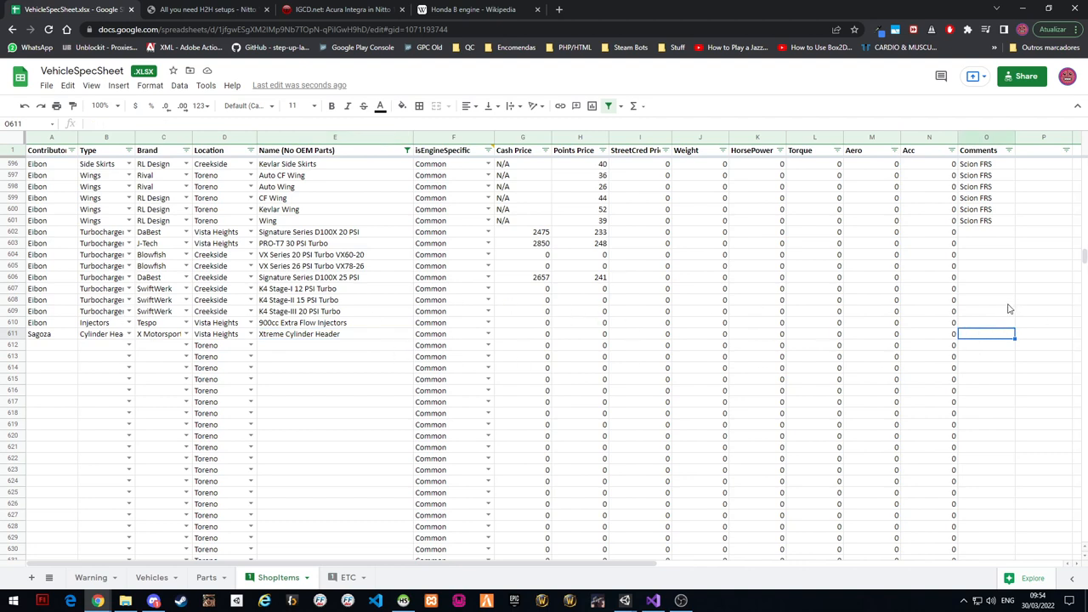
type("Ford Mustang")
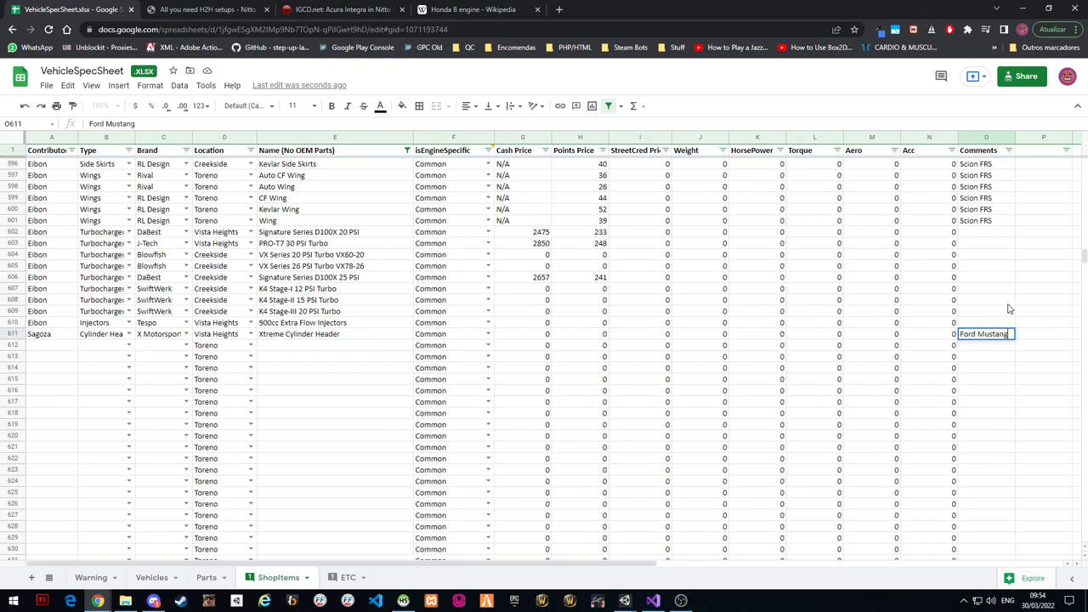
key("enter")
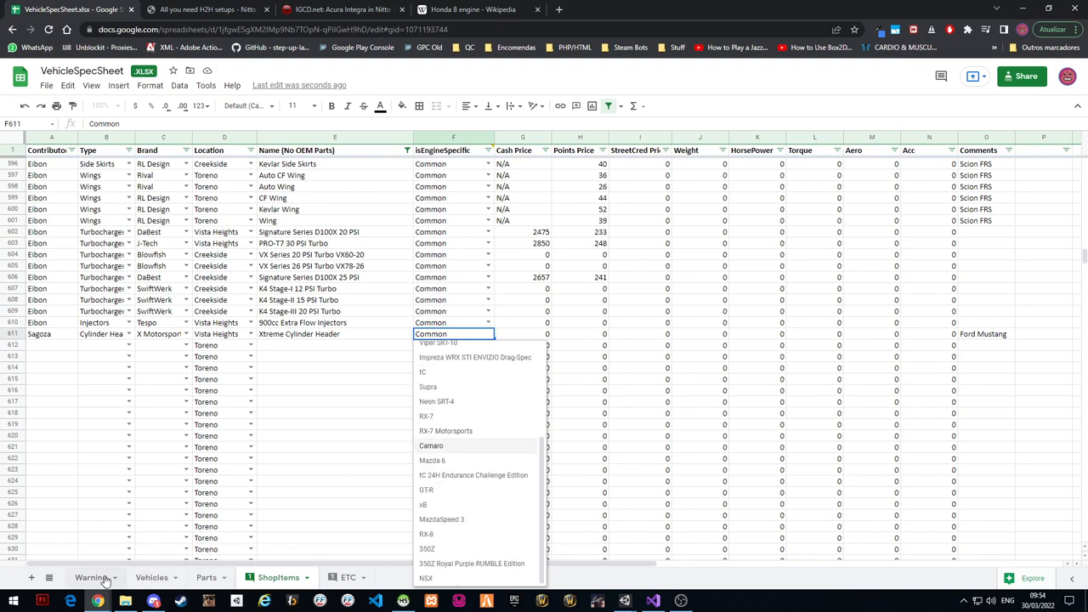
Browse the Vehicles sheet's engine list, then return to the Shopitems sheet
left_click(151, 578)
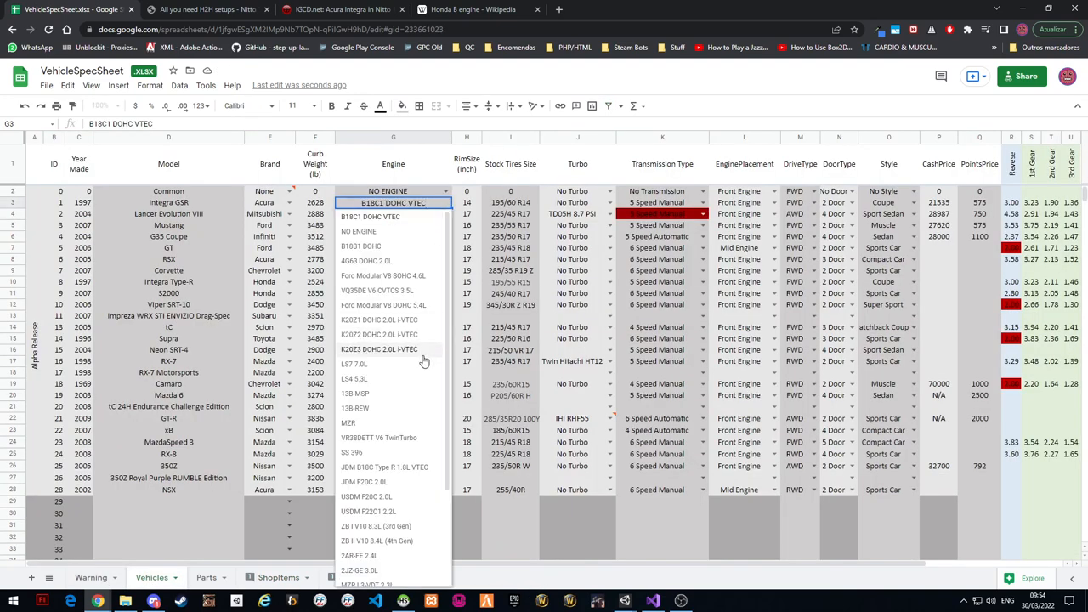
scroll("down", 3)
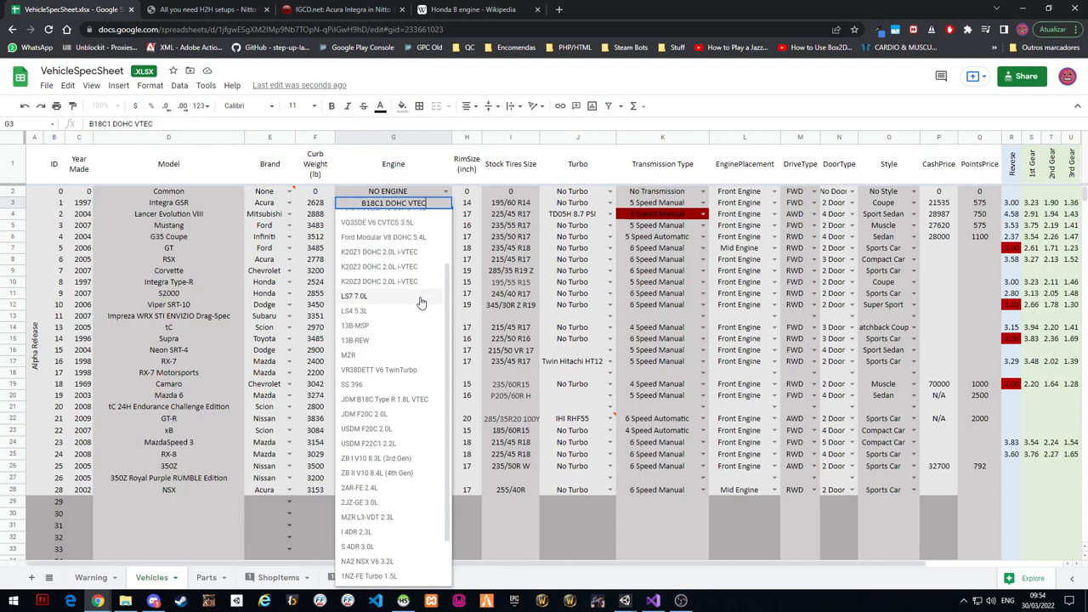
left_click(353, 296)
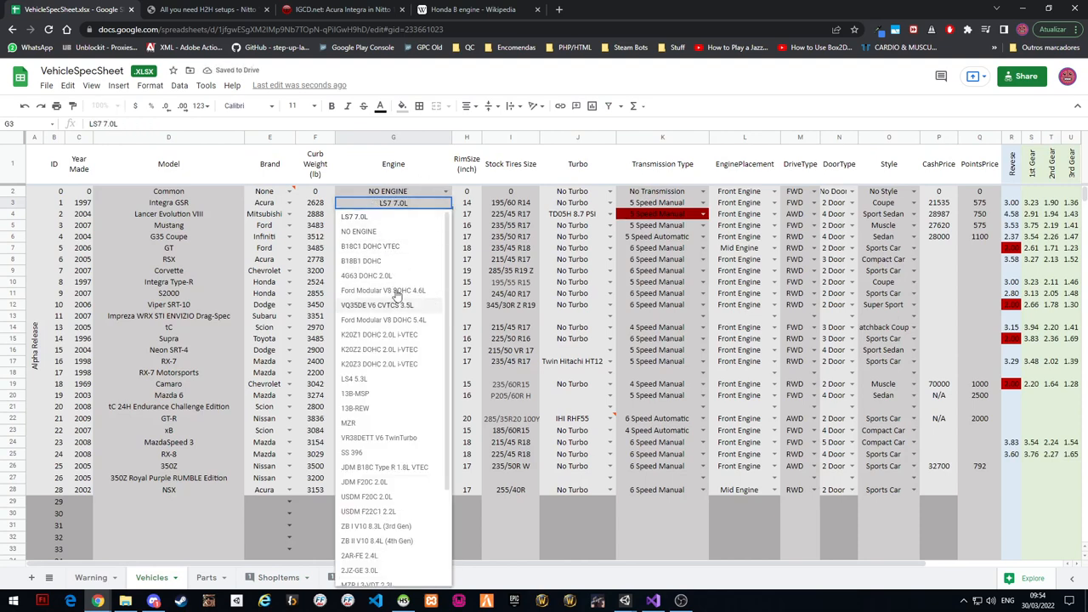
left_click(279, 577)
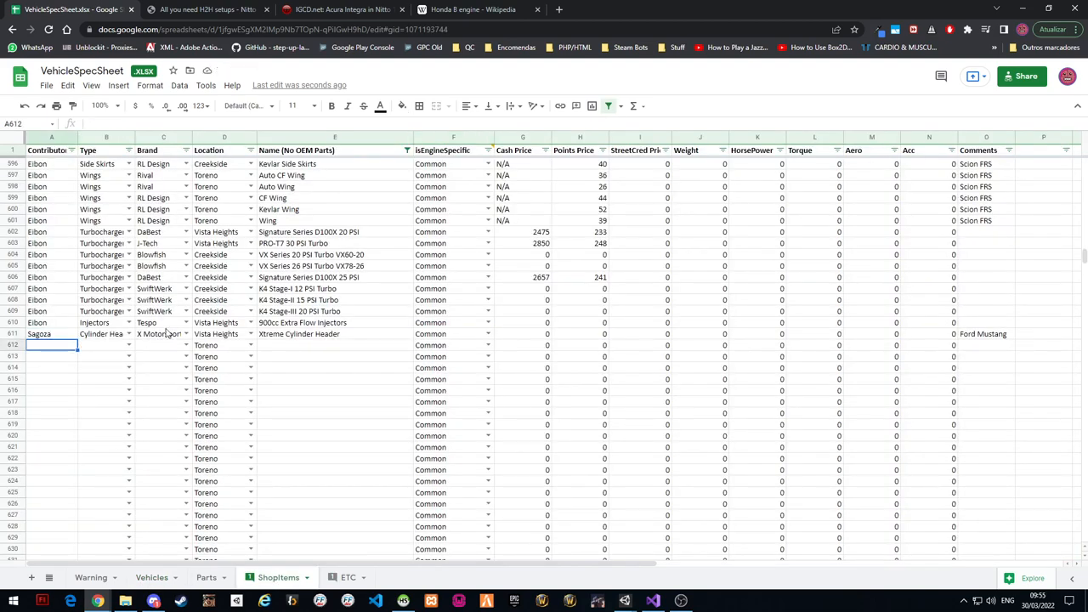
mouse_move(381, 351)
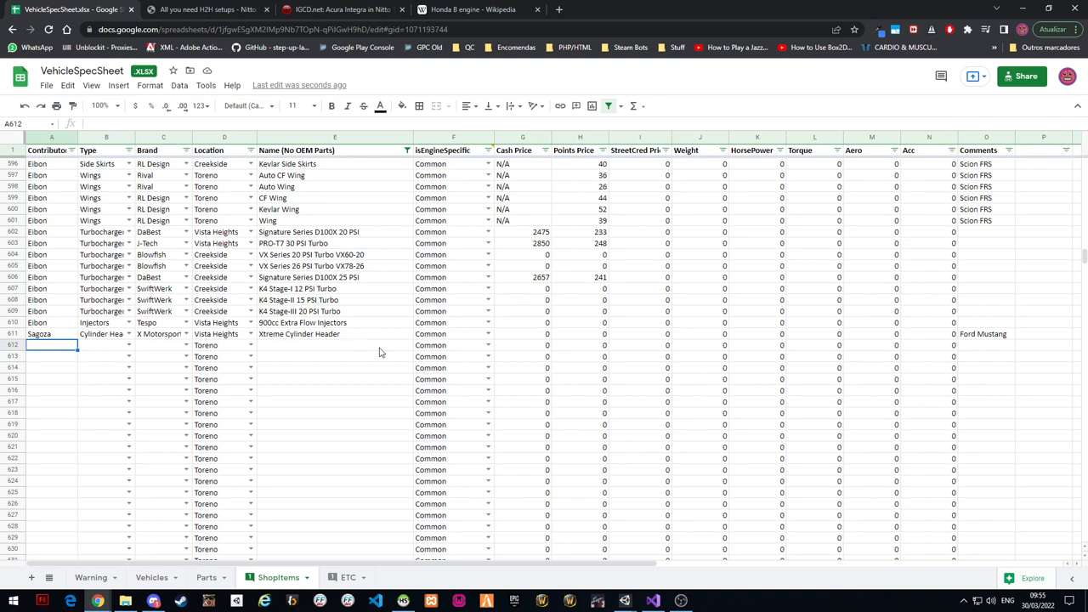
mouse_move(337, 370)
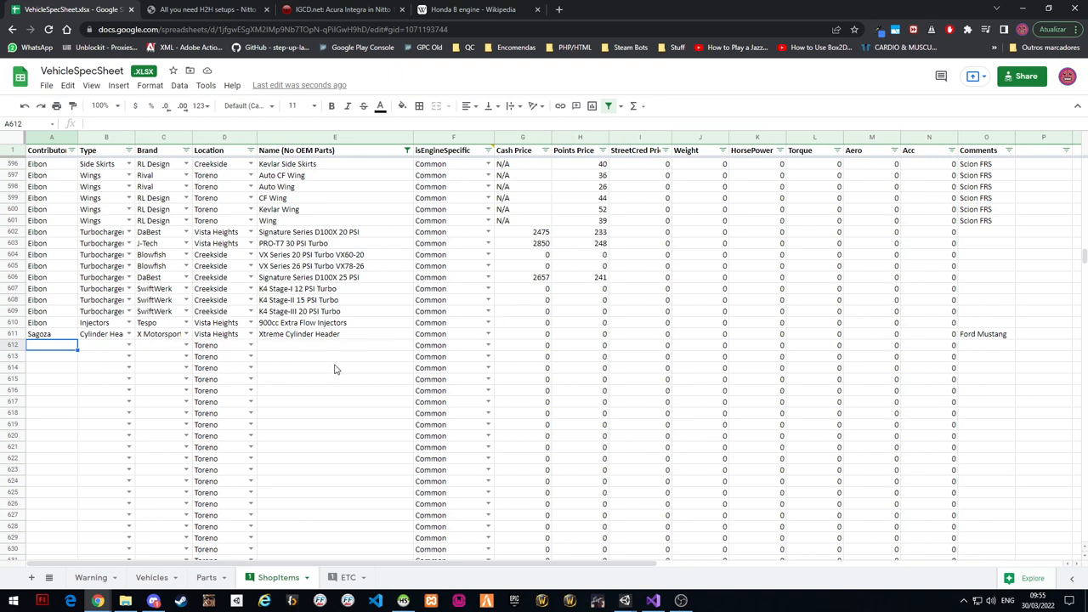
mouse_move(333, 367)
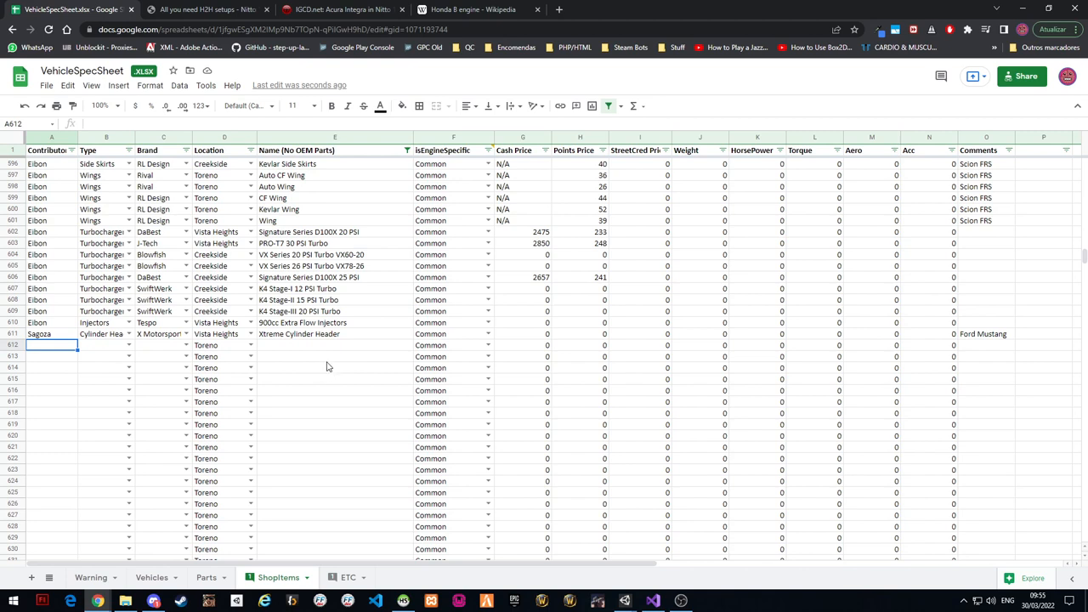
mouse_move(318, 489)
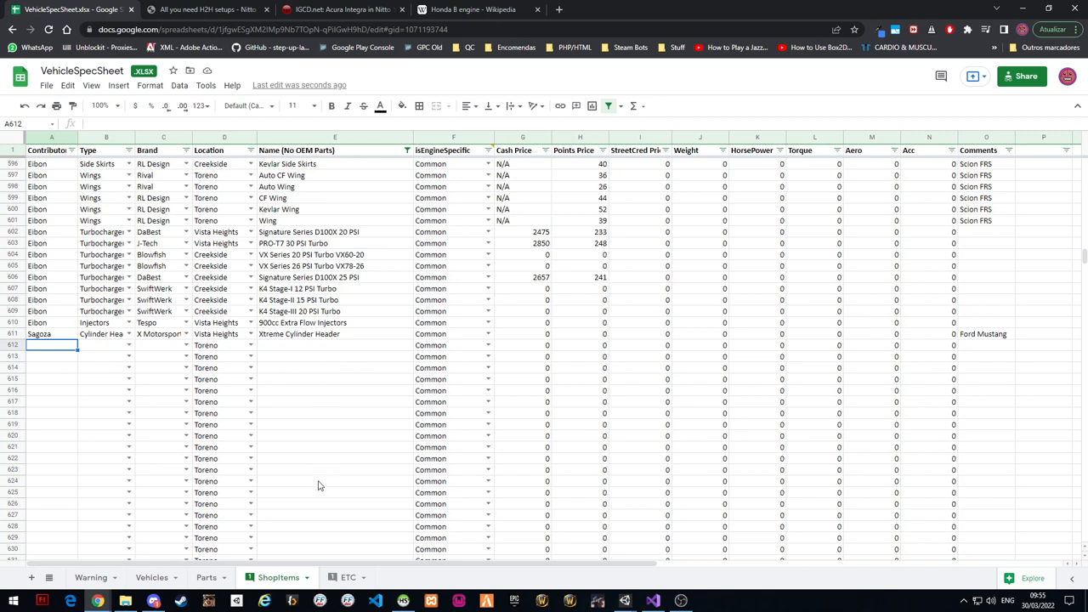
mouse_move(333, 500)
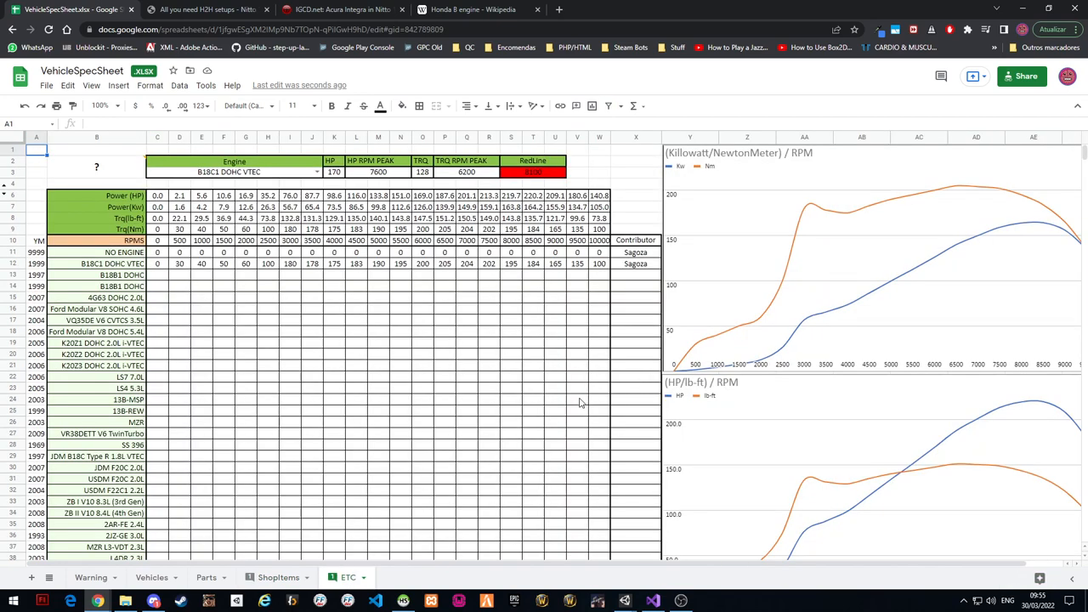
Scroll through the ETC engine list and charts and select the B18B1 DOHC row's first torque cell
scroll("down", 3)
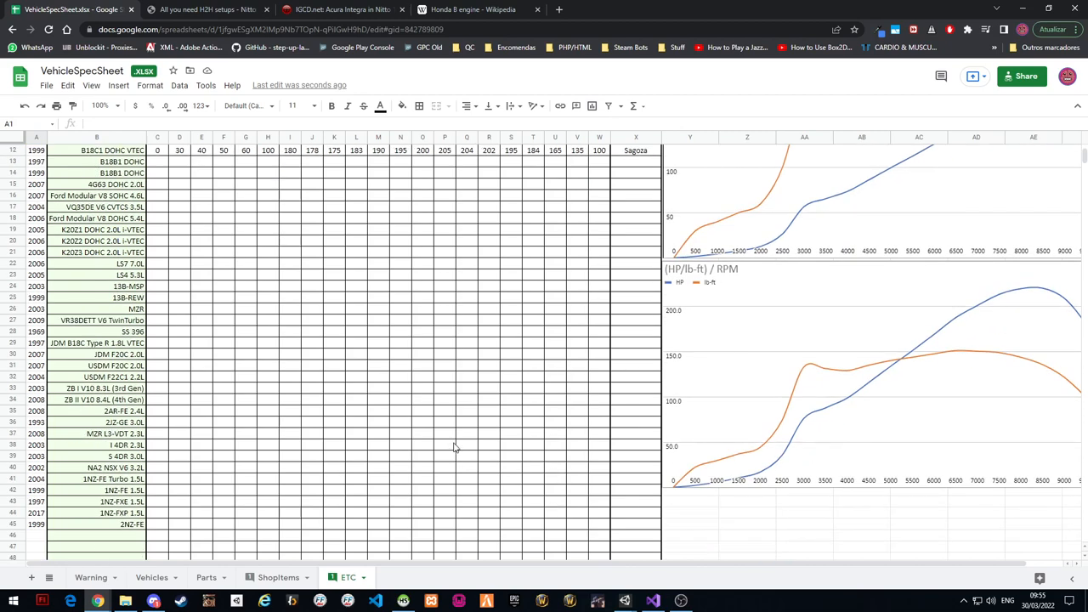
mouse_move(511, 413)
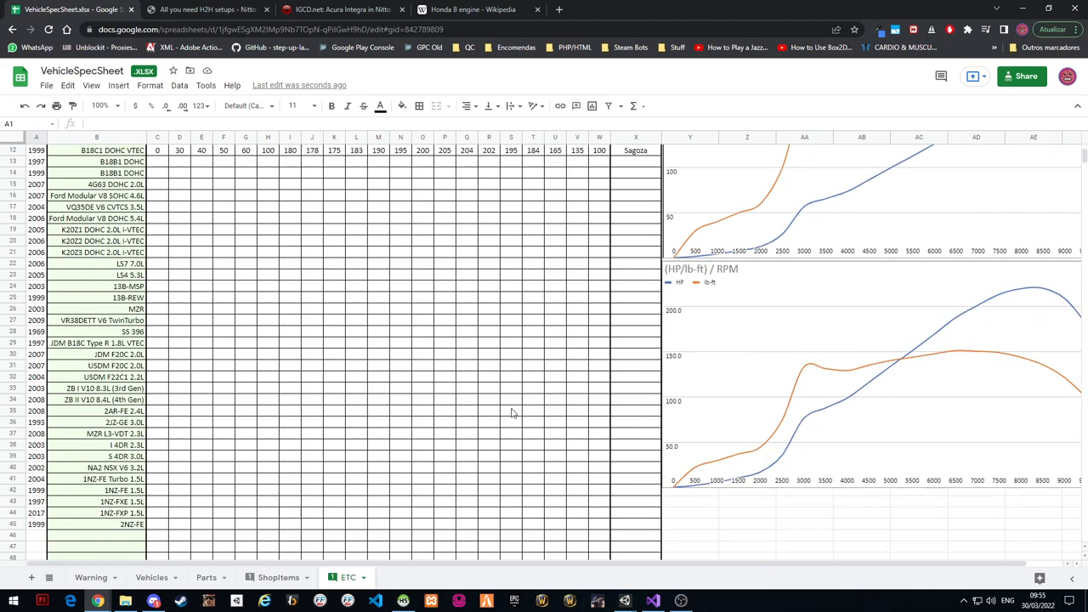
scroll("up", 3)
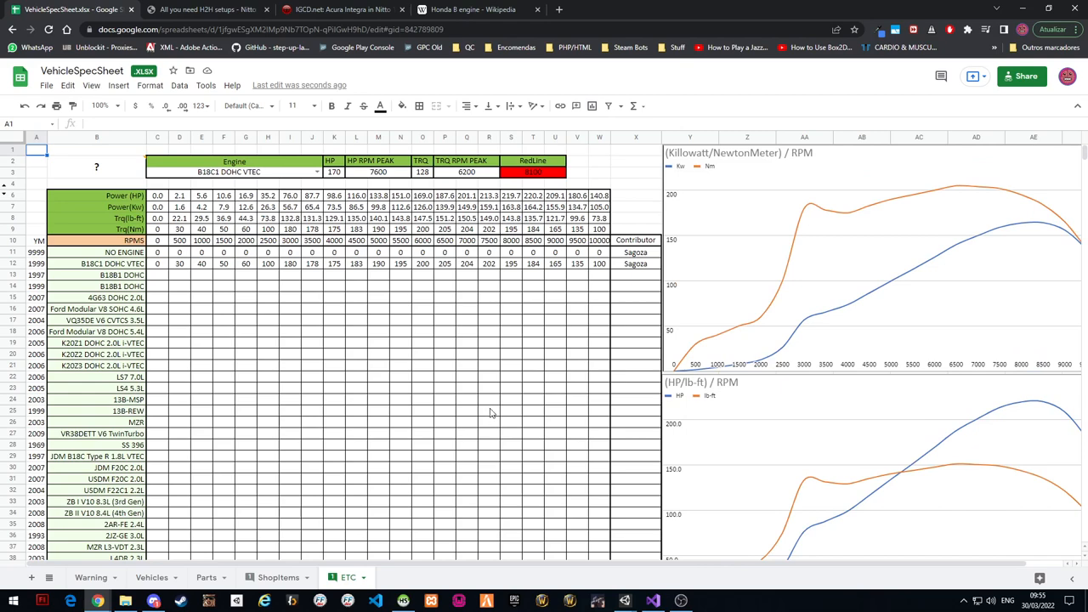
scroll("down", 3)
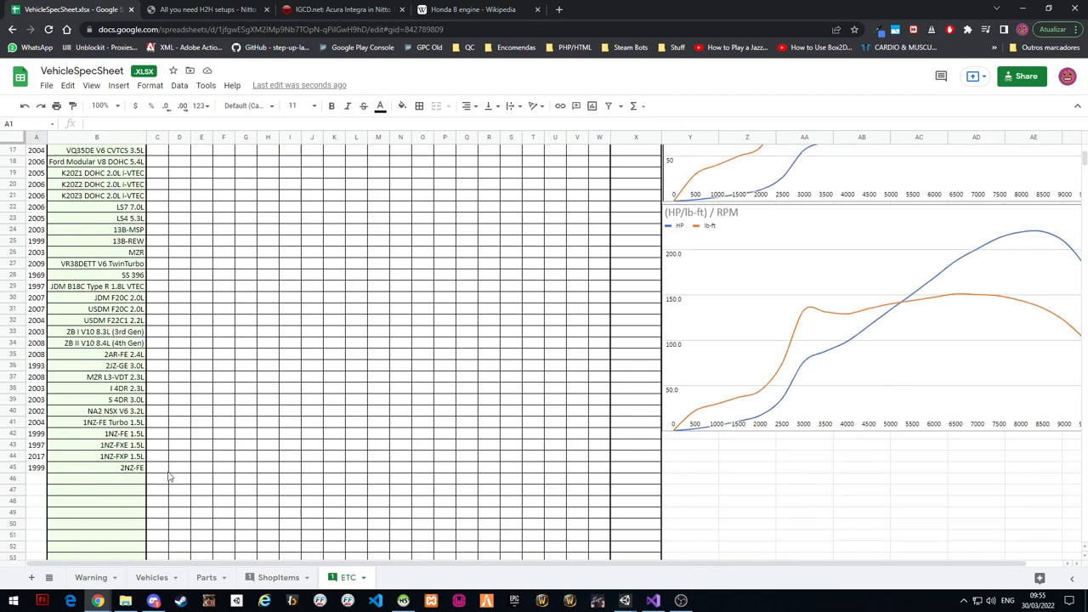
scroll("up", 3)
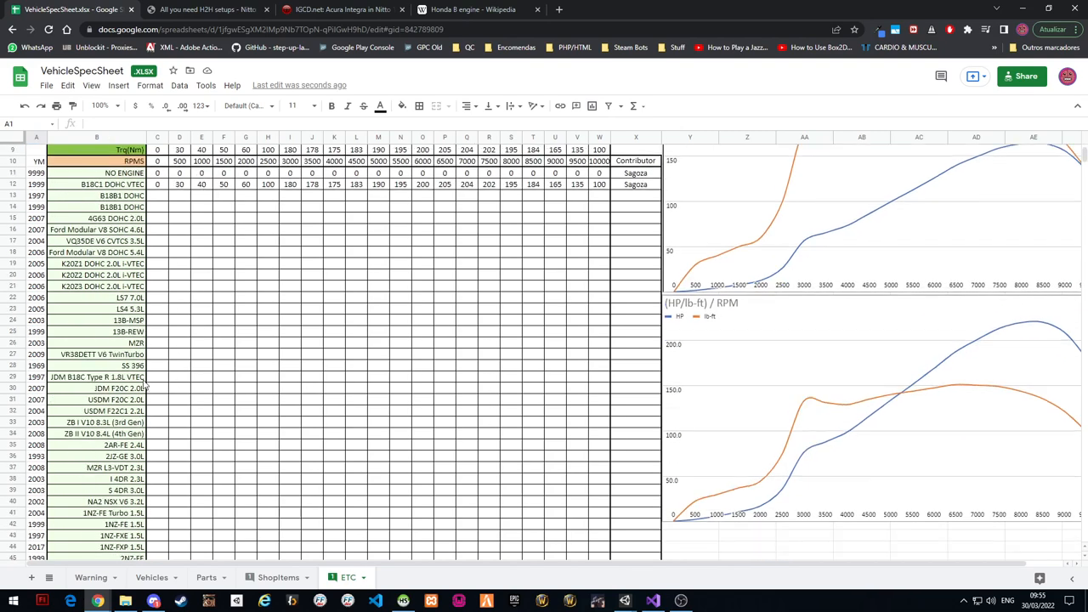
scroll("up", 3)
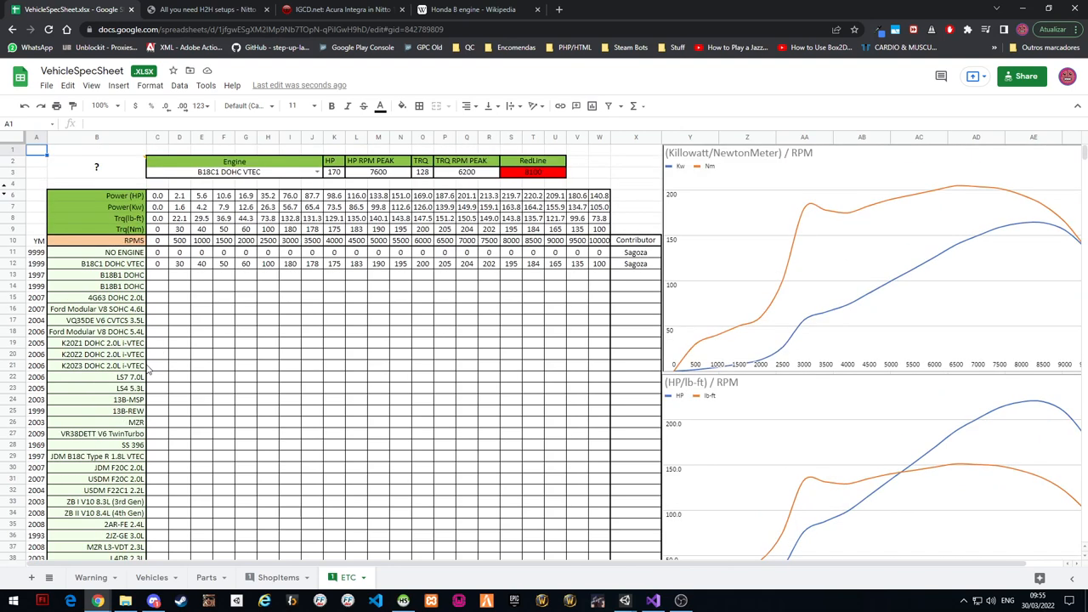
mouse_move(170, 296)
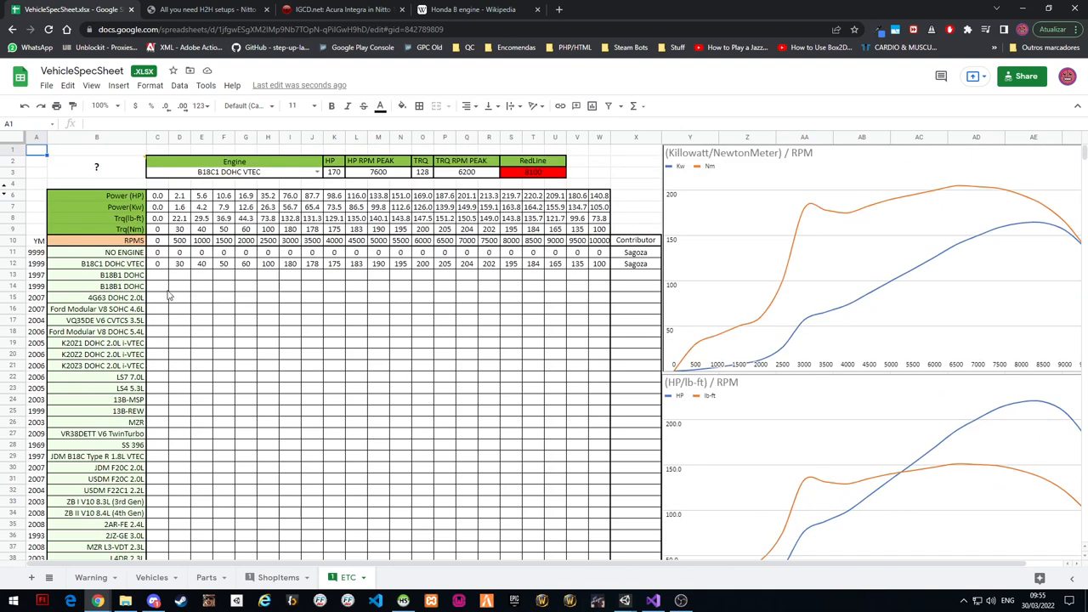
left_click(157, 275)
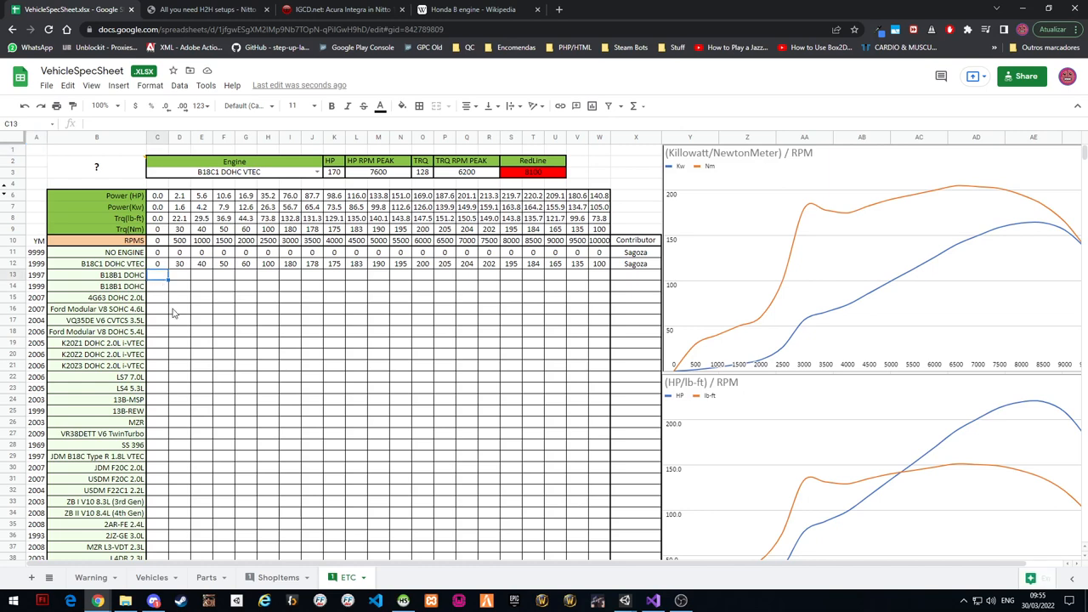
mouse_move(258, 332)
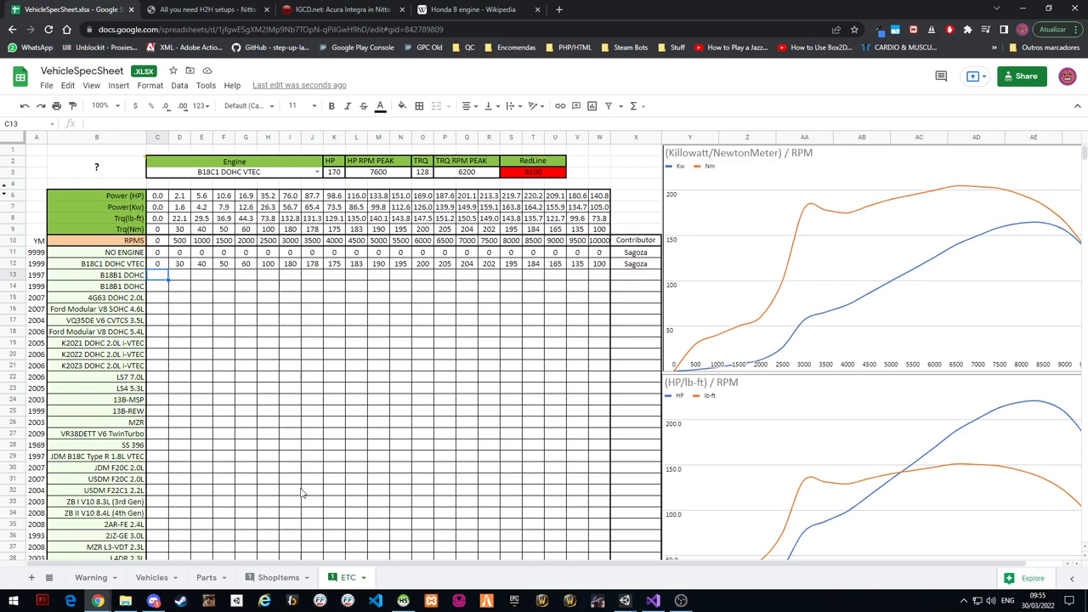
mouse_move(306, 323)
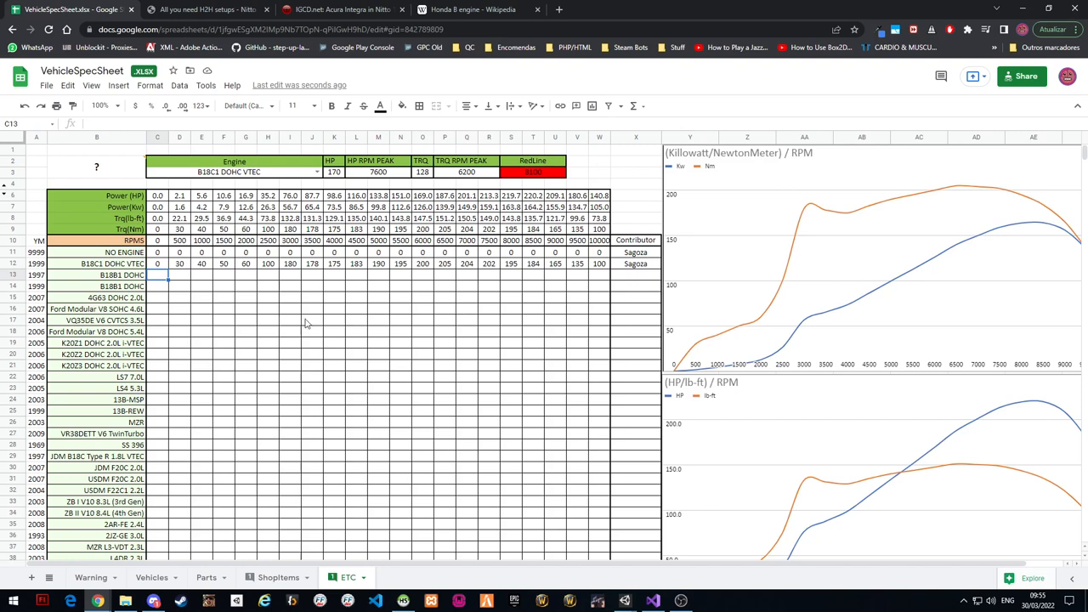
mouse_move(560, 359)
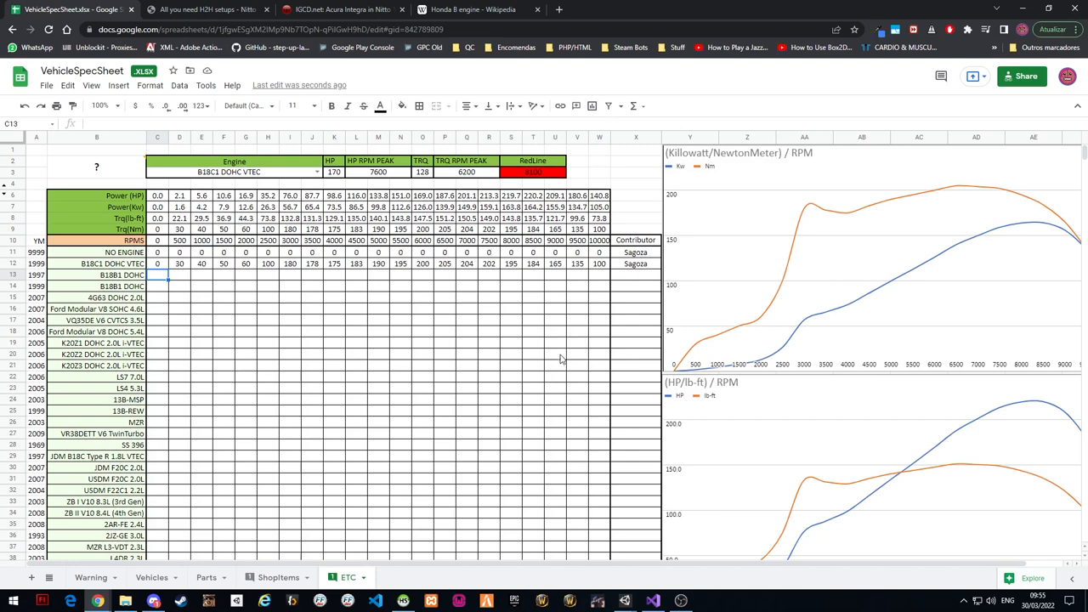
mouse_move(520, 356)
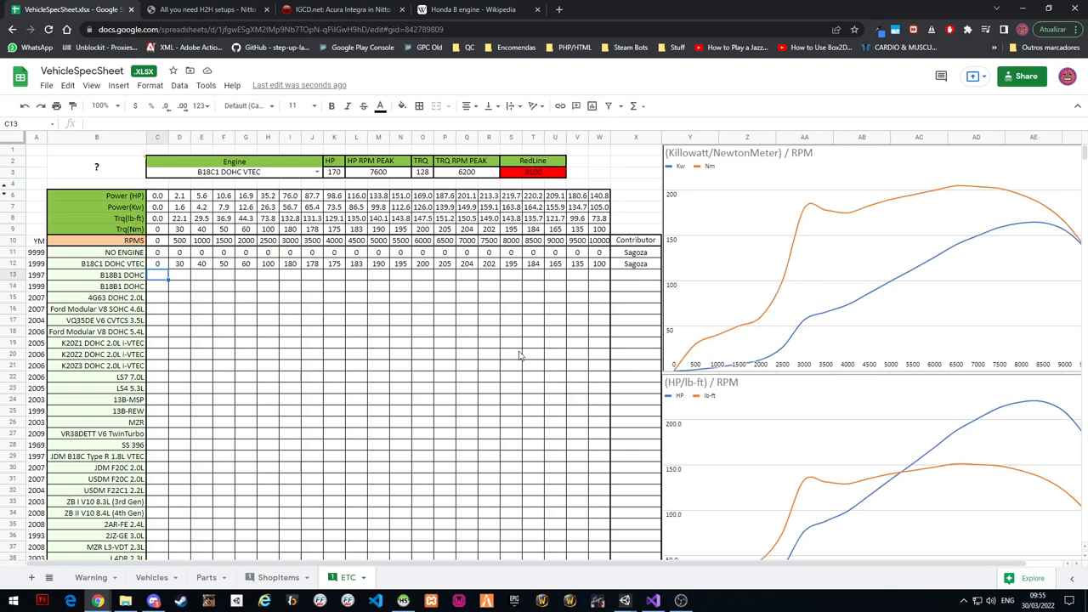
mouse_move(293, 315)
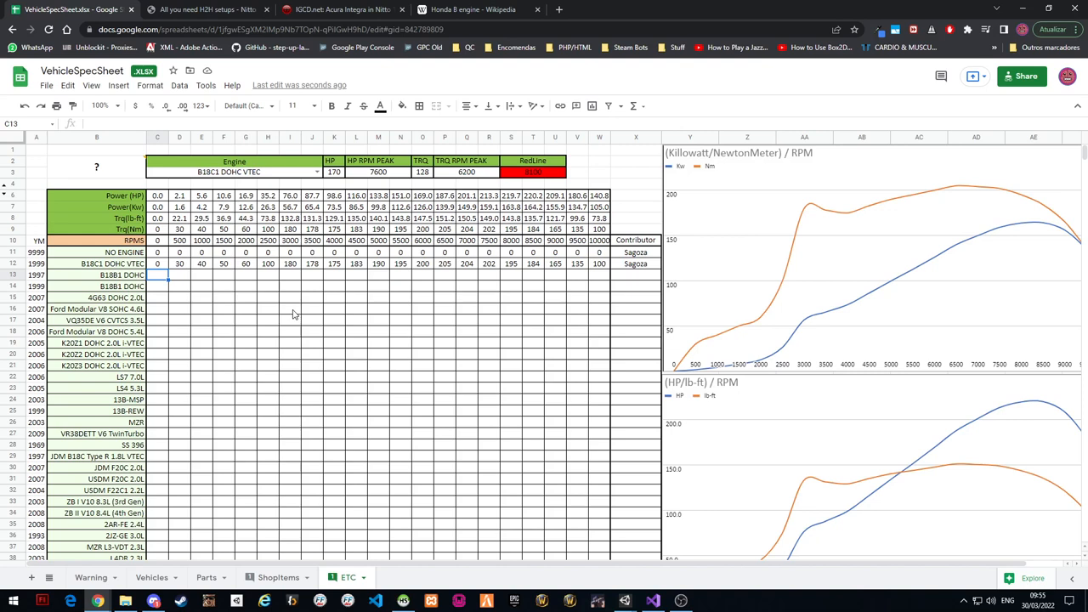
mouse_move(308, 304)
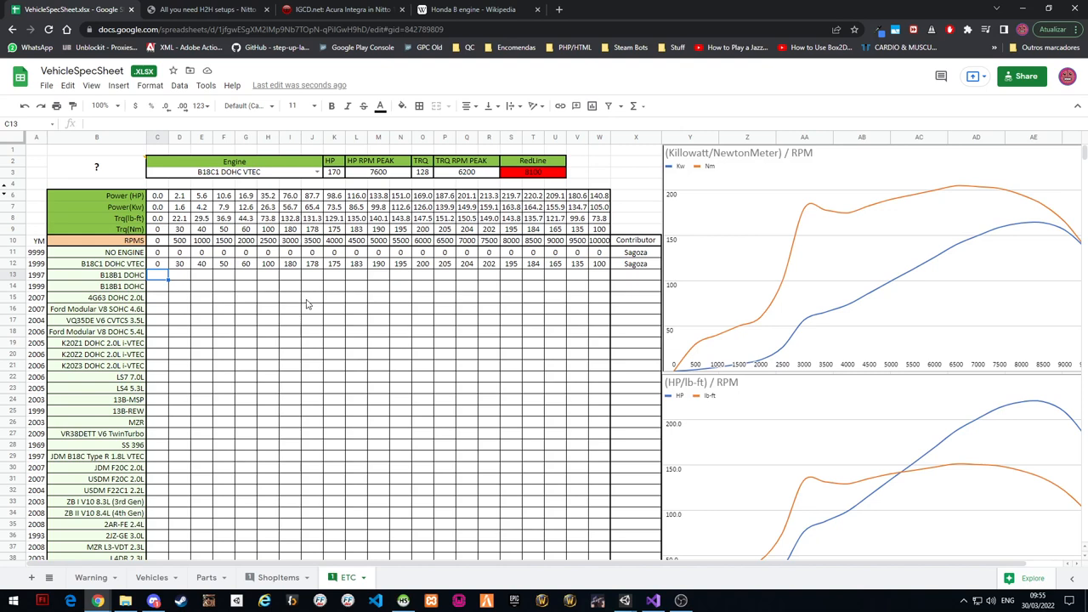
mouse_move(195, 272)
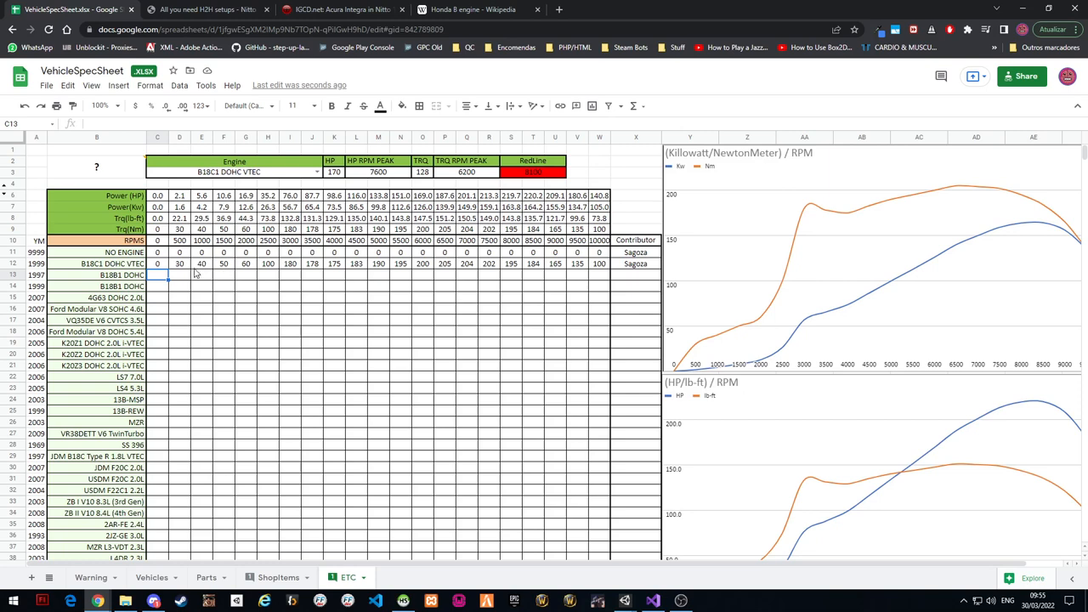
left_click(95, 275)
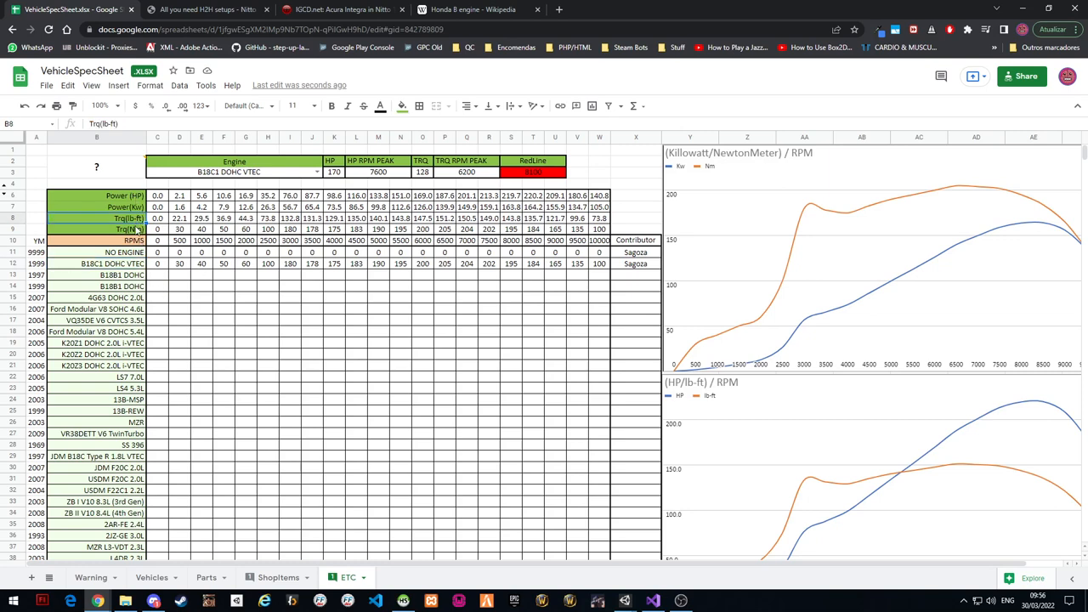
left_click(156, 275)
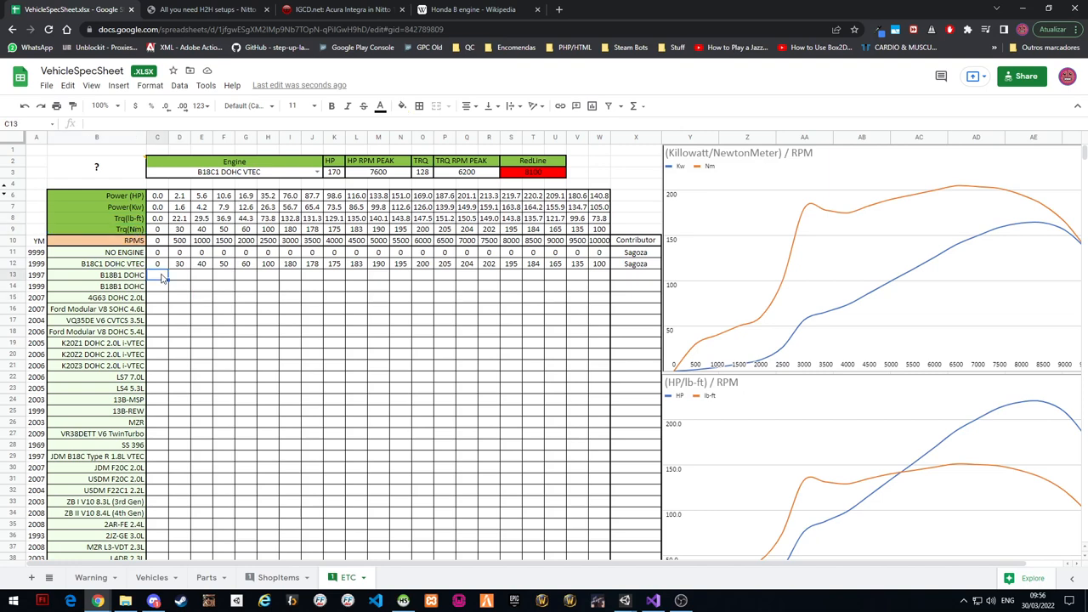
left_click(95, 264)
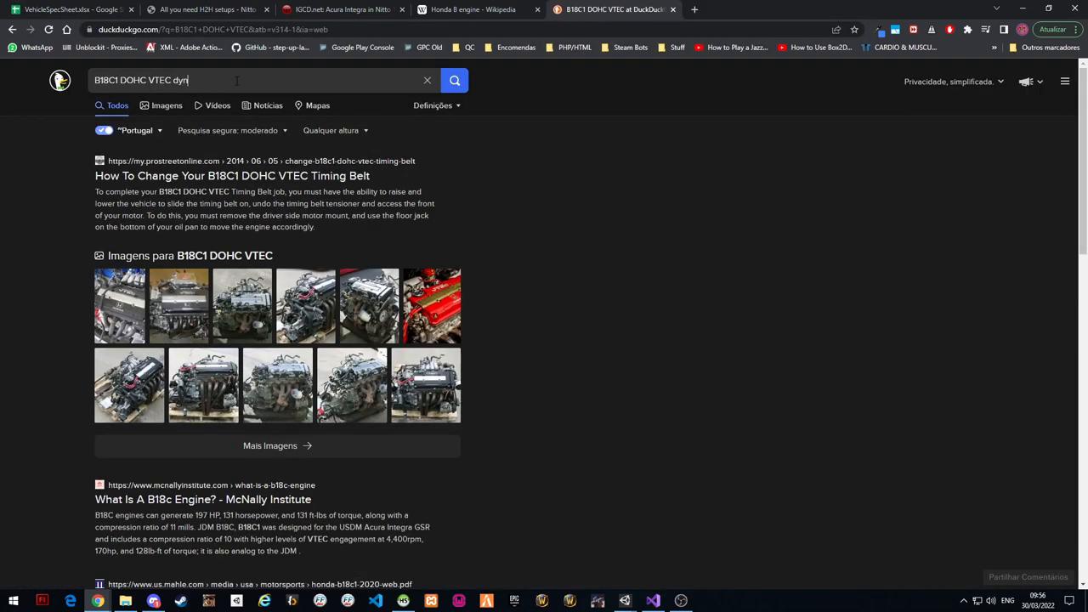
Browse DuckDuckGo image results for B18C1 DOHC VTEC dyno graphs, enlarging several charts
key("Return")
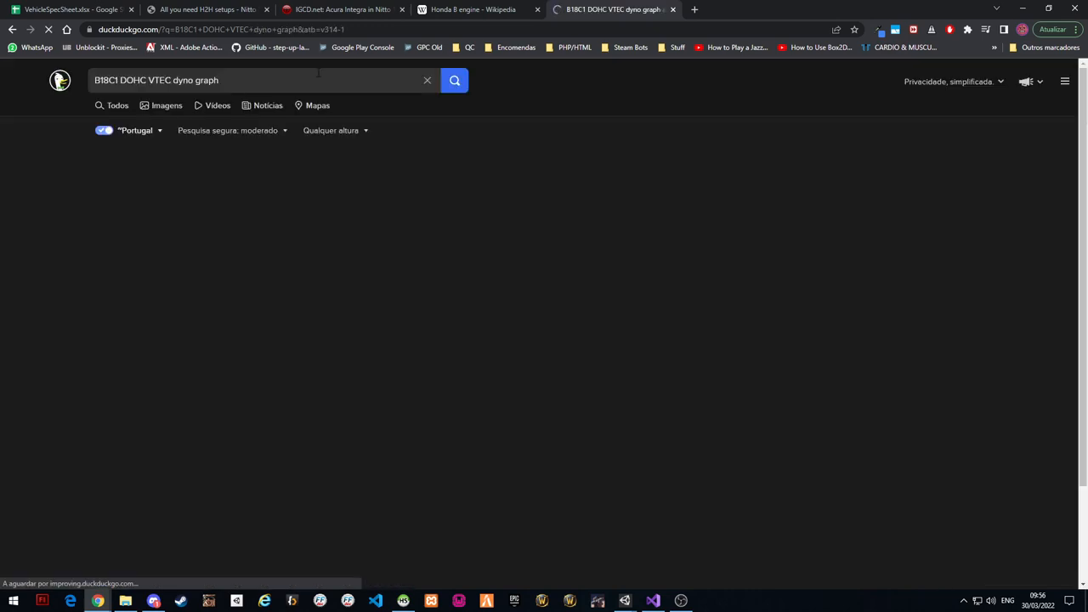
left_click(166, 105)
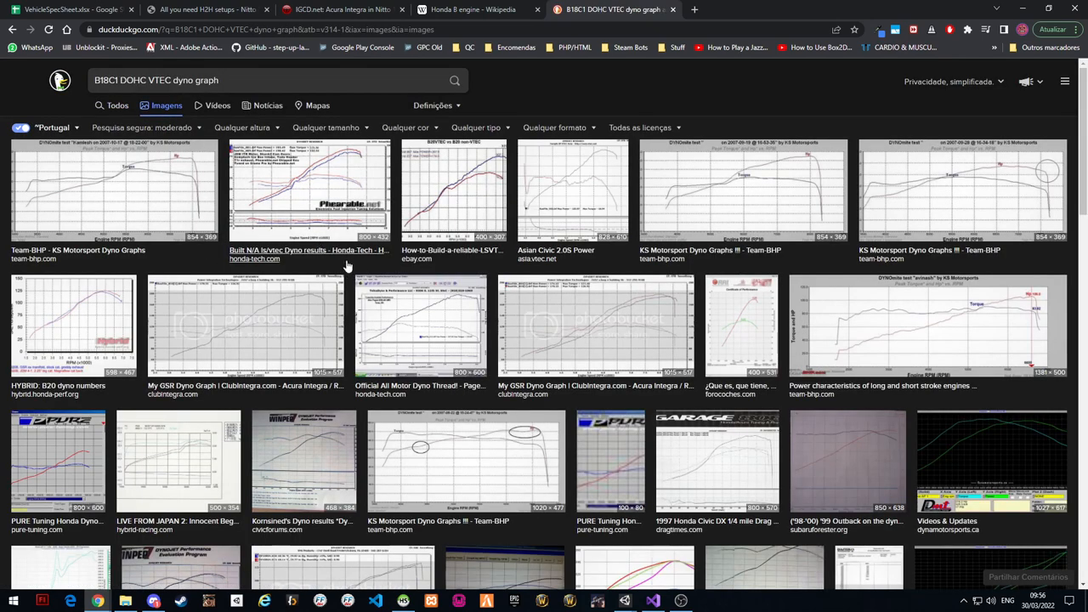
left_click(309, 190)
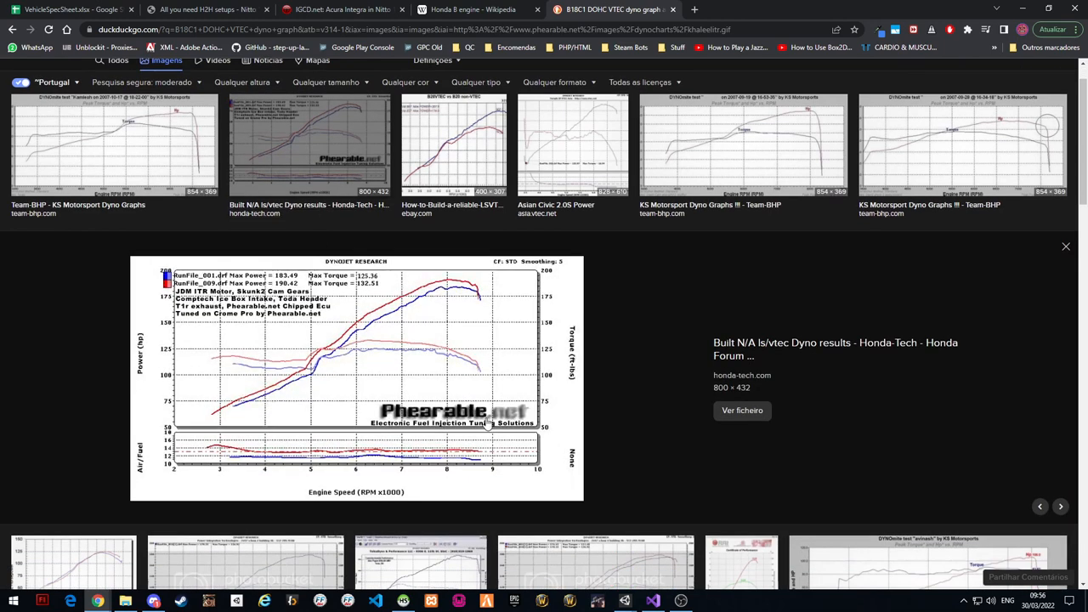
left_click(112, 144)
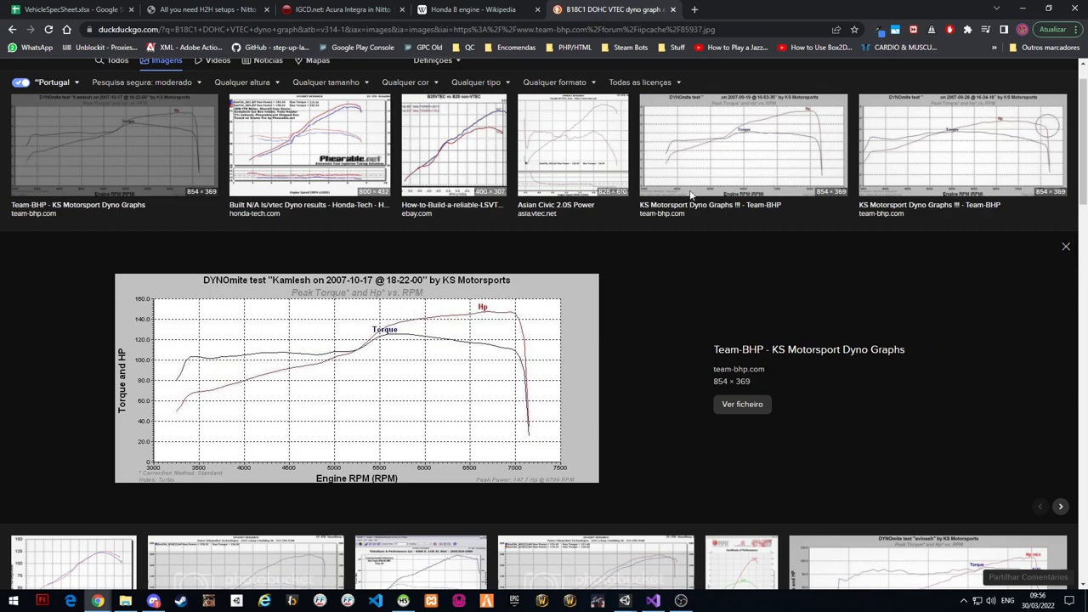
mouse_move(710, 208)
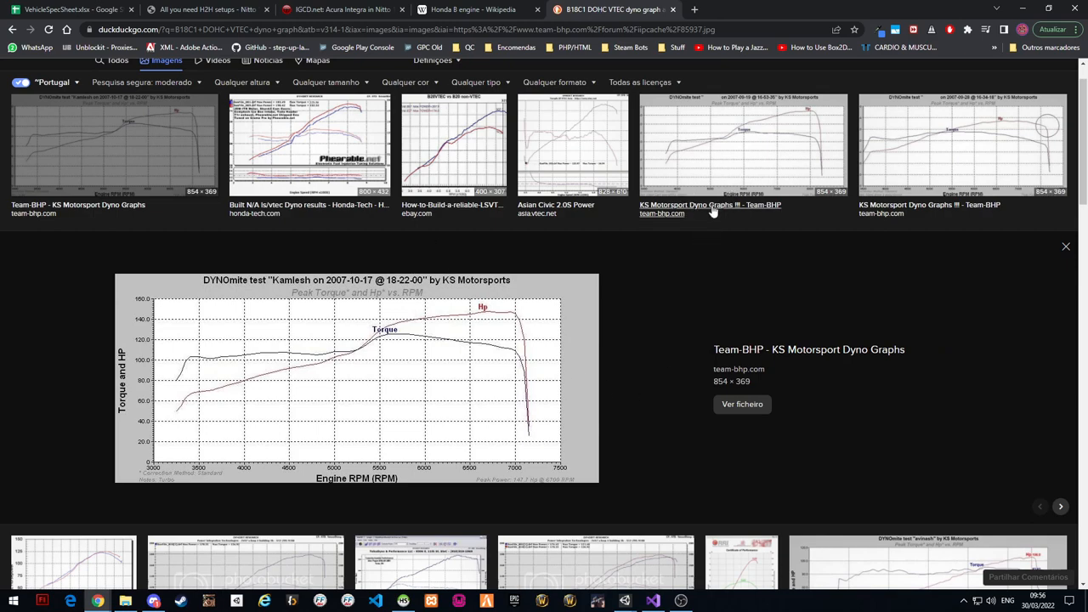
scroll("down", 3)
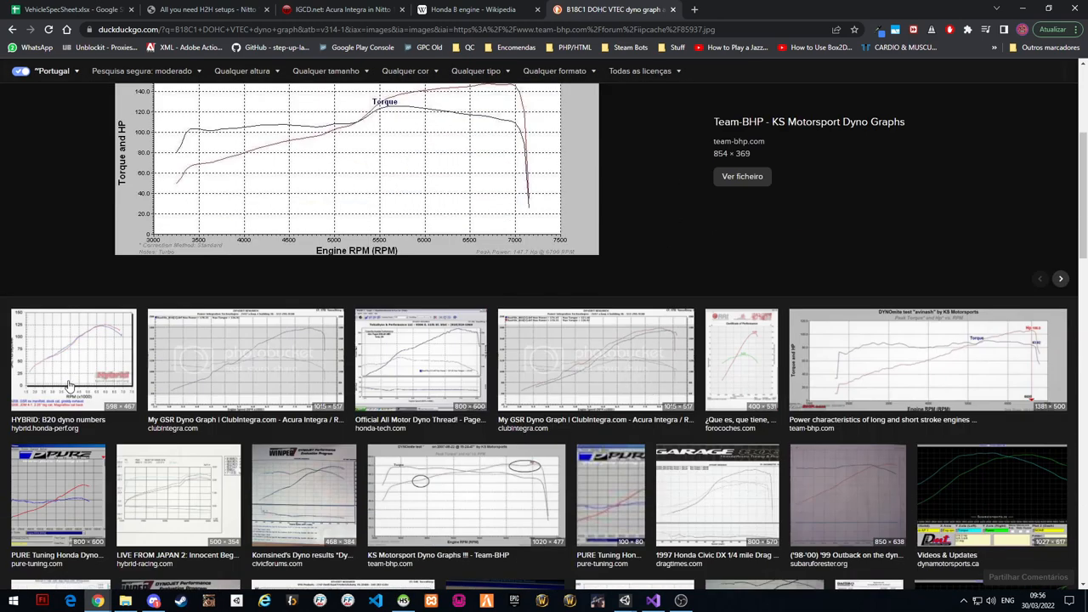
left_click(71, 357)
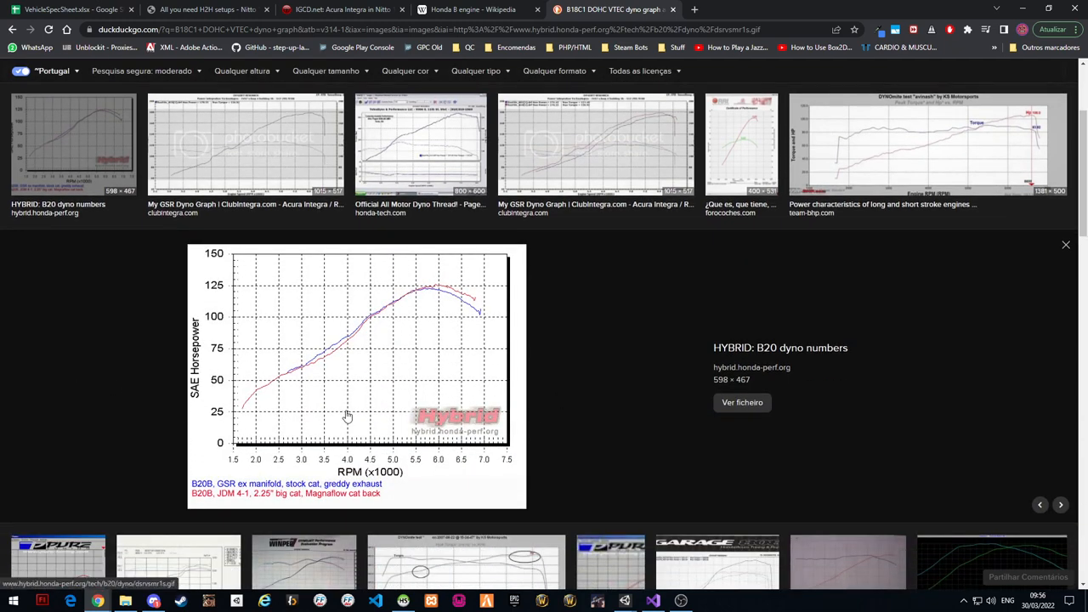
mouse_move(200, 499)
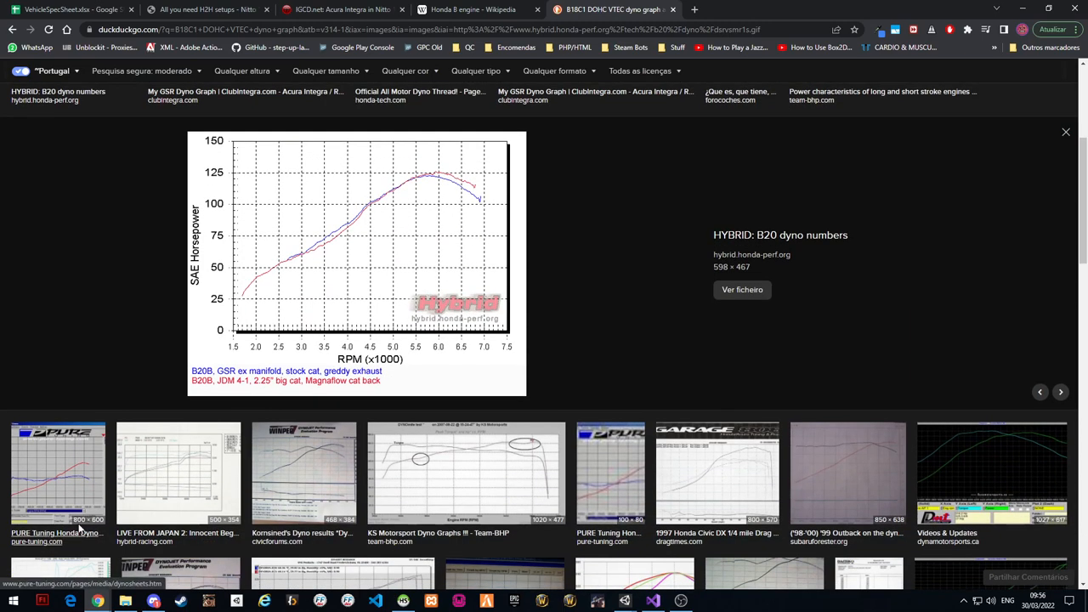
scroll("down", 3)
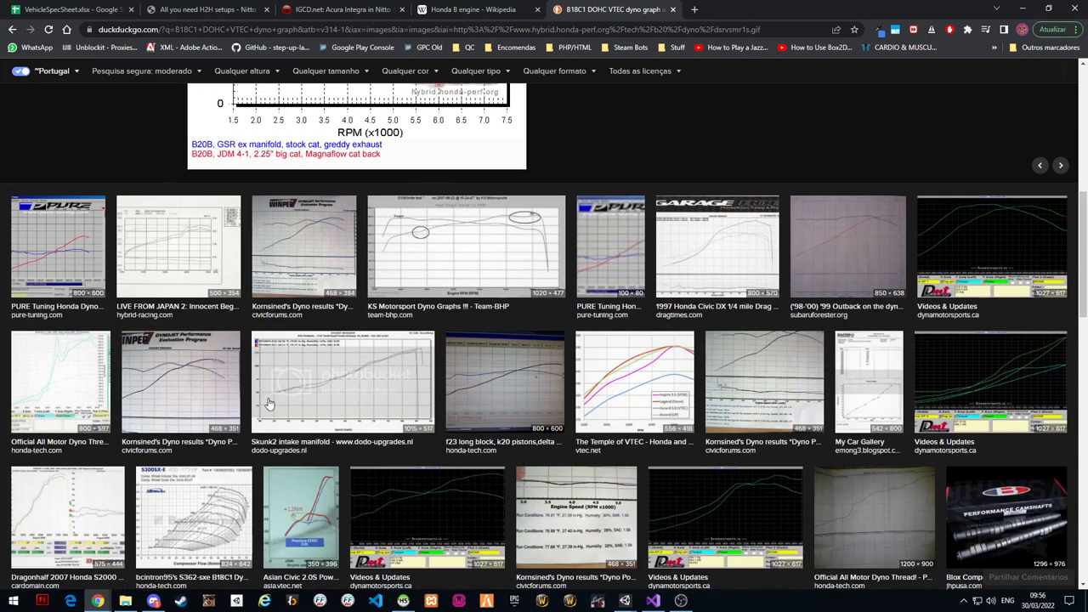
scroll("down", 3)
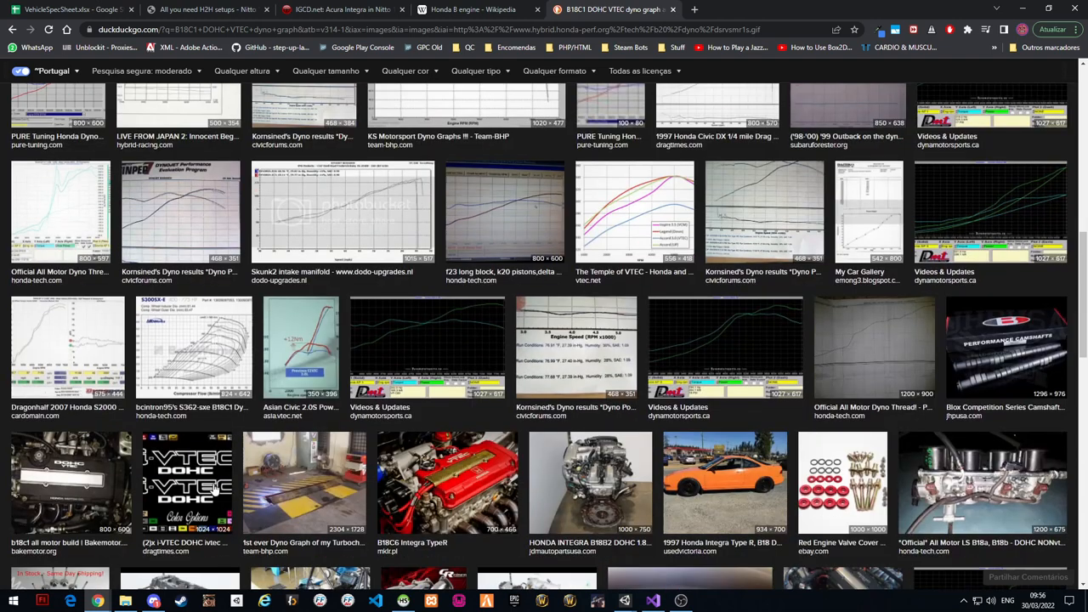
left_click(67, 346)
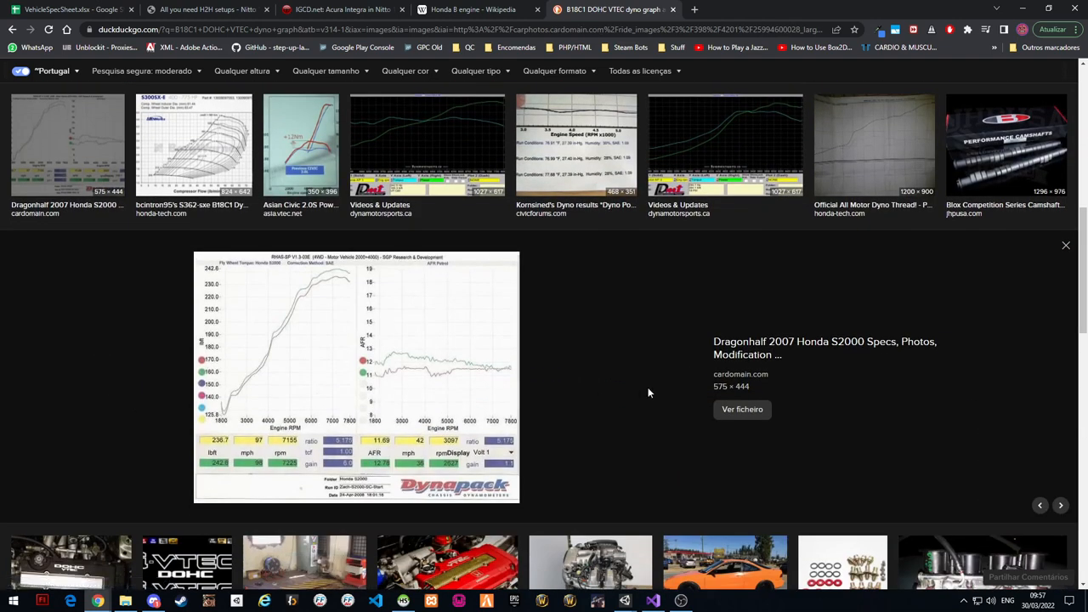
mouse_move(629, 404)
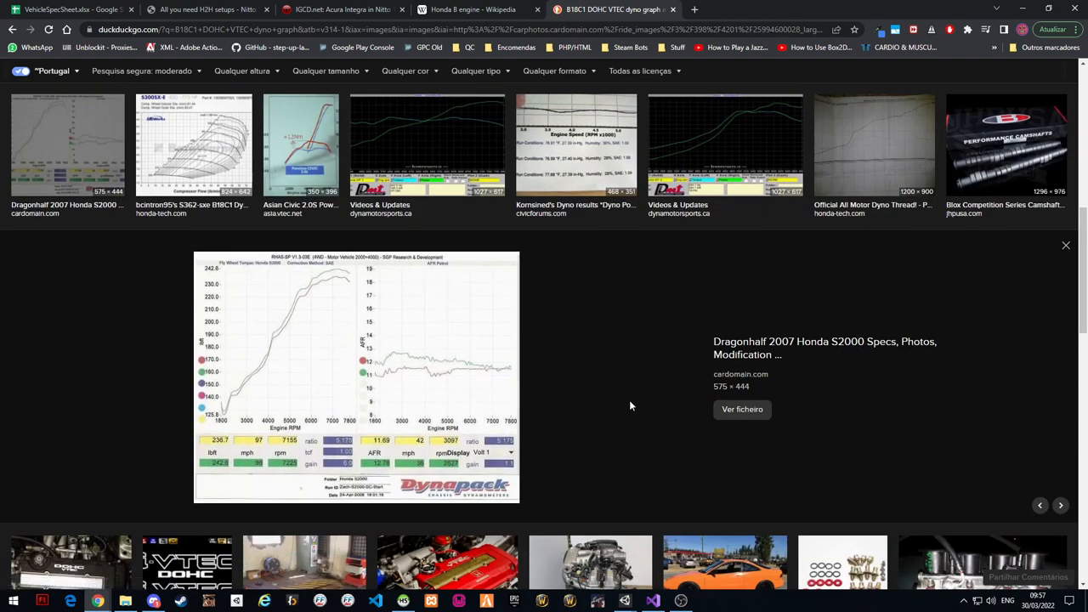
mouse_move(269, 387)
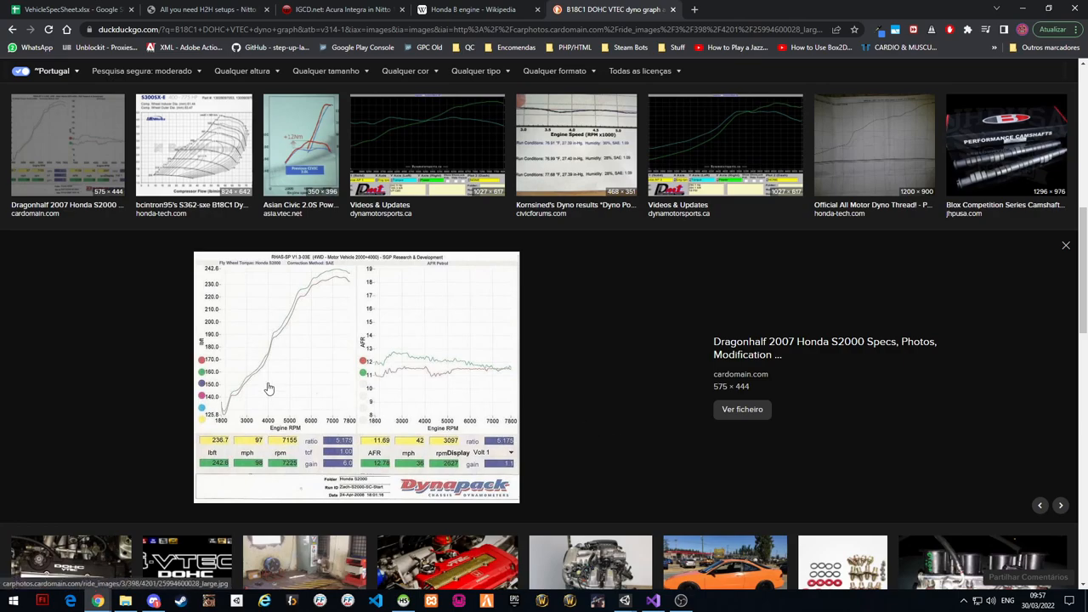
Search 'lb-ft to nm' in a new tab to reach a foot-pound to newton-metre converter
left_click(1064, 245)
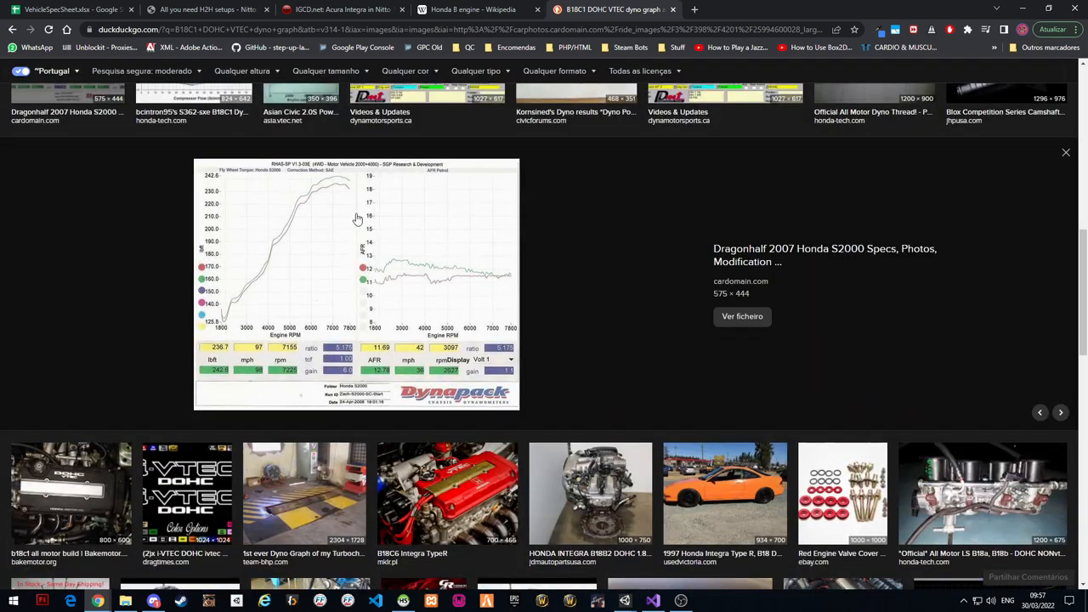
mouse_move(353, 297)
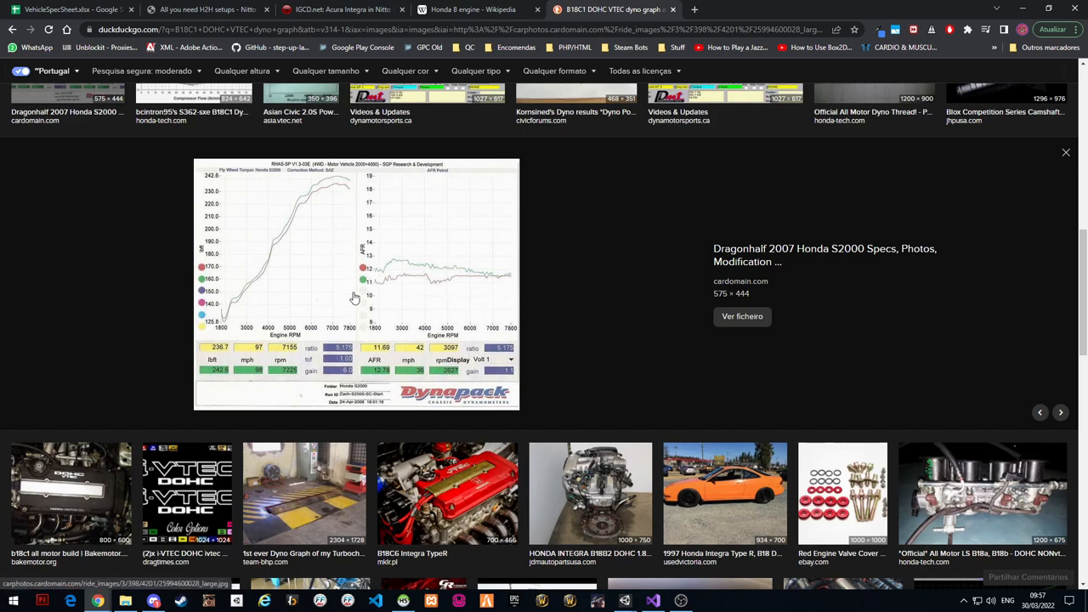
mouse_move(224, 292)
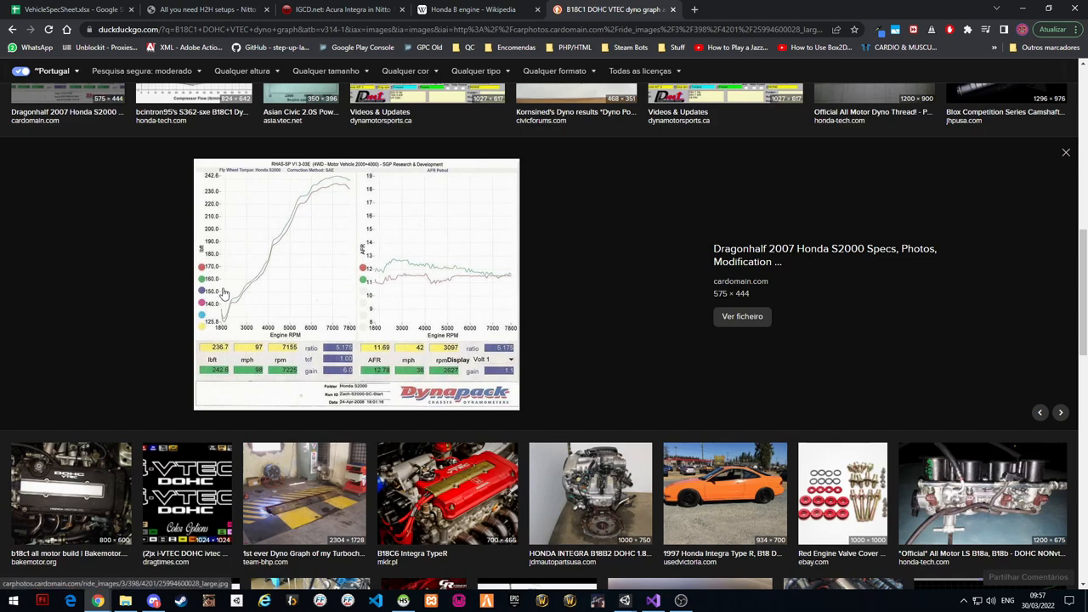
mouse_move(705, 14)
type("lb")
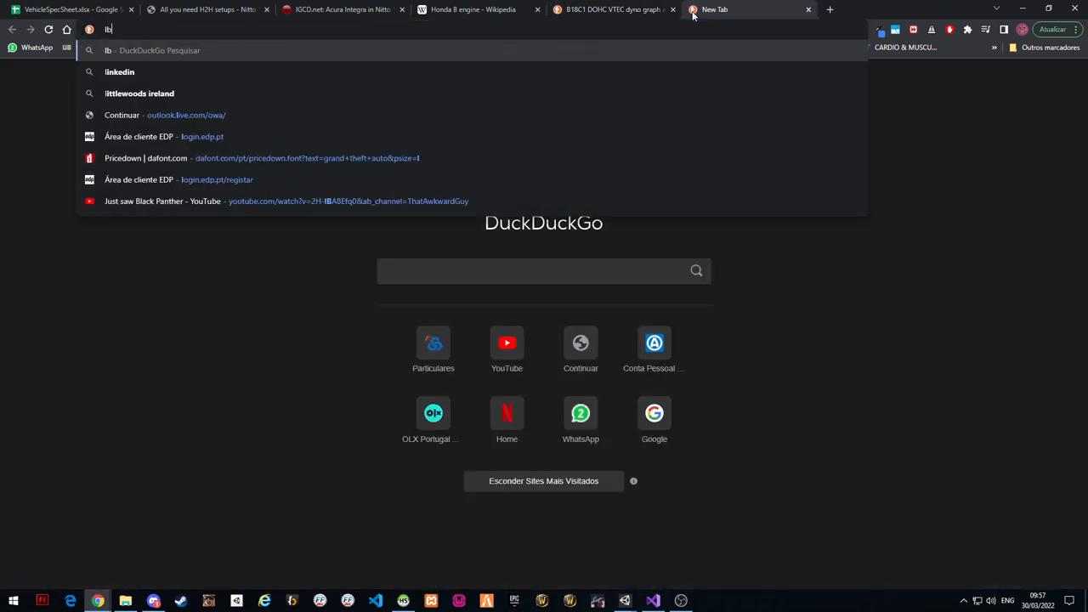
type("-ft to n")
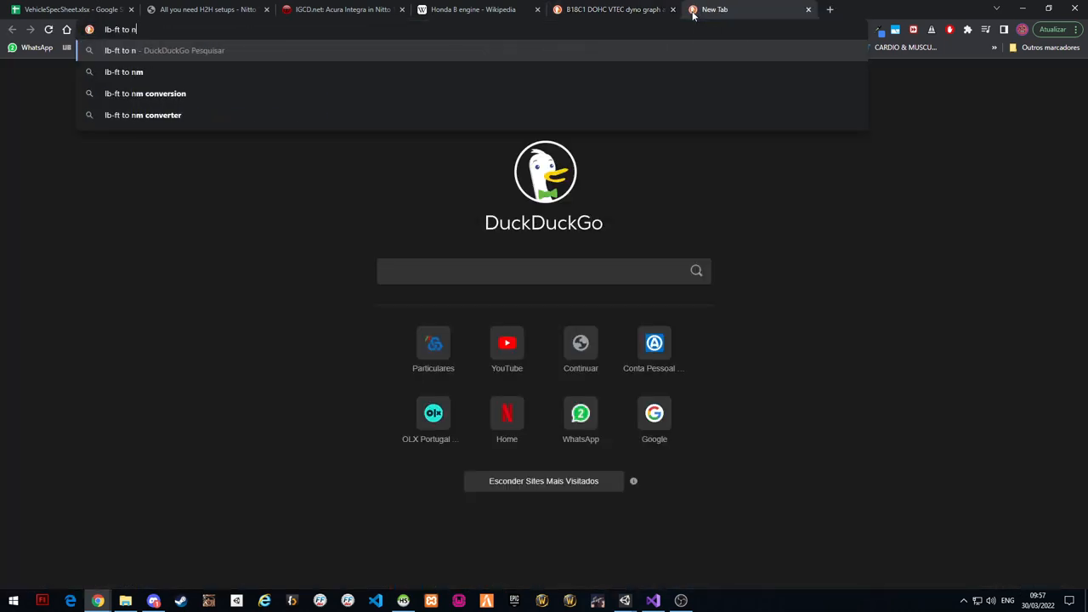
key("Return")
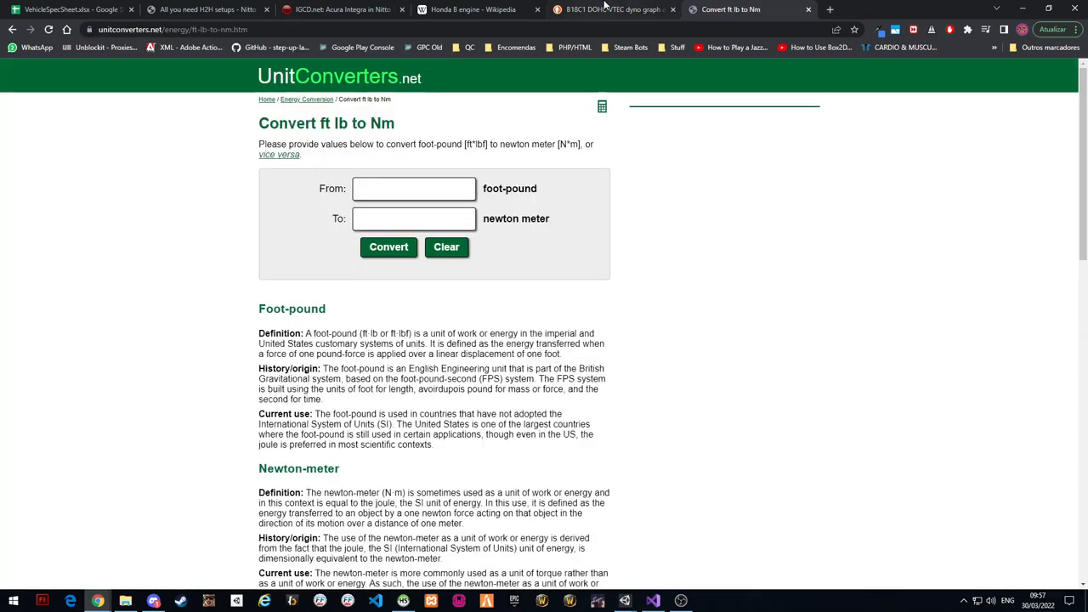
left_click(611, 10)
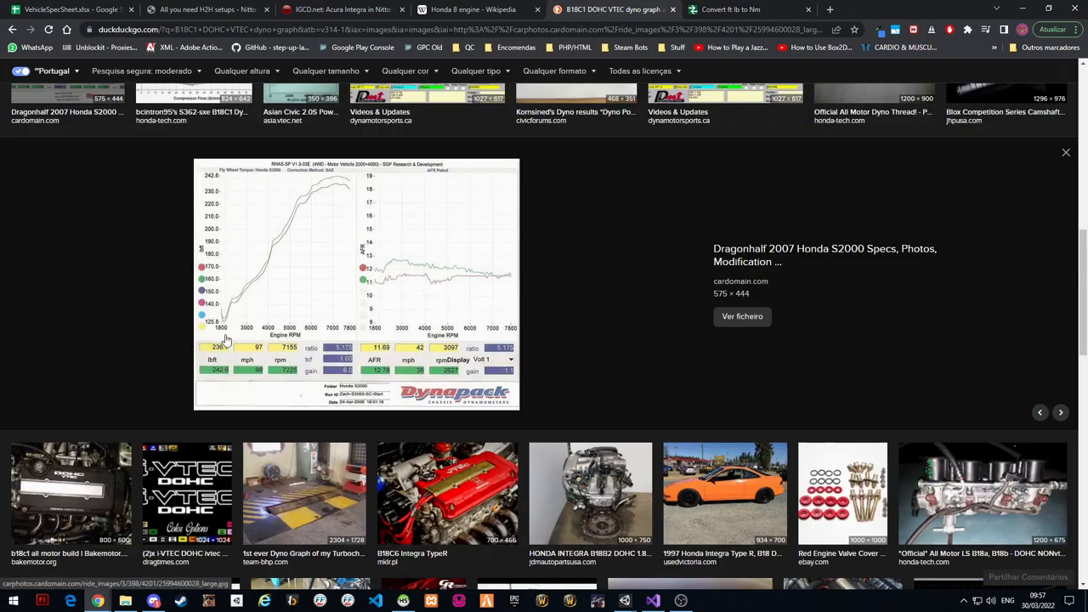
mouse_move(241, 294)
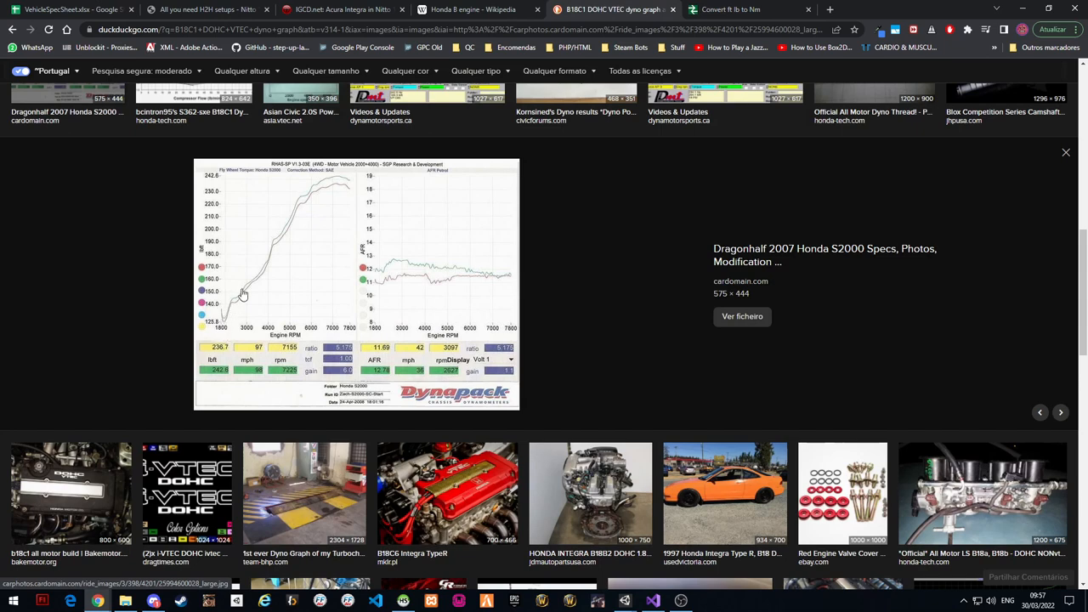
mouse_move(225, 343)
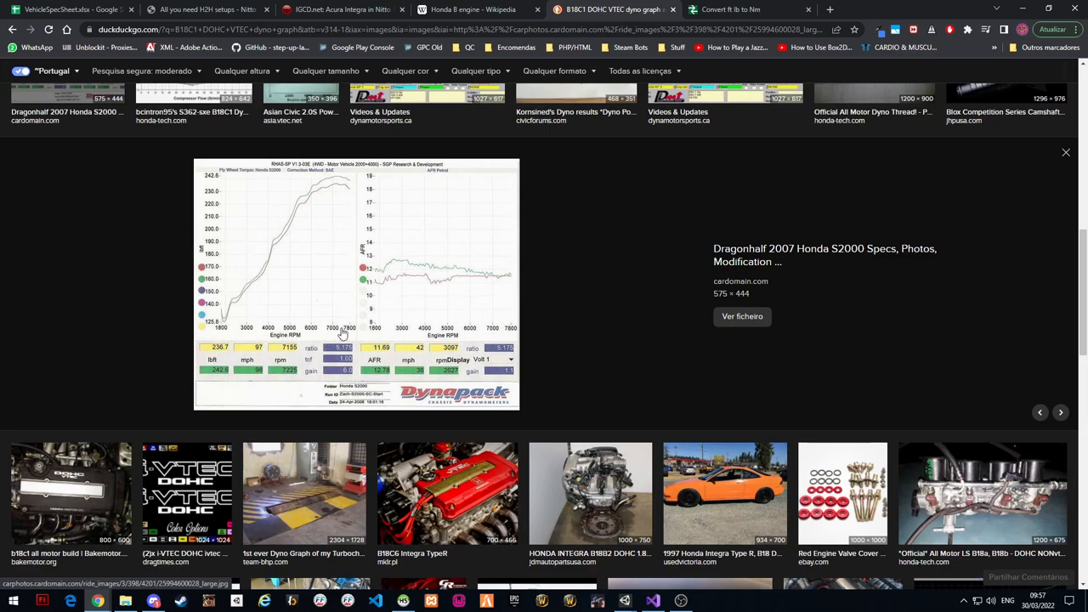
mouse_move(238, 267)
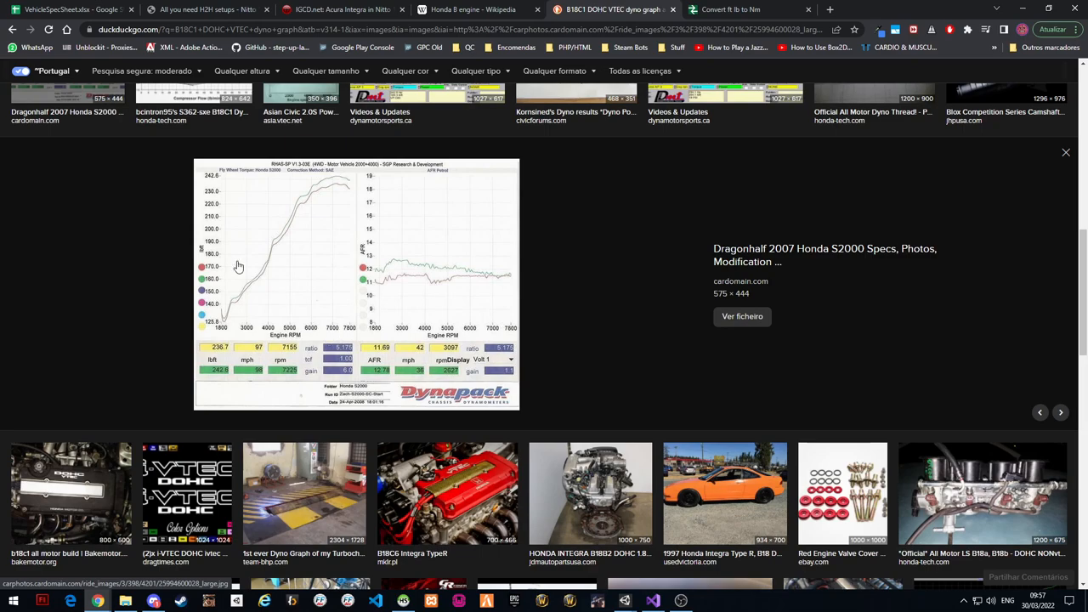
left_click(1065, 151)
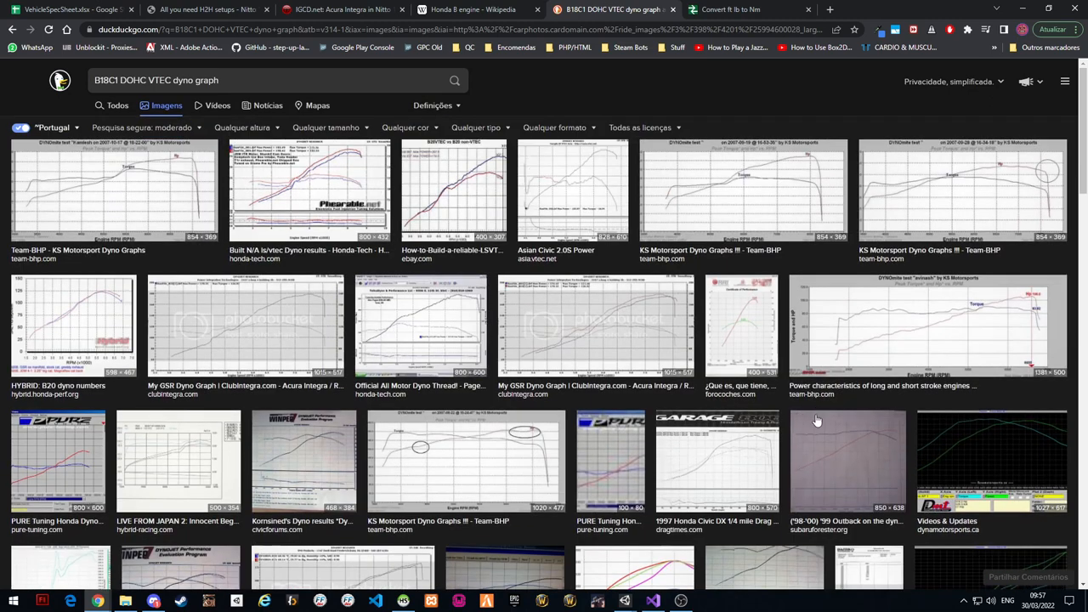
mouse_move(210, 365)
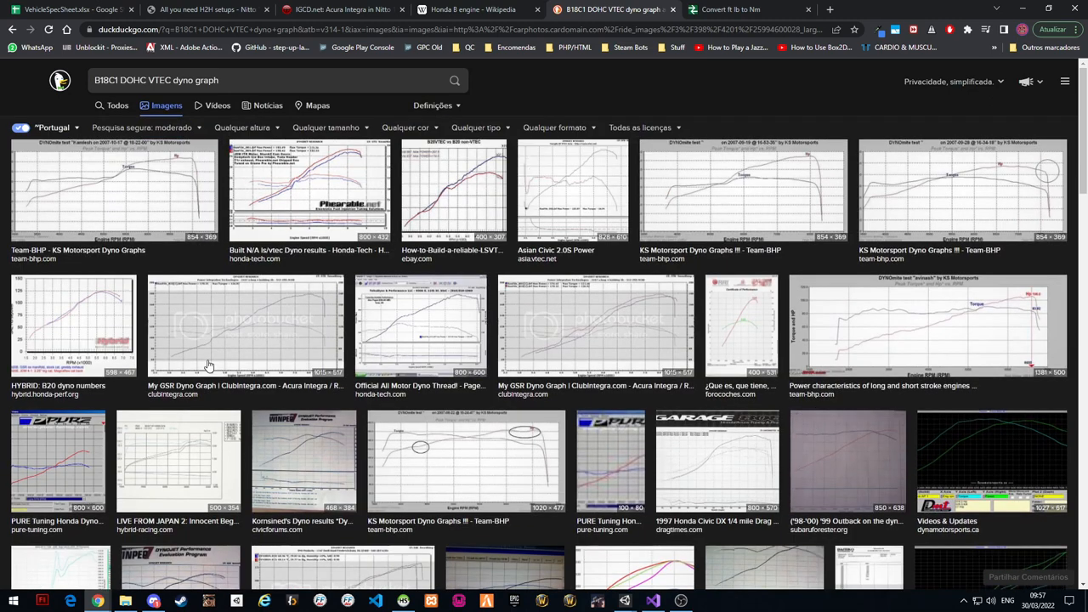
mouse_move(357, 139)
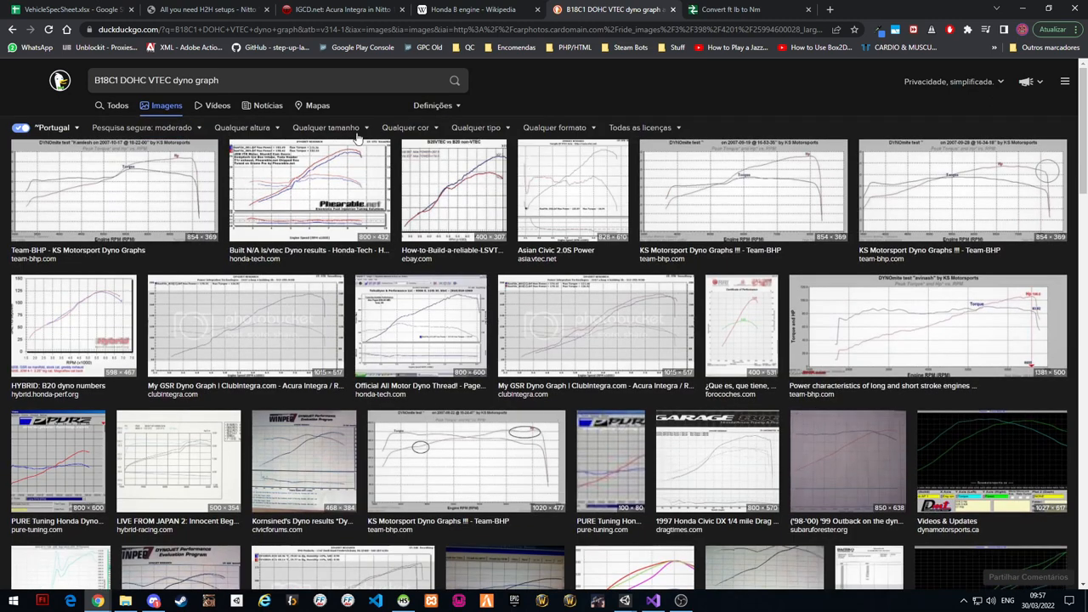
Check the IGCD Acura Integra page and the B20 dyno chart, then return to the VehicleSpecSheet spreadsheet
left_click(340, 10)
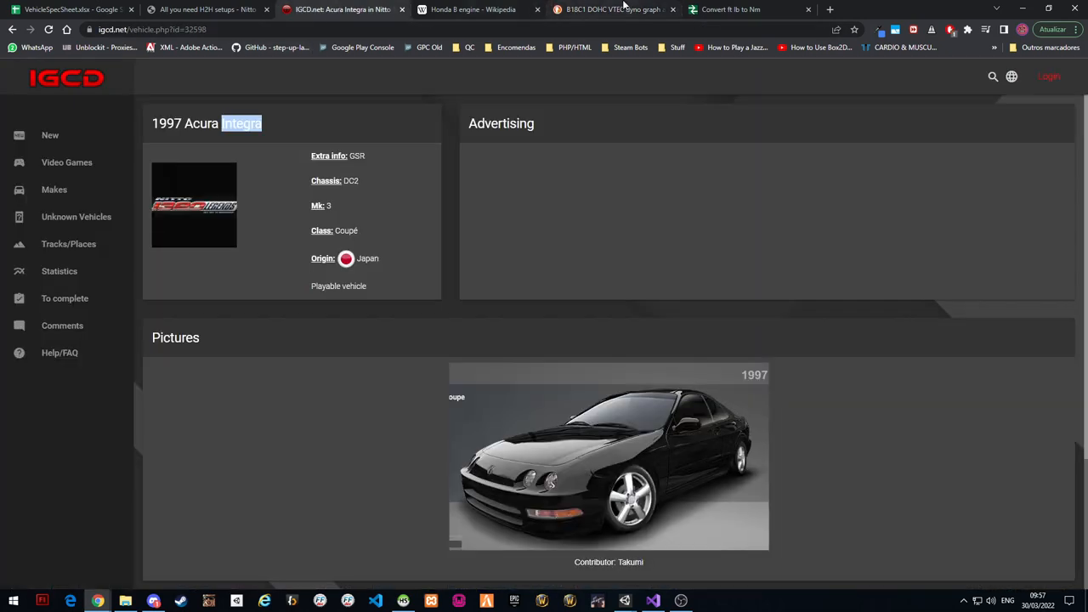
left_click(612, 10)
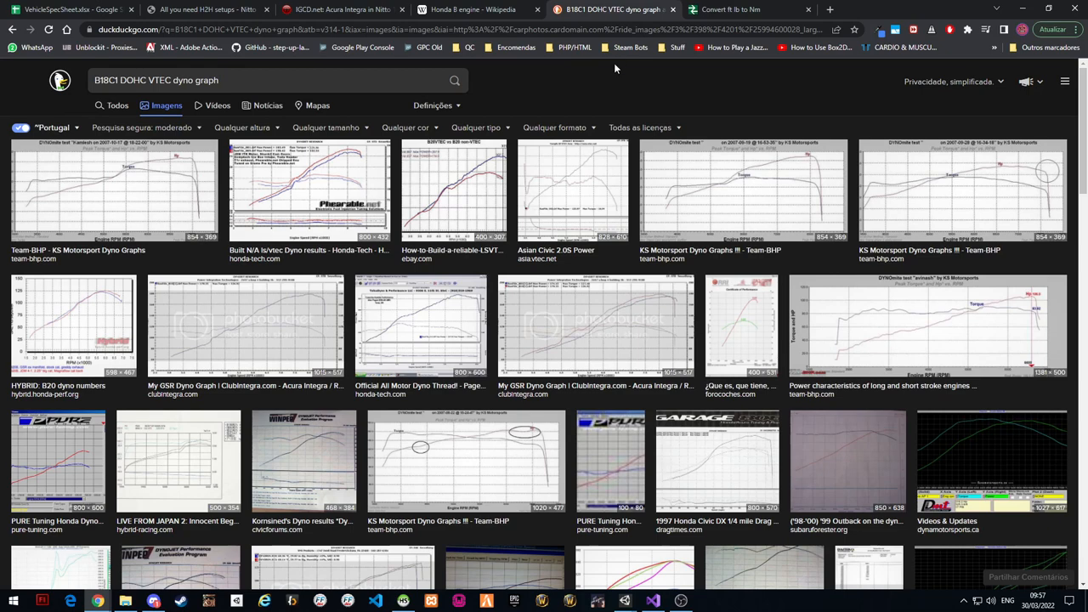
mouse_move(71, 331)
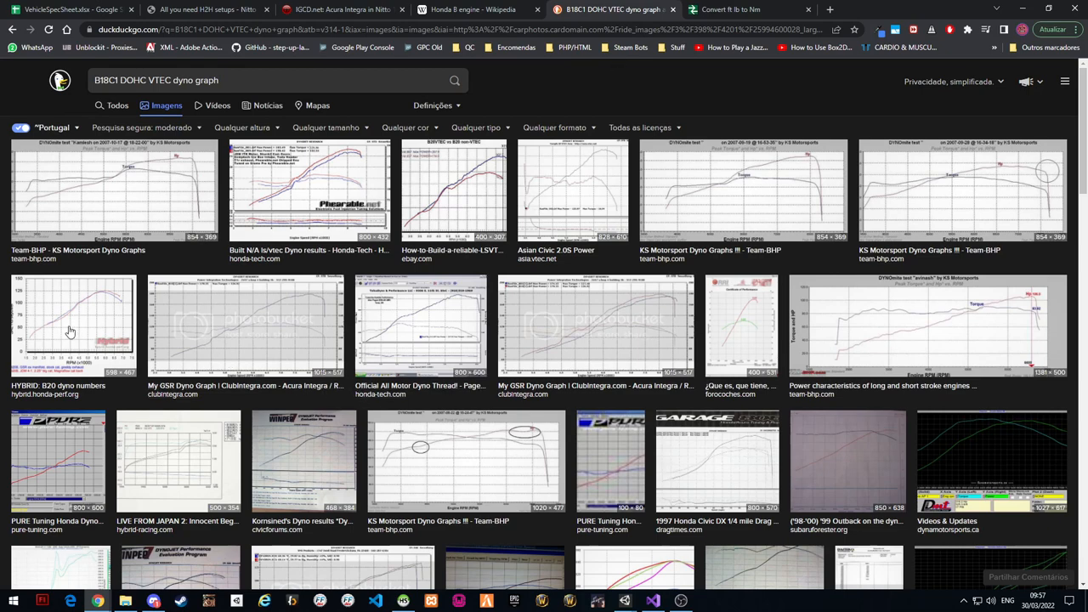
left_click(72, 324)
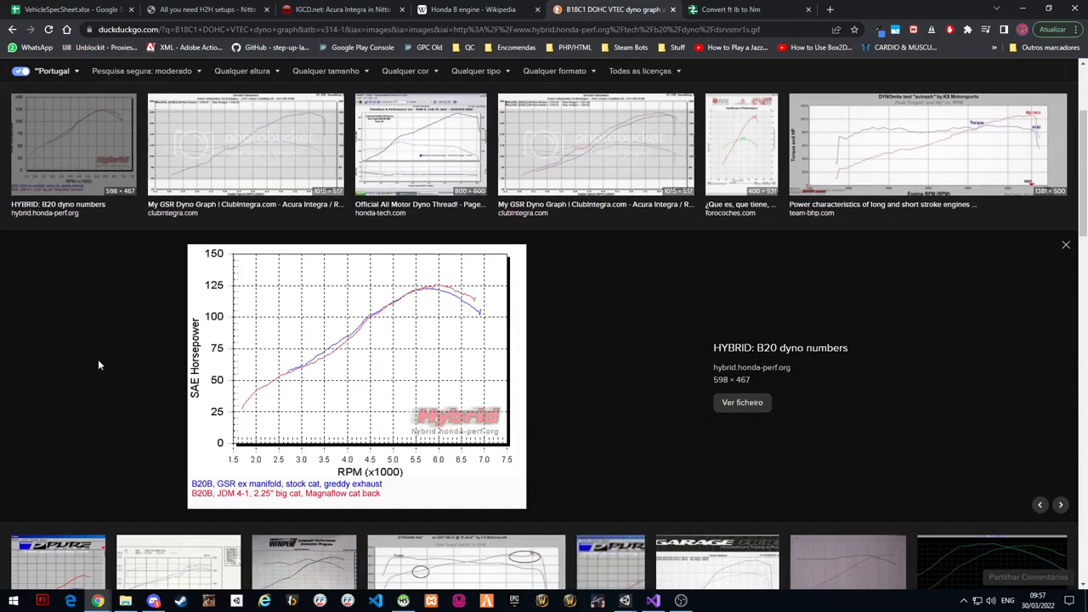
mouse_move(383, 411)
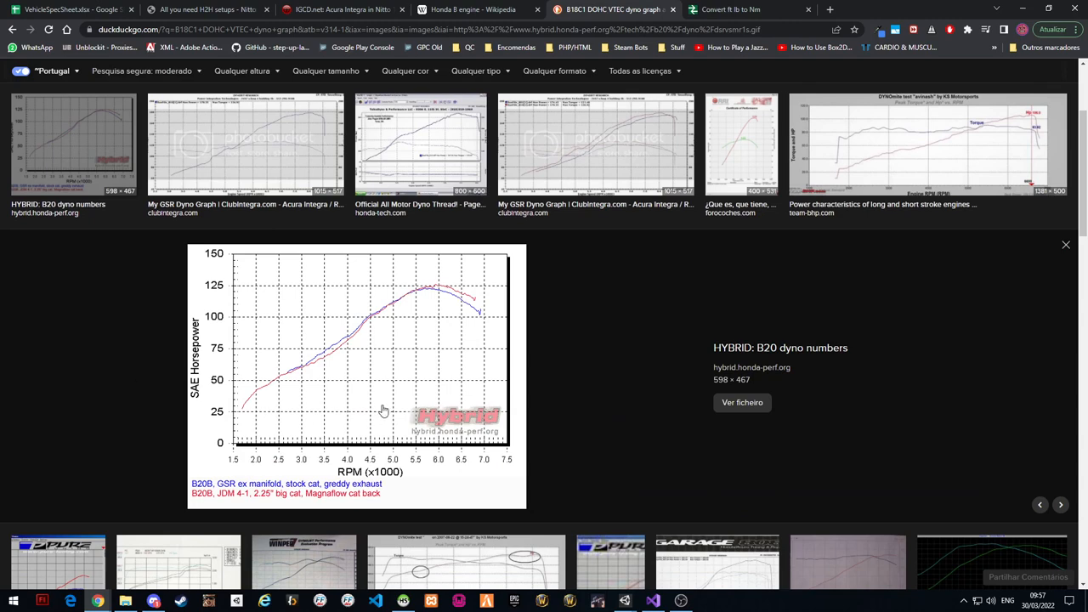
mouse_move(397, 342)
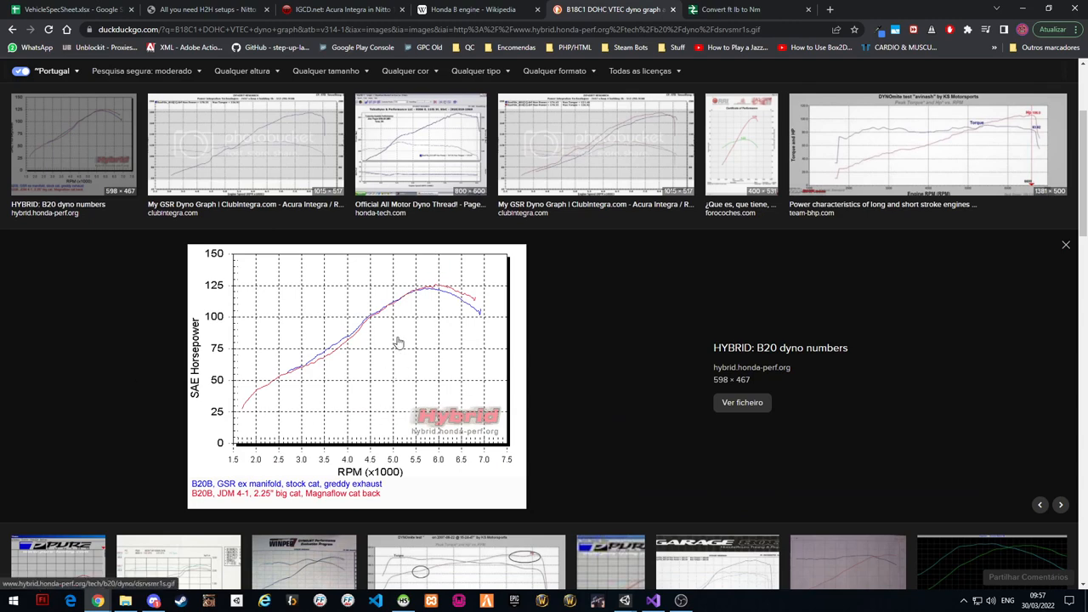
left_click(340, 10)
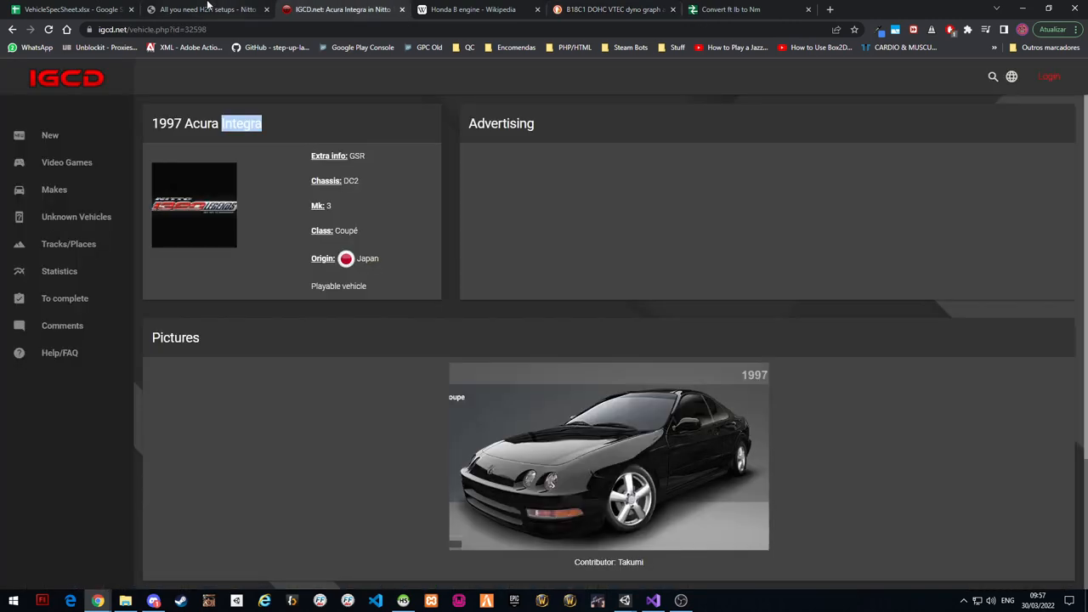
left_click(65, 10)
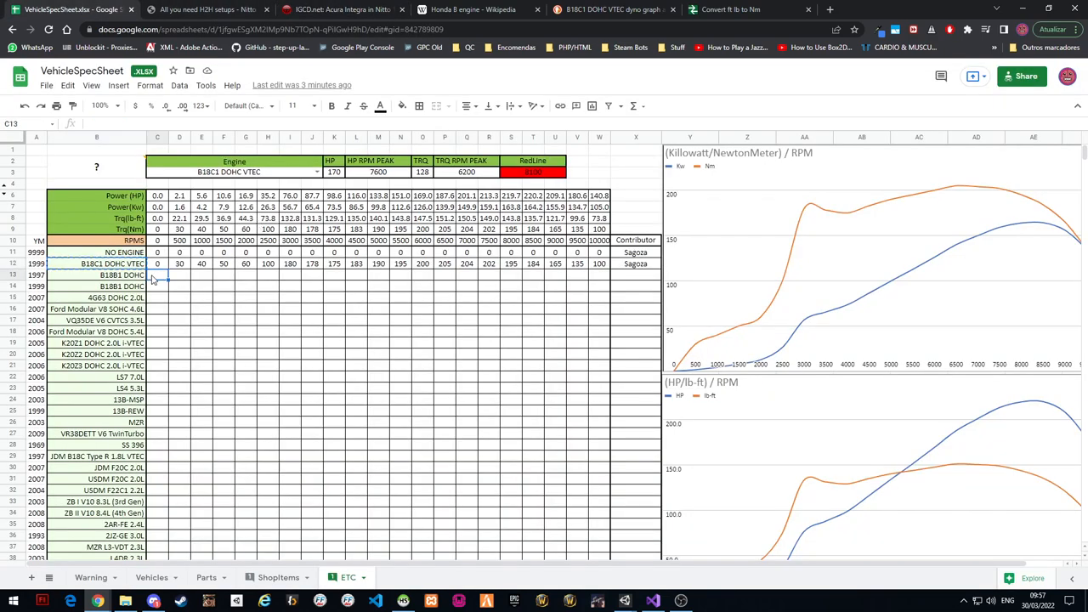
Check the B18B1 DOHC engine name in B13 and switch to the dyno graph image search
left_click(95, 276)
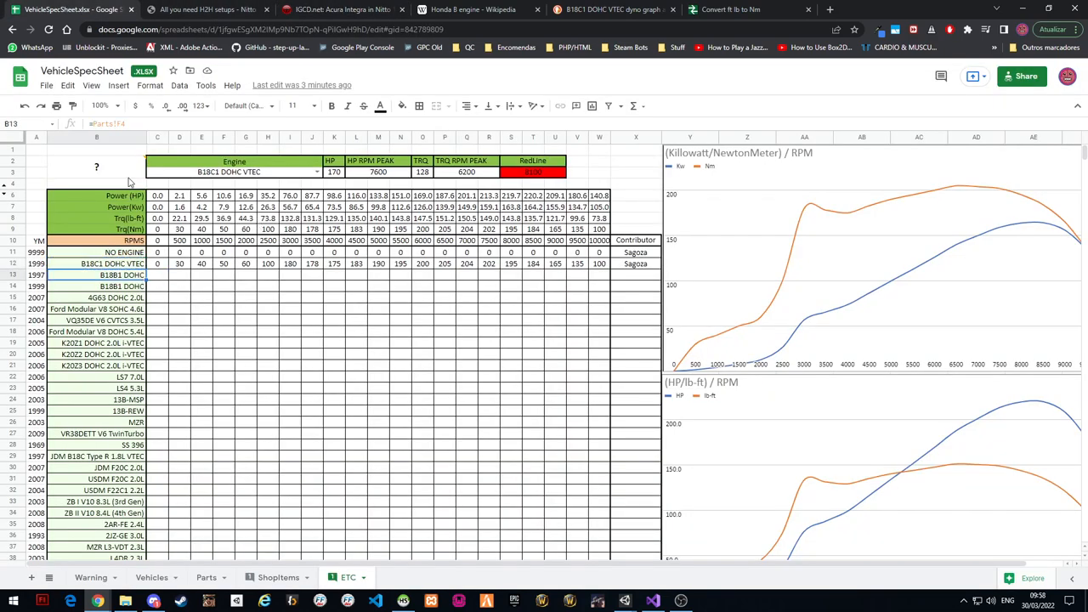
left_click(609, 10)
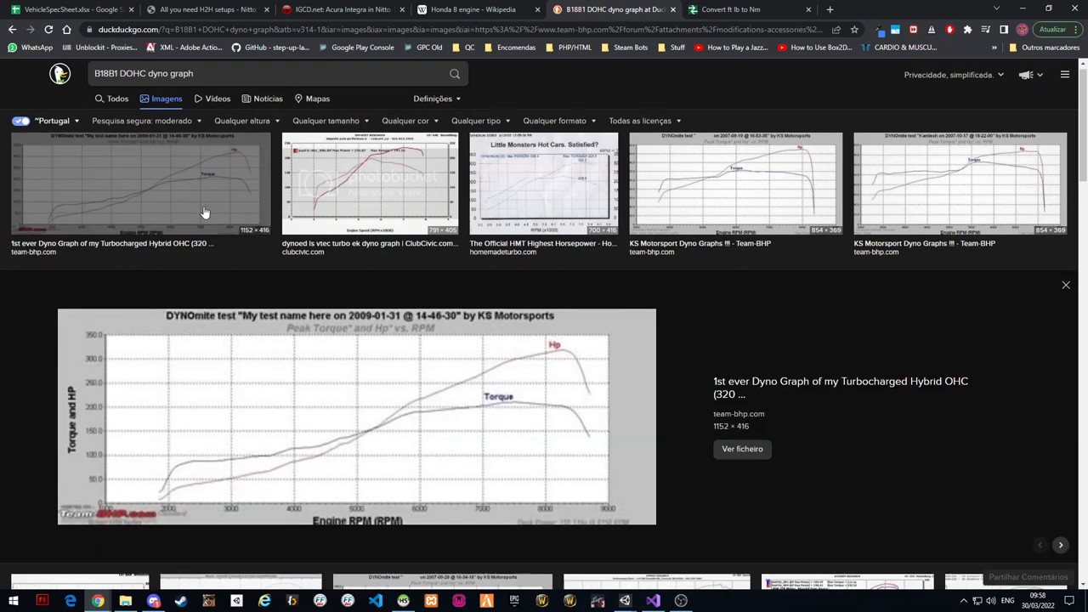
Read torque off the KS Motorsports dyno chart against the B18B1 DOHC row, then bring up the ft-lb to Nm converter
scroll("down", 3)
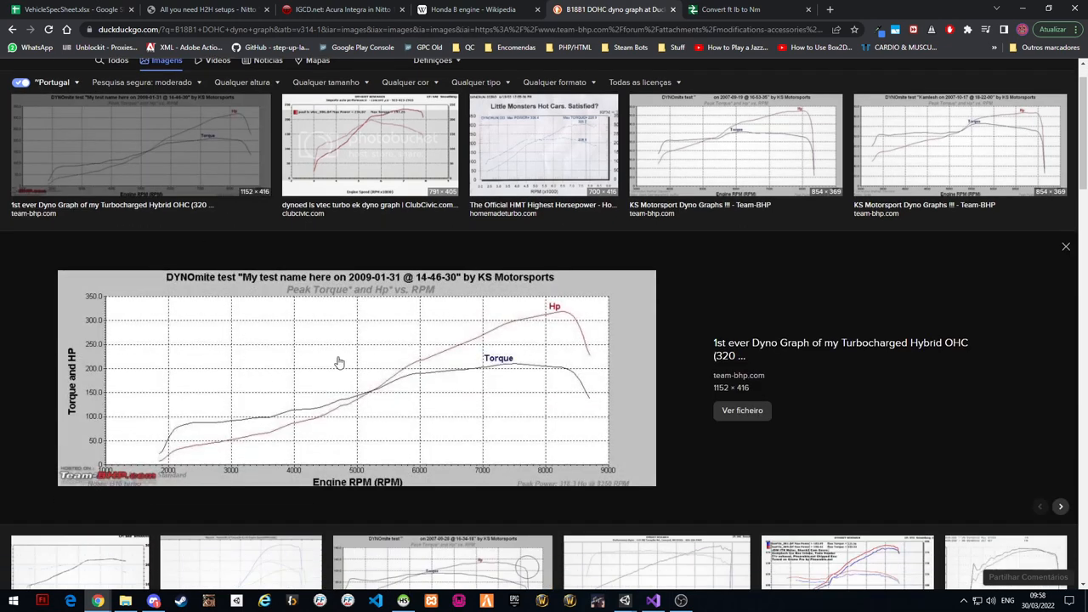
mouse_move(374, 387)
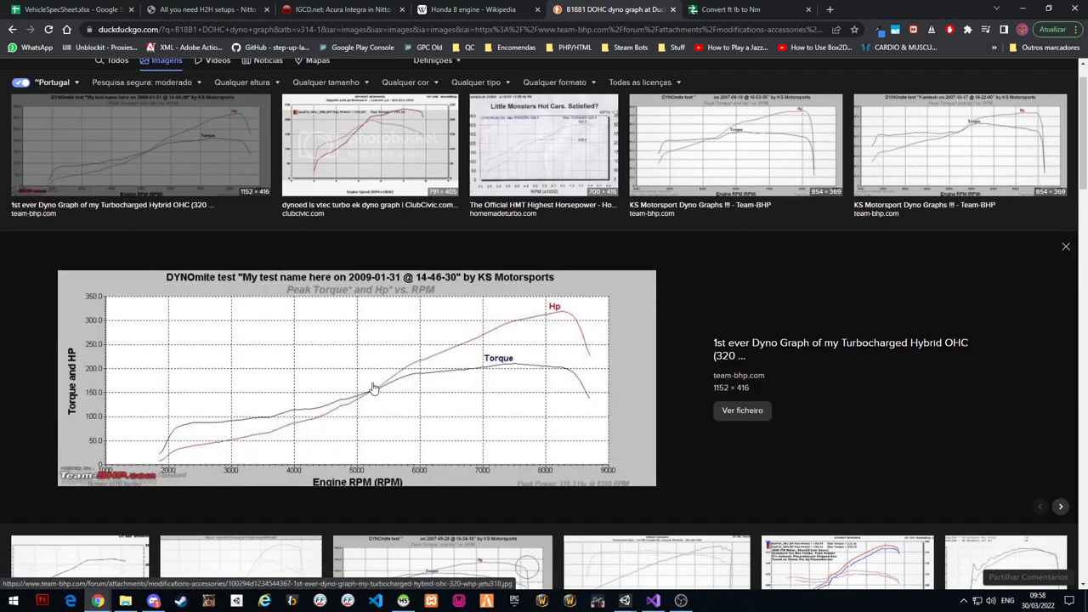
mouse_move(417, 387)
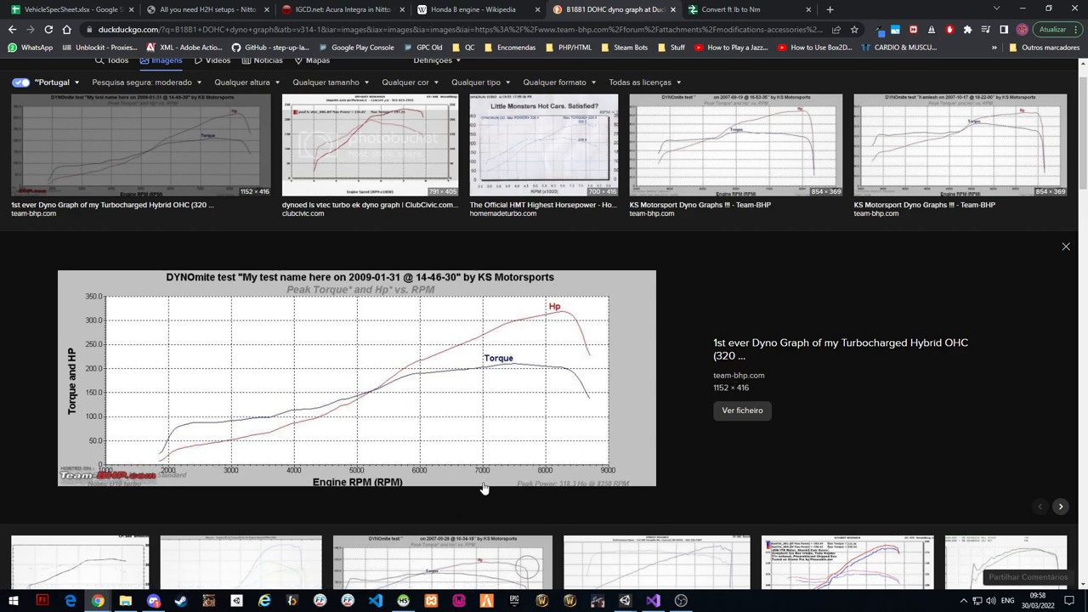
mouse_move(105, 472)
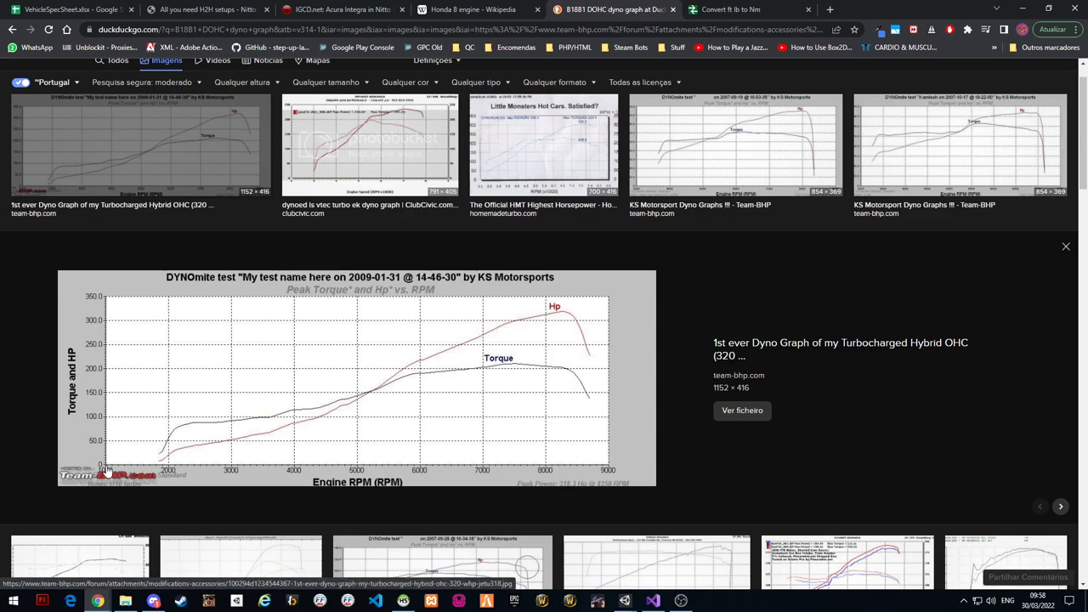
mouse_move(119, 465)
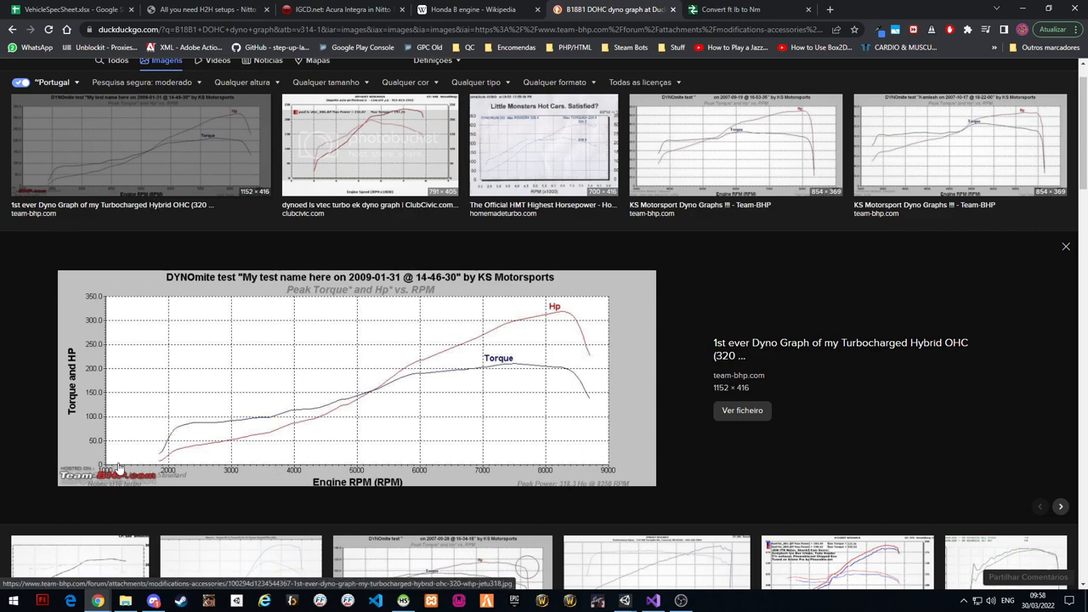
left_click(68, 11)
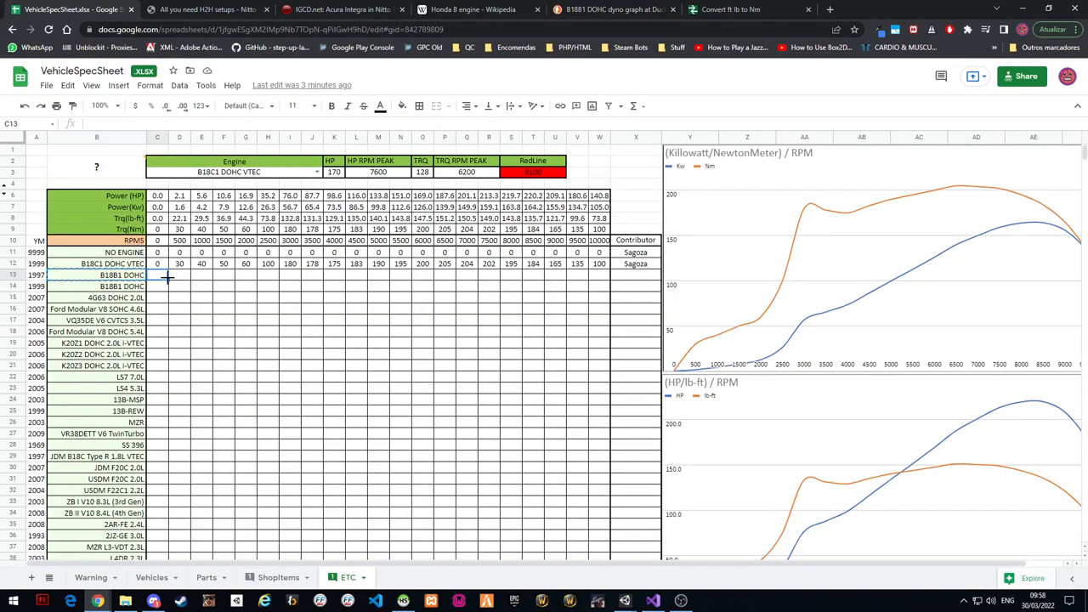
left_click(178, 275)
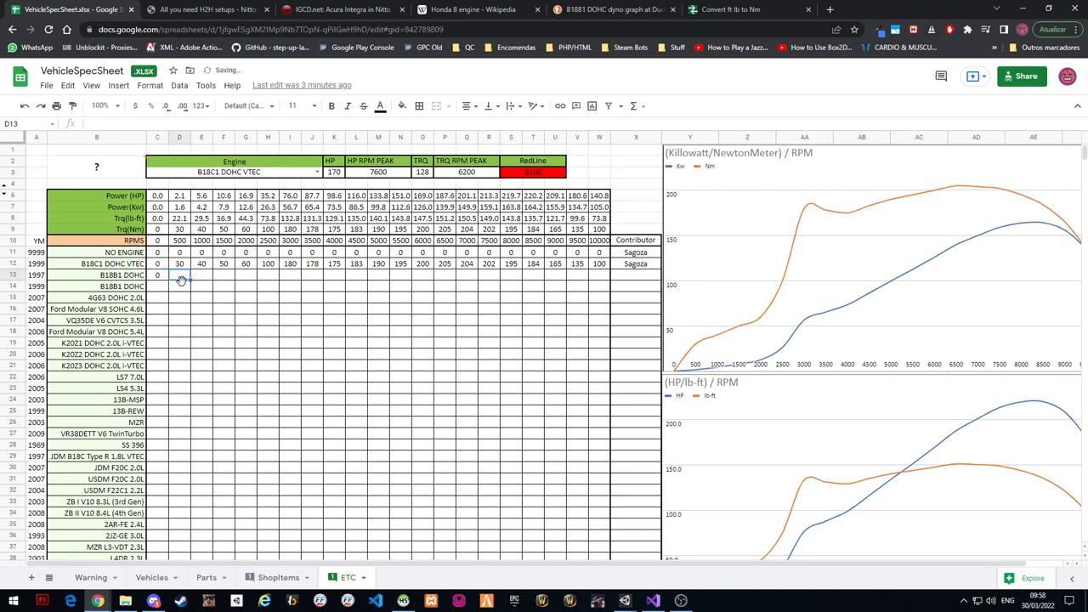
left_click(612, 10)
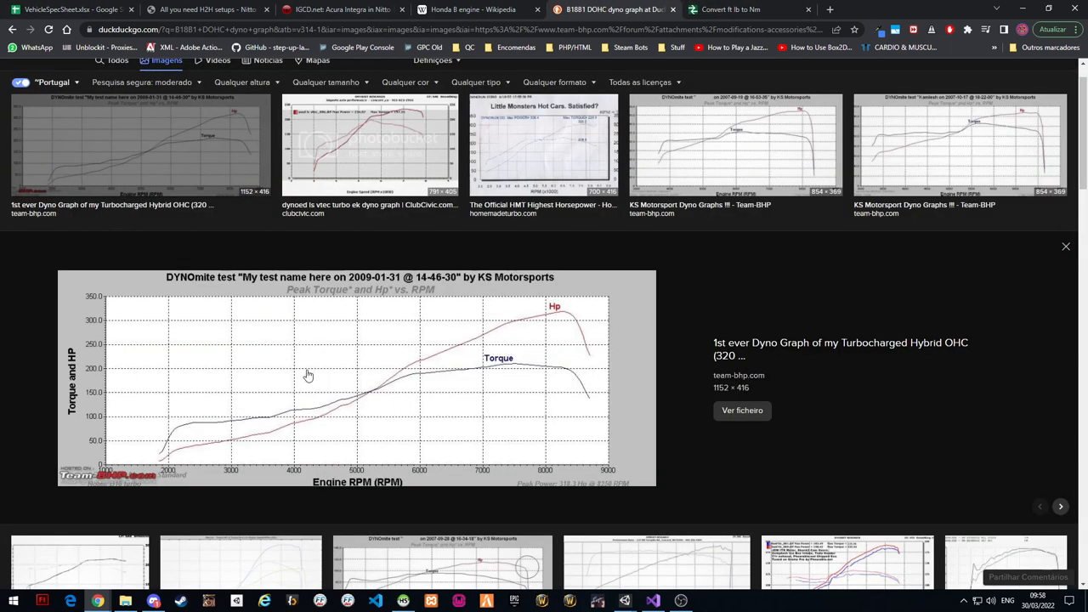
mouse_move(105, 296)
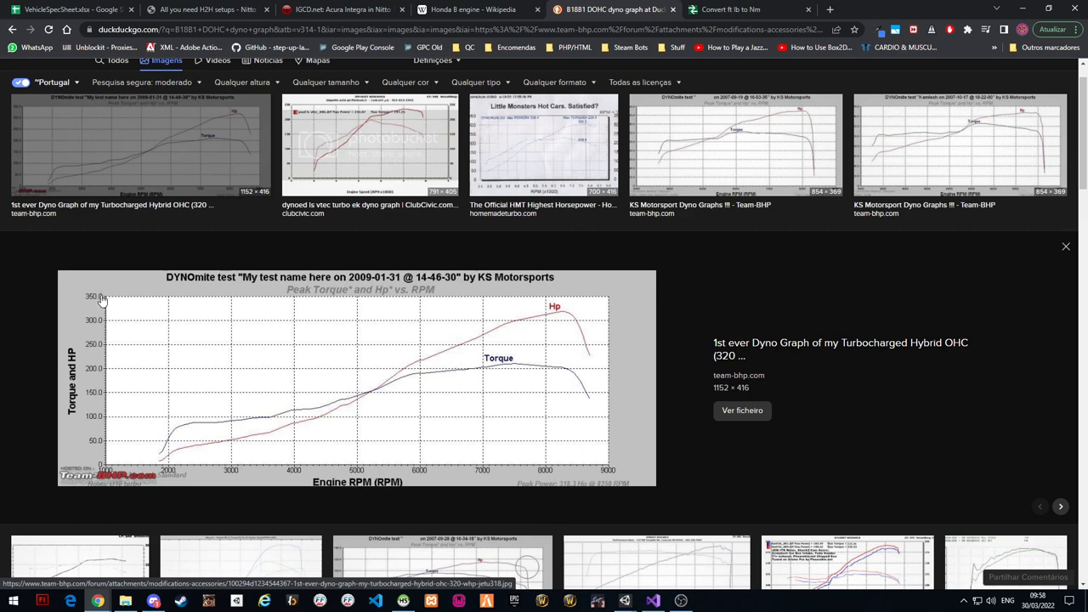
mouse_move(187, 337)
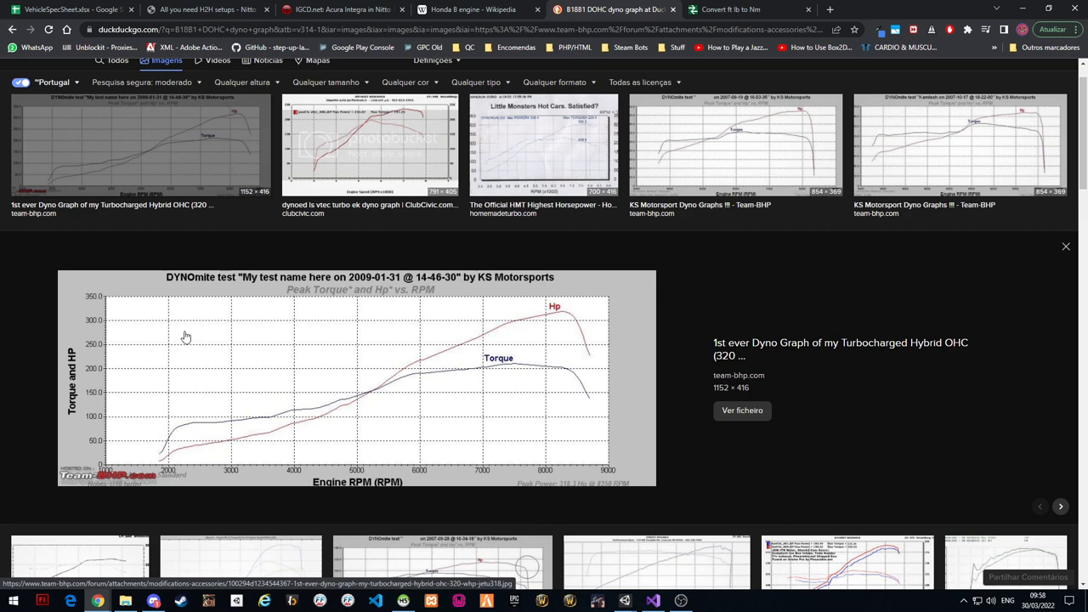
mouse_move(194, 313)
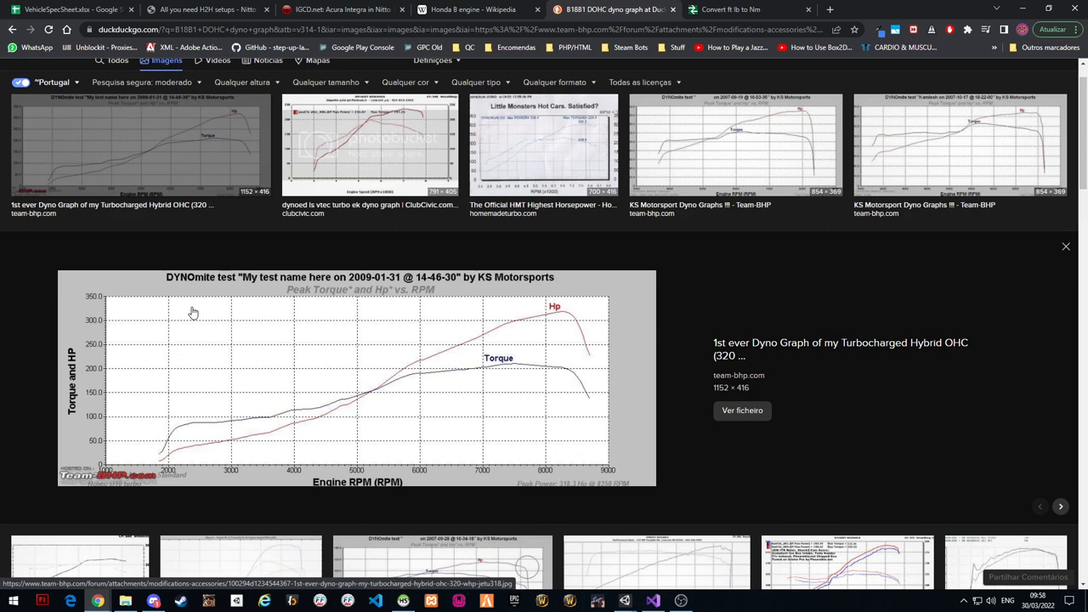
mouse_move(192, 313)
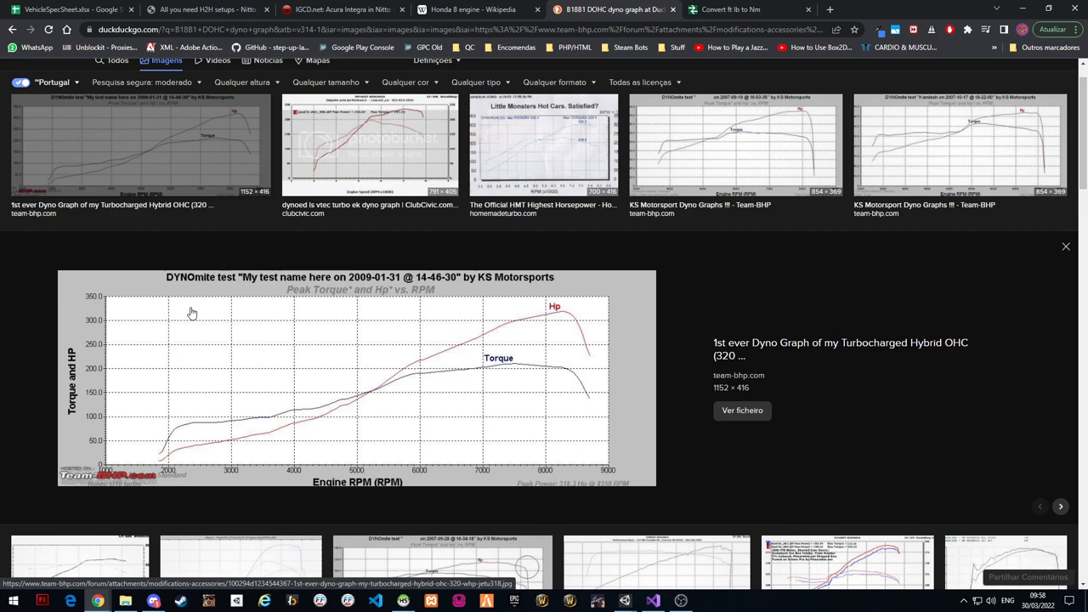
mouse_move(365, 306)
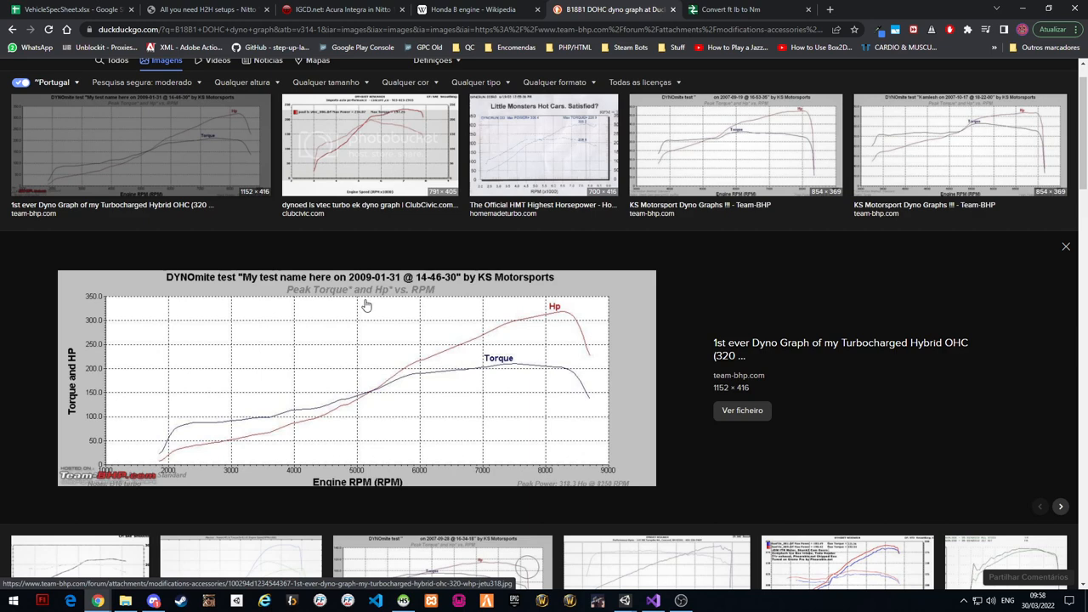
mouse_move(381, 299)
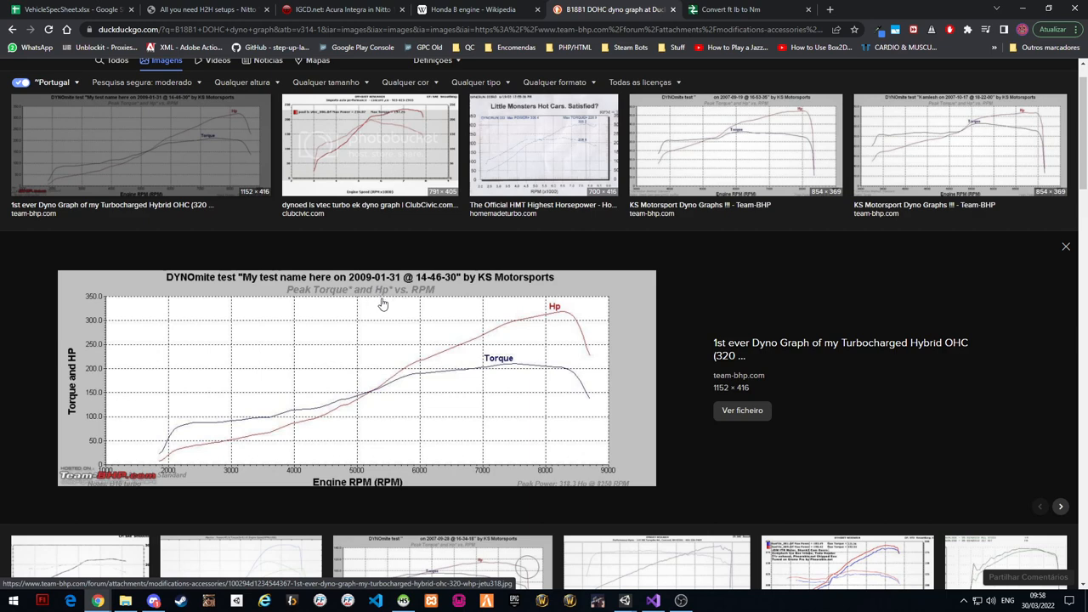
mouse_move(386, 309)
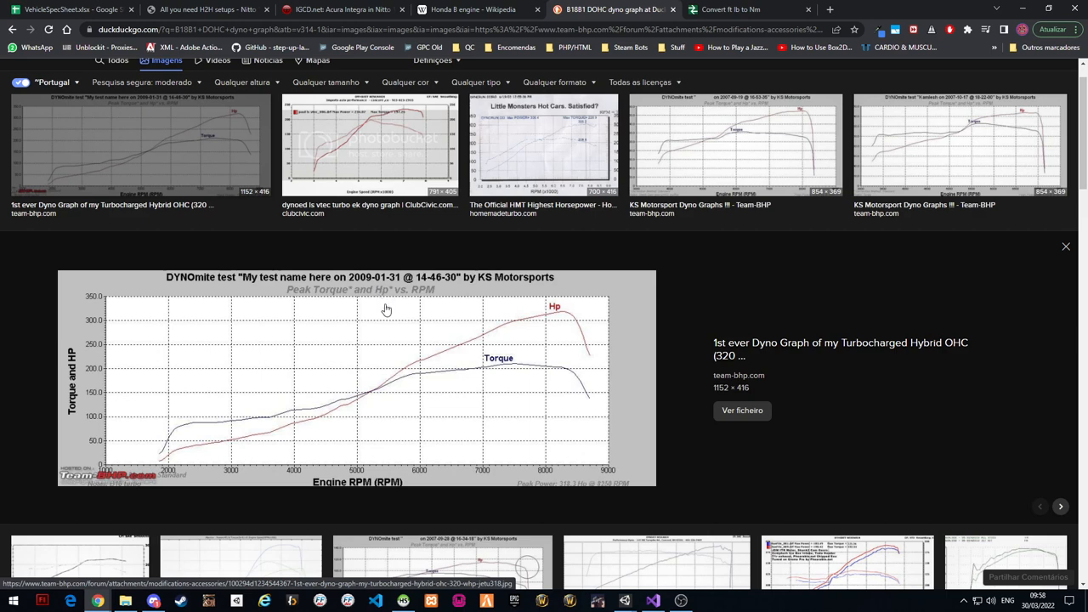
mouse_move(129, 483)
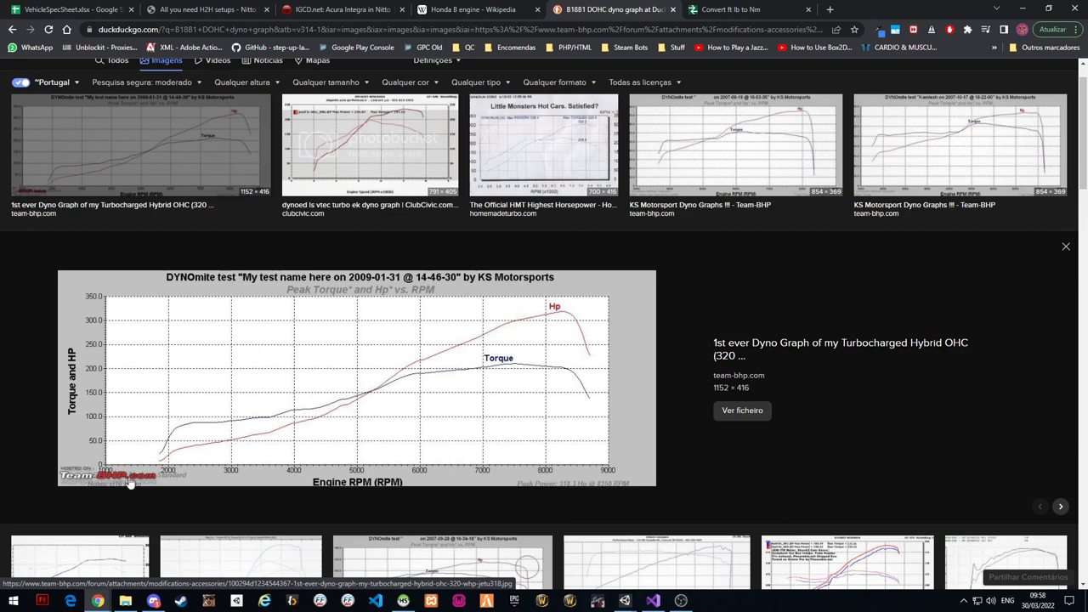
mouse_move(135, 467)
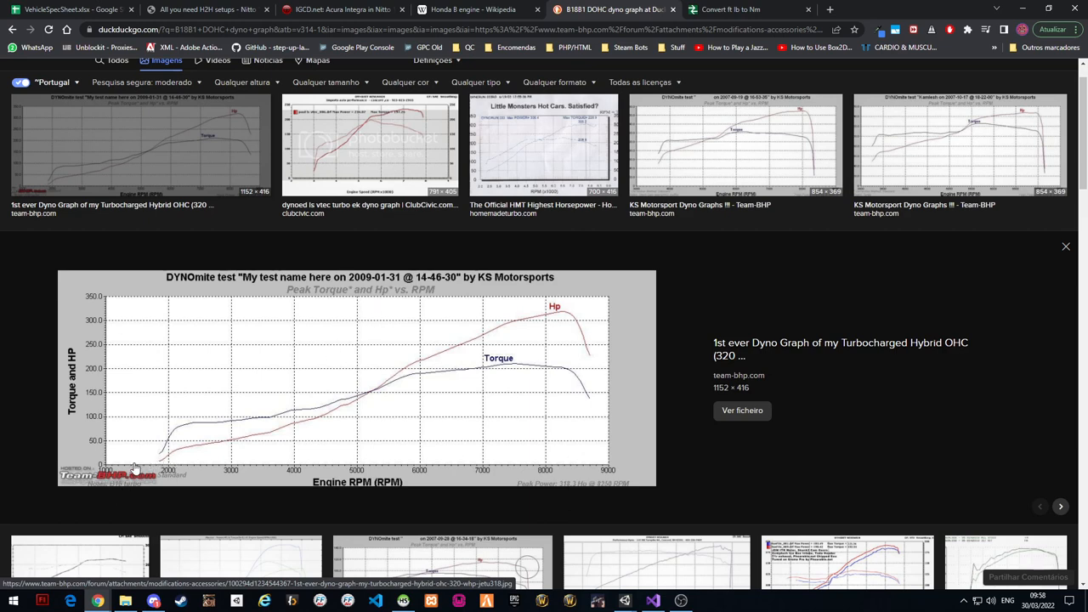
mouse_move(211, 452)
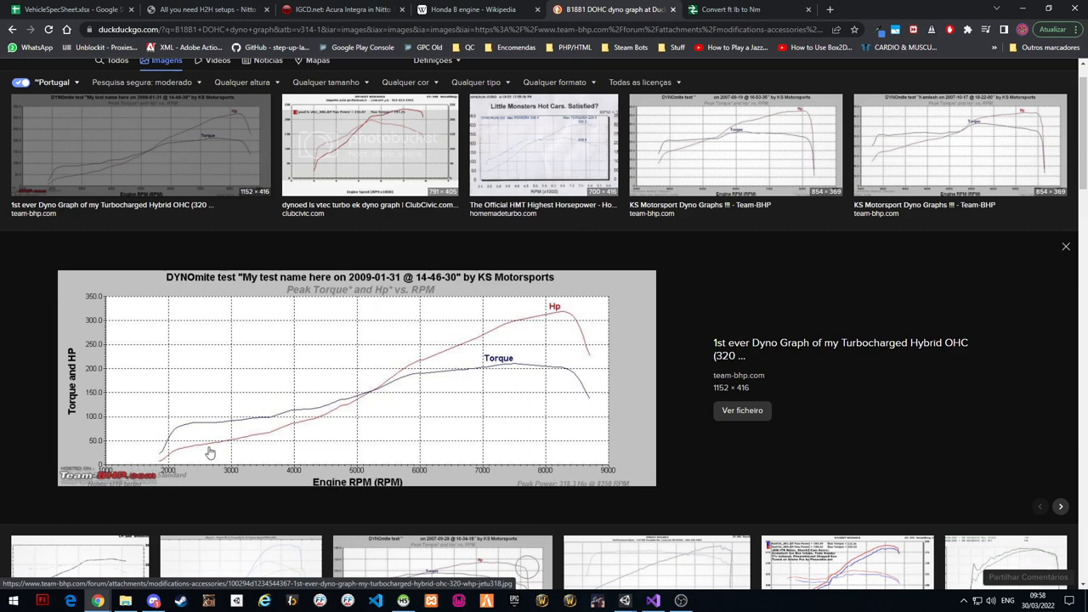
mouse_move(170, 467)
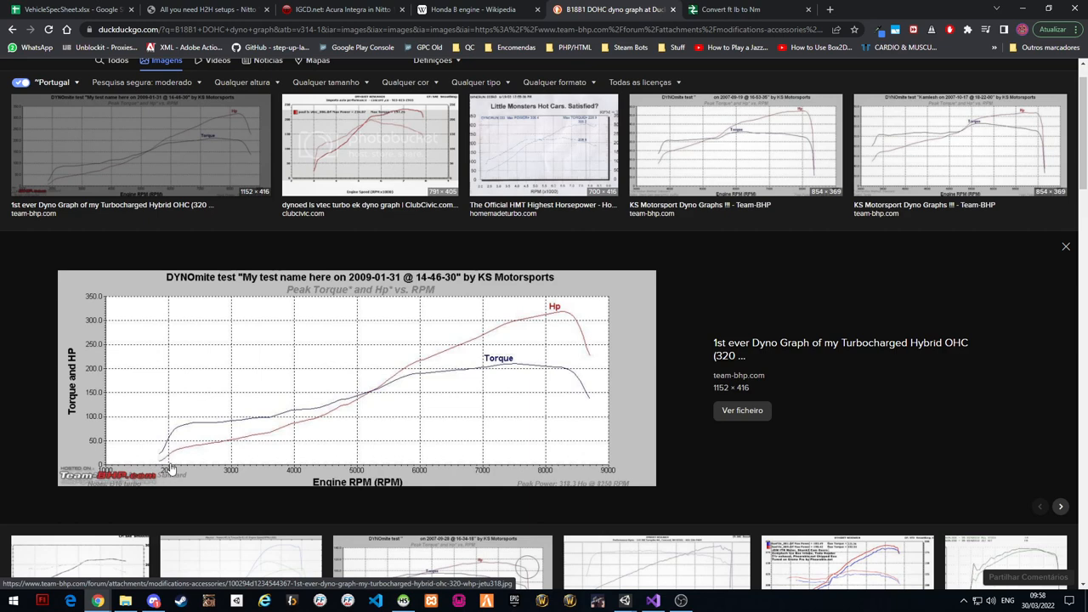
mouse_move(173, 445)
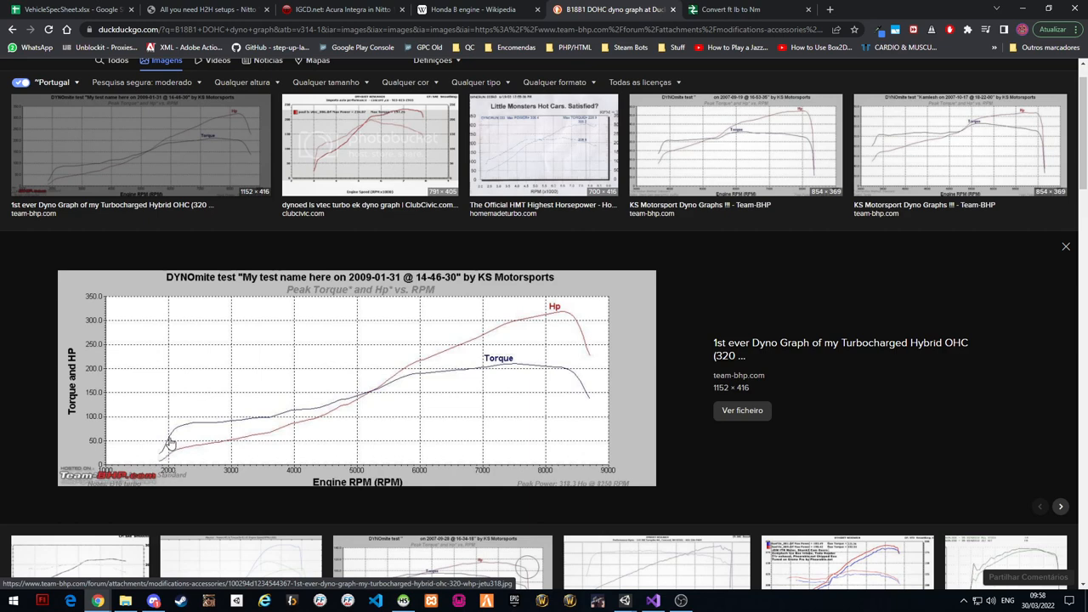
mouse_move(170, 445)
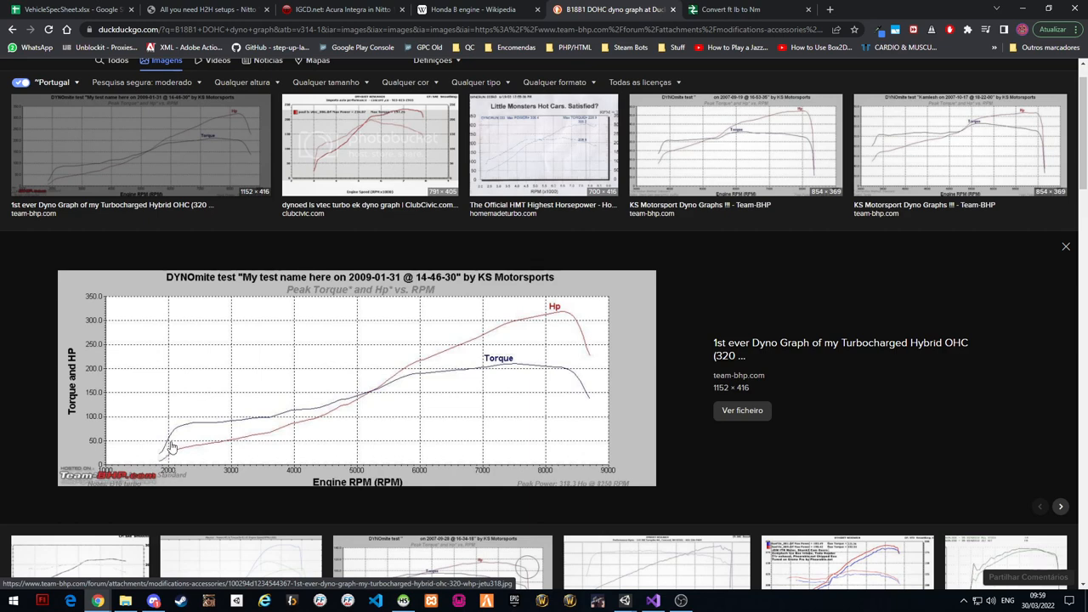
left_click(748, 10)
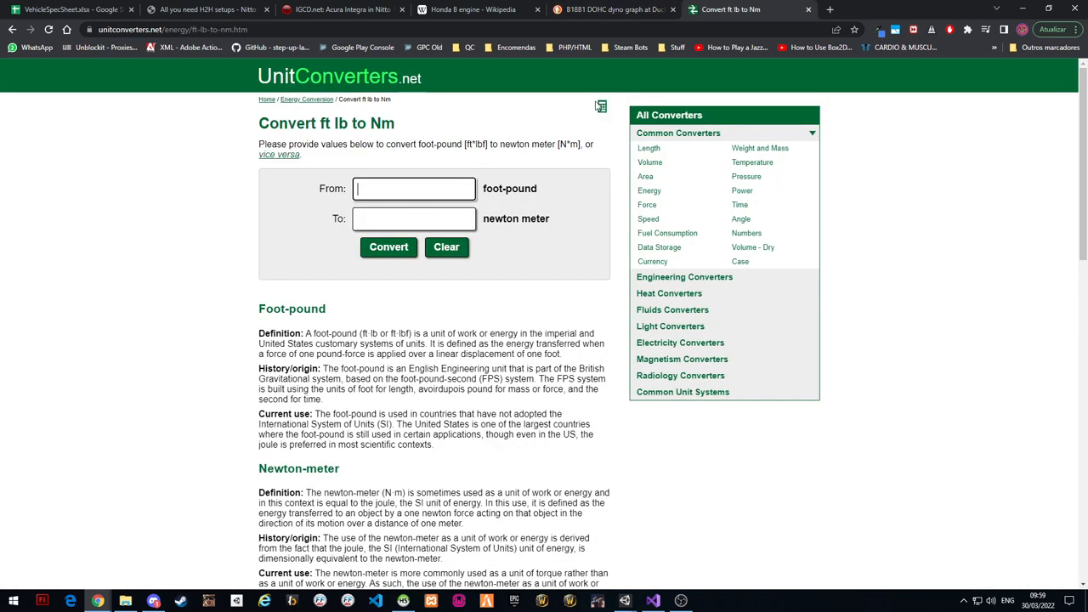
Convert 60 foot-pounds to 81.35 Nm and select the B18B1 DOHC 2000 RPM torque cell
left_click(387, 247)
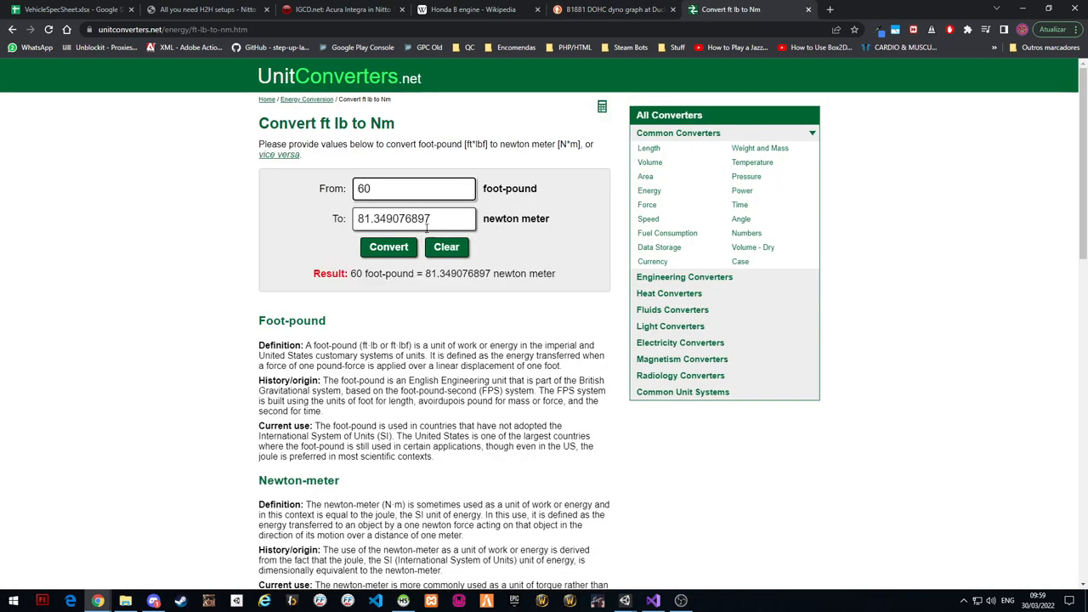
left_click(68, 10)
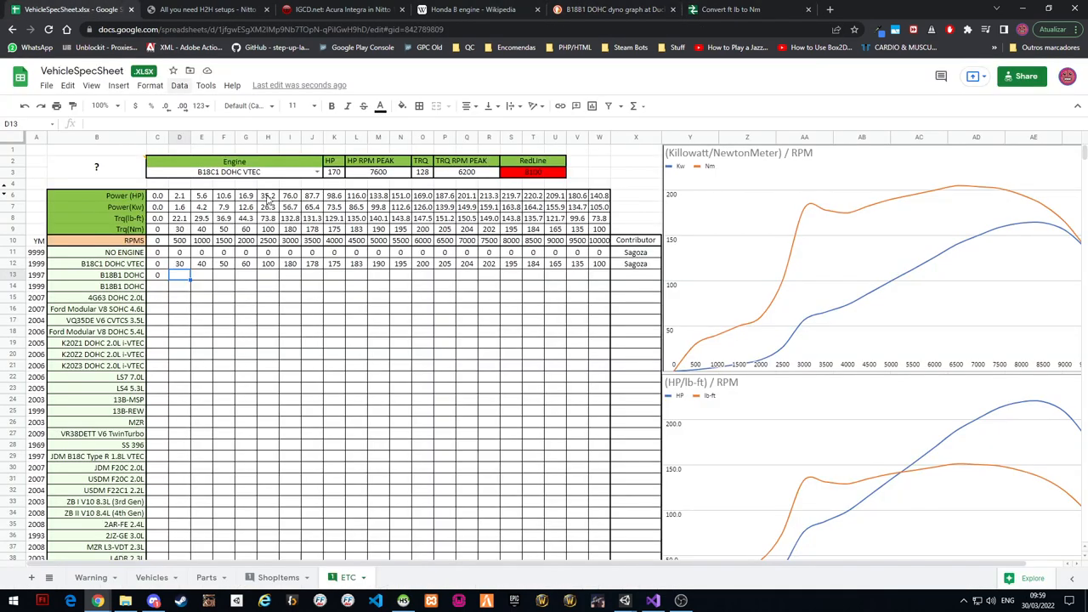
left_click(201, 276)
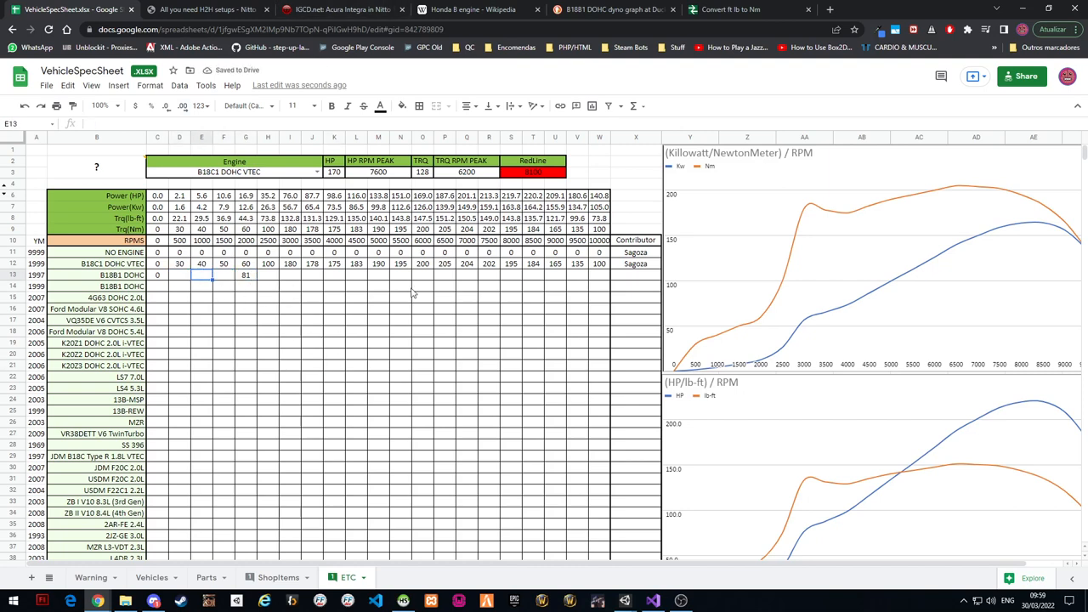
Pick B18B1 DOHC in the Engine dropdown so the charts show its lone 81 torque point
left_click(316, 172)
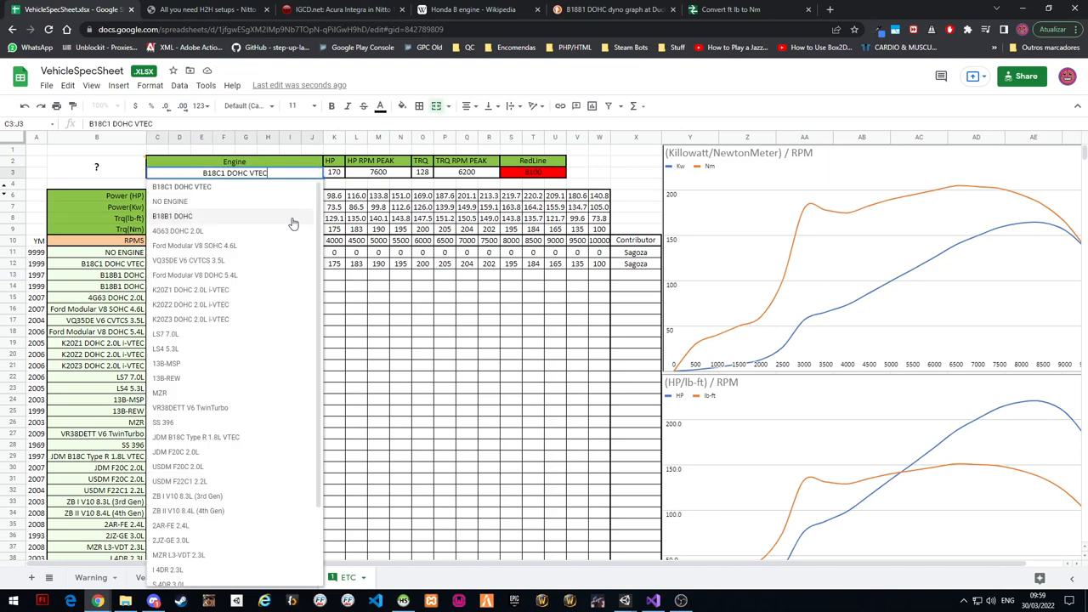
left_click(174, 216)
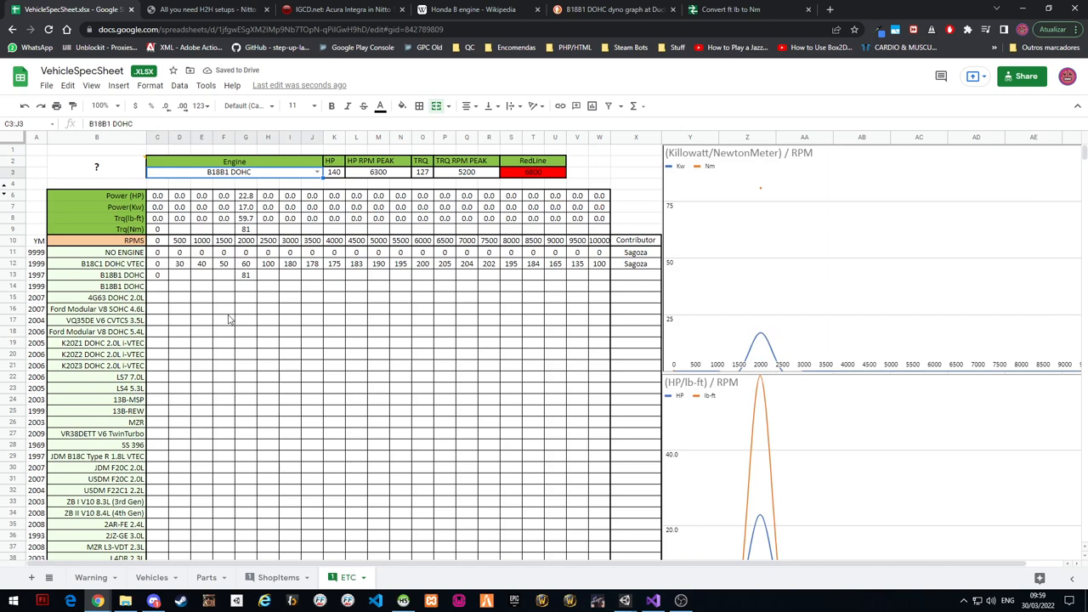
left_click(245, 275)
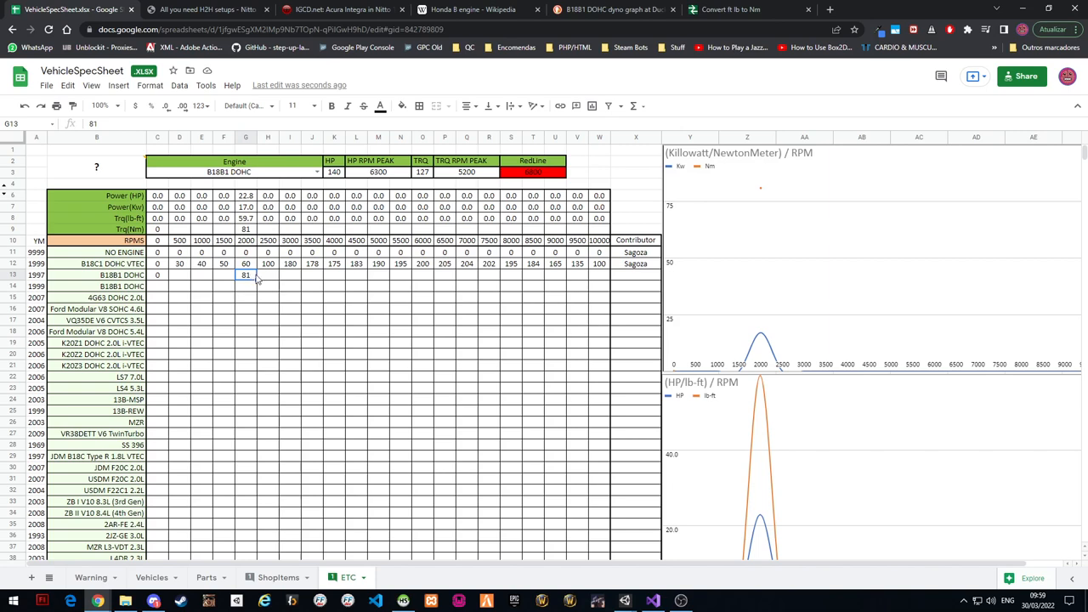
Check the dyno graph, review the 1500 and 2500 RPM torque cells, and return to the graph
left_click(612, 10)
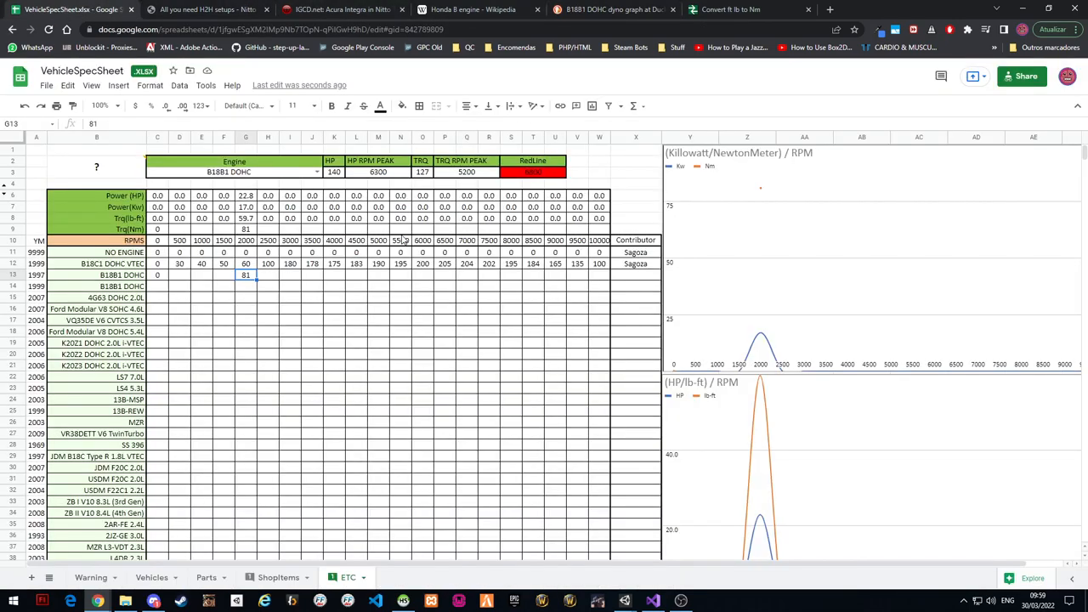
mouse_move(390, 242)
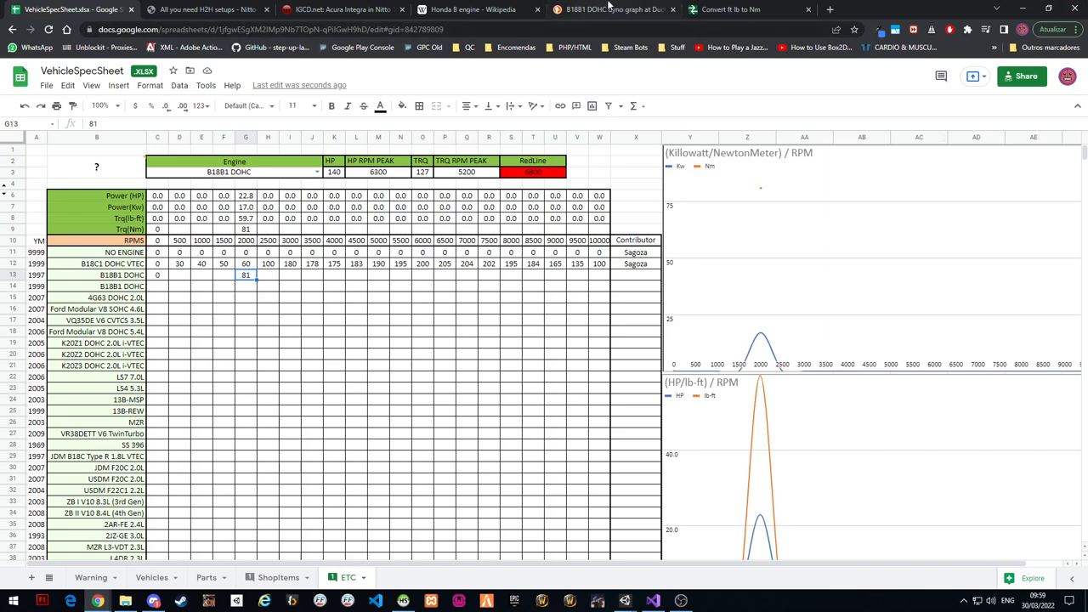
left_click(269, 275)
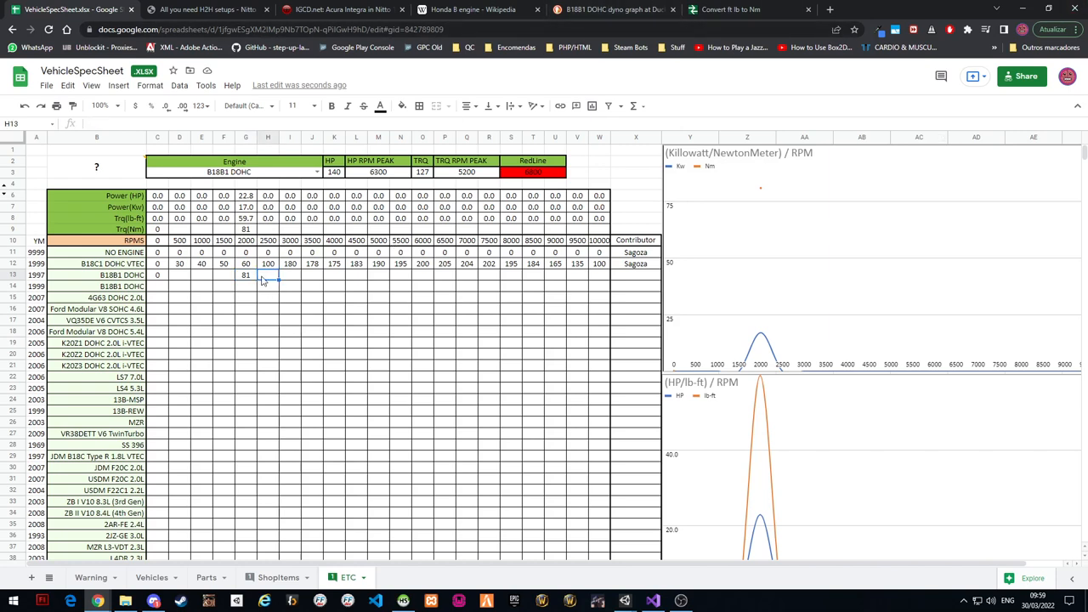
left_click(222, 275)
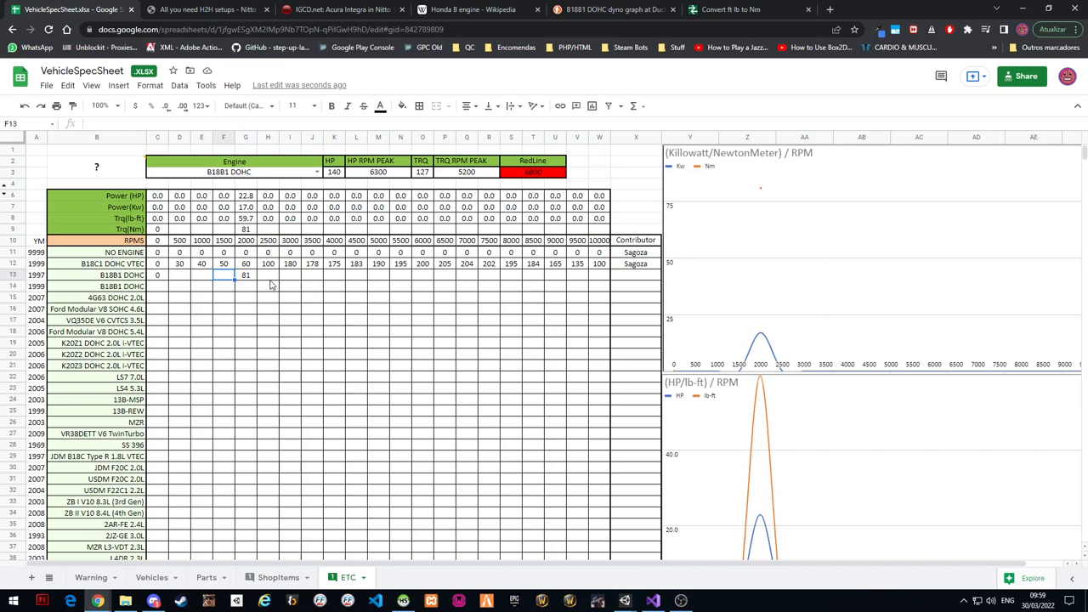
left_click(268, 242)
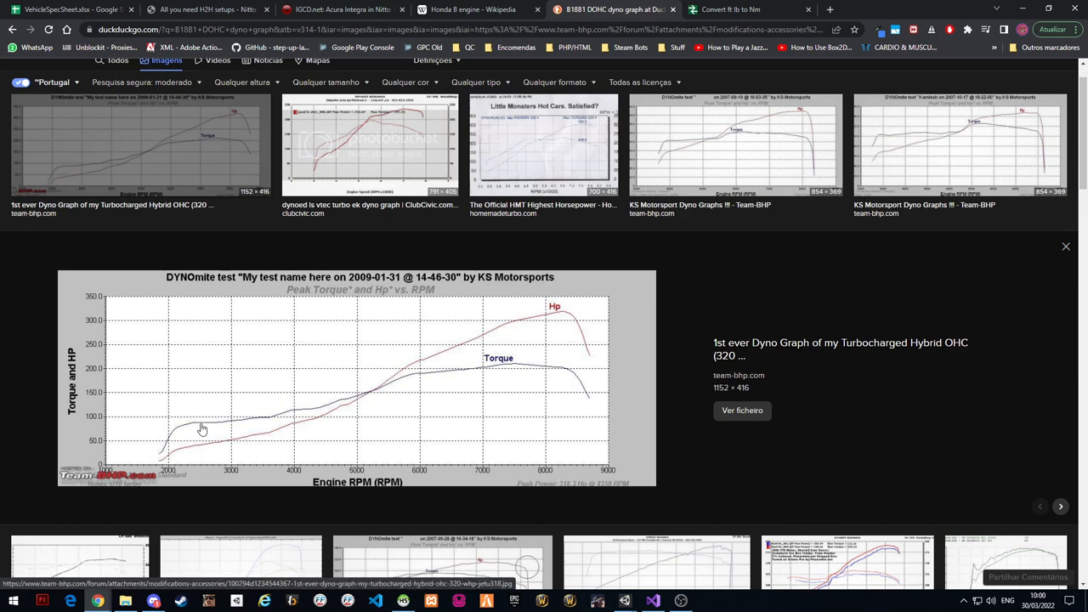
Convert further dyno readings to Nm and record 115 and 119 as the next B18B1 DOHC torque values
left_click(730, 10)
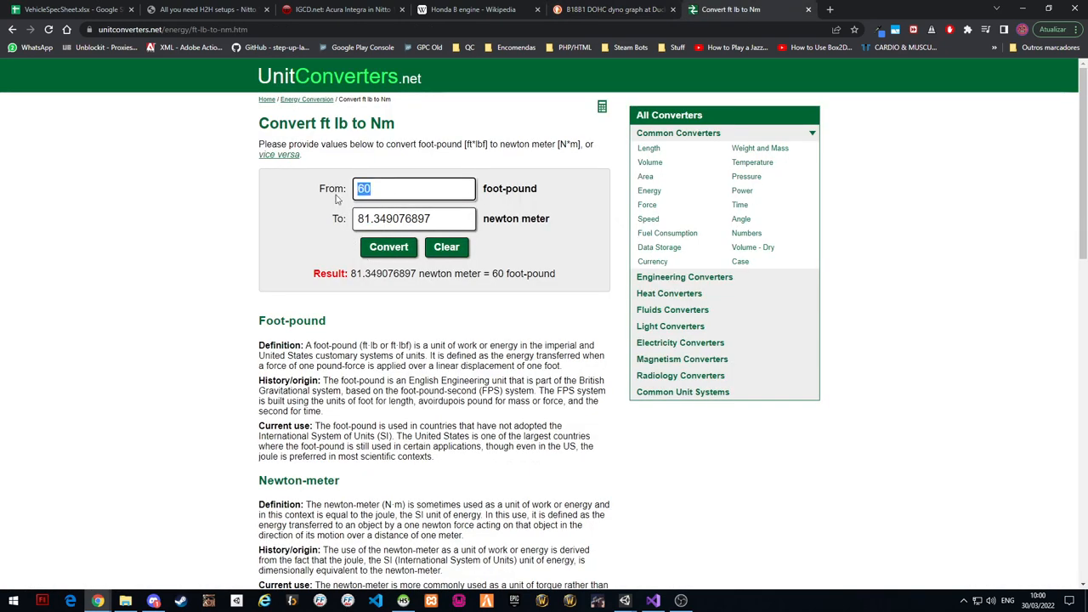
type("8")
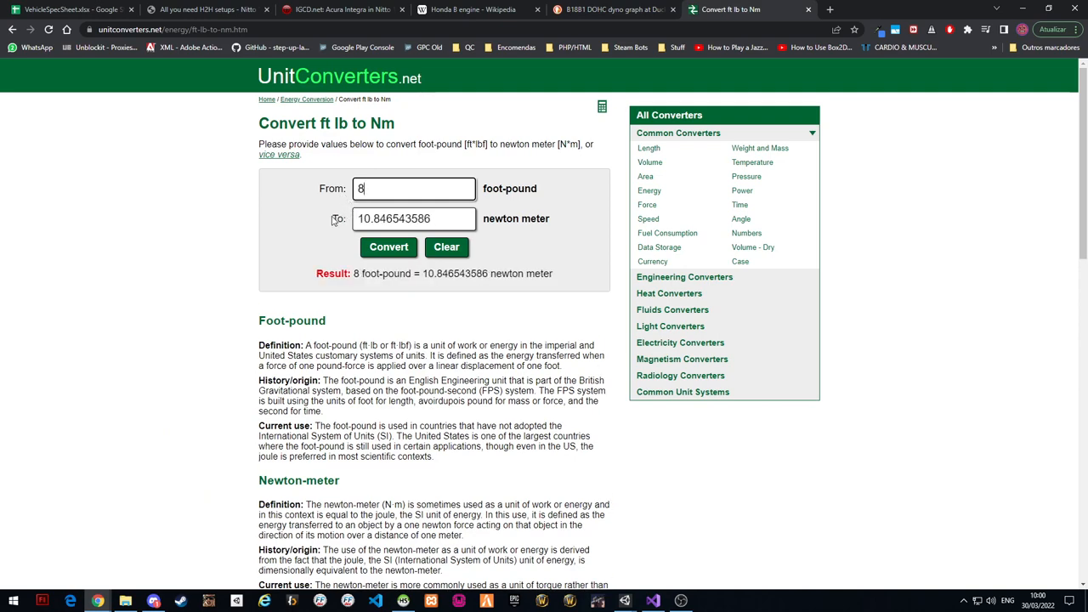
left_click(71, 10)
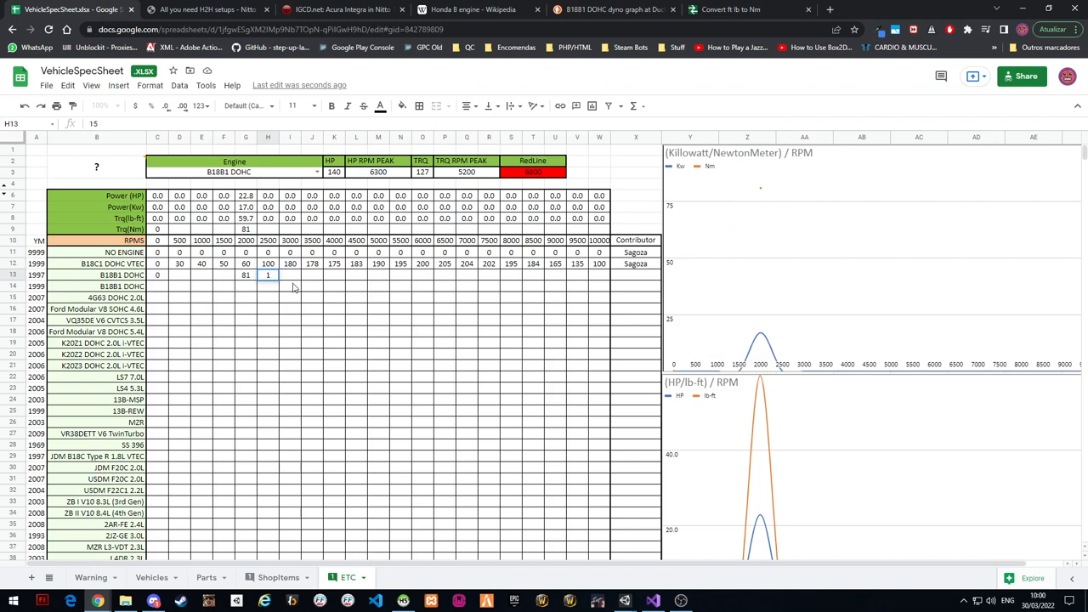
left_click(595, 11)
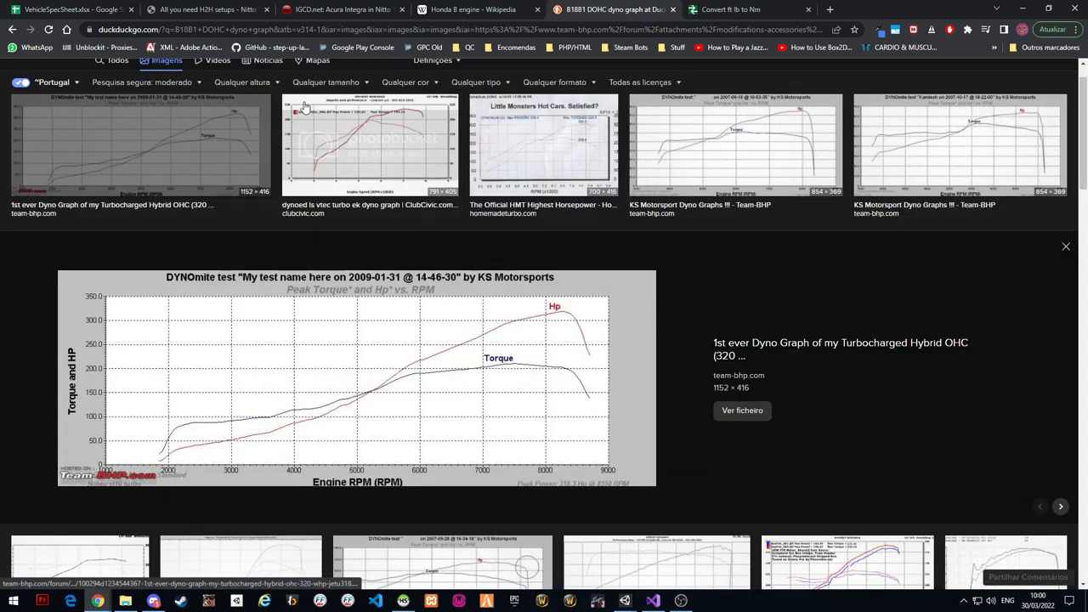
left_click(731, 10)
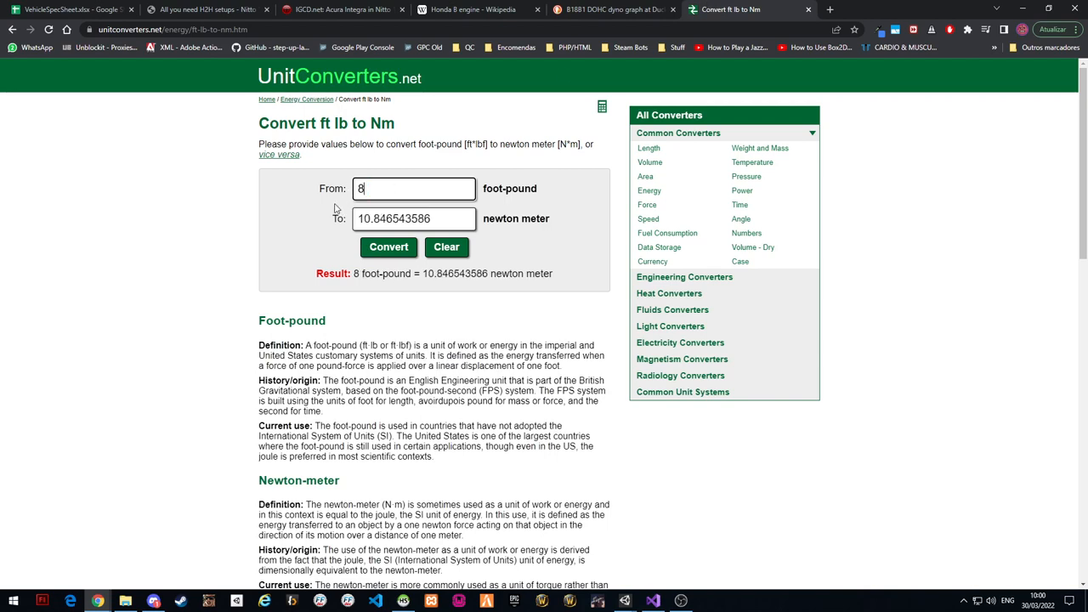
left_click(68, 11)
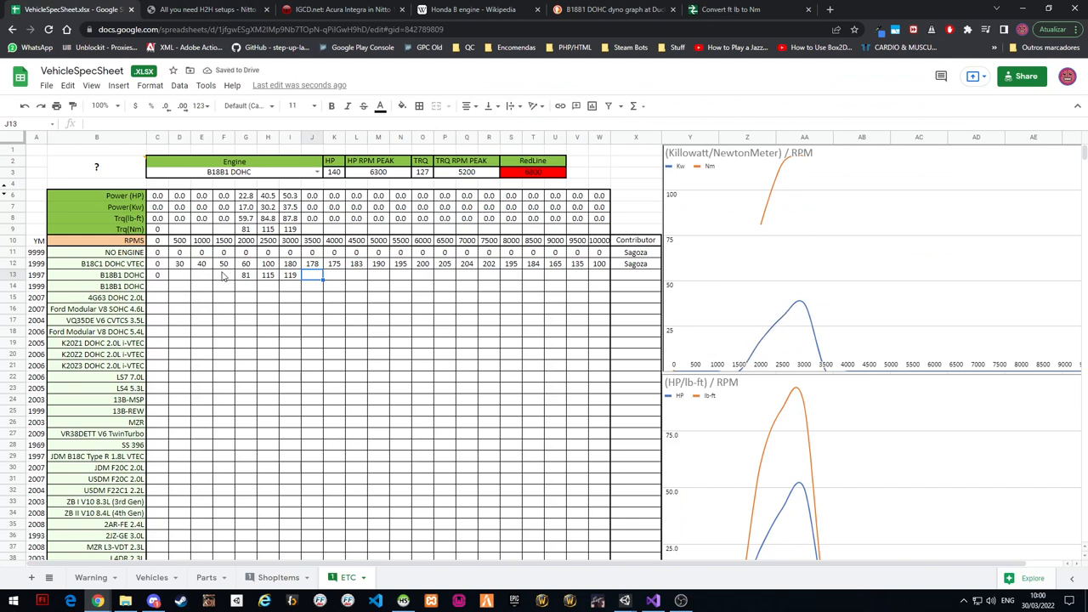
mouse_move(741, 379)
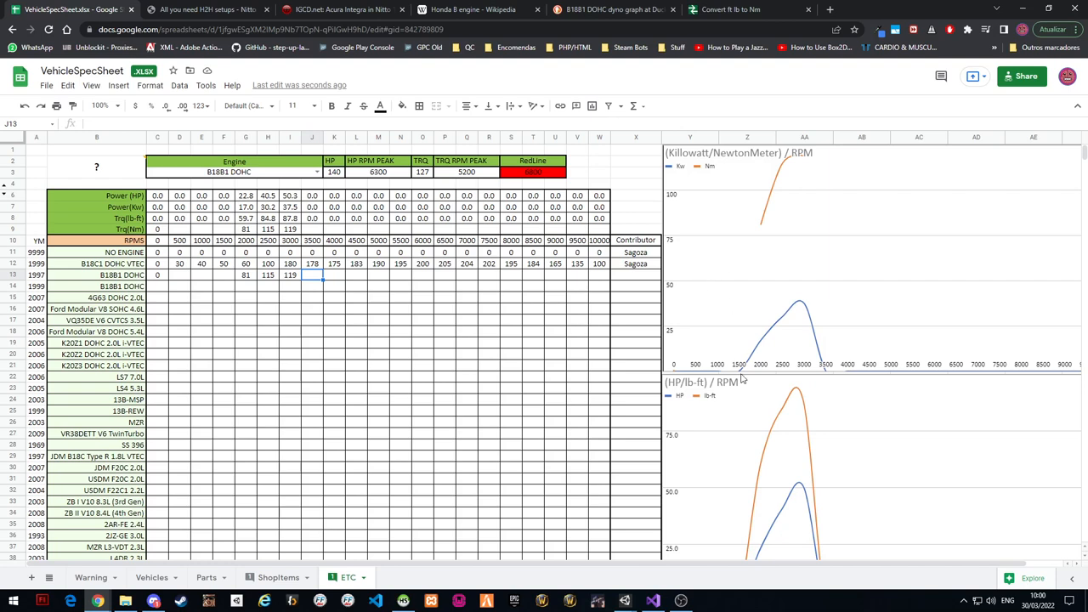
mouse_move(772, 333)
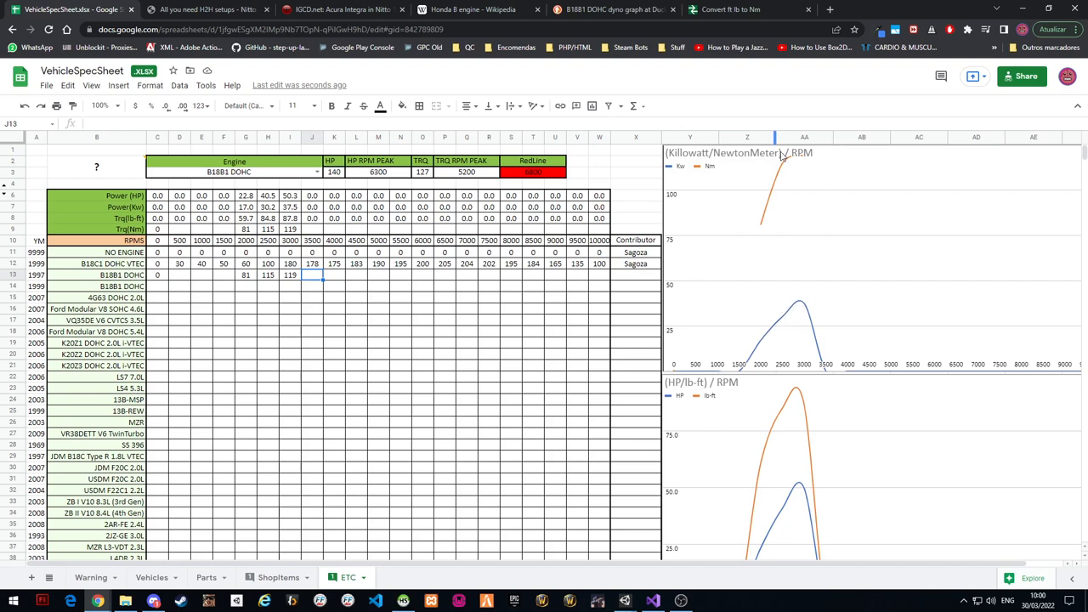
mouse_move(758, 345)
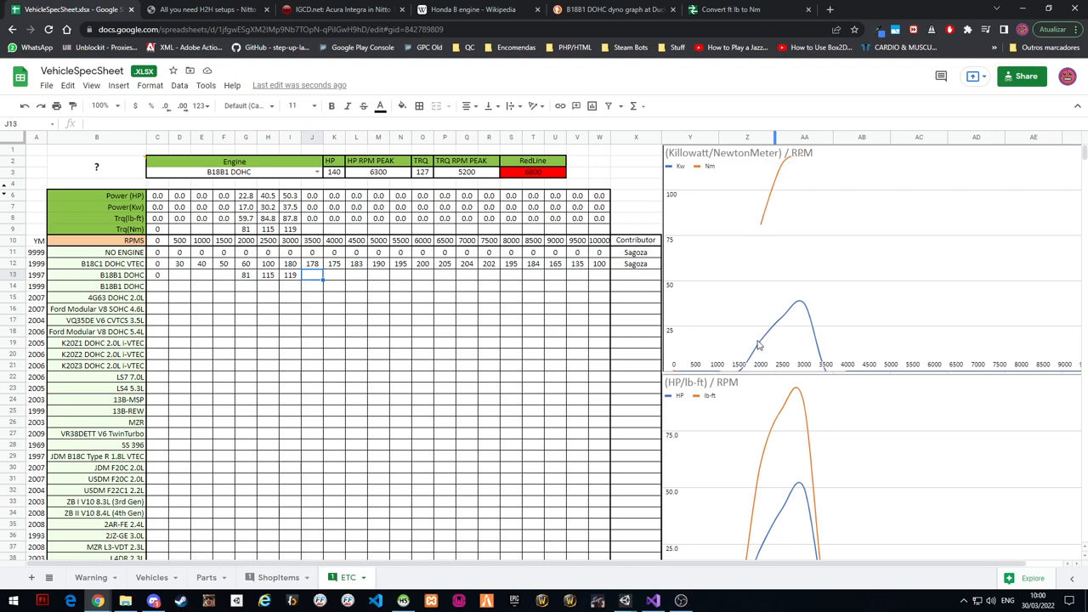
mouse_move(771, 326)
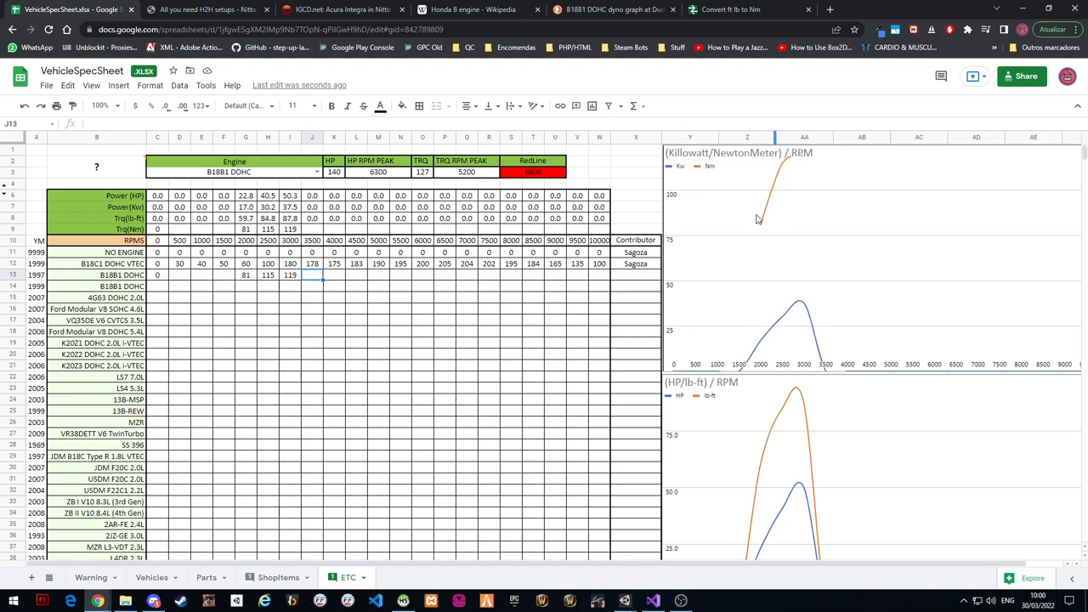
mouse_move(799, 336)
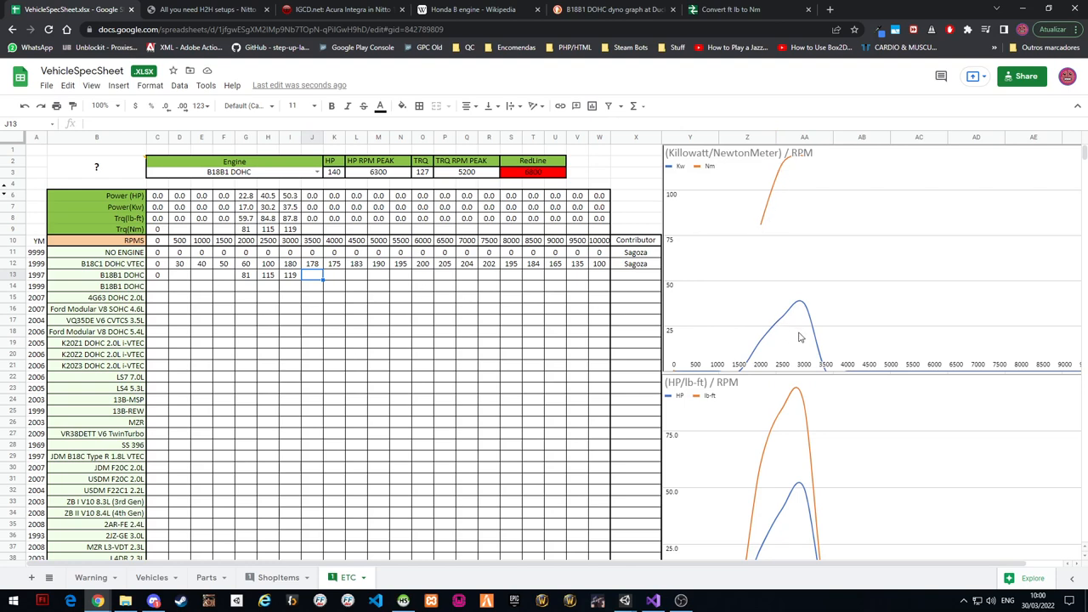
mouse_move(728, 272)
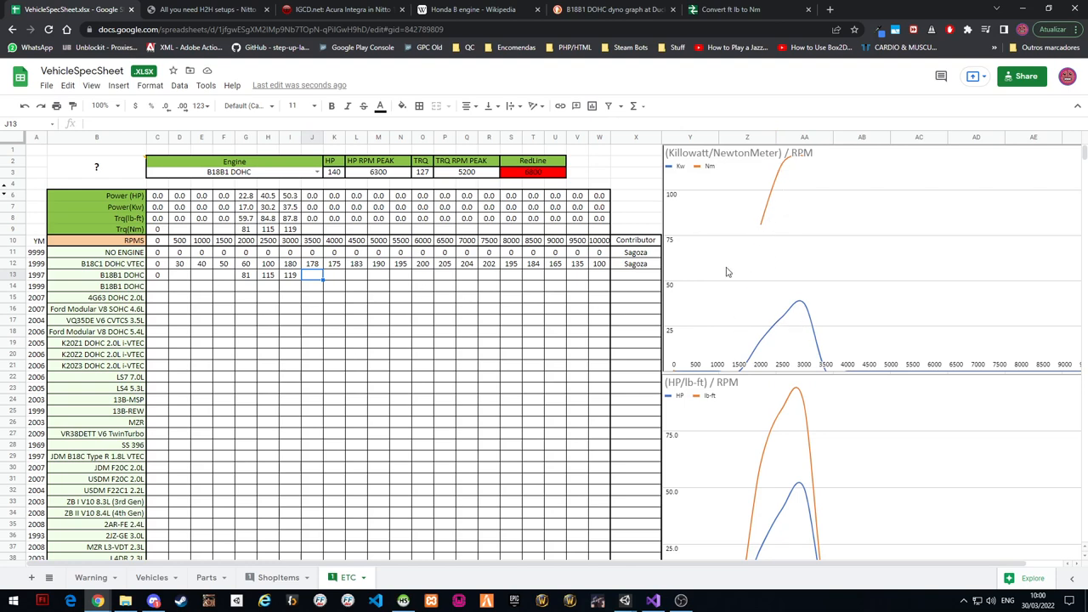
mouse_move(714, 230)
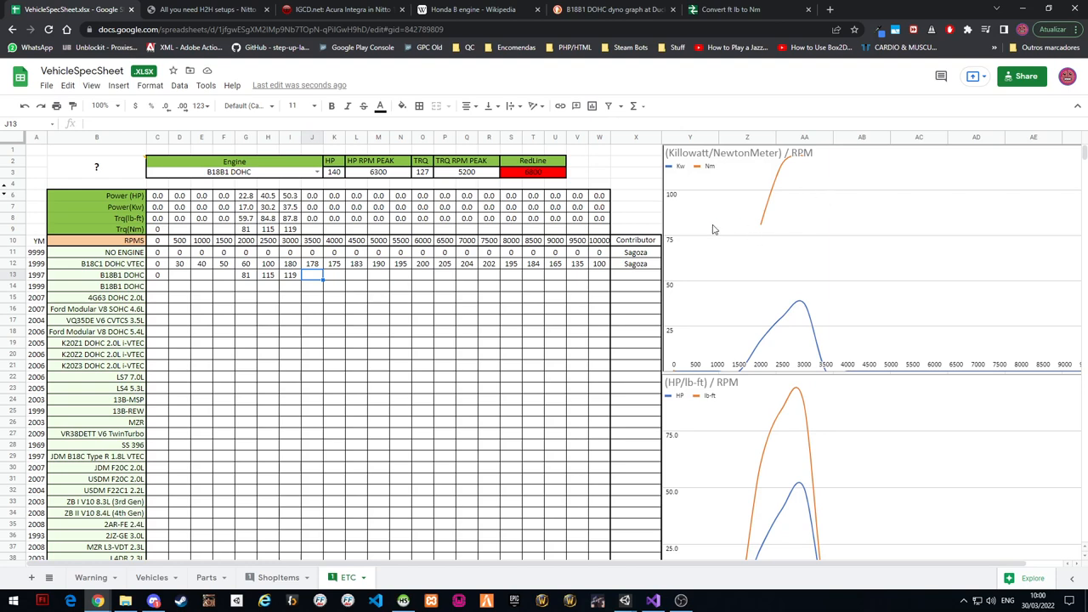
mouse_move(571, 286)
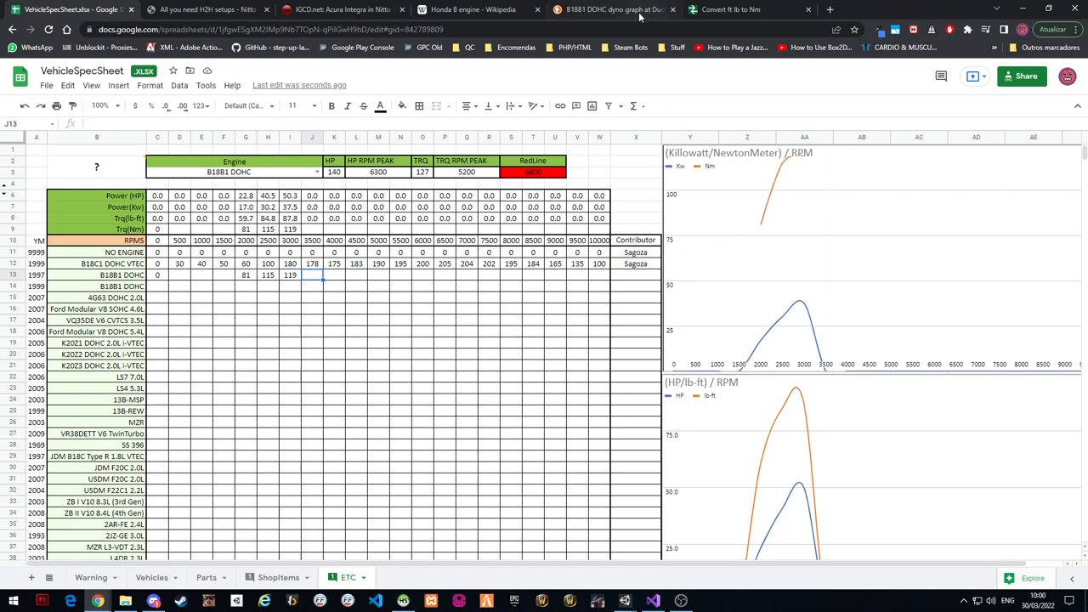
Return to the DuckDuckGo tab showing the KS Motorsports B18B1 dyno graph
left_click(603, 10)
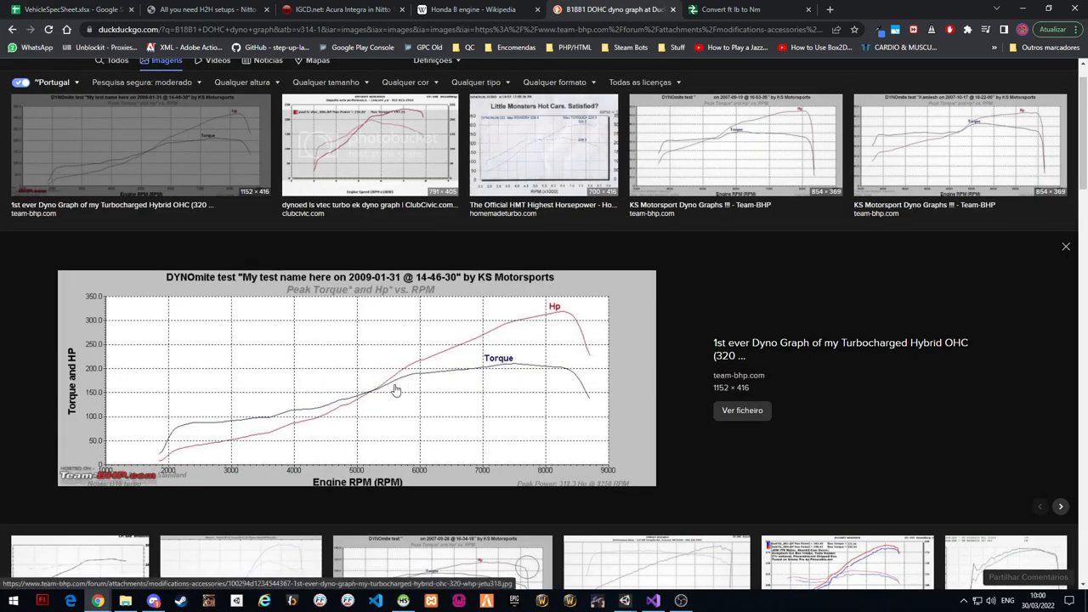
mouse_move(395, 409)
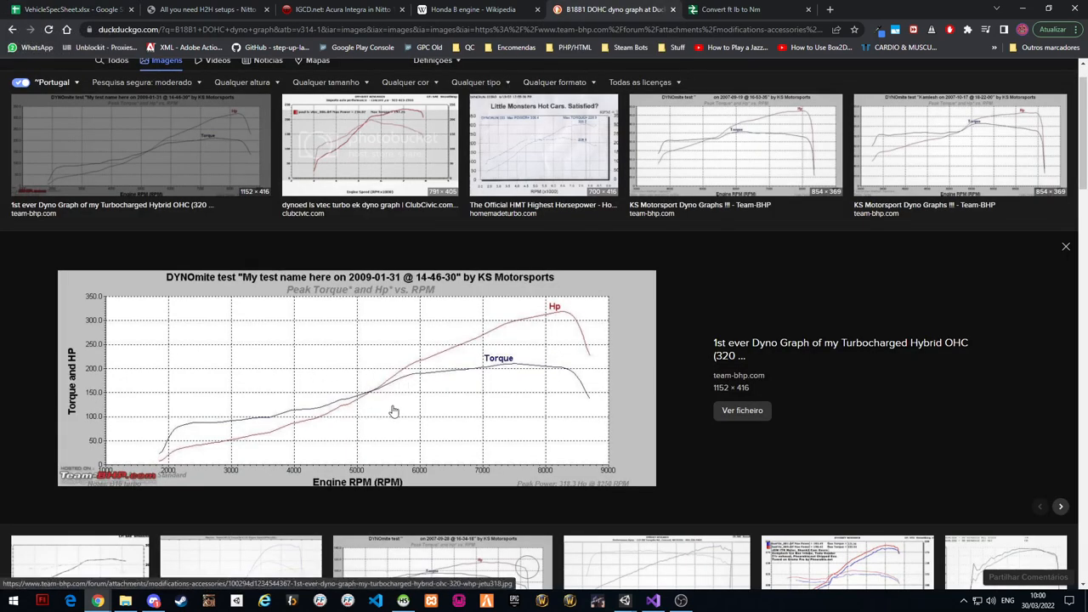
mouse_move(197, 435)
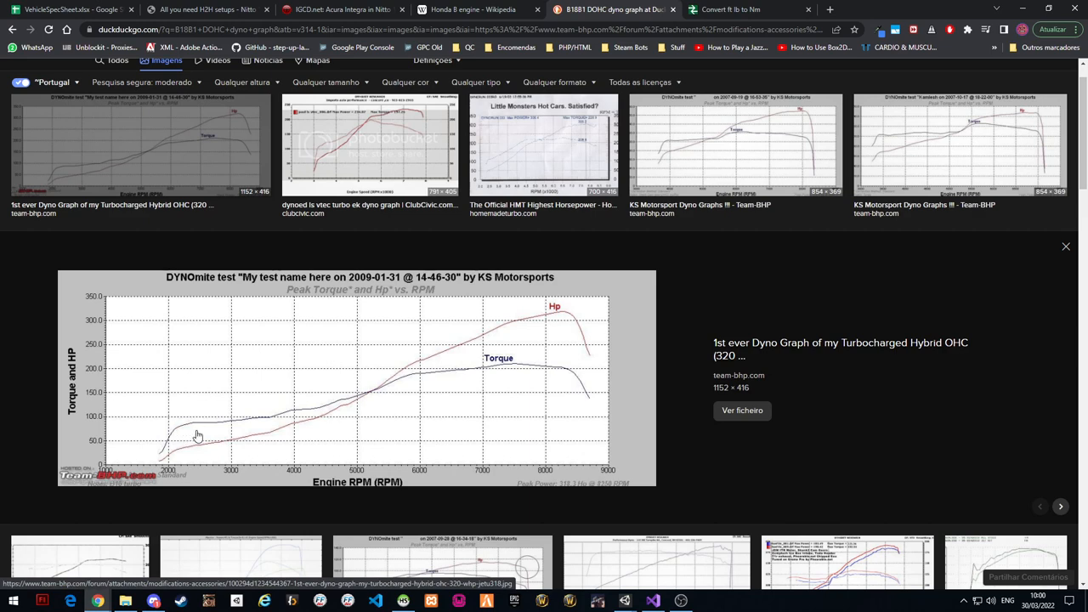
mouse_move(245, 418)
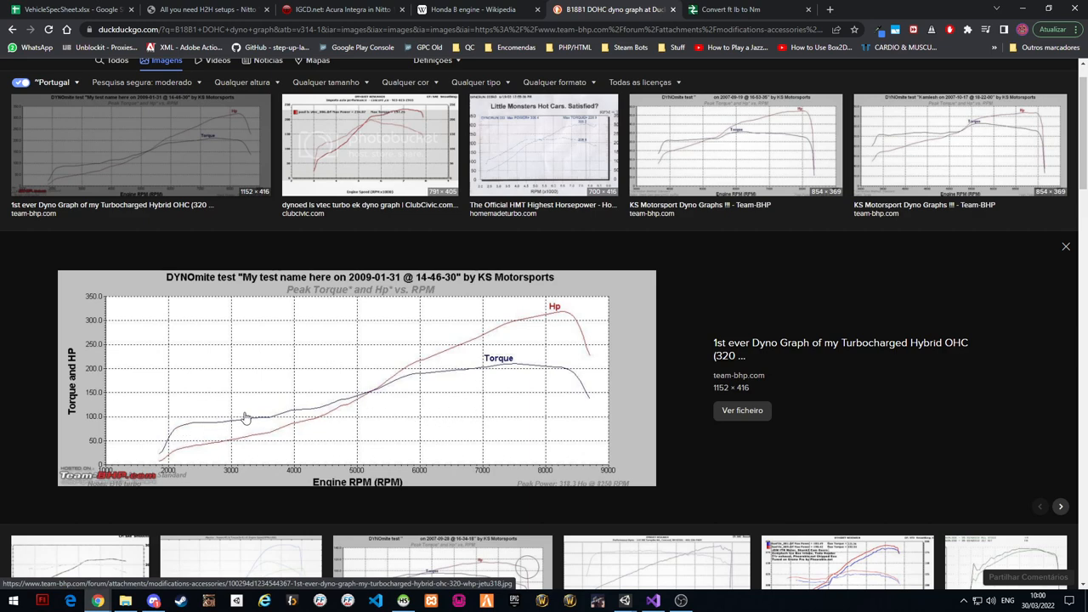
mouse_move(262, 432)
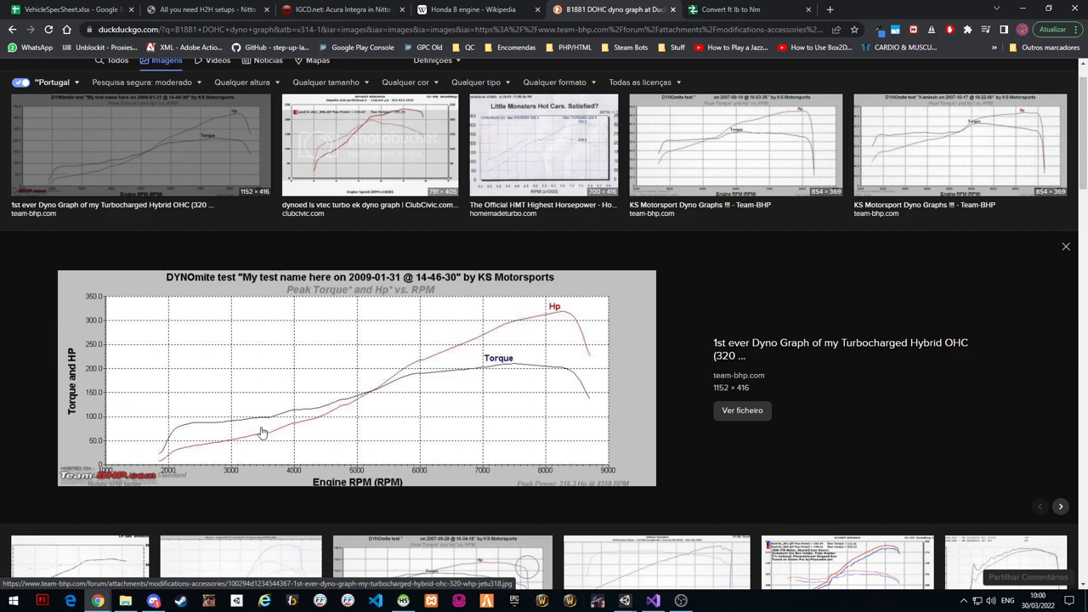
mouse_move(361, 446)
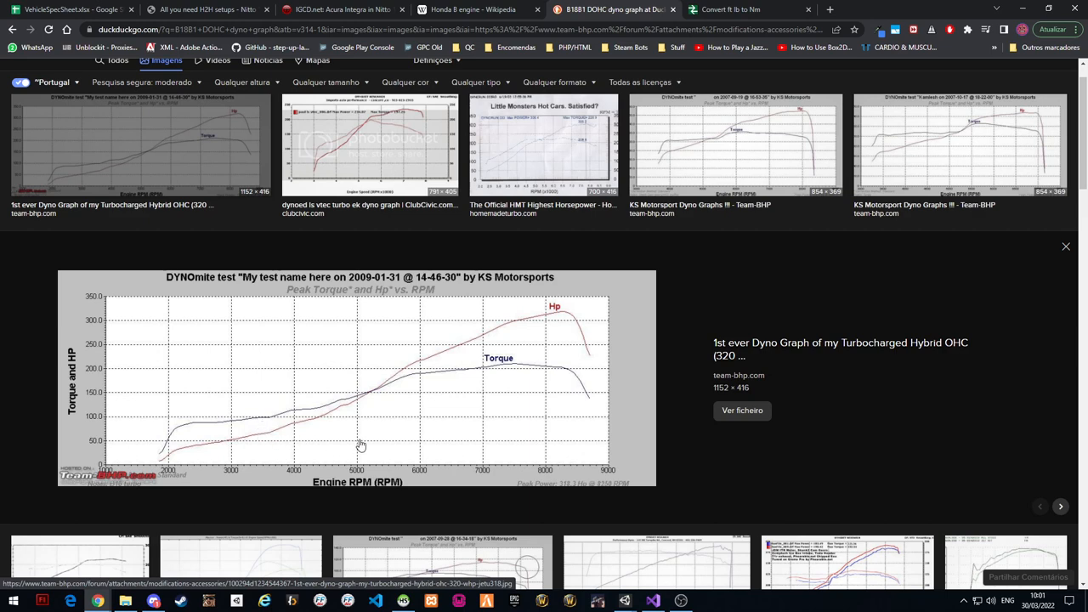
mouse_move(671, 427)
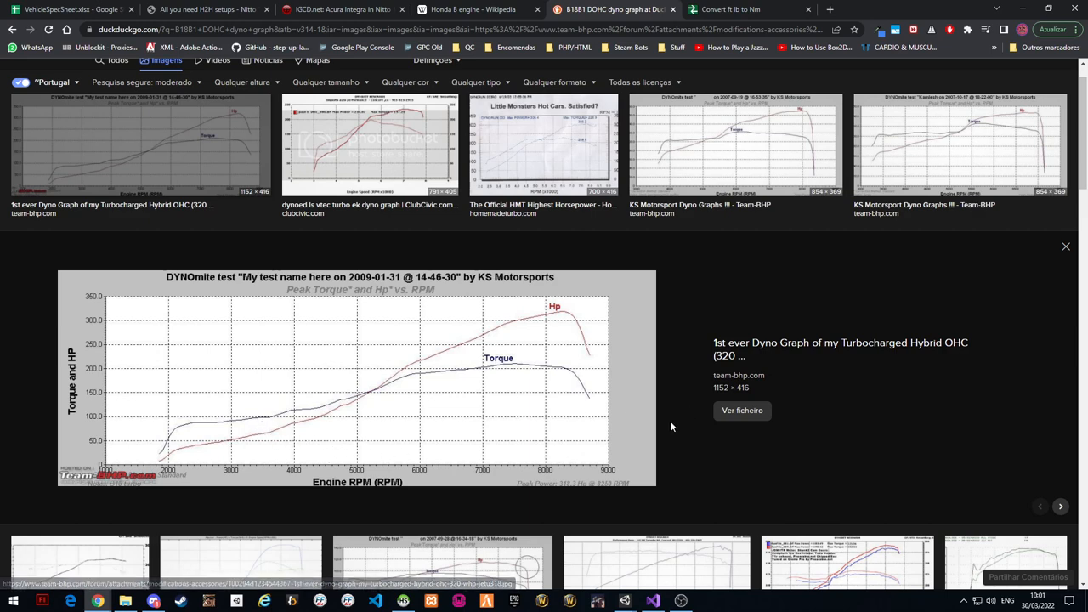
mouse_move(618, 445)
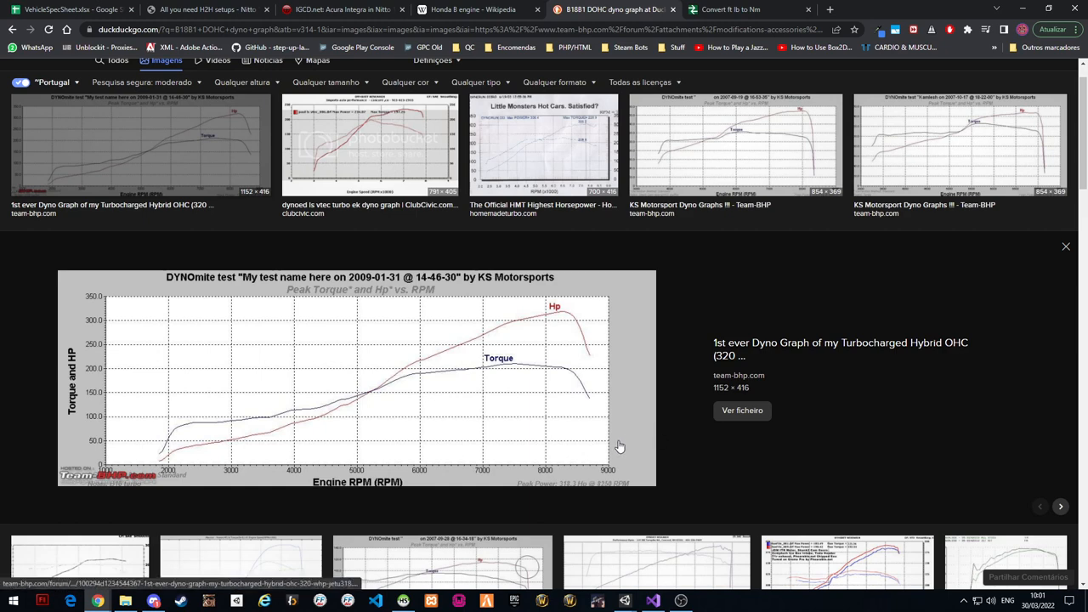
mouse_move(277, 429)
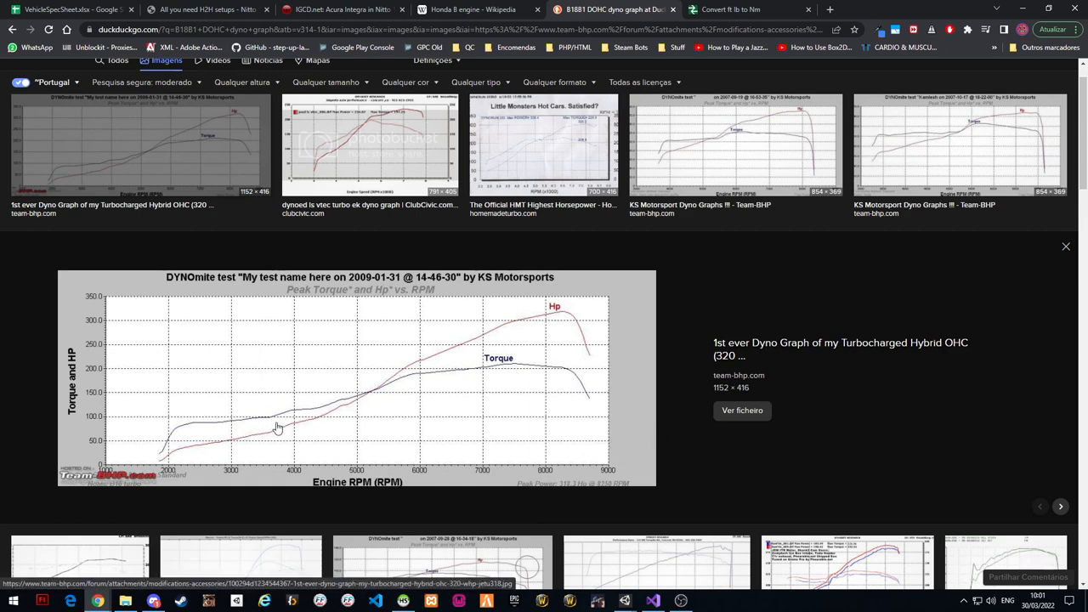
mouse_move(741, 410)
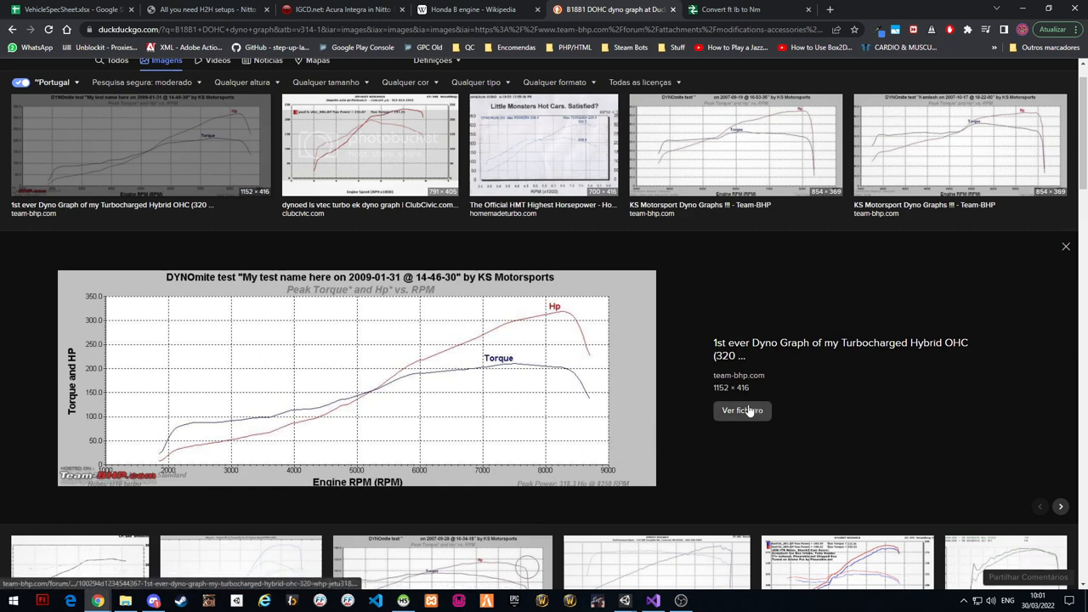
mouse_move(702, 286)
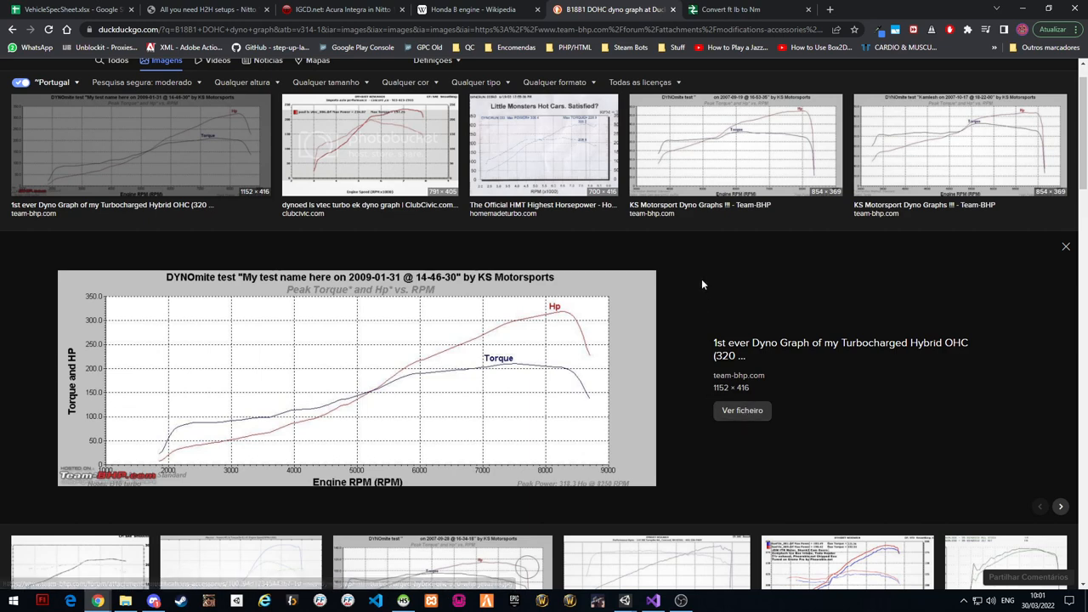
mouse_move(245, 438)
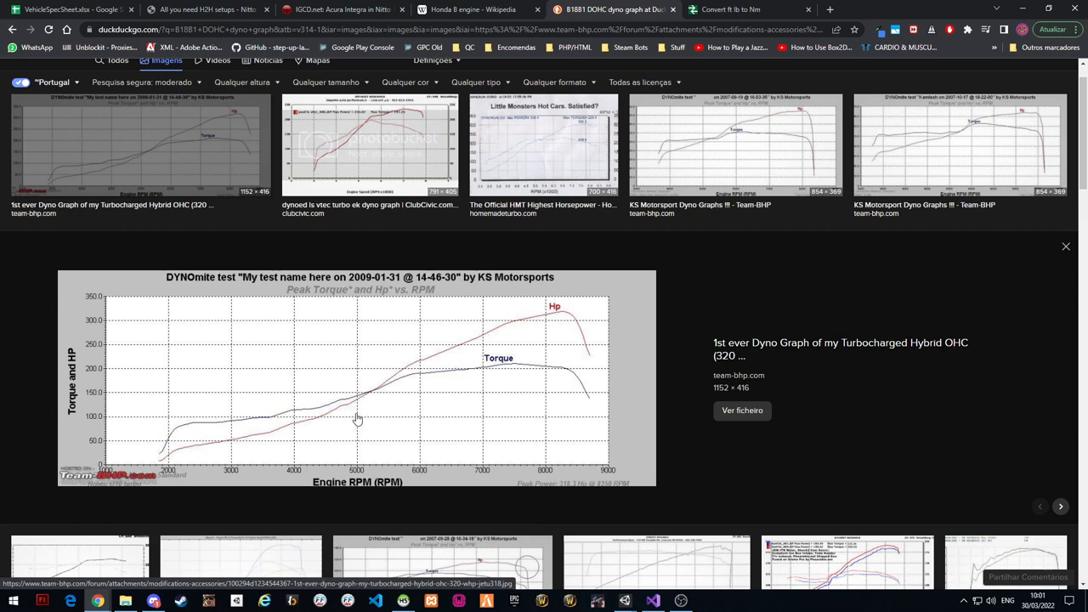
mouse_move(482, 424)
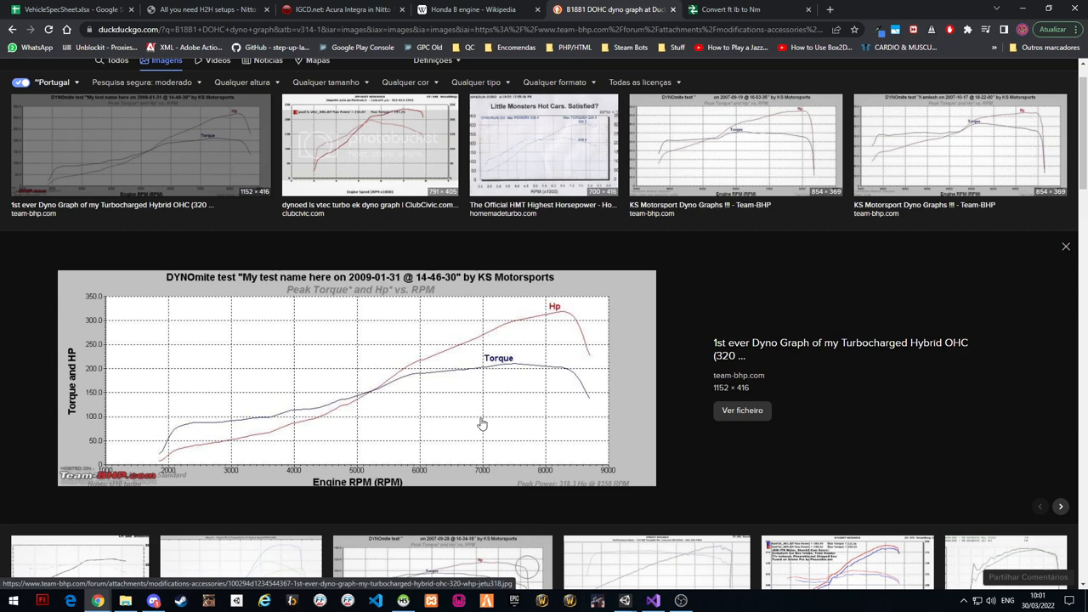
mouse_move(464, 430)
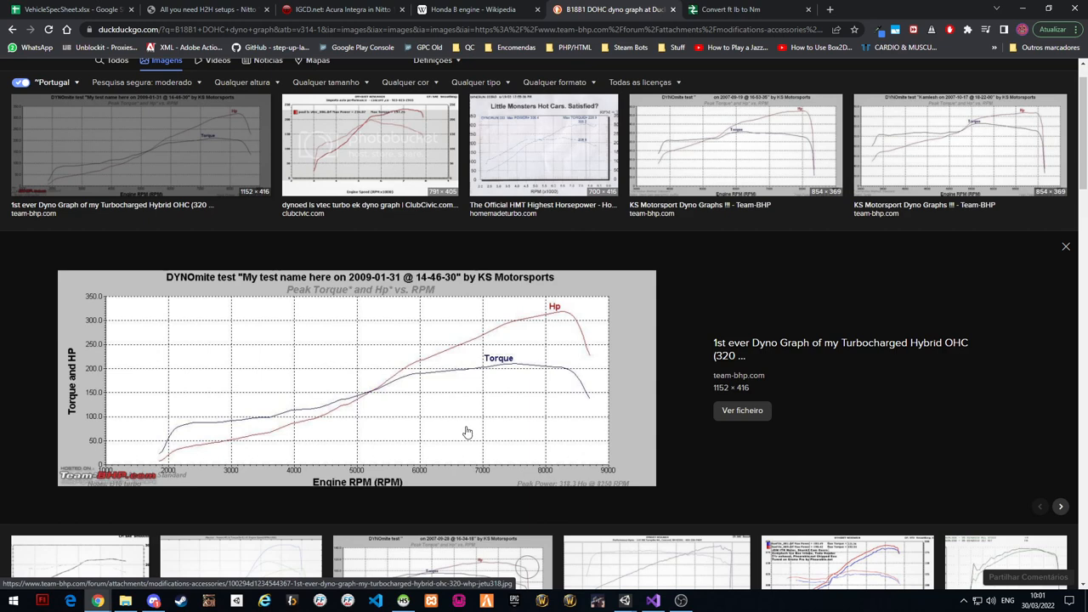
mouse_move(462, 438)
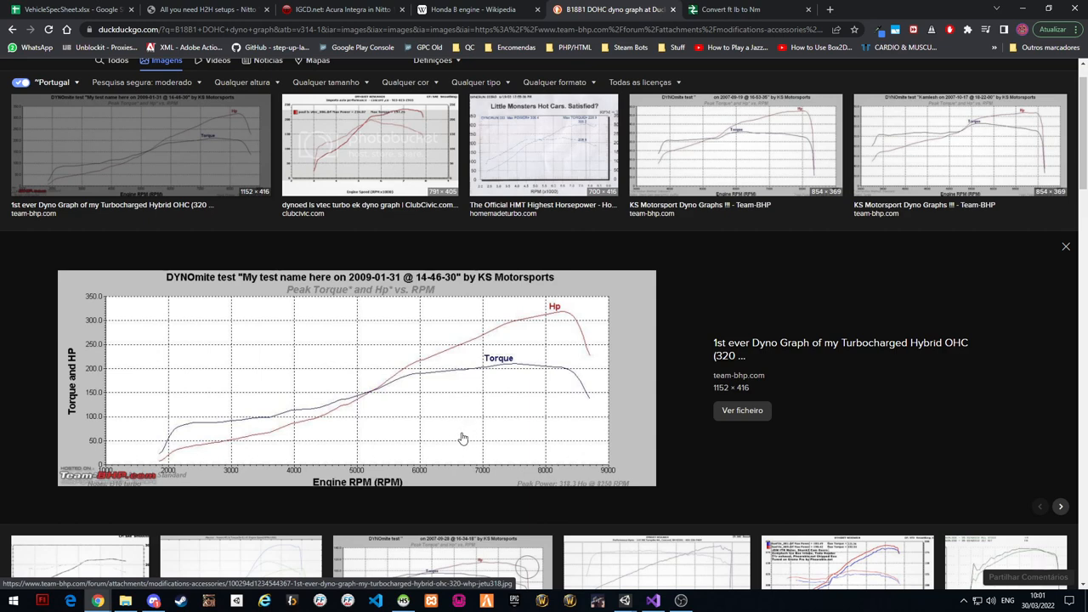
mouse_move(700, 452)
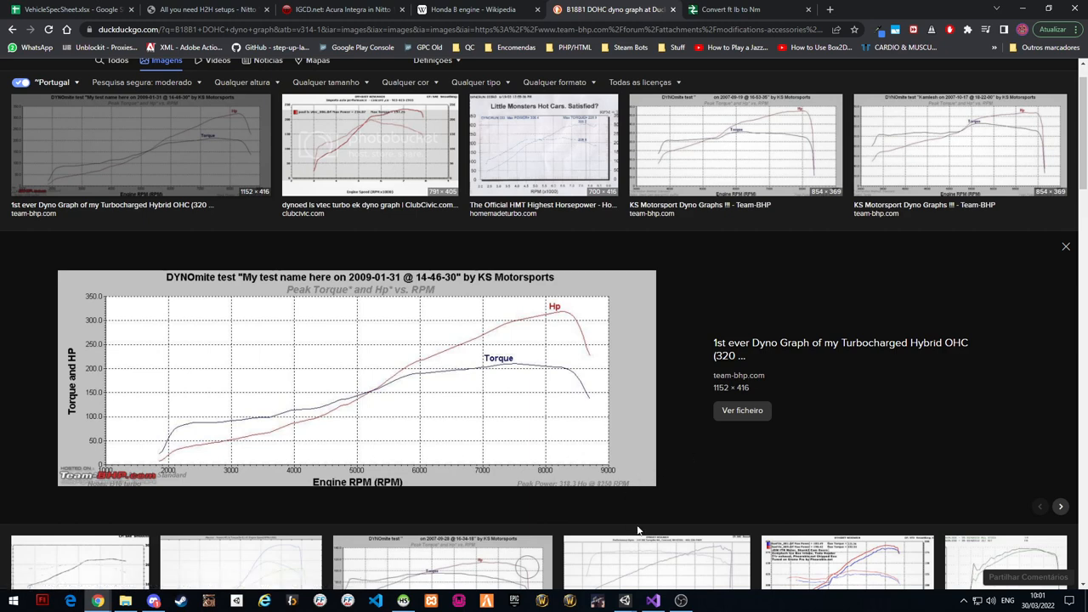
mouse_move(741, 482)
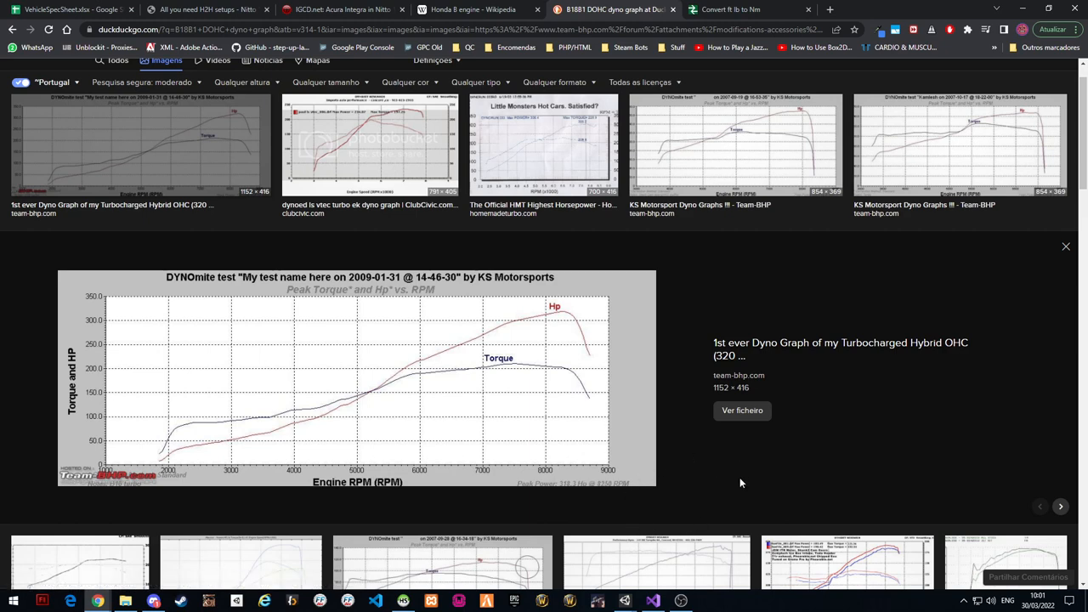
mouse_move(719, 476)
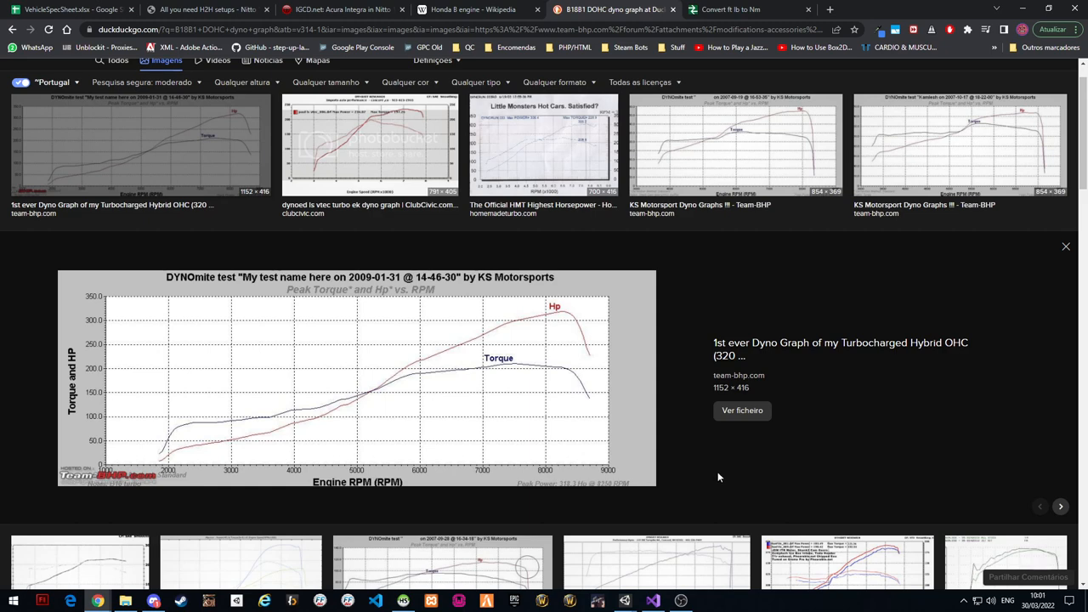
mouse_move(698, 494)
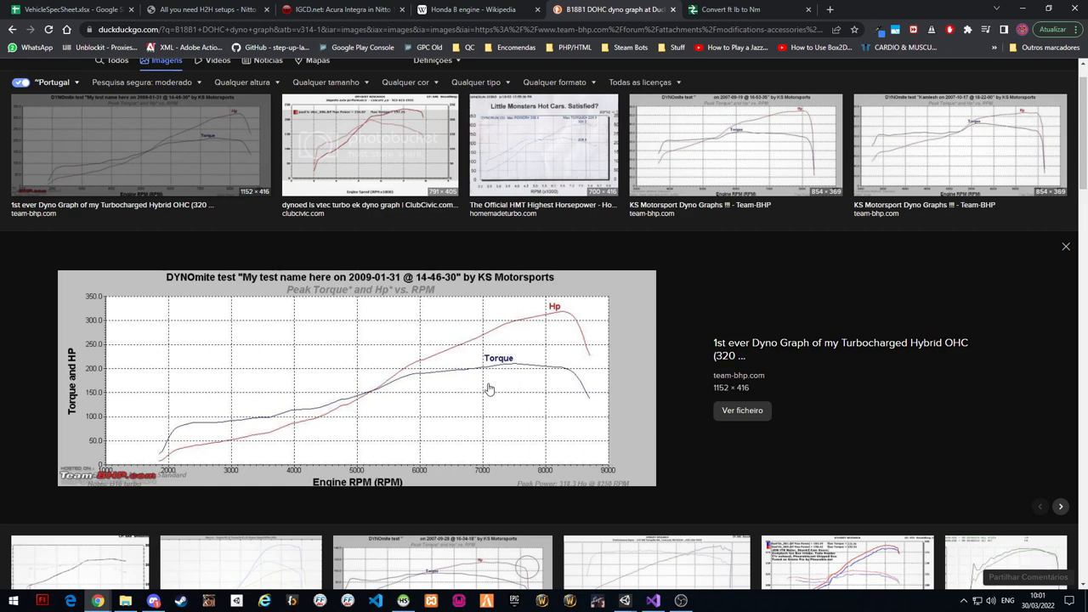
mouse_move(381, 428)
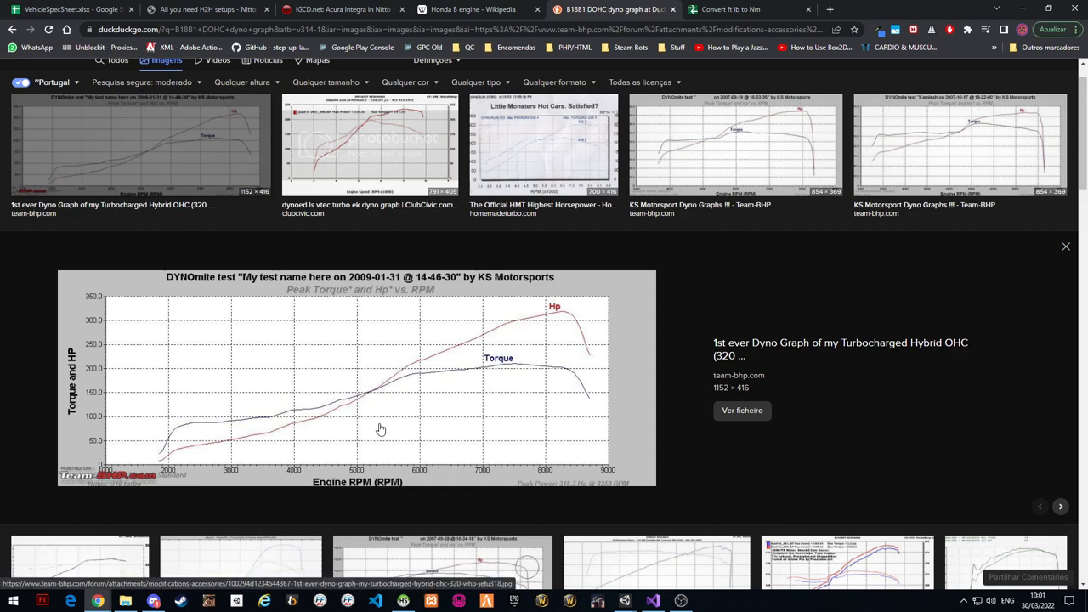
mouse_move(227, 479)
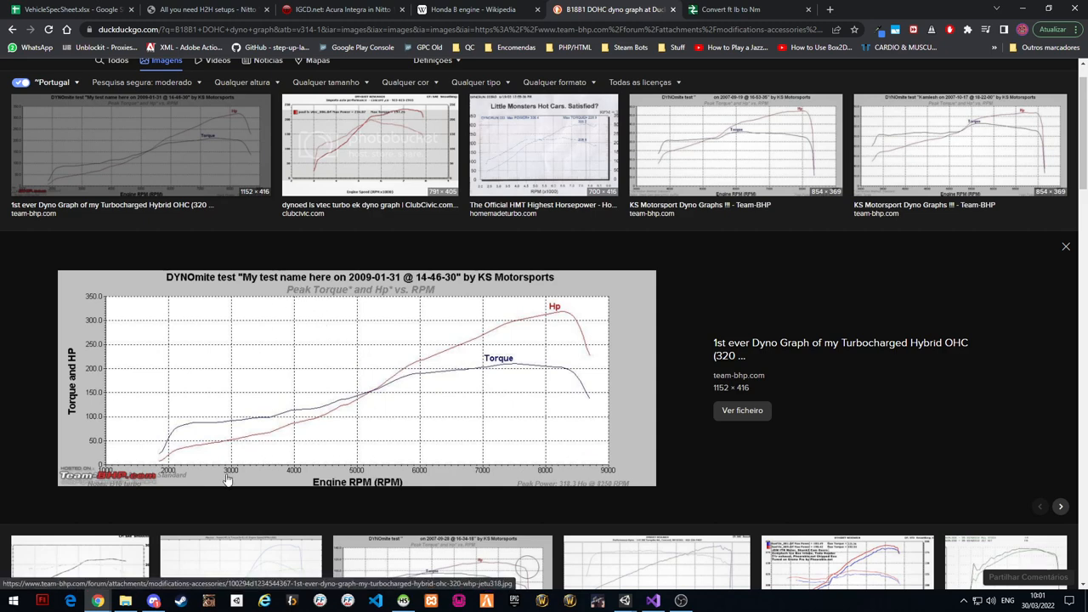
mouse_move(261, 467)
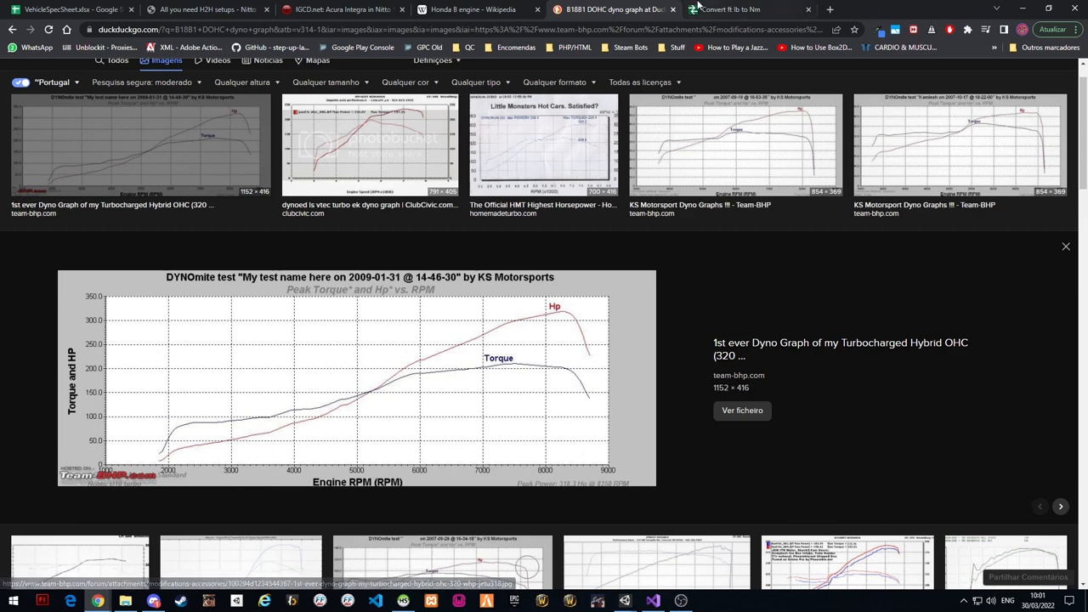
Switch to the UnitConverters ft-lb to N·m converter tab
left_click(731, 10)
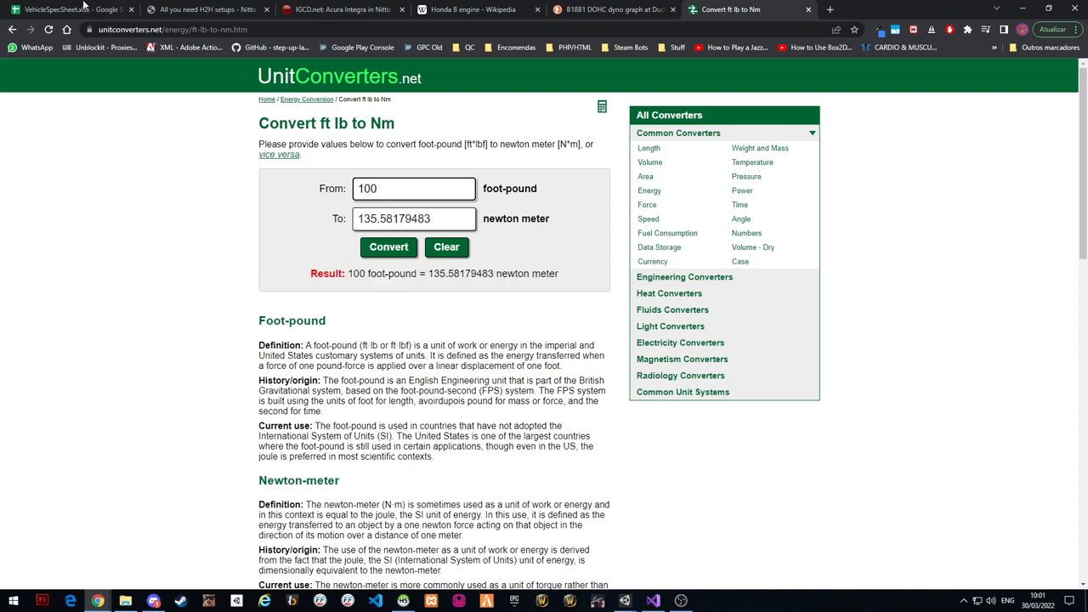
Read torque points off the dyno graph and enter their N·m values in the B18B1 DOHC row
left_click(64, 10)
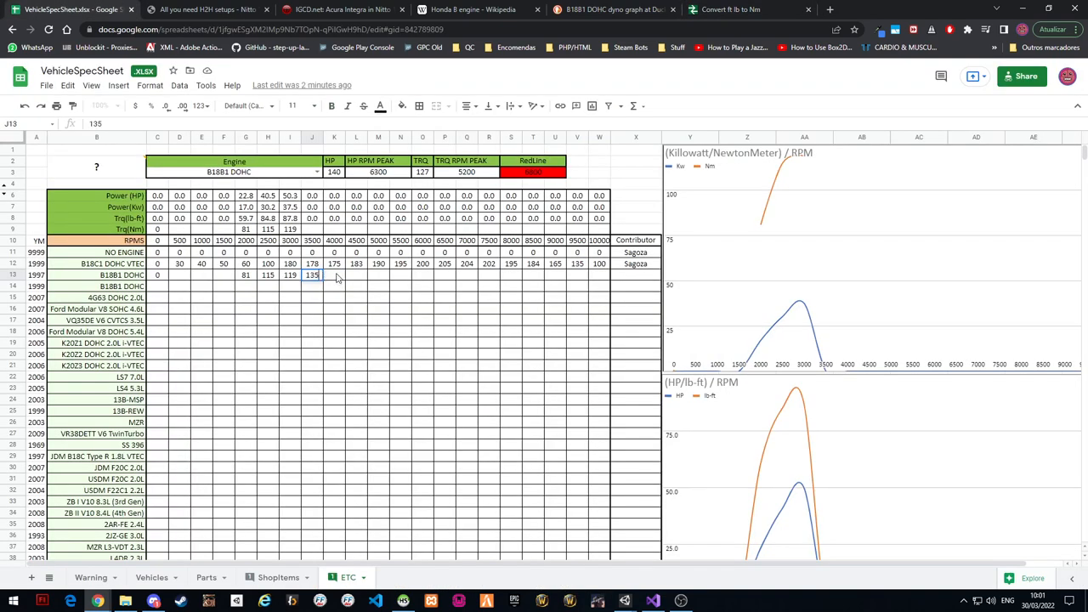
left_click(612, 11)
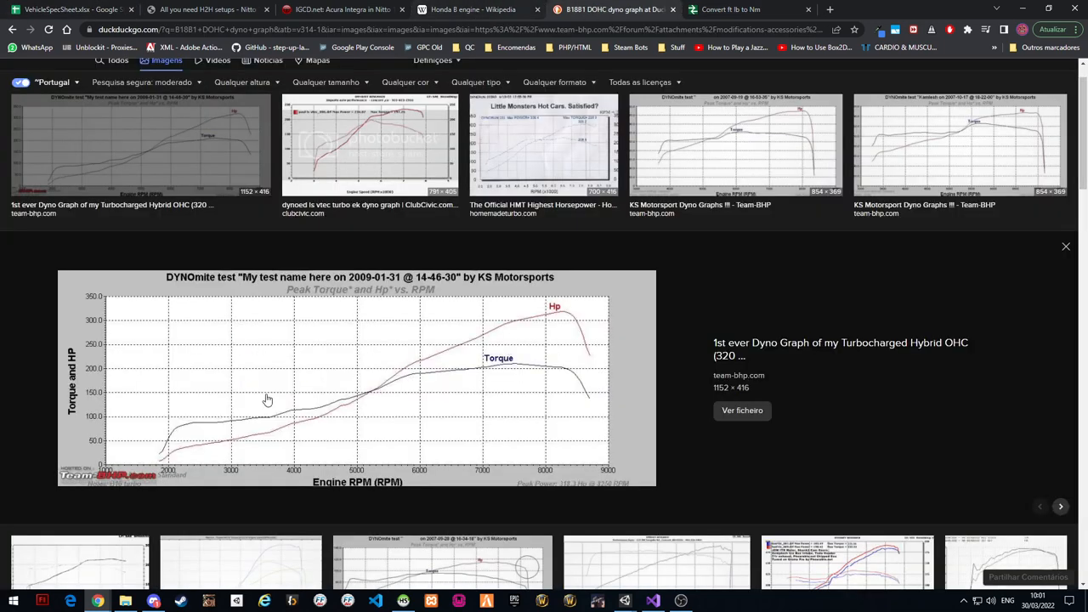
left_click(64, 10)
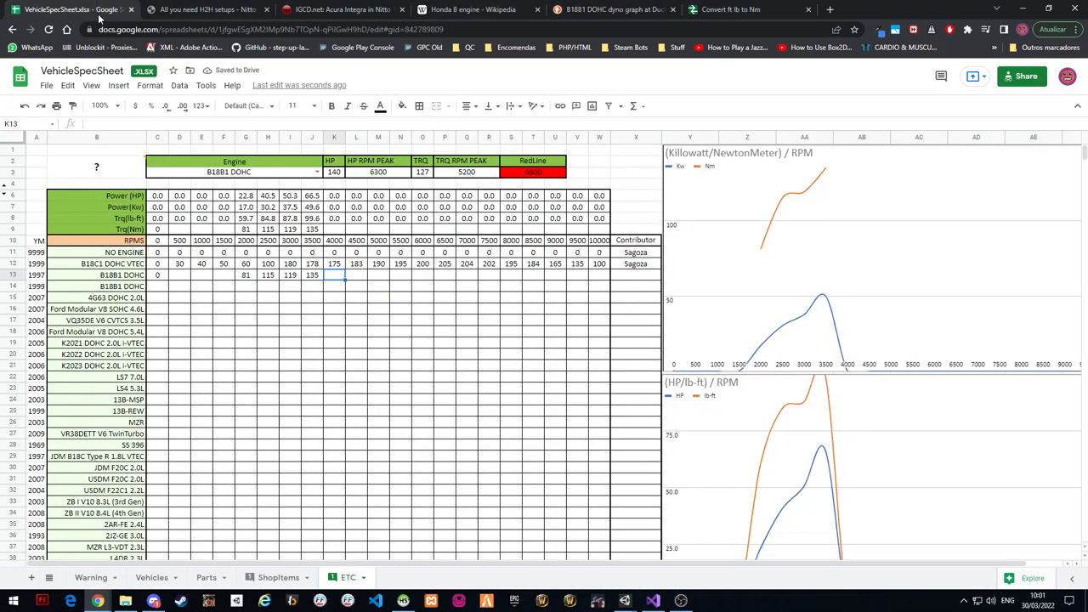
left_click(612, 10)
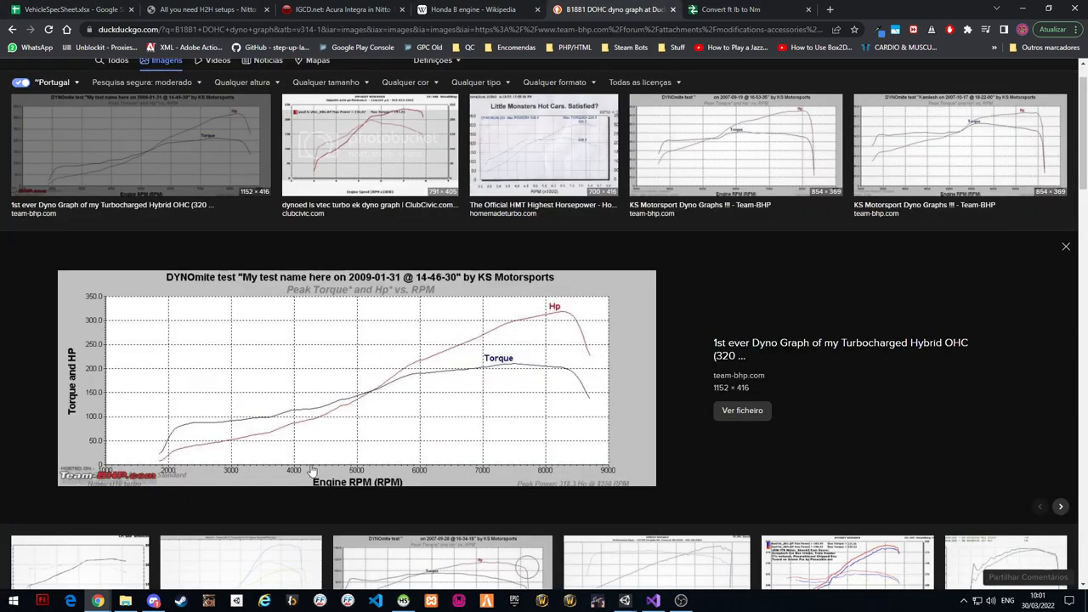
mouse_move(111, 407)
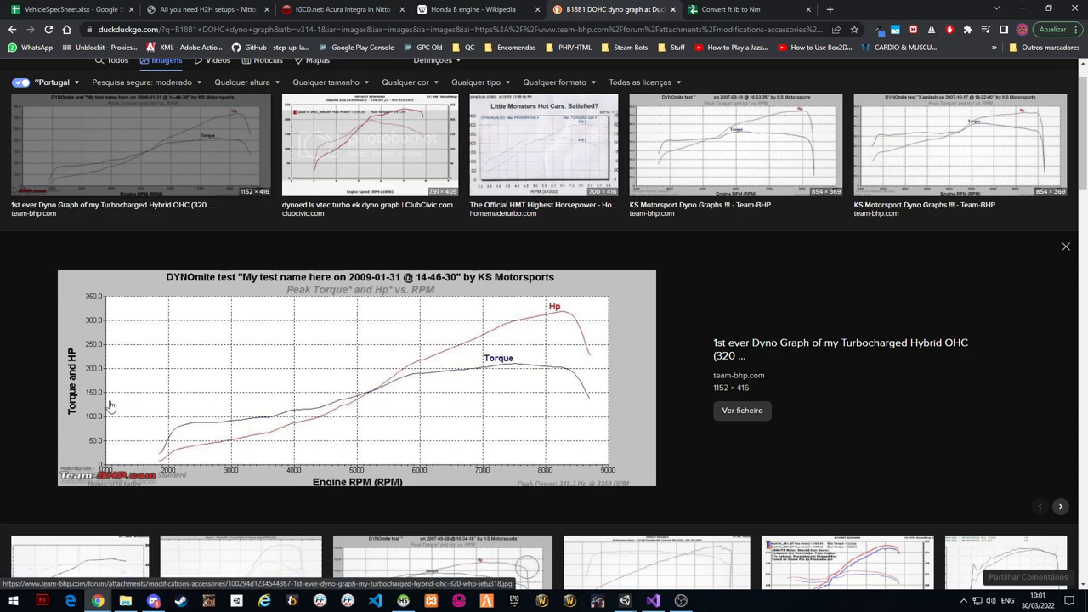
mouse_move(295, 418)
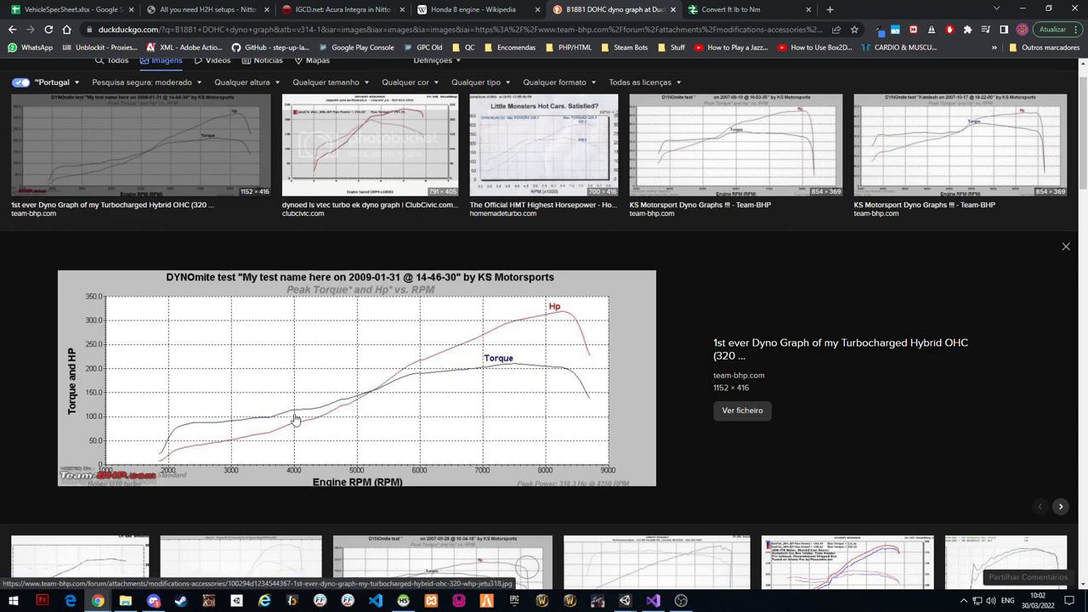
left_click(739, 10)
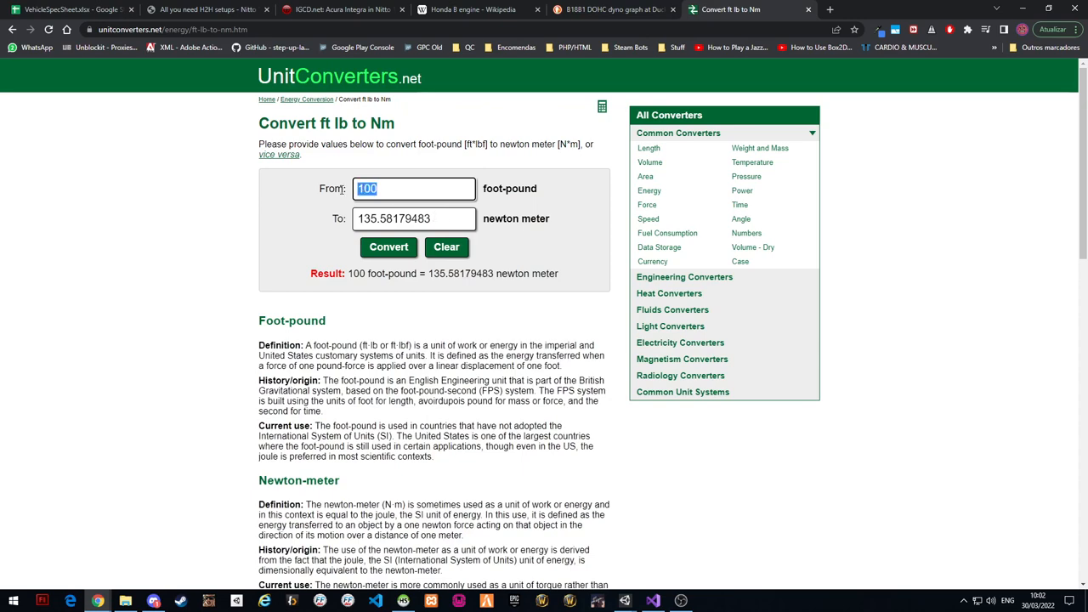
left_click(68, 10)
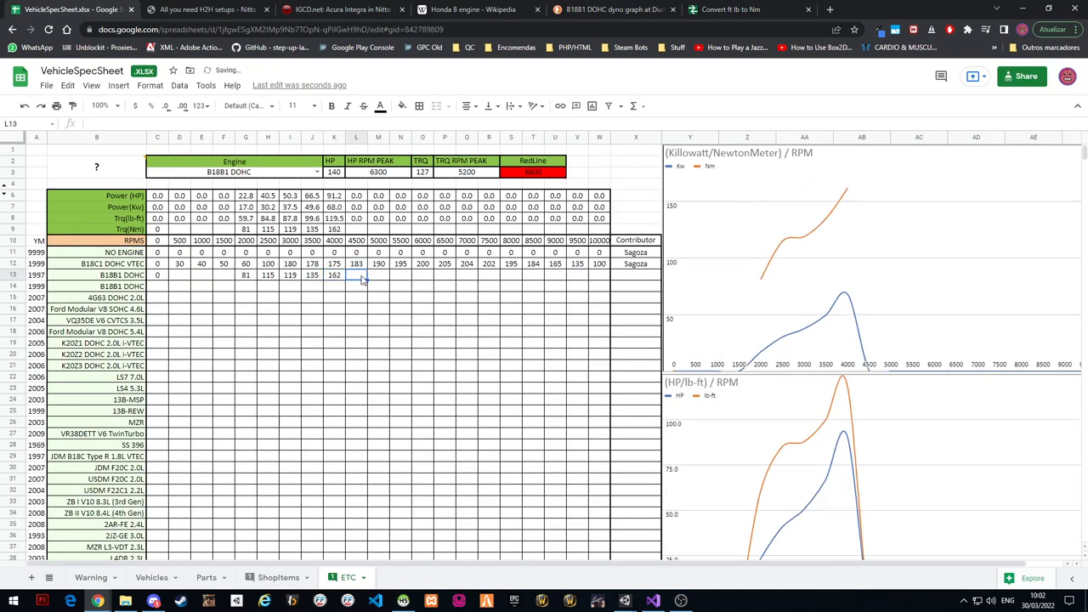
left_click(612, 10)
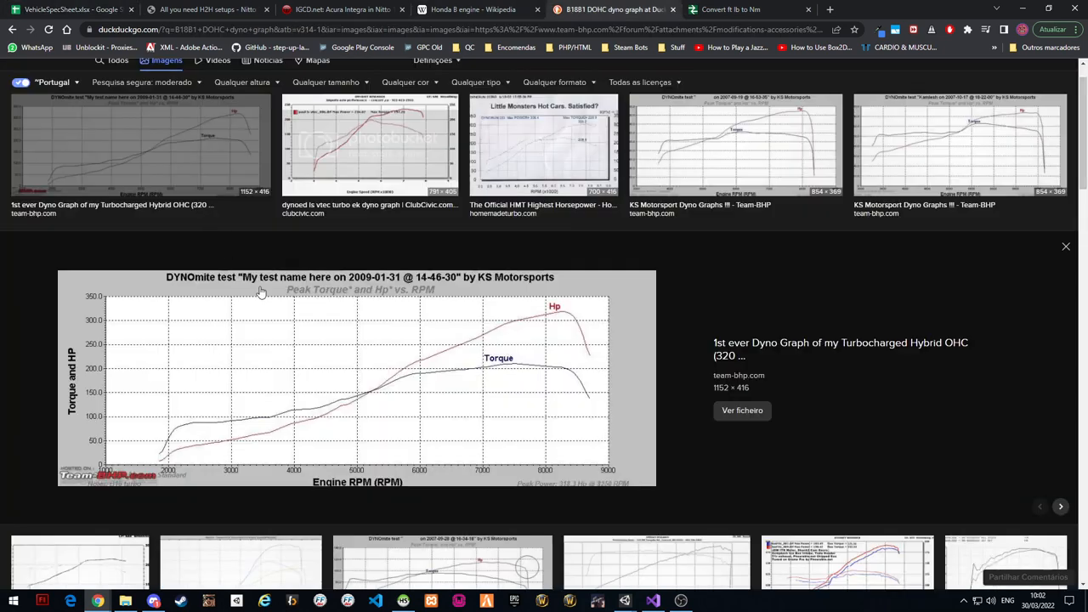
mouse_move(326, 411)
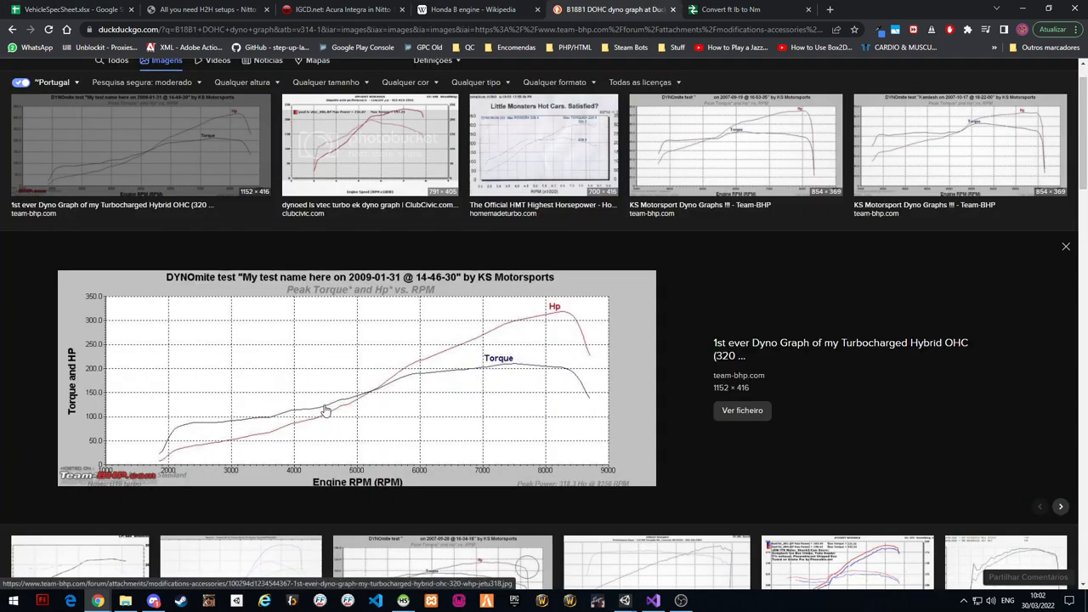
Continue converting dyno readings, extending the torque row up to 230.49 N·m from 170 ft-lb
left_click(731, 11)
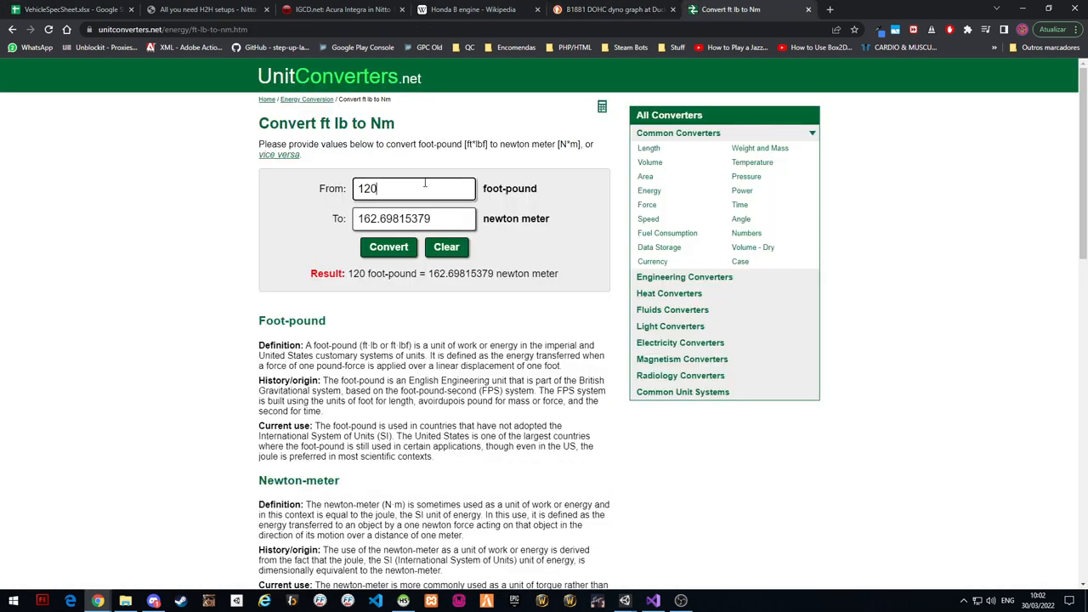
left_click(68, 10)
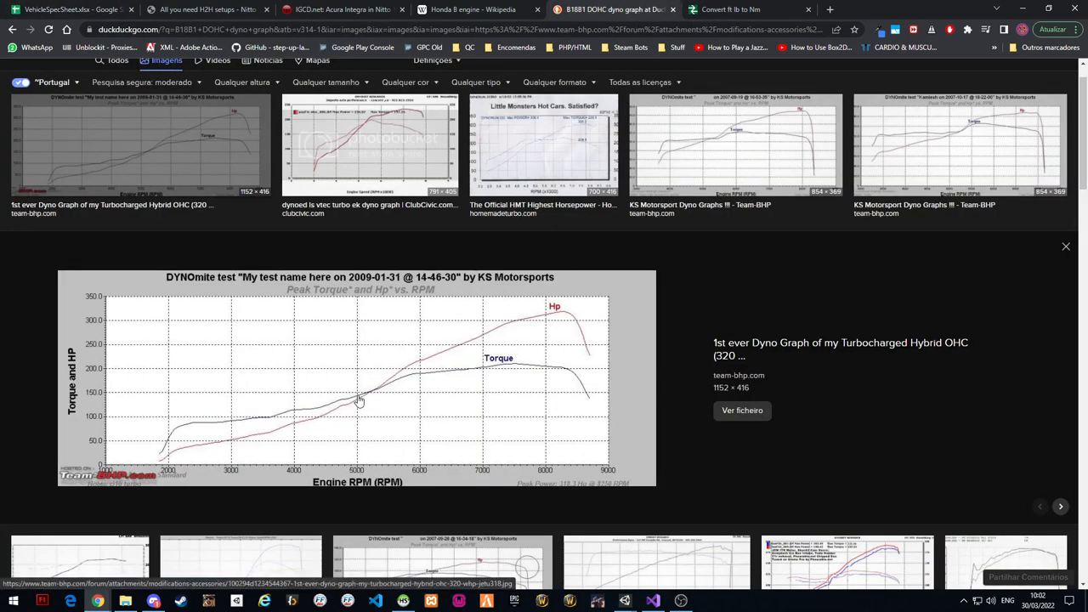
left_click(727, 11)
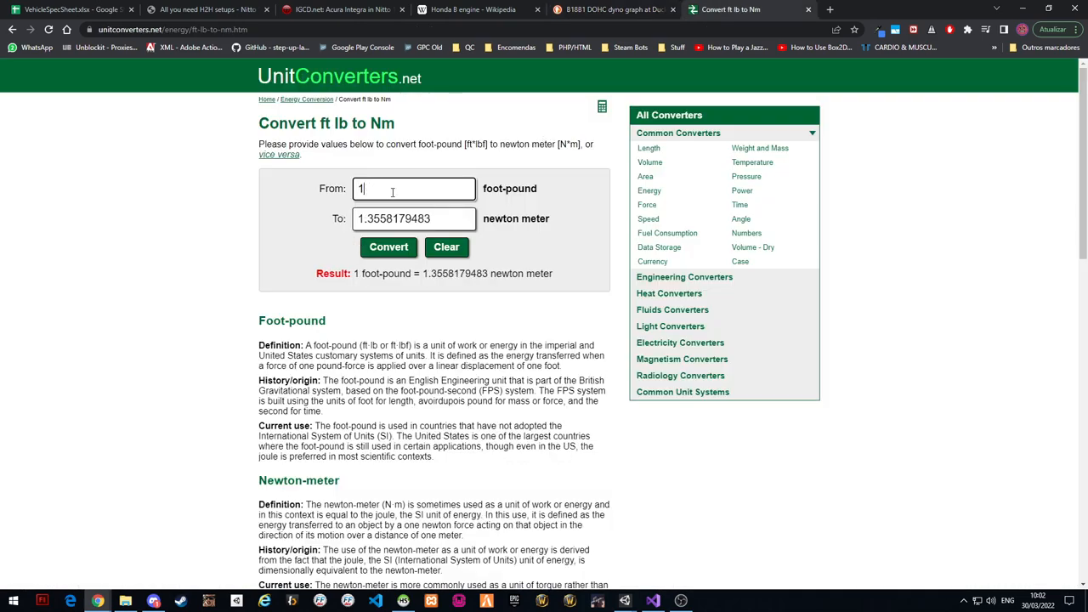
left_click(64, 10)
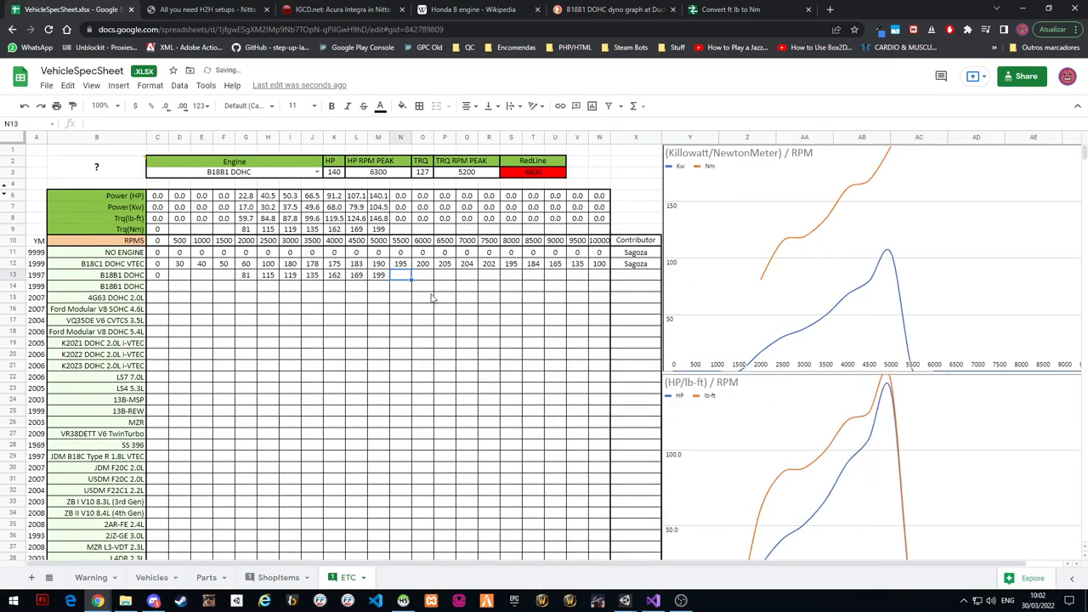
left_click(612, 10)
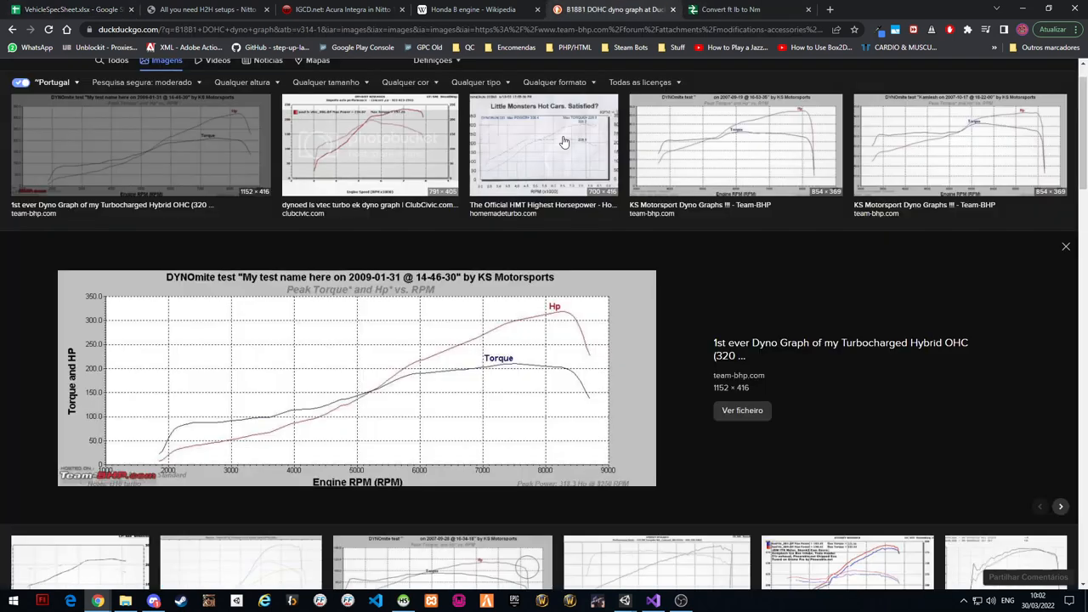
mouse_move(393, 388)
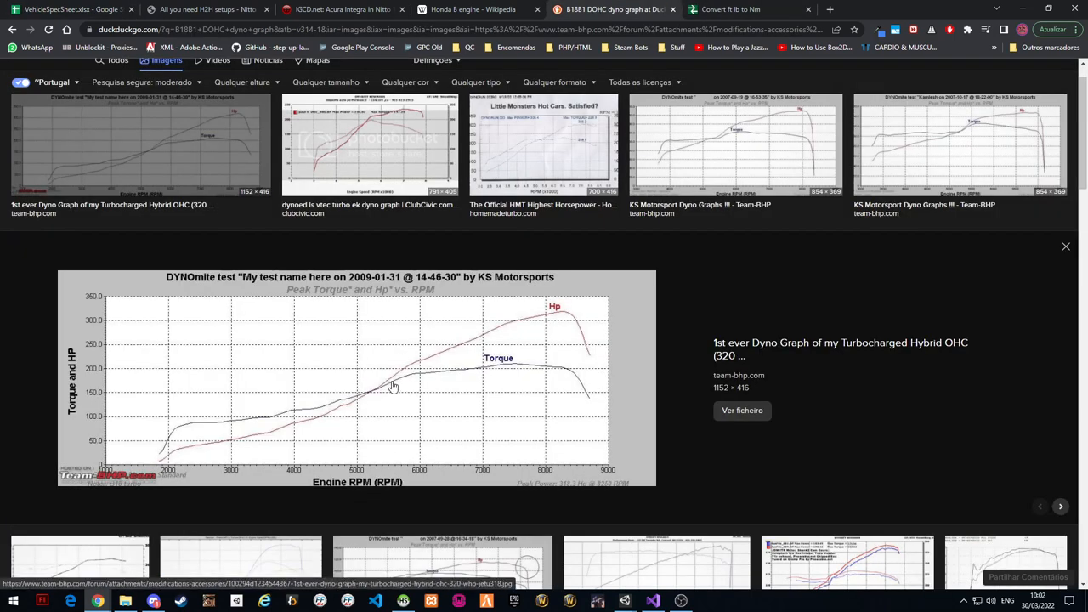
mouse_move(474, 369)
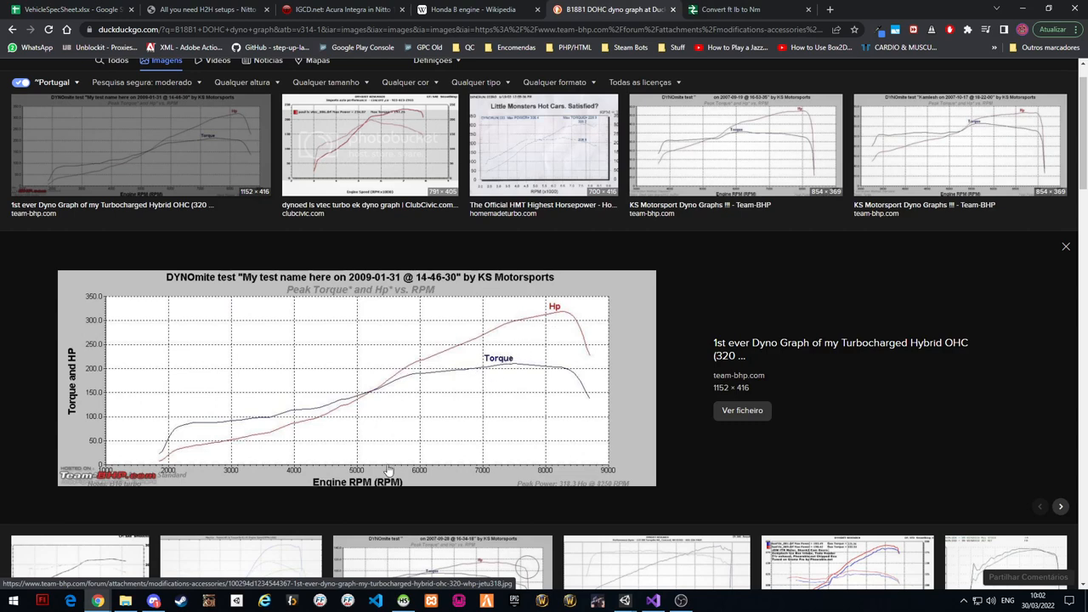
mouse_move(389, 387)
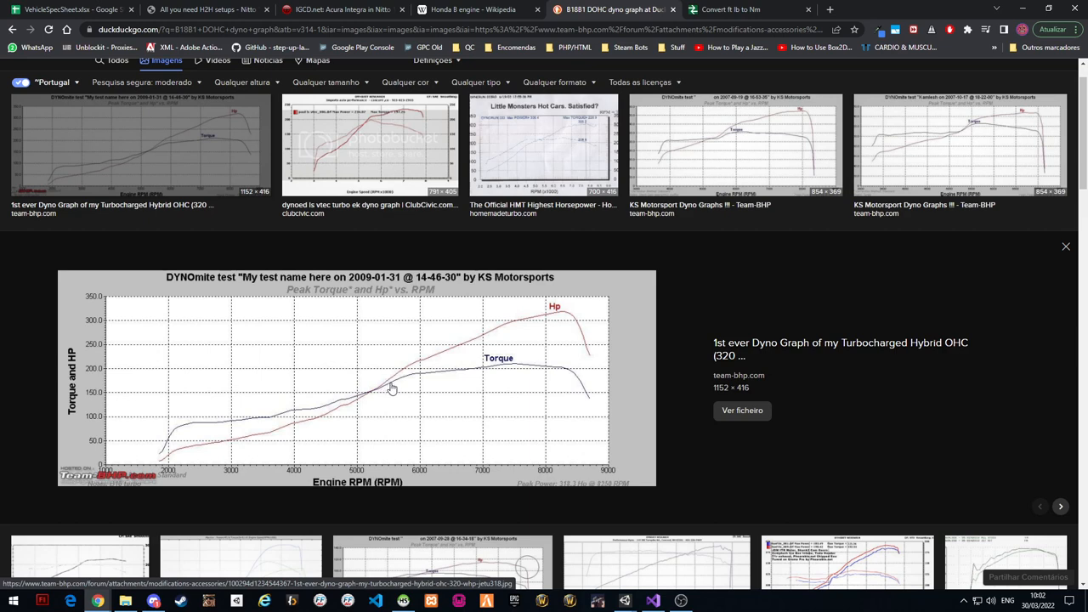
left_click(731, 10)
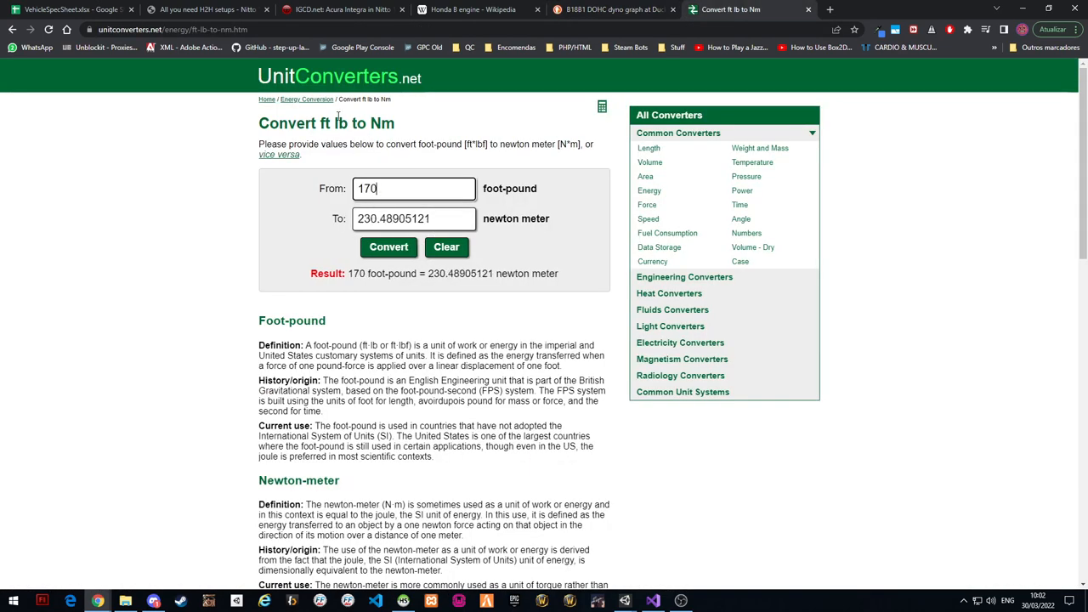
left_click(72, 11)
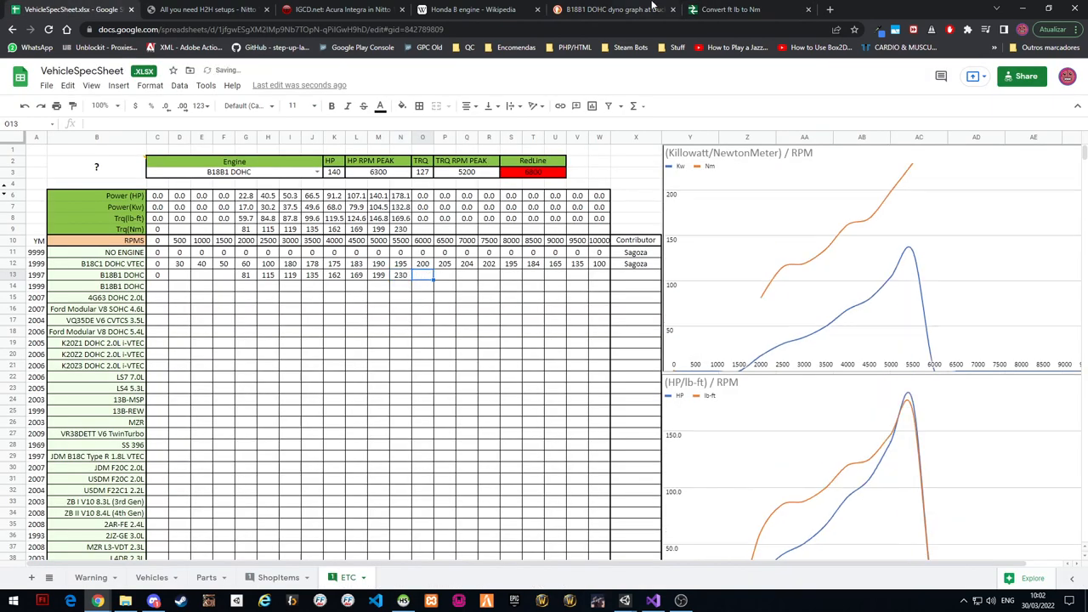
left_click(609, 11)
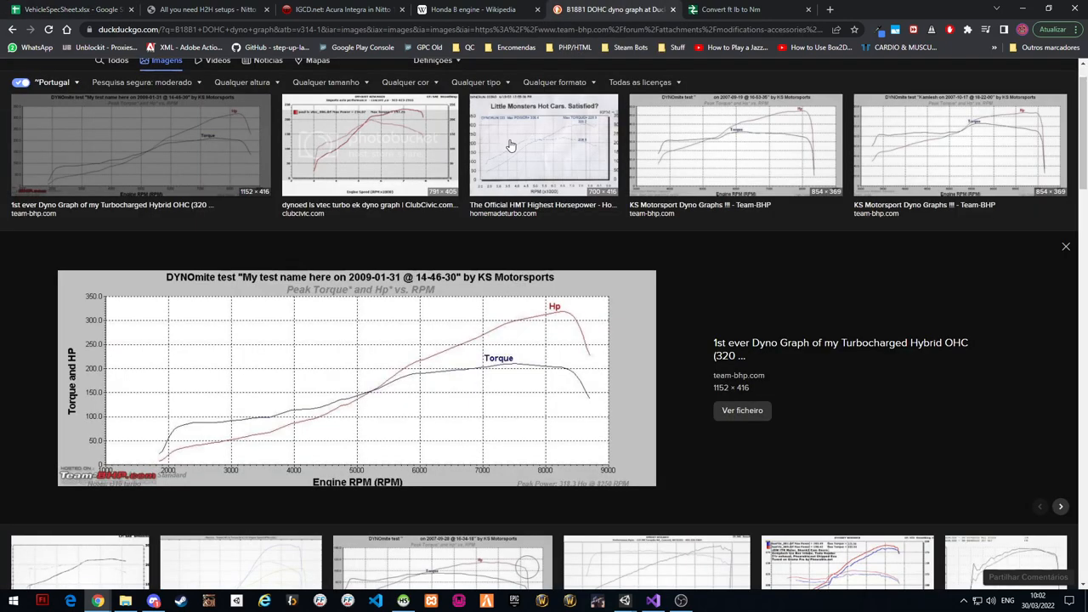
mouse_move(425, 473)
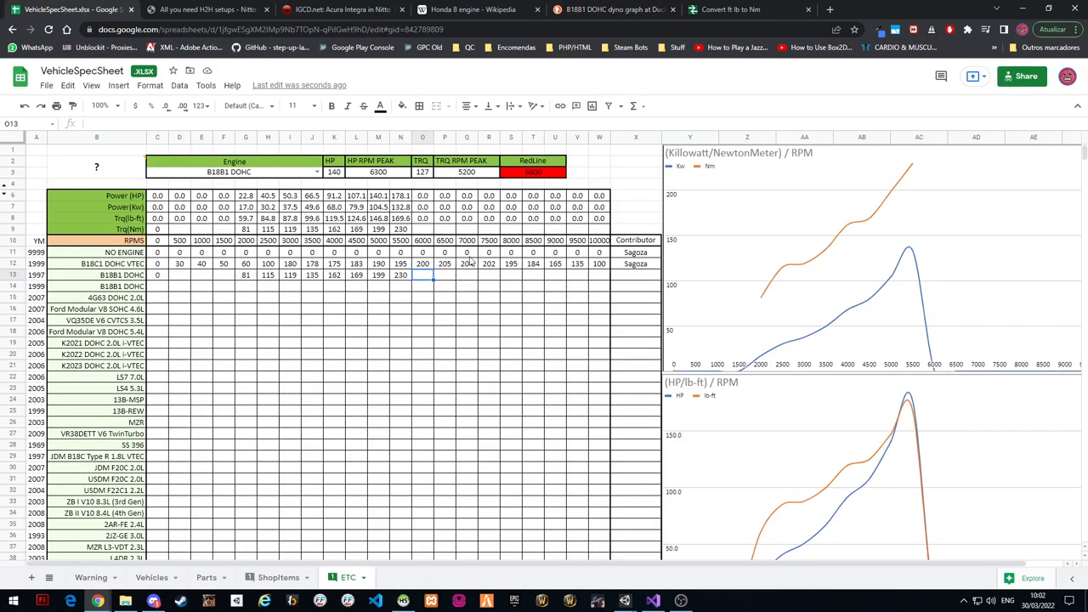
mouse_move(474, 279)
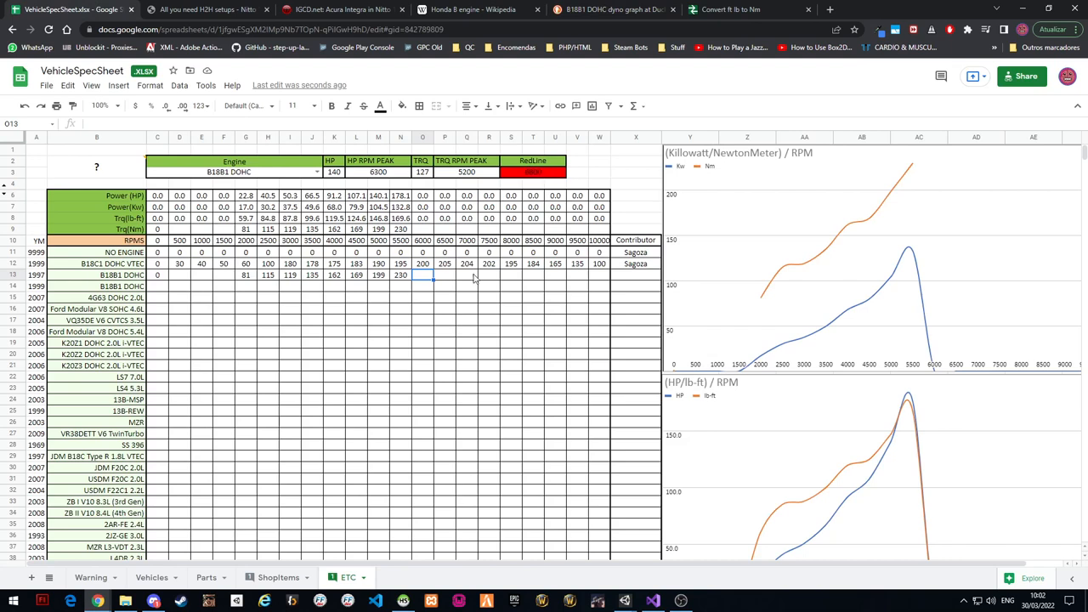
mouse_move(717, 306)
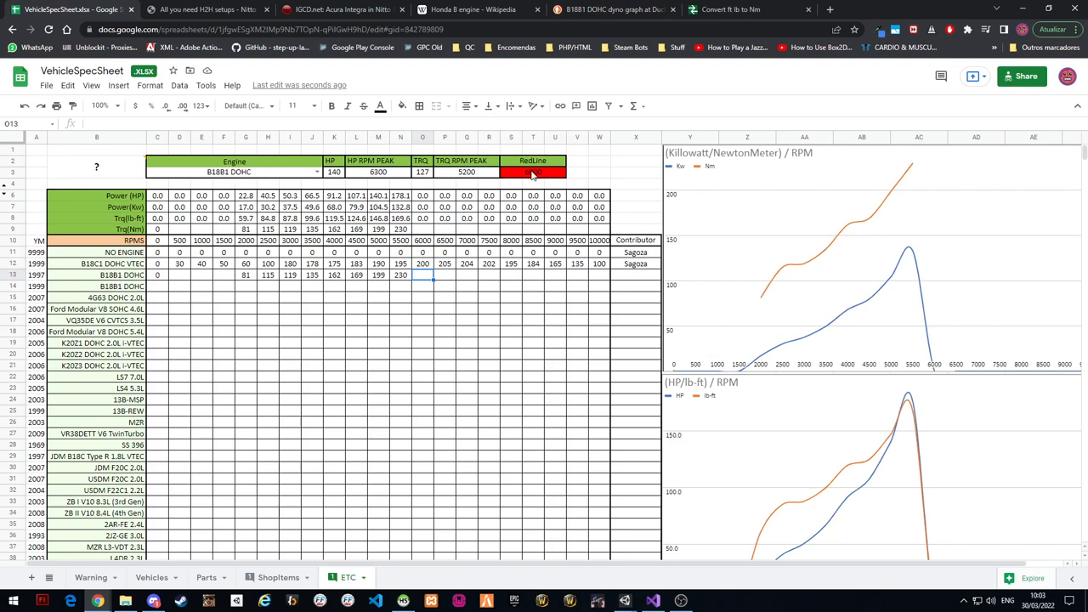
Enter the remaining converted torque figures so the B18B1 DOHC row runs 81 to 230
left_click(466, 276)
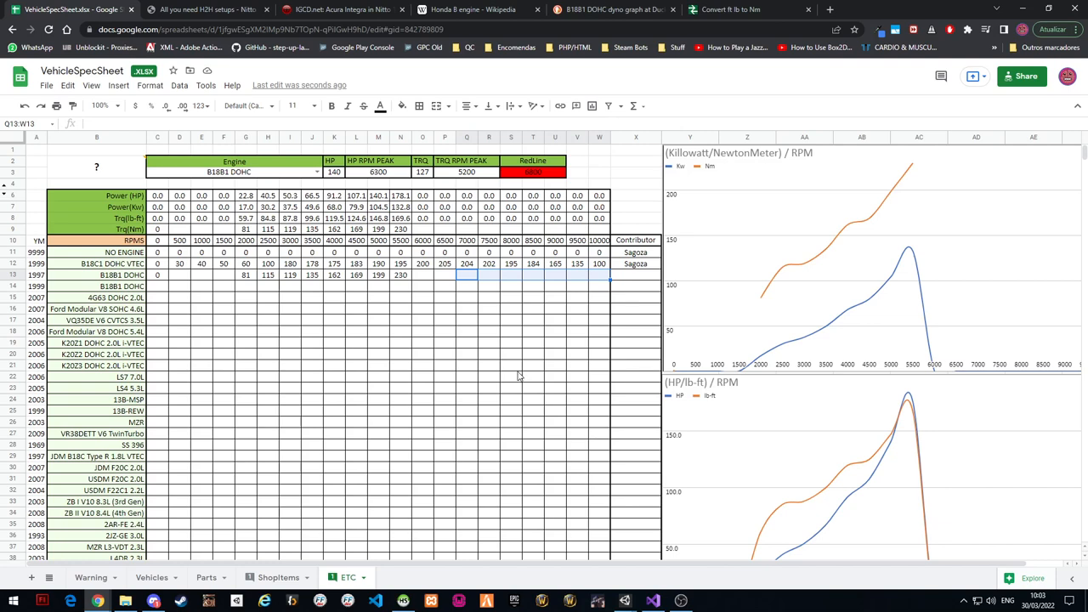
mouse_move(516, 381)
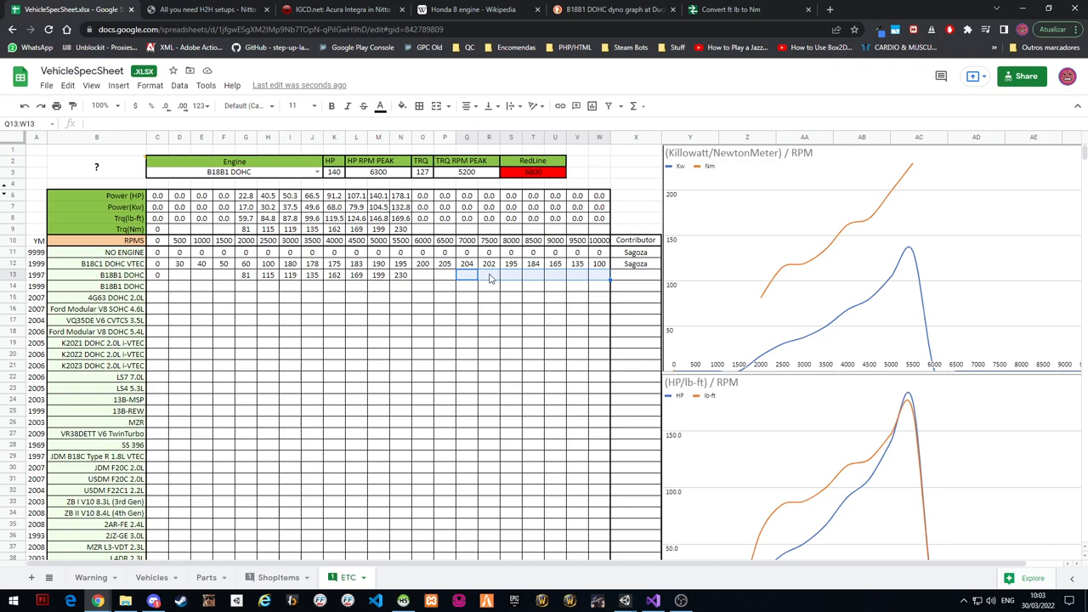
mouse_move(499, 308)
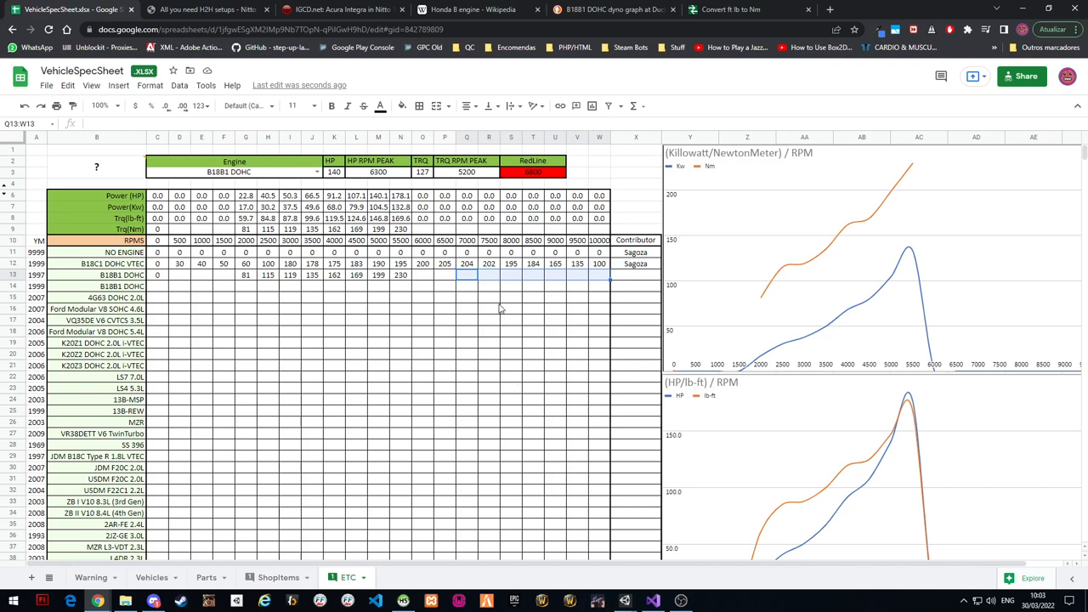
left_click(466, 275)
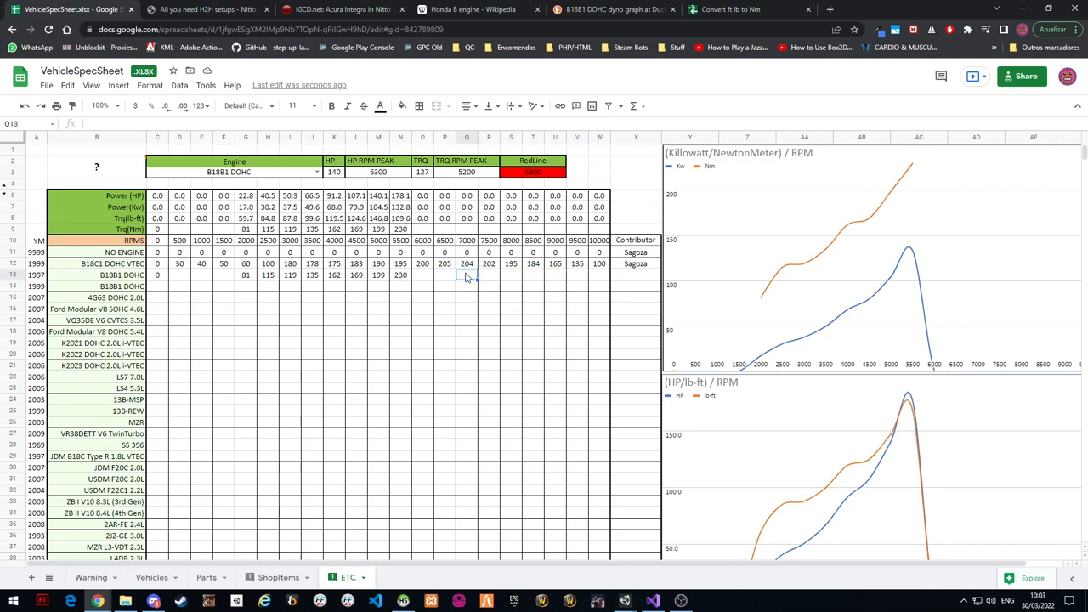
mouse_move(472, 286)
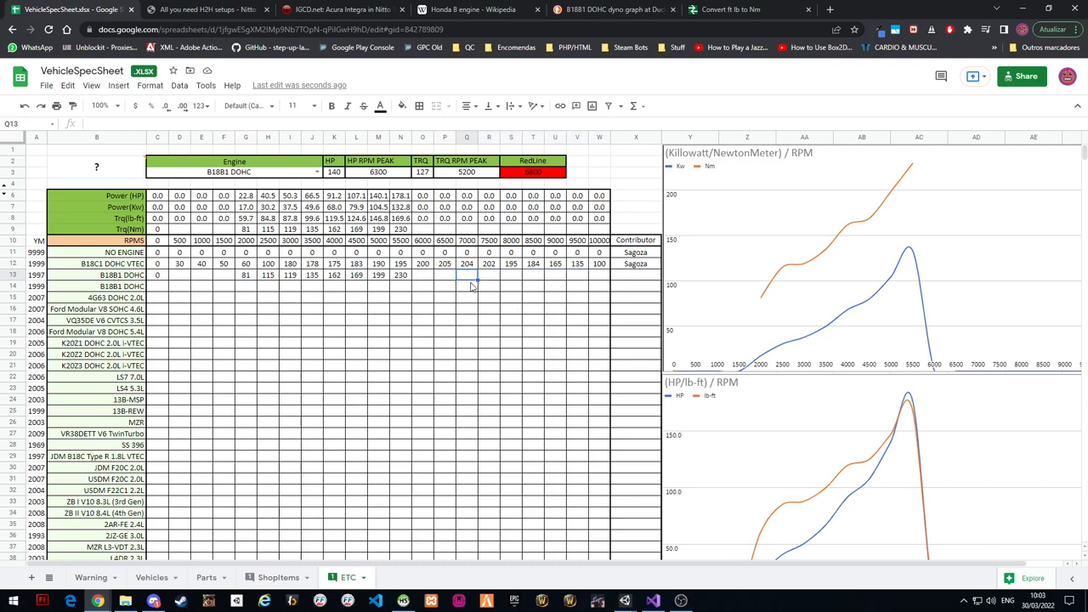
mouse_move(470, 300)
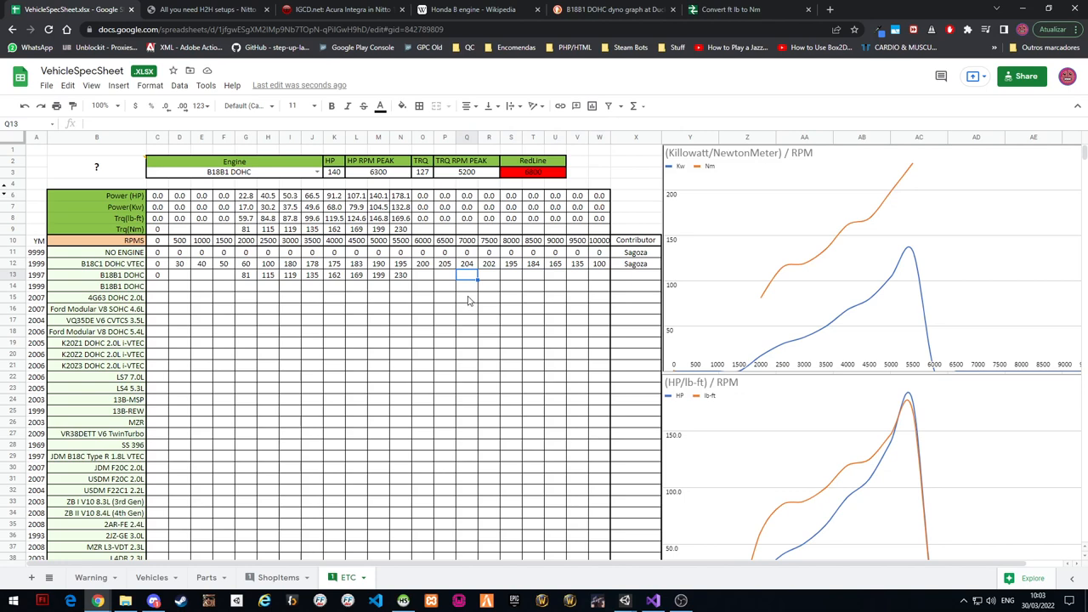
mouse_move(416, 272)
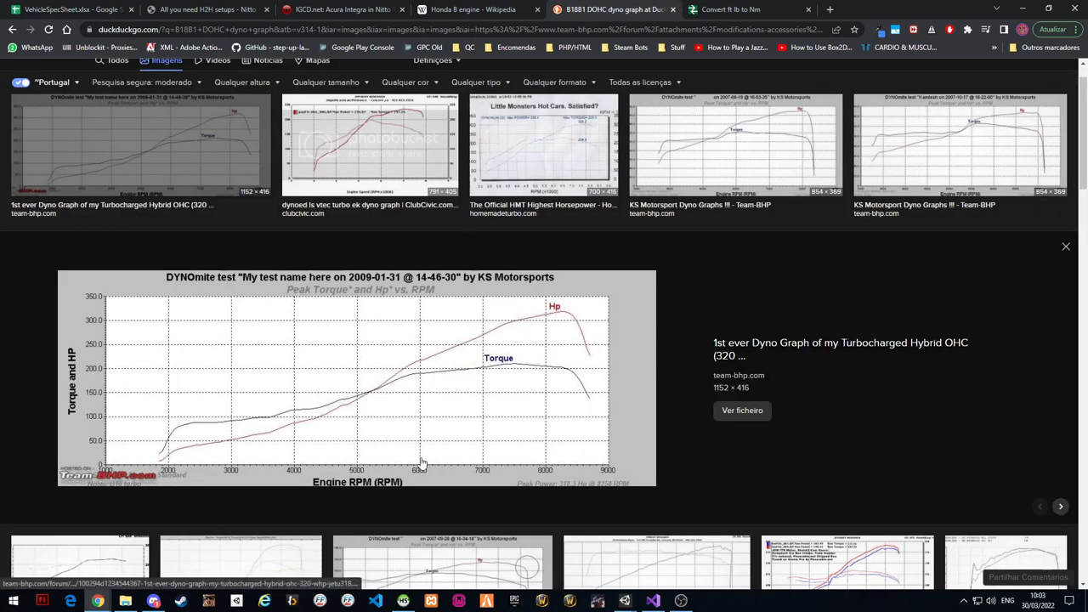
mouse_move(421, 377)
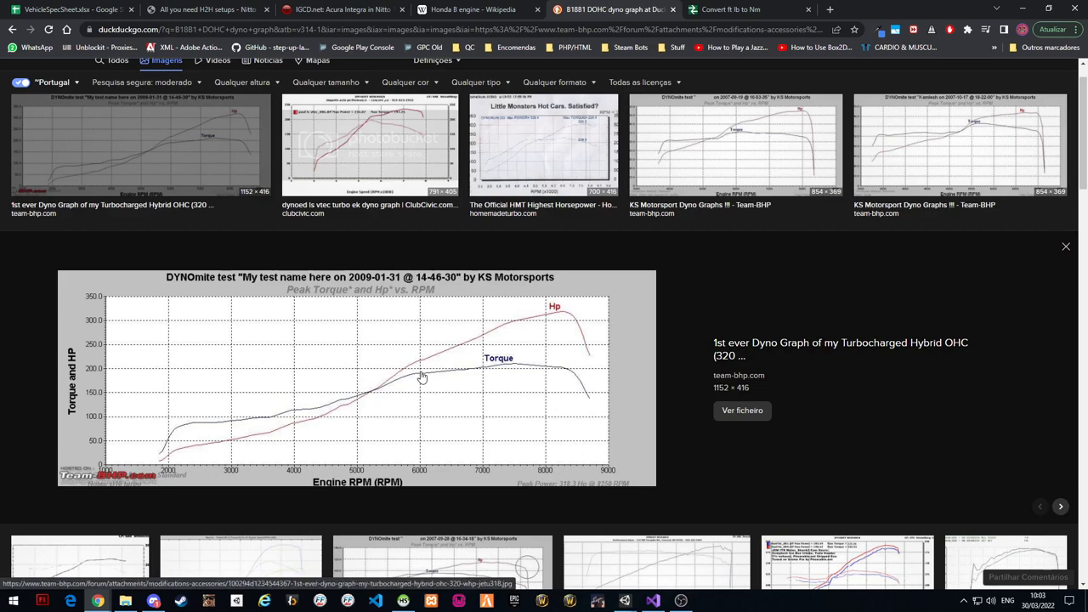
Read the high-RPM torque points from the dyno graph and convert them to N·m
left_click(735, 10)
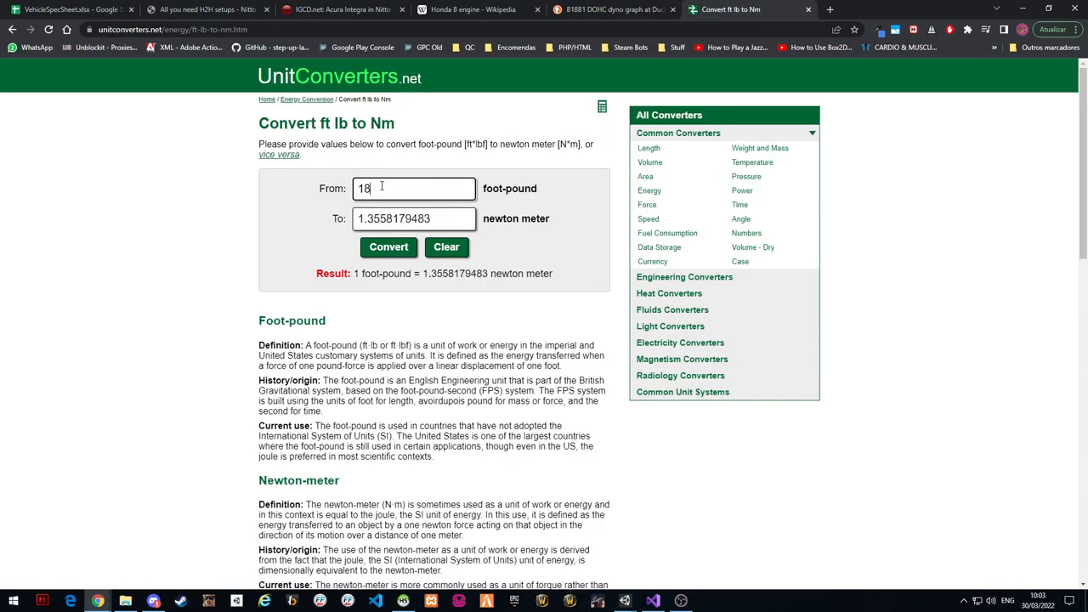
left_click(71, 10)
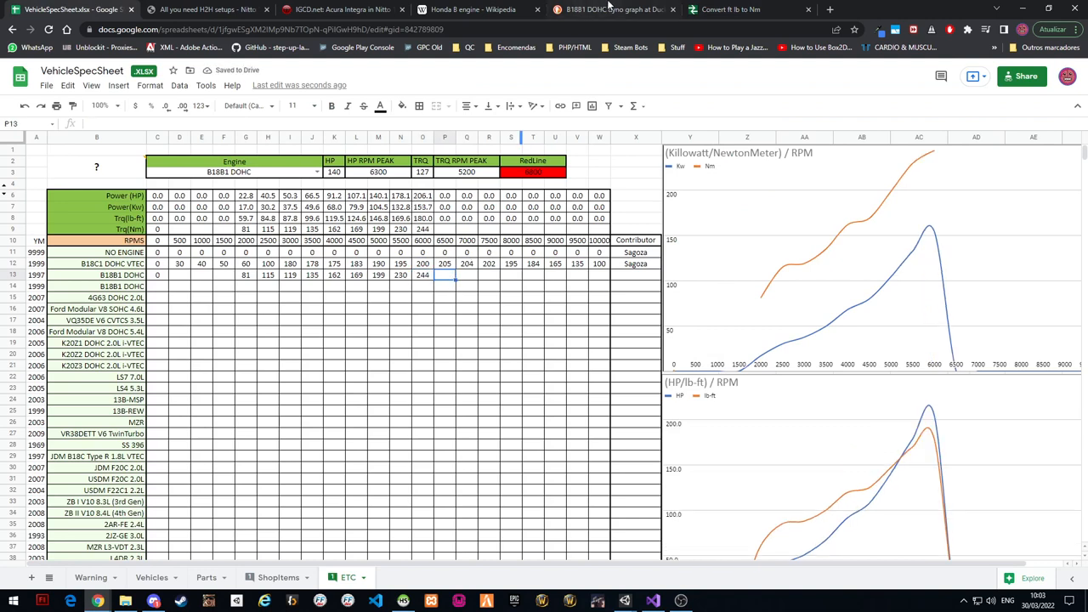
left_click(612, 10)
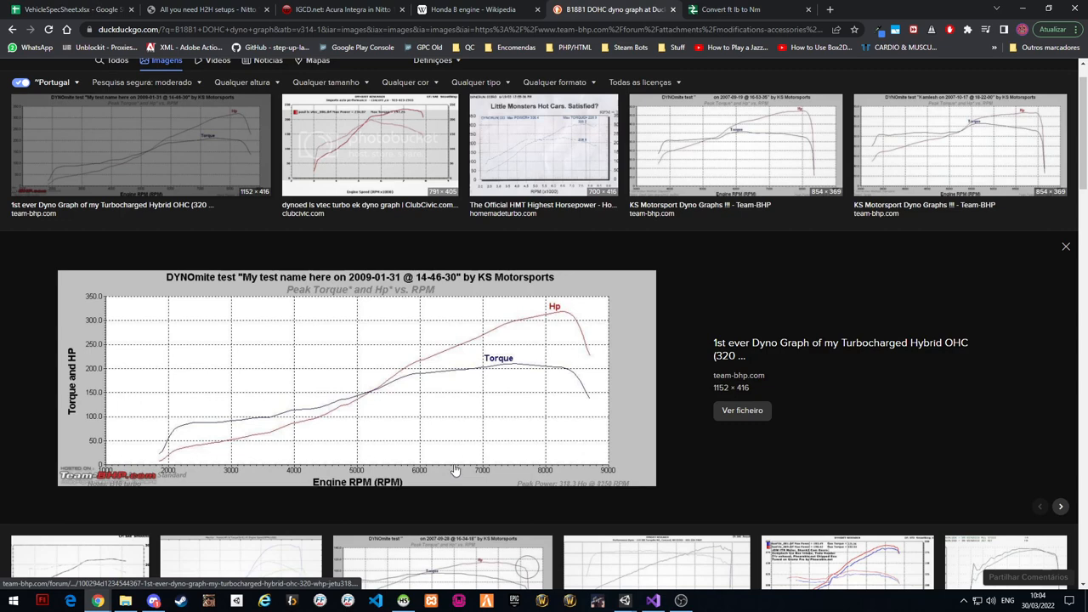
mouse_move(452, 372)
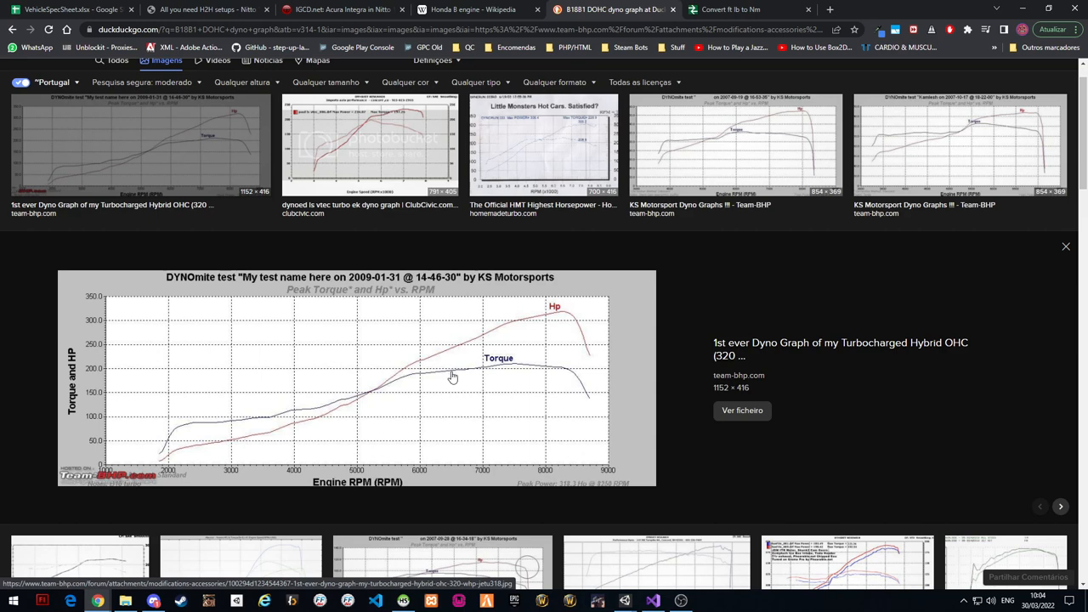
mouse_move(452, 380)
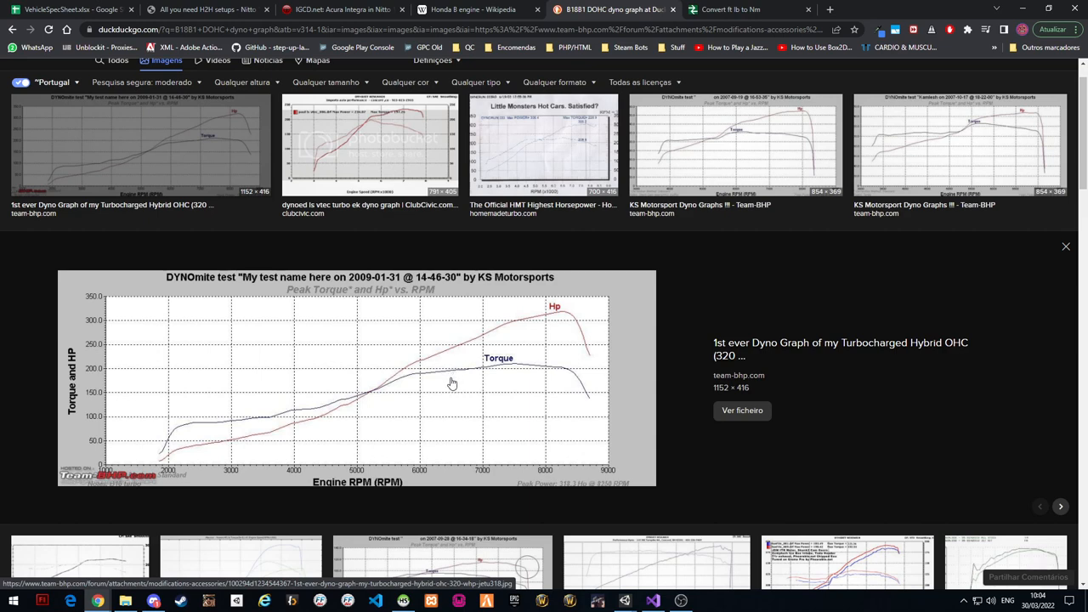
mouse_move(591, 408)
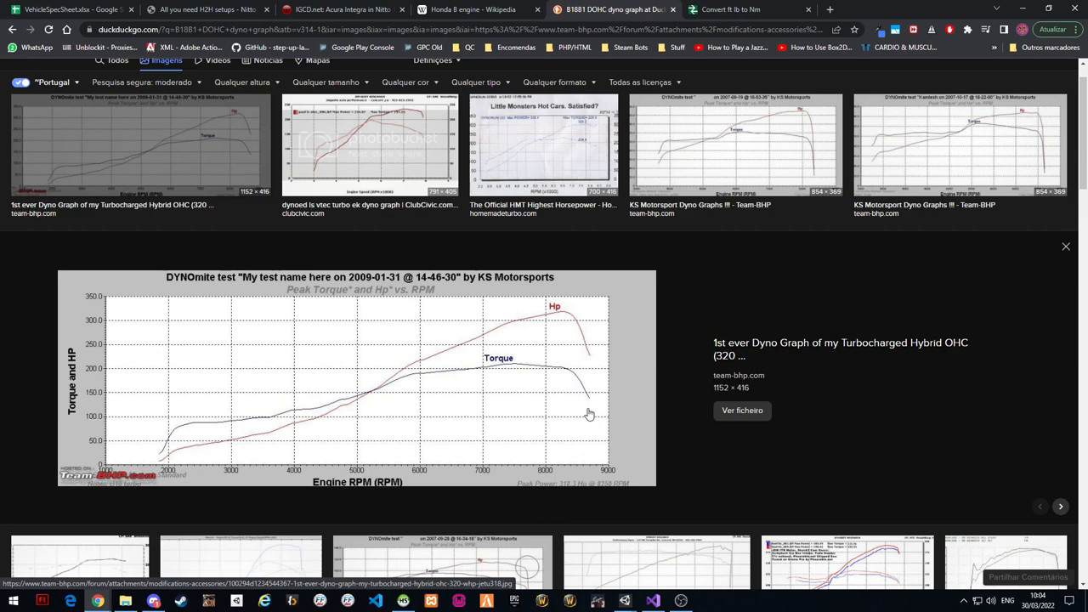
mouse_move(600, 404)
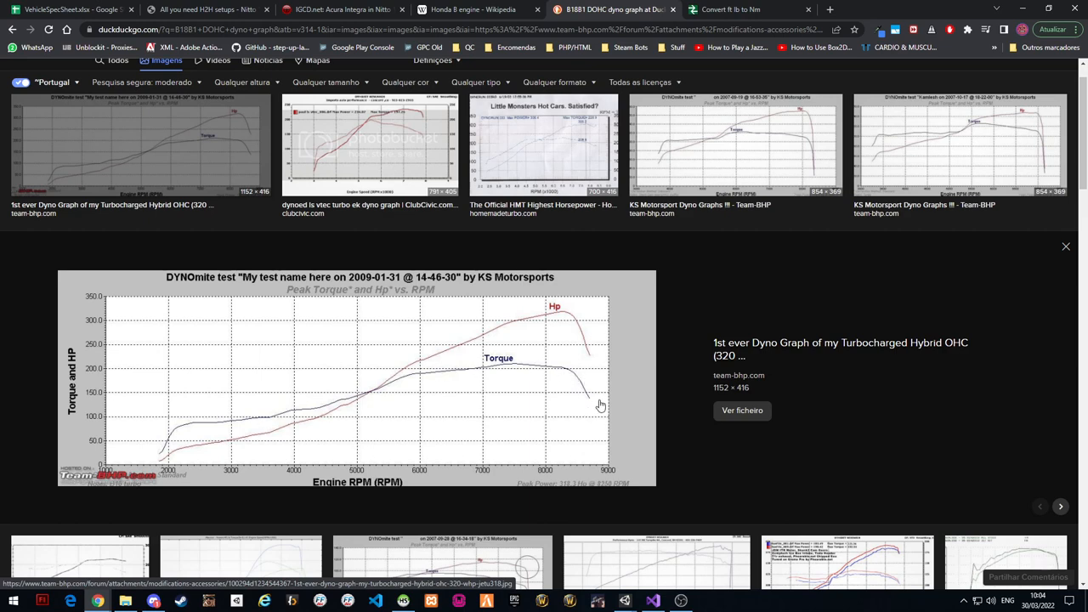
mouse_move(588, 410)
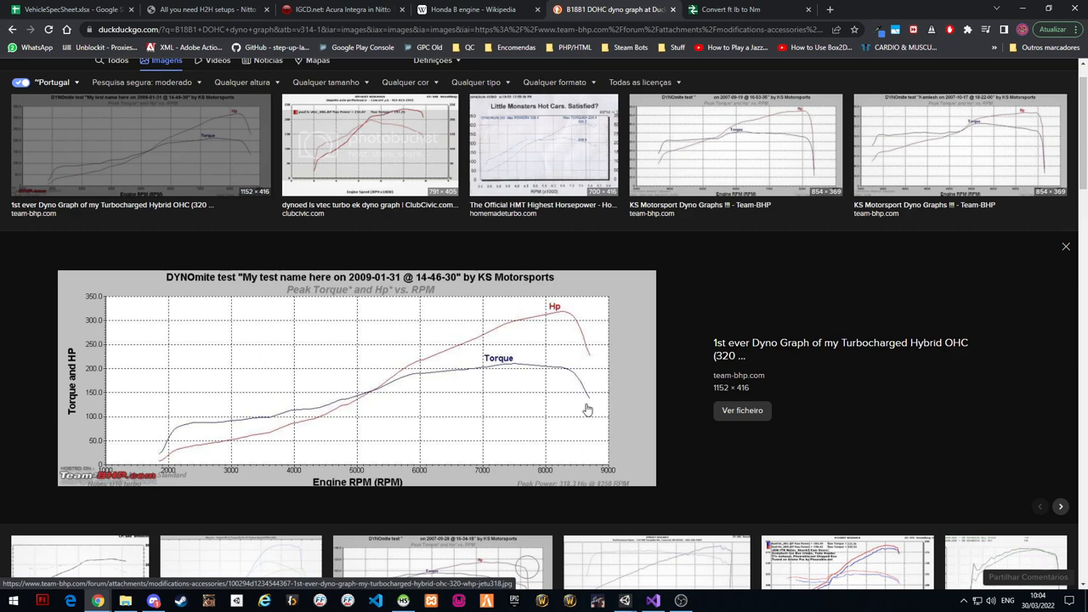
mouse_move(581, 399)
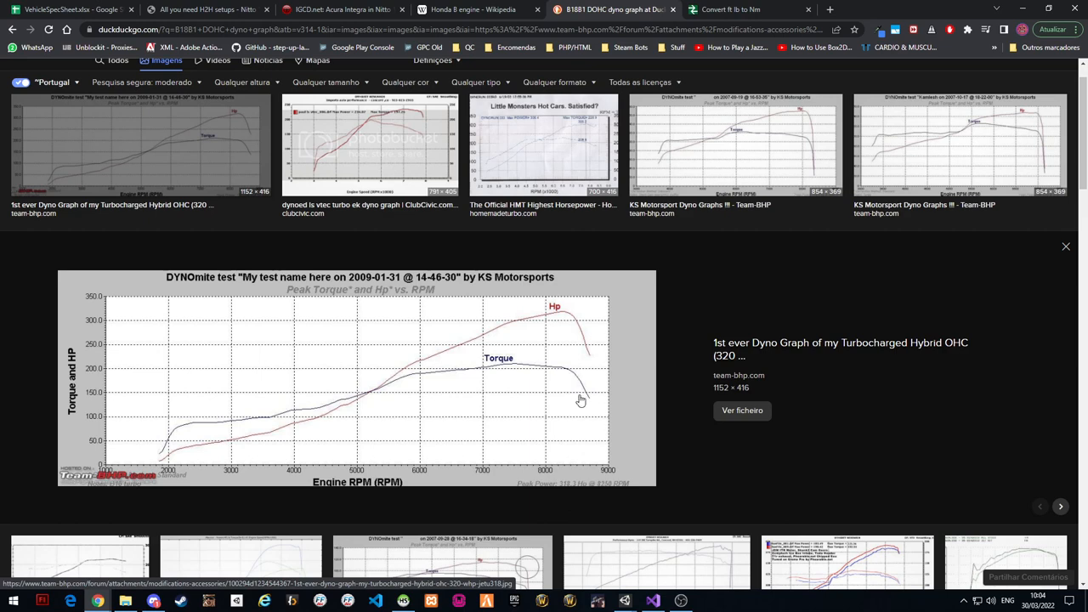
mouse_move(479, 390)
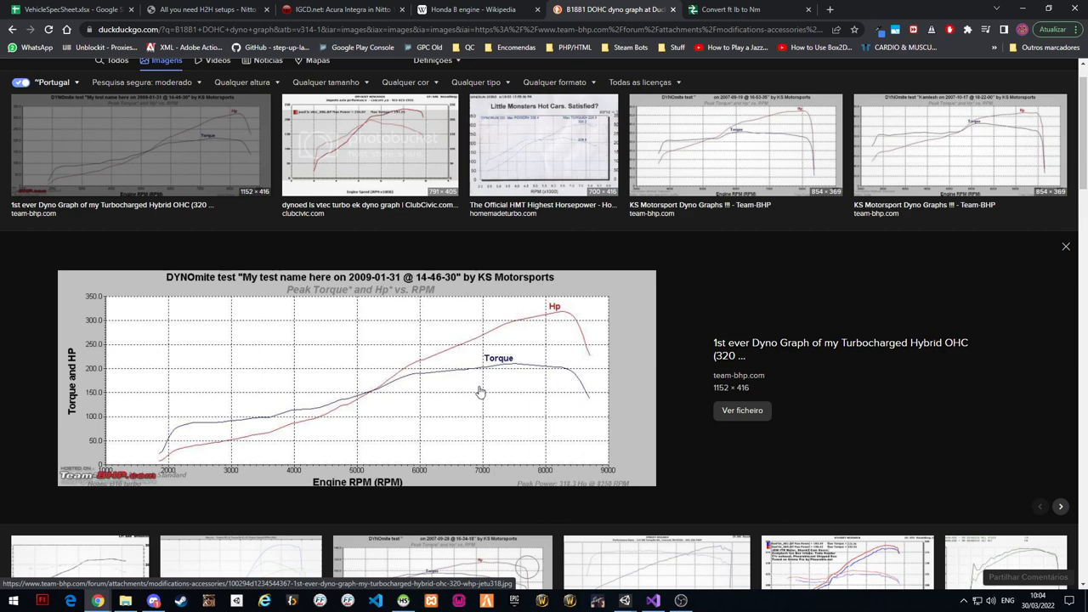
mouse_move(582, 369)
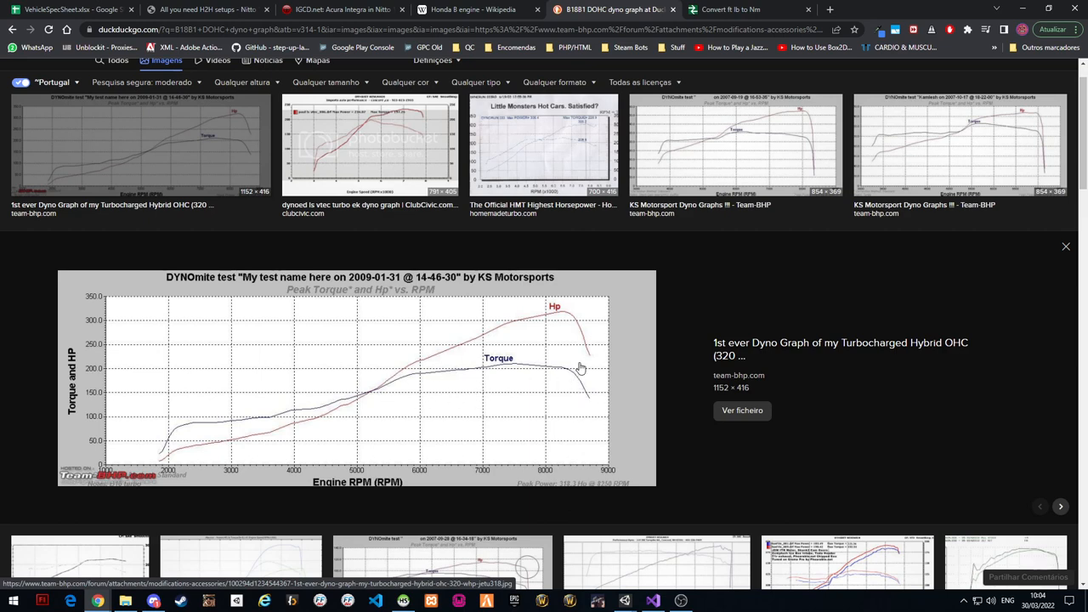
mouse_move(663, 389)
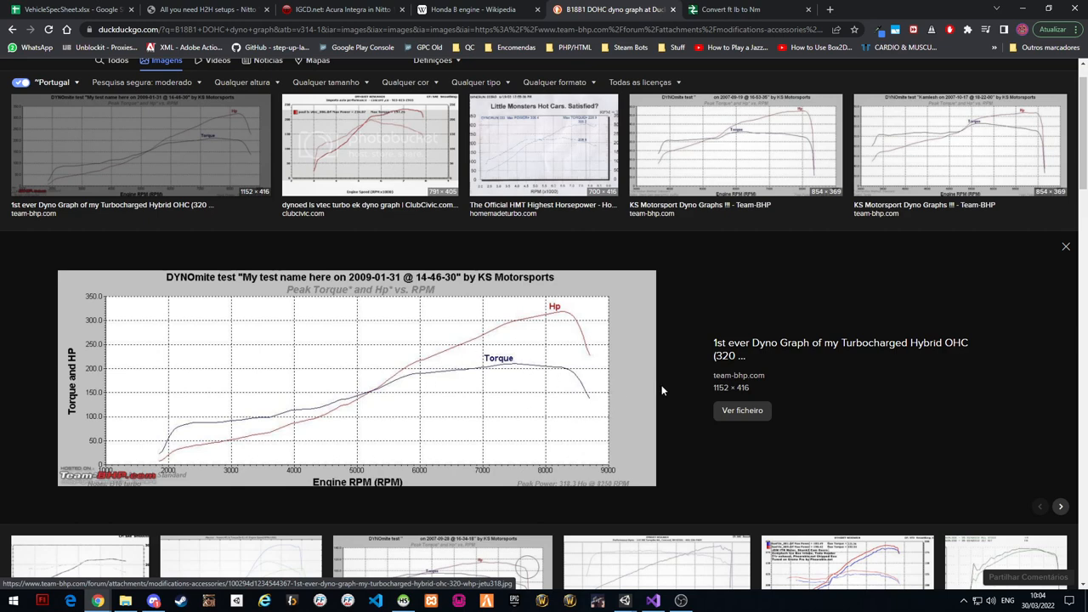
left_click(68, 10)
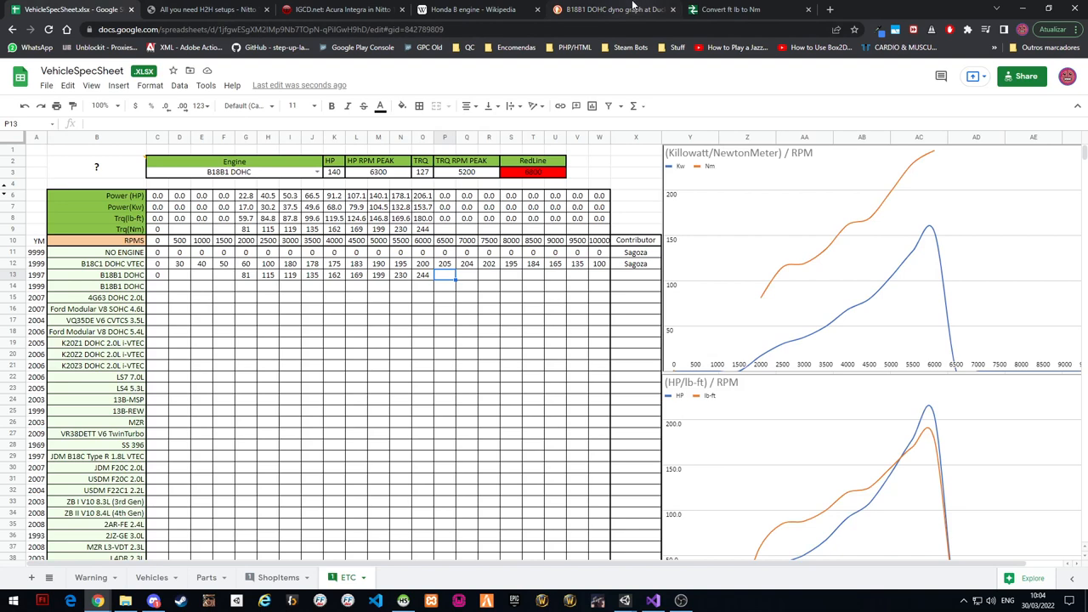
left_click(612, 10)
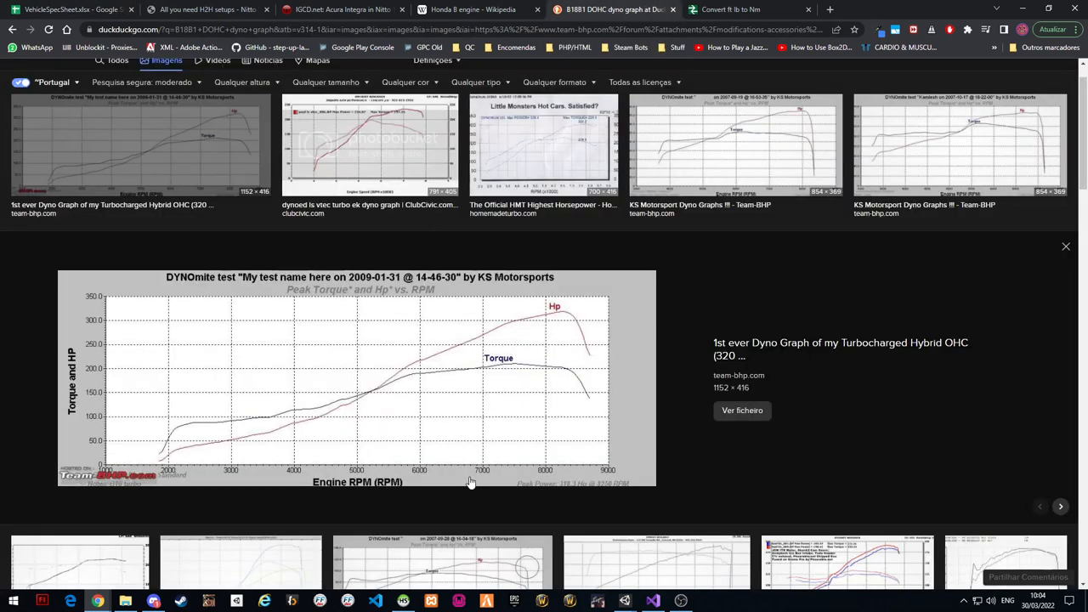
mouse_move(457, 371)
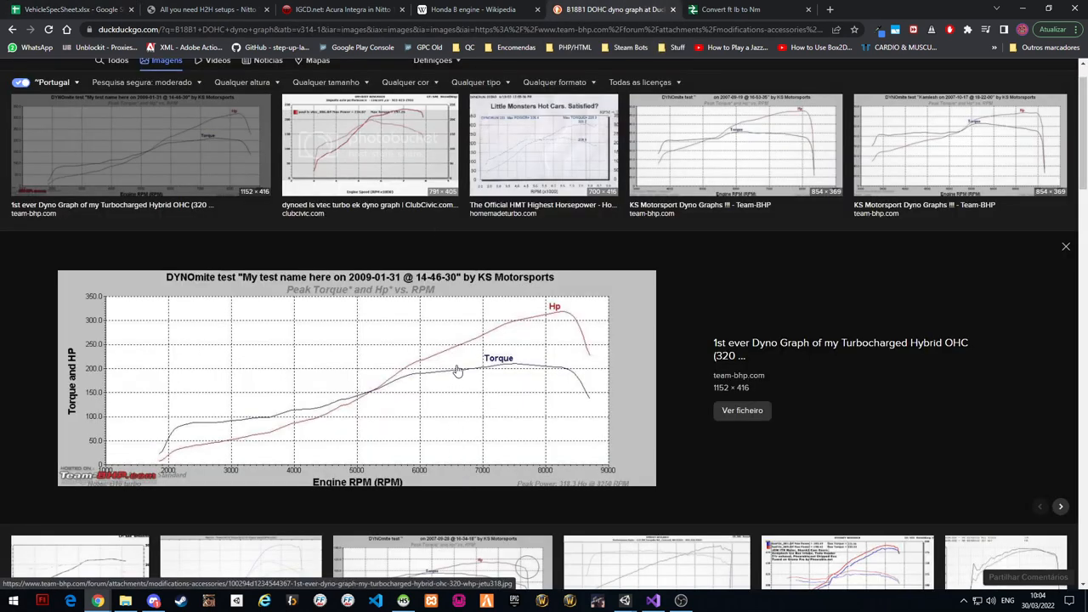
left_click(747, 10)
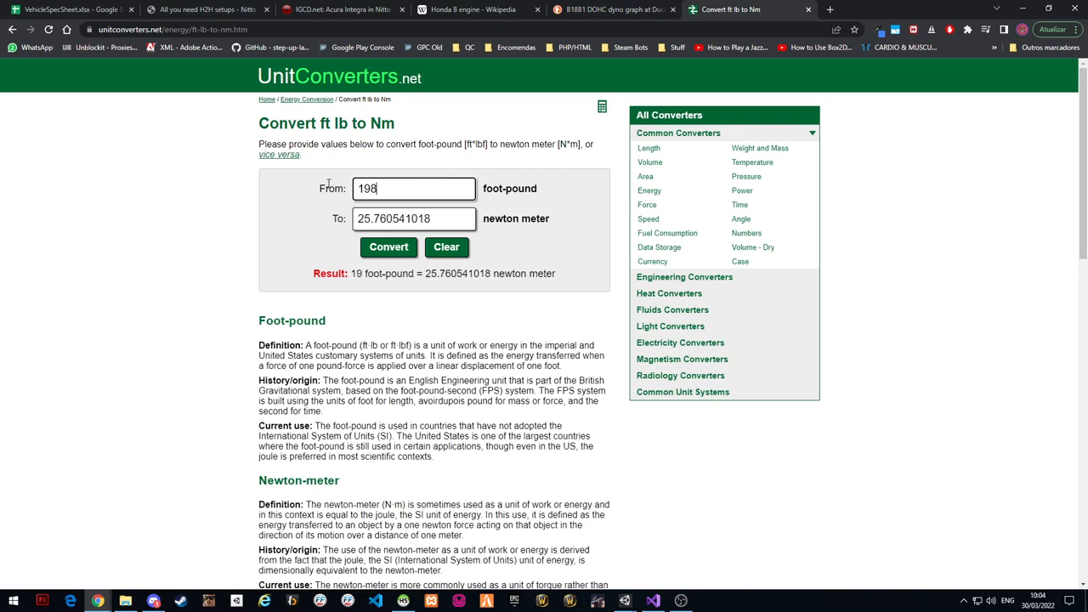
left_click(68, 10)
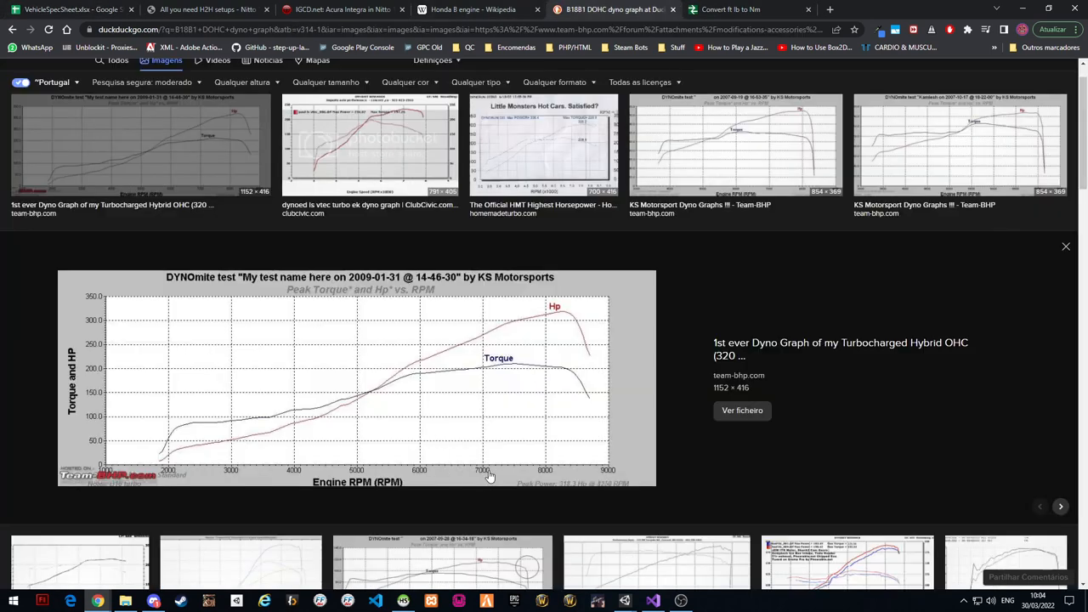
left_click(729, 10)
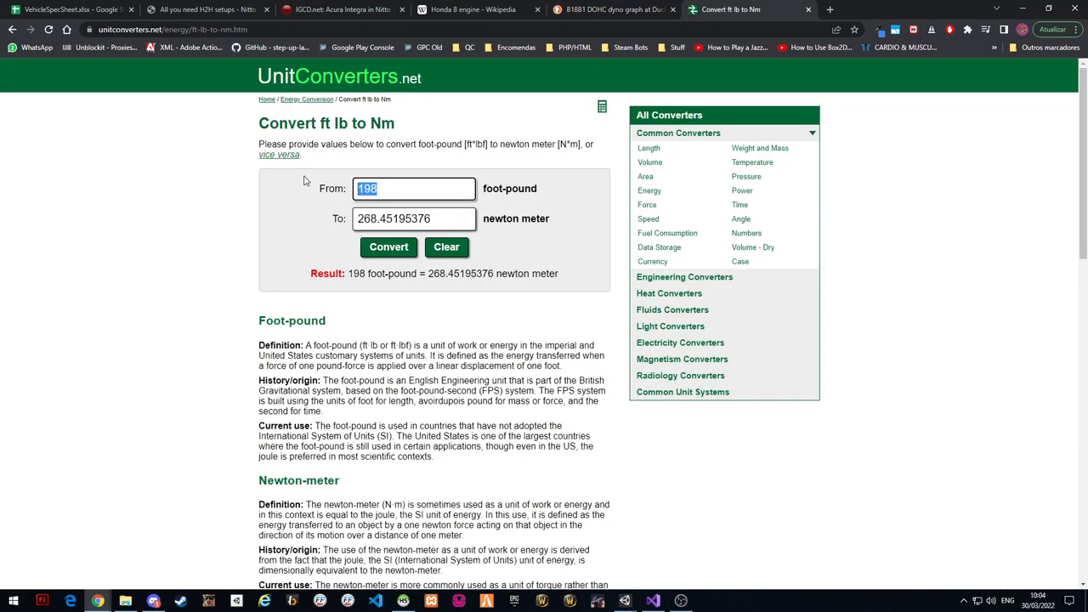
left_click(68, 10)
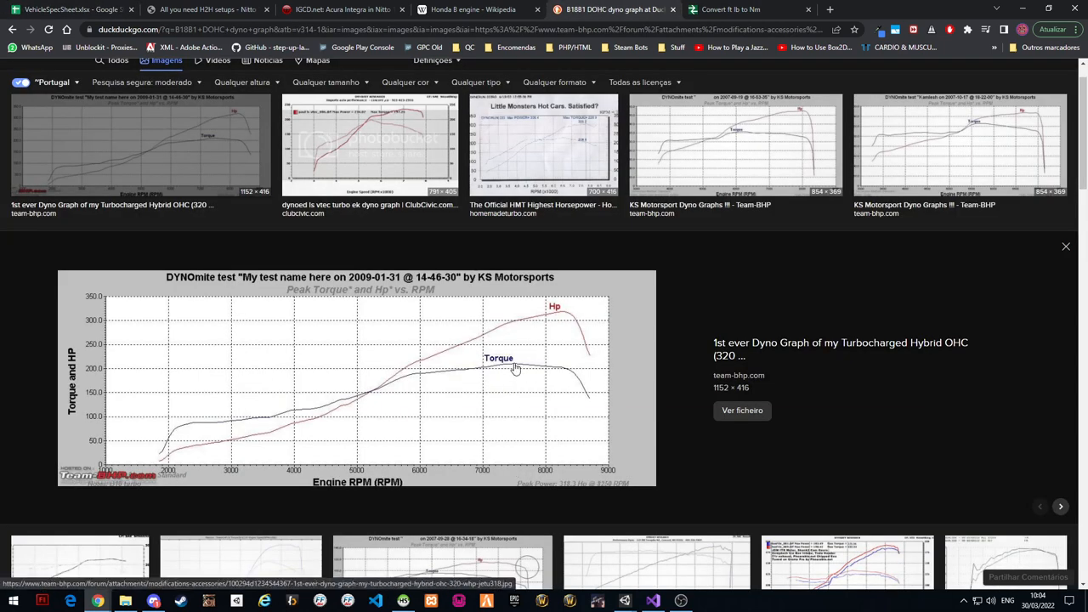
mouse_move(605, 402)
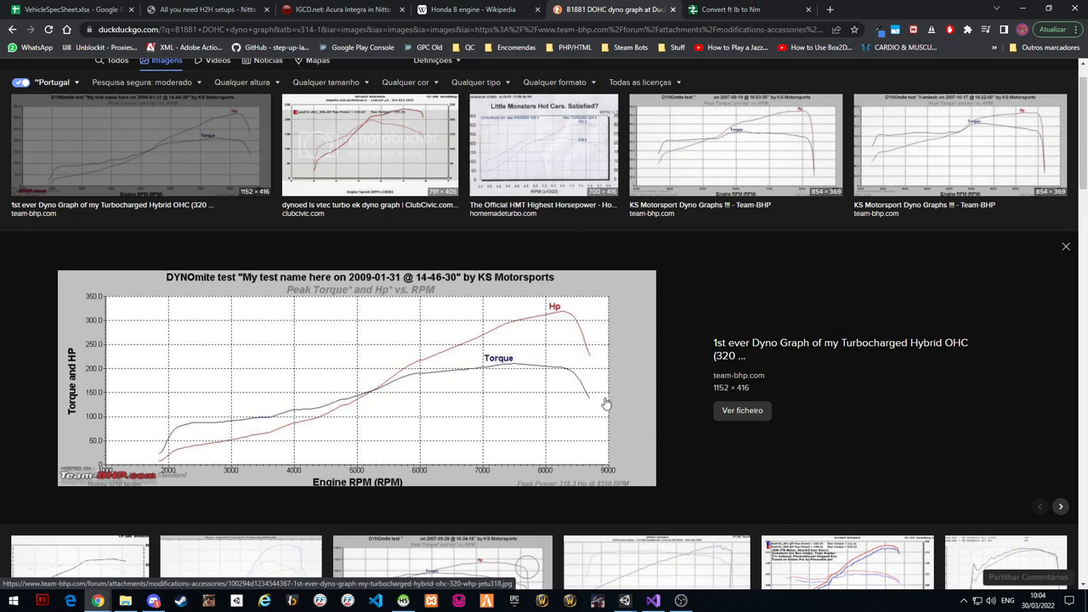
mouse_move(513, 372)
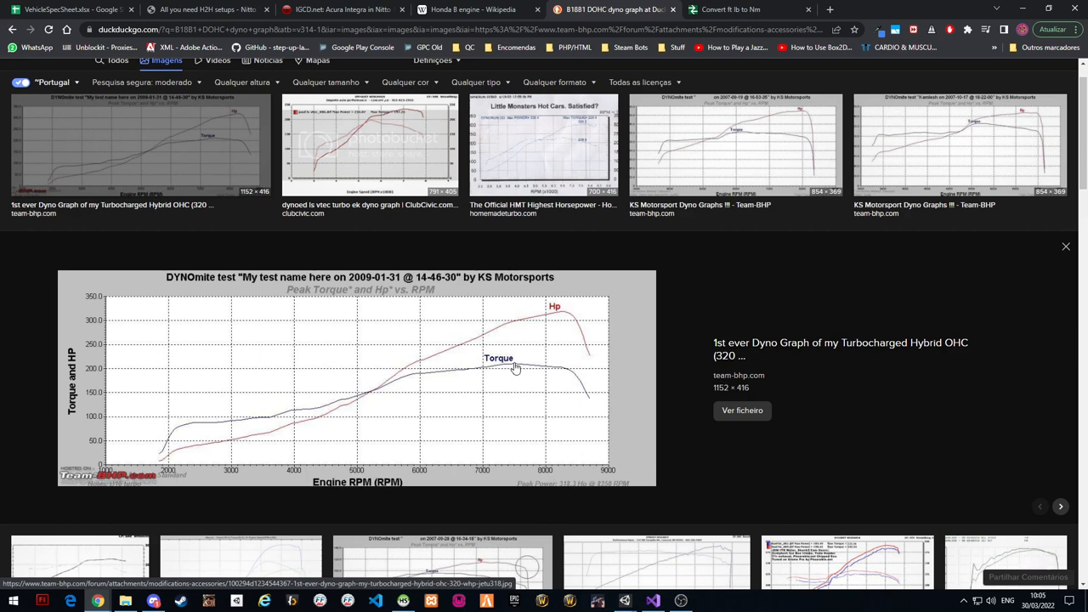
Enter 125 in the B18B1 DOHC torque row and convert the next dyno reading
left_click(728, 10)
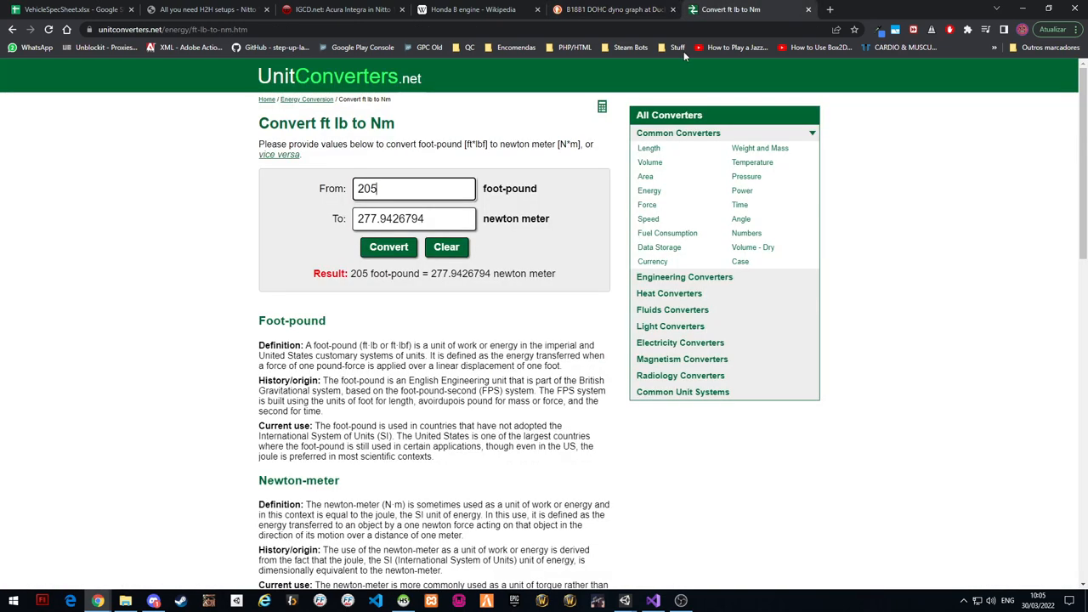
left_click(68, 10)
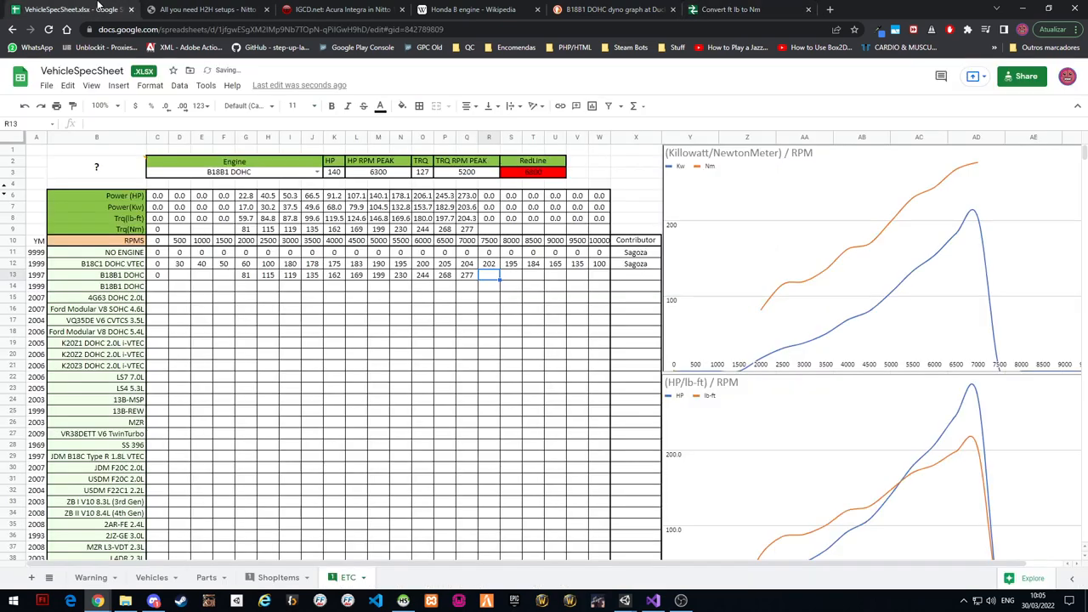
type("125")
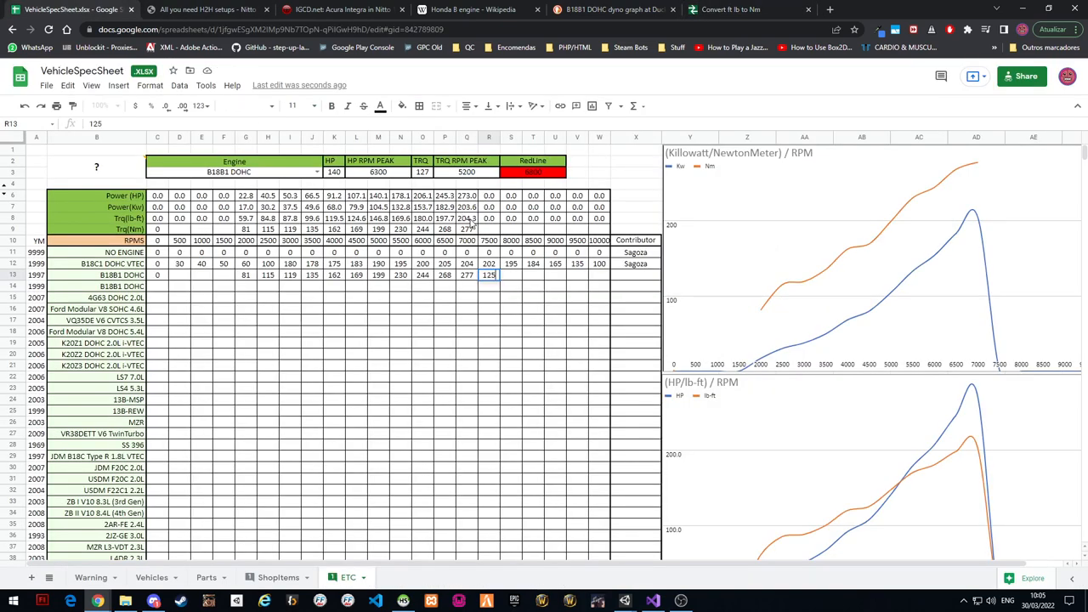
key("Return")
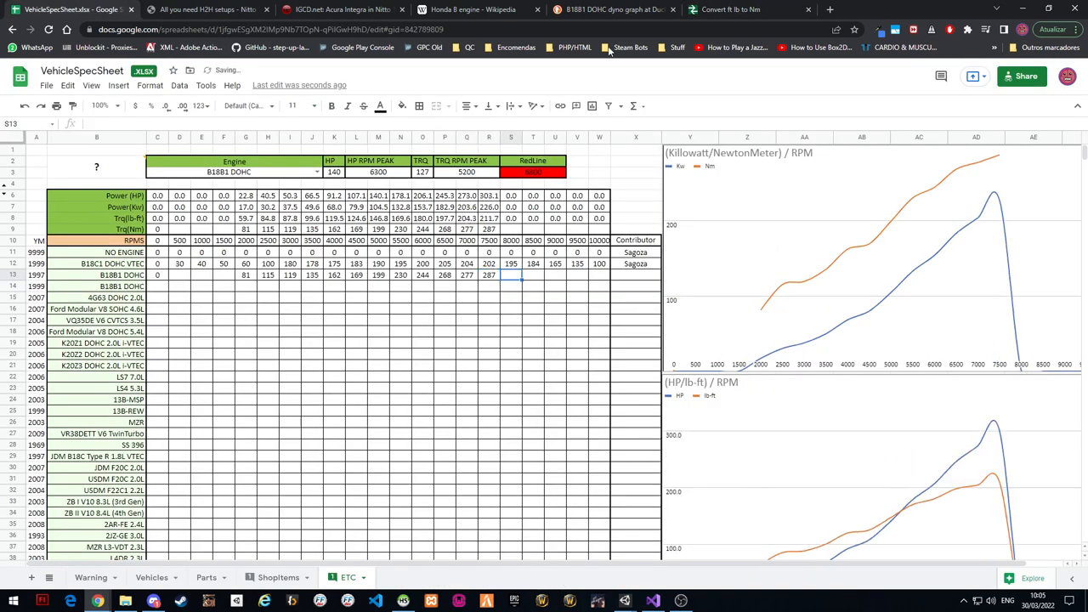
left_click(612, 10)
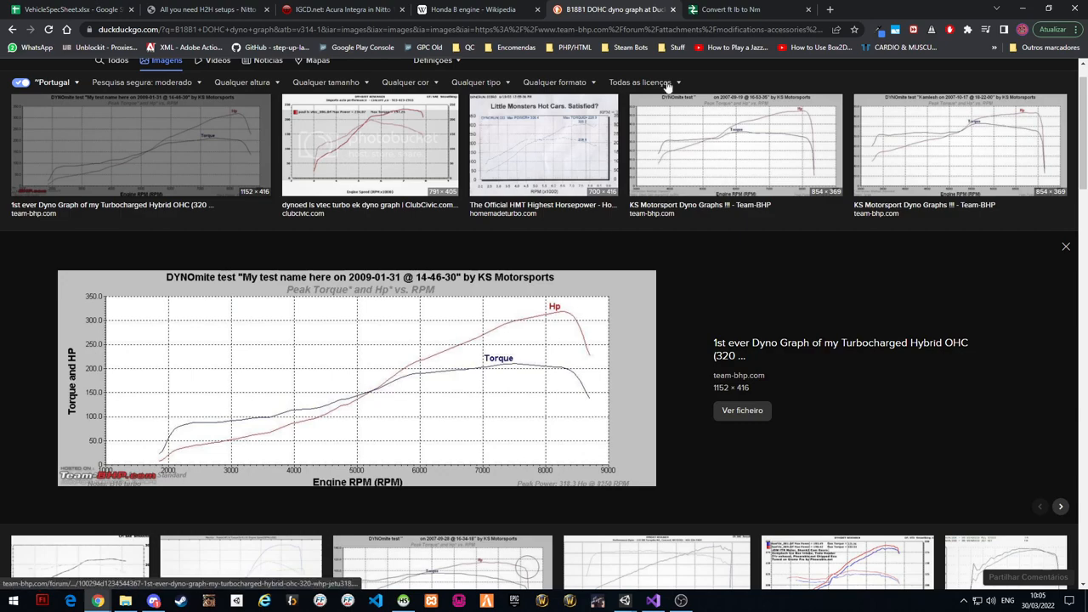
left_click(731, 10)
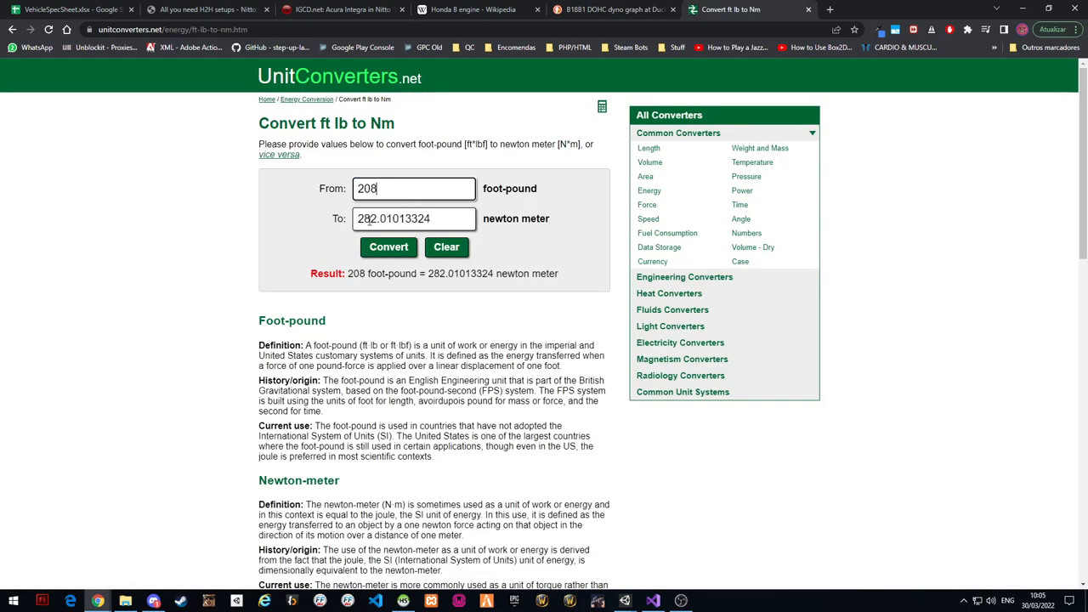
left_click(68, 10)
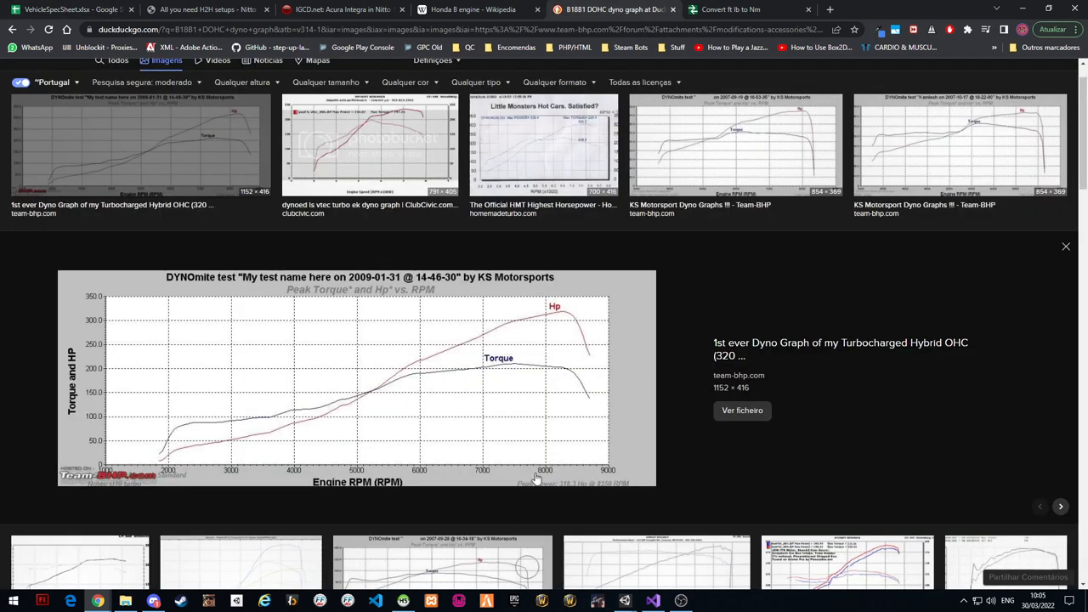
mouse_move(575, 377)
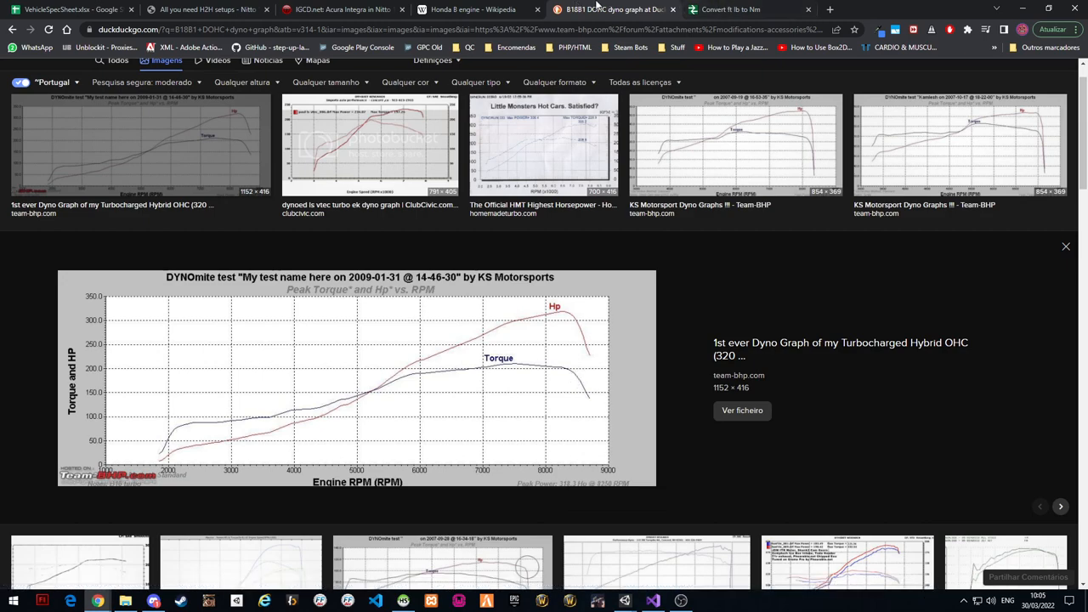
Commit the final high-RPM torque values so the row tapers down to 196
left_click(727, 10)
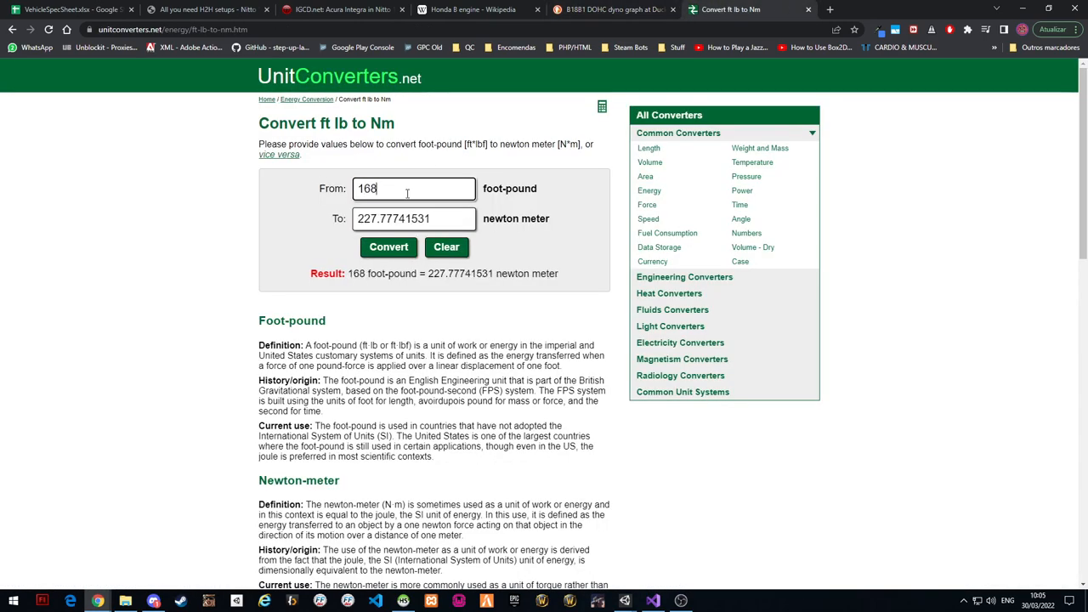
left_click(68, 11)
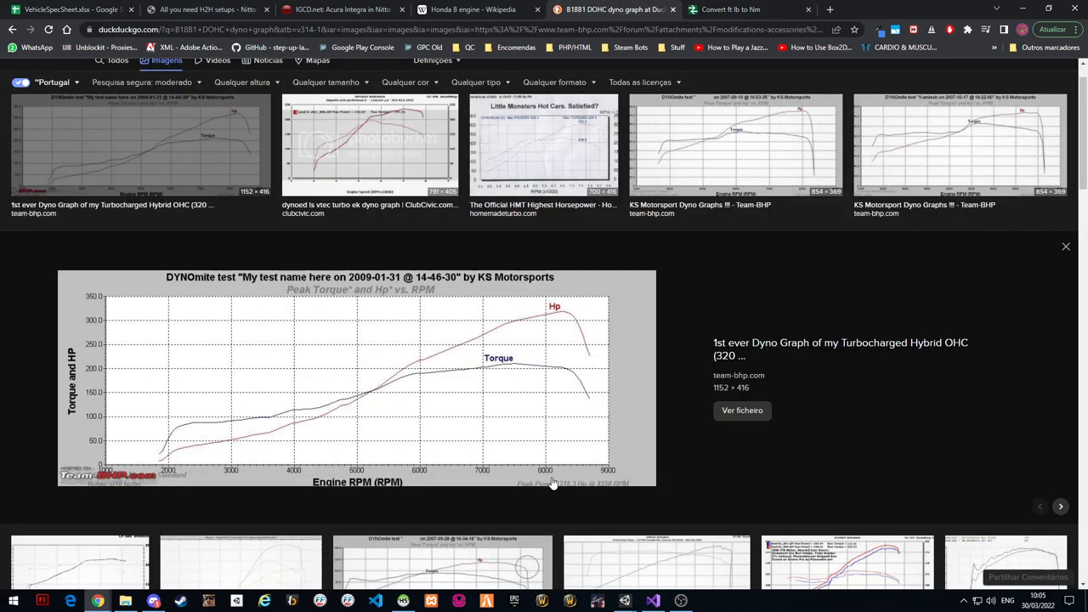
mouse_move(610, 469)
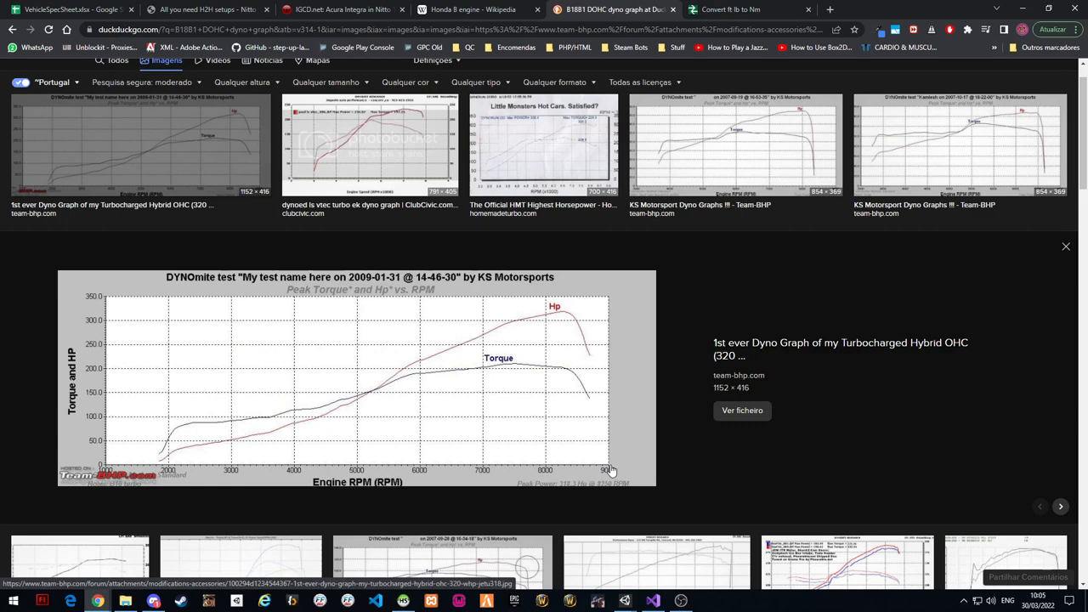
mouse_move(595, 405)
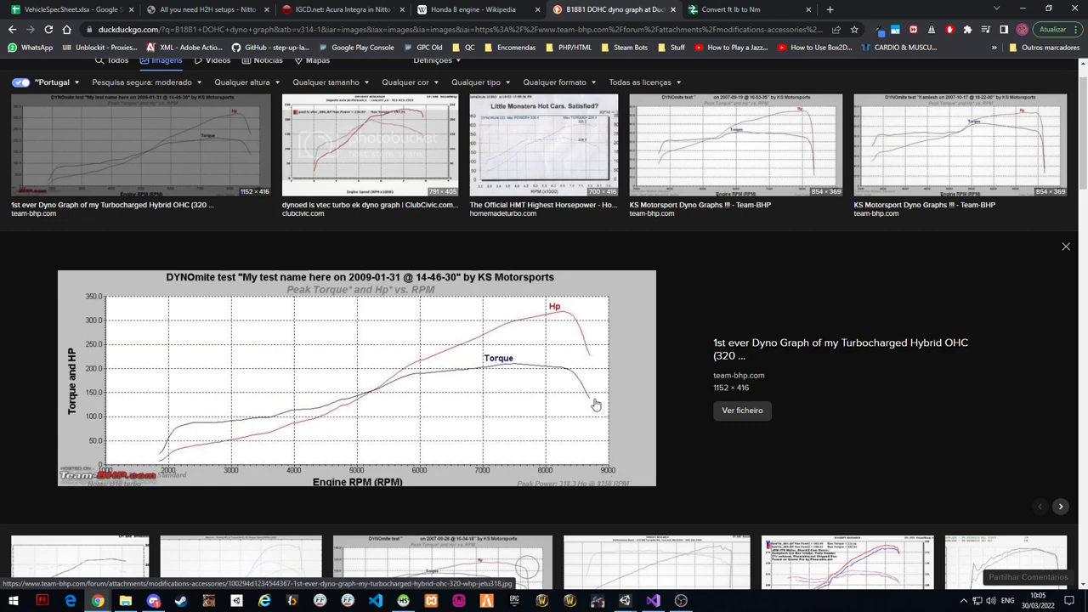
mouse_move(136, 97)
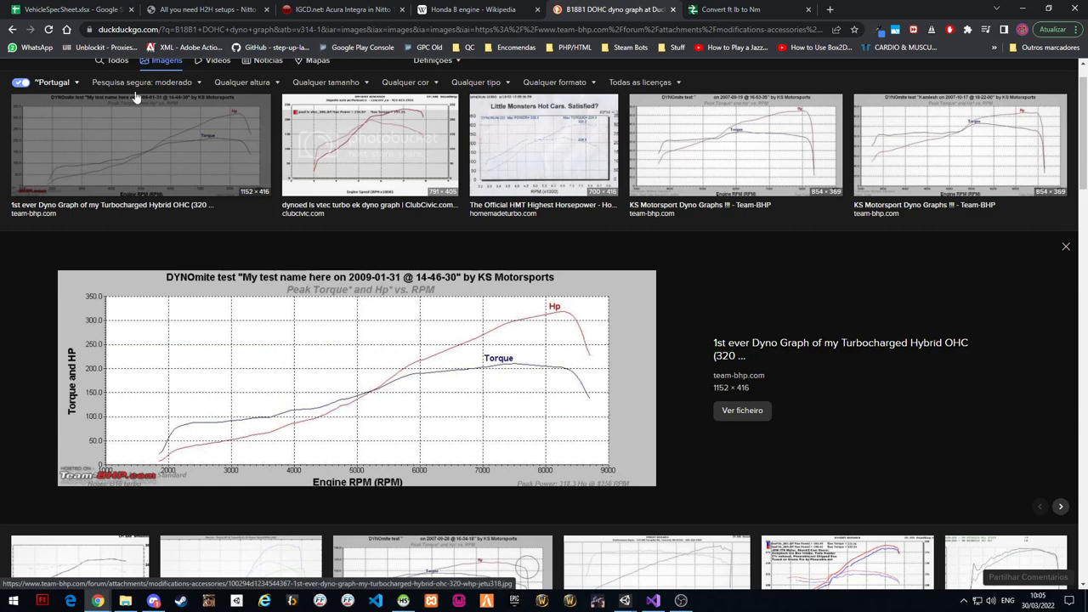
left_click(728, 11)
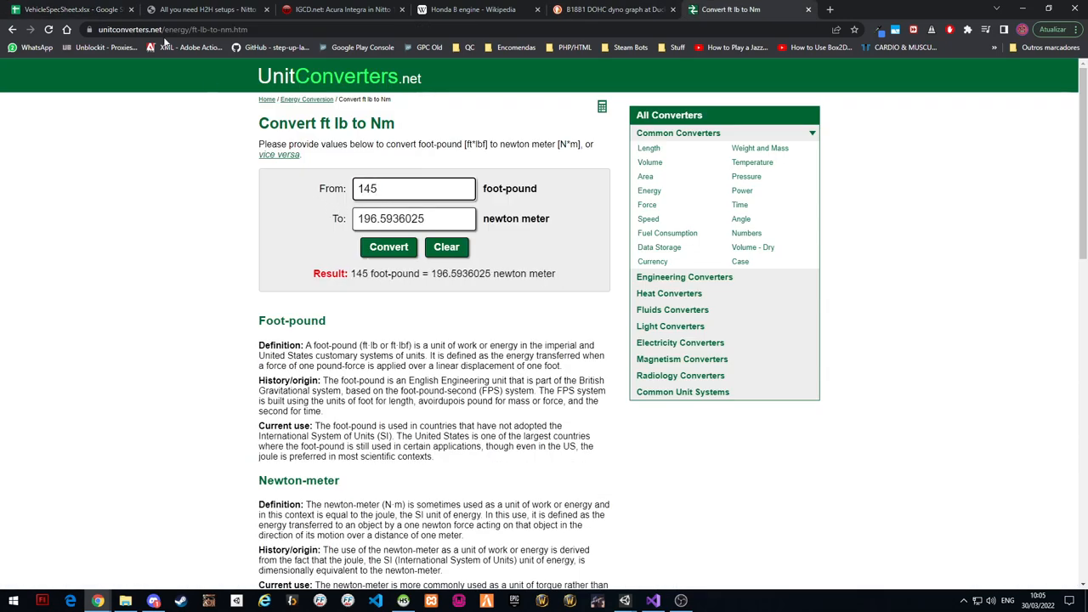
left_click(64, 10)
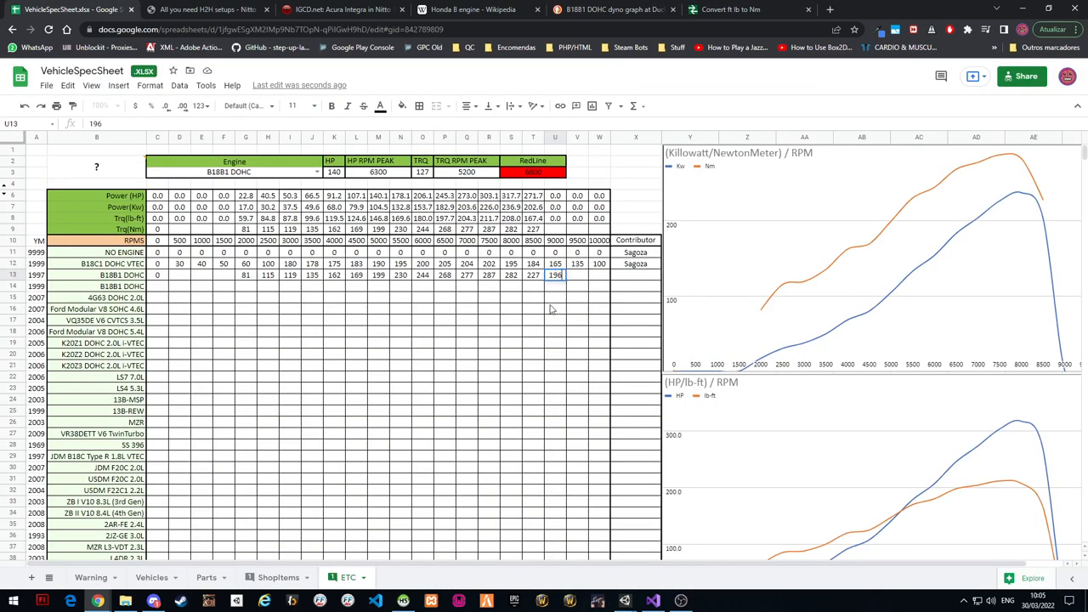
key("Return")
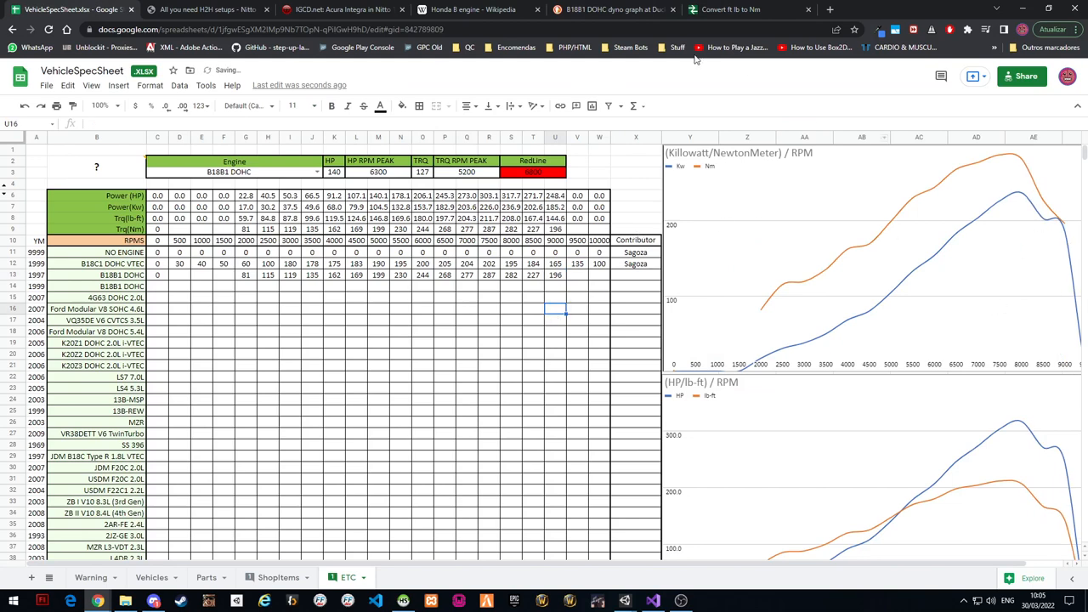
left_click(612, 10)
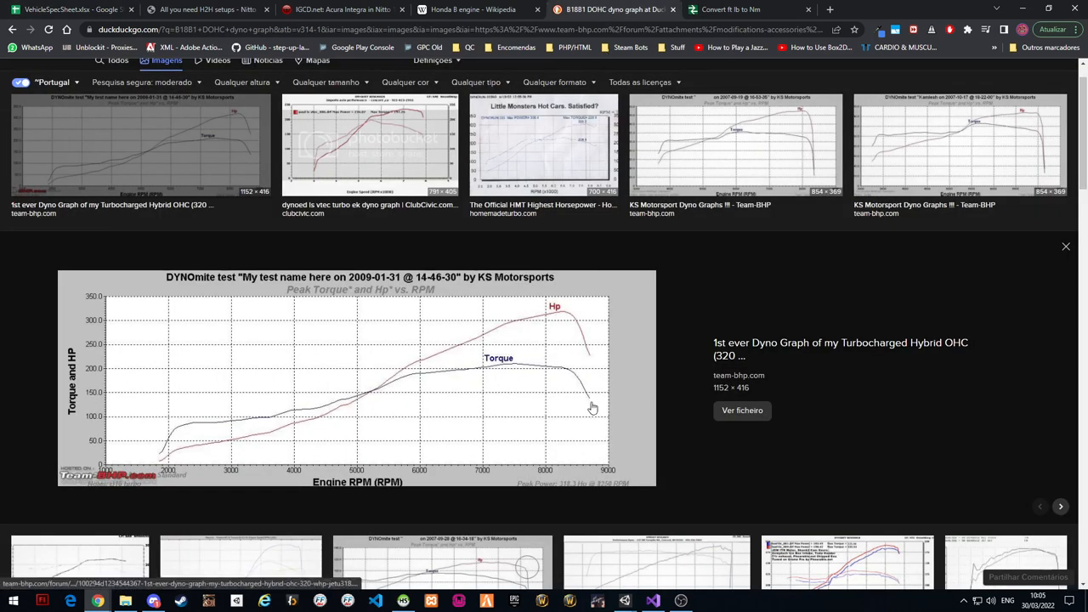
mouse_move(615, 449)
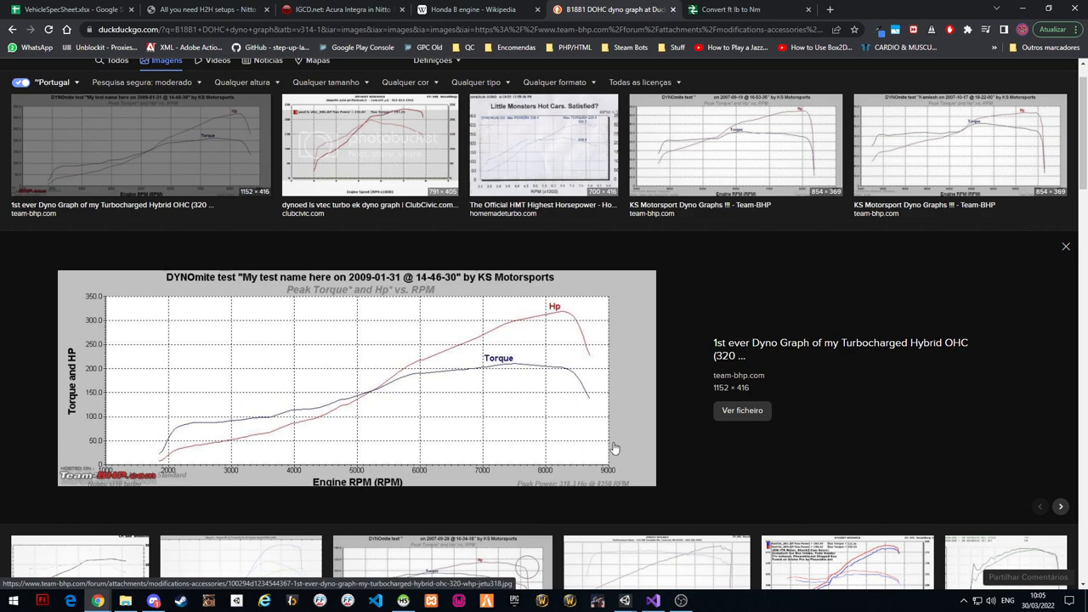
left_click(729, 10)
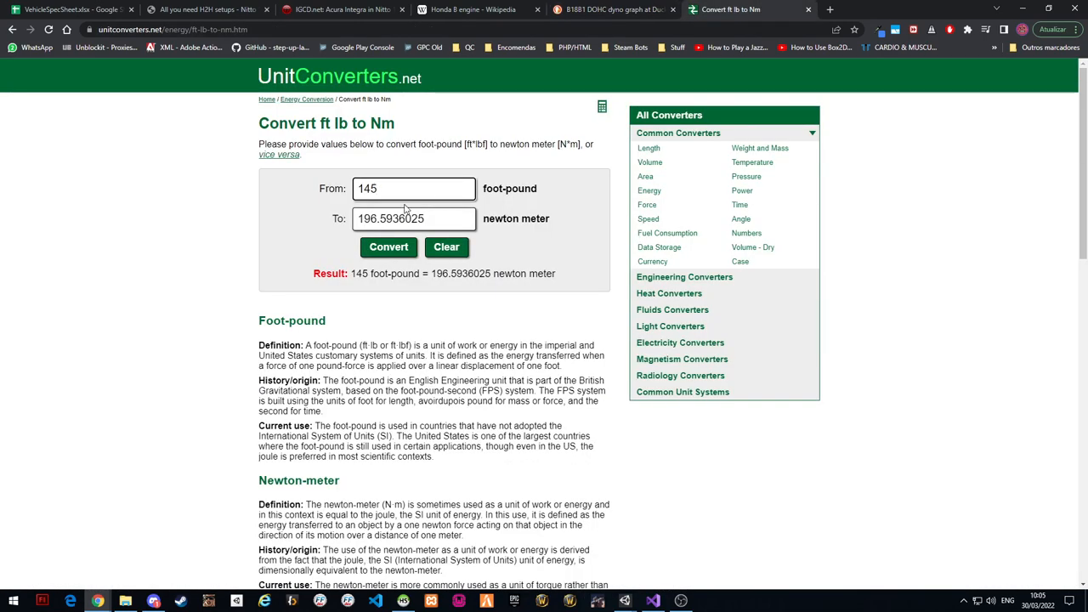
left_click(68, 10)
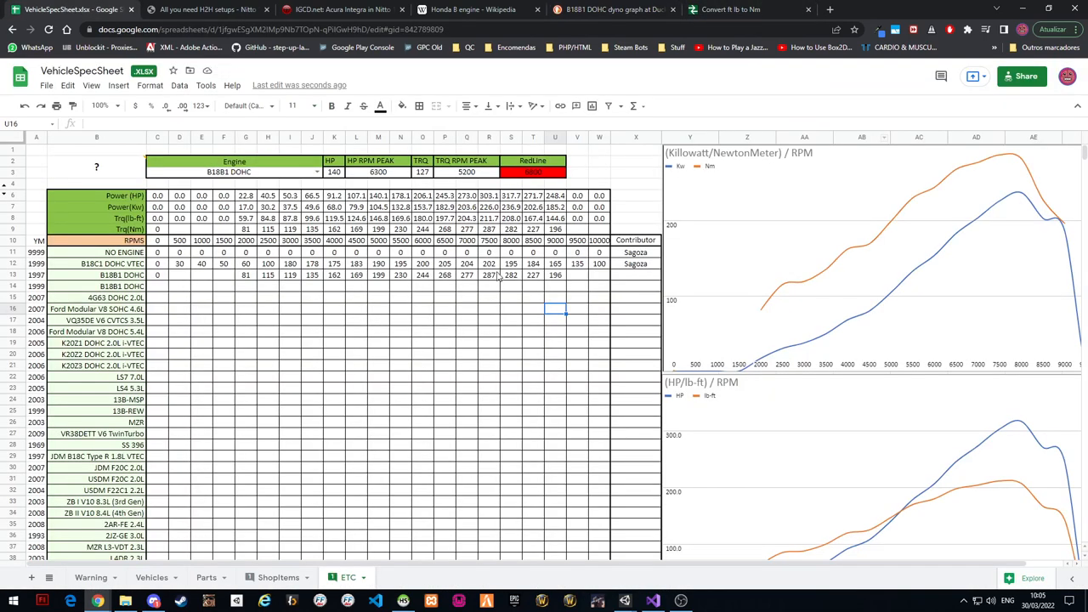
left_click(533, 377)
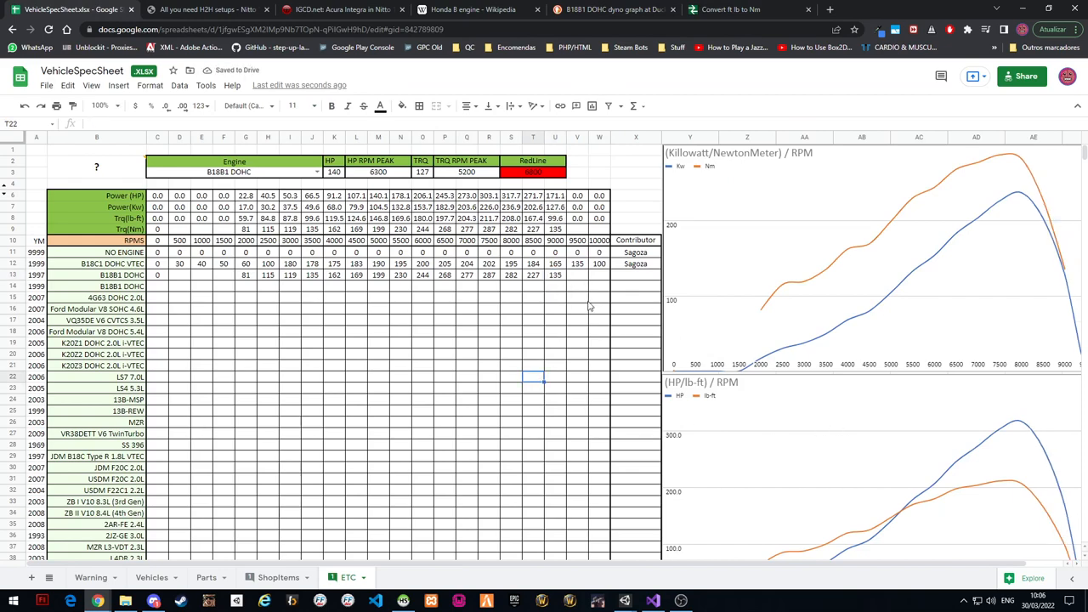
left_click(578, 275)
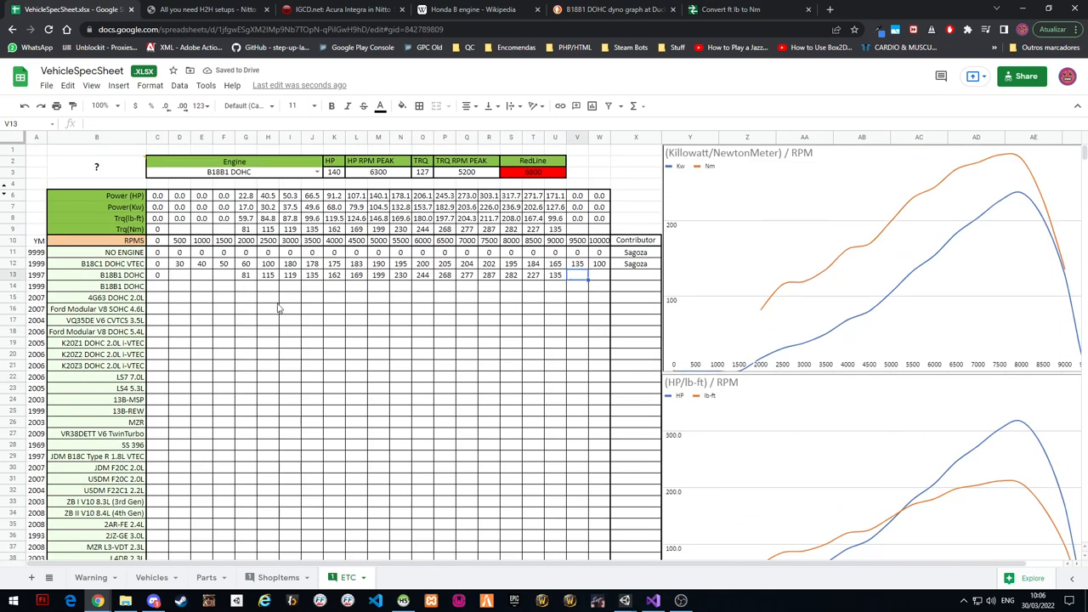
scroll("down", 3)
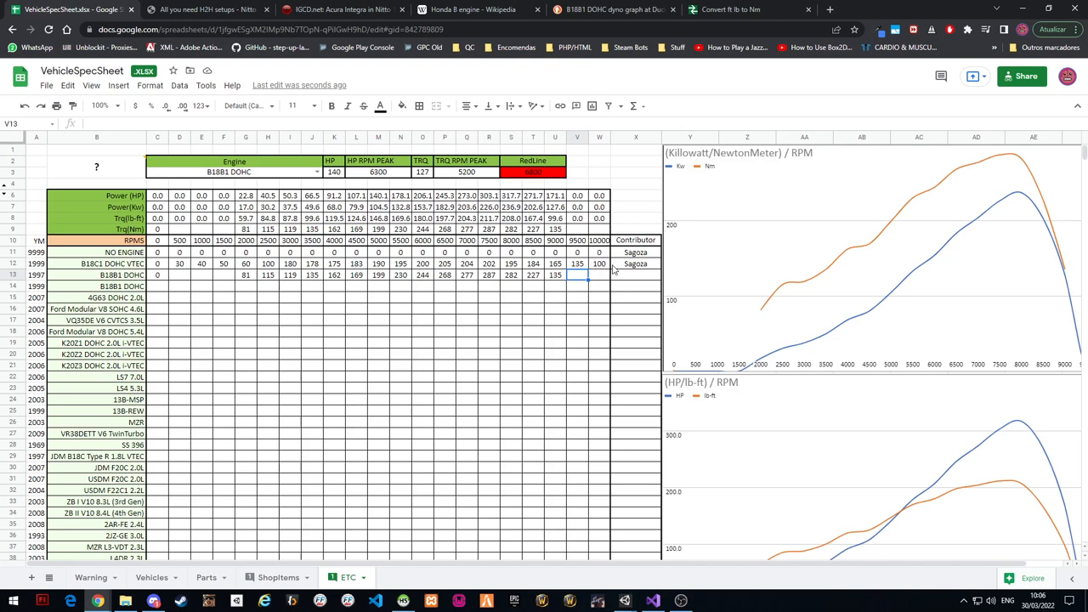
mouse_move(616, 347)
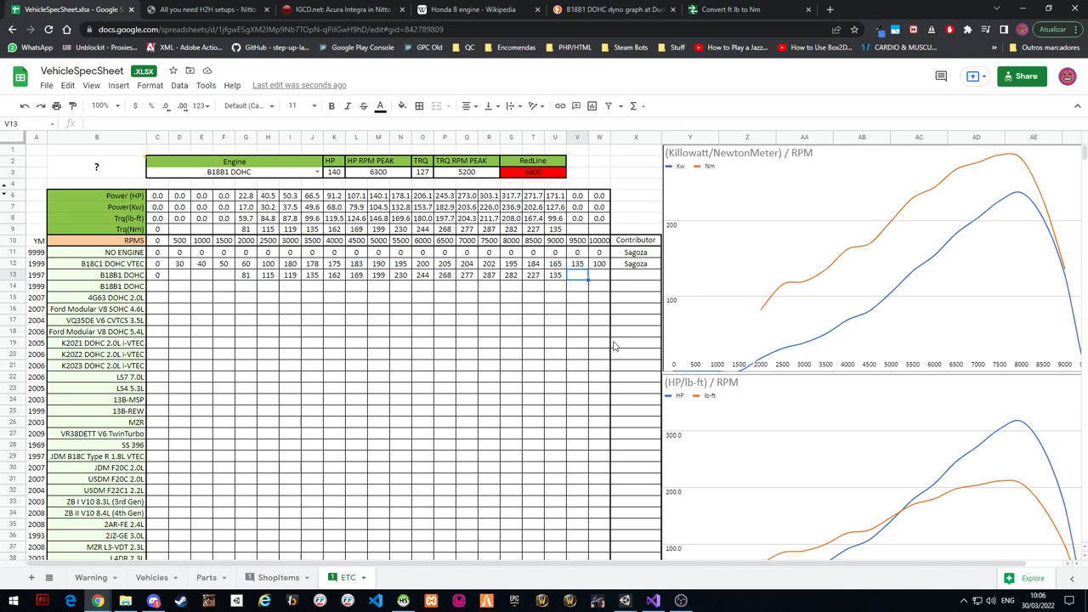
mouse_move(713, 272)
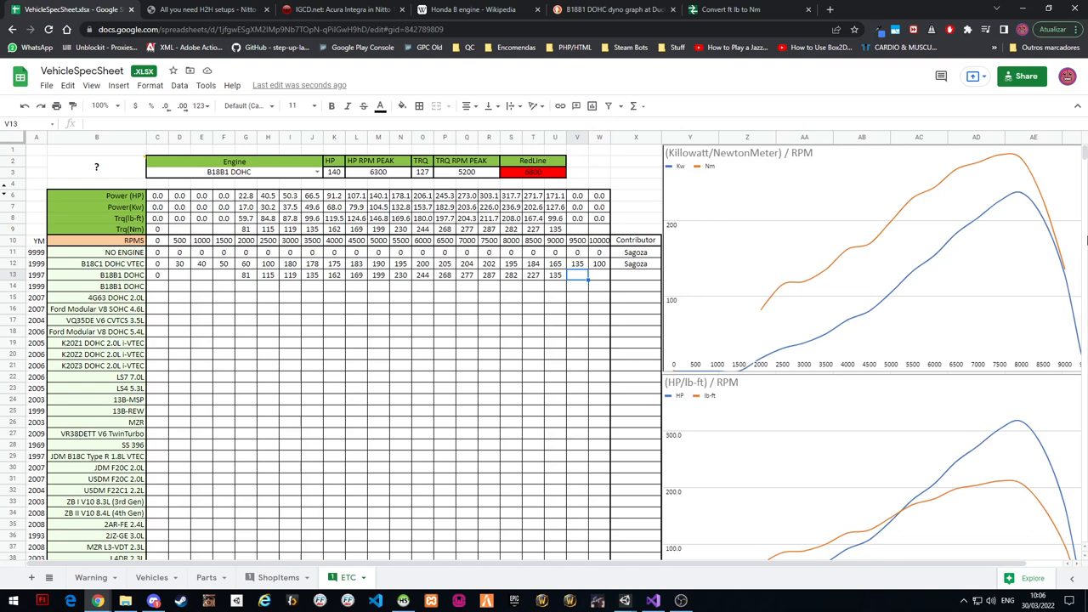
mouse_move(1050, 275)
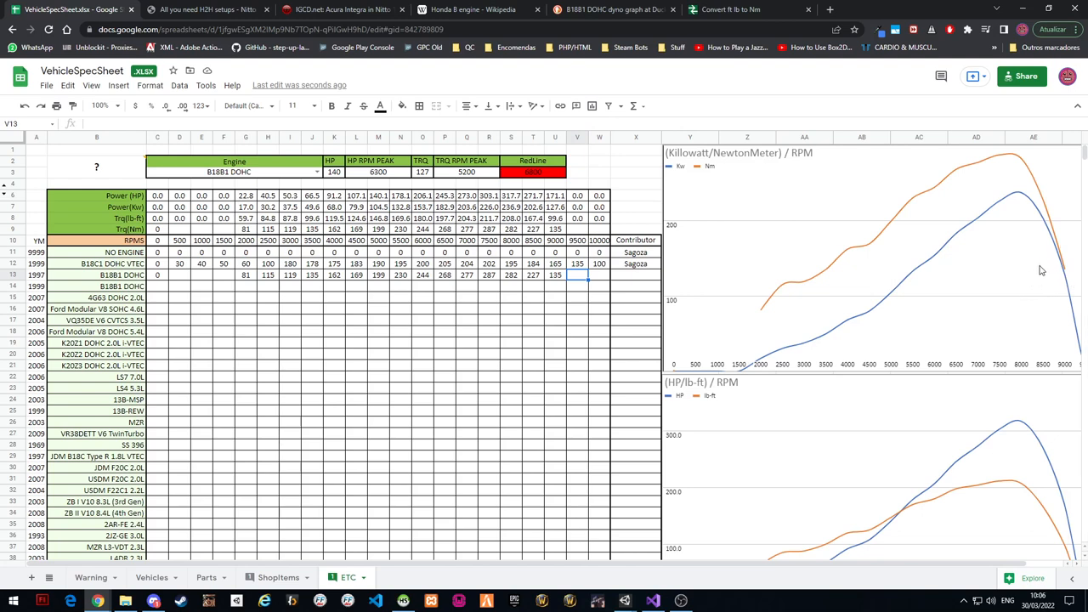
mouse_move(1043, 278)
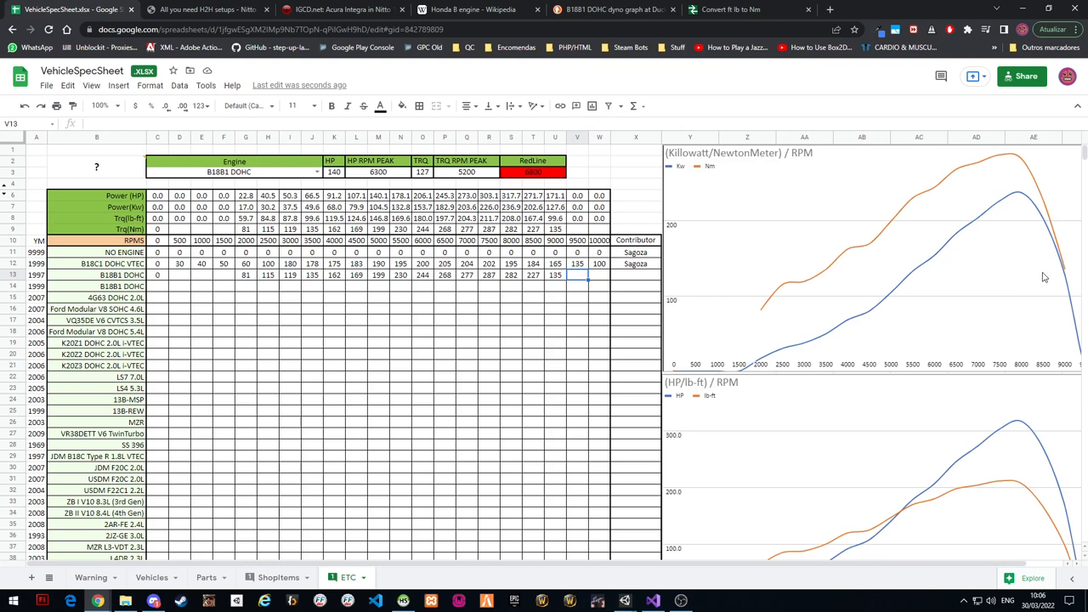
mouse_move(1026, 293)
type("50")
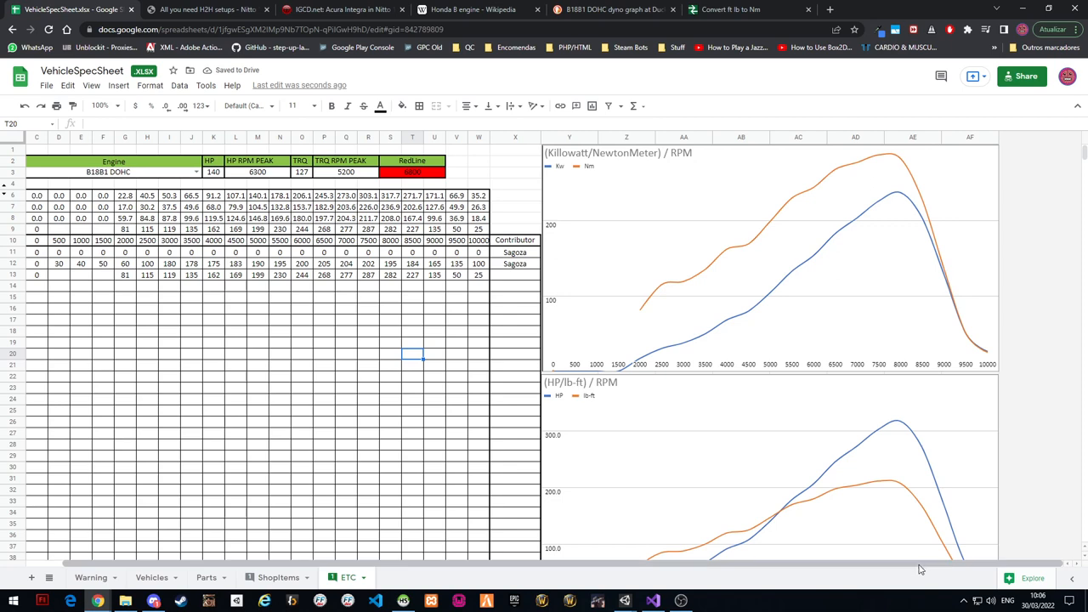
Fill the low-RPM B18B1 DOHC cells with 10, 30 and 50 ahead of the existing 81
scroll("left", 3)
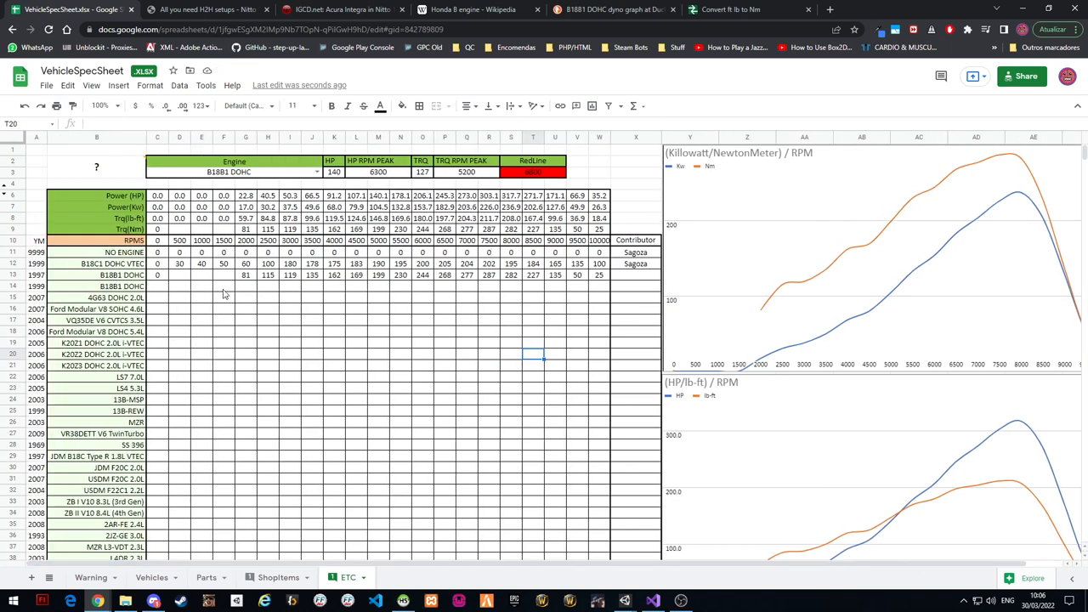
left_click(180, 275)
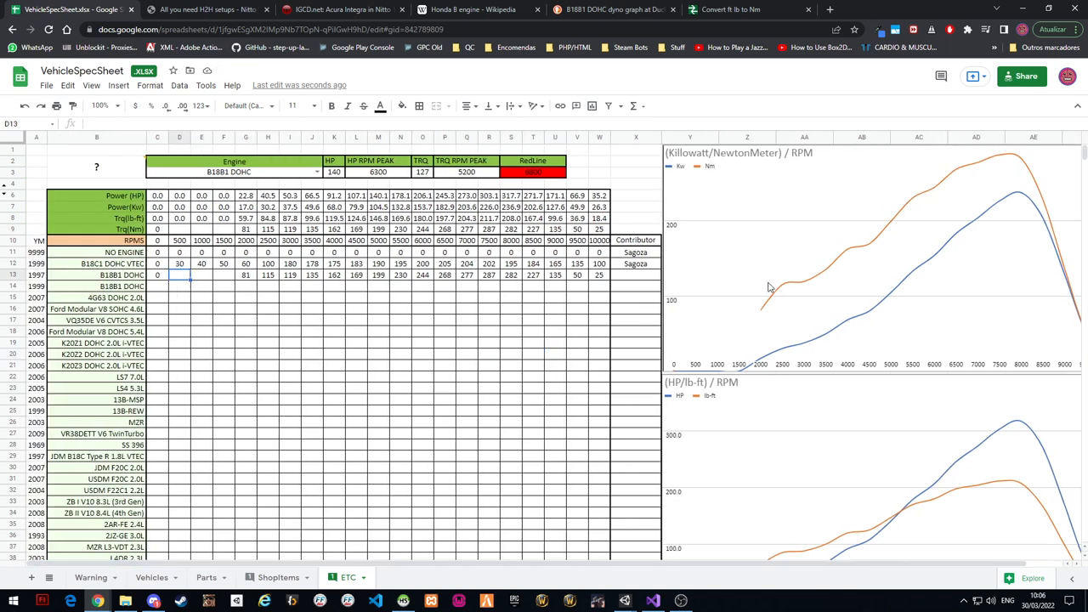
mouse_move(760, 319)
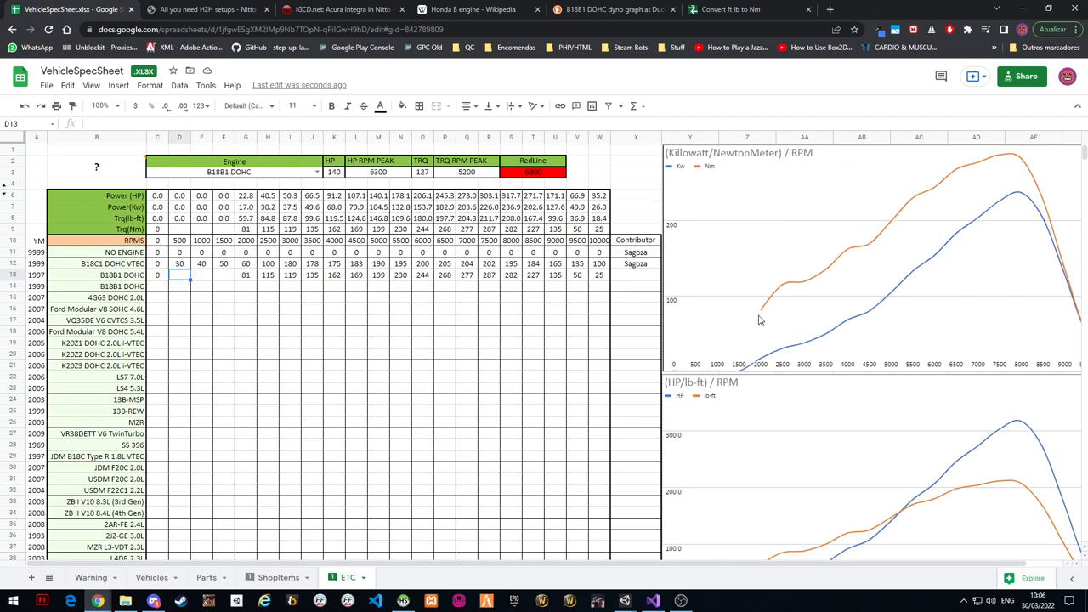
left_click(245, 275)
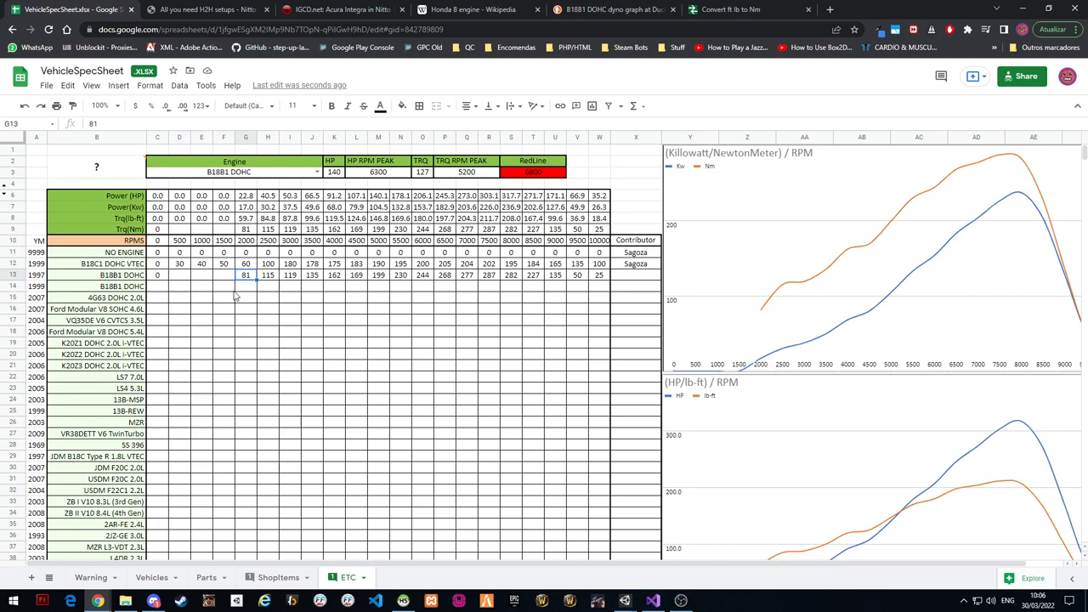
left_click(223, 275)
type("50")
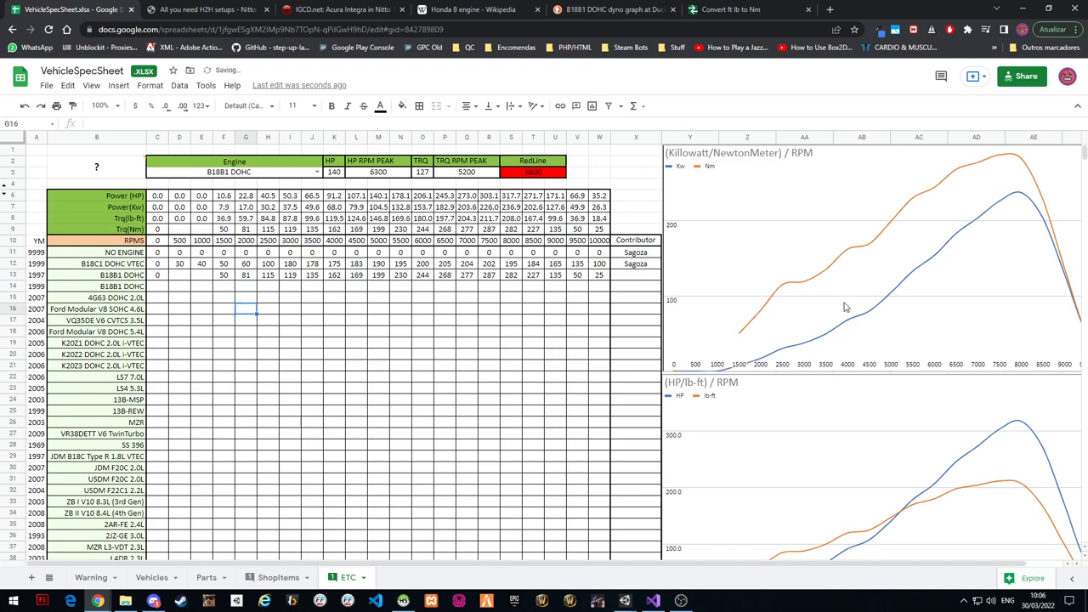
left_click(200, 275)
type("30")
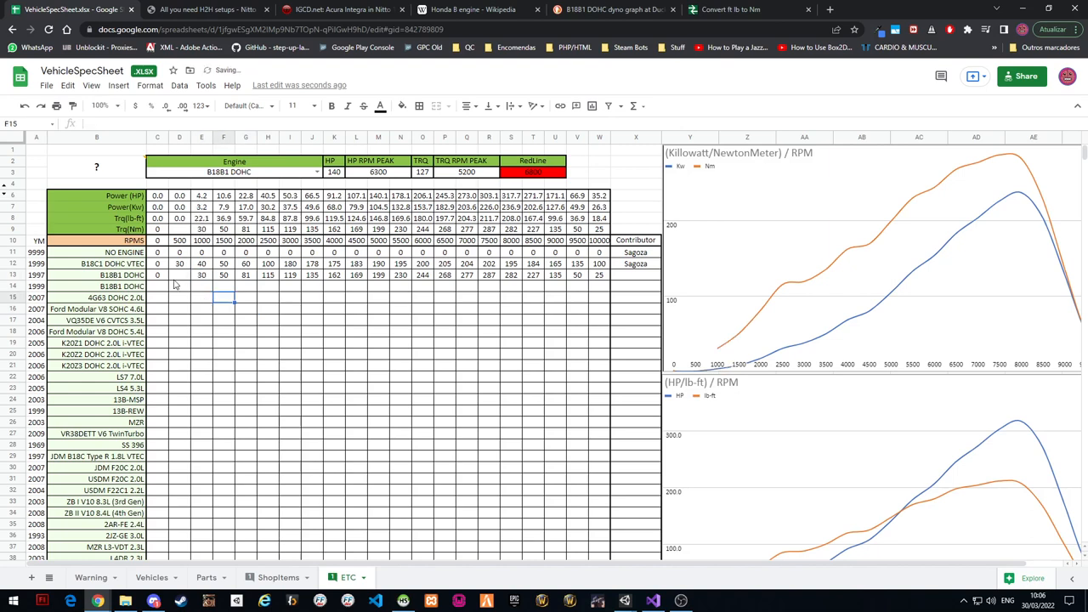
left_click(245, 353)
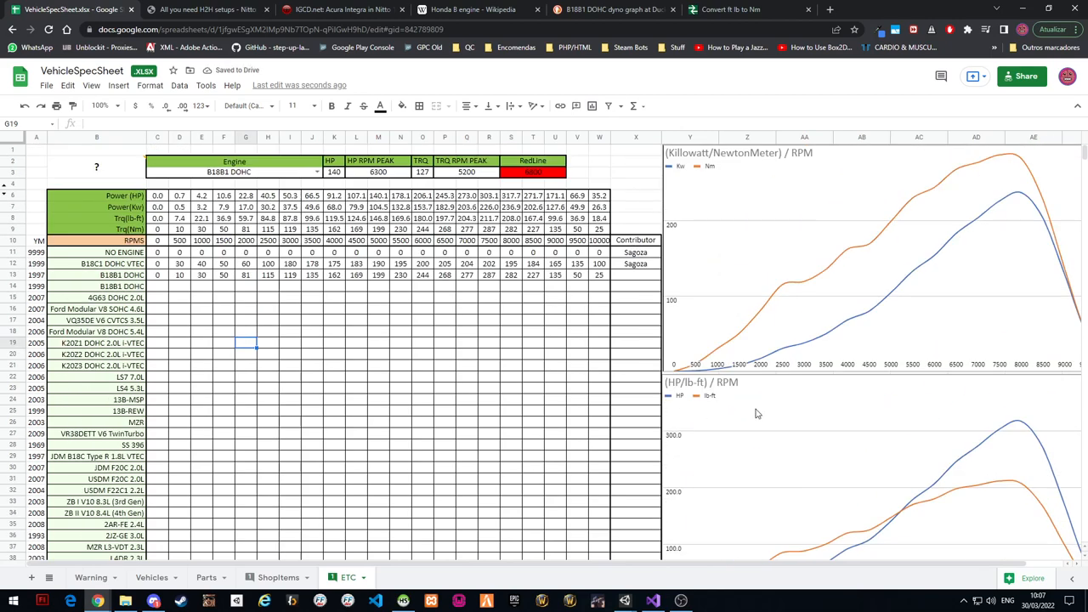
mouse_move(486, 302)
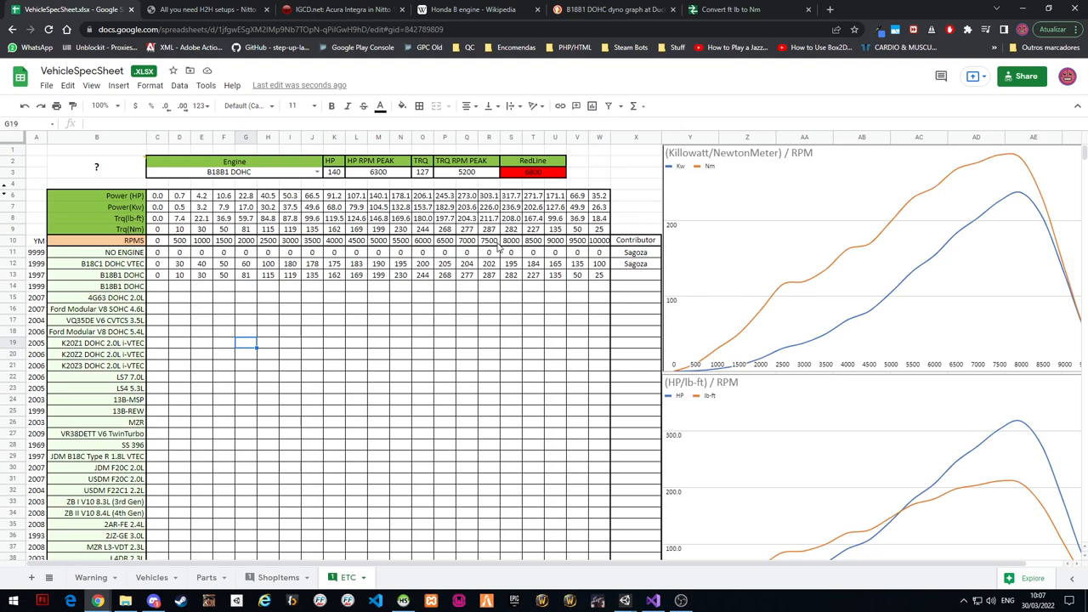
scroll("down", 3)
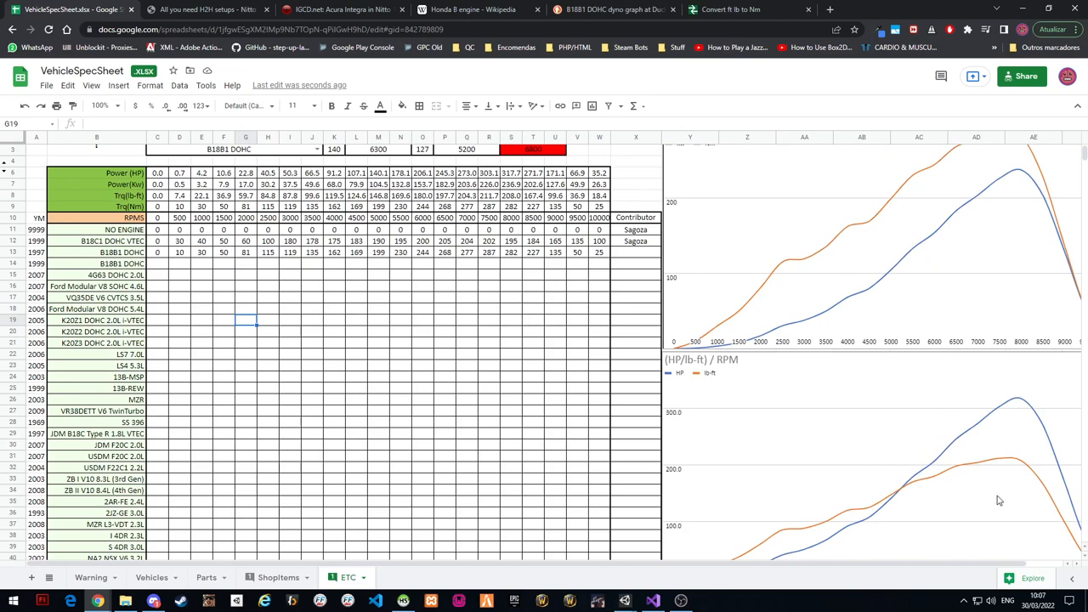
scroll("down", 3)
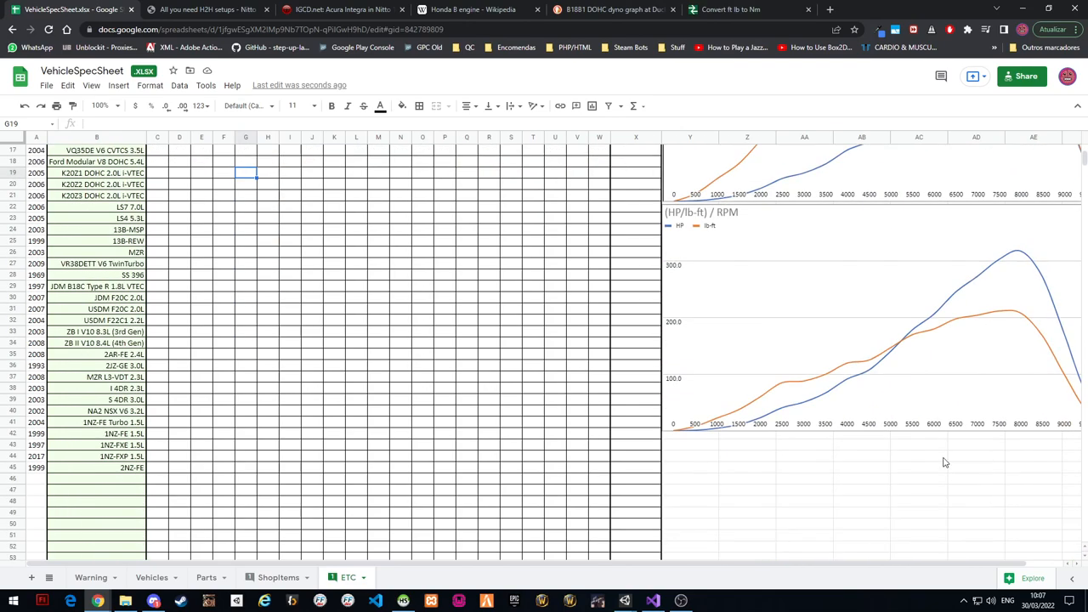
mouse_move(913, 391)
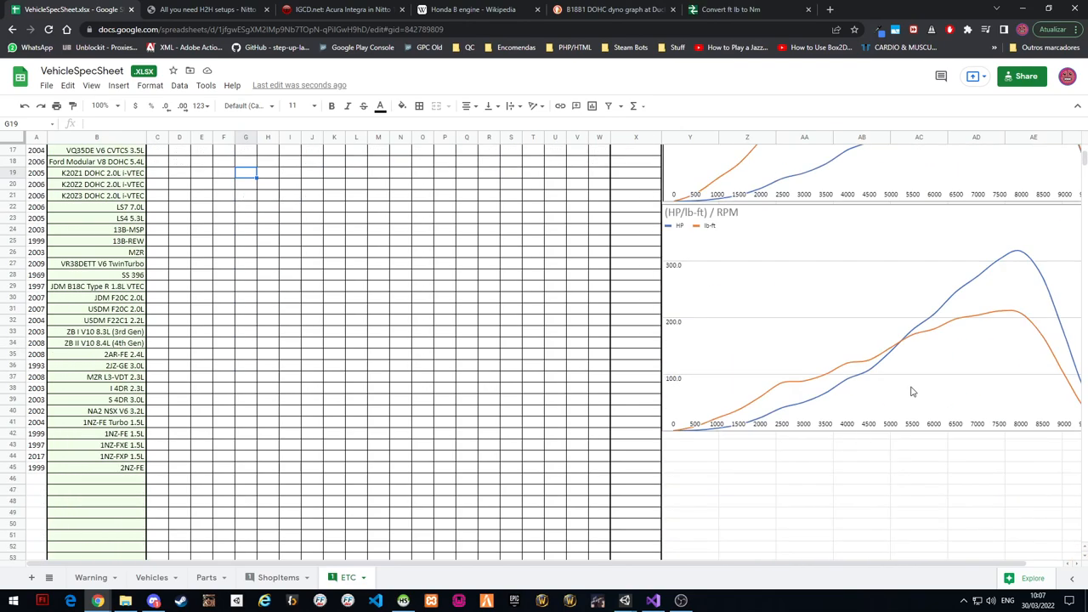
scroll("up", 3)
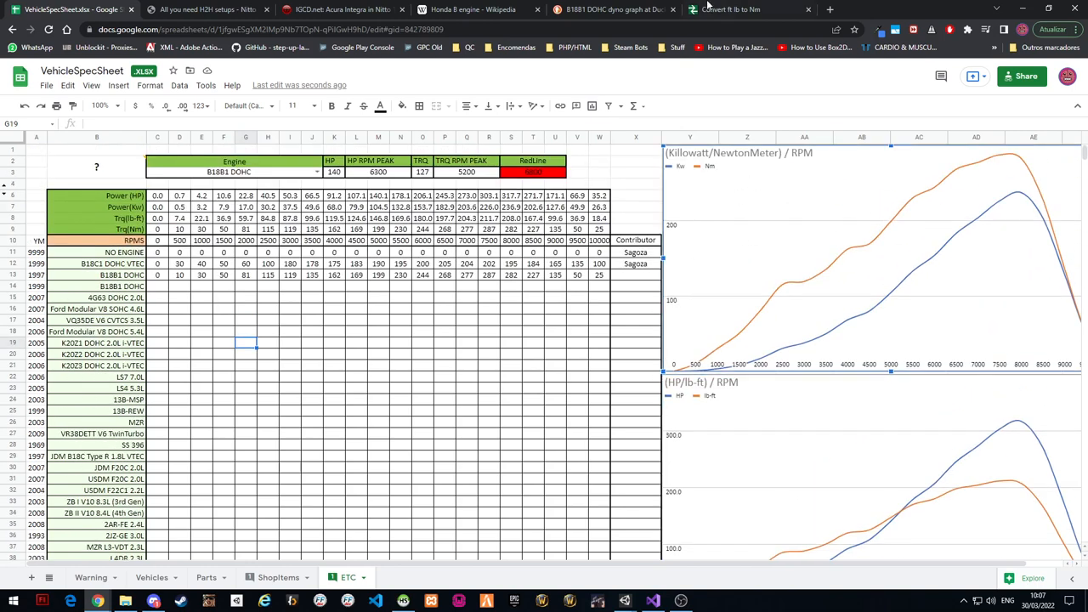
mouse_move(728, 10)
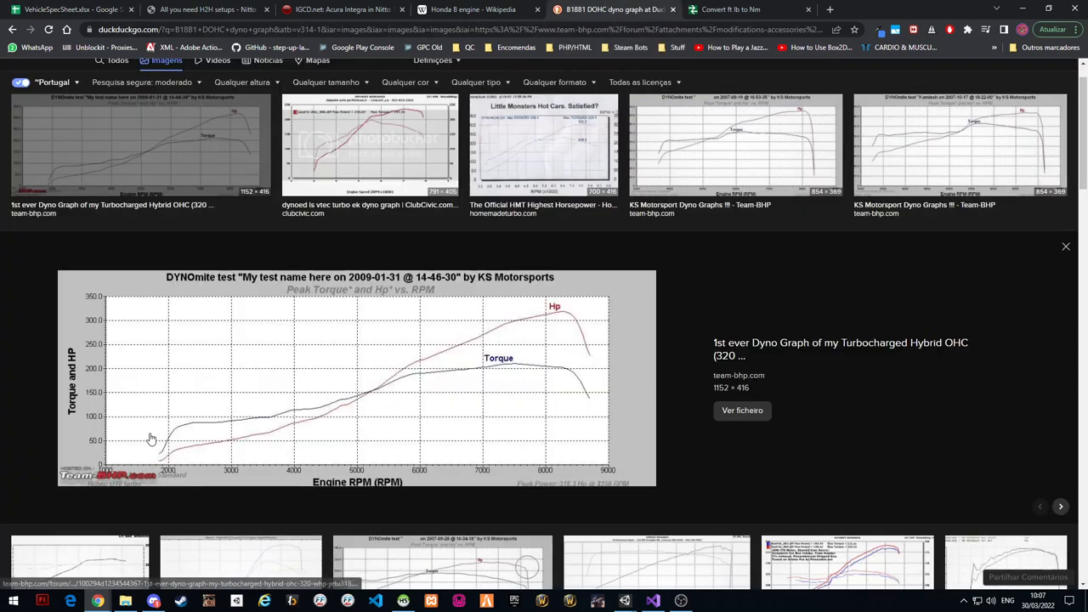
mouse_move(205, 71)
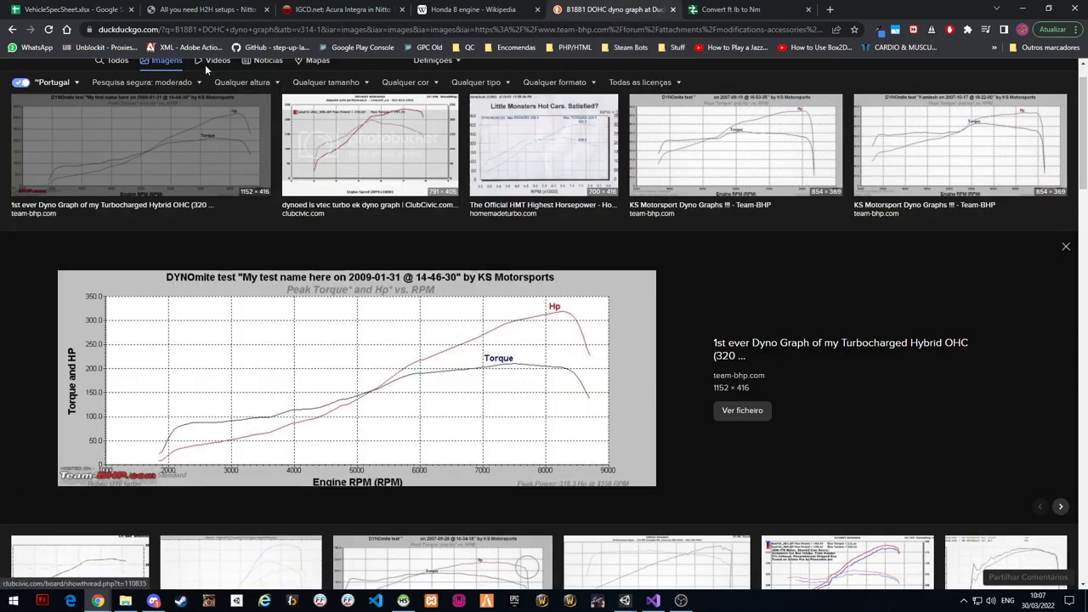
left_click(68, 10)
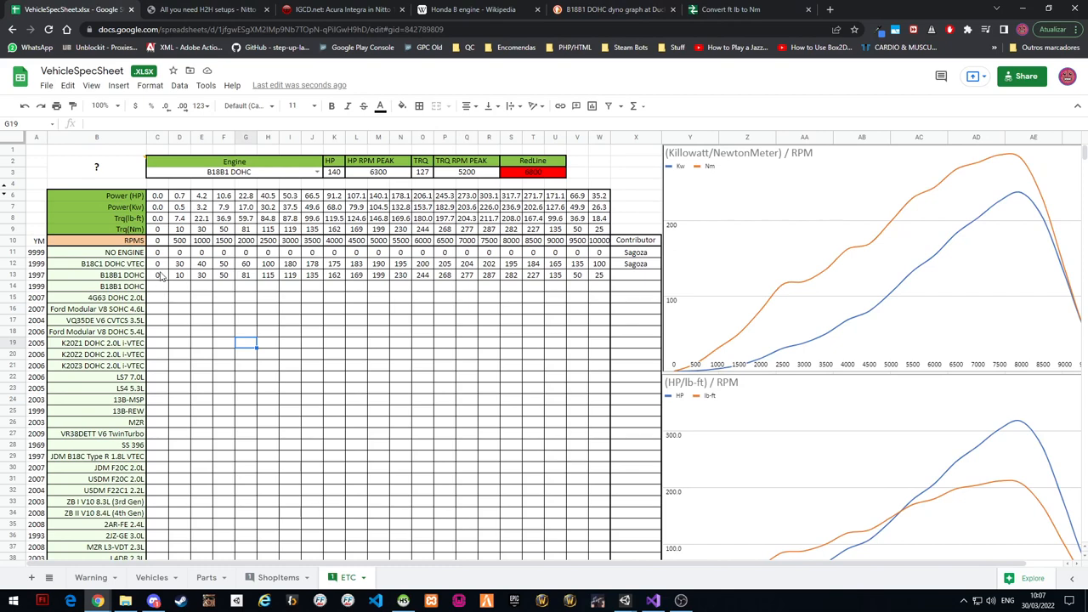
scroll("down", 3)
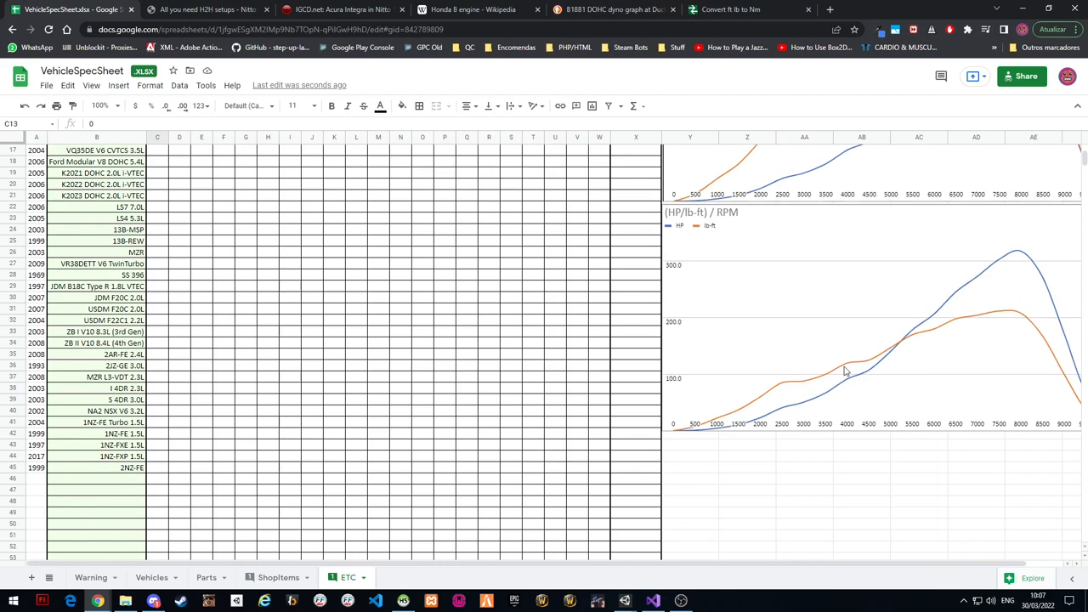
left_click(612, 10)
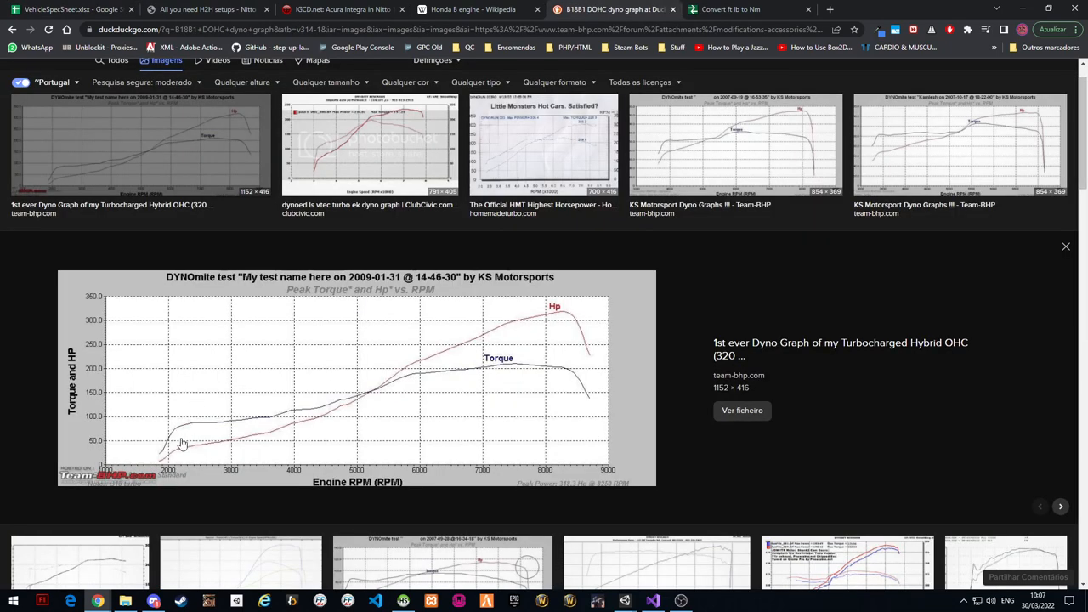
mouse_move(190, 439)
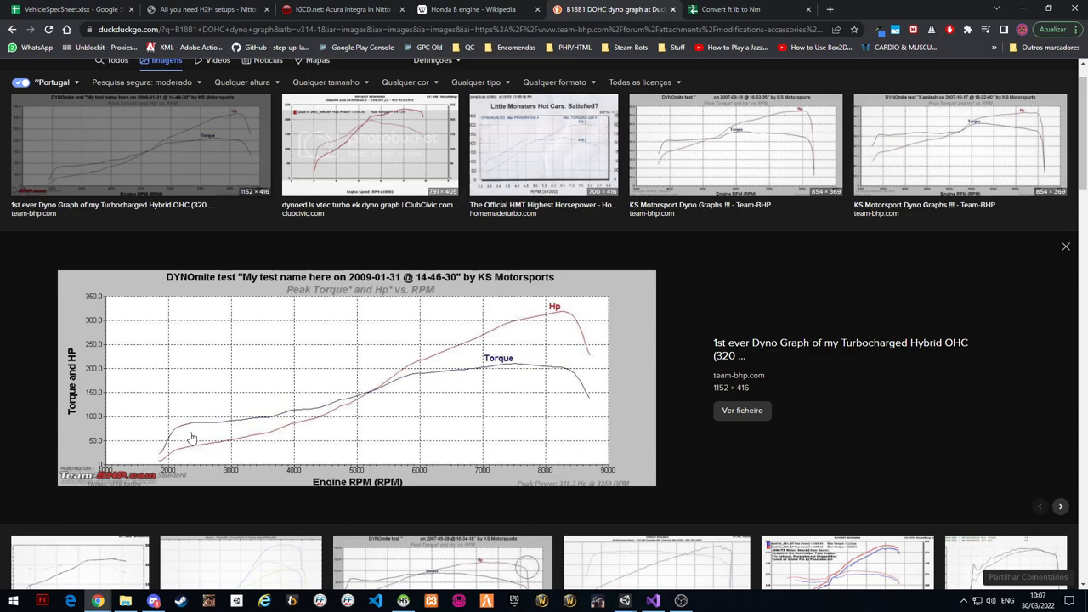
mouse_move(569, 355)
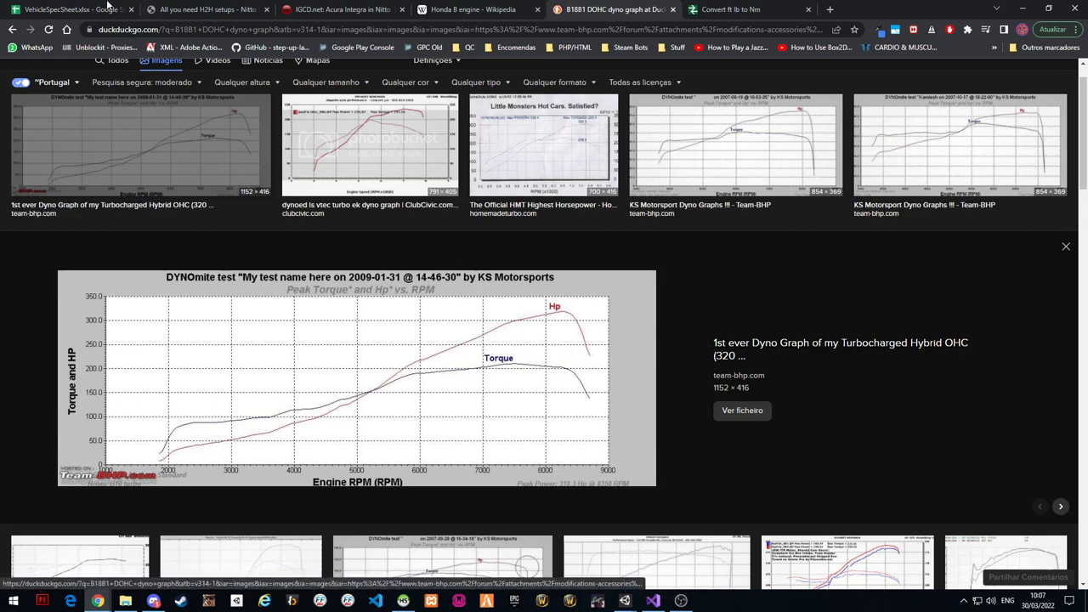
left_click(68, 10)
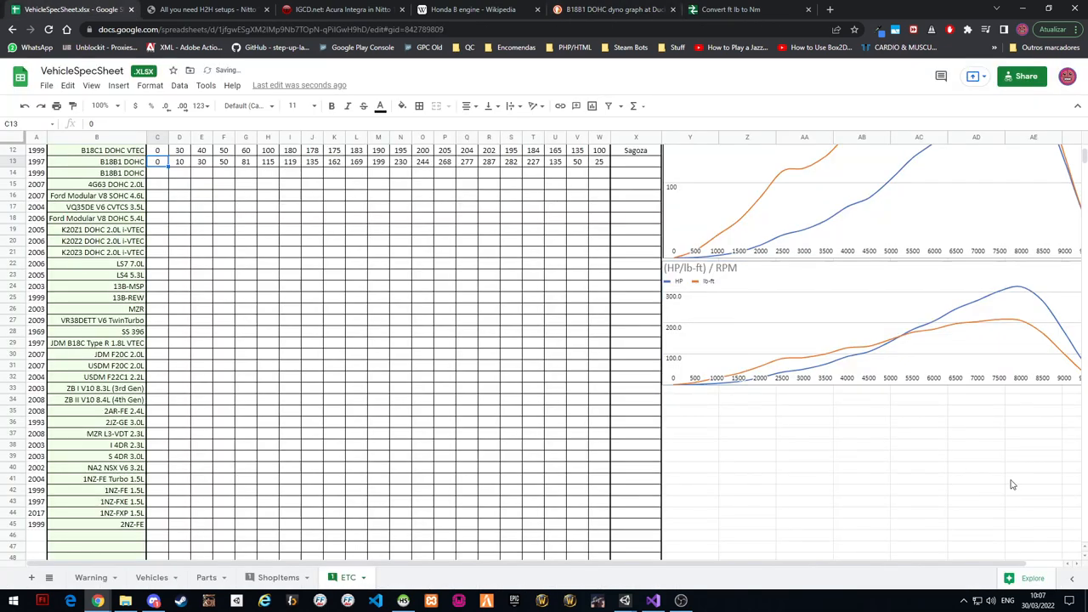
Enter Sagoza in the Contributor cell X13 for the B18B1 DOHC row
scroll("up", 3)
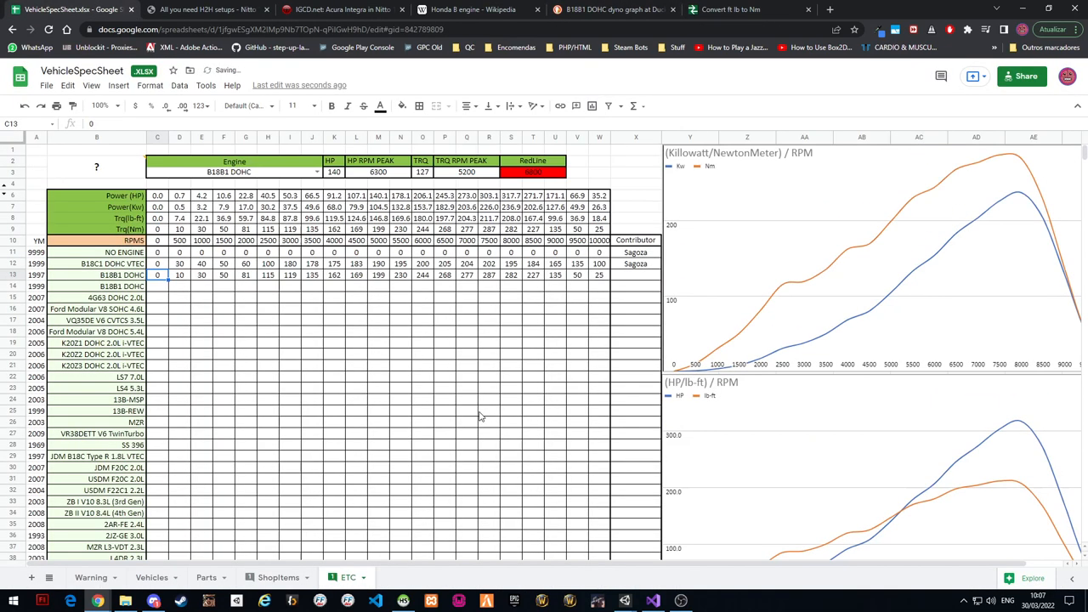
left_click(466, 422)
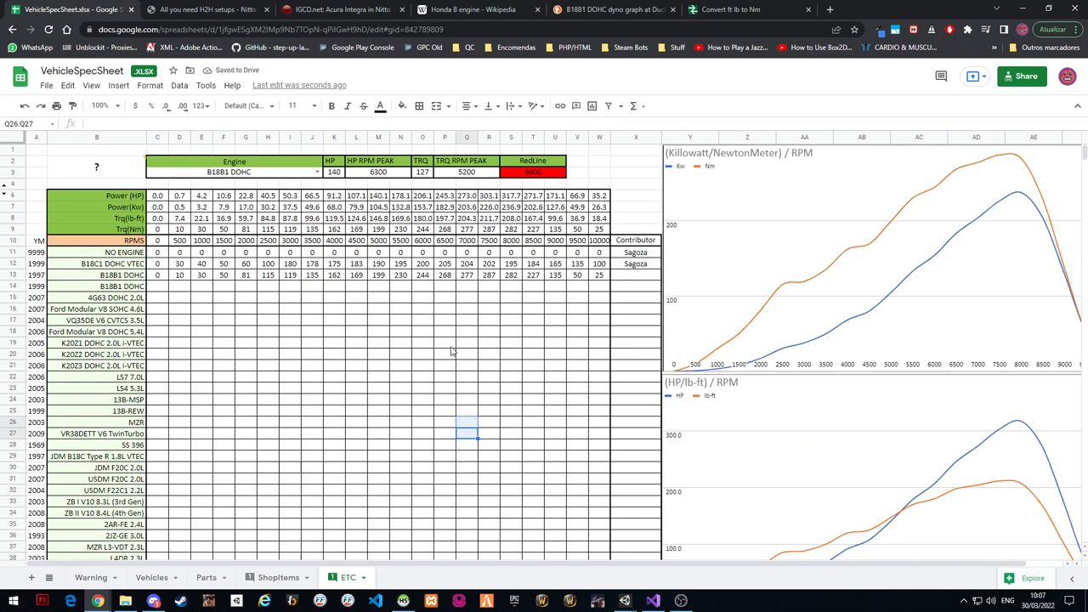
left_click(180, 275)
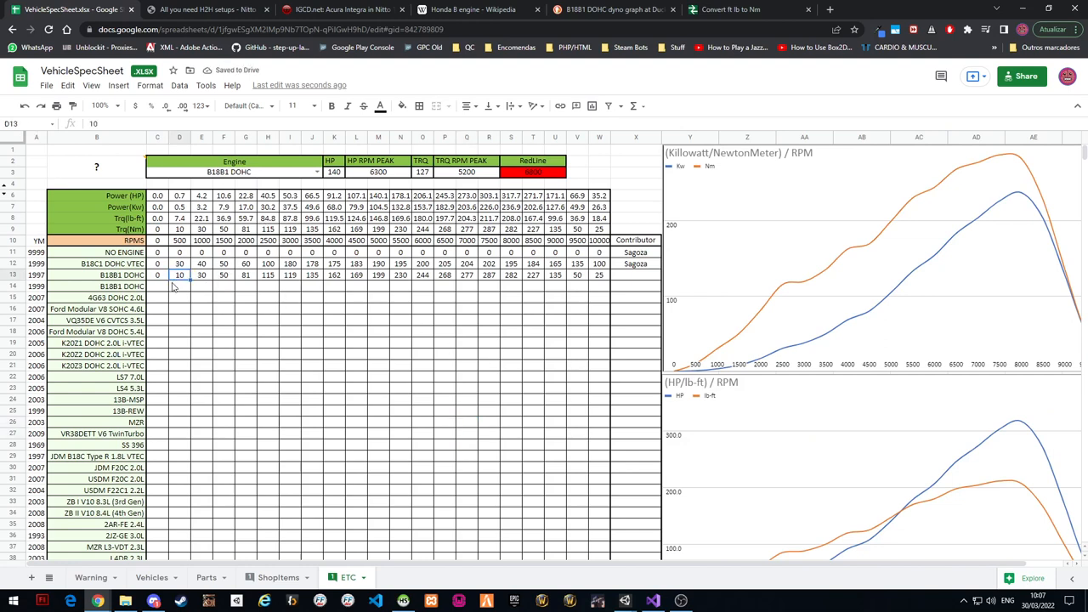
left_click(156, 275)
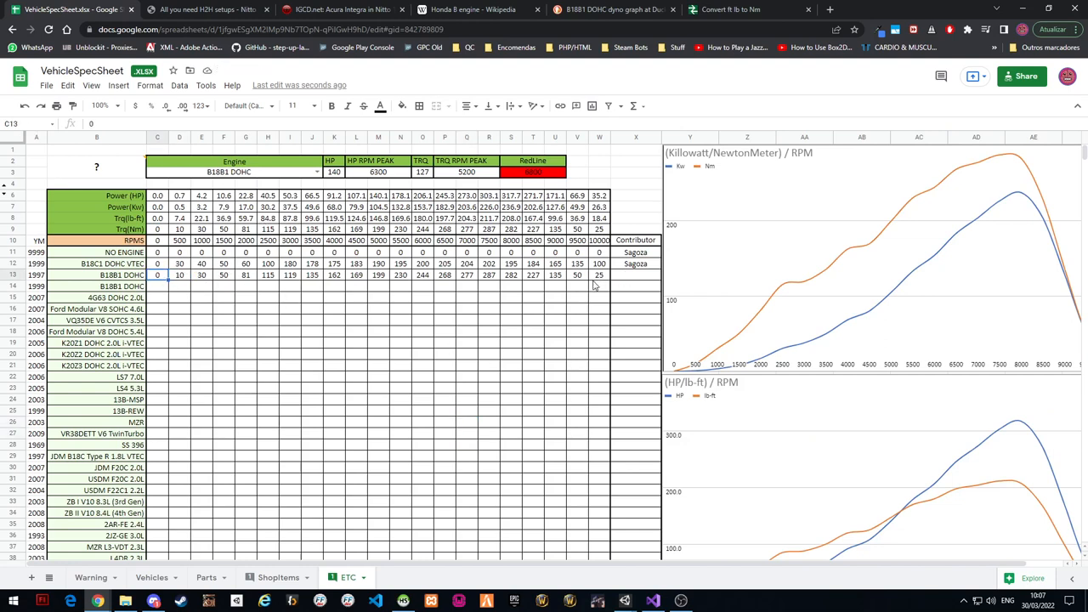
mouse_move(615, 295)
type("Sagoza")
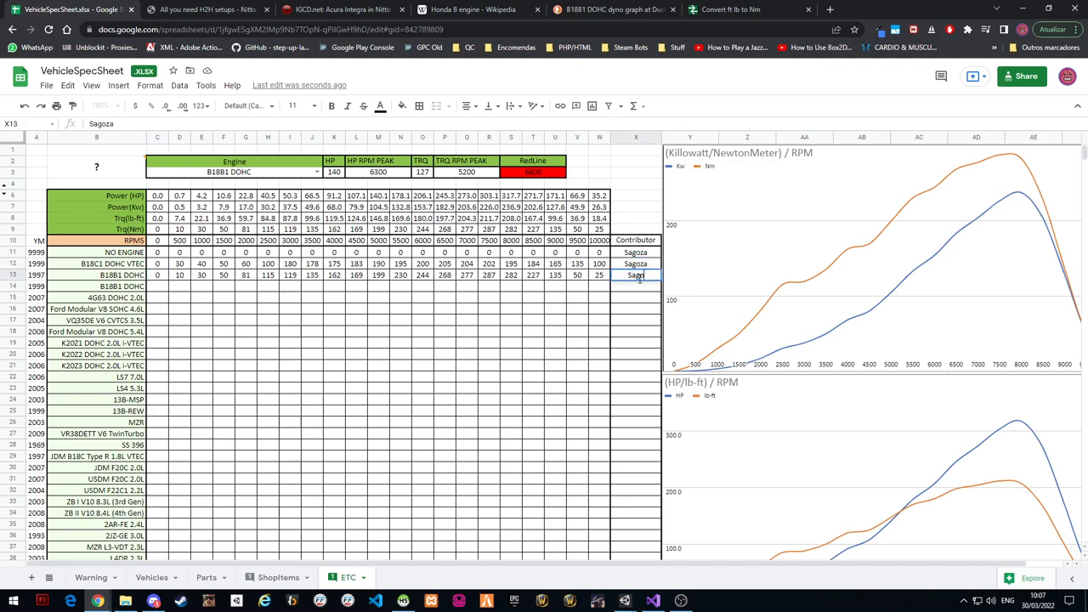
scroll("down", 3)
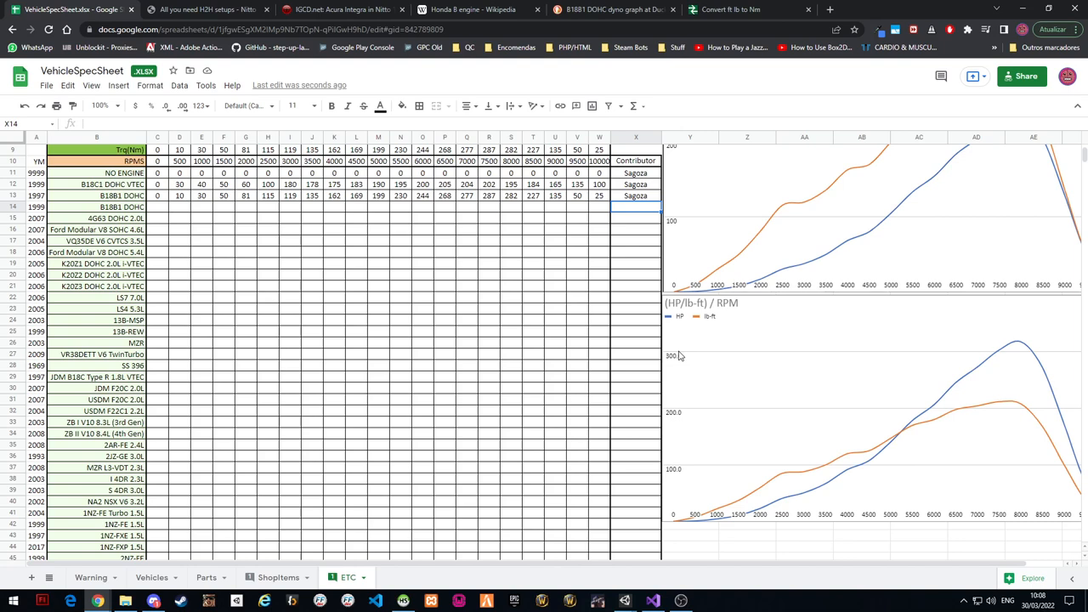
mouse_move(587, 316)
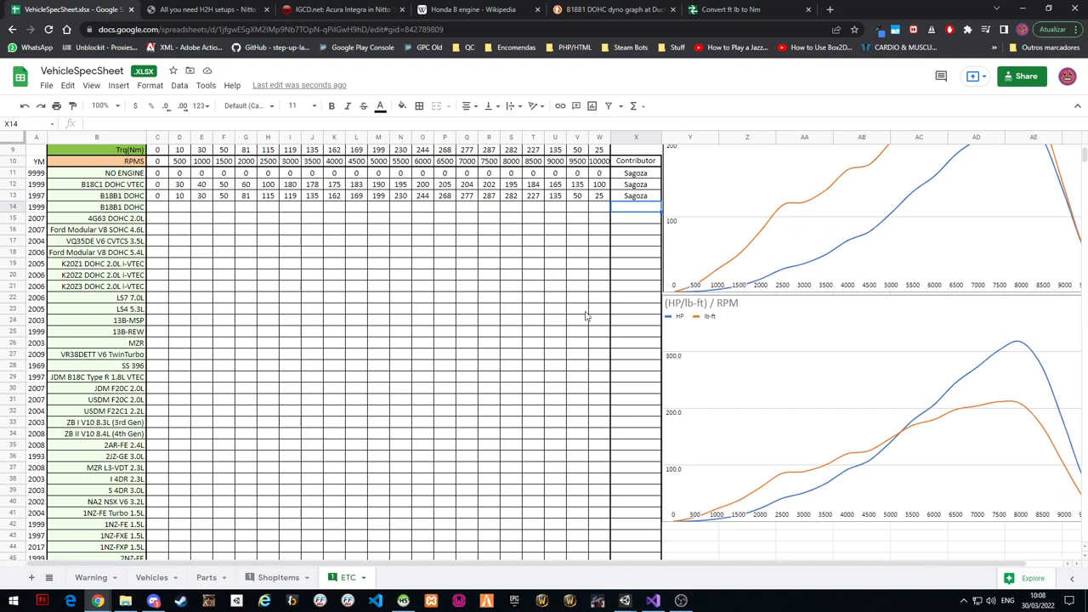
mouse_move(836, 445)
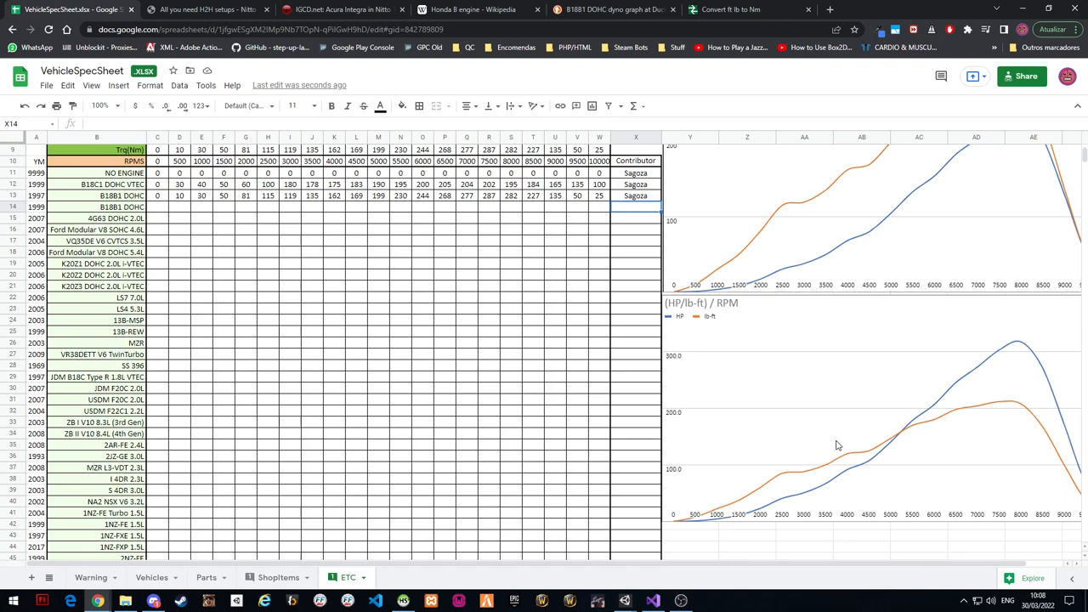
mouse_move(842, 456)
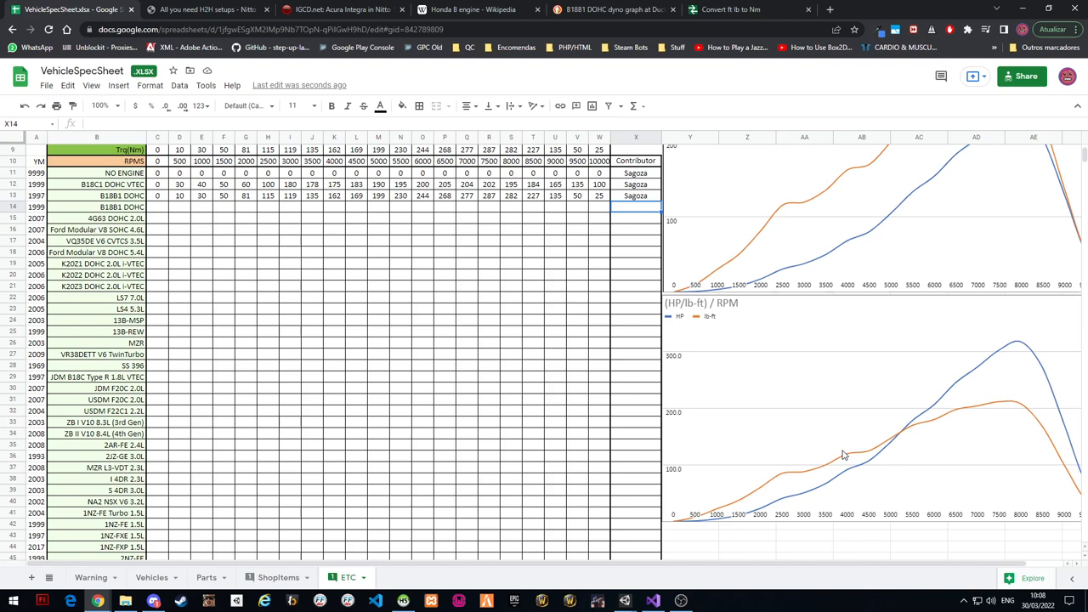
mouse_move(802, 480)
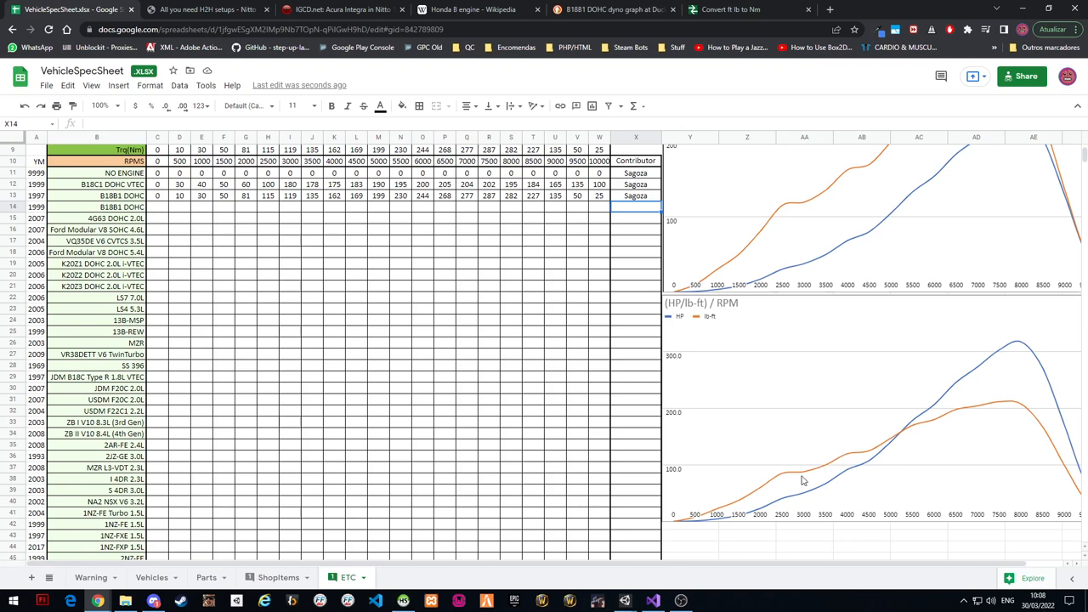
mouse_move(1010, 339)
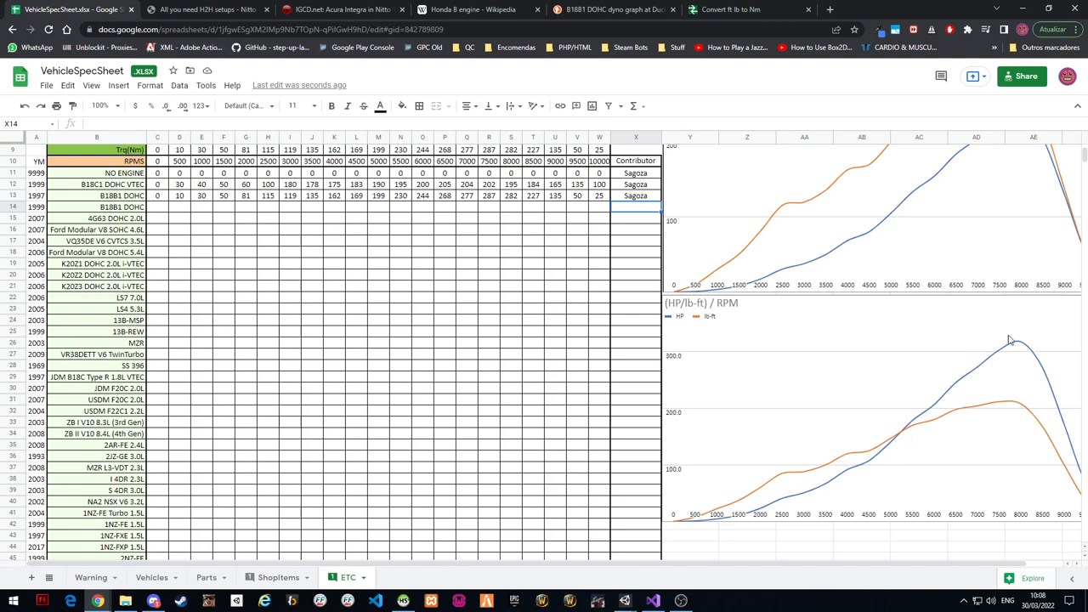
Scroll the ETC sheet to look over the B18B1 DOHC power and torque charts
scroll("up", 3)
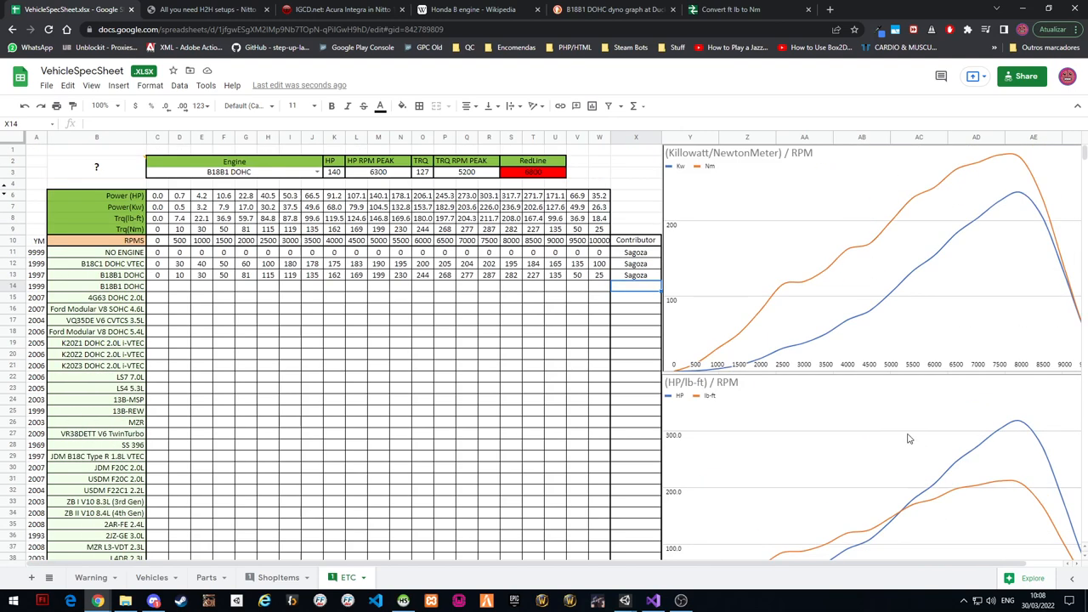
mouse_move(411, 586)
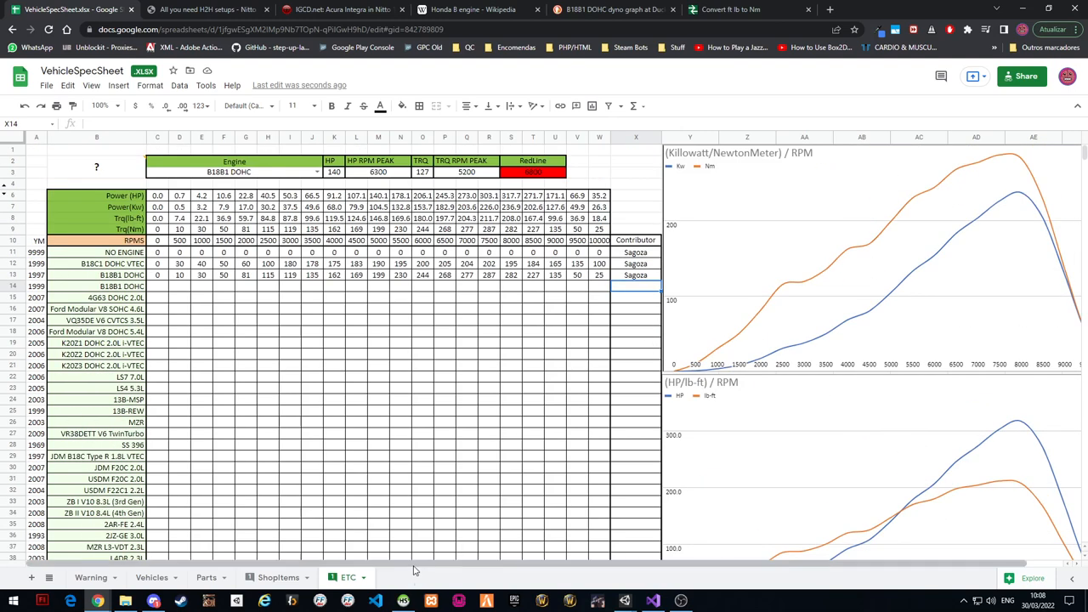
mouse_move(452, 535)
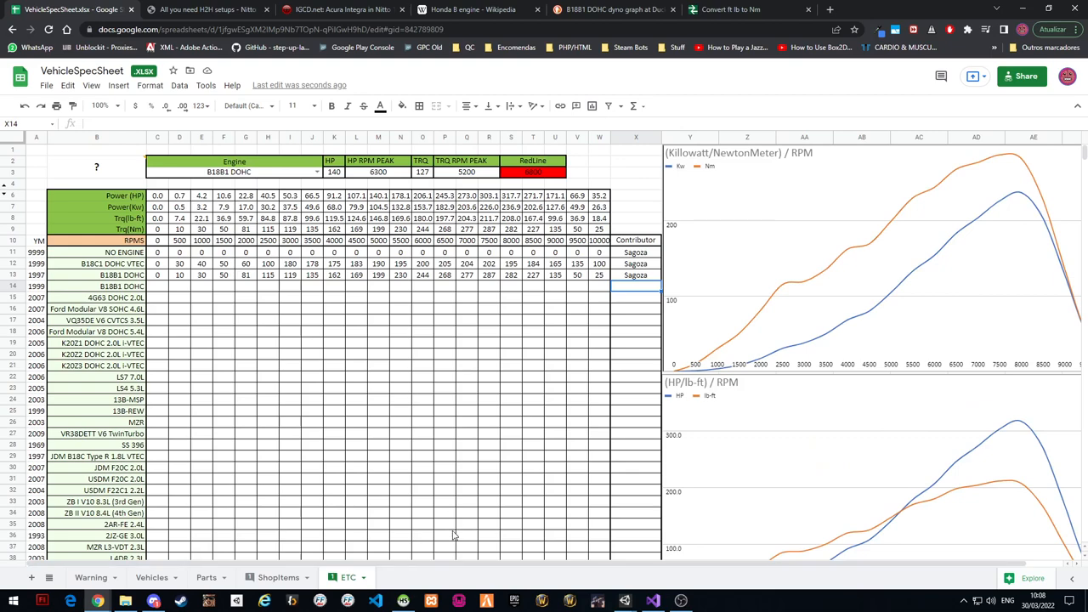
mouse_move(734, 355)
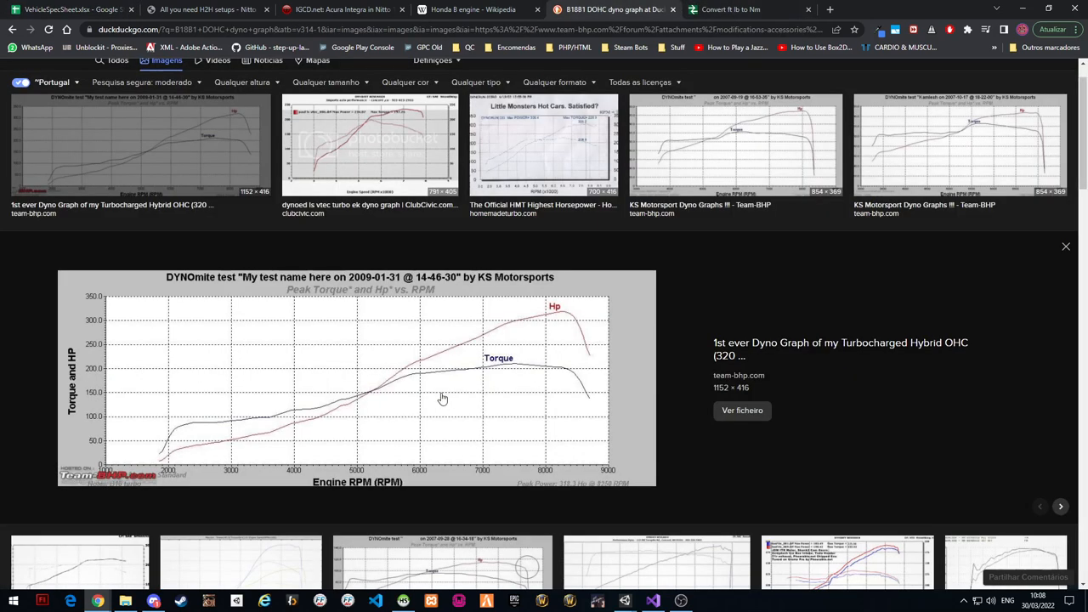
mouse_move(404, 366)
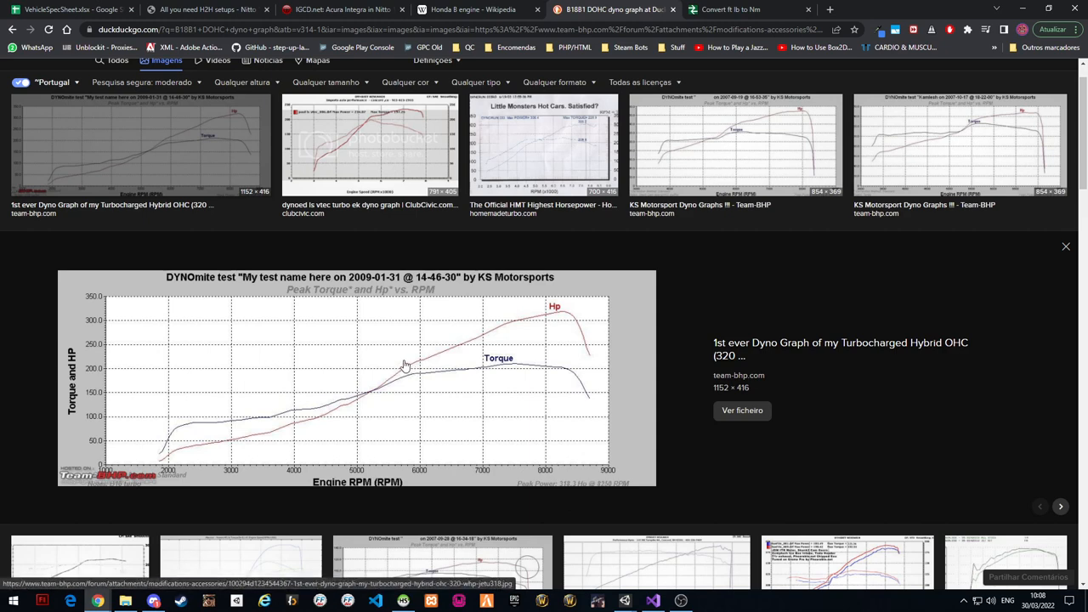
mouse_move(377, 389)
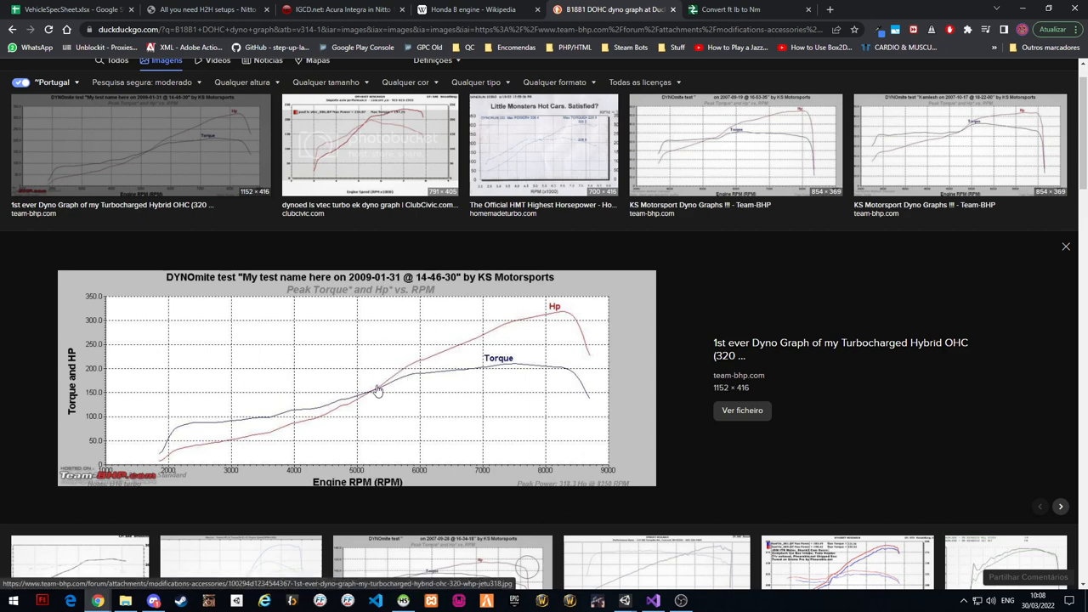
Return to the VehicleSpecSheet spreadsheet after rechecking the dyno chart
left_click(71, 10)
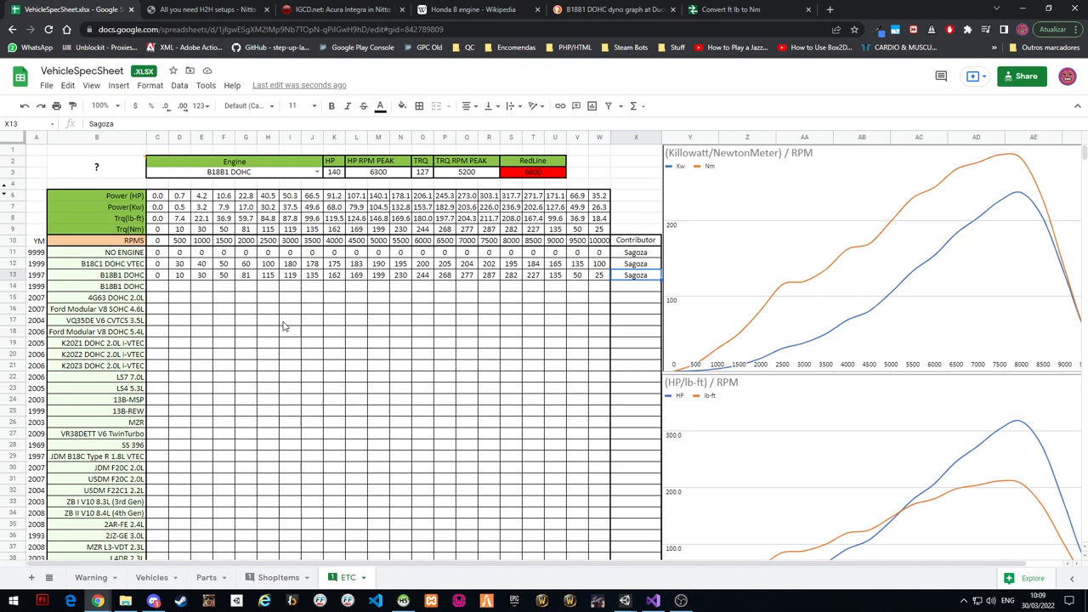
mouse_move(666, 371)
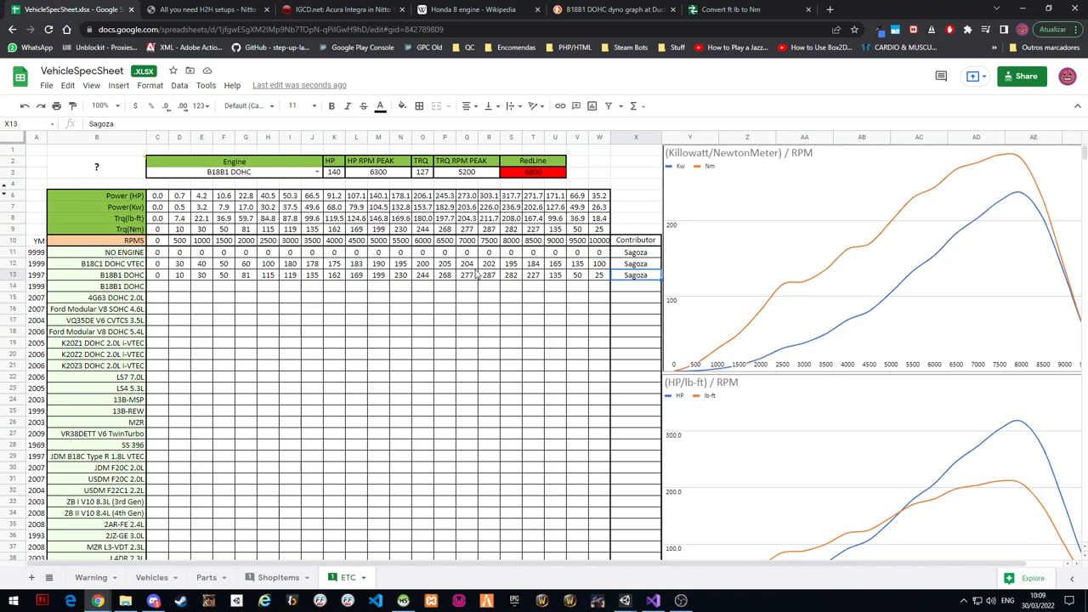
Check the B18B1 DOHC value at 6500 RPM and the charts on the ETC sheet
left_click(445, 276)
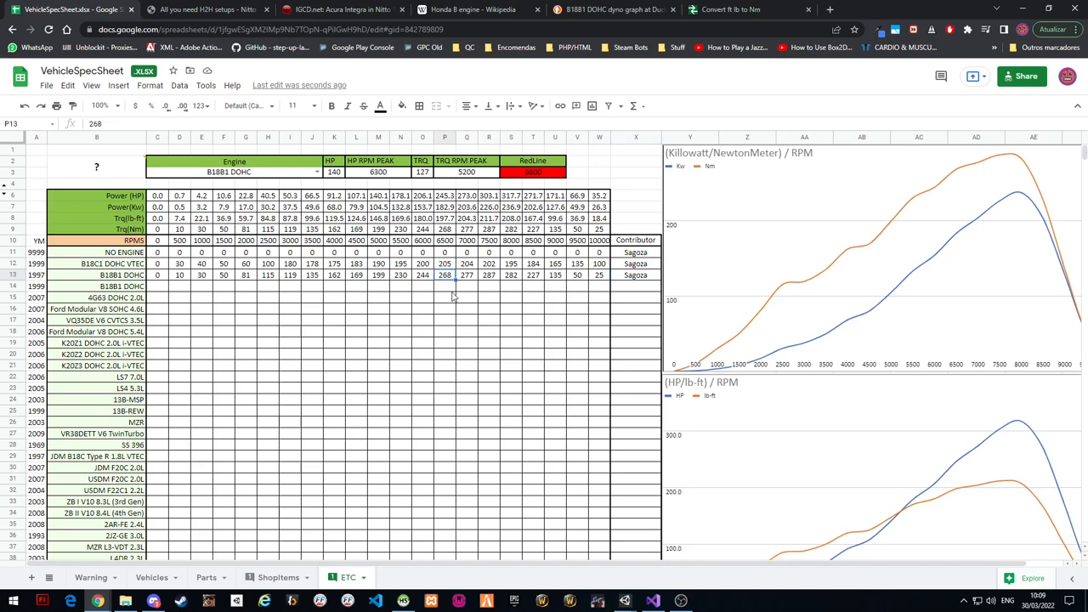
mouse_move(632, 389)
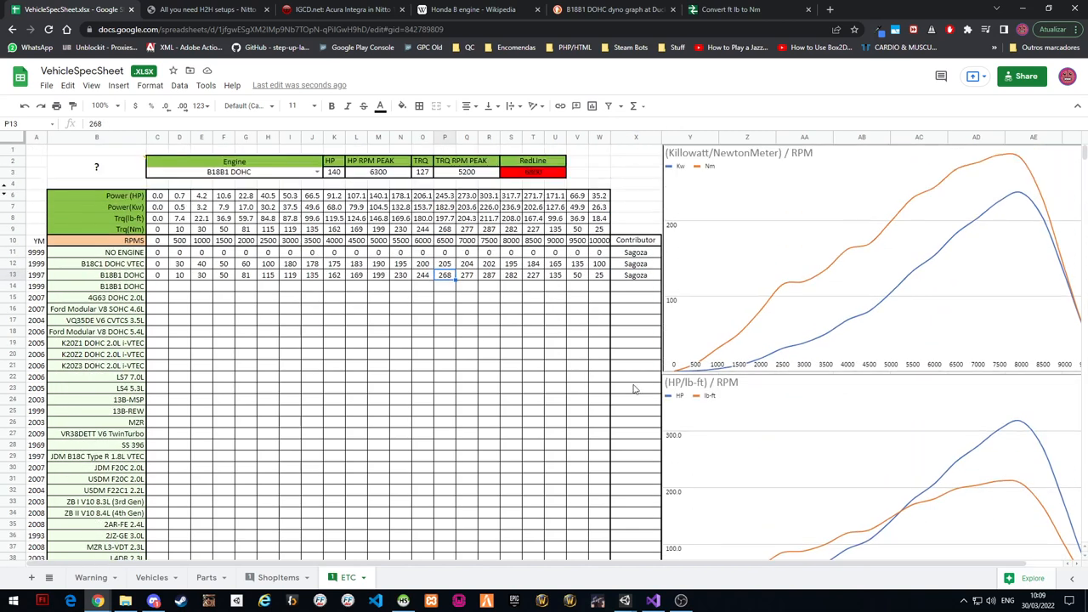
mouse_move(1018, 184)
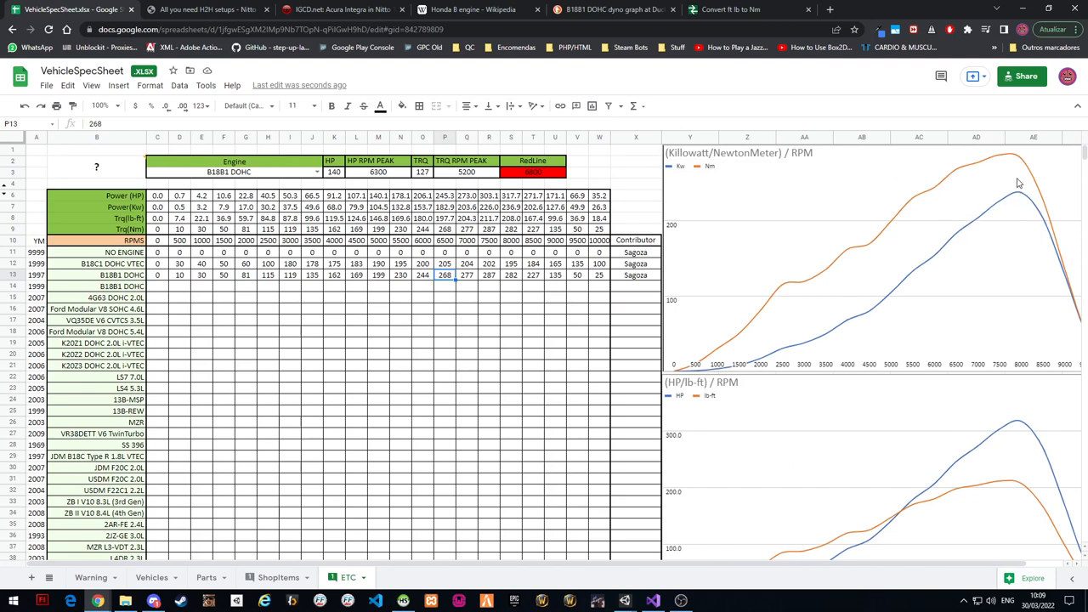
mouse_move(598, 141)
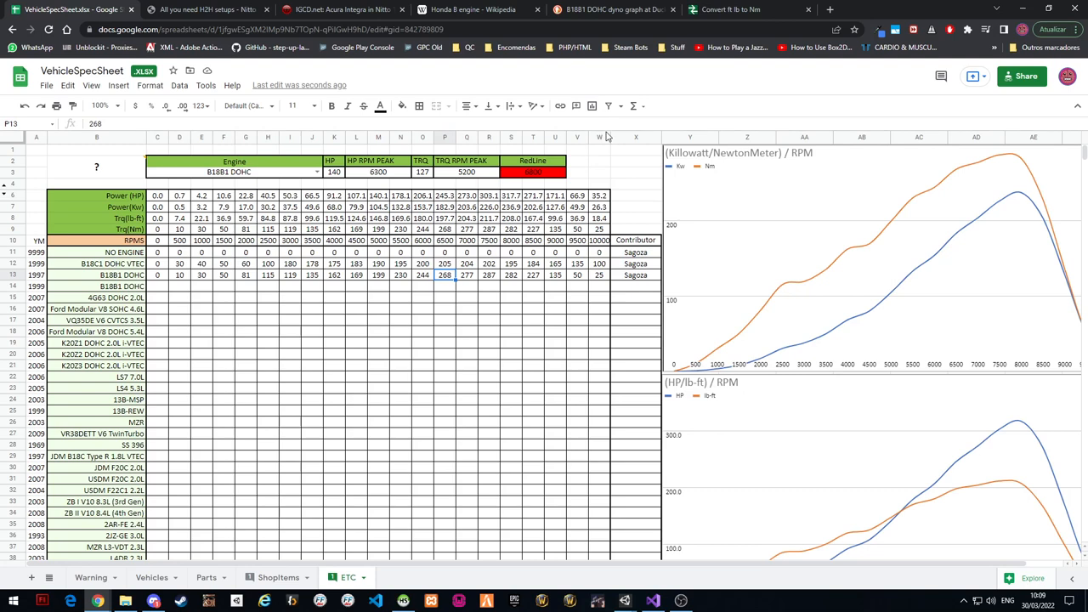
mouse_move(610, 128)
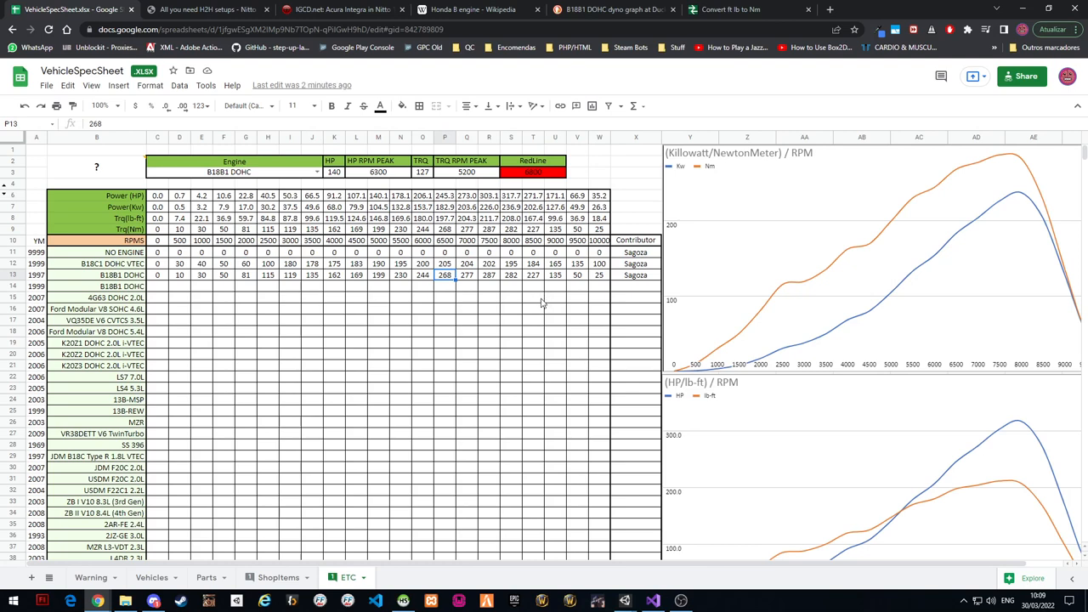
mouse_move(520, 326)
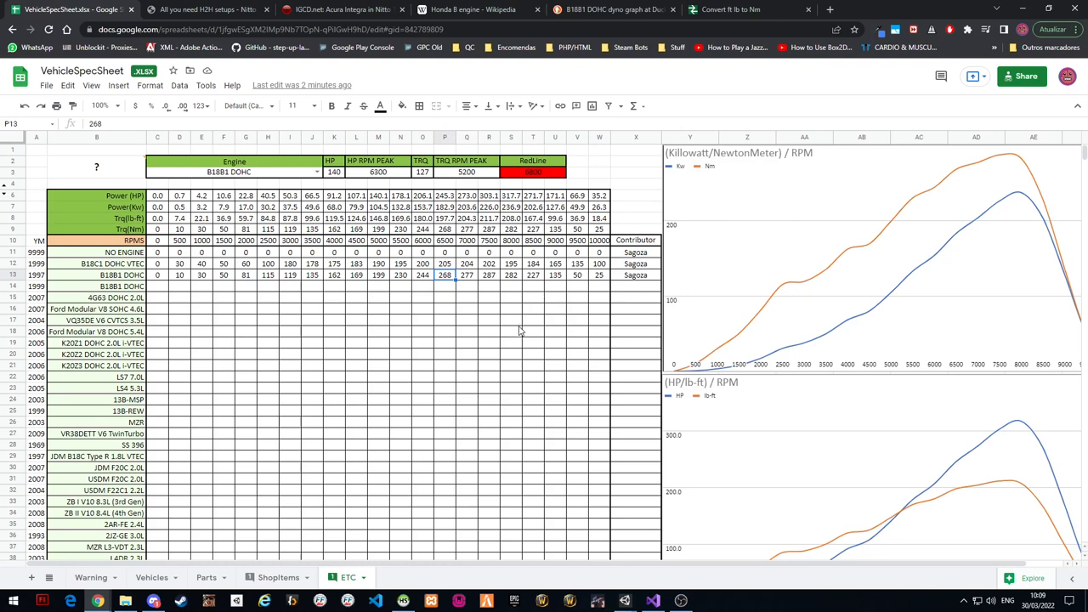
mouse_move(527, 303)
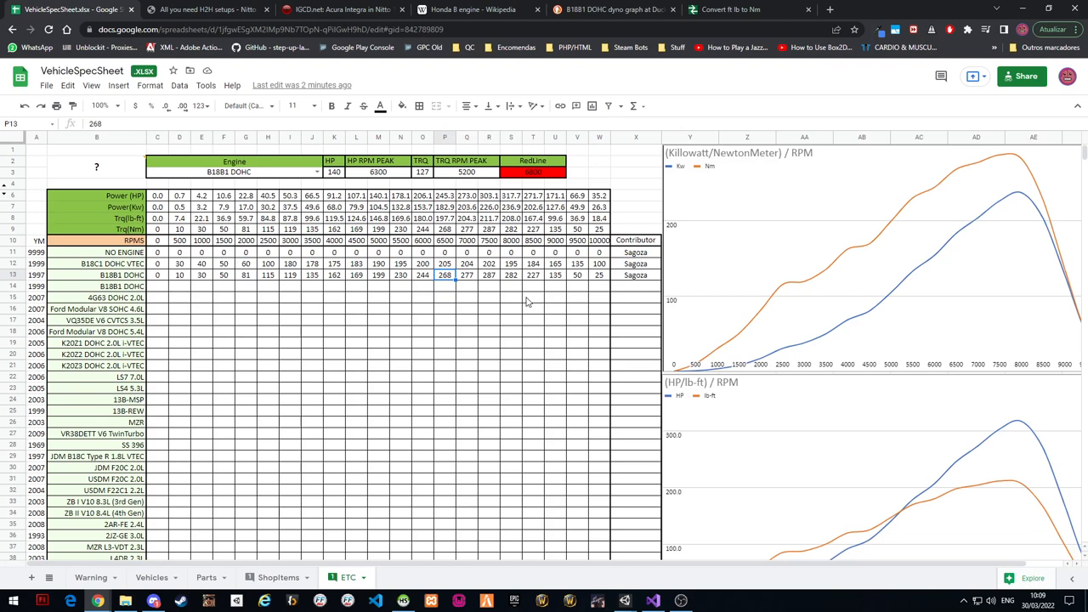
mouse_move(493, 311)
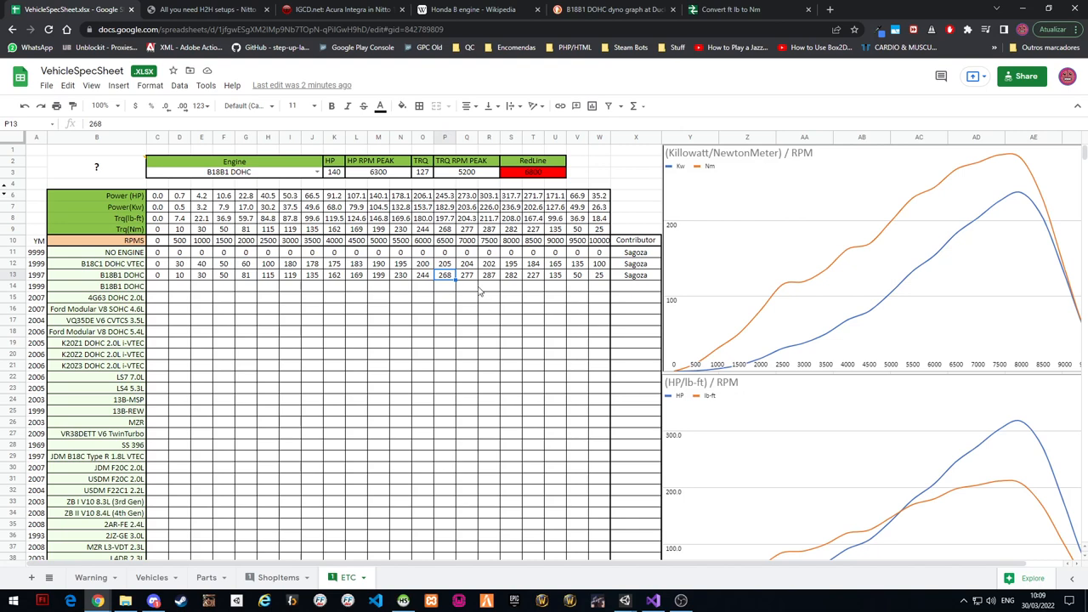
mouse_move(466, 315)
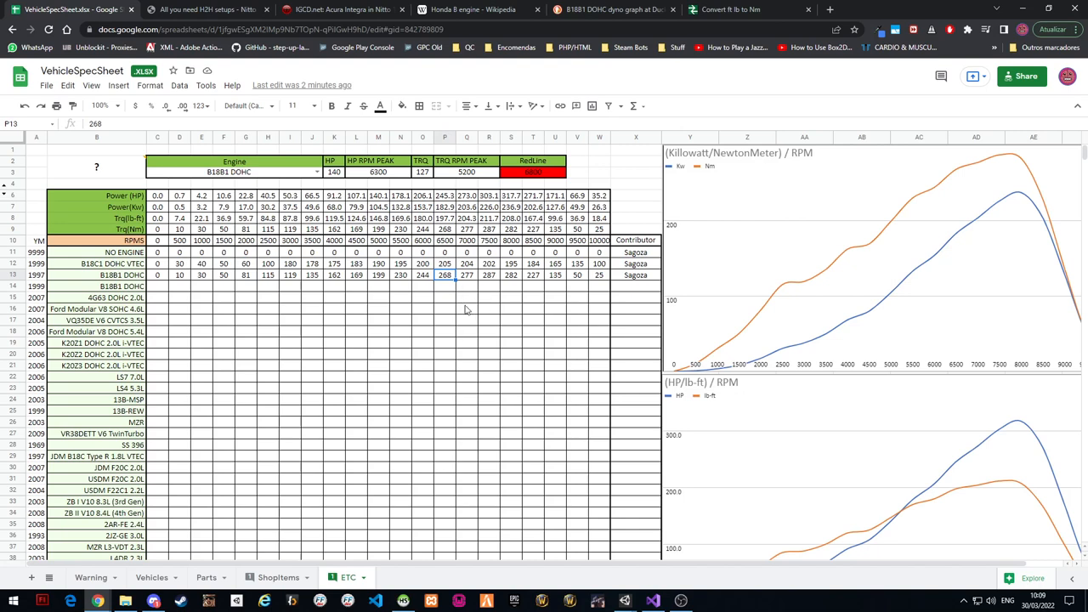
left_click(446, 321)
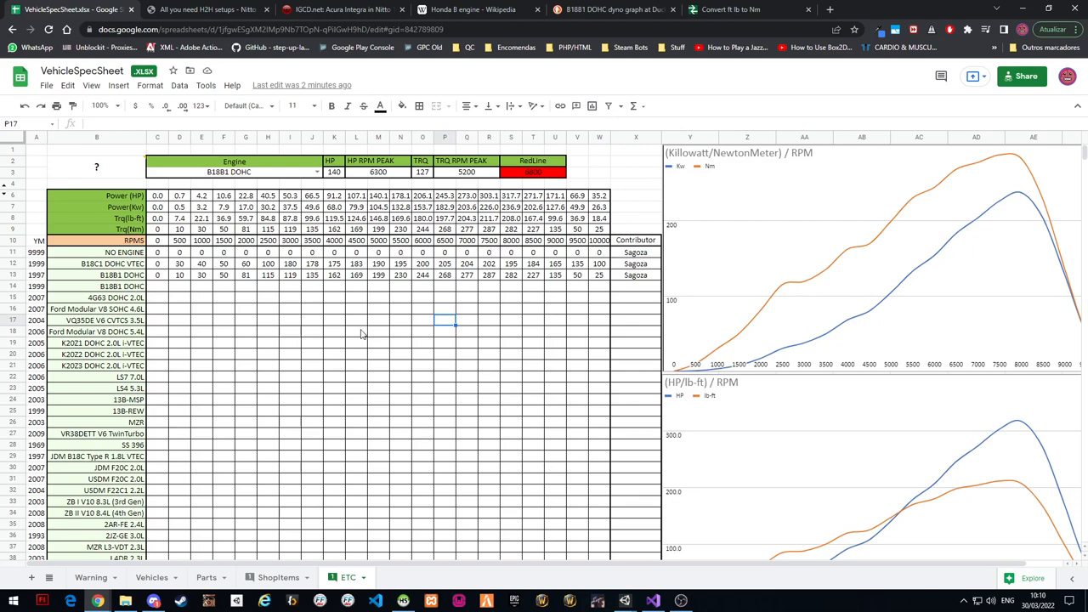
mouse_move(384, 323)
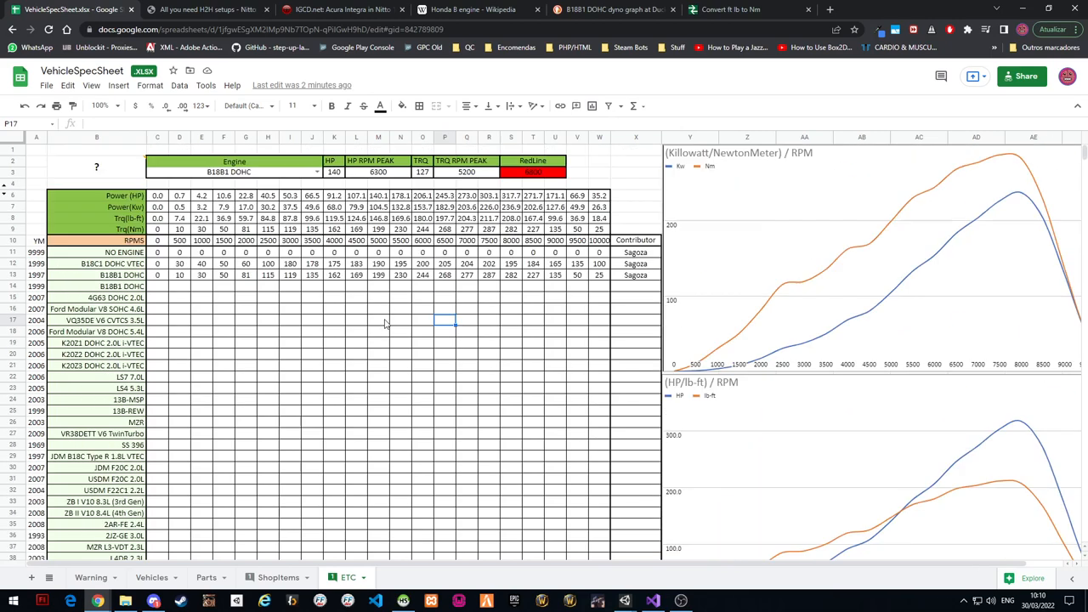
mouse_move(552, 299)
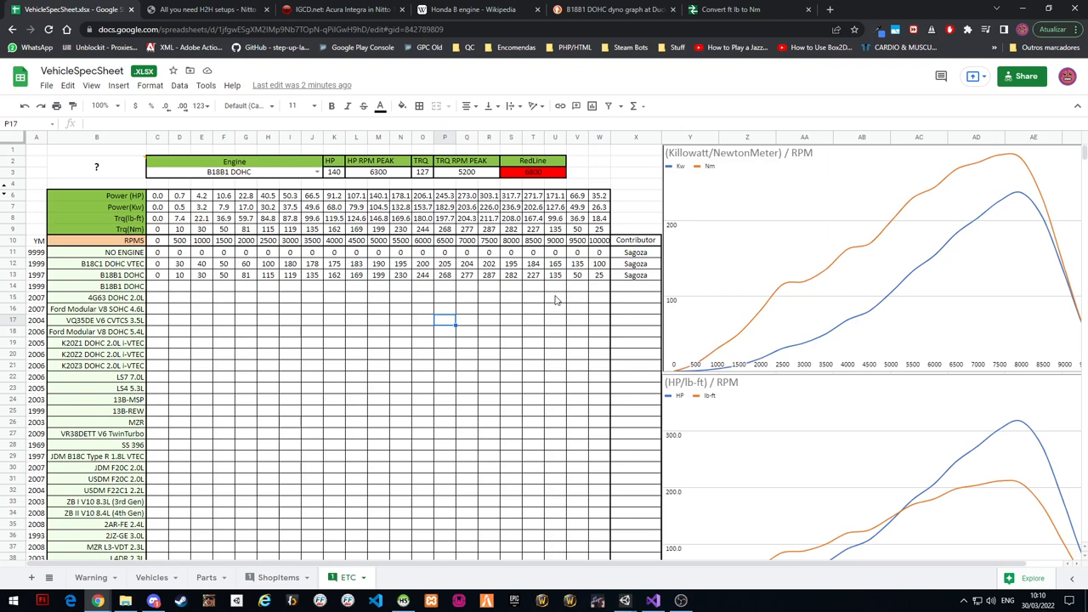
mouse_move(469, 384)
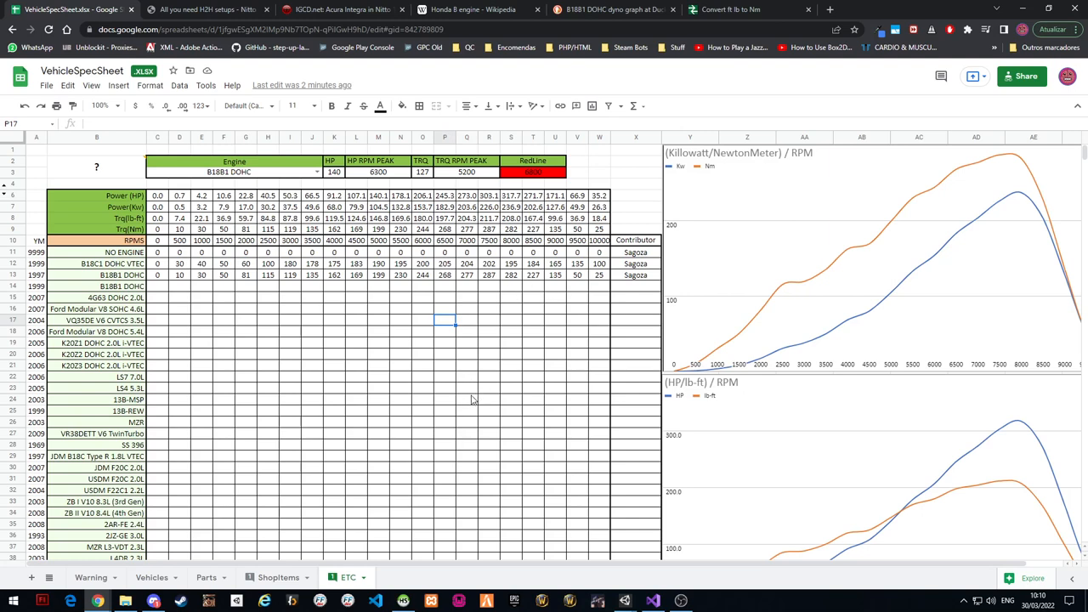
mouse_move(461, 413)
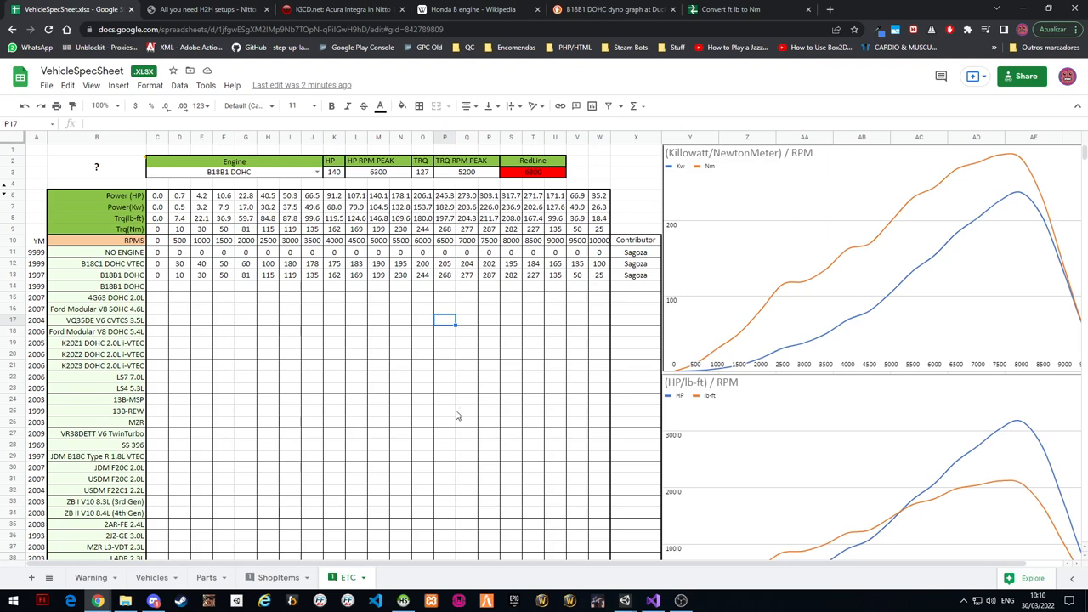
mouse_move(445, 439)
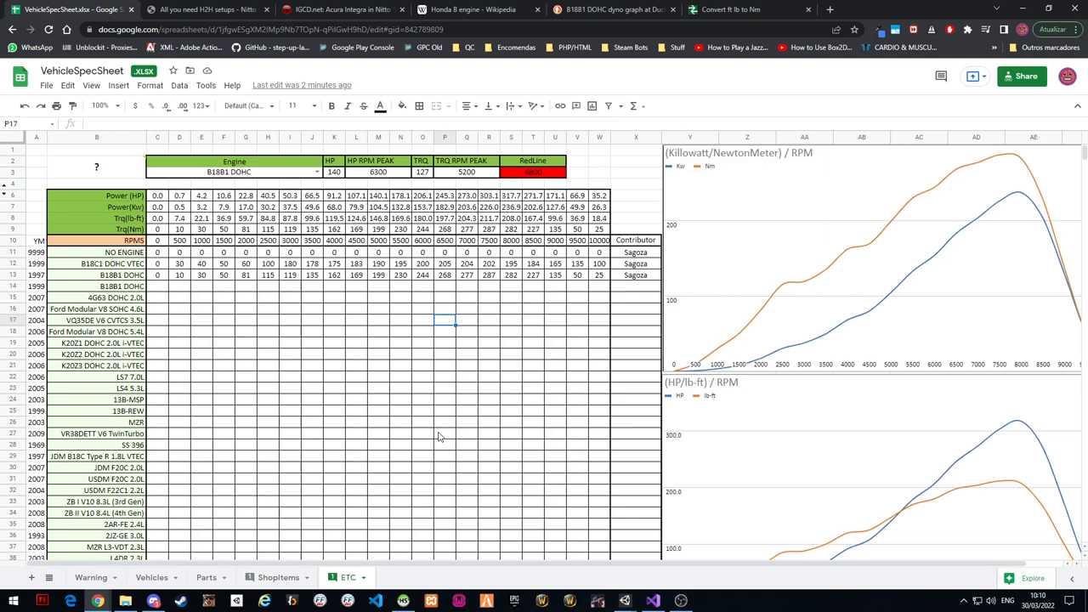
mouse_move(452, 333)
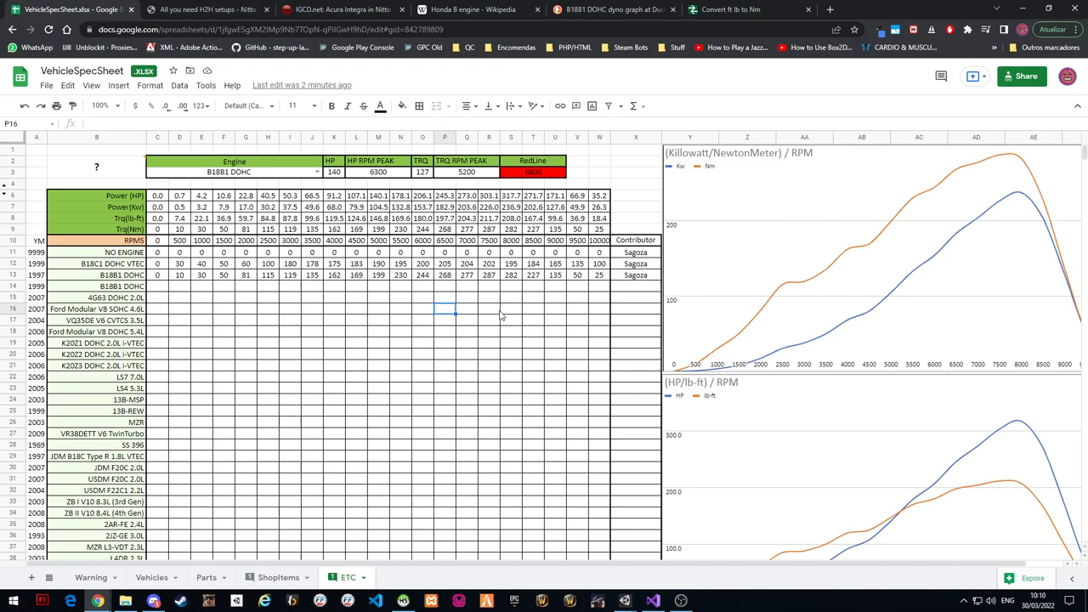
left_click(599, 286)
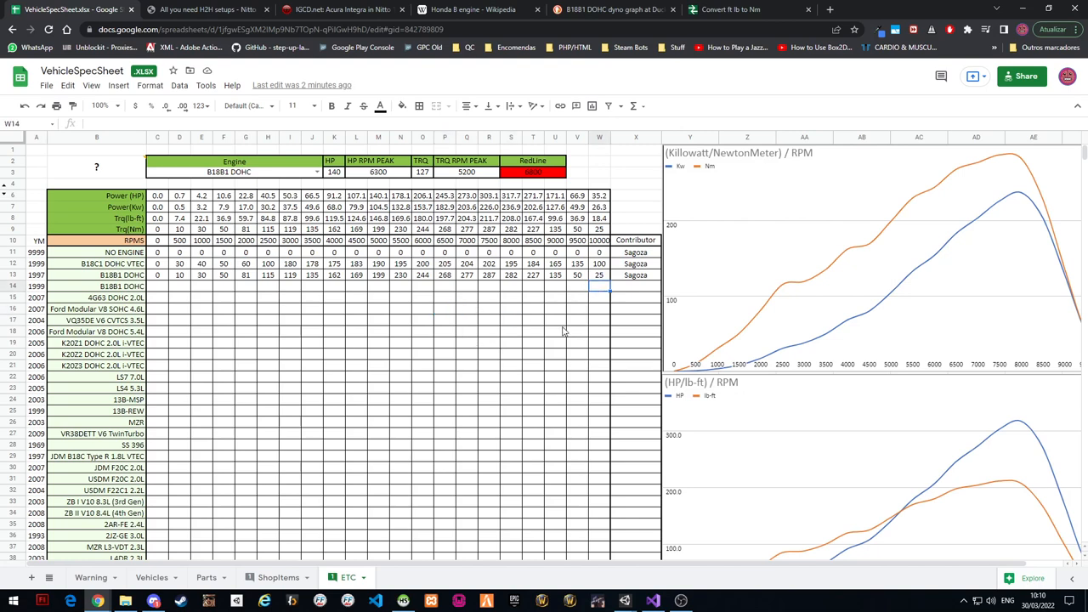
mouse_move(523, 346)
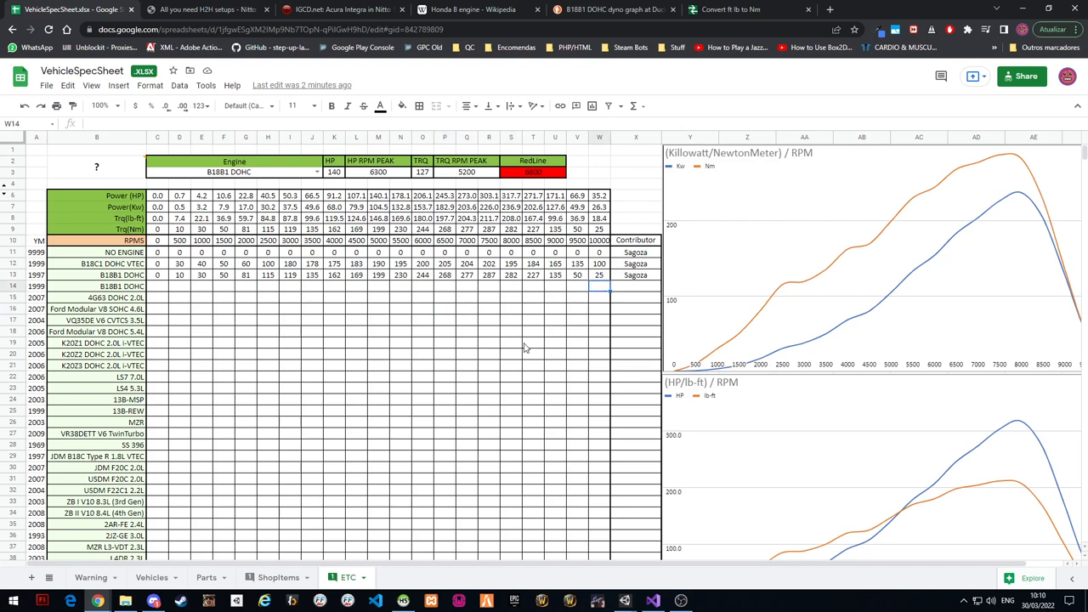
mouse_move(516, 343)
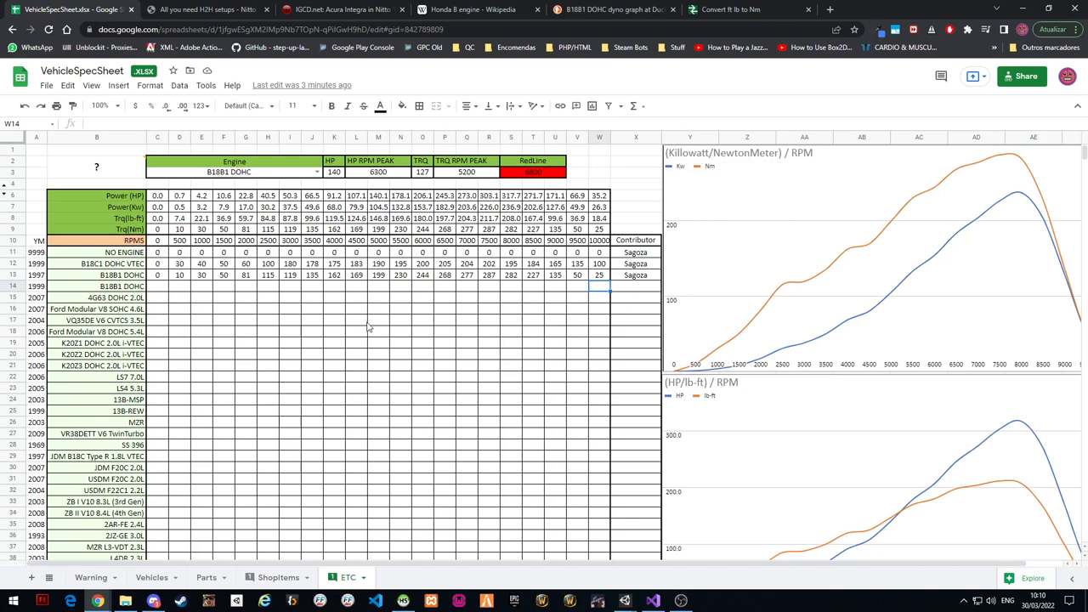
mouse_move(440, 326)
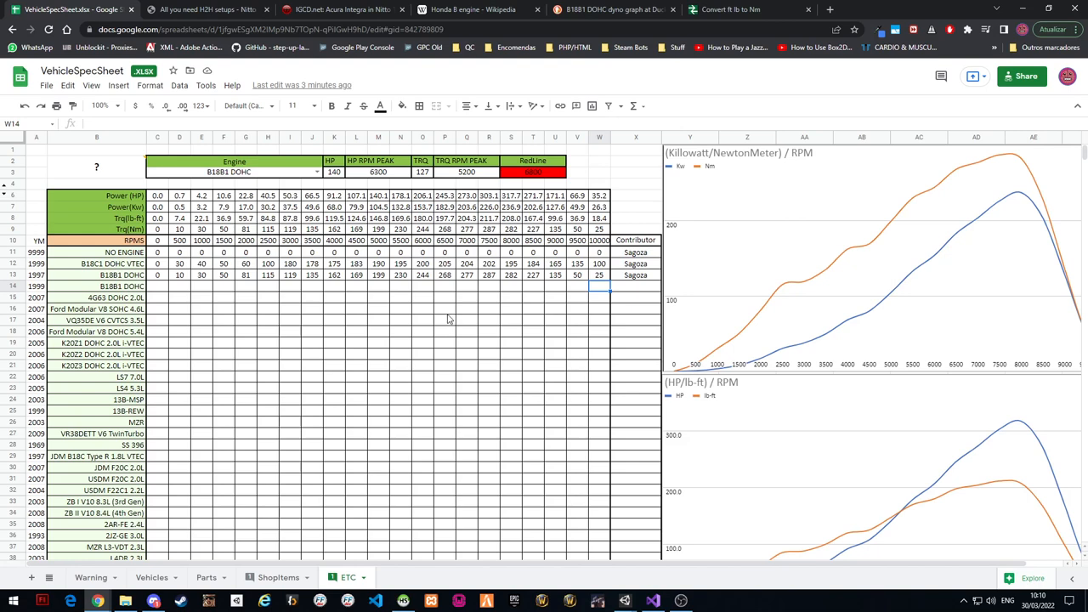
mouse_move(446, 320)
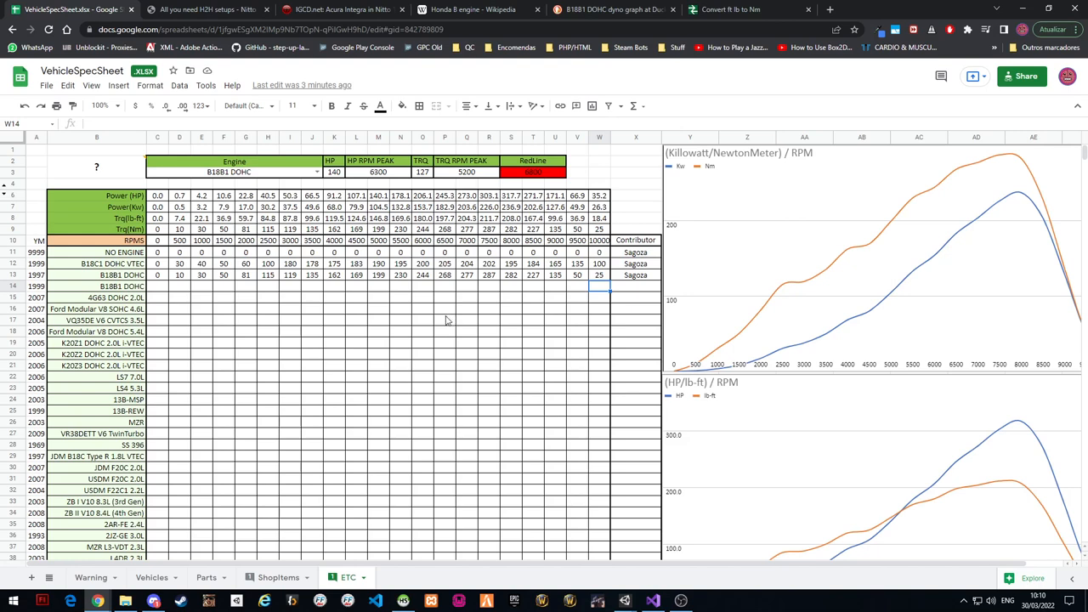